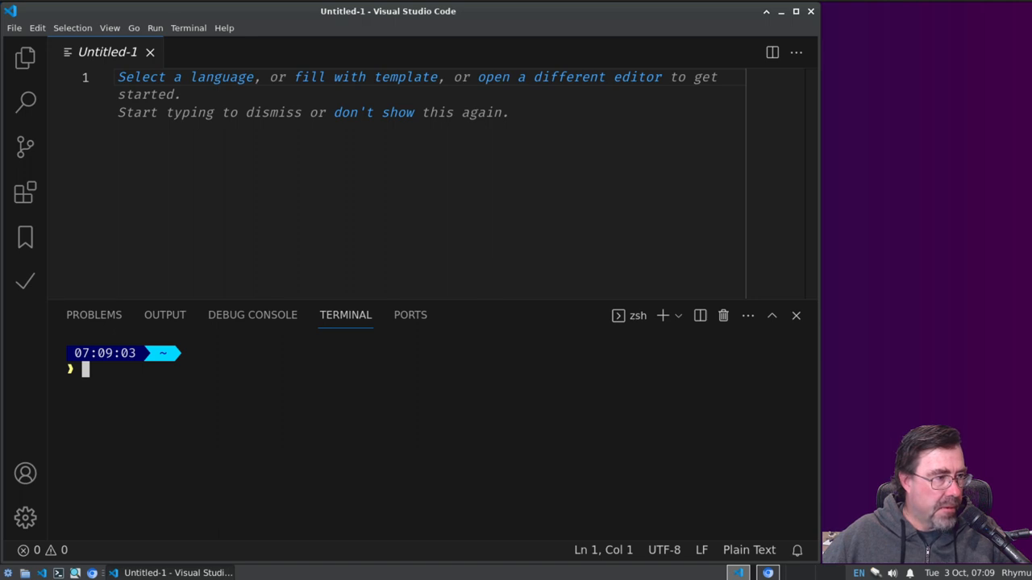
{"action": "mouse_move", "coordinate": [274, 396]}
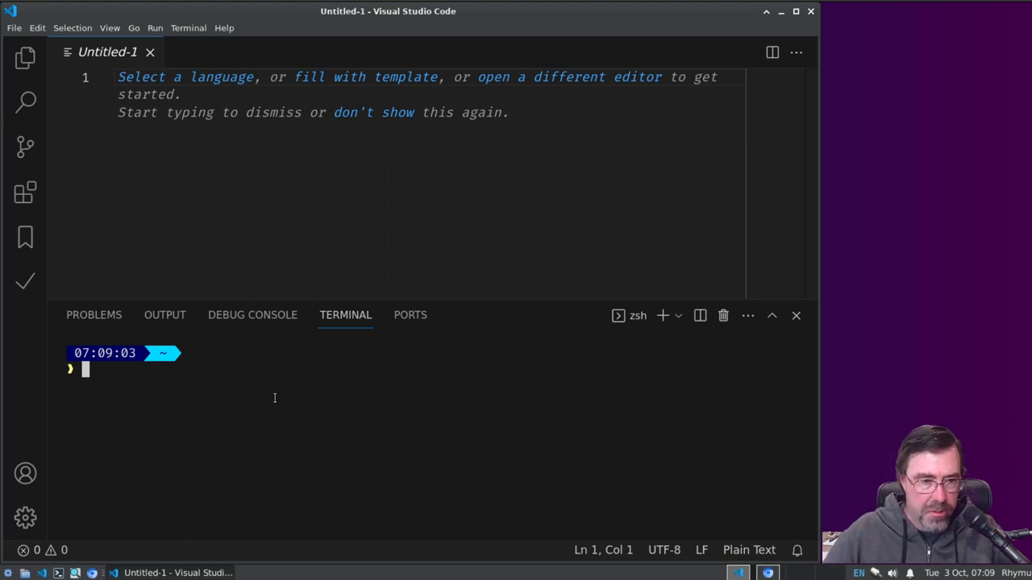
Step: Create a DataDisintegrator folder under Projects and change into it in the terminal
{"action": "type", "text": "cd P"}
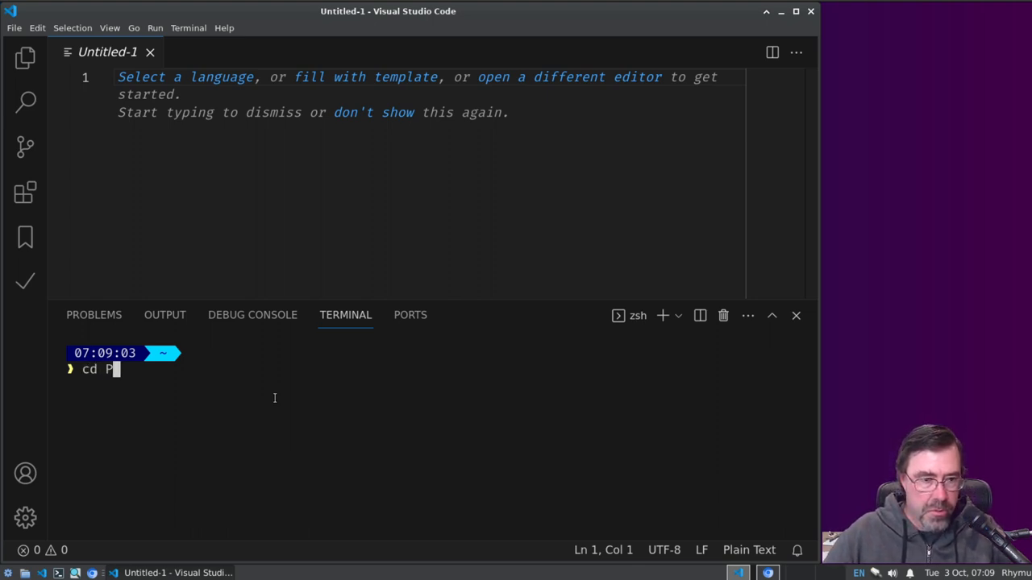
{"action": "type", "text": "rojects"}
{"action": "type", "text": "mkdir"}
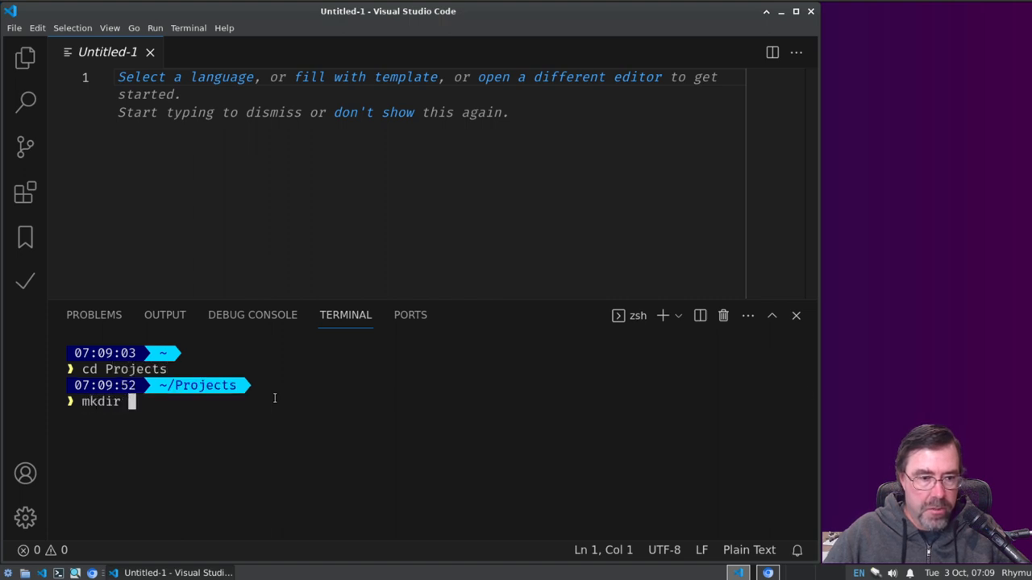
{"action": "type", "text": "DataDist"}
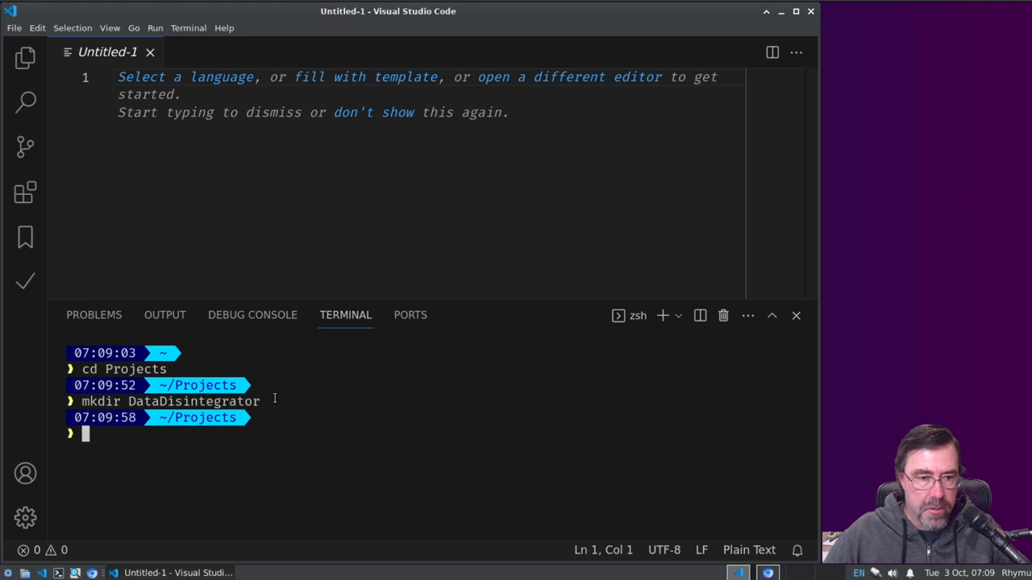
{"action": "type", "text": "cd DataDisintegrator"}
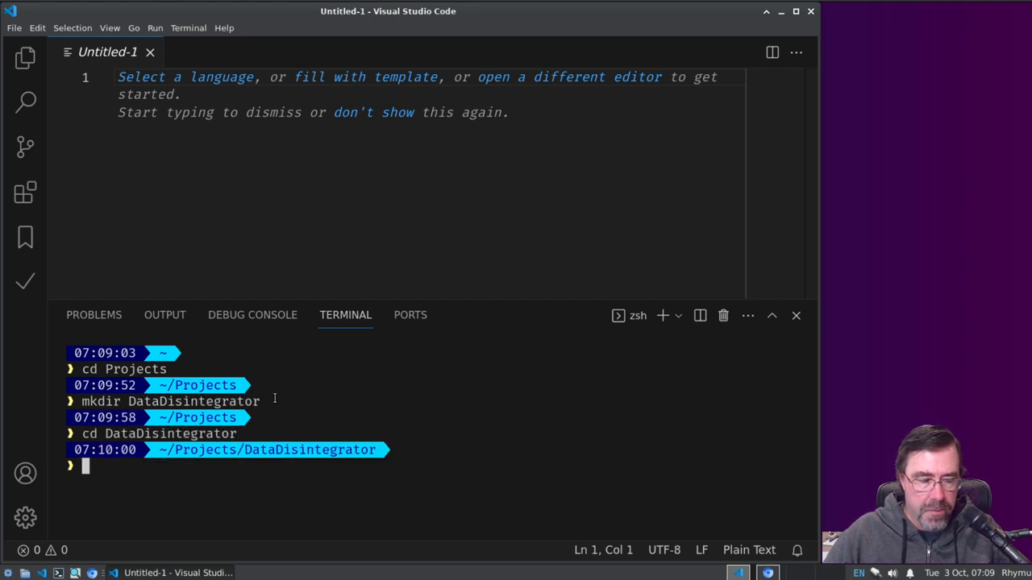
Step: Copy recv.sh from the shared assets/DataDisintegrator folder and run it to fetch the project files
{"action": "type", "text": "cp /med"}
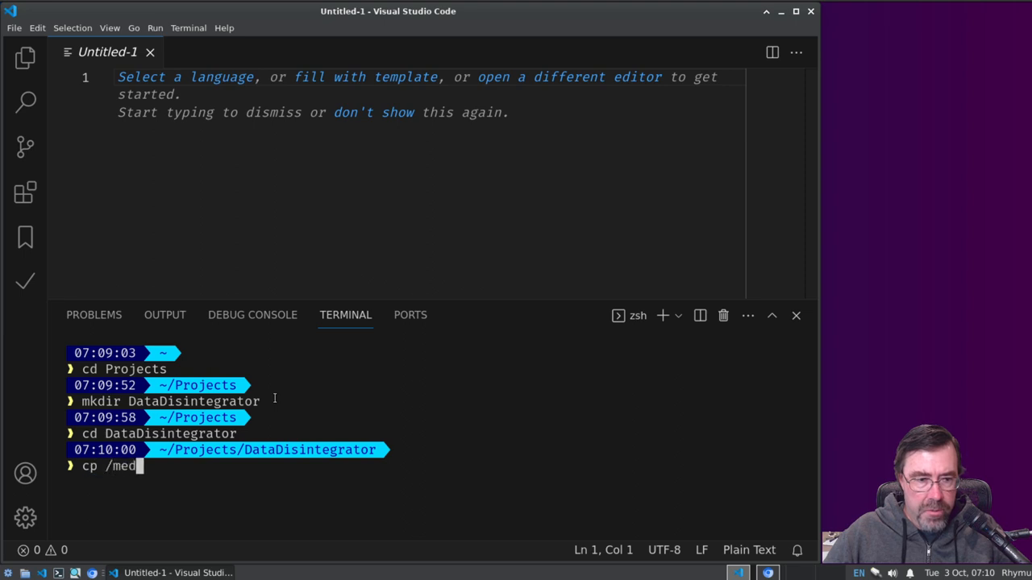
{"action": "type", "text": "ia/as"}
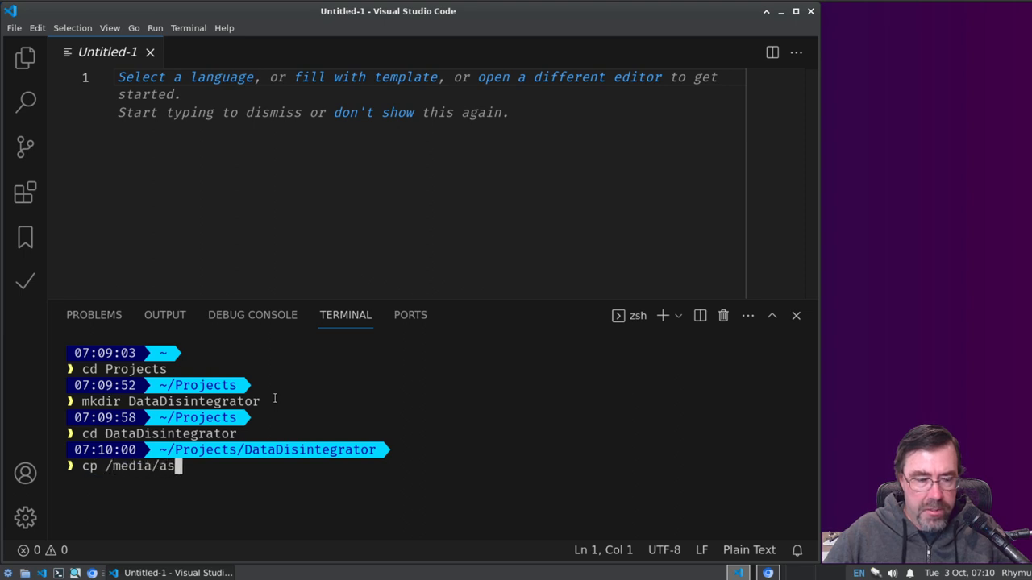
{"action": "type", "text": "a"}
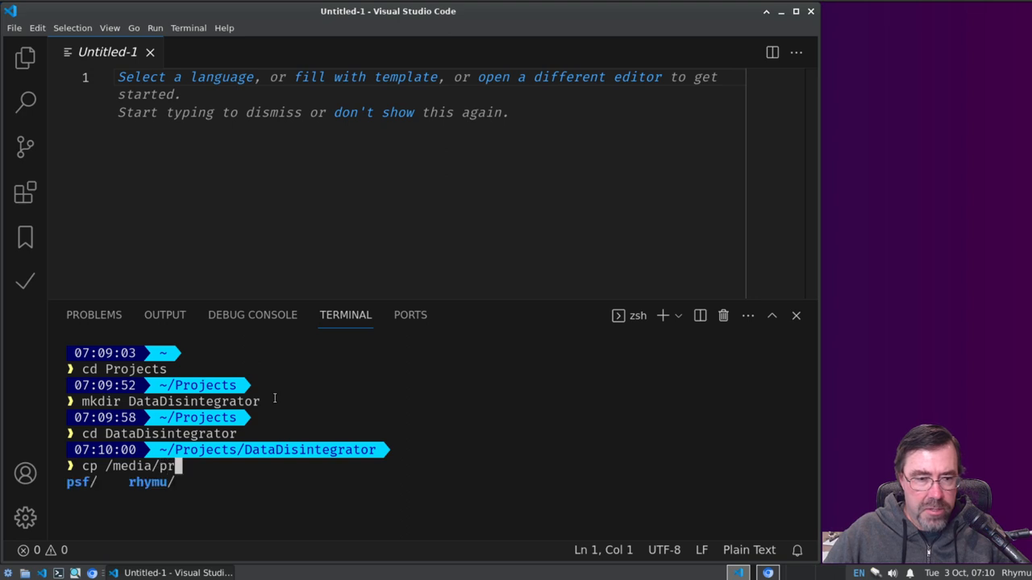
{"action": "type", "text": "sf/shared/"}
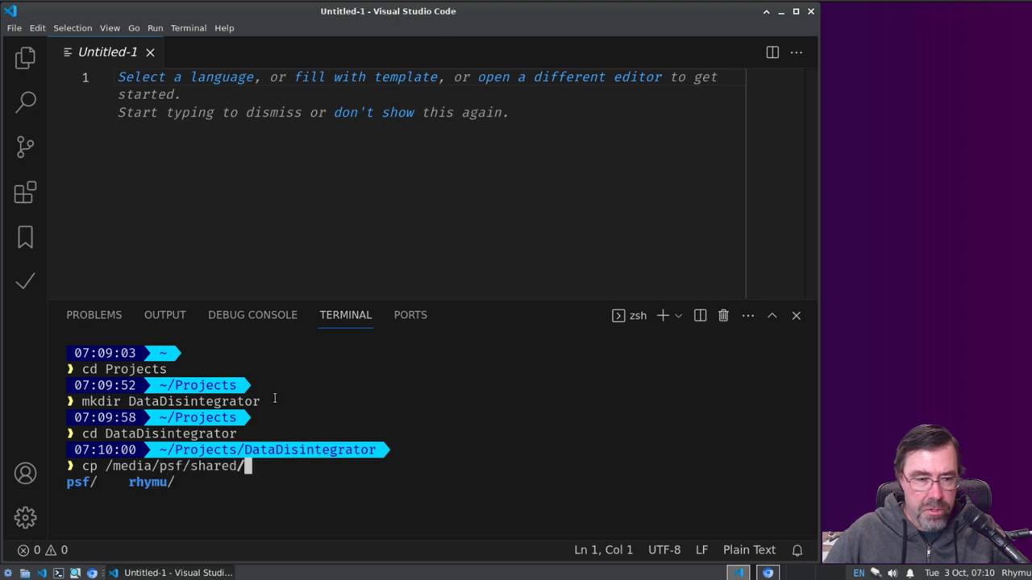
{"action": "type", "text": "Dat"}
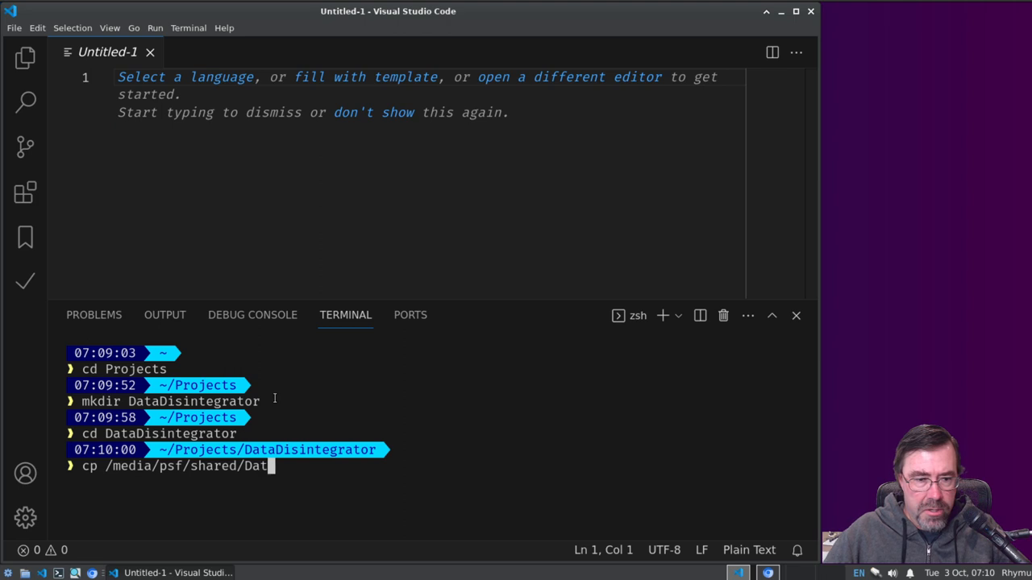
{"action": "key", "text": "Tab"}
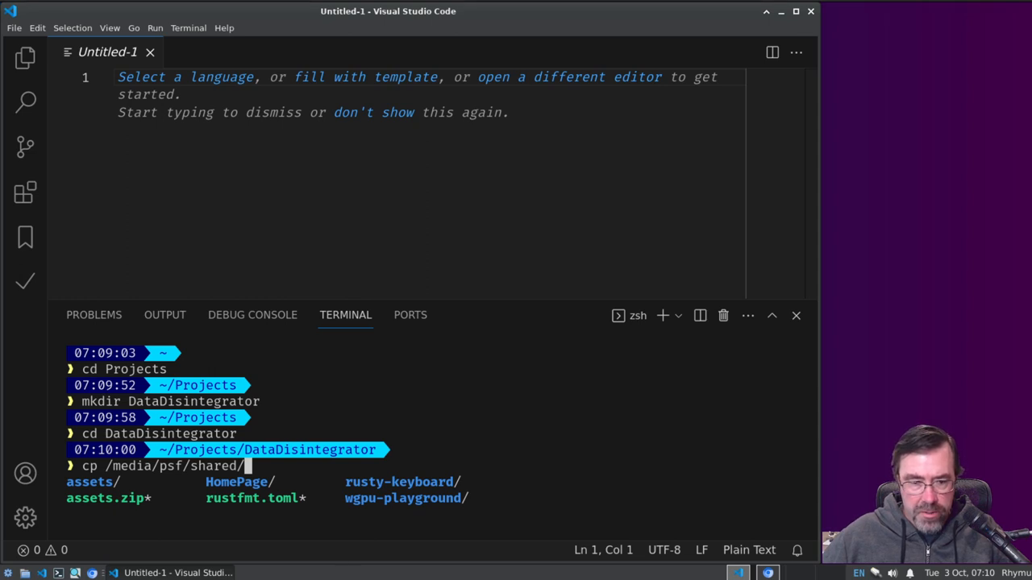
{"action": "mouse_move", "coordinate": [644, 477]}
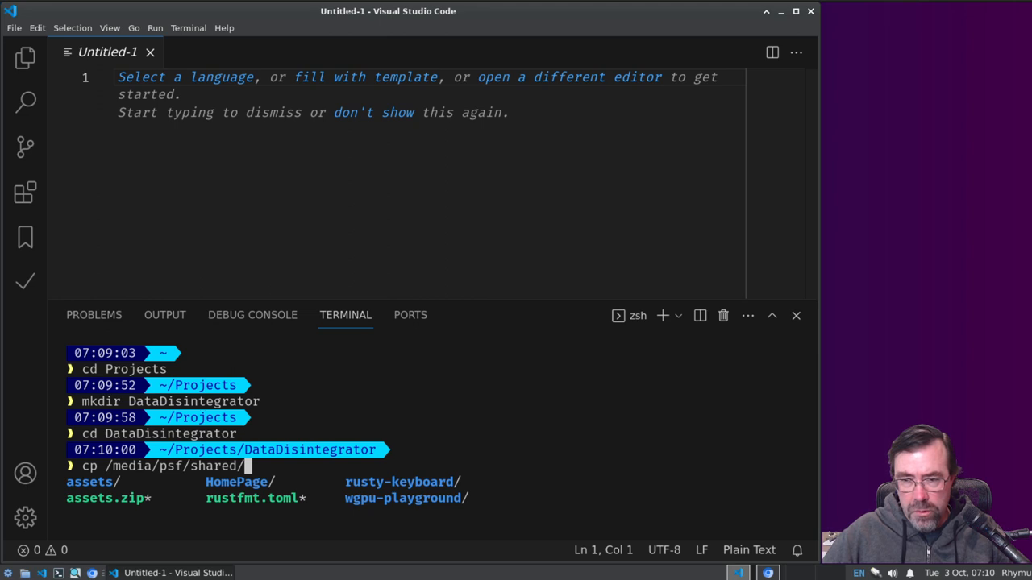
{"action": "mouse_move", "coordinate": [644, 481]}
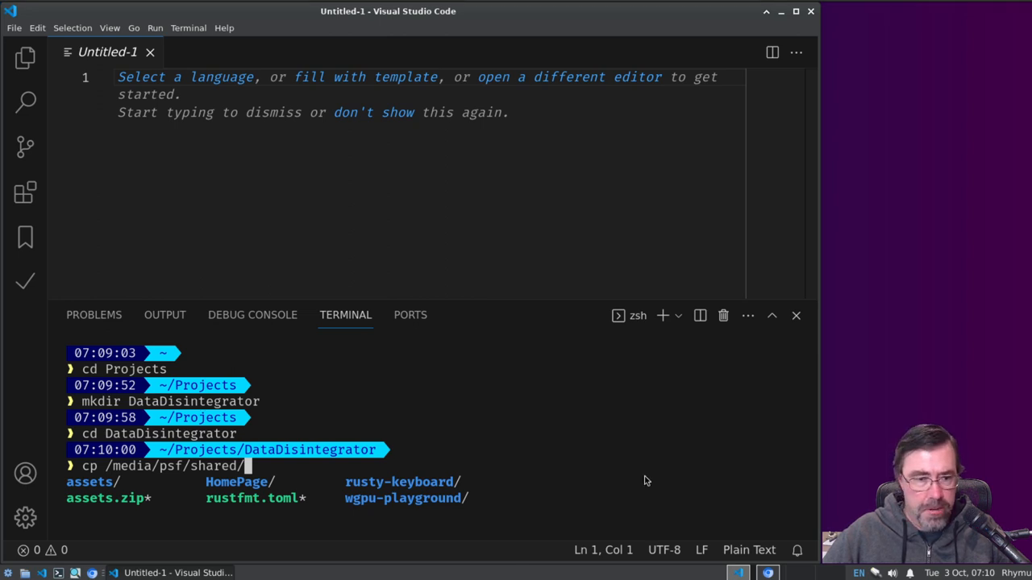
{"action": "type", "text": "assets/"}
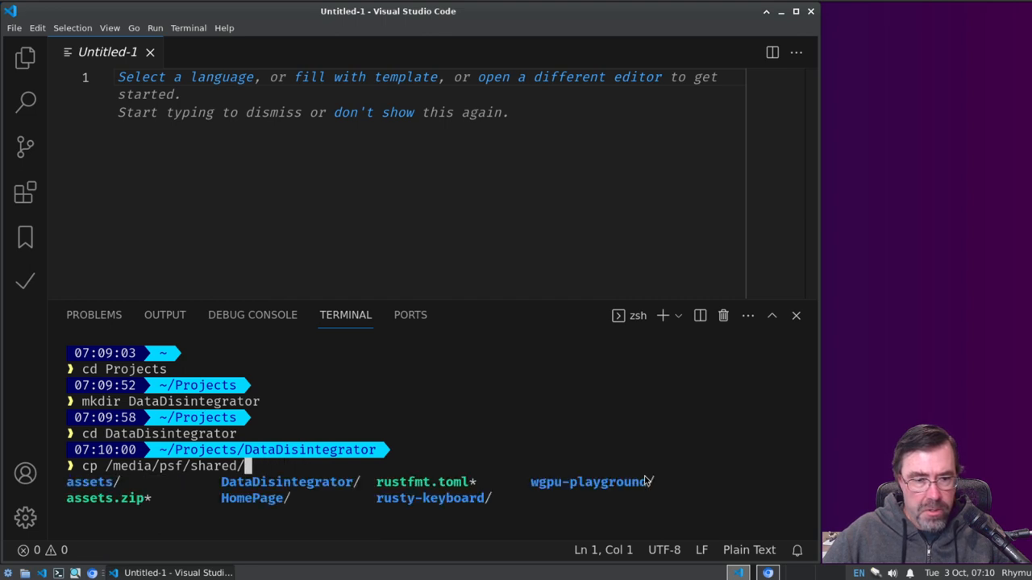
{"action": "type", "text": "DataDisintegrator/"}
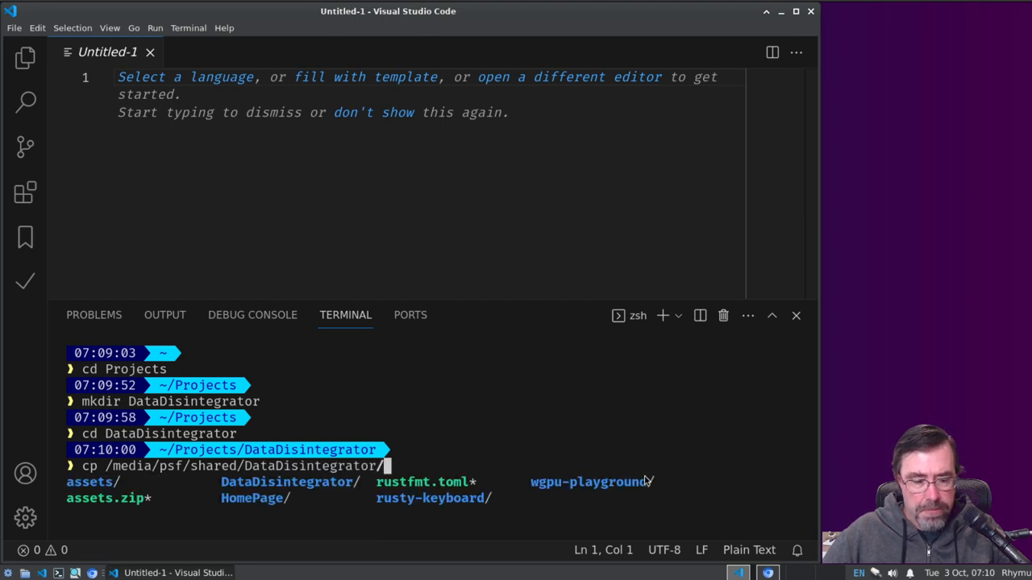
{"action": "type", "text": "recv.sh"}
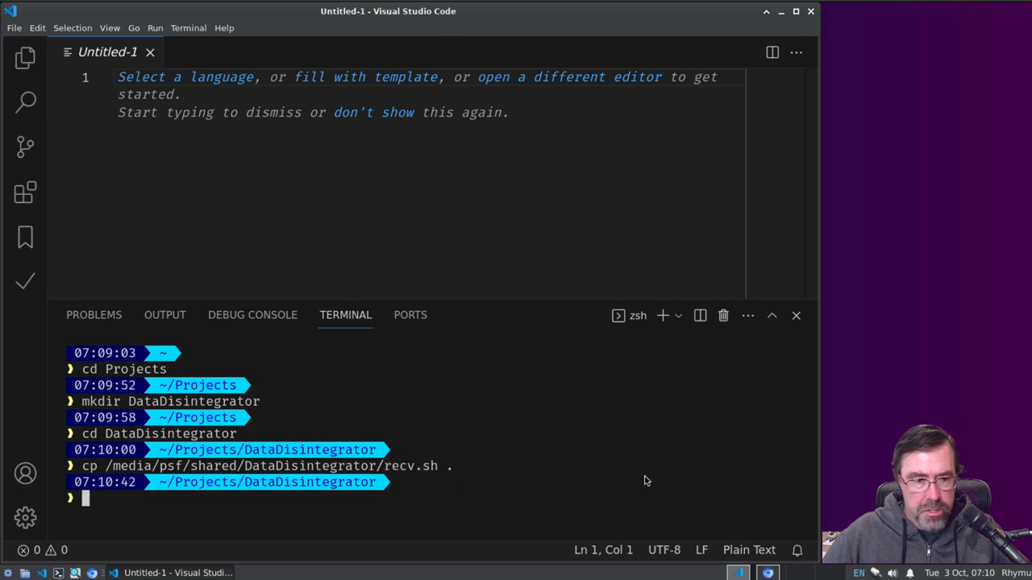
{"action": "type", "text": "./rev."}
{"action": "type", "text": "ls"}
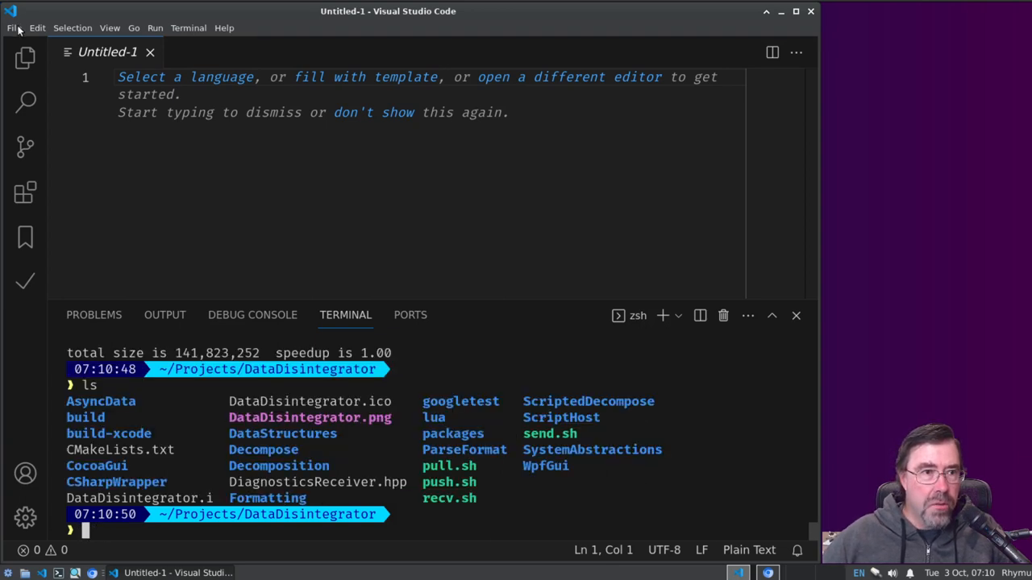
Step: Open Projects/DataDisintegrator as the workspace folder
{"action": "left_click", "coordinate": [13, 27]}
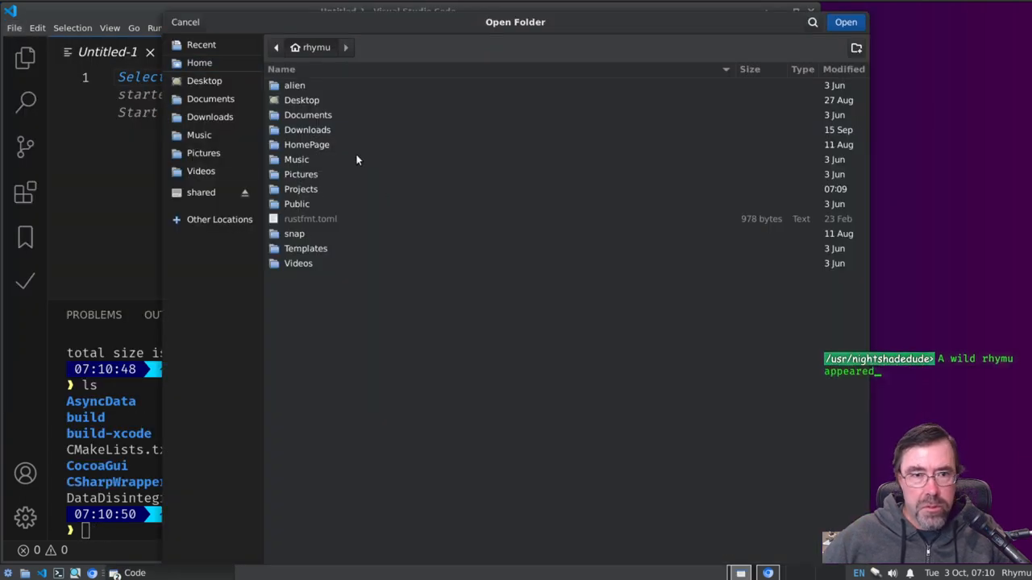
{"action": "mouse_move", "coordinate": [284, 188]}
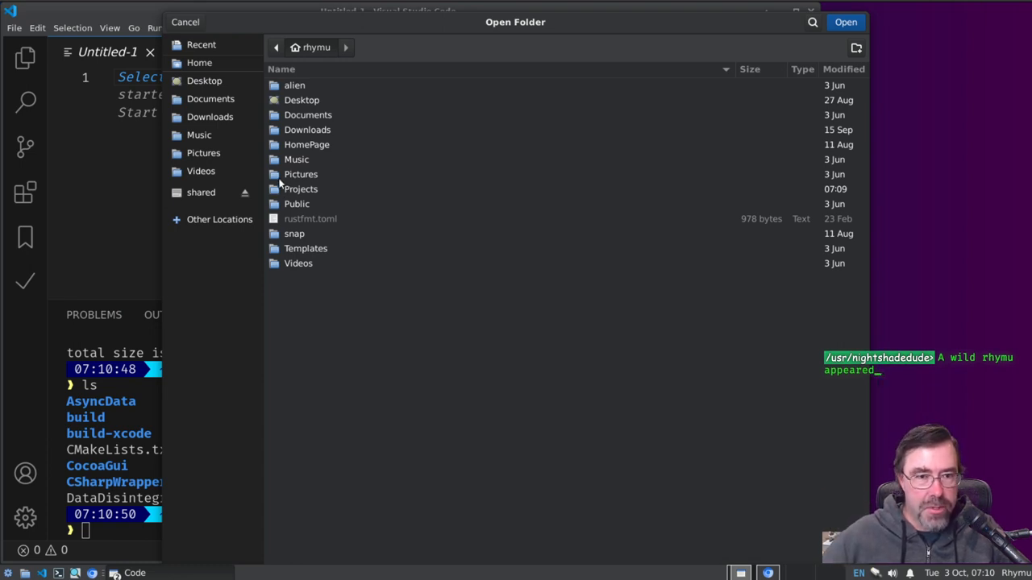
{"action": "mouse_move", "coordinate": [294, 208]}
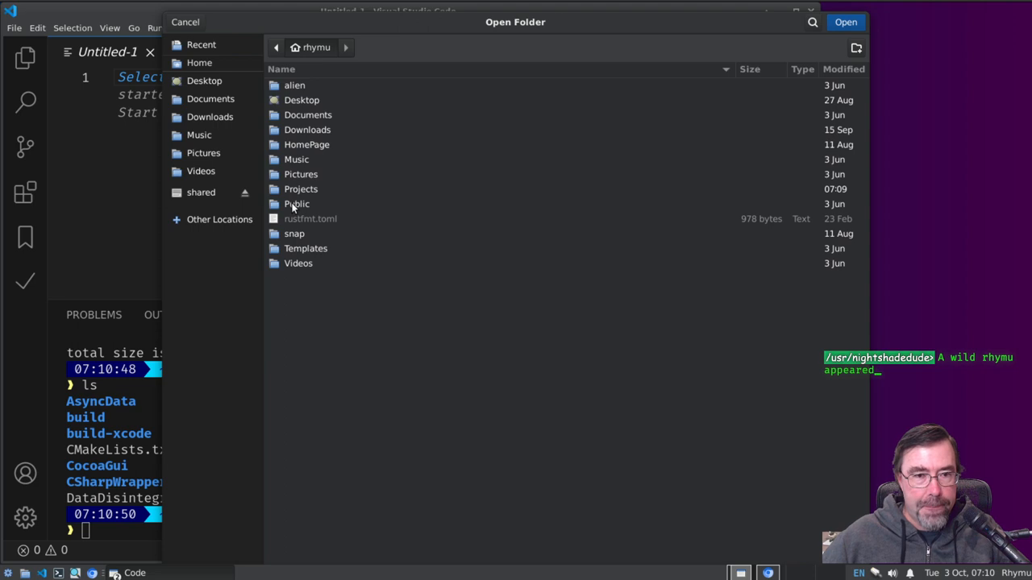
{"action": "double_click", "coordinate": [300, 189]}
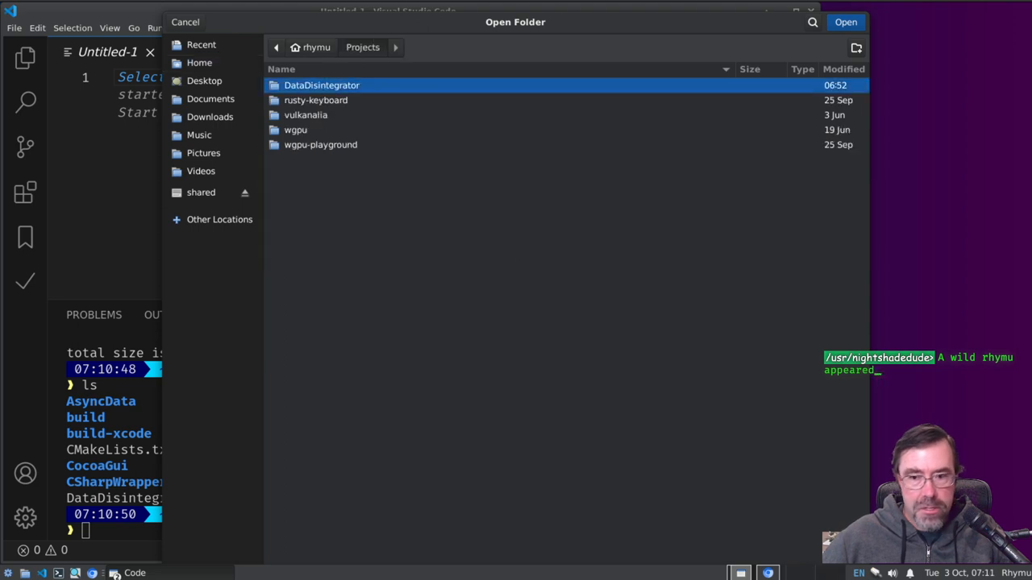
{"action": "left_click", "coordinate": [845, 23]}
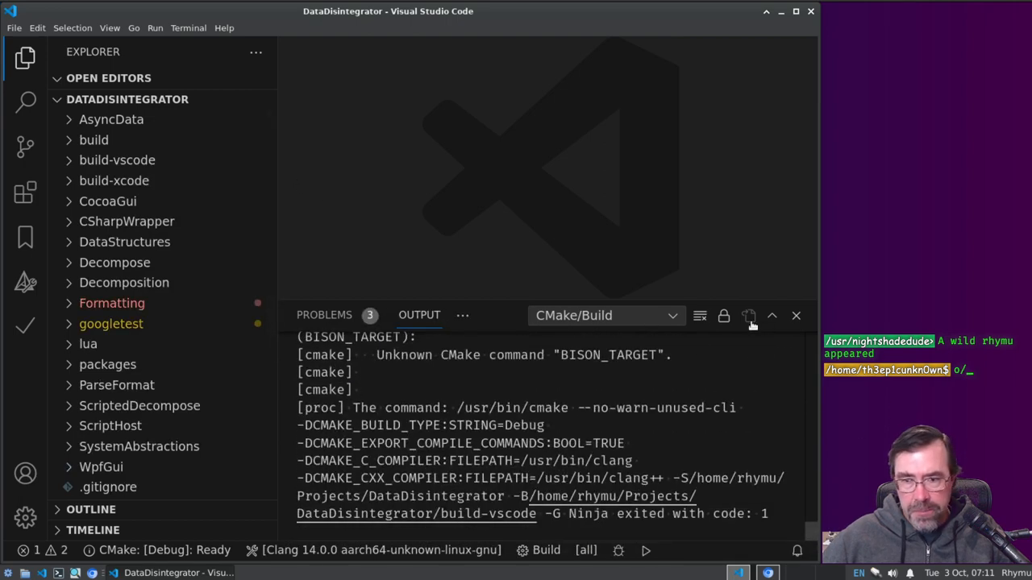
Step: Enlarge the build output to read the 'Could NOT find BISON' CMake error, then return to the terminal
{"action": "left_click", "coordinate": [748, 314]}
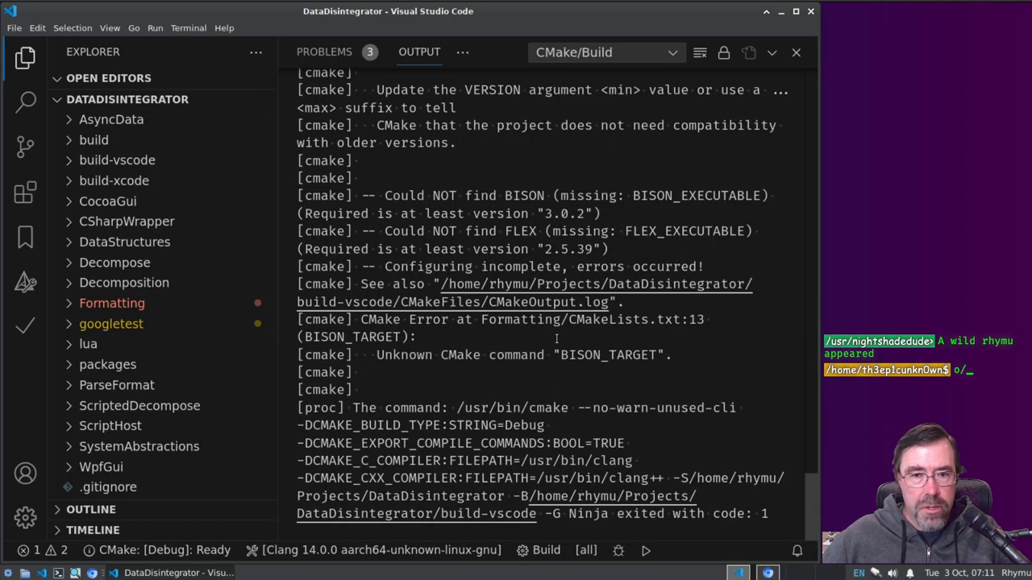
{"action": "left_click_drag", "start_coordinate": [383, 195], "coordinate": [593, 195]}
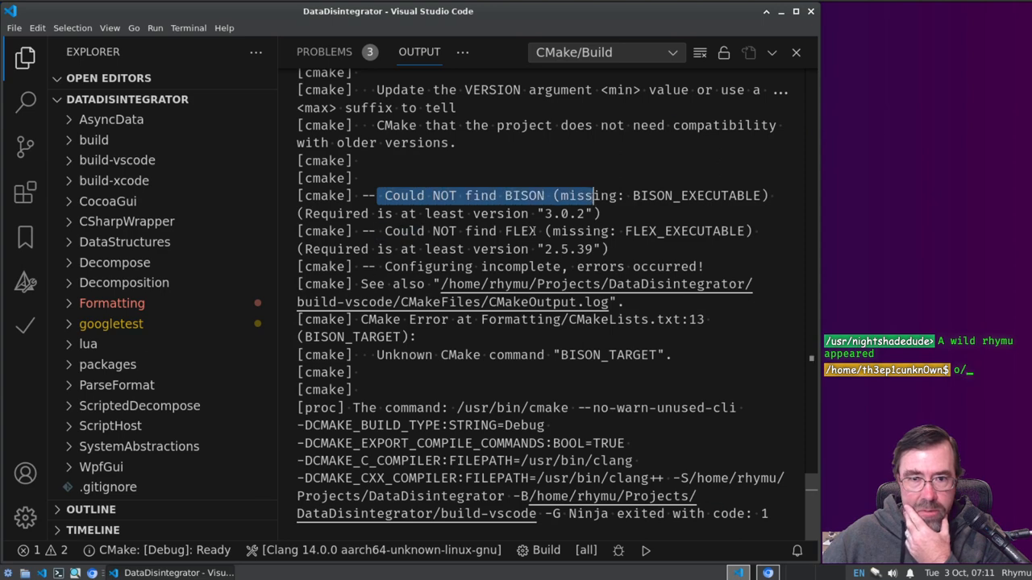
{"action": "left_click", "coordinate": [796, 52]}
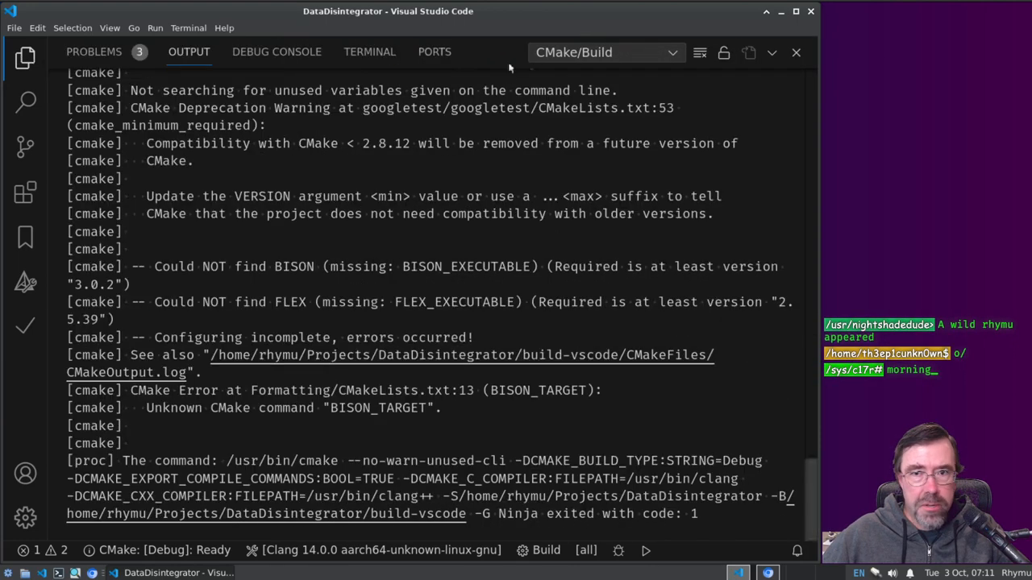
{"action": "left_click", "coordinate": [370, 52]}
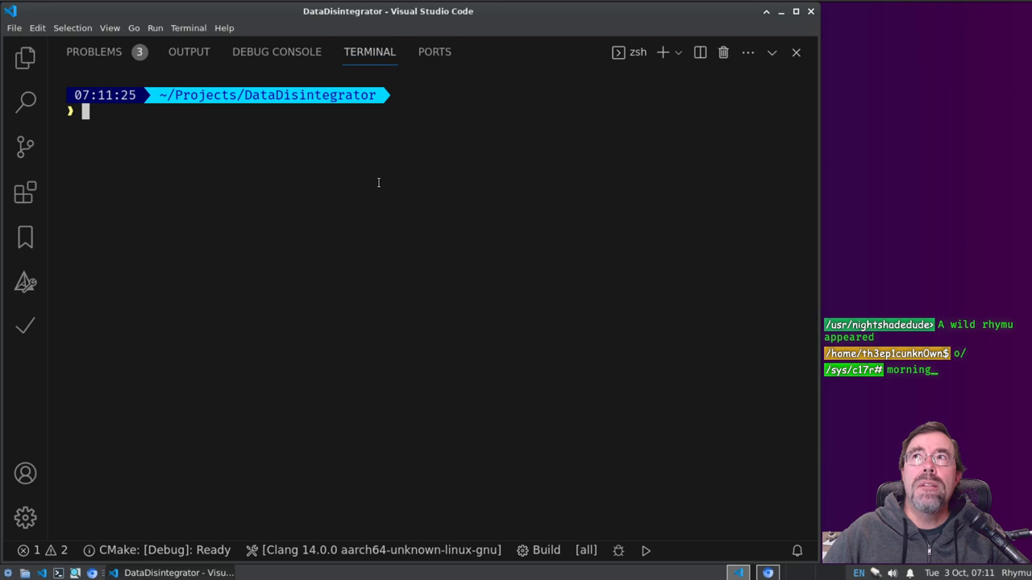
Step: Run sudo apt update followed by sudo apt upgrade and let the pending upgrades install
{"action": "type", "text": "apg"}
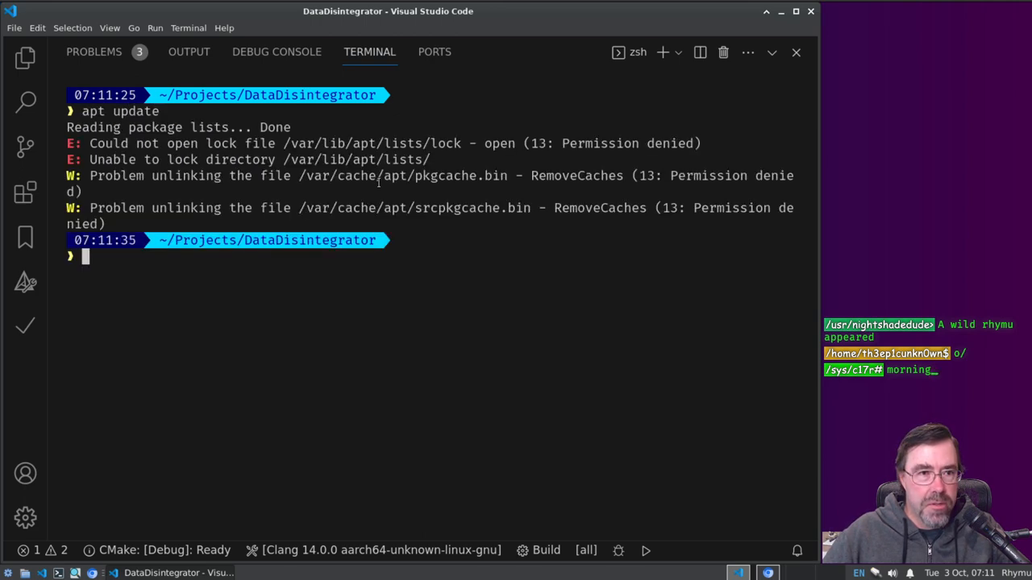
{"action": "type", "text": "apt update"}
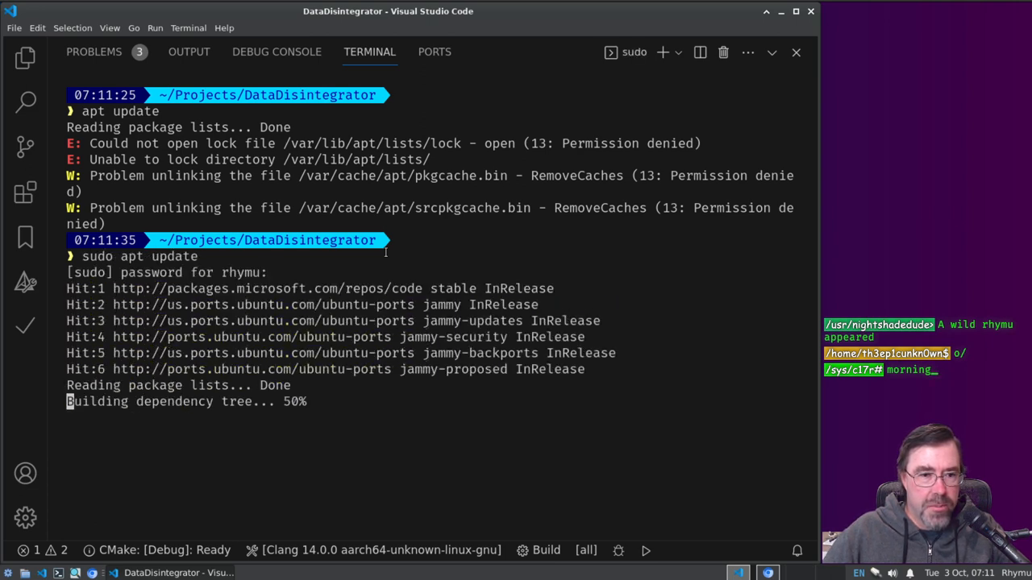
{"action": "type", "text": "sudo apt upg"}
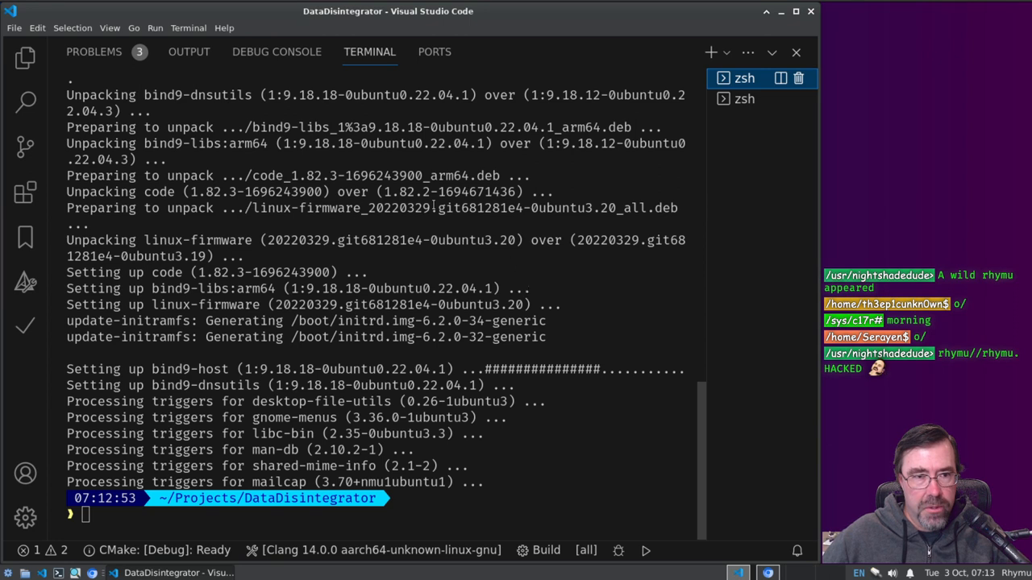
{"action": "mouse_move", "coordinate": [271, 251]}
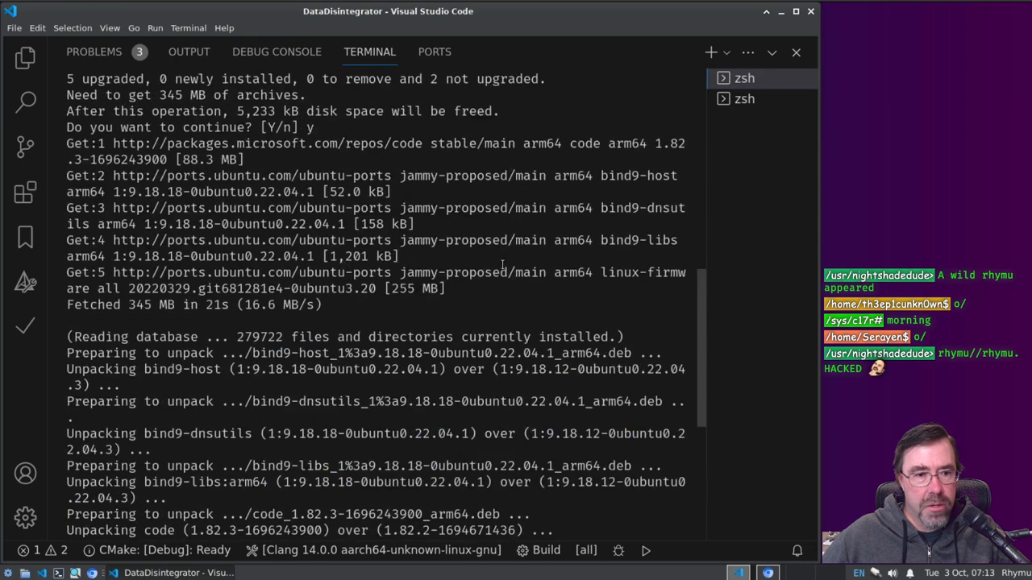
{"action": "scroll", "scroll_direction": "down", "scroll_amount": 3}
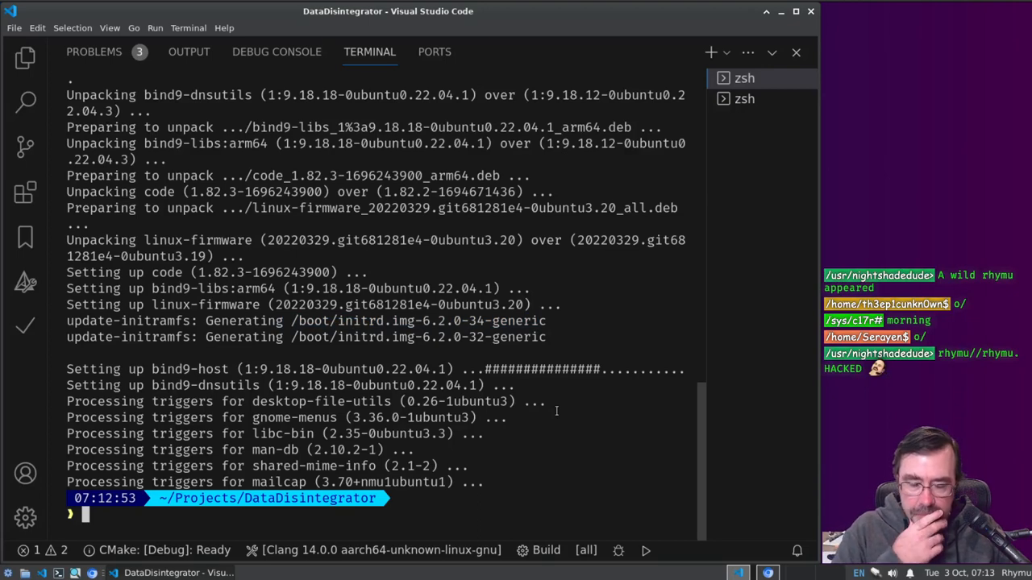
Step: Install flex (and bison) with sudo apt install
{"action": "type", "text": "sudo ap"}
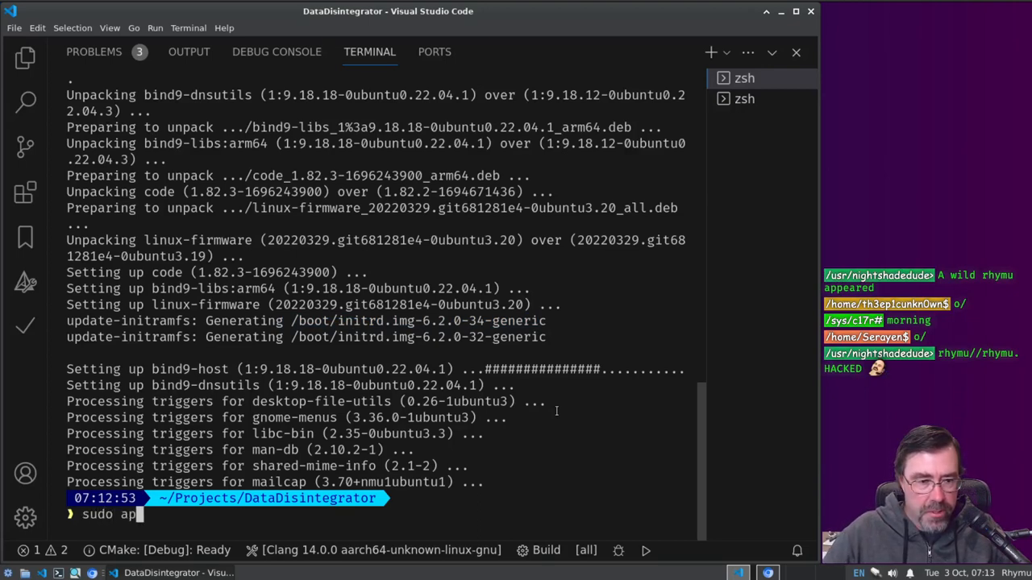
{"action": "key", "text": "Backspace"}
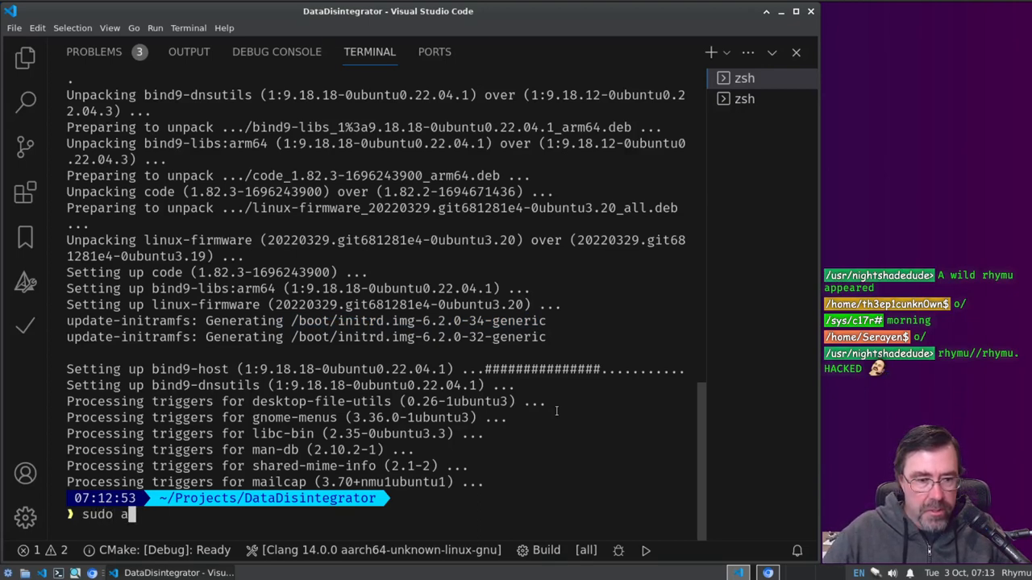
{"action": "type", "text": "pt install flex"}
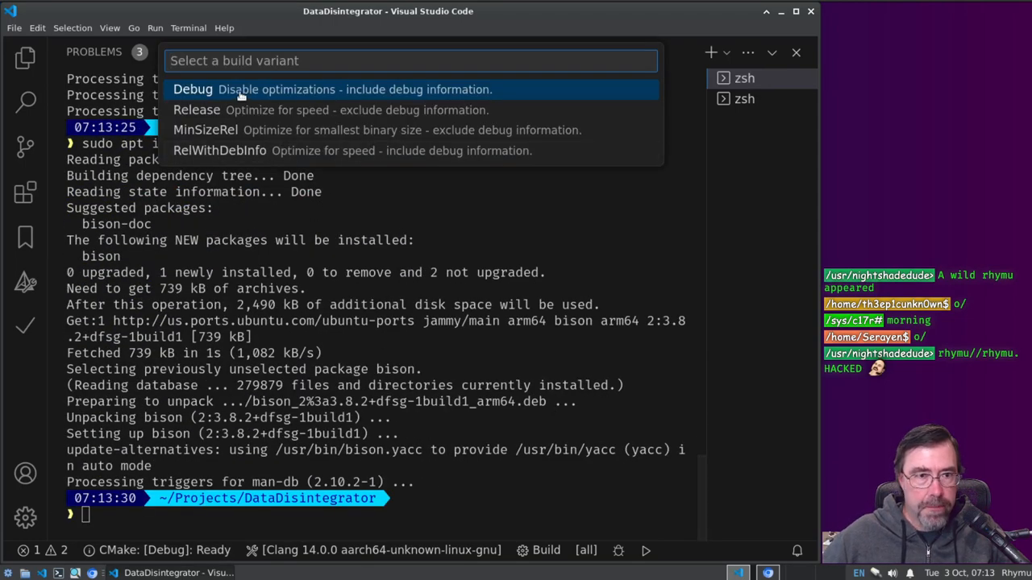
Step: Select the Debug variant, make DataDisintegratorParseFormat the default build target and build it
{"action": "left_click", "coordinate": [194, 89]}
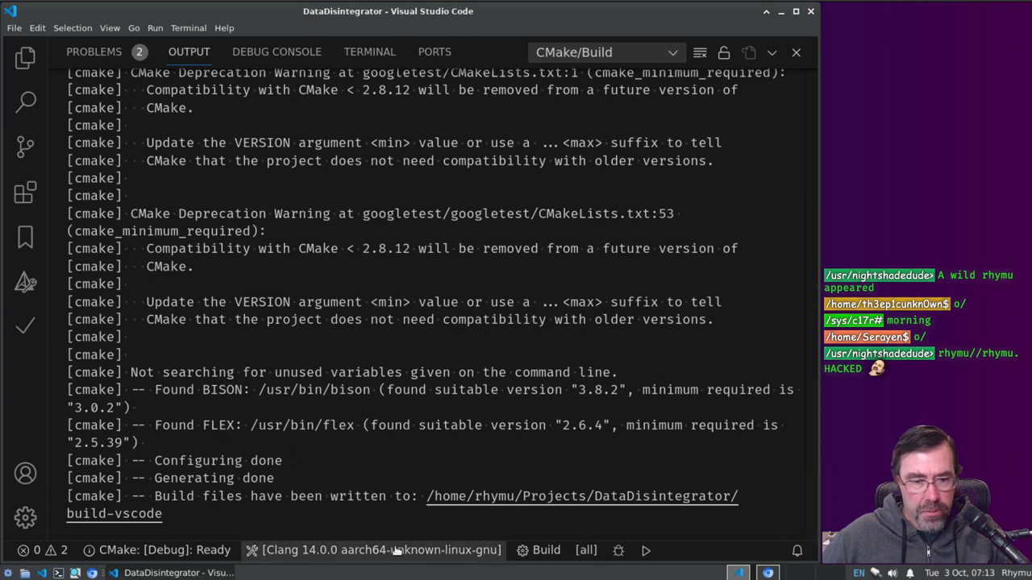
{"action": "left_click", "coordinate": [586, 550]}
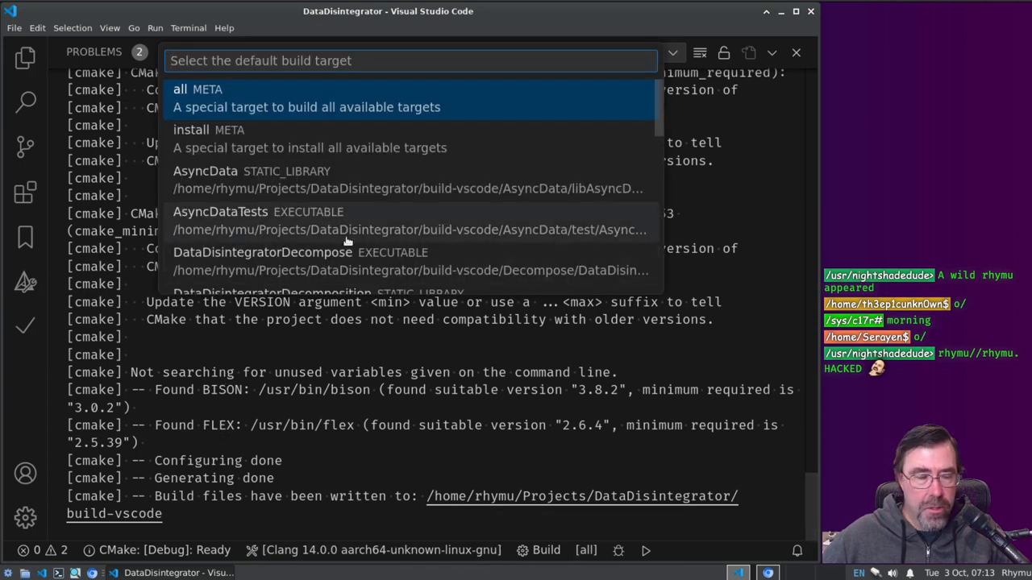
{"action": "scroll", "scroll_direction": "down", "scroll_amount": 3}
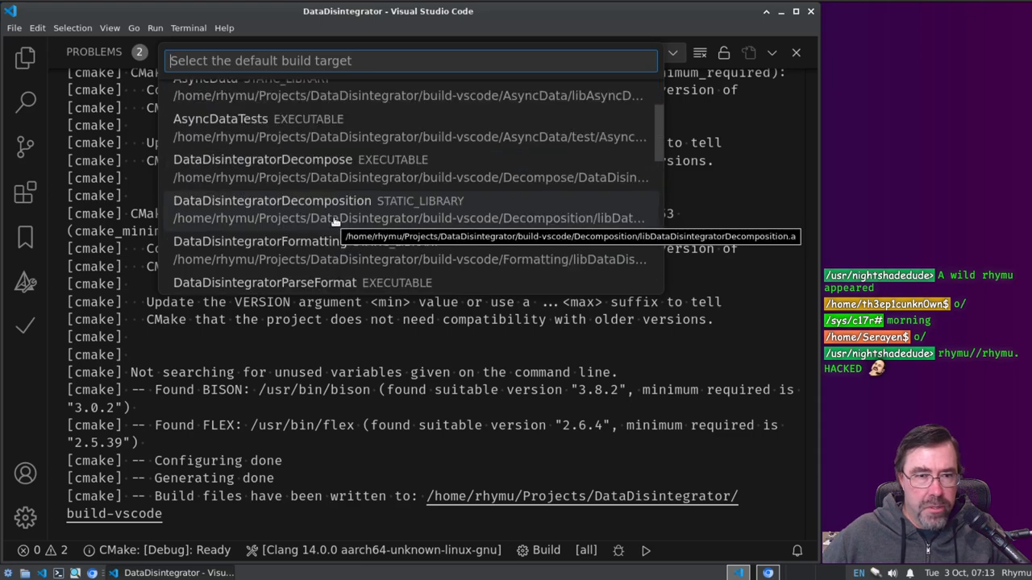
{"action": "scroll", "scroll_direction": "down", "scroll_amount": 3}
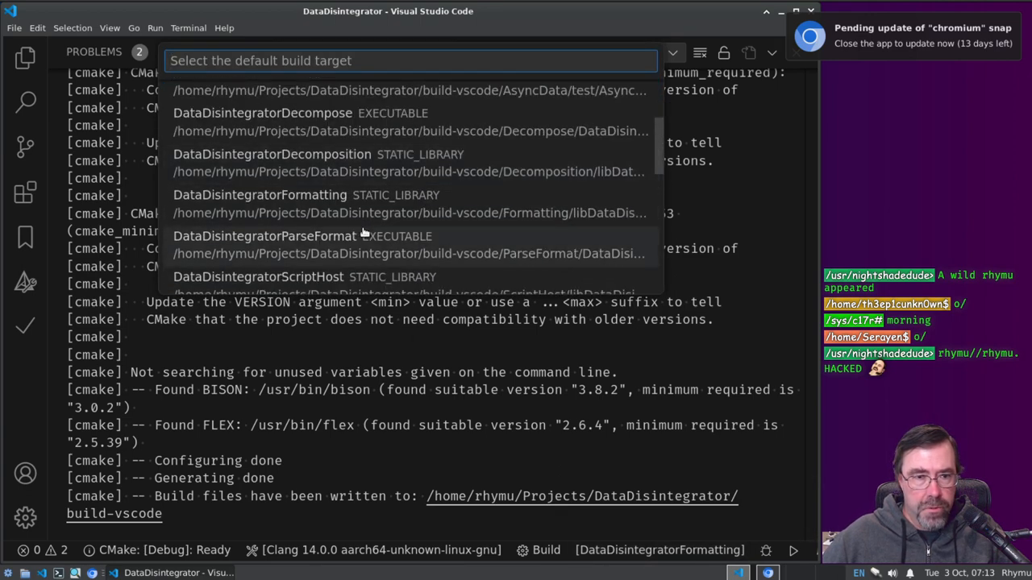
{"action": "left_click", "coordinate": [264, 235]}
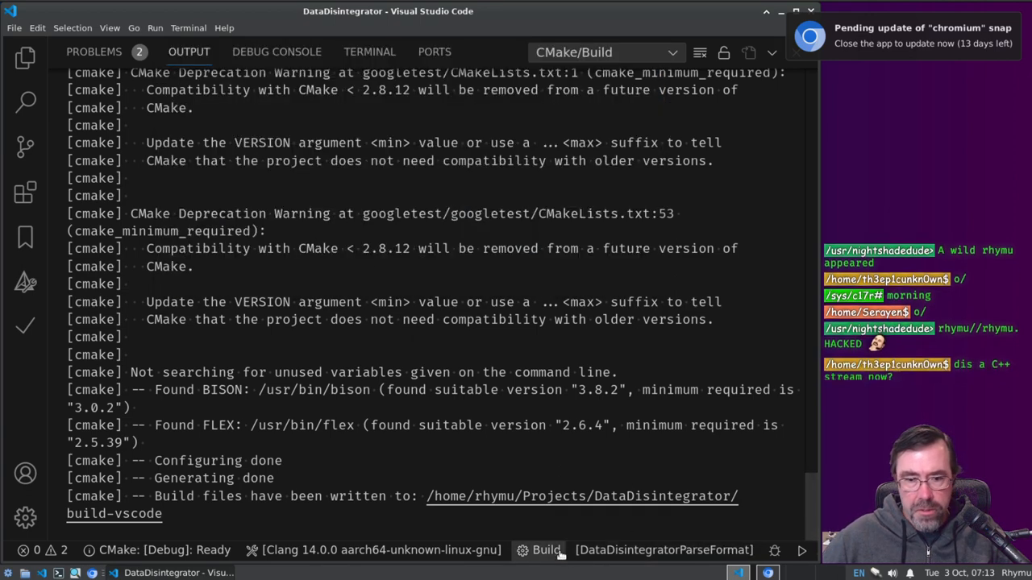
{"action": "left_click", "coordinate": [545, 550]}
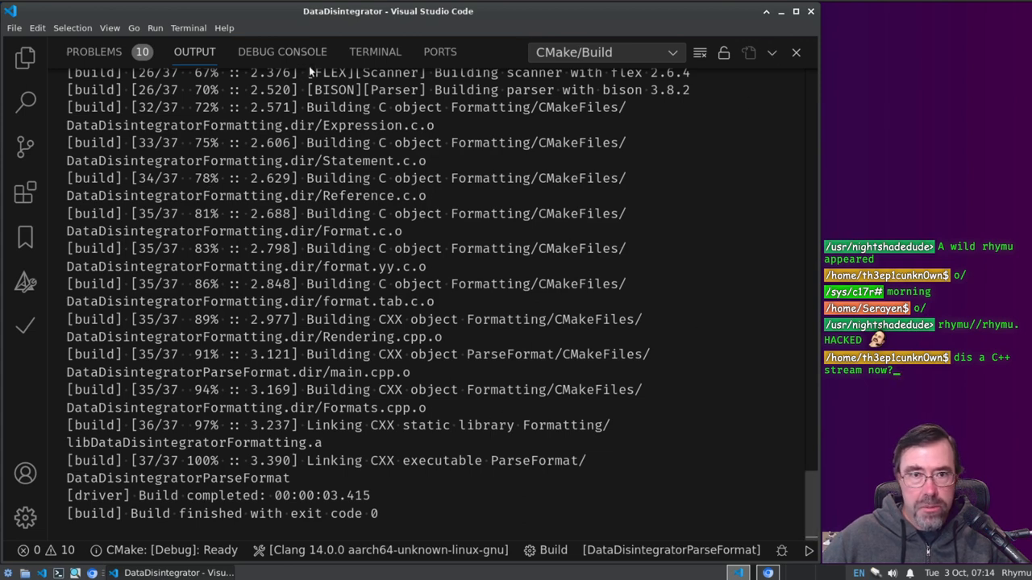
Step: Close the extra zsh and change into build/ParseFormat to run ./DataDisintegratorParseFormat
{"action": "left_click", "coordinate": [374, 52]}
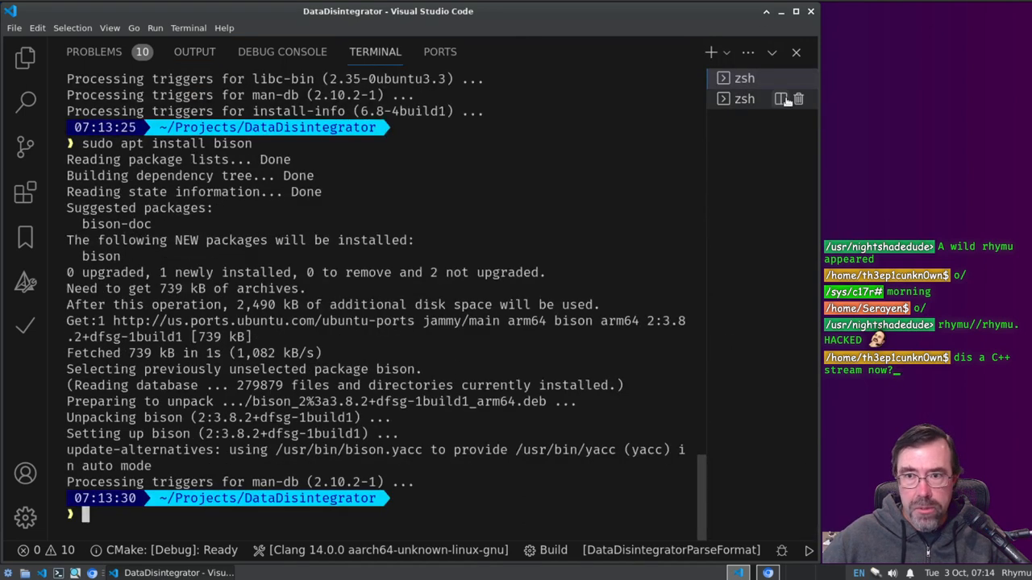
{"action": "left_click", "coordinate": [798, 98]}
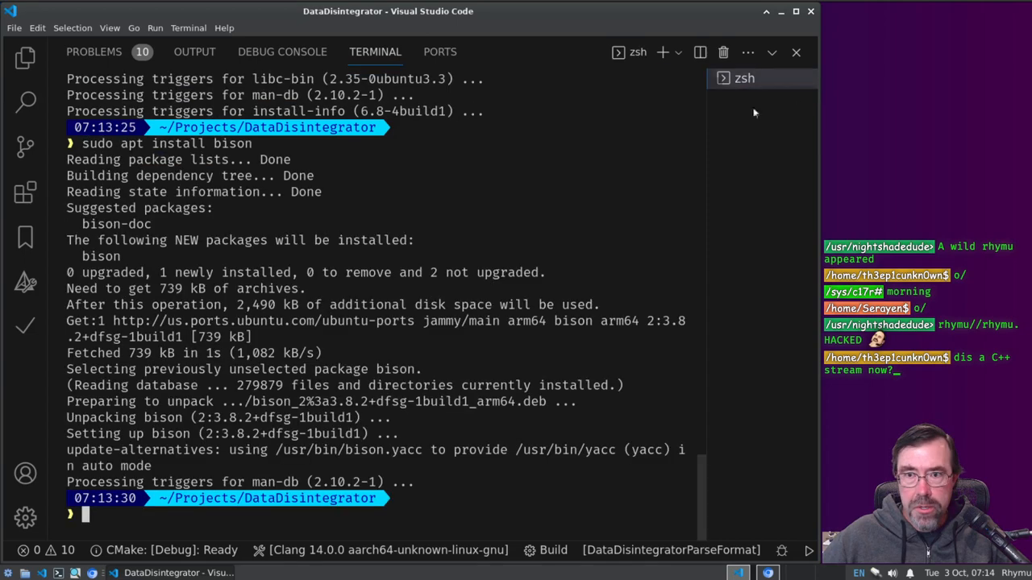
{"action": "type", "text": "cd"}
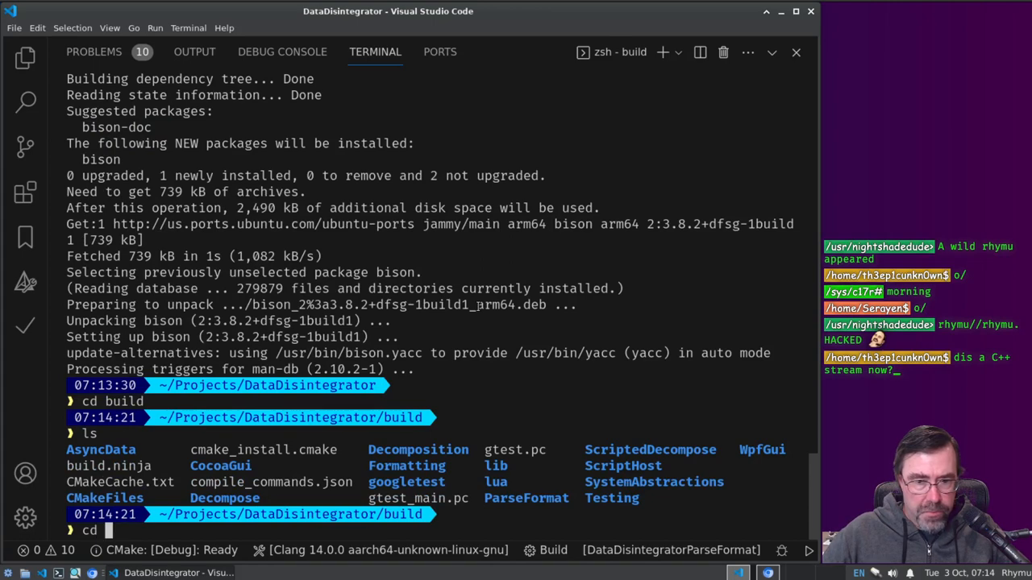
{"action": "type", "text": "cd ParseFormat"}
{"action": "type", "text": "./DataDisintegratorParseFormat"}
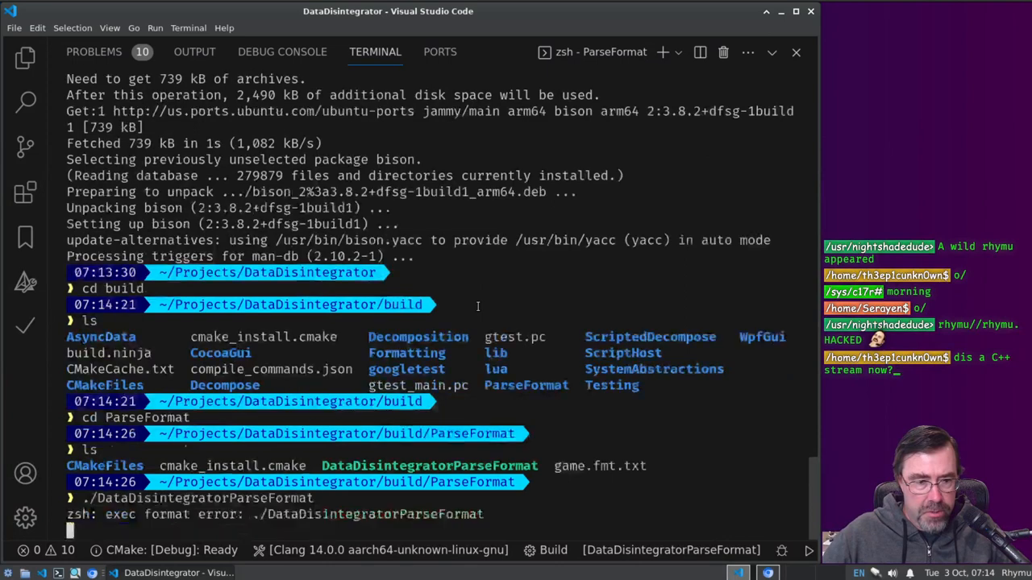
{"action": "key", "text": "Enter"}
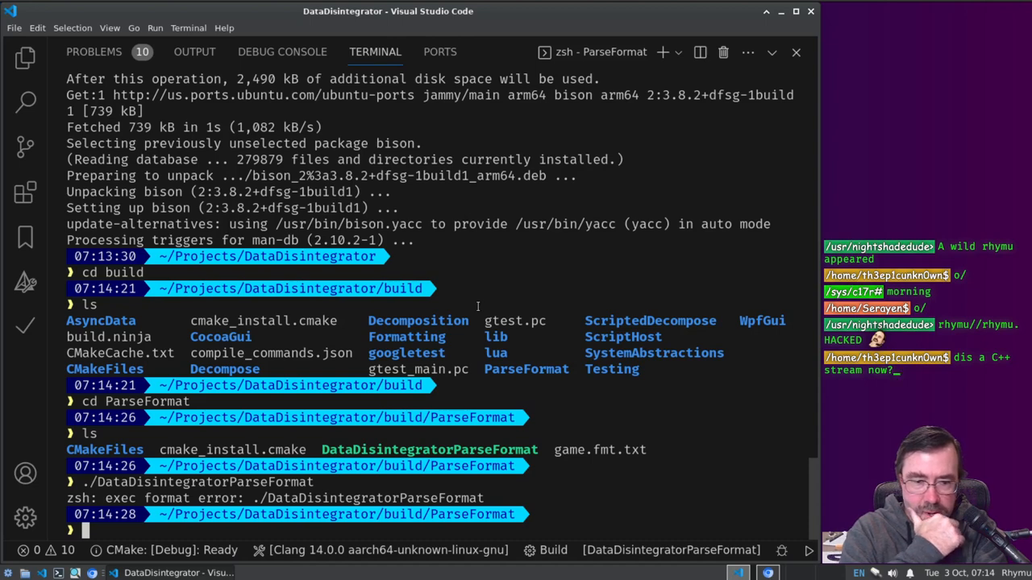
Step: List the ParseFormat folder in detail with ls -ralt after the exec format error
{"action": "type", "text": "l"}
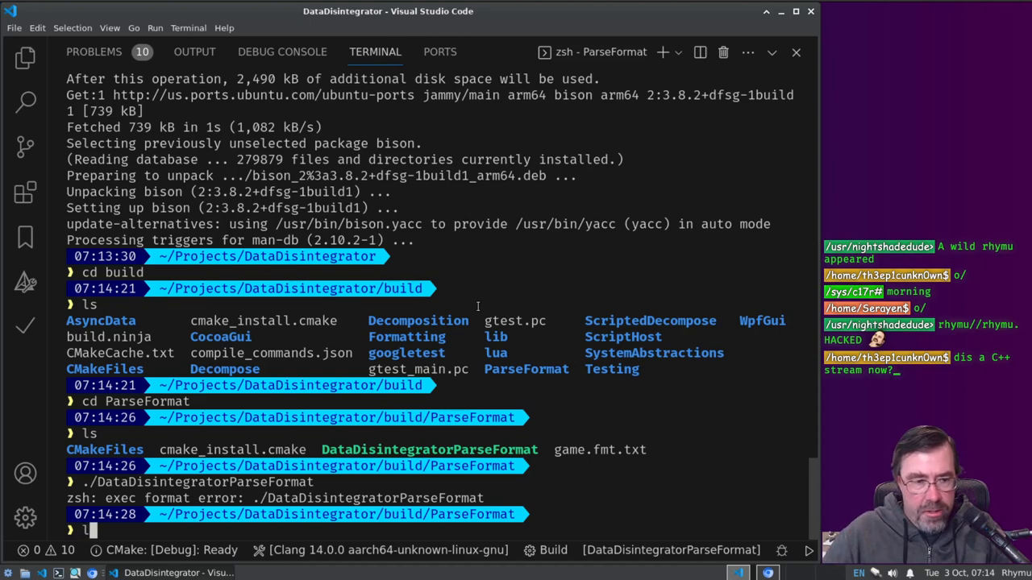
{"action": "type", "text": "ls -ralt"}
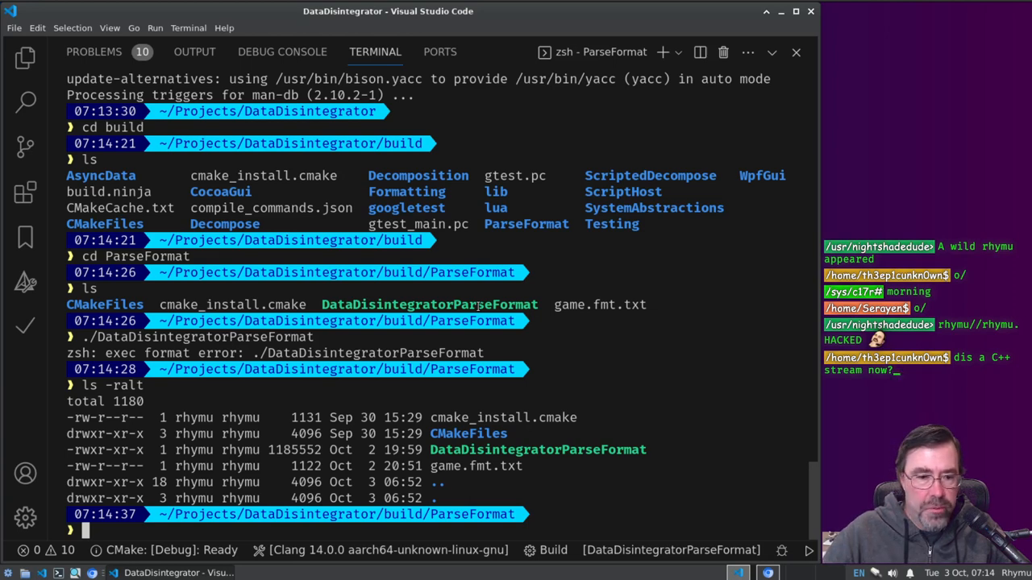
Step: Go up two levels, delete the old build folder with rm -rf, and list build-vscode
{"action": "type", "text": "cd ../."}
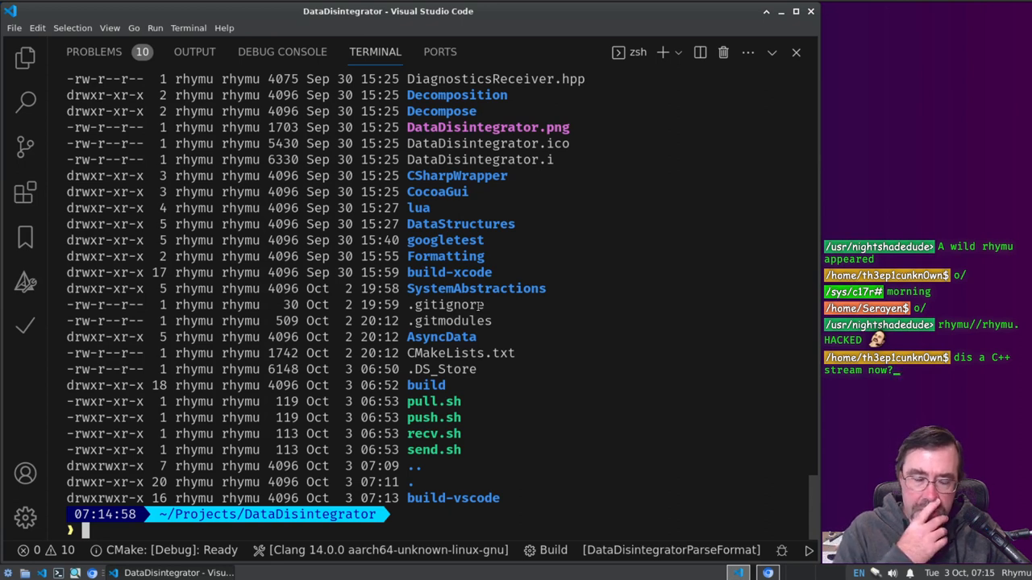
{"action": "type", "text": "cd"}
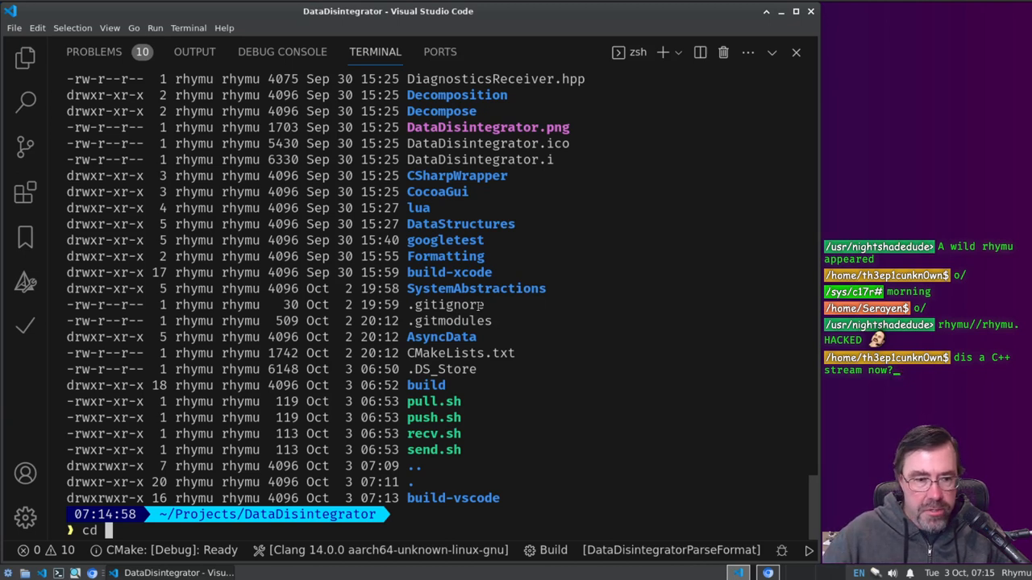
{"action": "type", "text": "rm -w"}
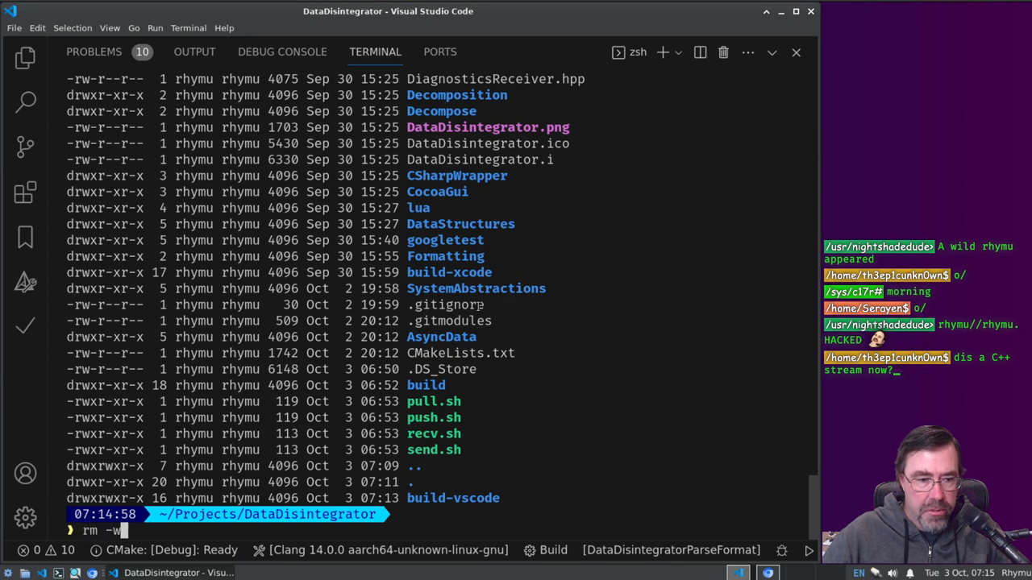
{"action": "type", "text": "t"}
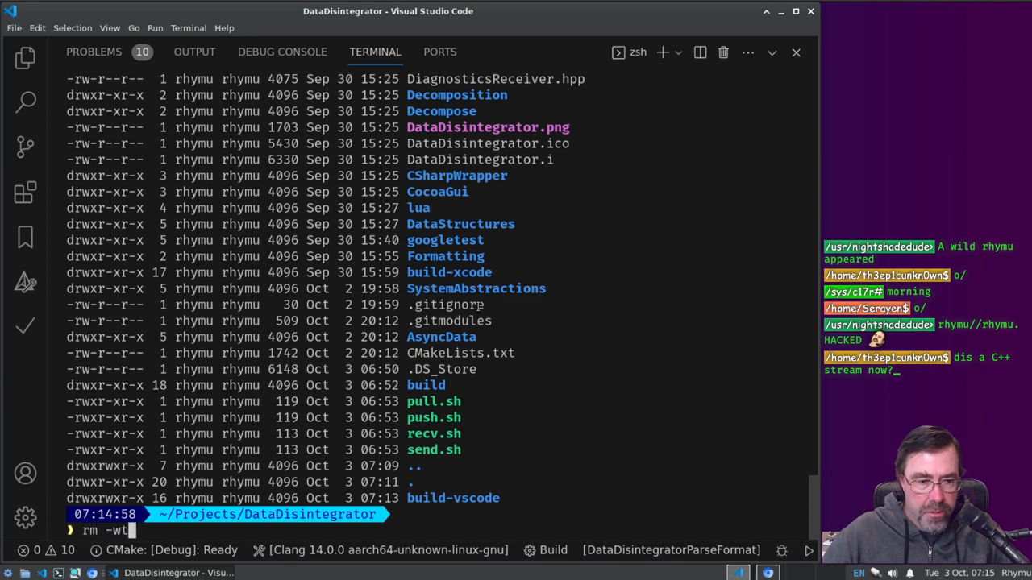
{"action": "type", "text": "rf"}
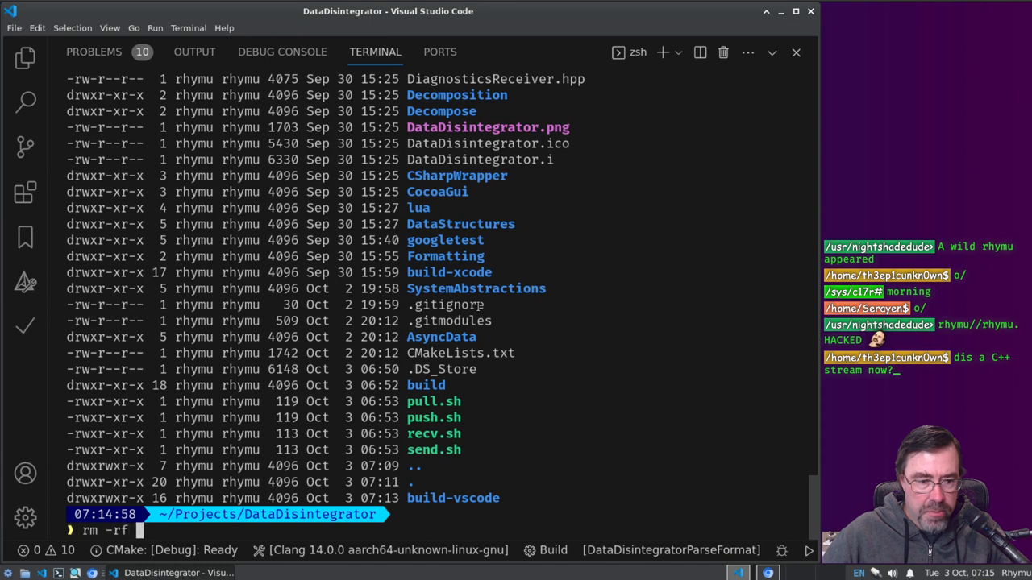
{"action": "type", "text": "bui'la"}
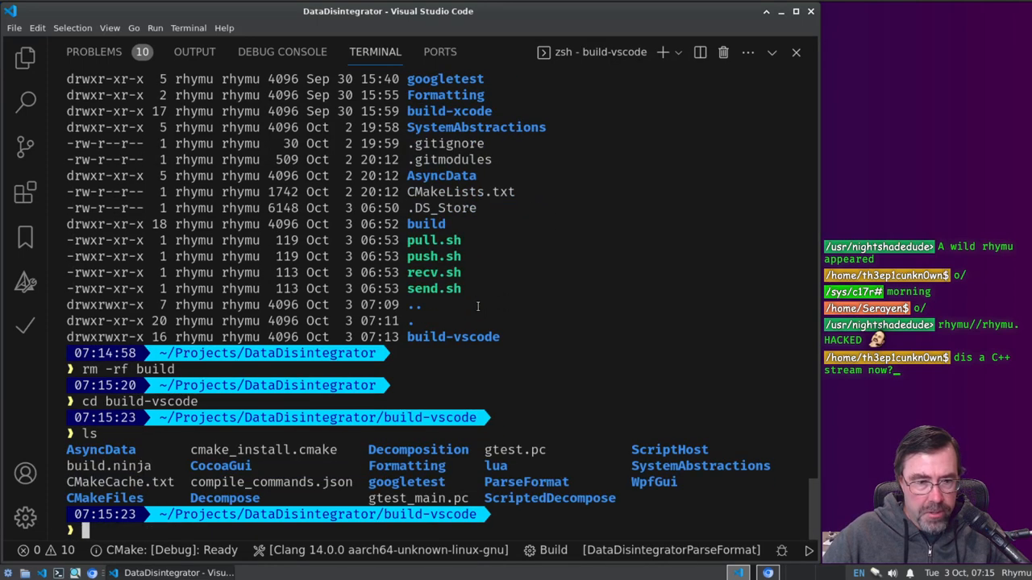
Step: Change into ParseFormat and run the freshly built ./DataDisintegratorParseFormat
{"action": "type", "text": "cd ParseFormat"}
{"action": "type", "text": "./"}
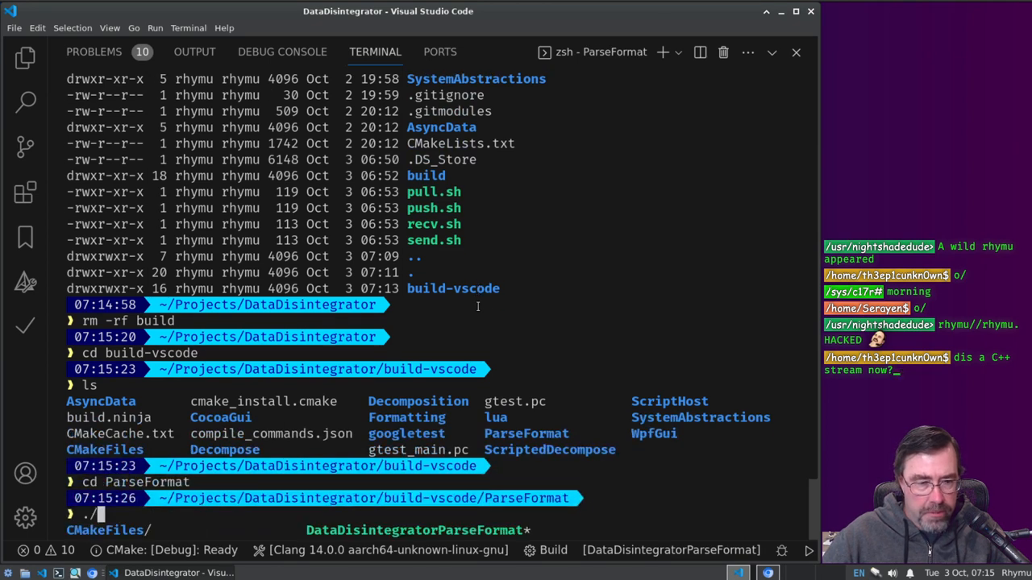
{"action": "type", "text": "DataDisintegratorParseFormat"}
{"action": "key", "text": "Return"}
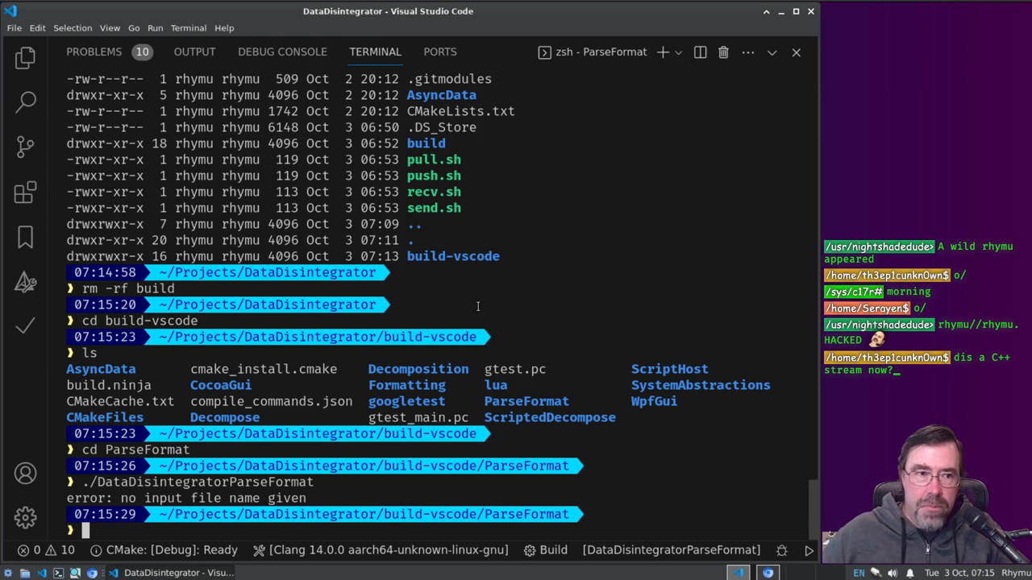
{"action": "mouse_move", "coordinate": [472, 297]}
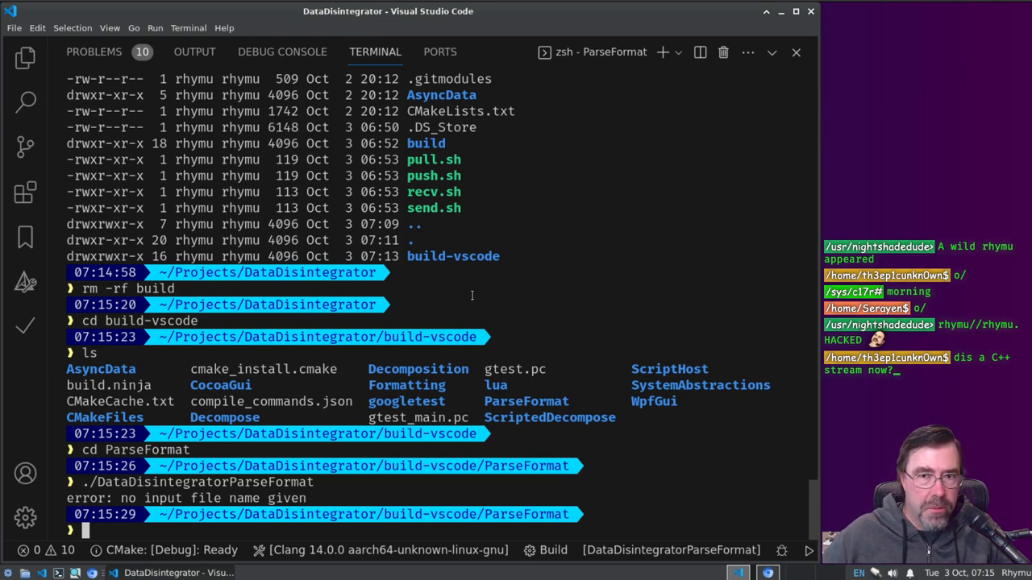
{"action": "mouse_move", "coordinate": [453, 257]}
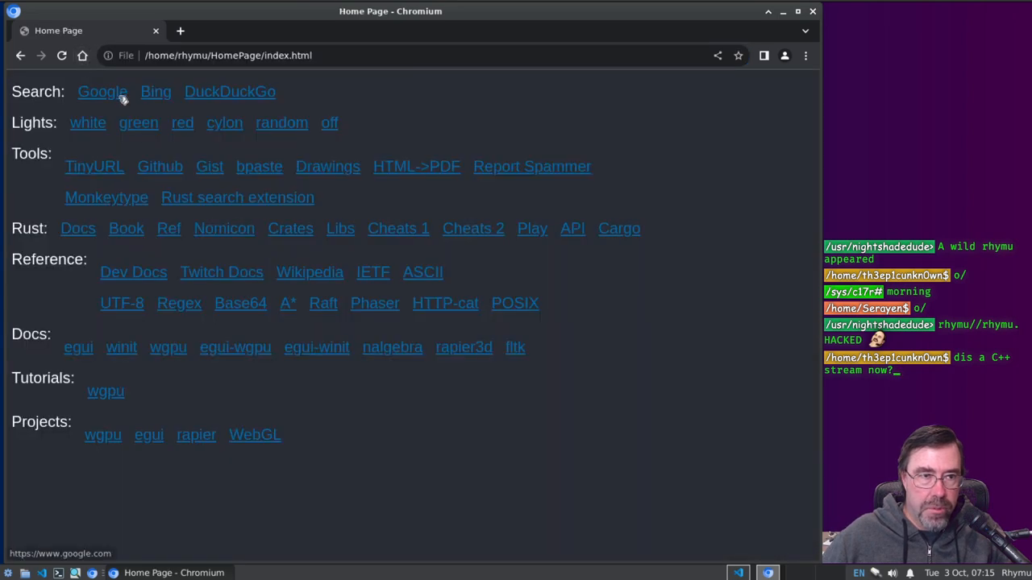
Step: Search DuckDuckGo for 'gif' and open the GIF - Image File Format result on docs.fileformat.com
{"action": "left_click", "coordinate": [229, 90]}
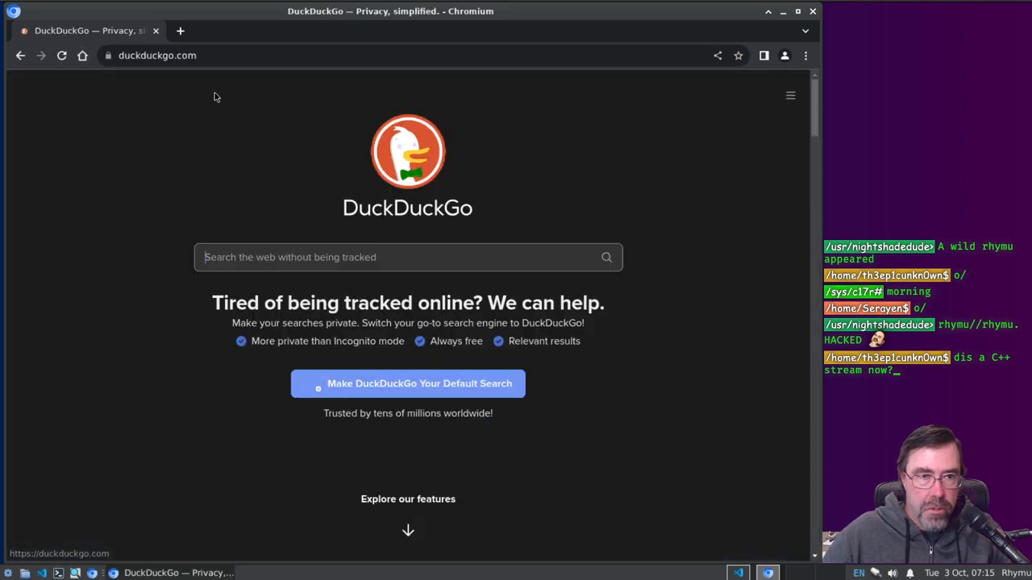
{"action": "type", "text": "gif"}
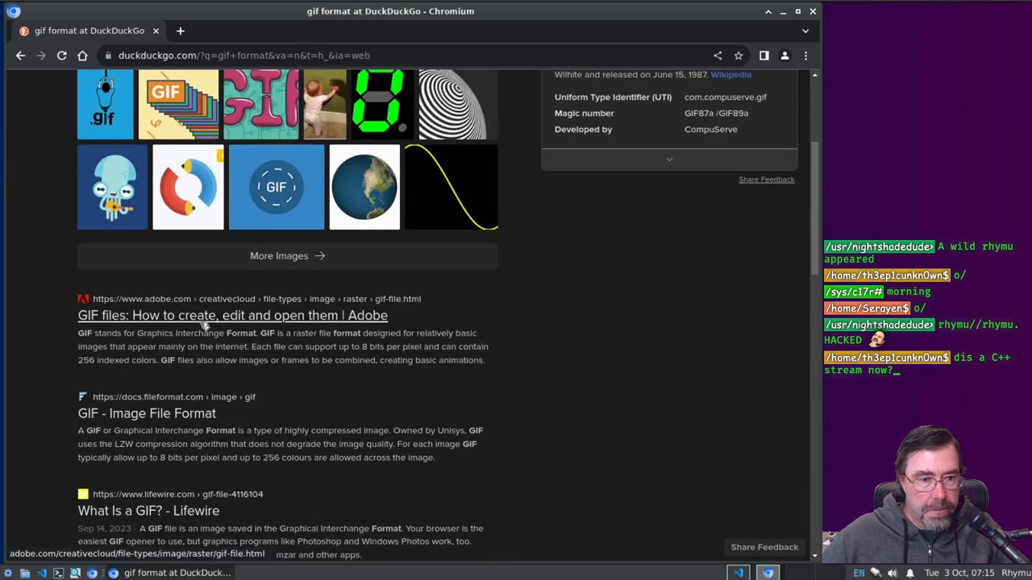
{"action": "left_click", "coordinate": [147, 412]}
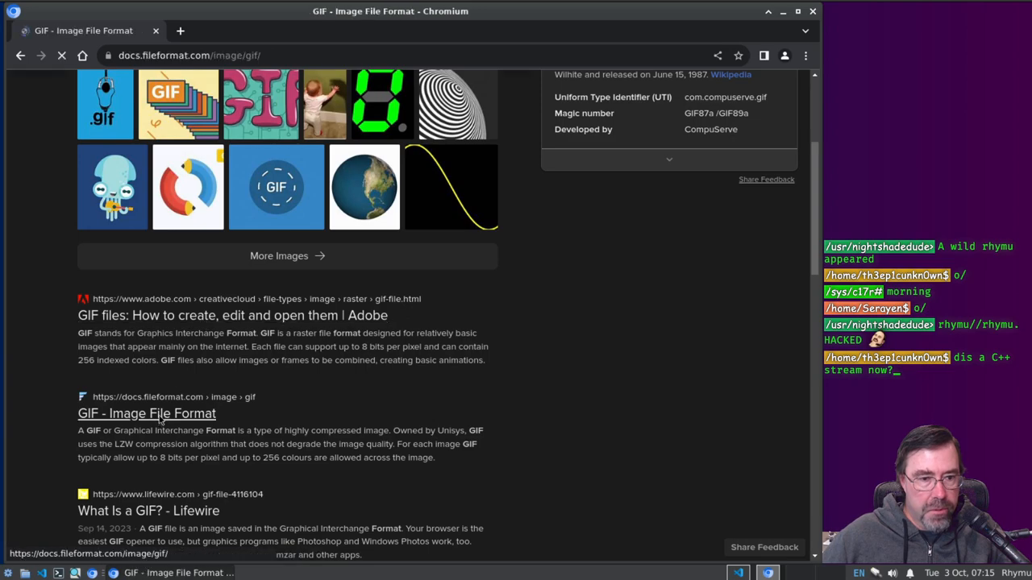
{"action": "left_click", "coordinate": [147, 413]}
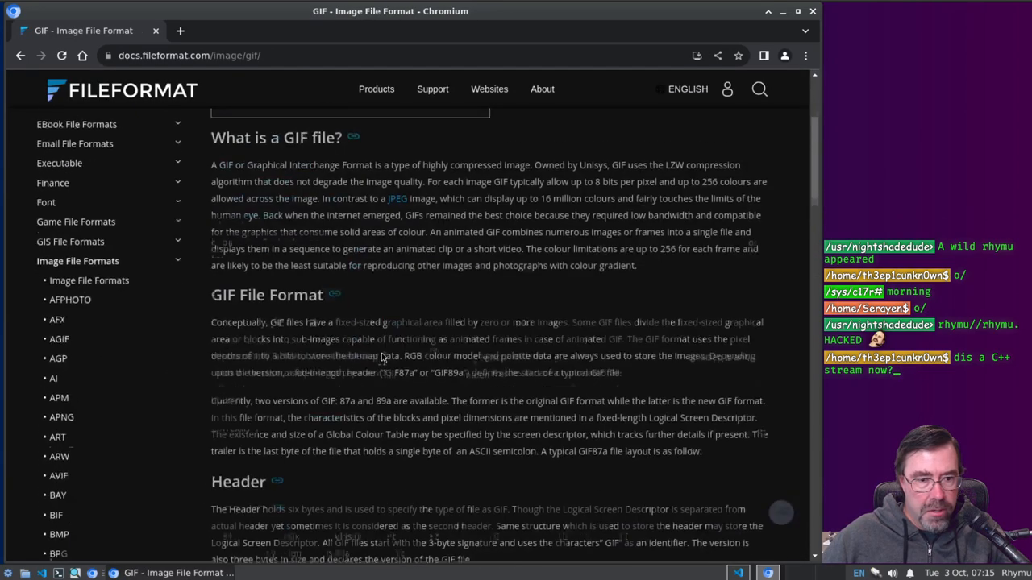
Step: Scroll the GIF page to the Header and Logical Screen Descriptor sections, then return to the editor
{"action": "scroll", "scroll_direction": "down", "scroll_amount": 3}
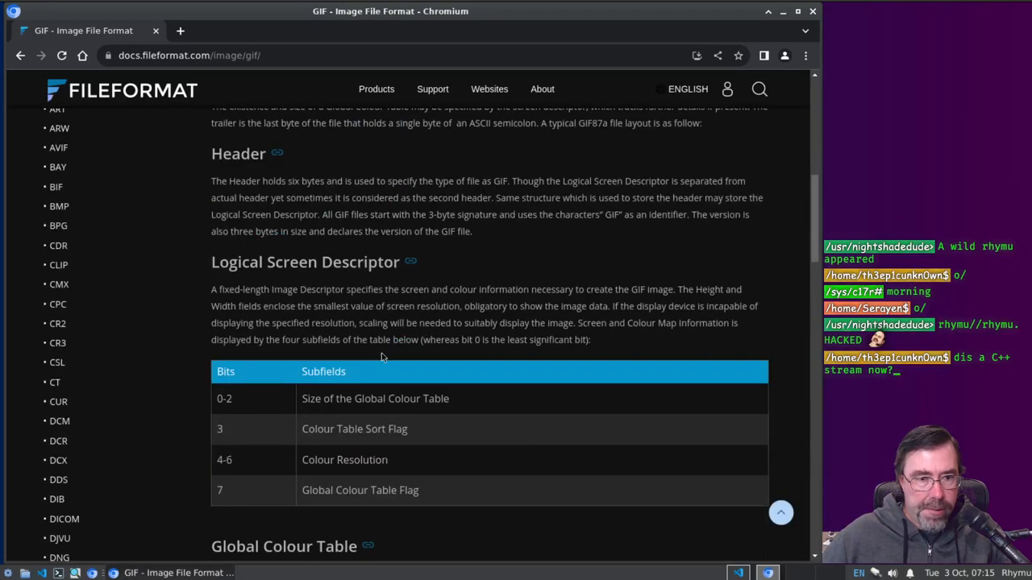
{"action": "scroll", "scroll_direction": "down", "scroll_amount": 3}
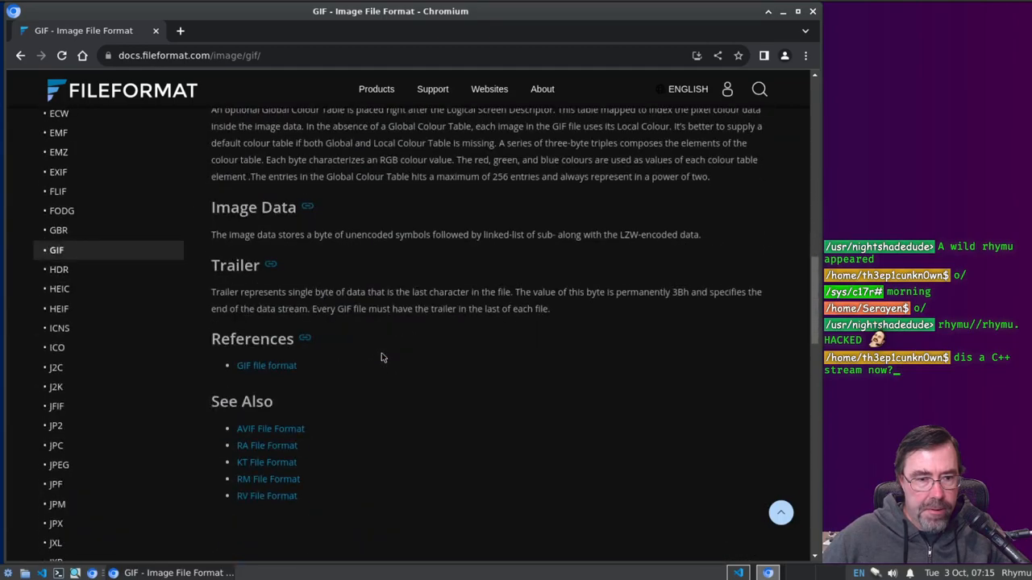
{"action": "left_click", "coordinate": [266, 364]}
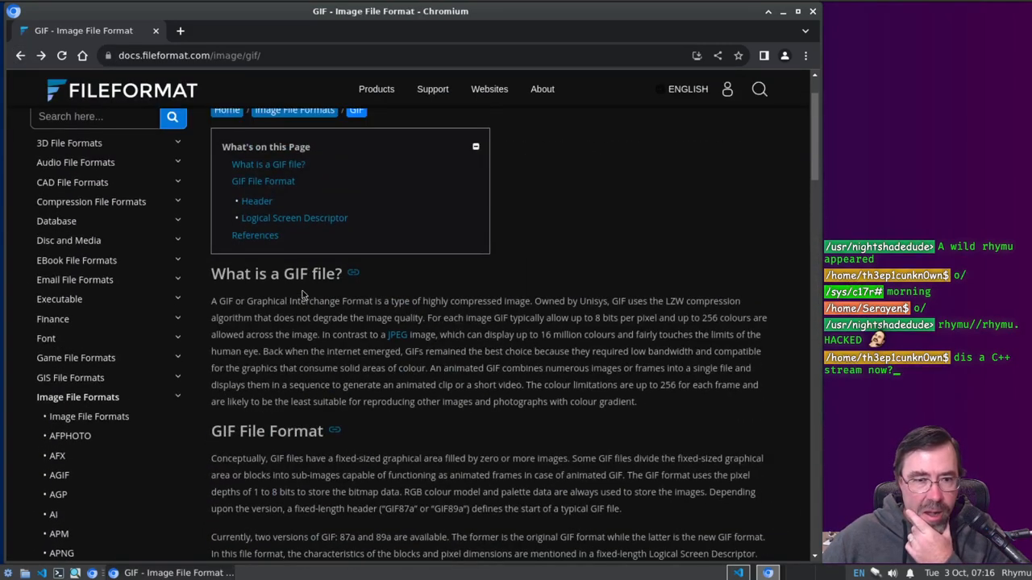
{"action": "scroll", "scroll_direction": "down", "scroll_amount": 3}
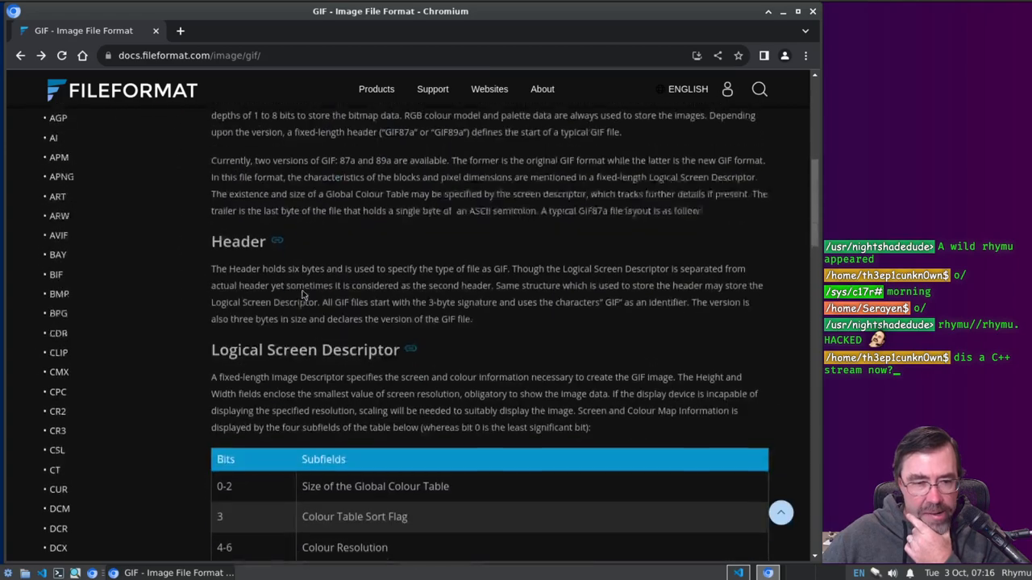
{"action": "scroll", "scroll_direction": "down", "scroll_amount": 3}
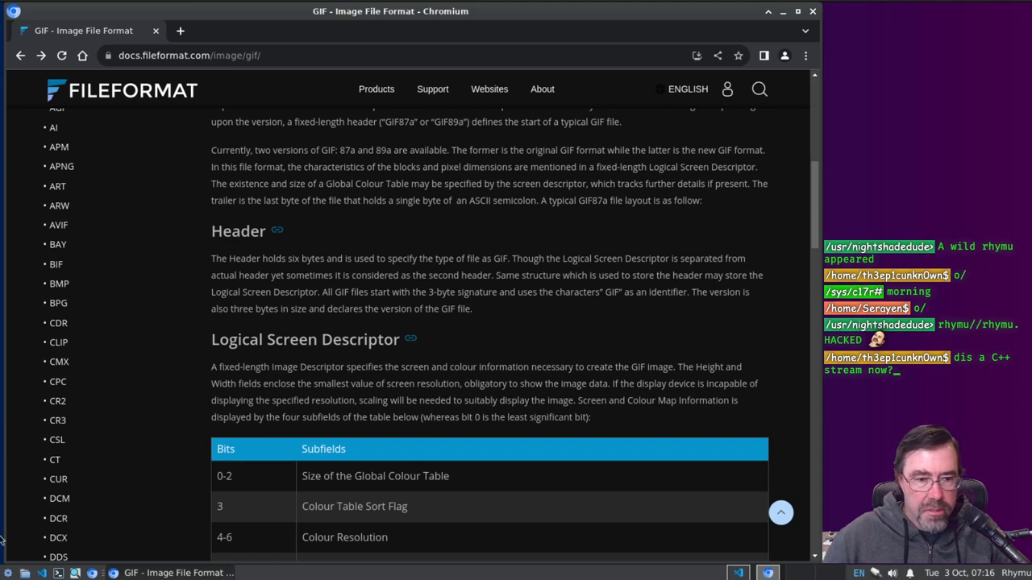
{"action": "left_click", "coordinate": [116, 572]}
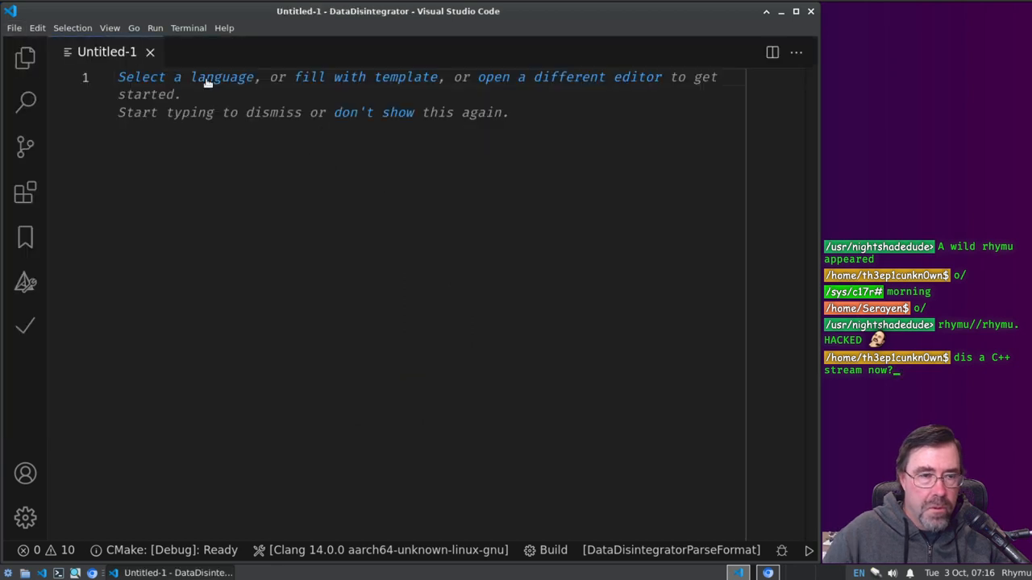
Step: Type '!editcom !today Today: Resurrecting an old project' into the untitled file
{"action": "type", "text": "!"}
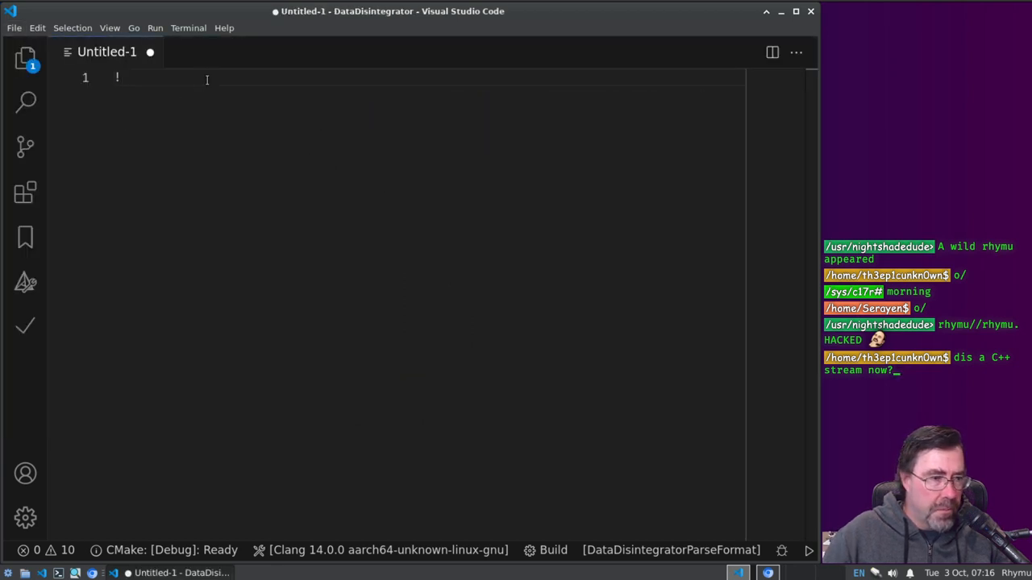
{"action": "type", "text": "editcom !"}
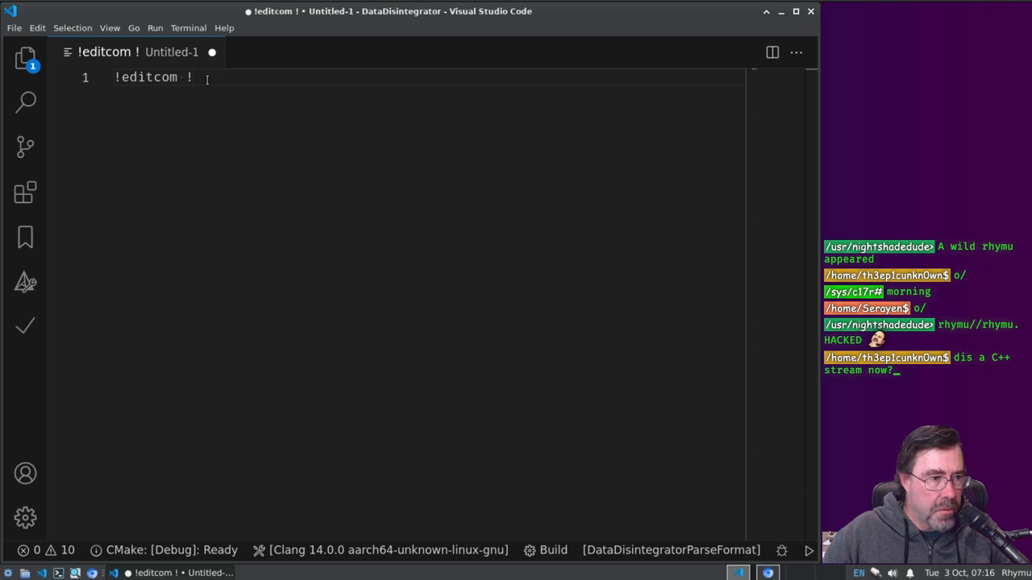
{"action": "type", "text": "today"}
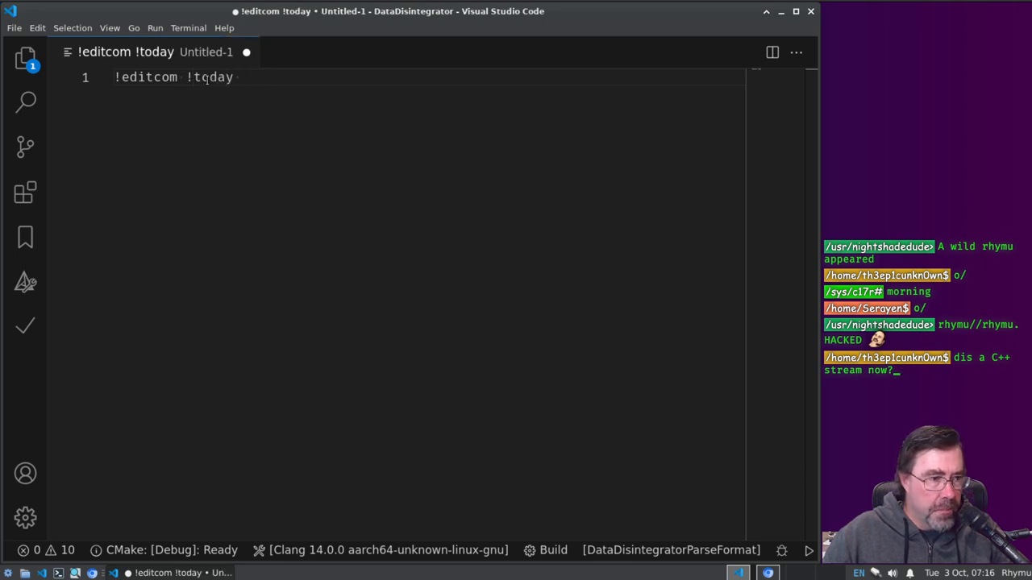
{"action": "type", "text": "Today:"}
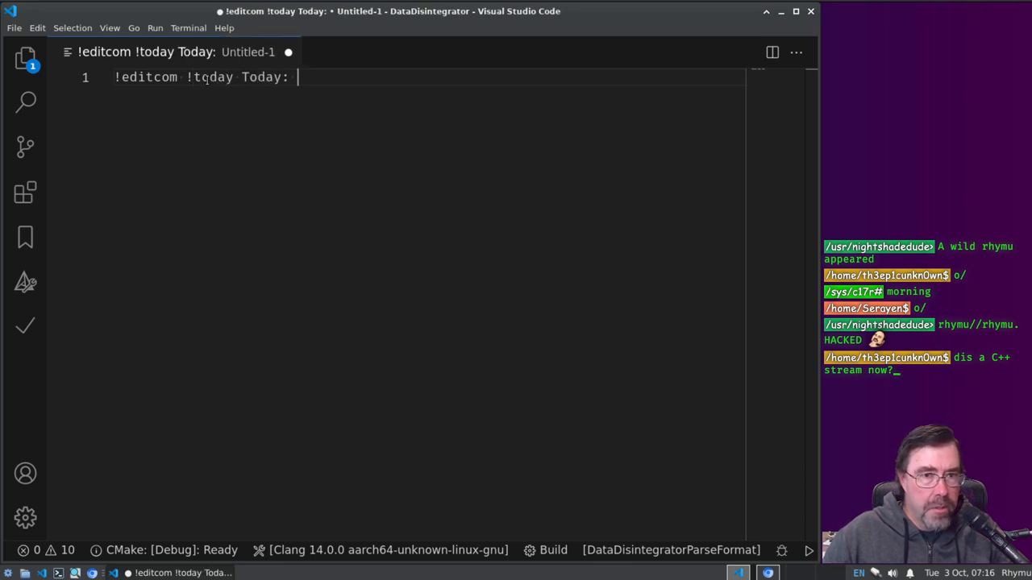
{"action": "type", "text": "Resurrecting an old"}
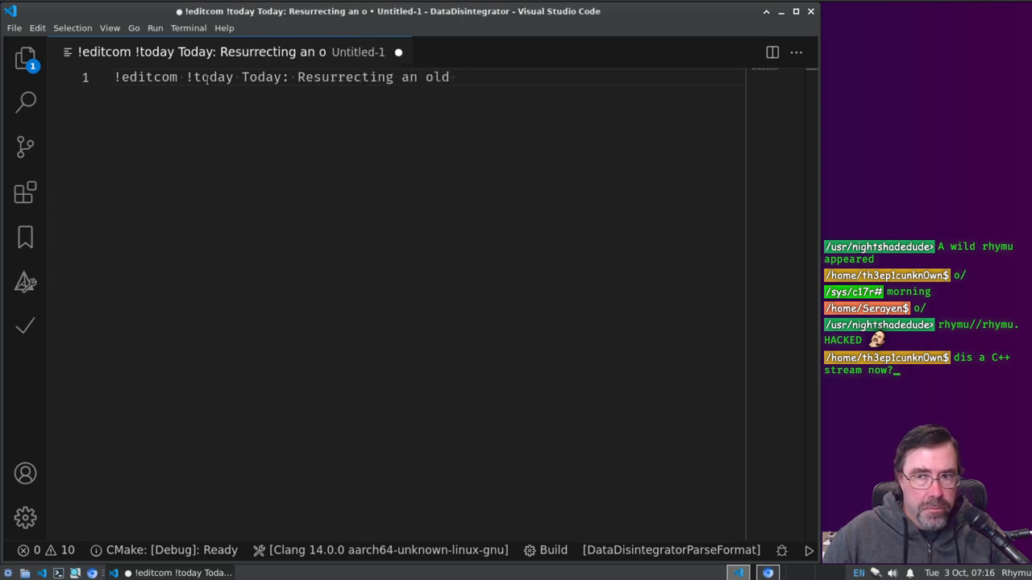
{"action": "type", "text": "proj"}
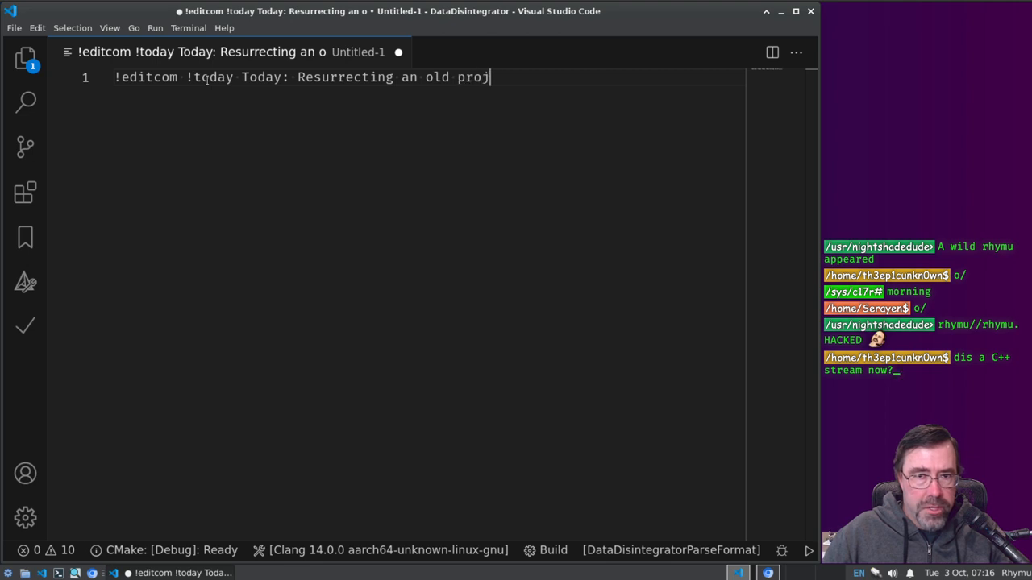
{"action": "type", "text": "ect"}
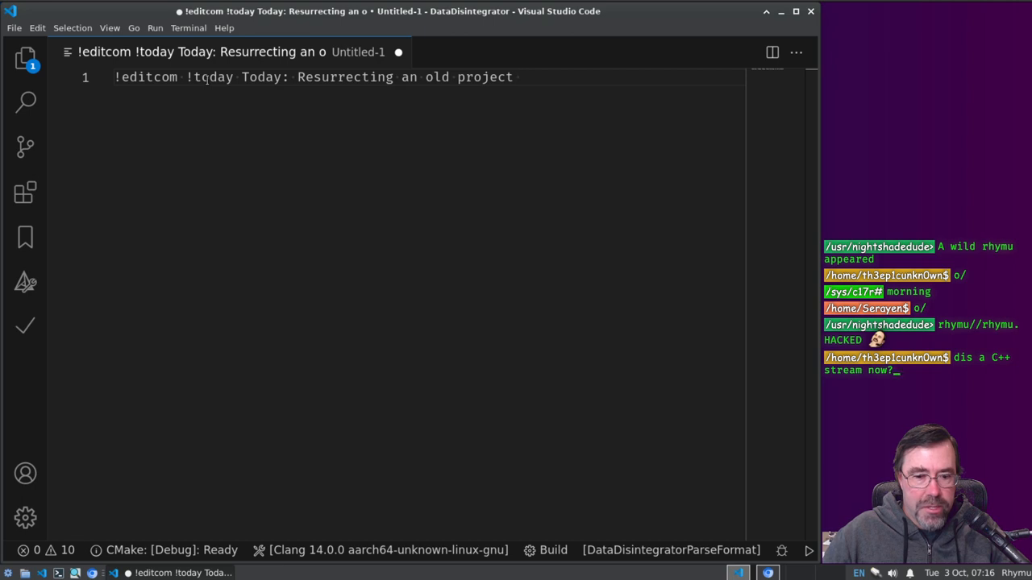
Step: Replace 'project' with 'tool for parsing binary files' to finish the title line
{"action": "key", "text": "BackSpace"}
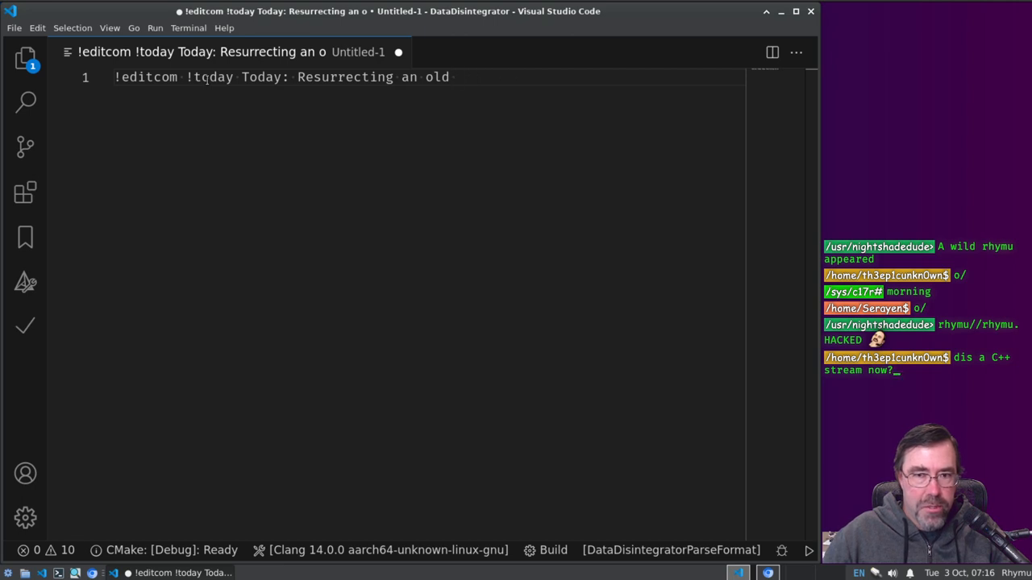
{"action": "type", "text": "tool"}
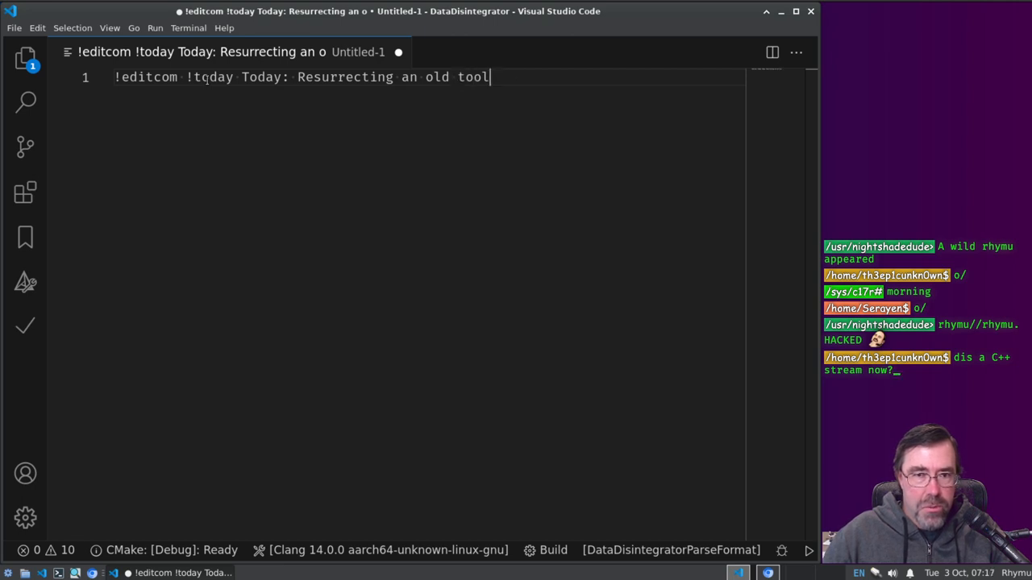
{"action": "type", "text": "for parting bina"}
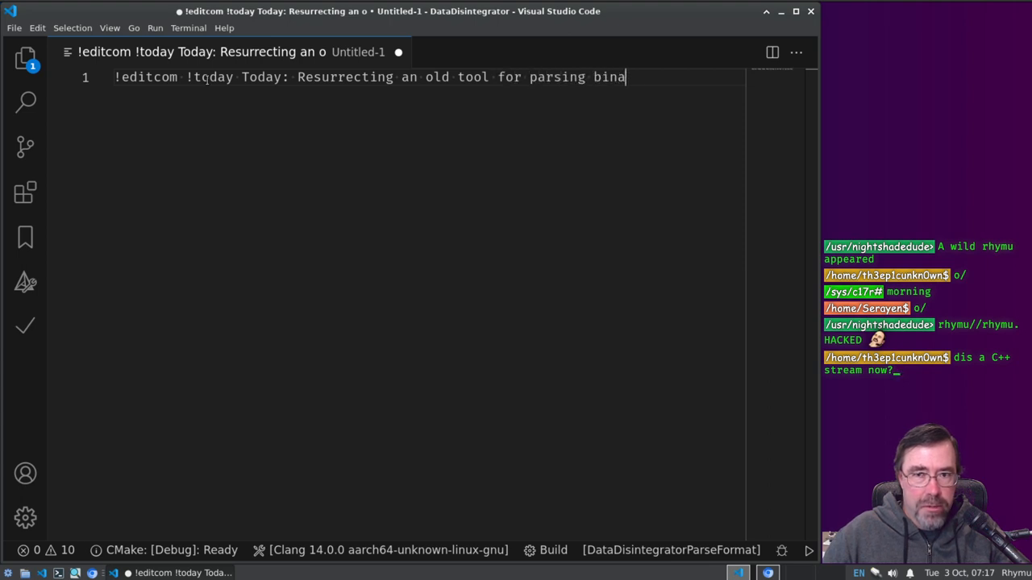
{"action": "type", "text": "ry file"}
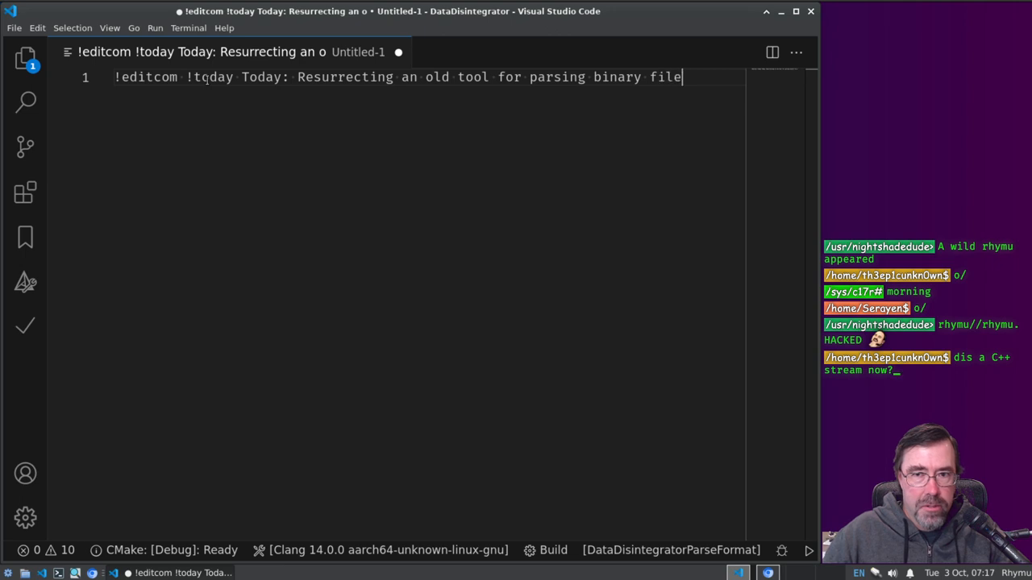
{"action": "type", "text": "s"}
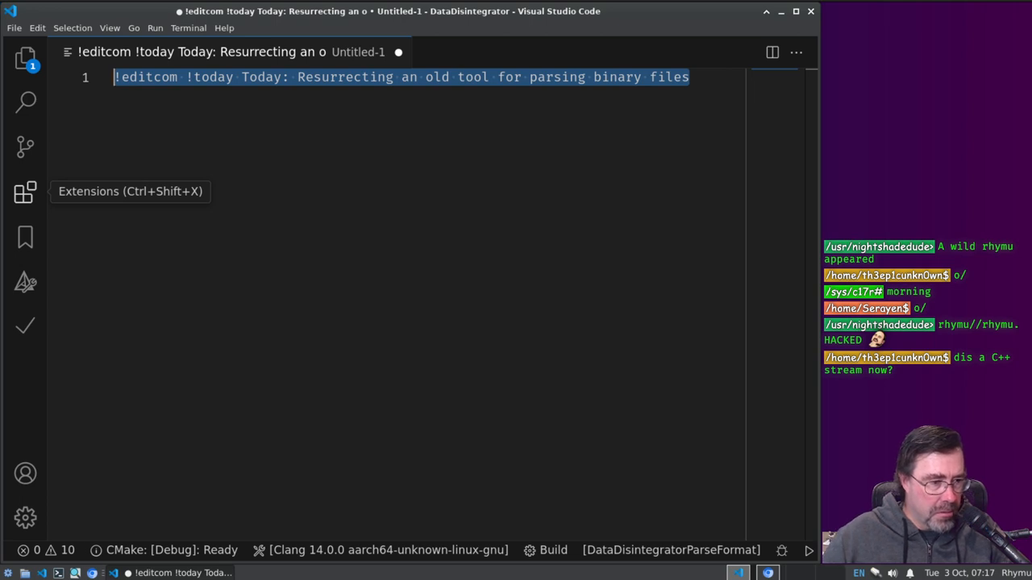
Step: Rewrite the note's command as !project saying Rhymu is starting up re-doing an old project
{"action": "left_click", "coordinate": [199, 78]}
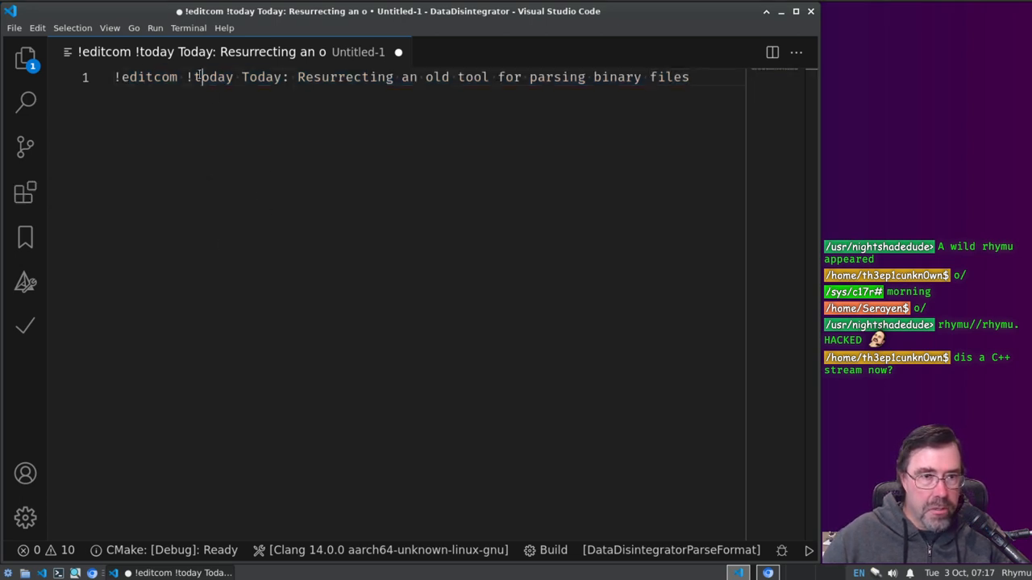
{"action": "type", "text": "!project"}
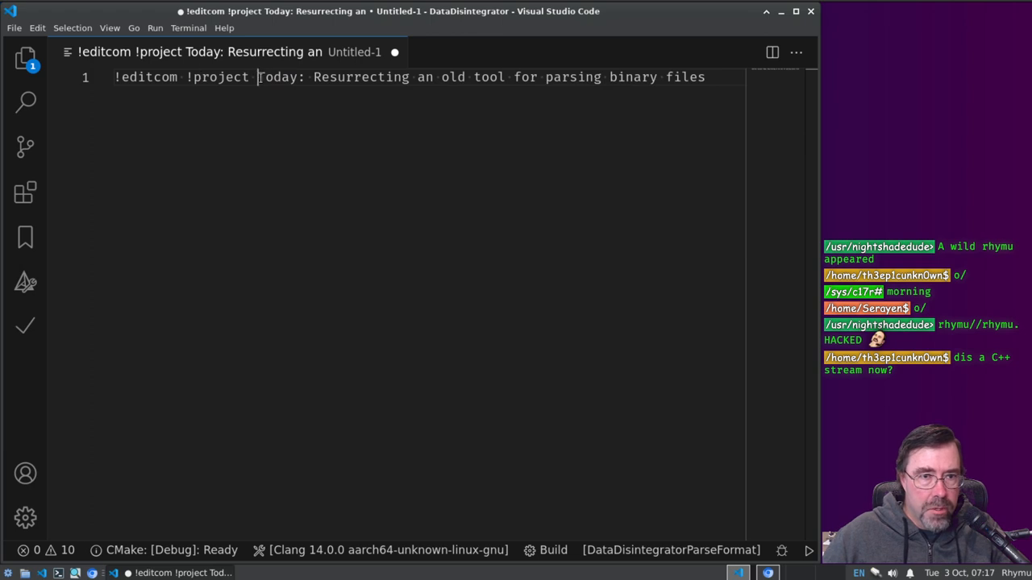
{"action": "type", "text": "Rhymu"}
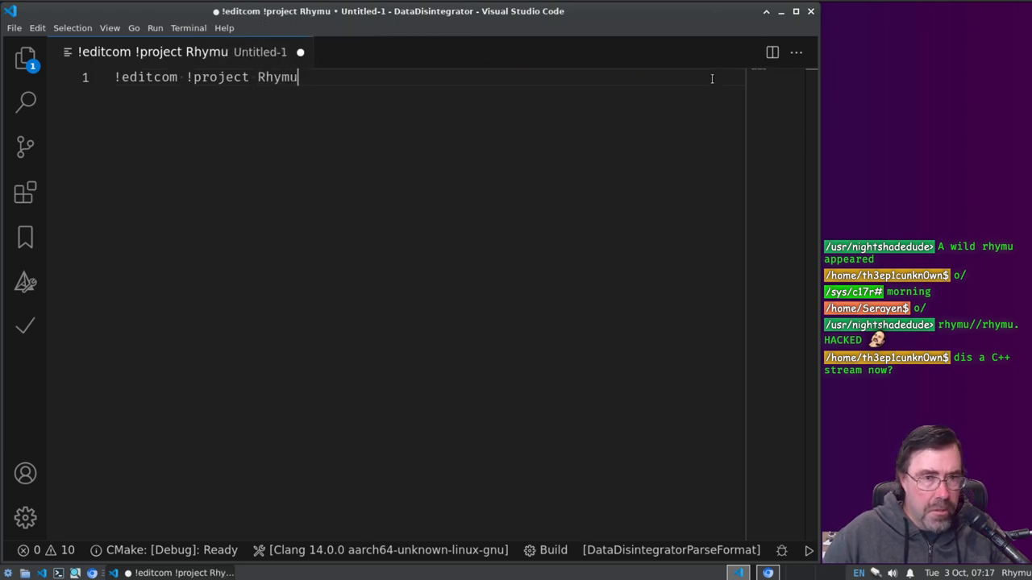
{"action": "type", "text": "is"}
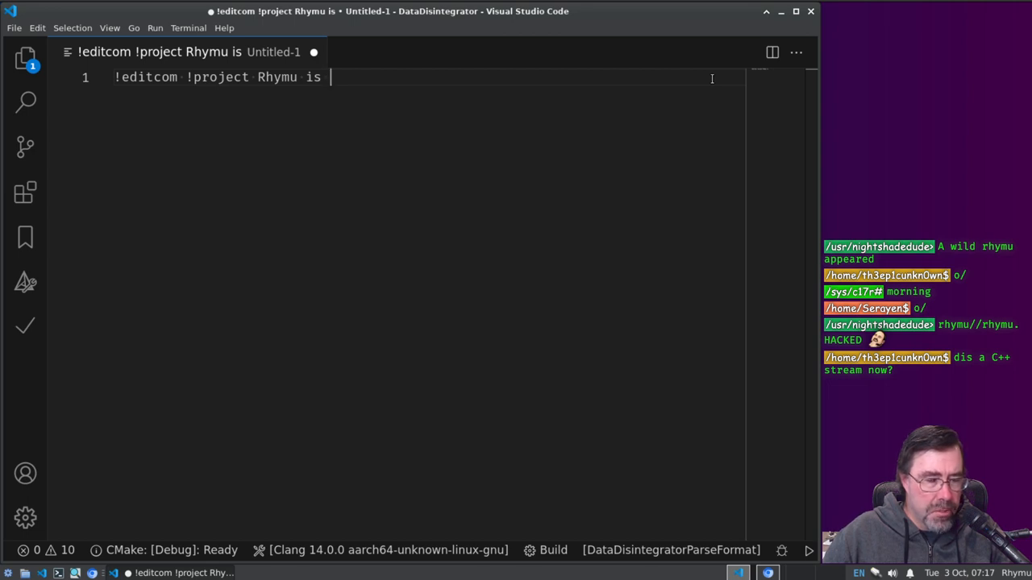
{"action": "type", "text": "starting uup"}
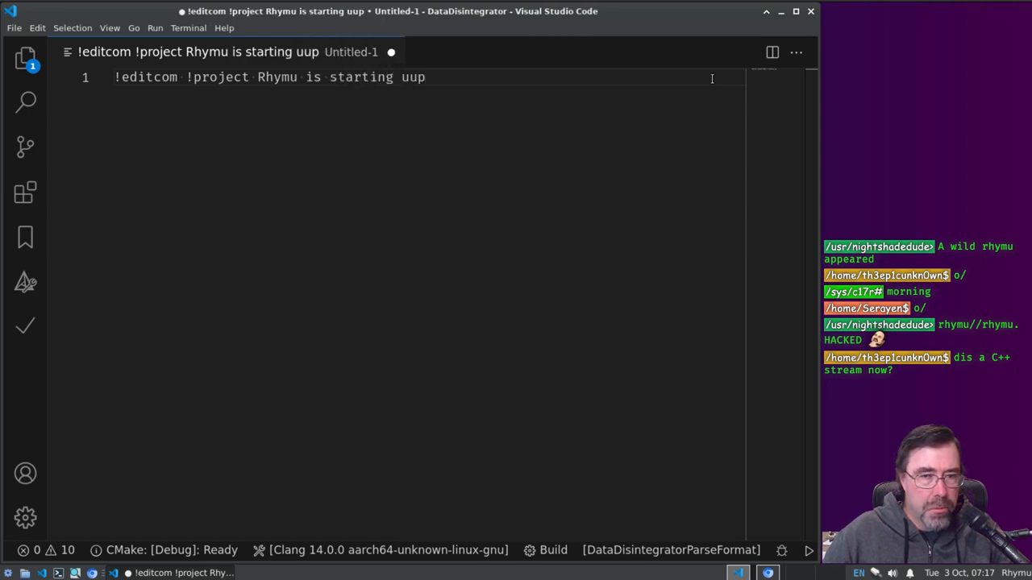
{"action": "type", "text": "re-"}
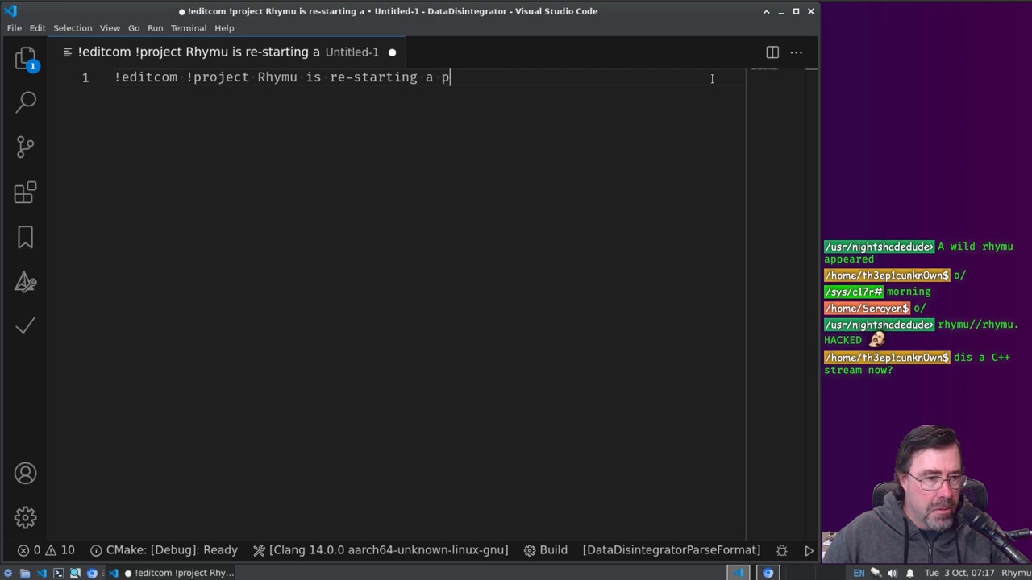
{"action": "type", "text": "roject"}
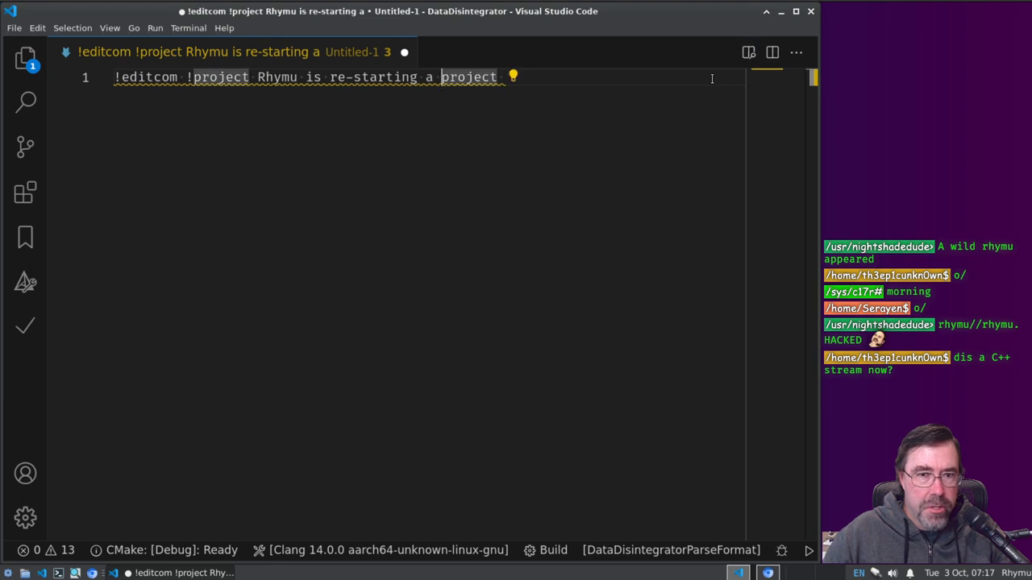
{"action": "type", "text": "old"}
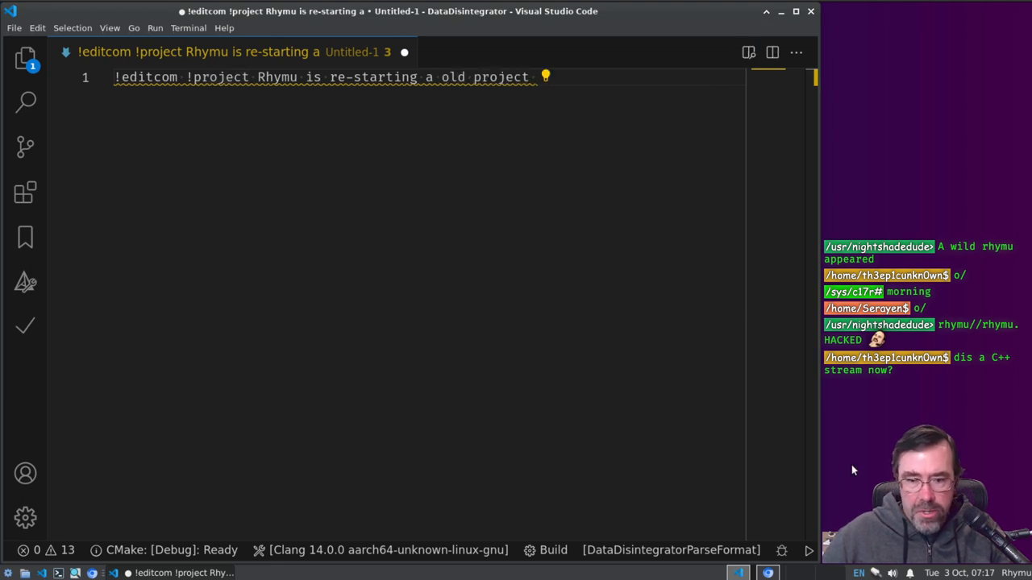
{"action": "mouse_move", "coordinate": [671, 550]}
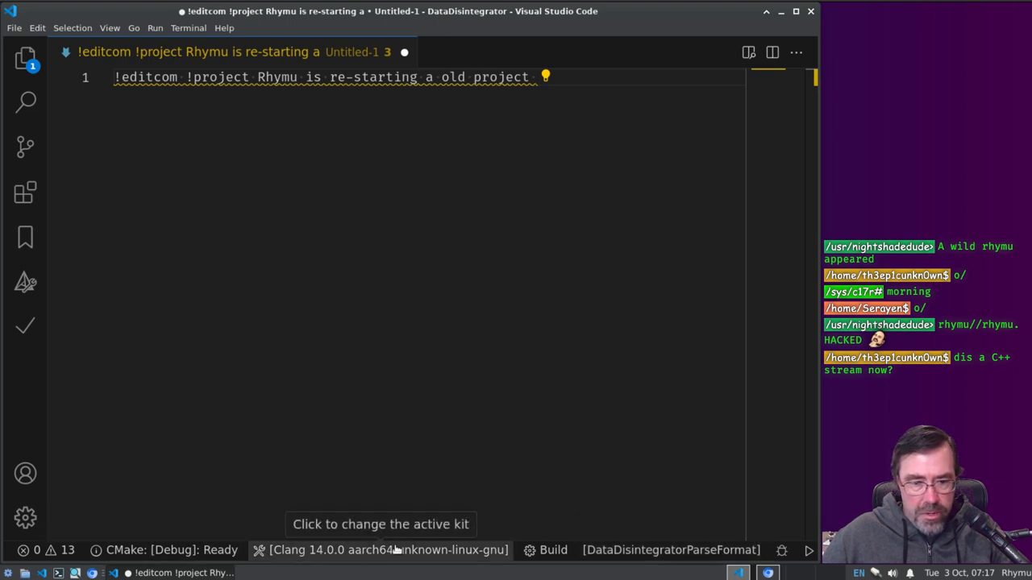
Step: Hide the CMake Tools information from the status bar
{"action": "right_click", "coordinate": [379, 551]}
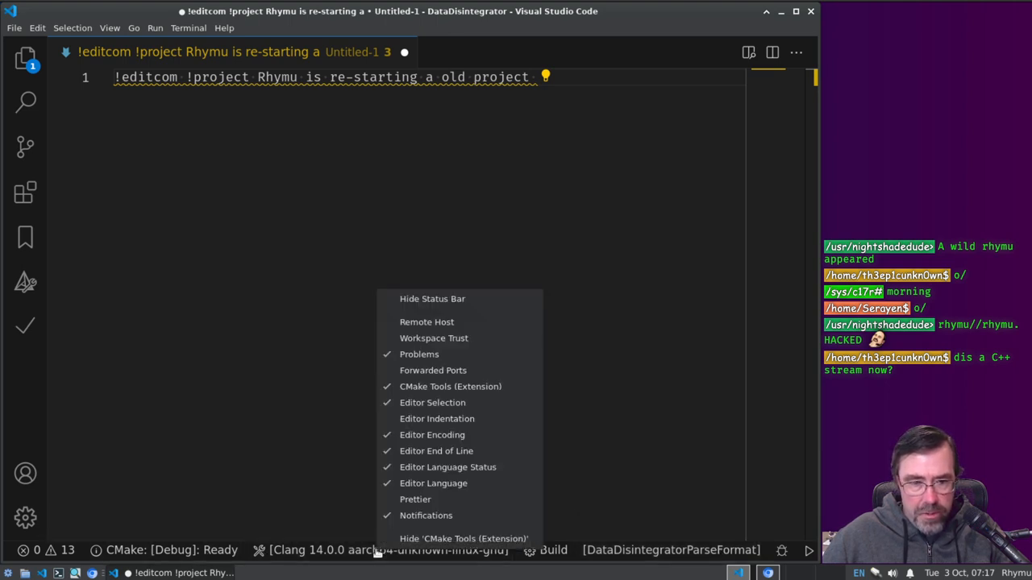
{"action": "mouse_move", "coordinate": [450, 387]}
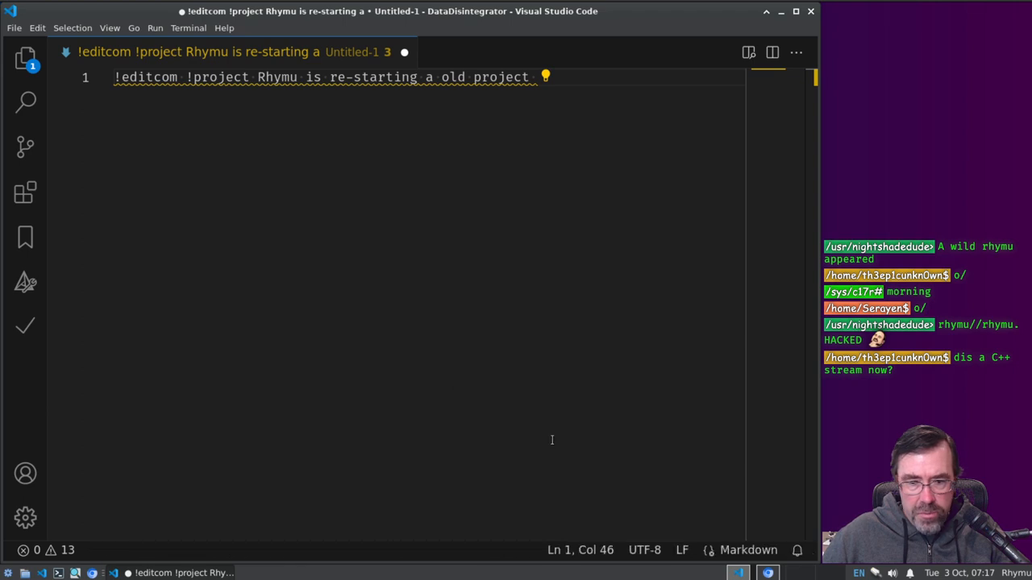
{"action": "left_click", "coordinate": [748, 550]}
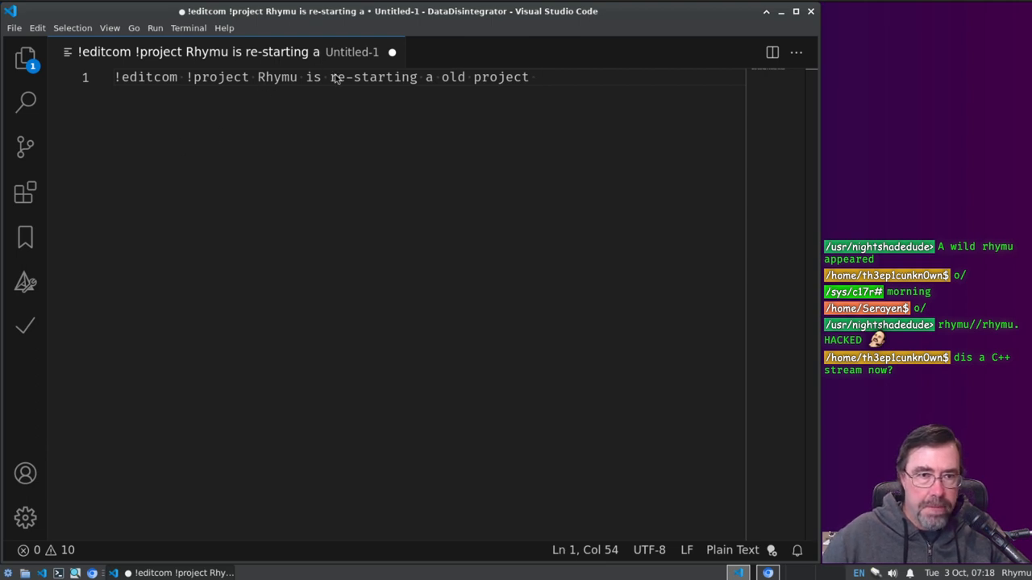
Step: Reword the line to 'Resurrecting an old tool for parsing binary files' and close the untitled note
{"action": "left_click_drag", "start_coordinate": [330, 77], "coordinate": [538, 78]}
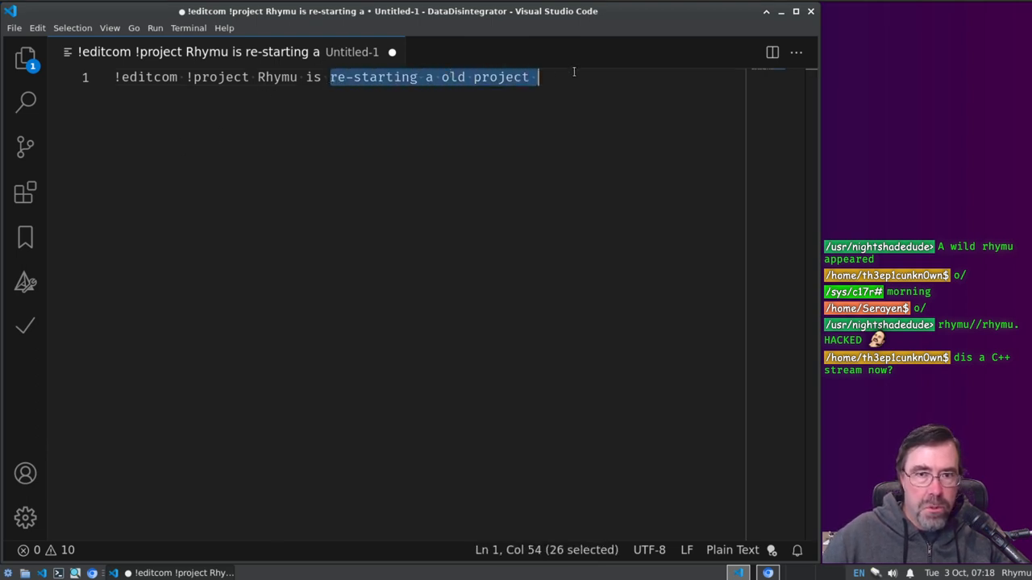
{"action": "type", "text": "Resurrecting an old tool for parsing binary files"}
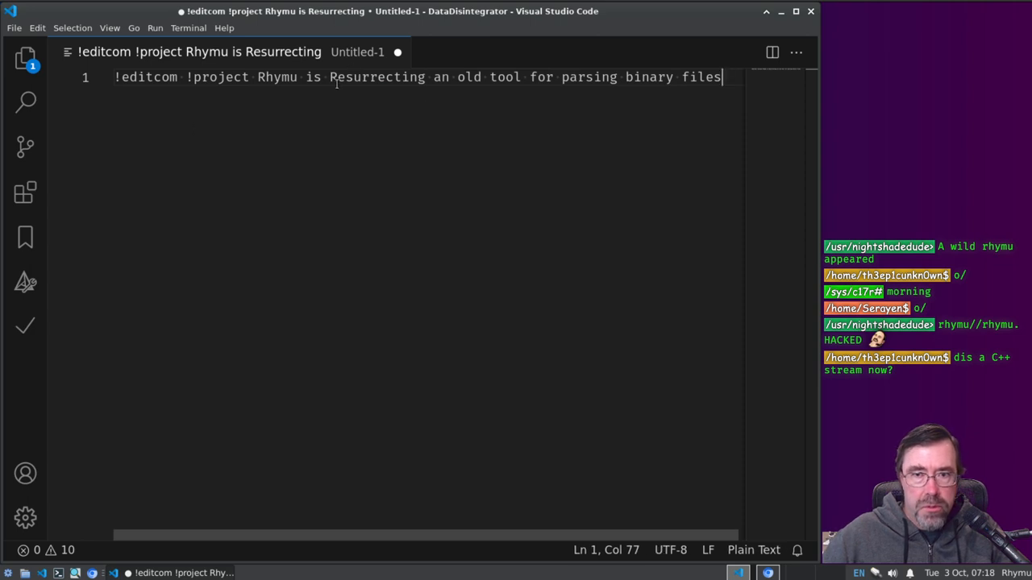
{"action": "double_click", "coordinate": [377, 78]}
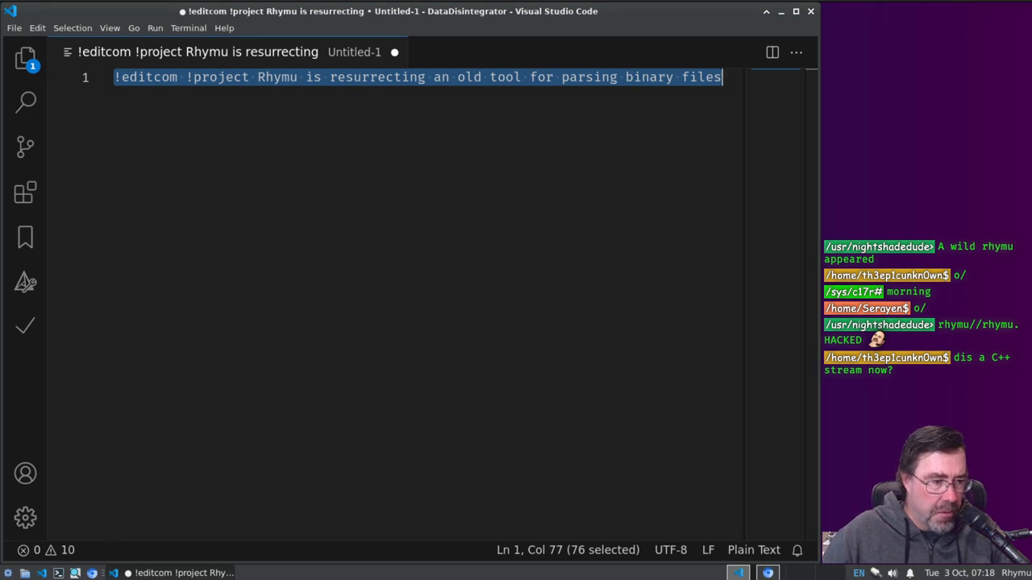
{"action": "mouse_move", "coordinate": [712, 90]}
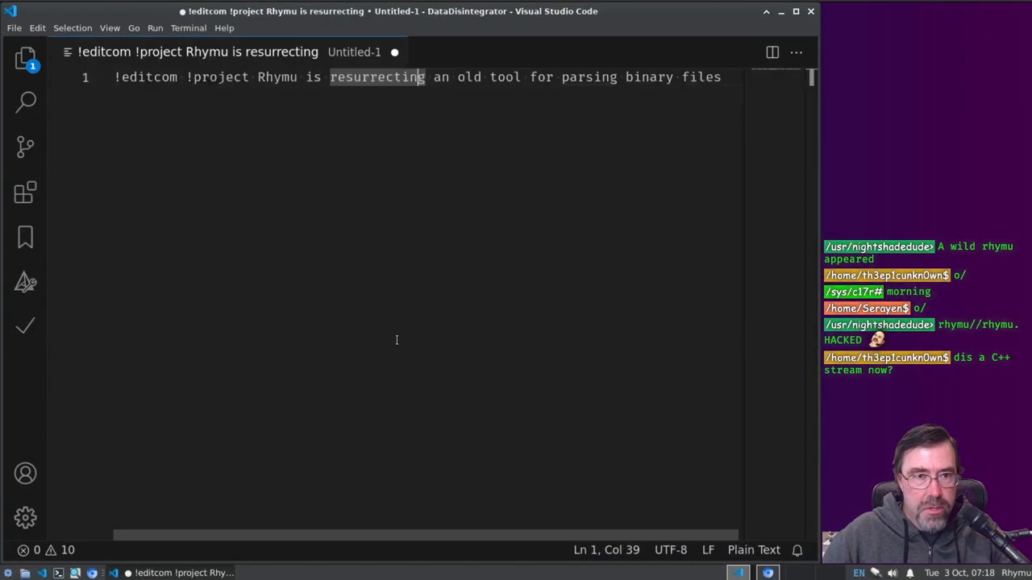
{"action": "mouse_move", "coordinate": [387, 239]}
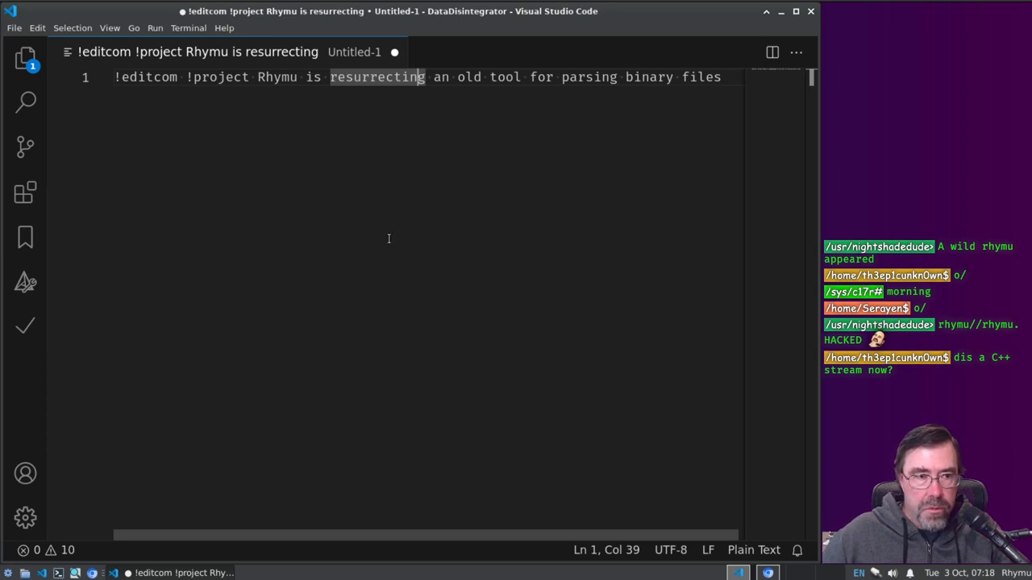
{"action": "key", "text": "ctrl+a"}
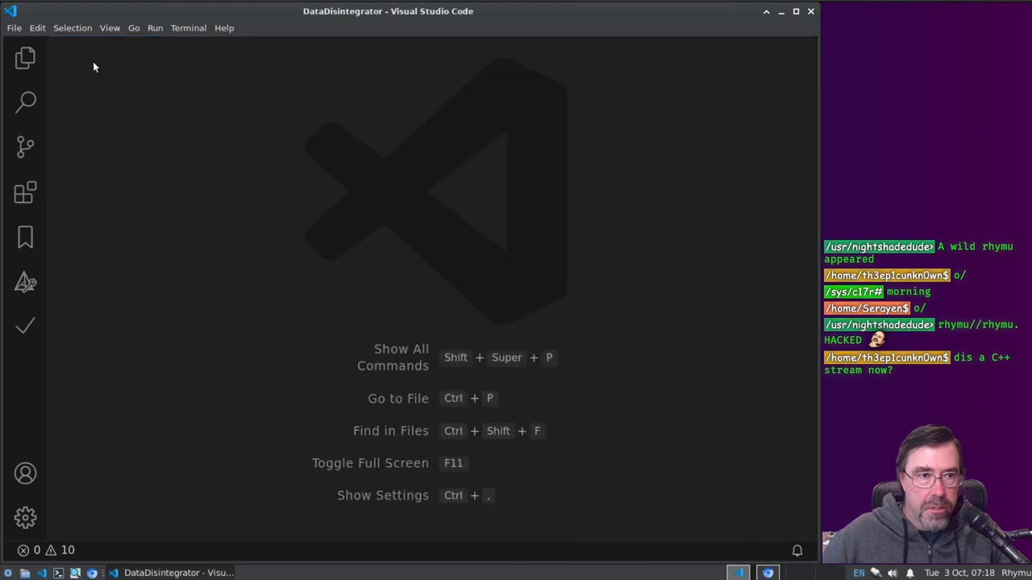
Step: Add /stage/ to .gitignore and create a stage folder with a new file gif.fmt
{"action": "left_click", "coordinate": [25, 58]}
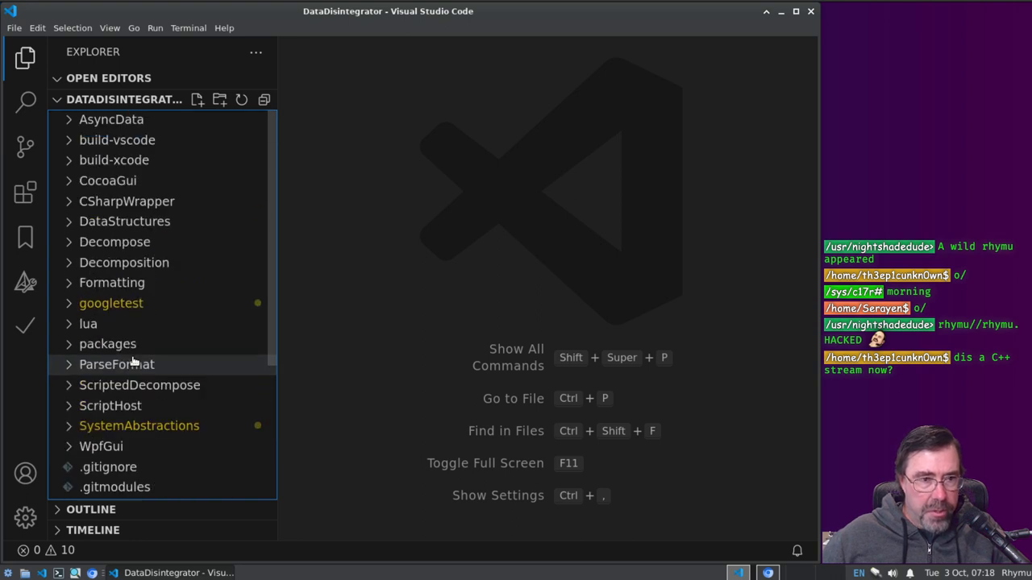
{"action": "mouse_move", "coordinate": [116, 365]}
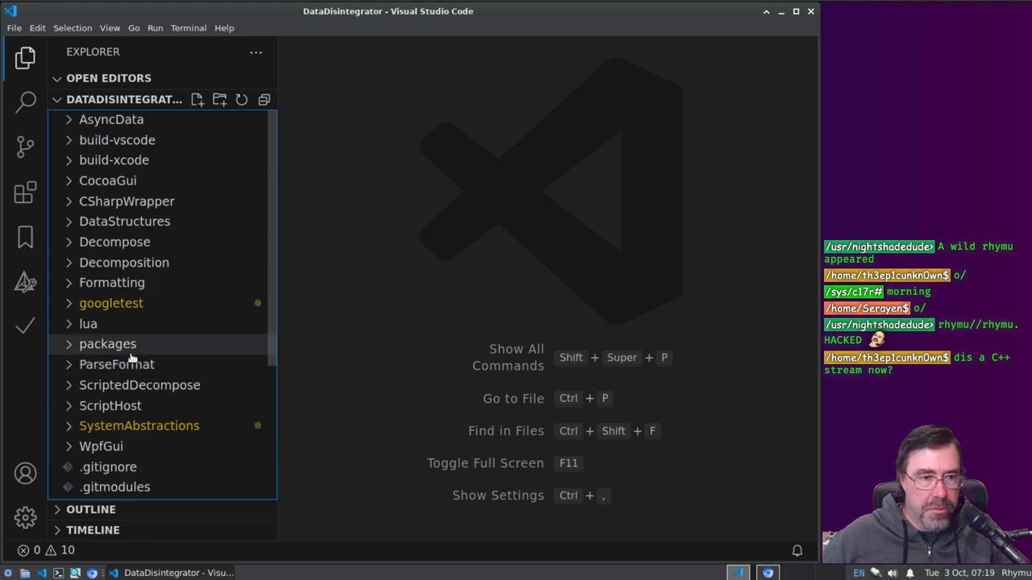
{"action": "mouse_move", "coordinate": [196, 119]}
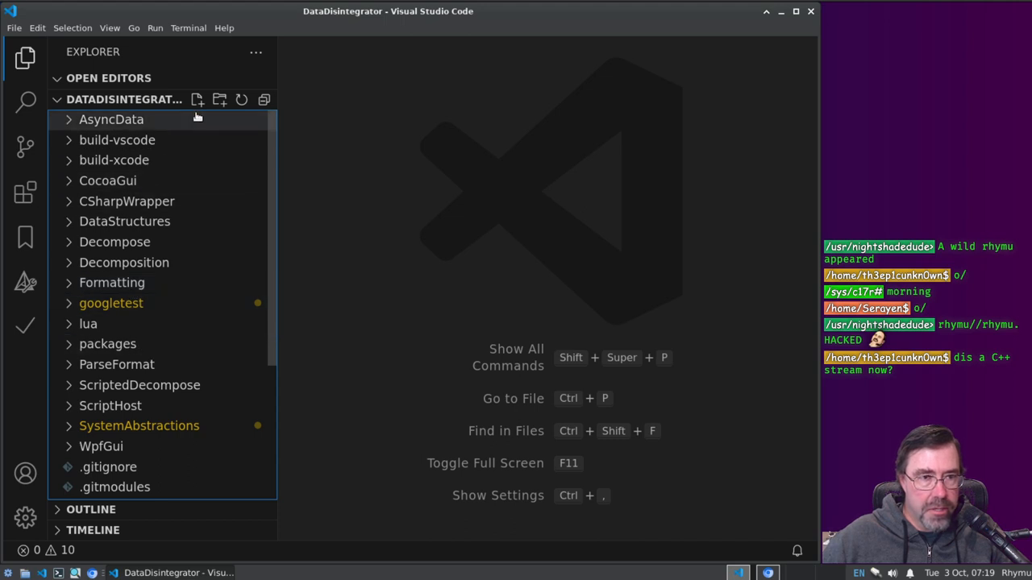
{"action": "left_click", "coordinate": [196, 99]}
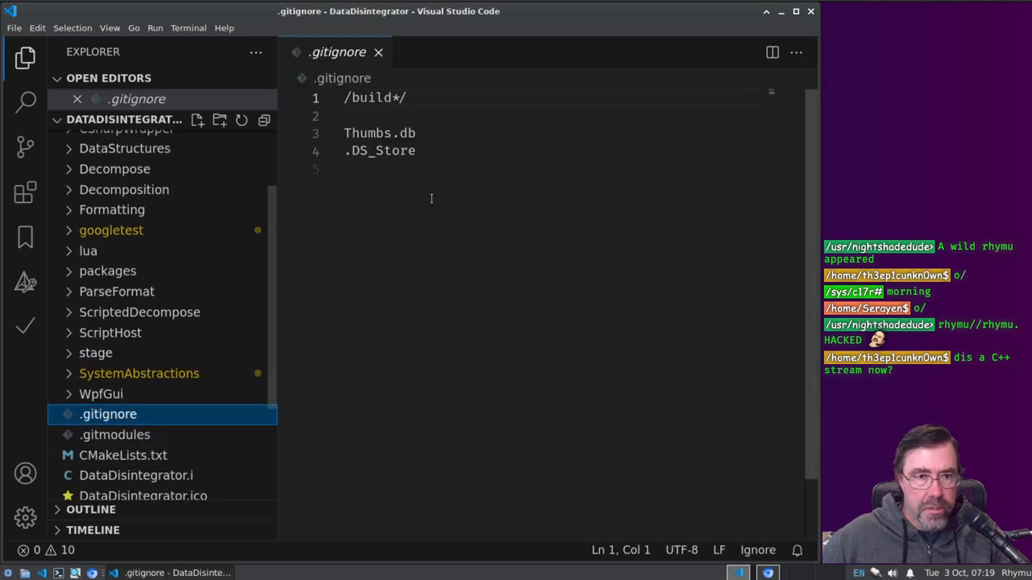
{"action": "type", "text": "/stage/"}
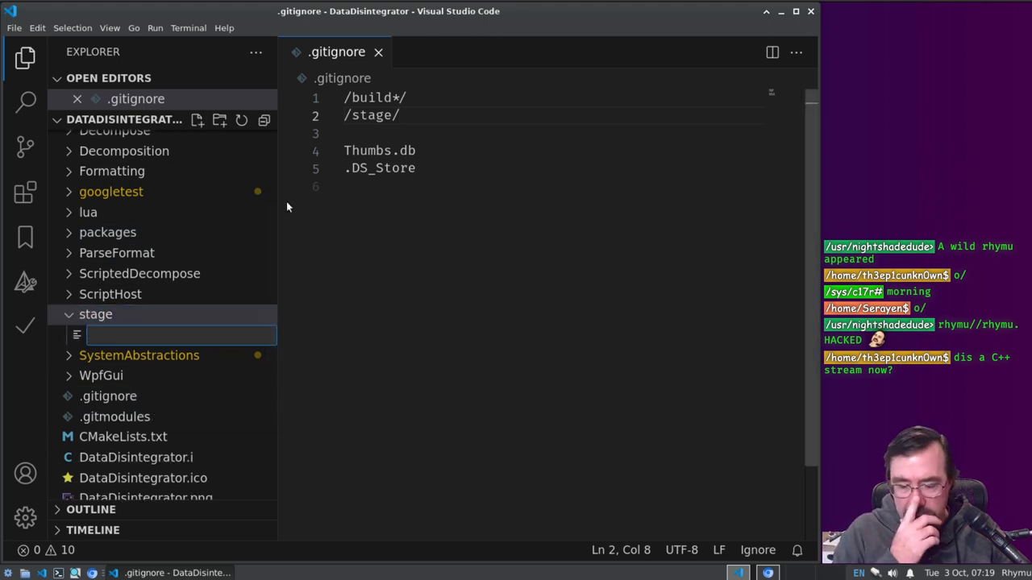
{"action": "type", "text": "gif.fmt"}
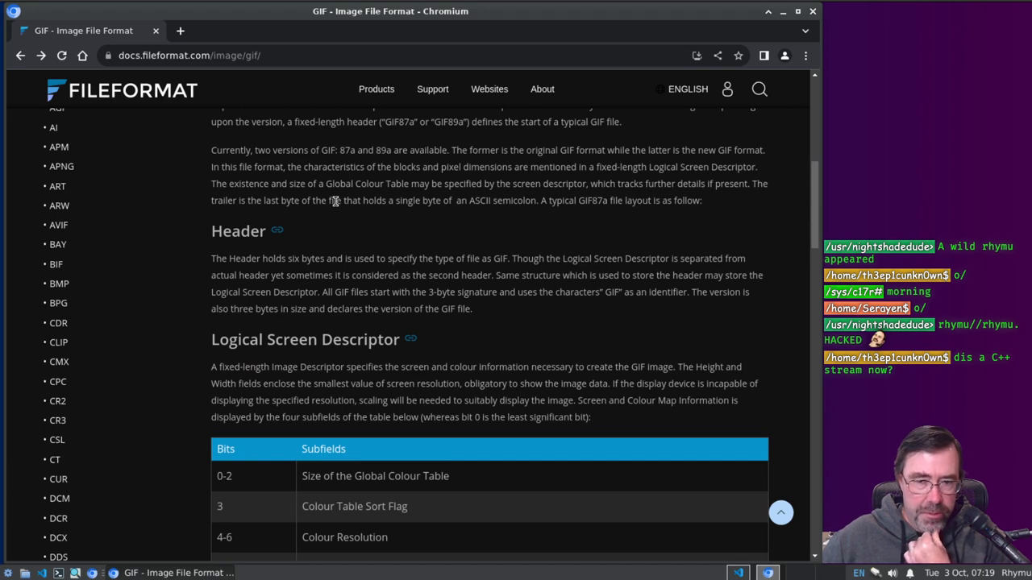
{"action": "mouse_move", "coordinate": [398, 361]}
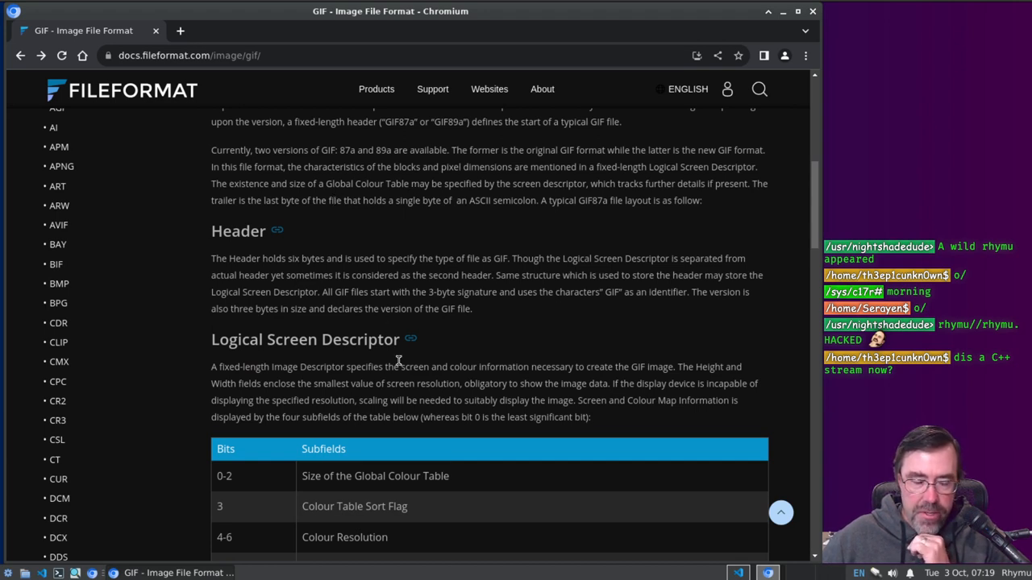
Step: Read down the FileFormat GIF page and follow its 'GIF file format' reference to Wikipedia
{"action": "scroll", "scroll_direction": "down", "scroll_amount": 3}
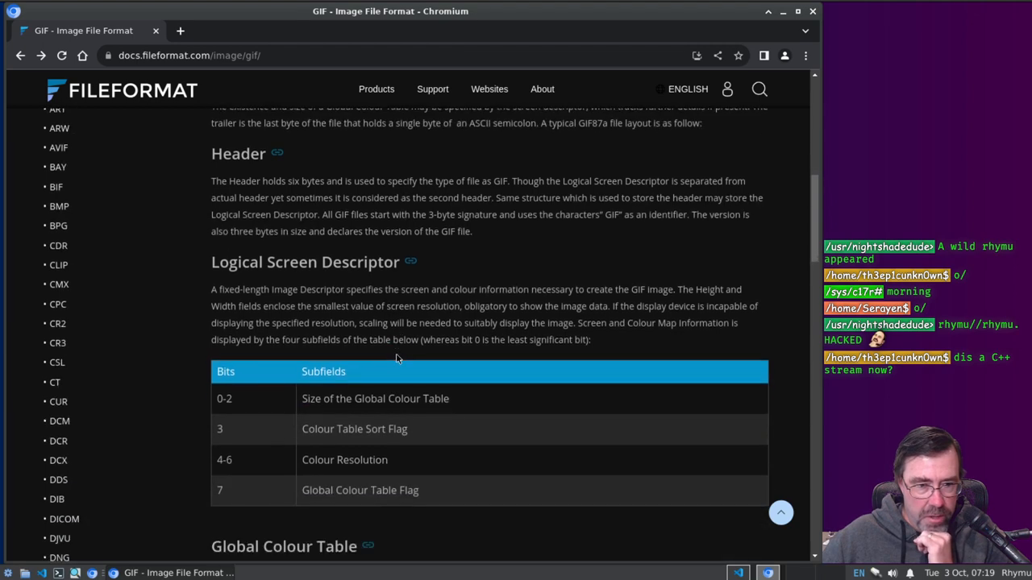
{"action": "scroll", "scroll_direction": "down", "scroll_amount": 3}
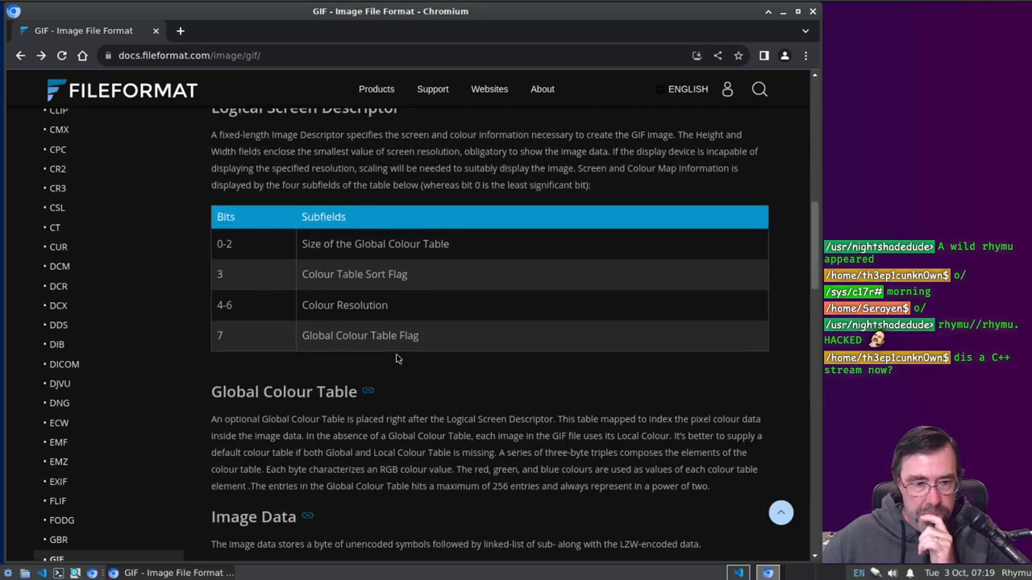
{"action": "scroll", "scroll_direction": "down", "scroll_amount": 3}
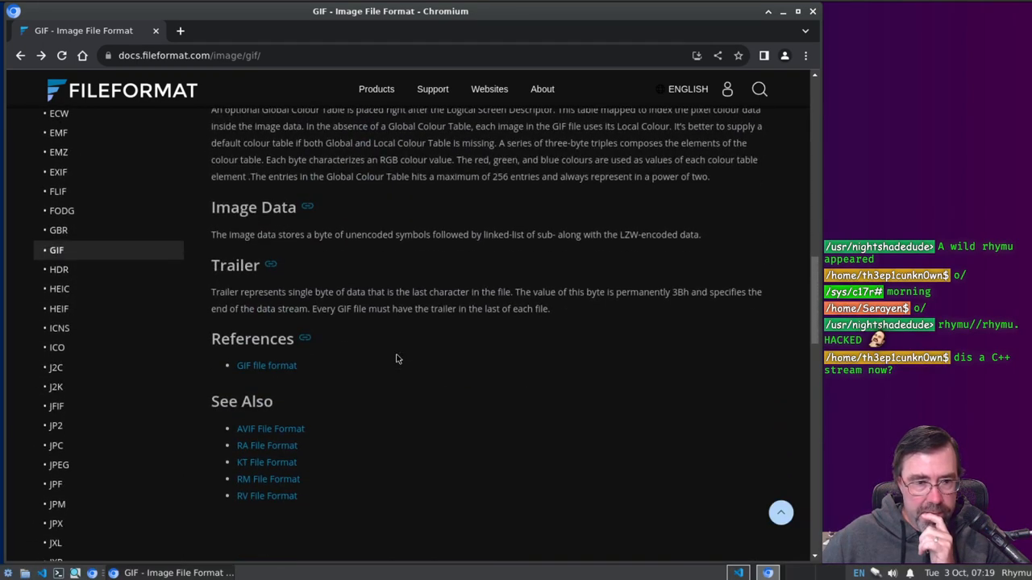
{"action": "left_click", "coordinate": [265, 364]}
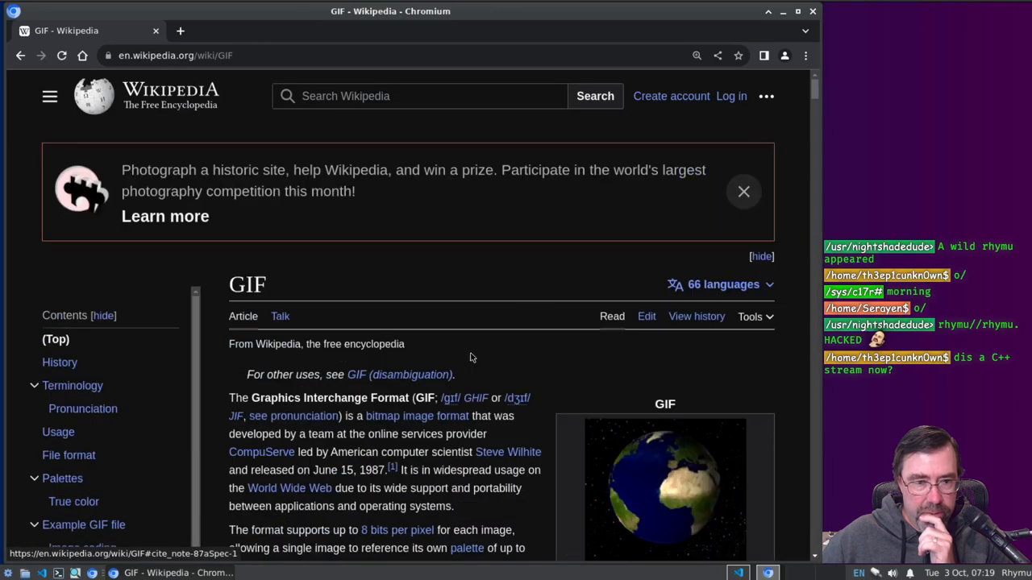
Step: Read through the Wikipedia GIF article's example file and compression sections, then jump via the Contents sidebar
{"action": "scroll", "scroll_direction": "down", "scroll_amount": 3}
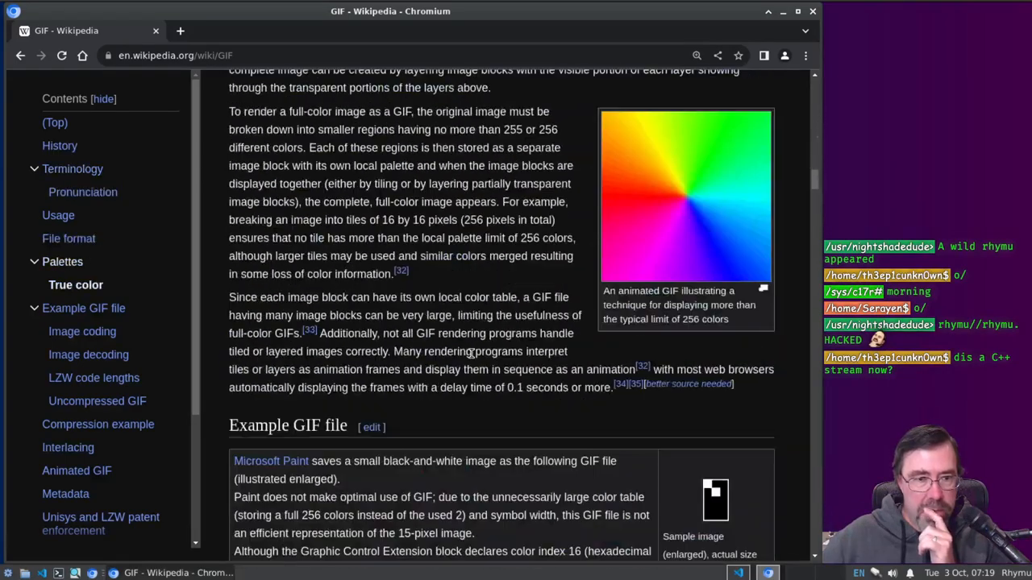
{"action": "scroll", "scroll_direction": "down", "scroll_amount": 3}
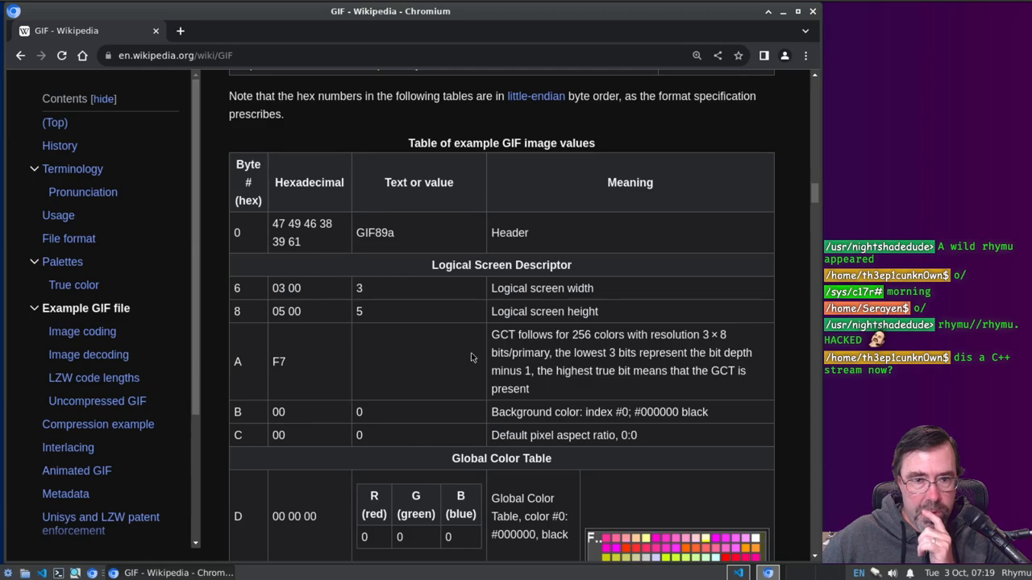
{"action": "scroll", "scroll_direction": "down", "scroll_amount": 3}
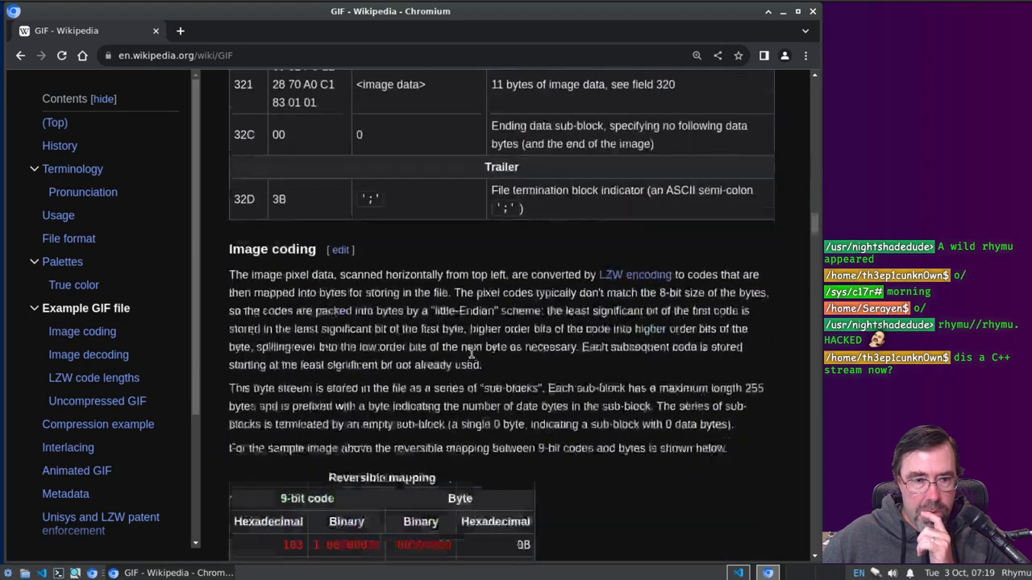
{"action": "scroll", "scroll_direction": "down", "scroll_amount": 3}
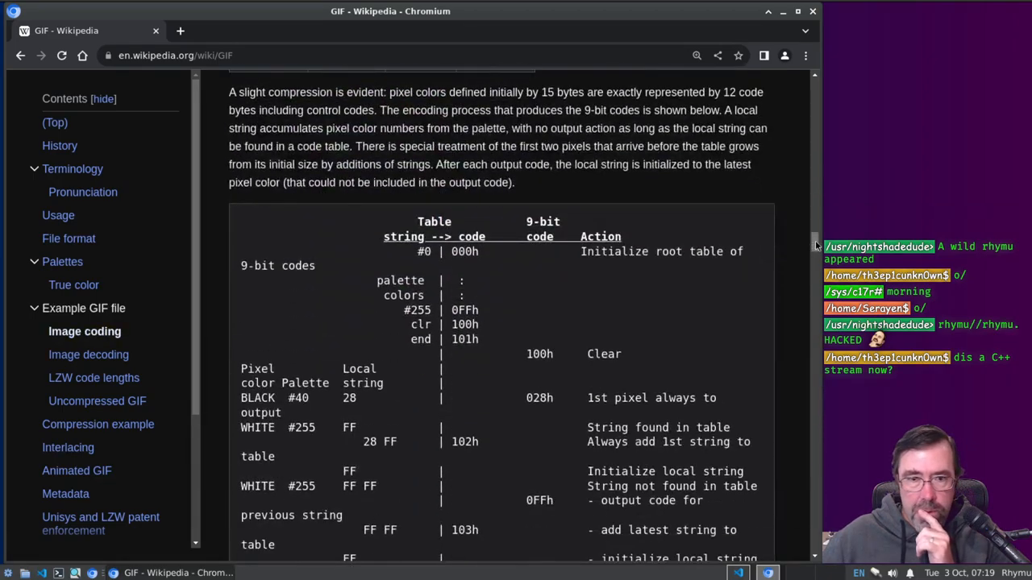
{"action": "scroll", "scroll_direction": "down", "scroll_amount": 3}
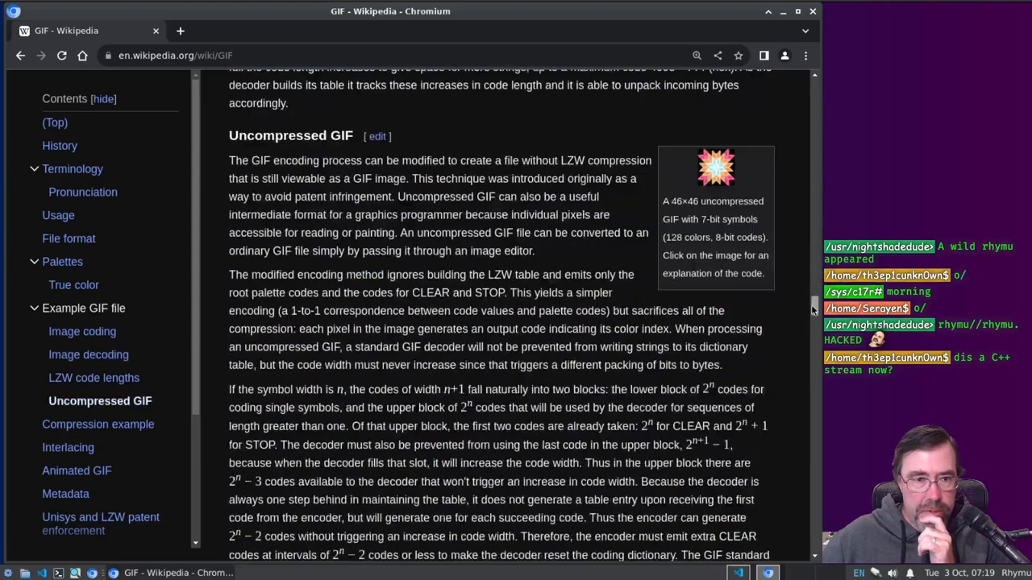
{"action": "scroll", "scroll_direction": "down", "scroll_amount": 3}
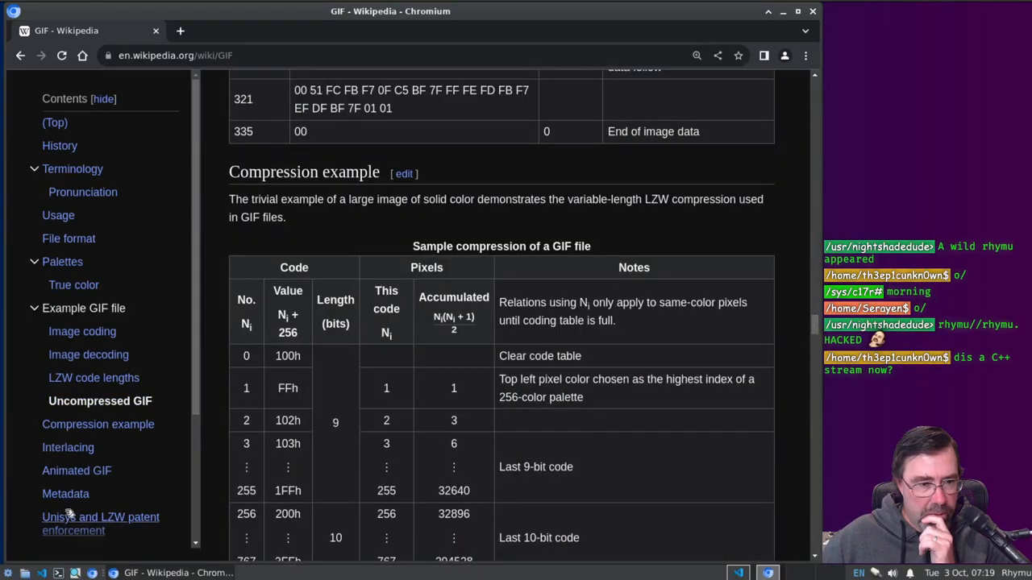
{"action": "mouse_move", "coordinate": [100, 515]}
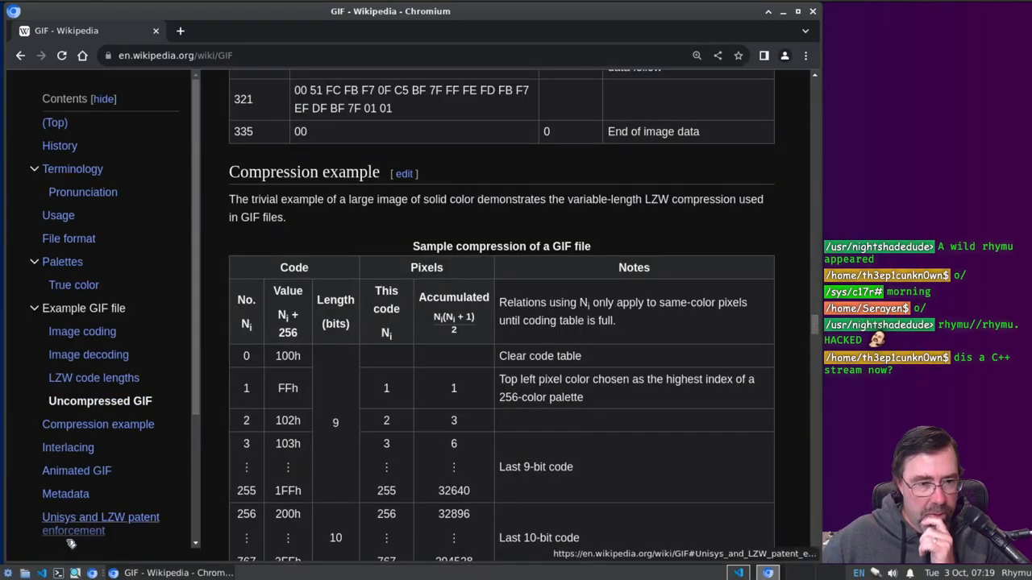
{"action": "scroll", "scroll_direction": "down", "scroll_amount": 3}
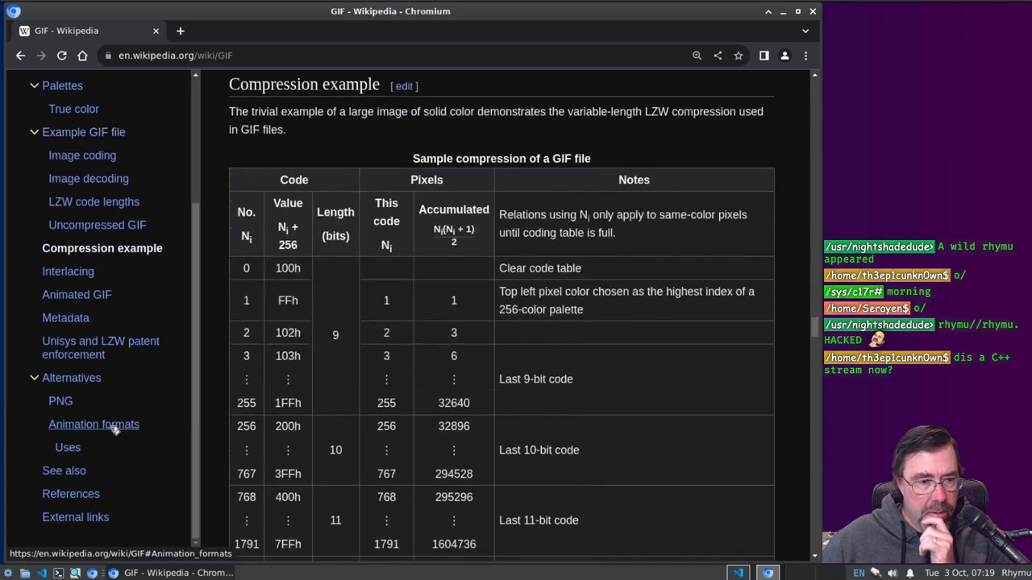
{"action": "left_click", "coordinate": [73, 494]}
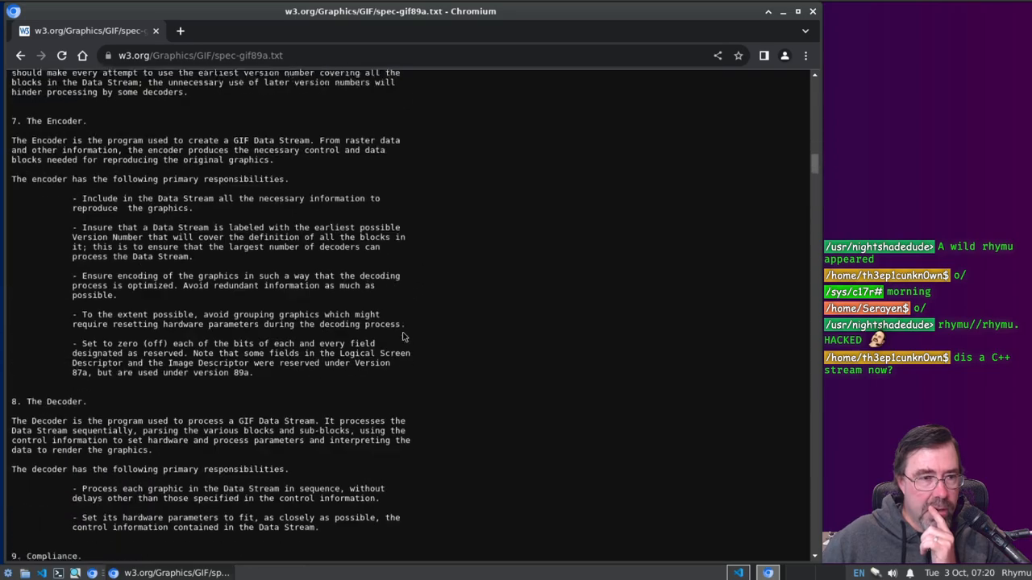
Step: Scroll the W3C GIF89a specification down past Data Sub-blocks to section 17, Header
{"action": "scroll", "scroll_direction": "down", "scroll_amount": 3}
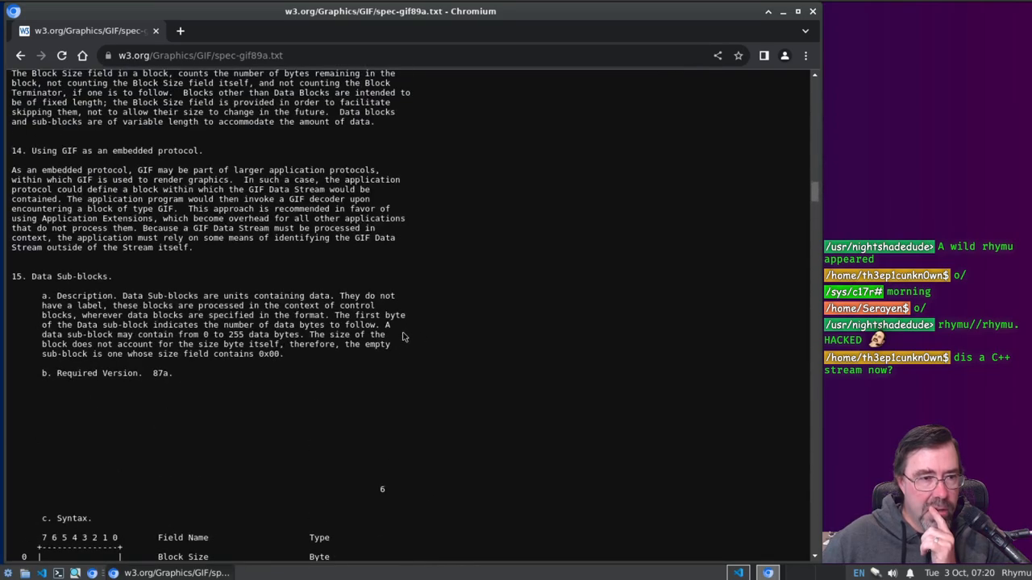
{"action": "scroll", "scroll_direction": "down", "scroll_amount": 3}
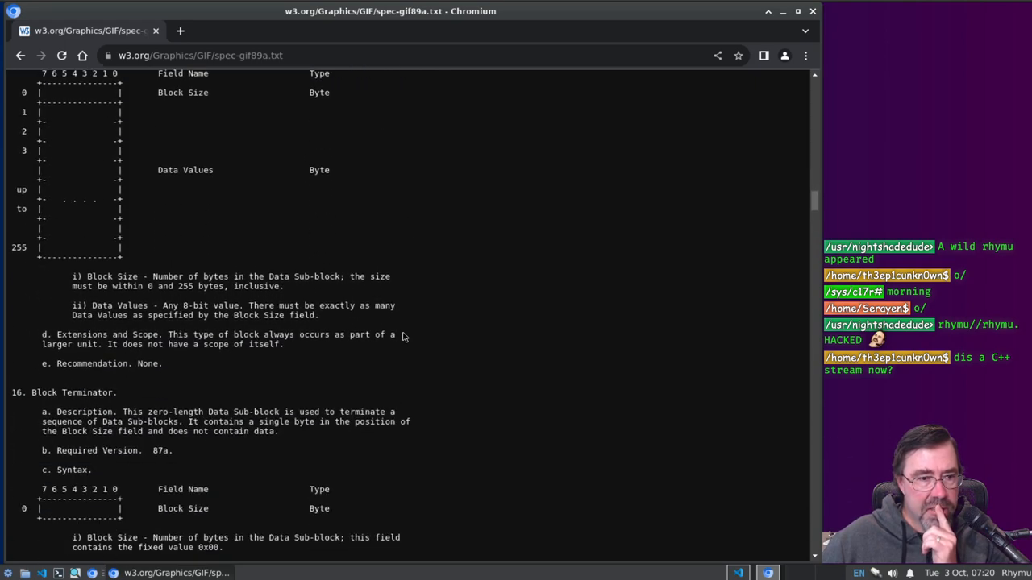
{"action": "scroll", "scroll_direction": "down", "scroll_amount": 3}
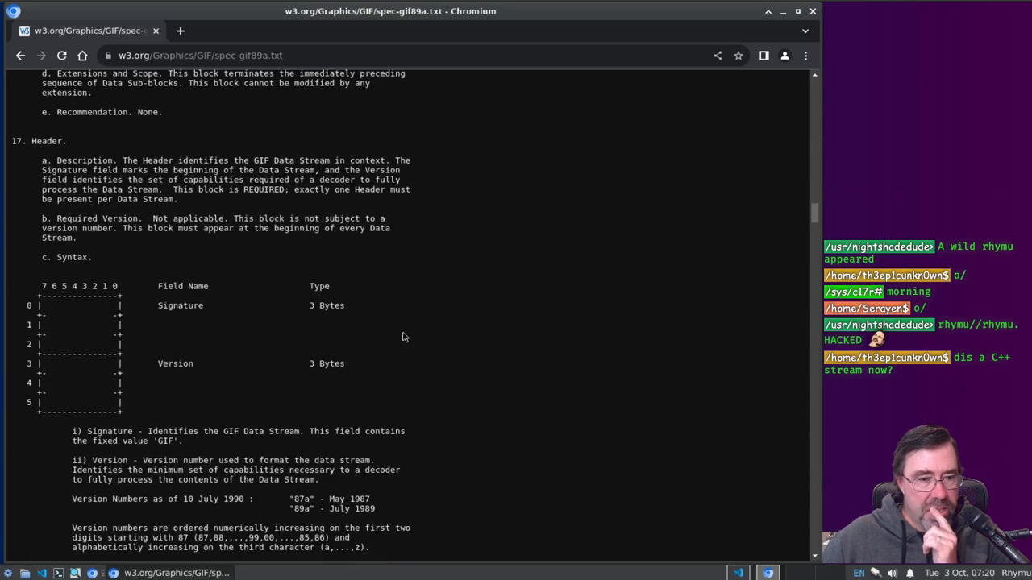
{"action": "mouse_move", "coordinate": [240, 132]}
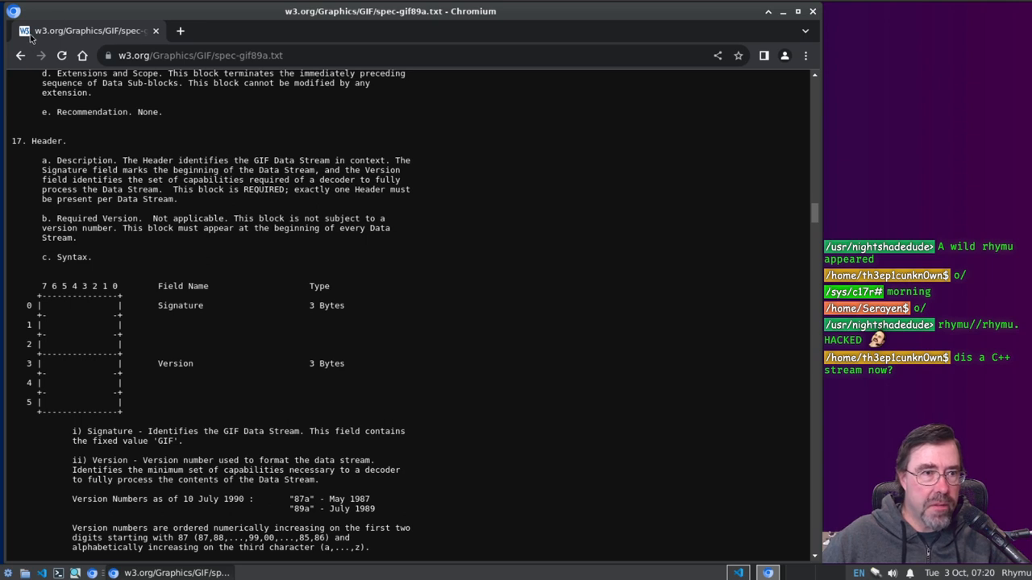
Step: Browse the Chromium menu, recent pages and tab list looking for a save command
{"action": "left_click", "coordinate": [804, 55]}
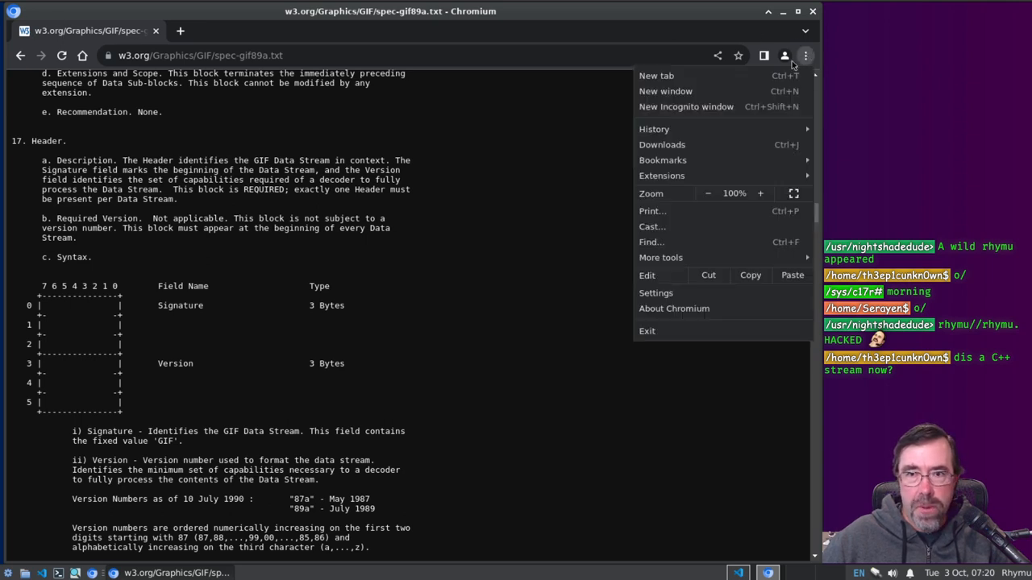
{"action": "mouse_move", "coordinate": [666, 282]}
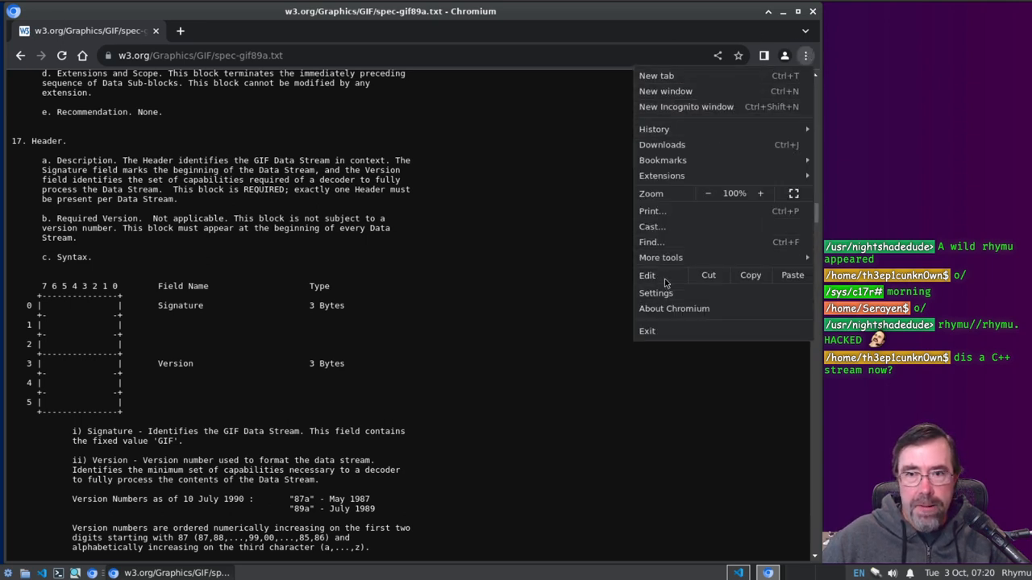
{"action": "mouse_move", "coordinate": [654, 129]}
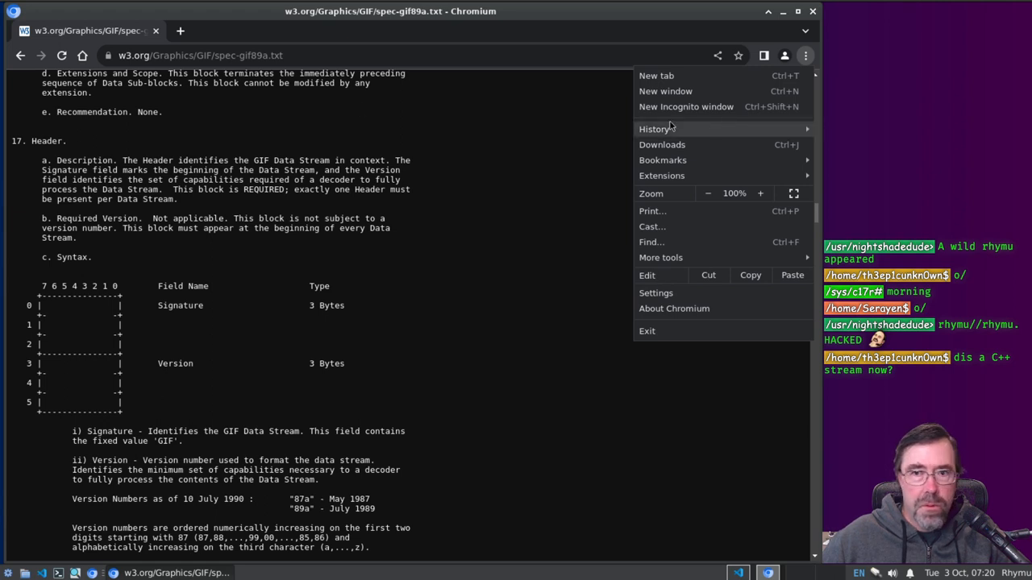
{"action": "left_click", "coordinate": [655, 129]}
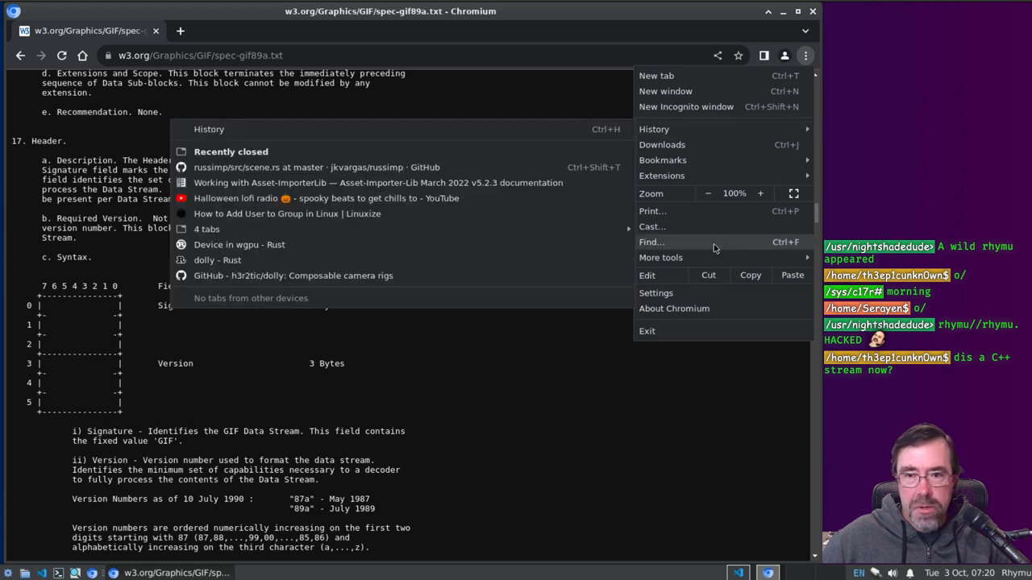
{"action": "mouse_move", "coordinate": [700, 129]}
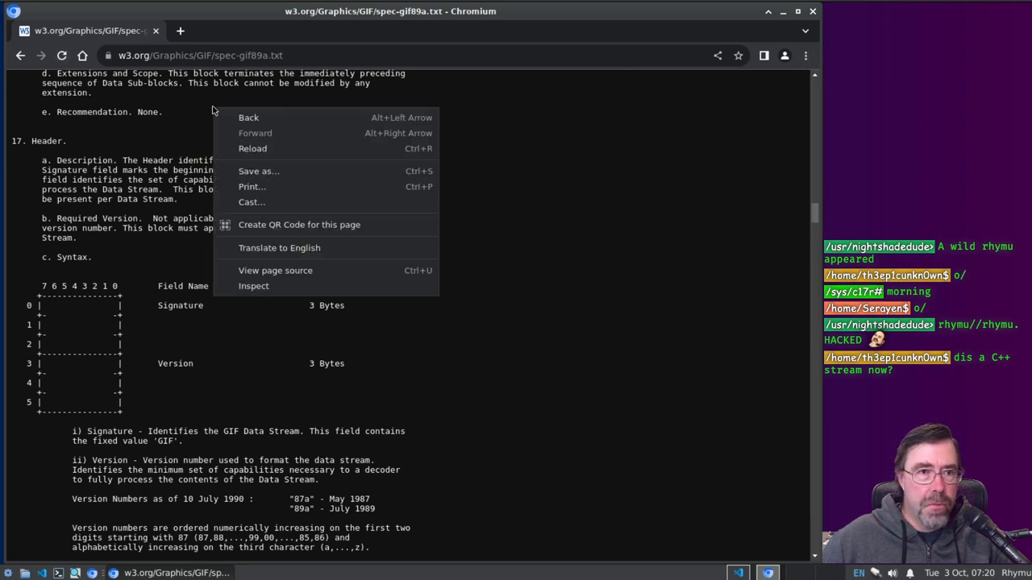
{"action": "left_click", "coordinate": [577, 163]}
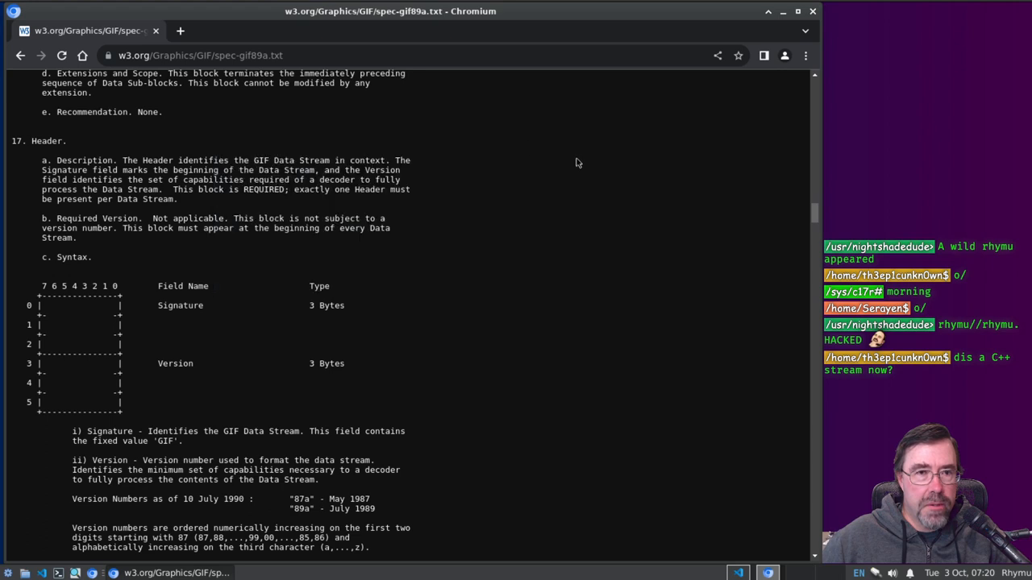
{"action": "left_click", "coordinate": [804, 54]}
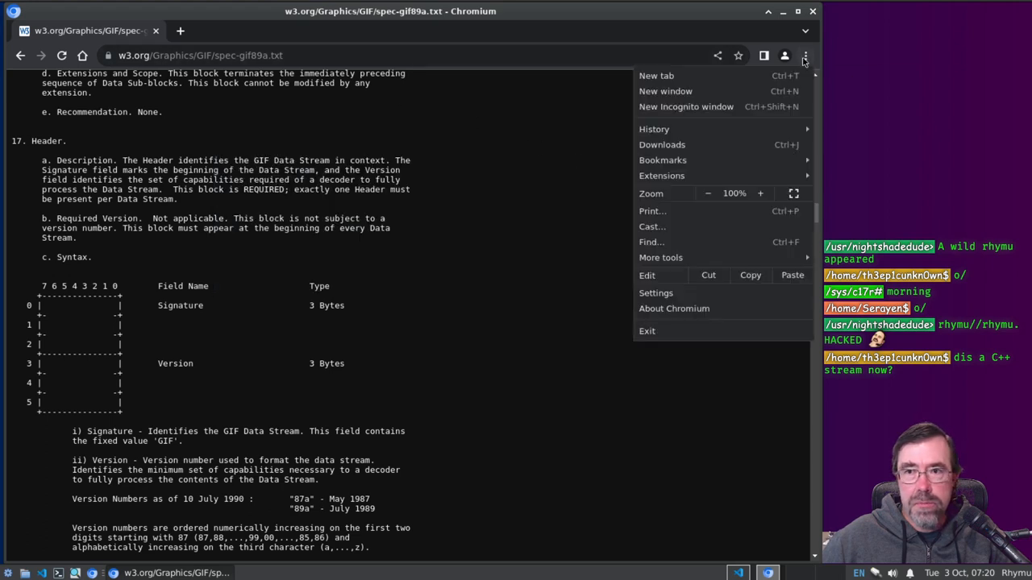
{"action": "mouse_move", "coordinate": [661, 145]}
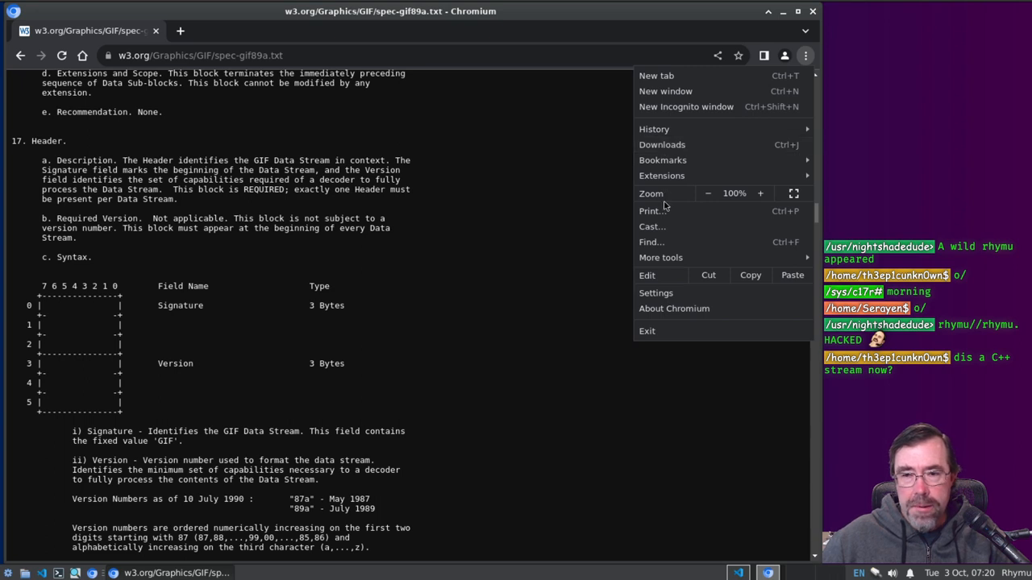
{"action": "left_click", "coordinate": [270, 110]}
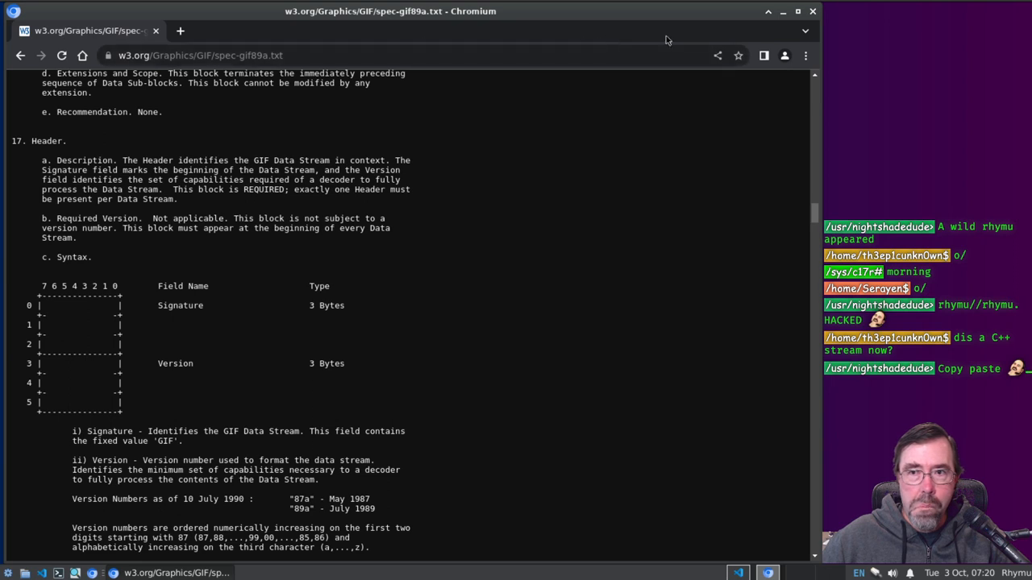
{"action": "left_click", "coordinate": [804, 30]}
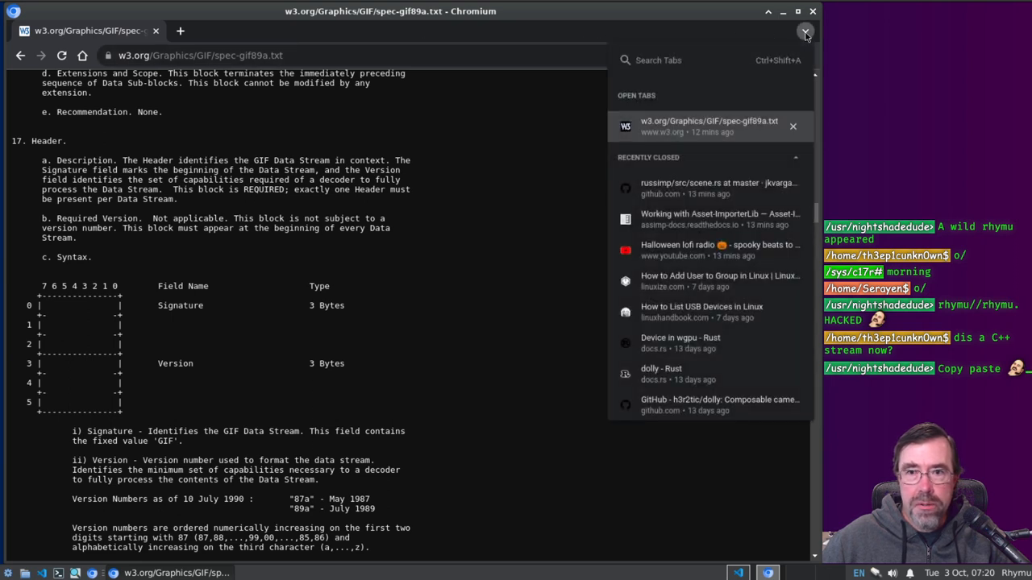
{"action": "left_click", "coordinate": [804, 31]}
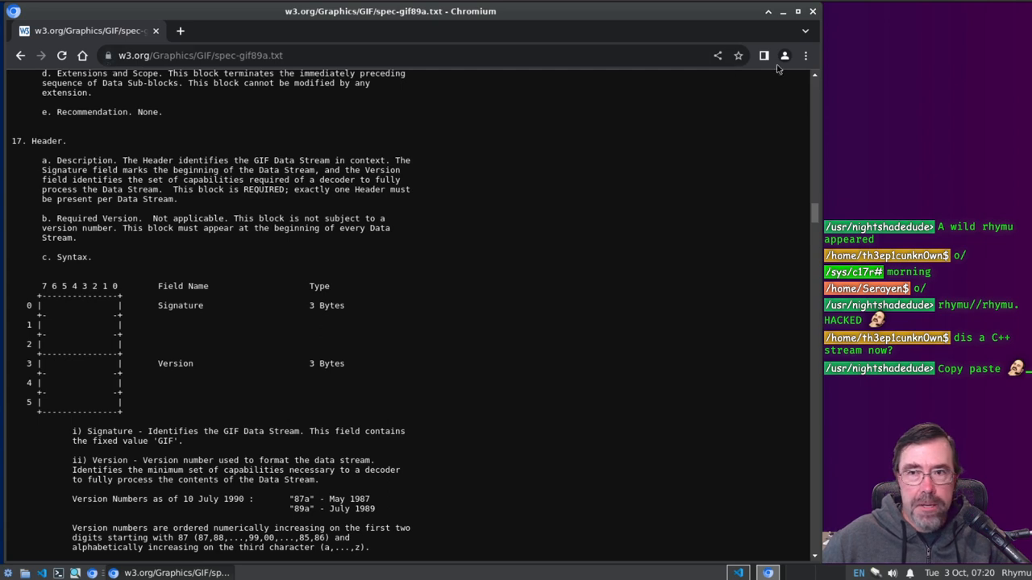
{"action": "mouse_move", "coordinate": [783, 55]}
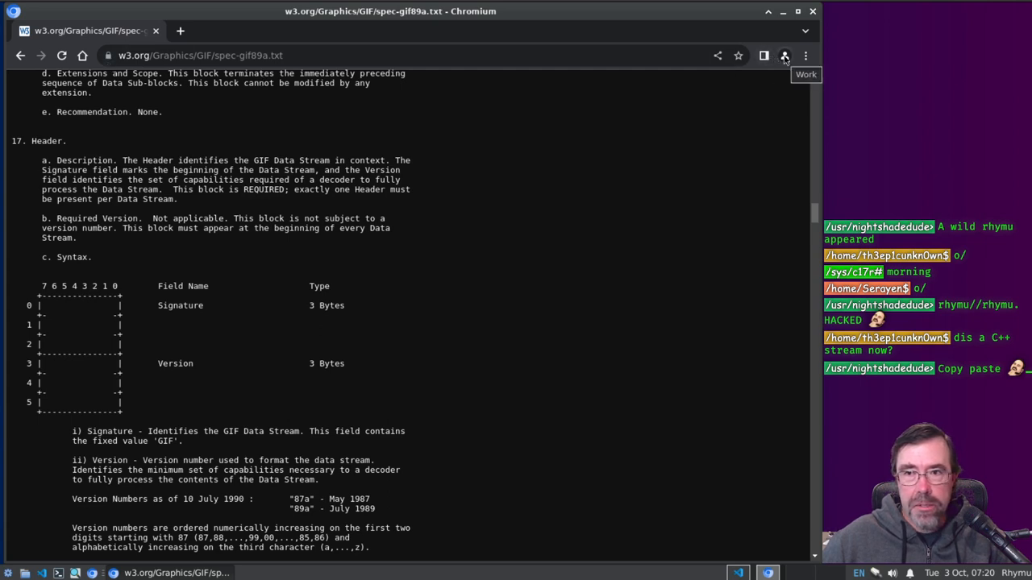
Step: Choose Save page as from the Chromium menu's More tools
{"action": "left_click", "coordinate": [804, 55]}
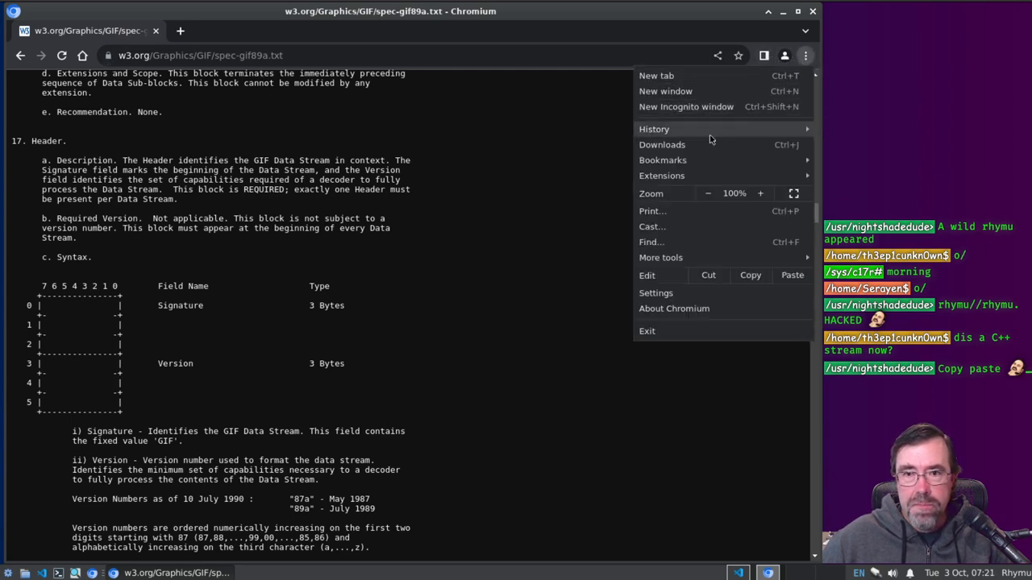
{"action": "left_click", "coordinate": [661, 145]}
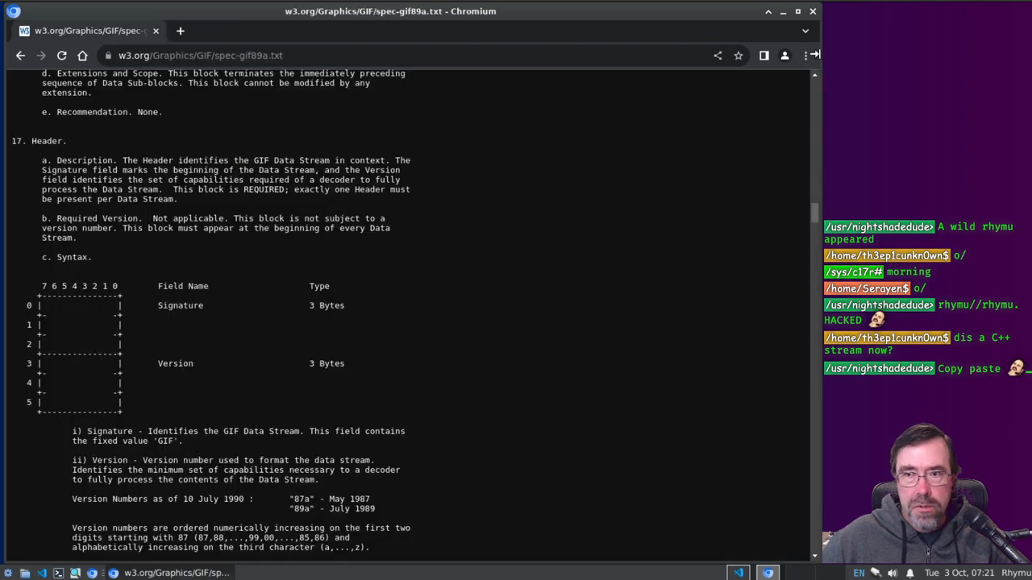
{"action": "left_click", "coordinate": [805, 55]}
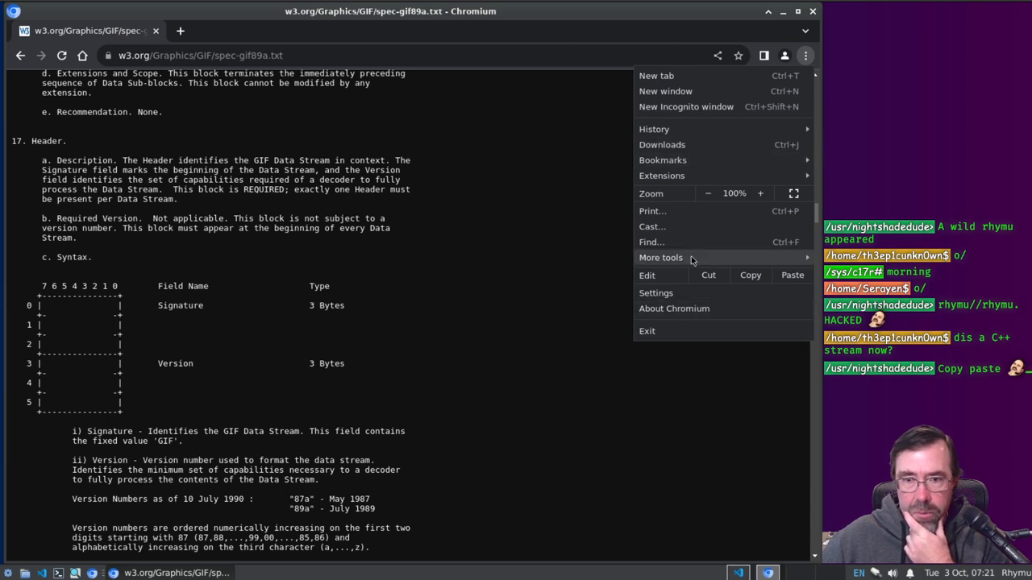
{"action": "left_click", "coordinate": [661, 258]}
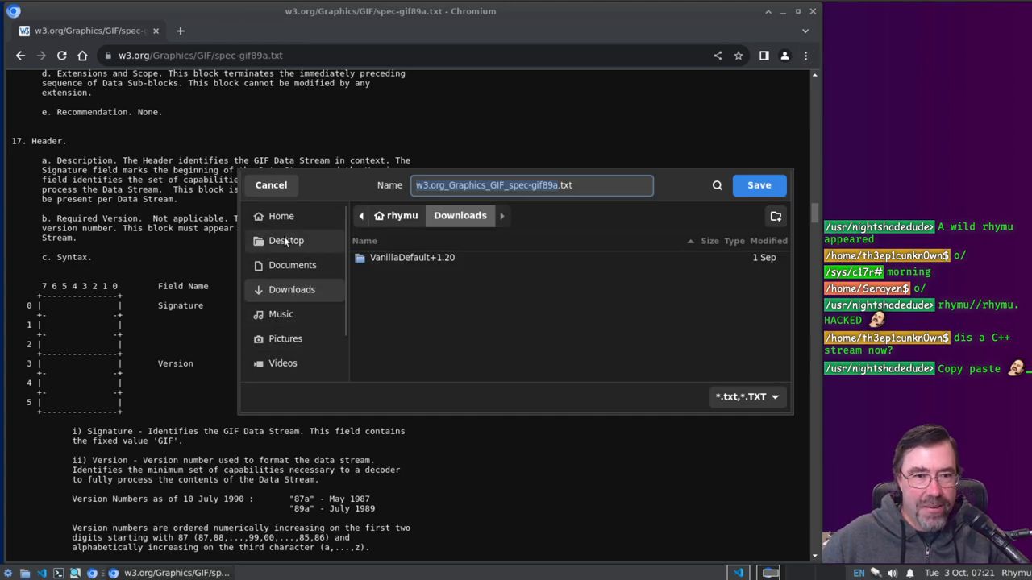
Step: Save the specification as gif89a.txt into Projects/DataDisintegrator/stage
{"action": "left_click", "coordinate": [281, 216]}
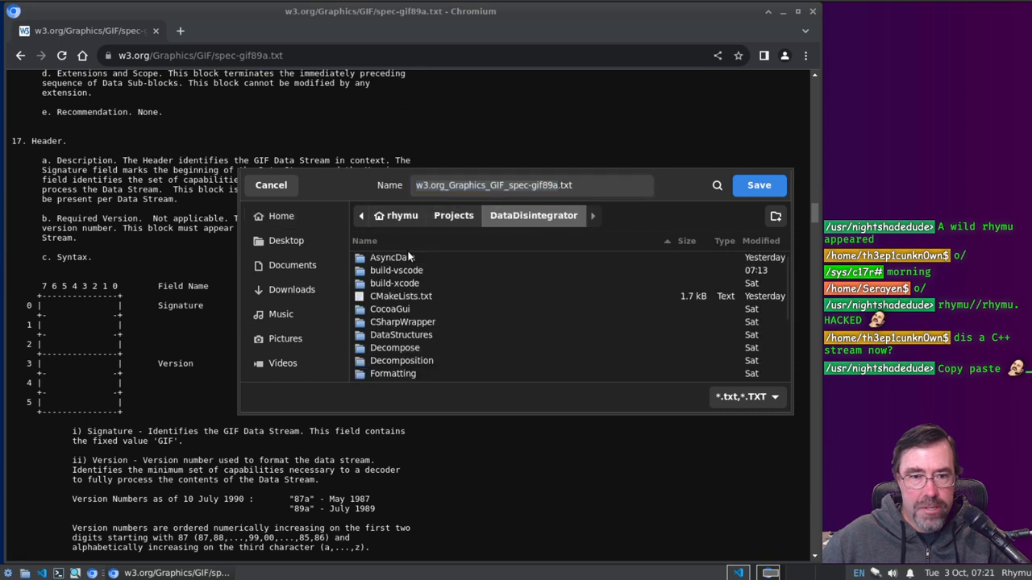
{"action": "scroll", "scroll_direction": "down", "scroll_amount": 3}
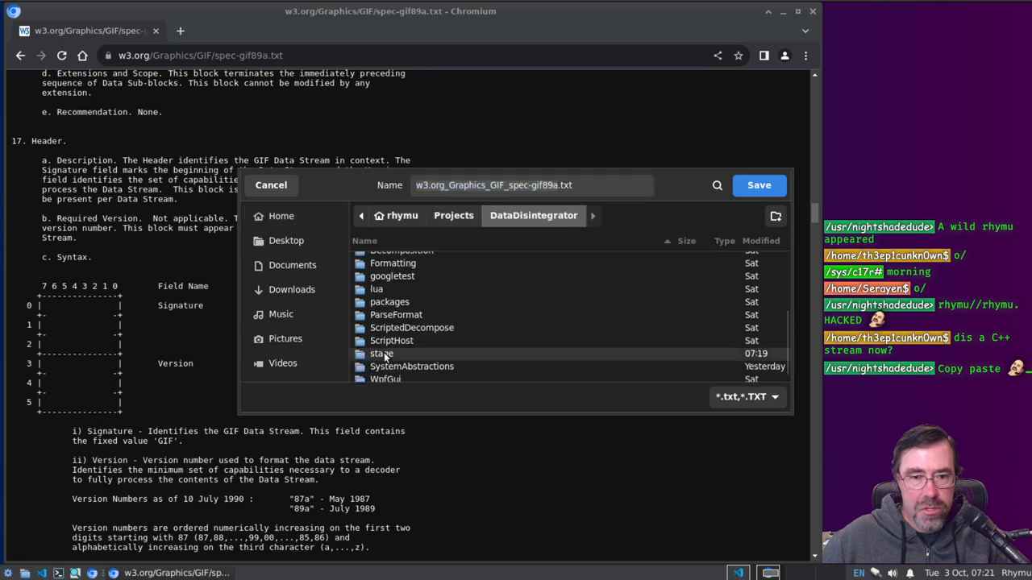
{"action": "double_click", "coordinate": [381, 353]}
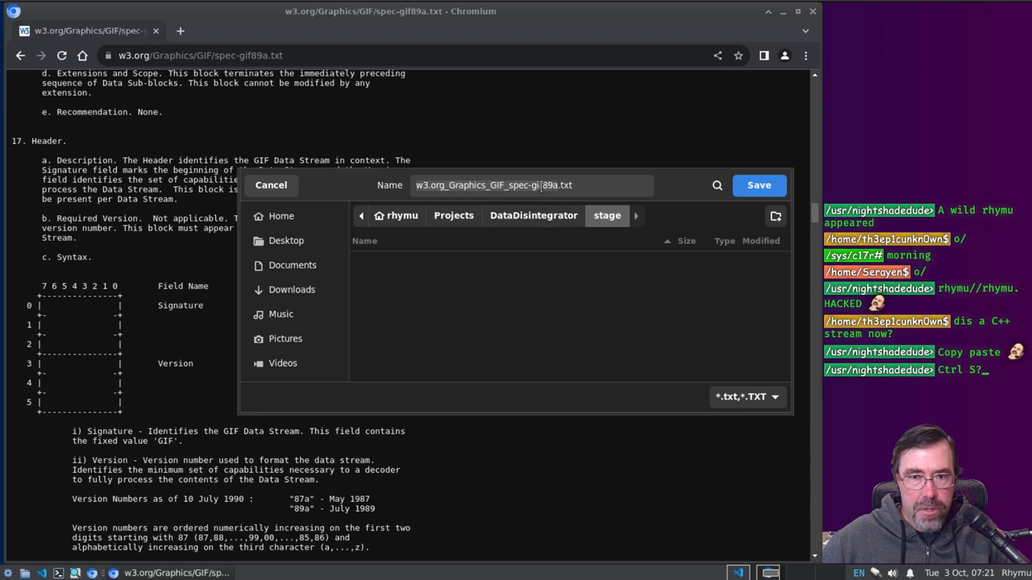
{"action": "left_click", "coordinate": [532, 184]}
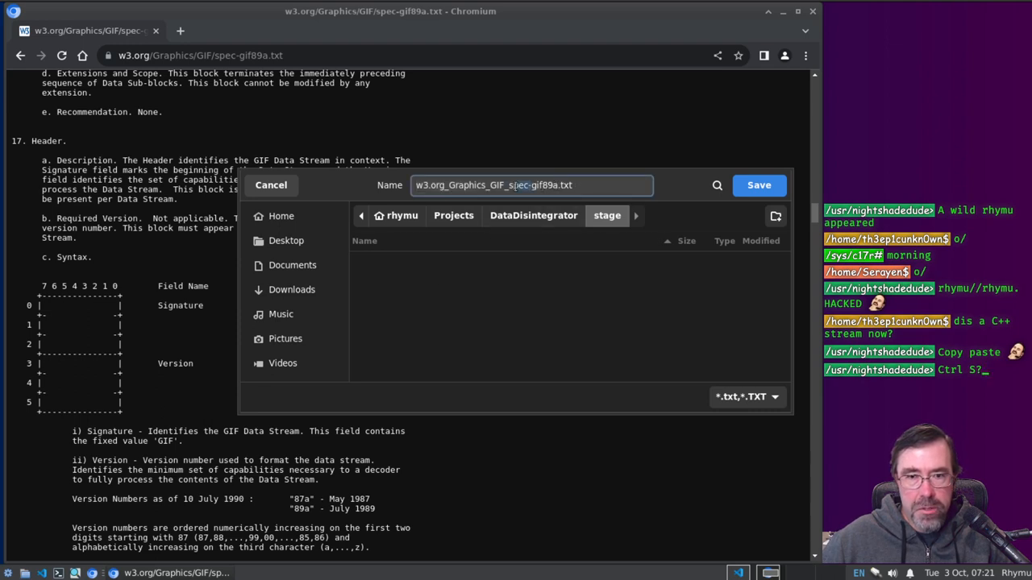
{"action": "type", "text": "gif89a.txt"}
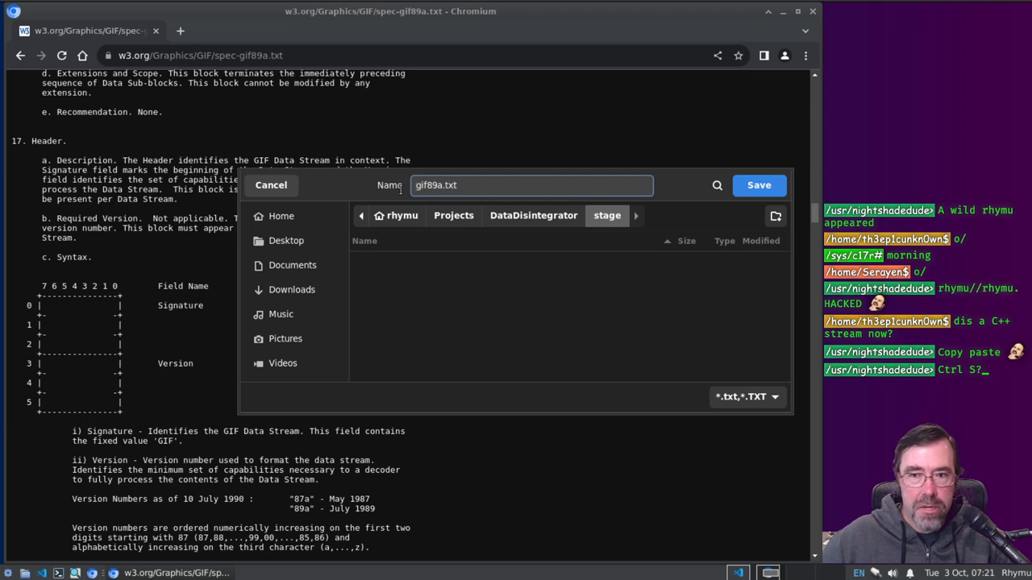
{"action": "left_click", "coordinate": [758, 183]}
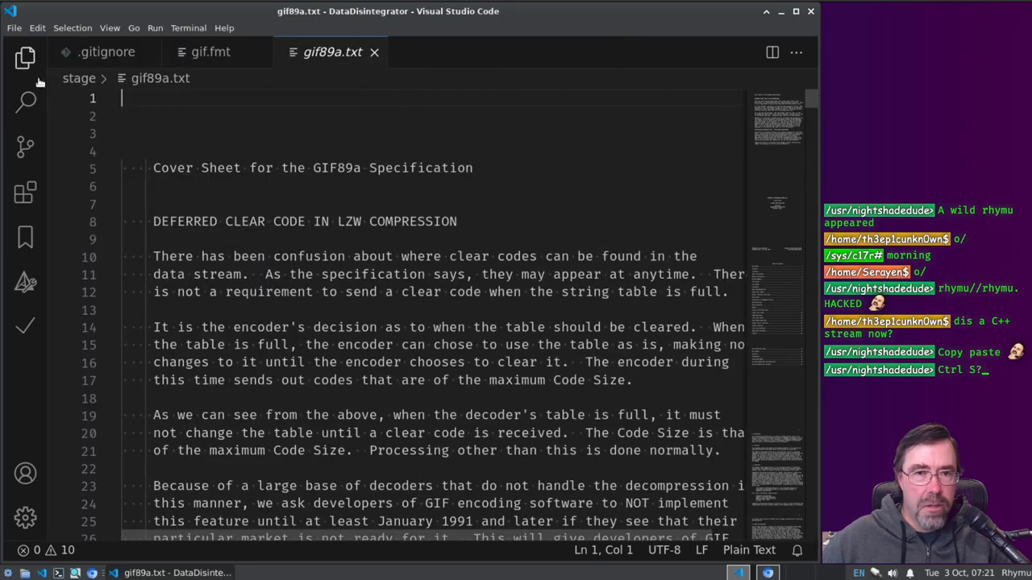
Step: Read gif89a.txt down toward the Header section, briefly showing the file tree
{"action": "scroll", "scroll_direction": "down", "scroll_amount": 3}
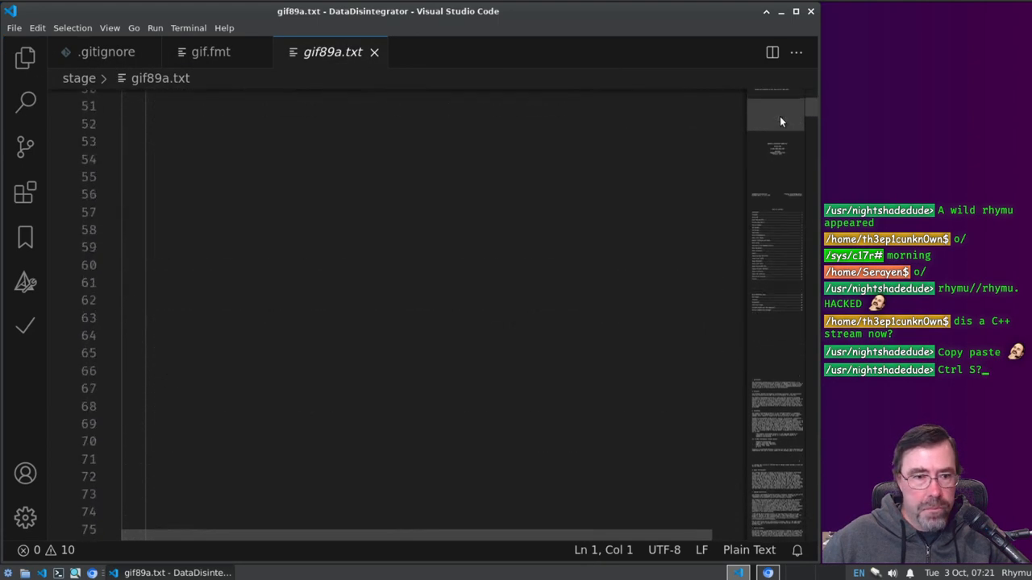
{"action": "scroll", "scroll_direction": "down", "scroll_amount": 3}
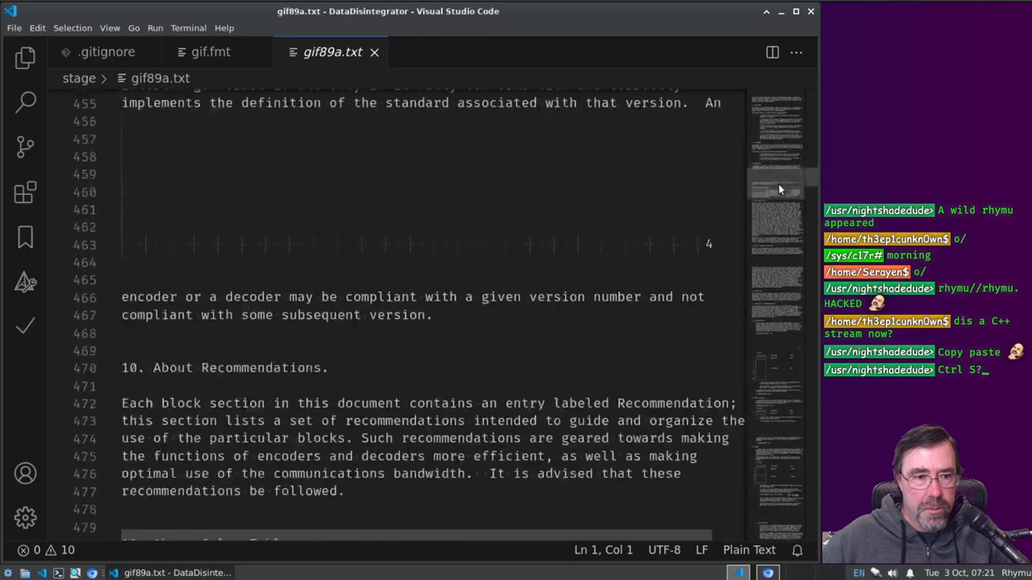
{"action": "scroll", "scroll_direction": "down", "scroll_amount": 3}
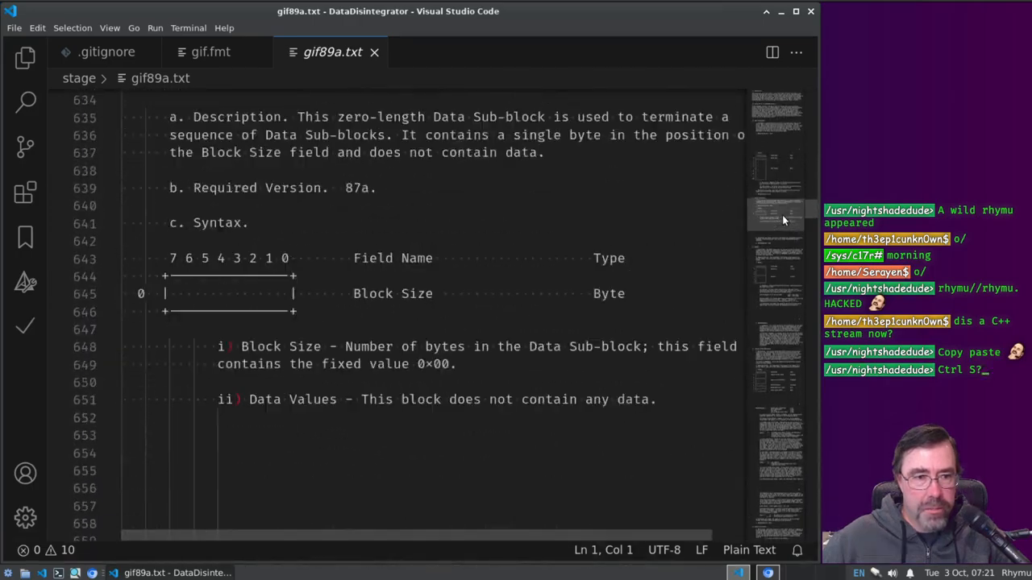
{"action": "scroll", "scroll_direction": "down", "scroll_amount": 3}
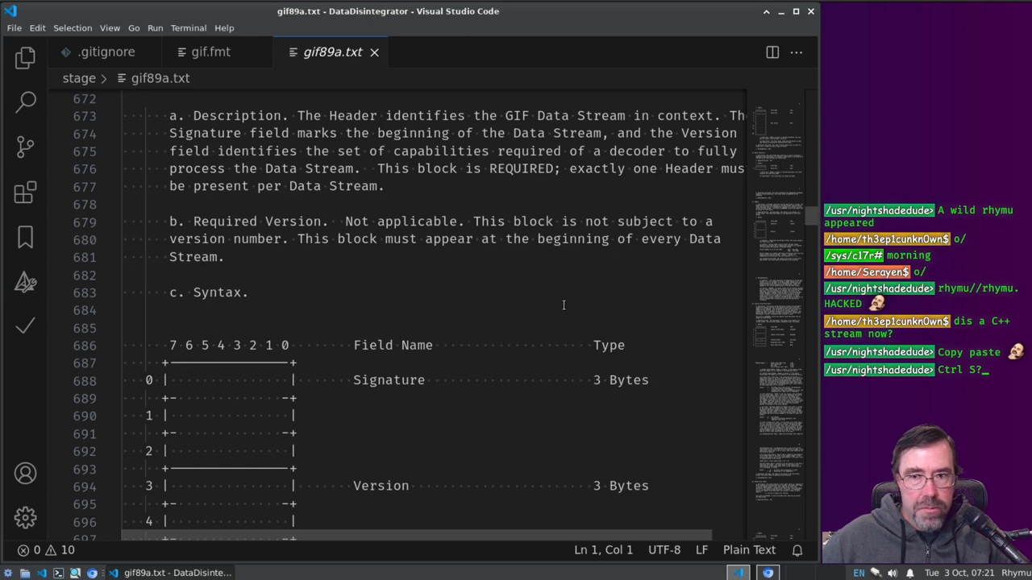
{"action": "mouse_move", "coordinate": [574, 527]}
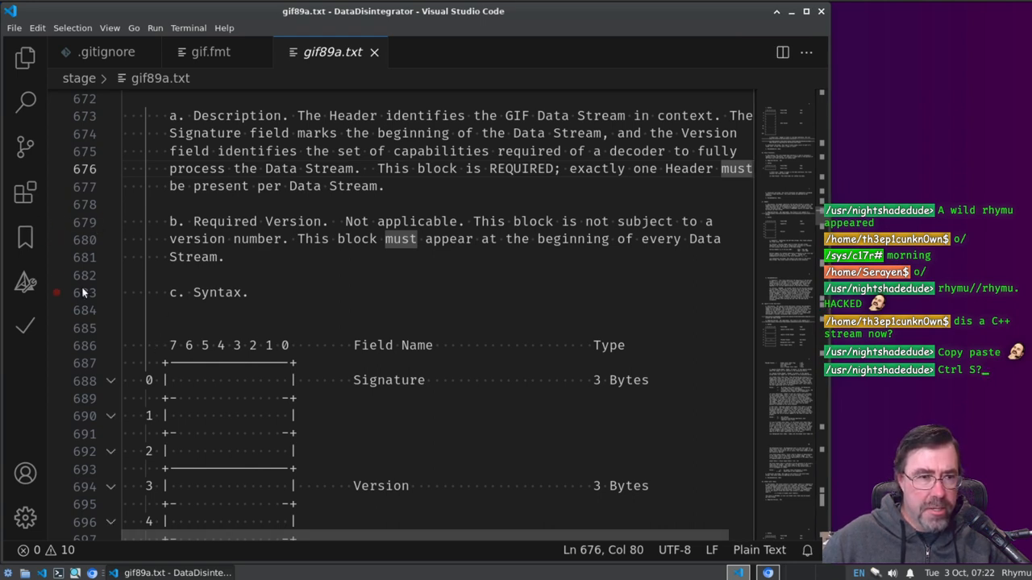
{"action": "mouse_move", "coordinate": [26, 103]}
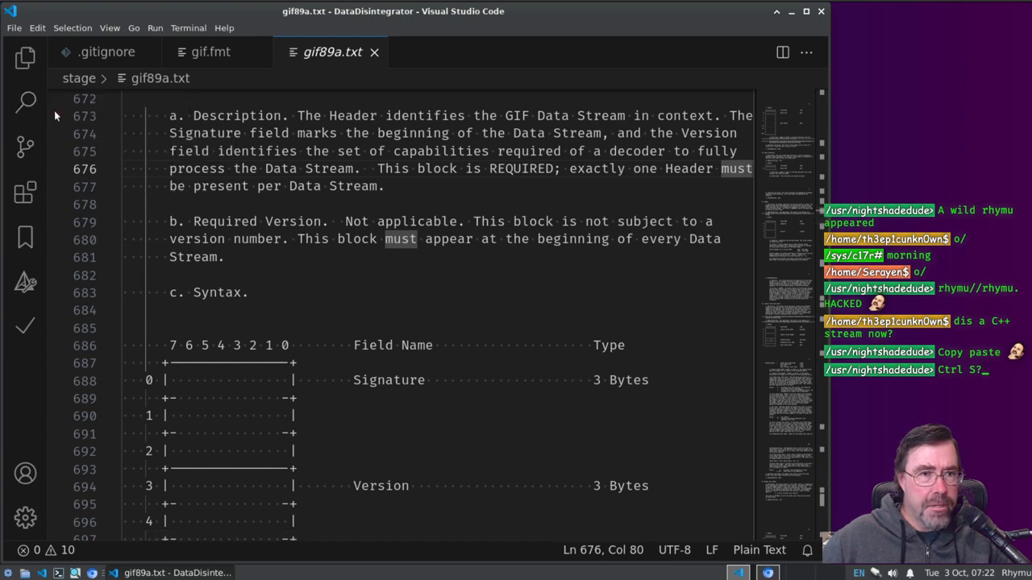
{"action": "left_click", "coordinate": [25, 58]}
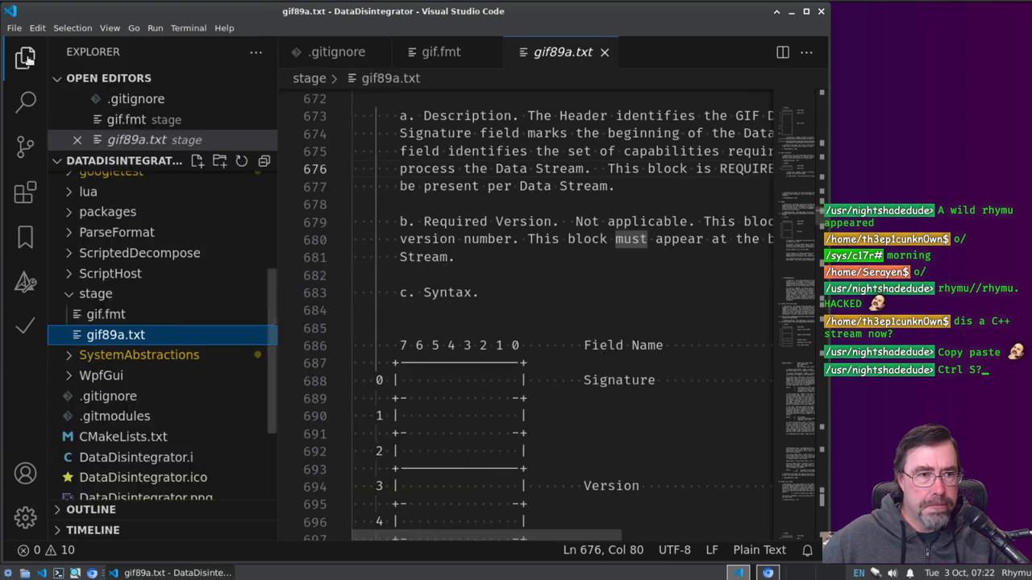
{"action": "left_click", "coordinate": [26, 58]}
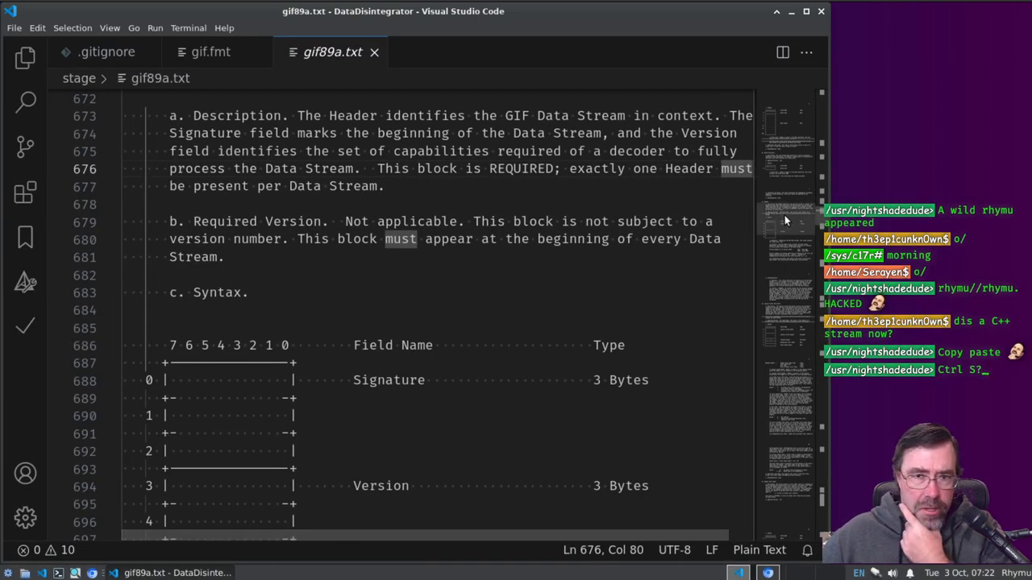
Step: Finish reading the Header syntax and version notes, then switch to the empty gif.fmt
{"action": "scroll", "scroll_direction": "down", "scroll_amount": 3}
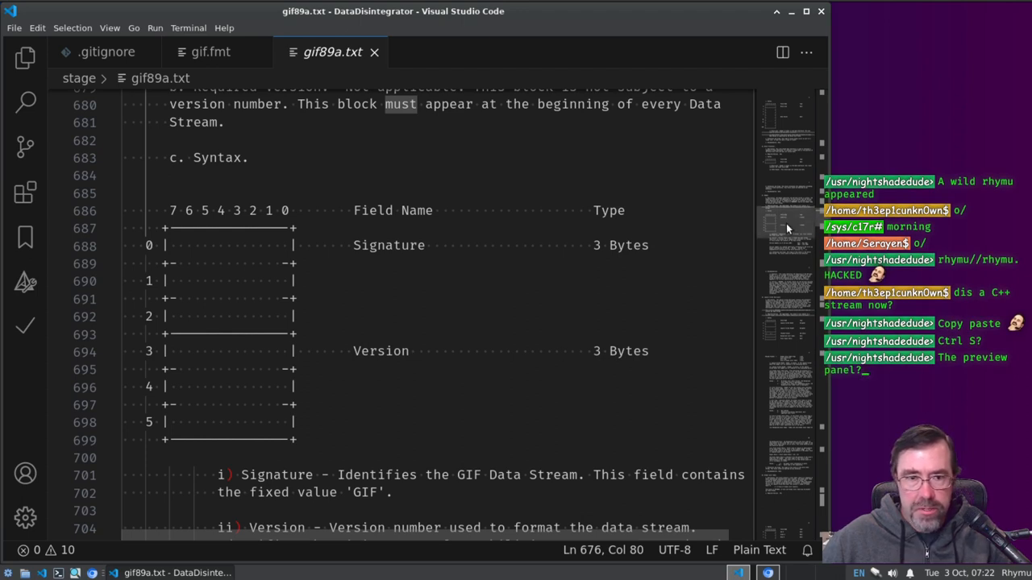
{"action": "scroll", "scroll_direction": "down", "scroll_amount": 3}
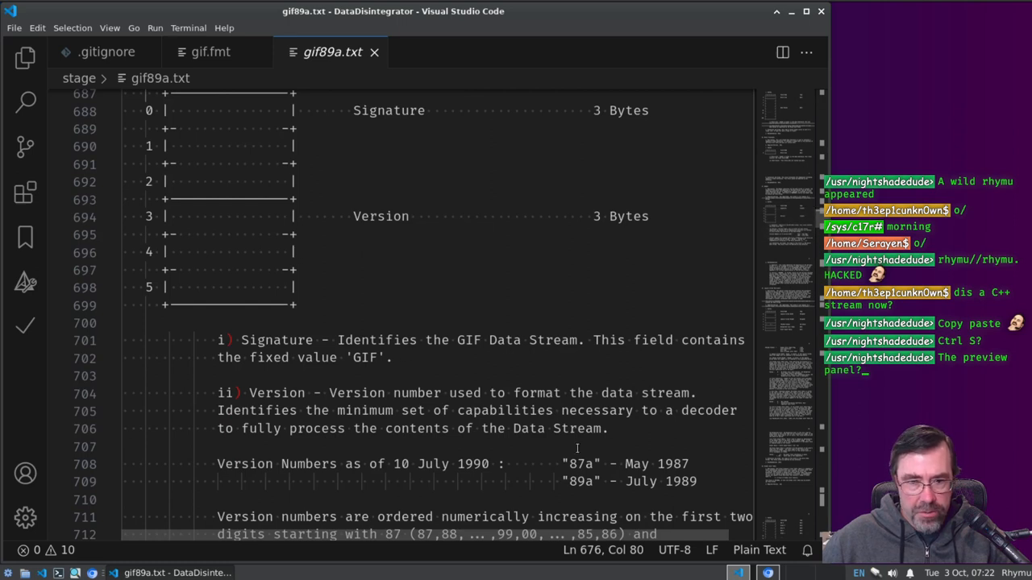
{"action": "left_click", "coordinate": [210, 52]}
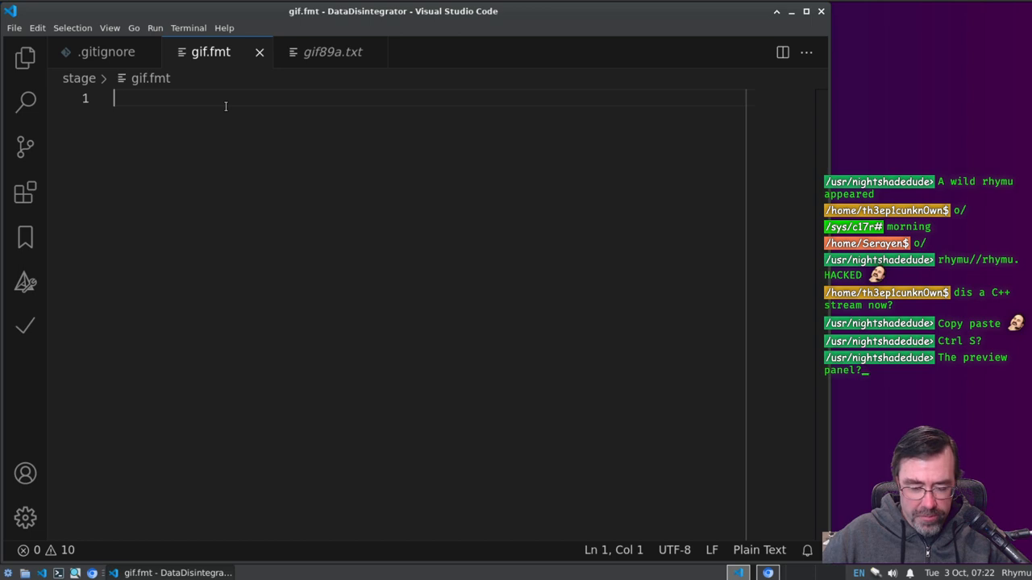
Step: Begin gif.fmt with the word gif and show the project file tree
{"action": "type", "text": "gif"}
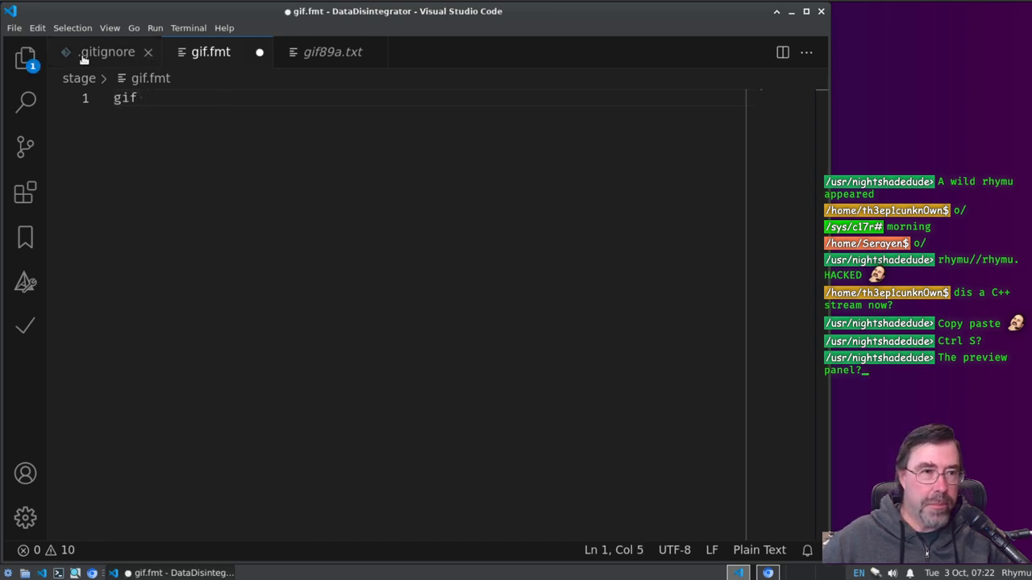
{"action": "left_click", "coordinate": [26, 60]}
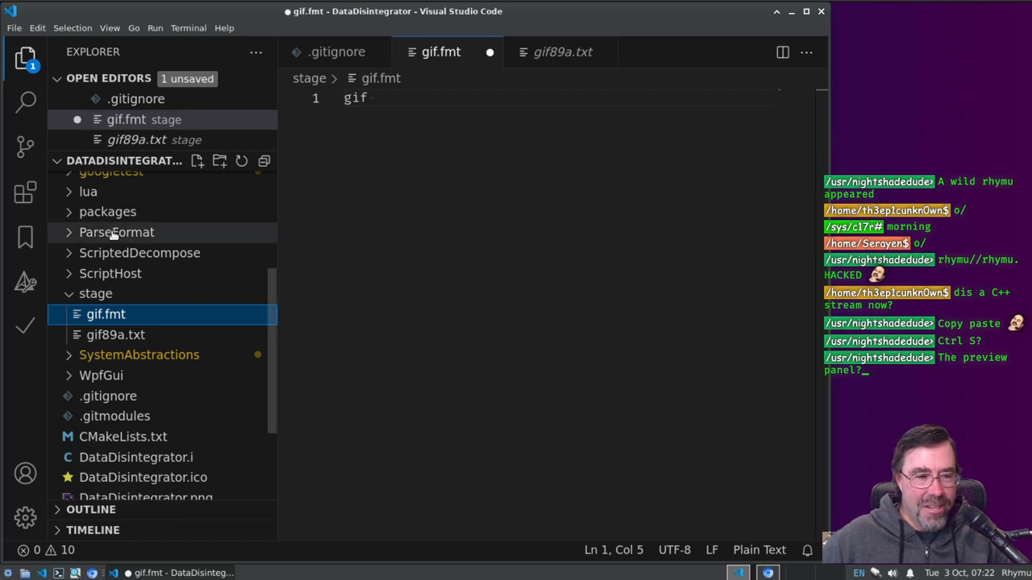
{"action": "mouse_move", "coordinate": [116, 232]}
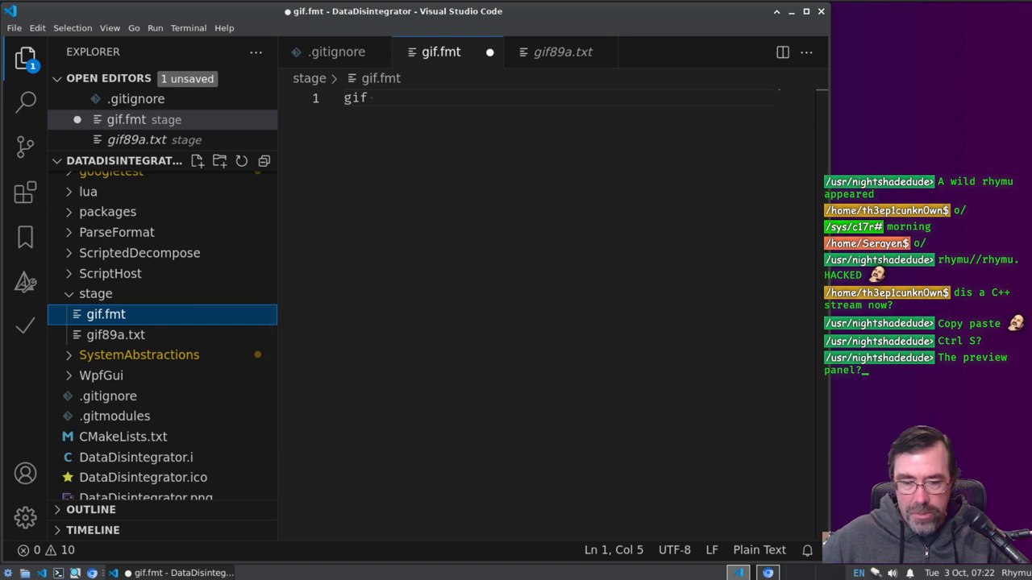
{"action": "mouse_move", "coordinate": [801, 252]}
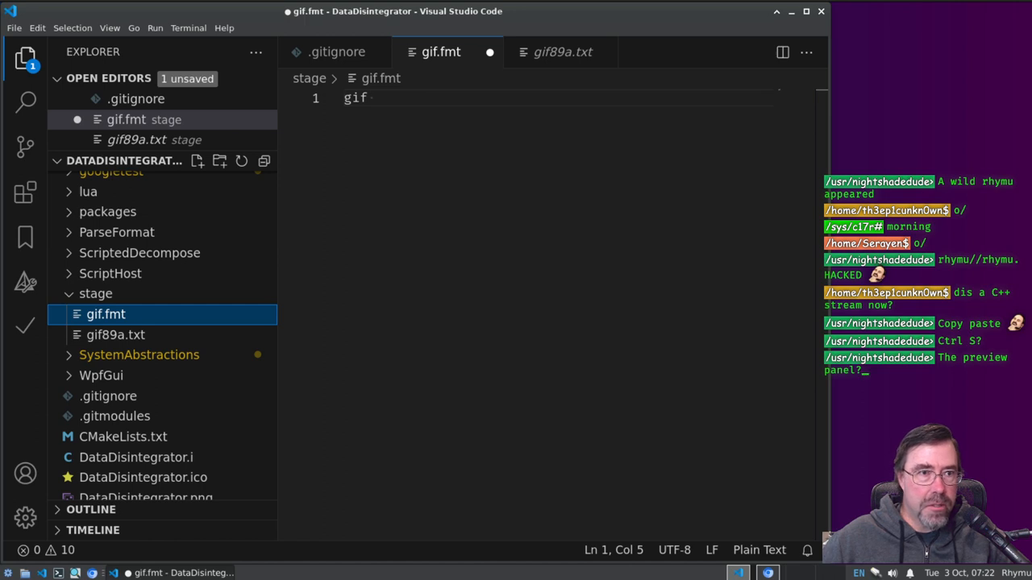
{"action": "mouse_move", "coordinate": [307, 116]}
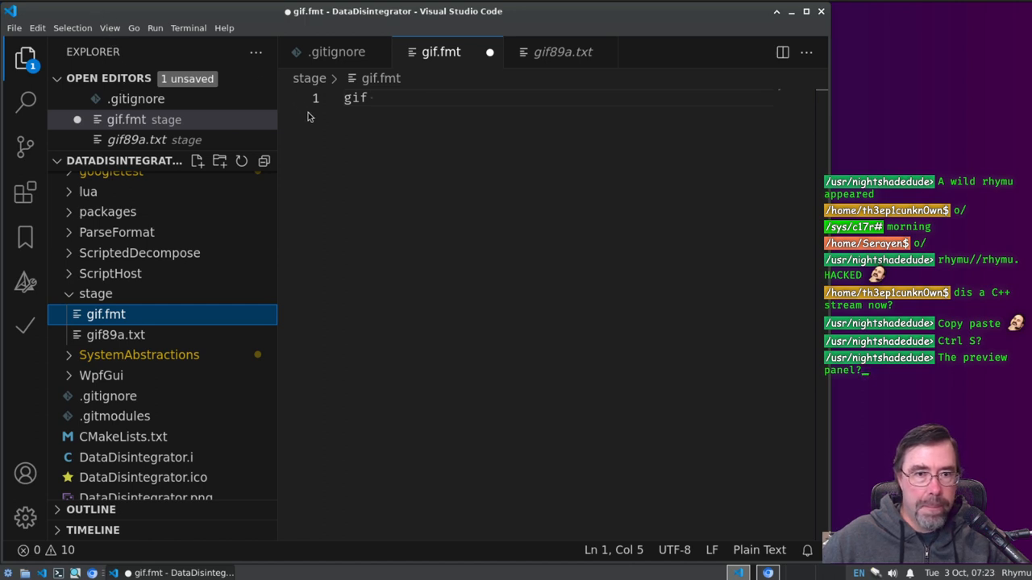
{"action": "mouse_move", "coordinate": [190, 245]}
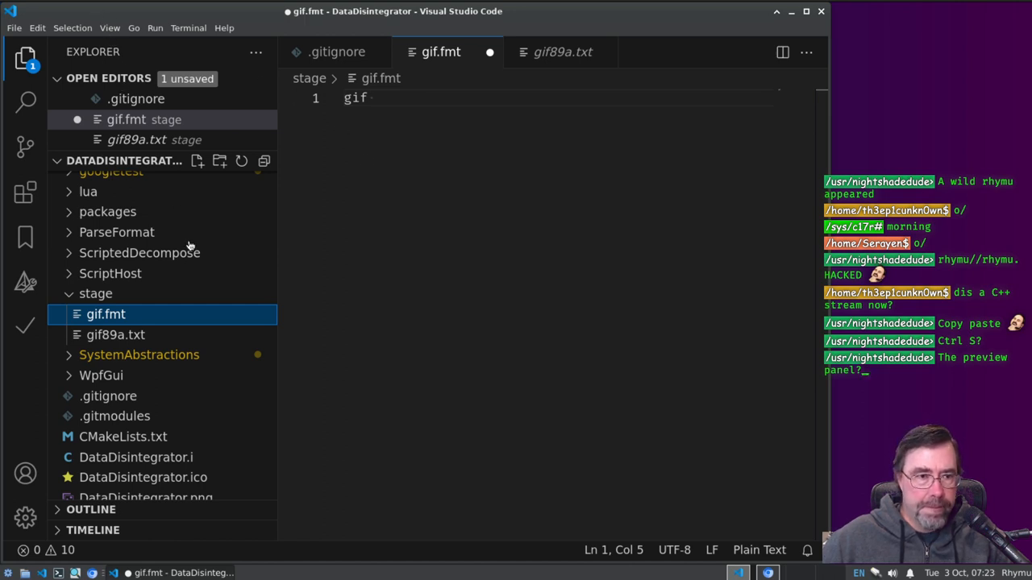
{"action": "mouse_move", "coordinate": [206, 493]}
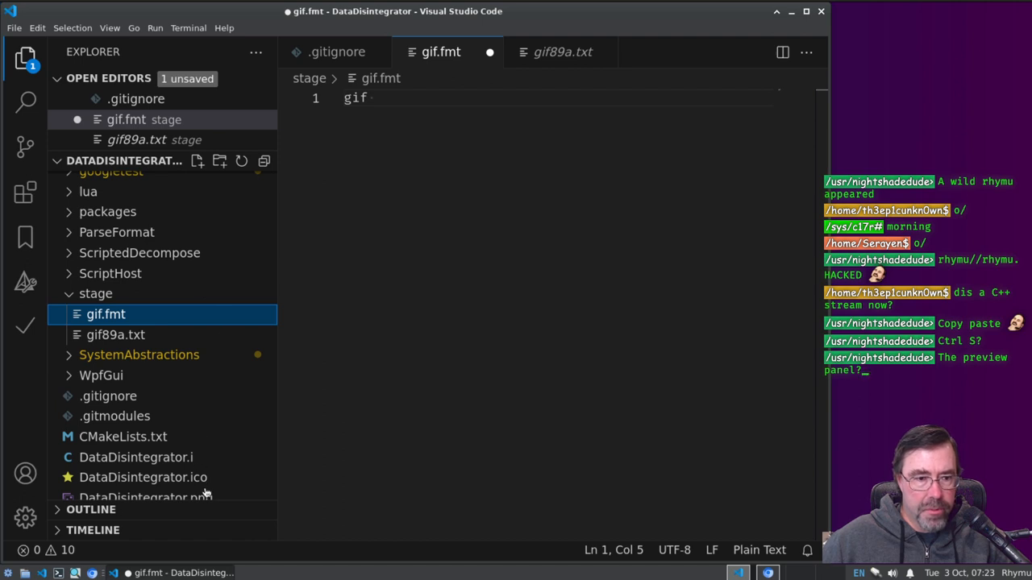
{"action": "mouse_move", "coordinate": [200, 374]}
{"action": "type", "text": " {"}
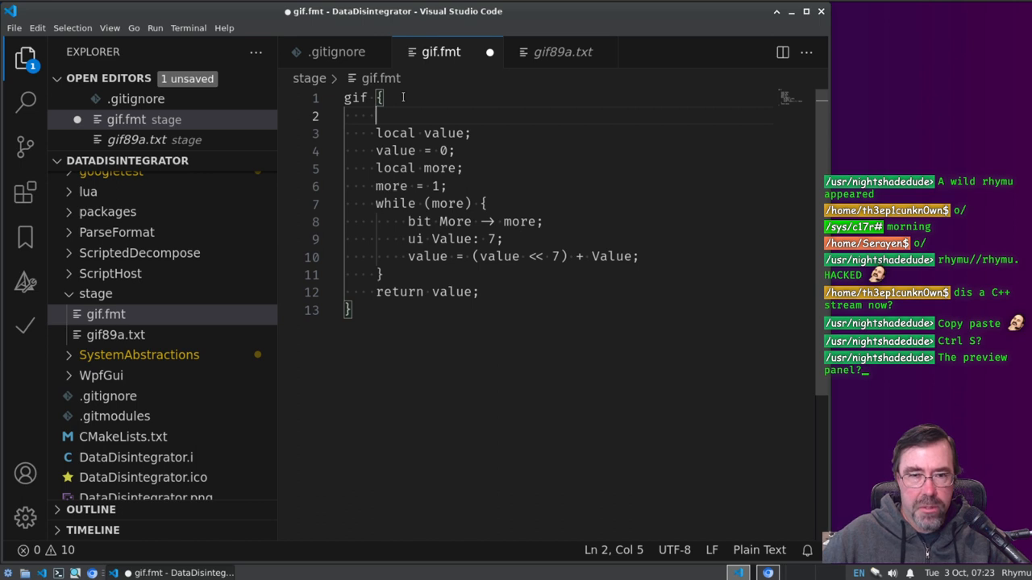
Step: Add header; inside gif, then a header { signature; } block and open a signature block
{"action": "type", "text": "head"}
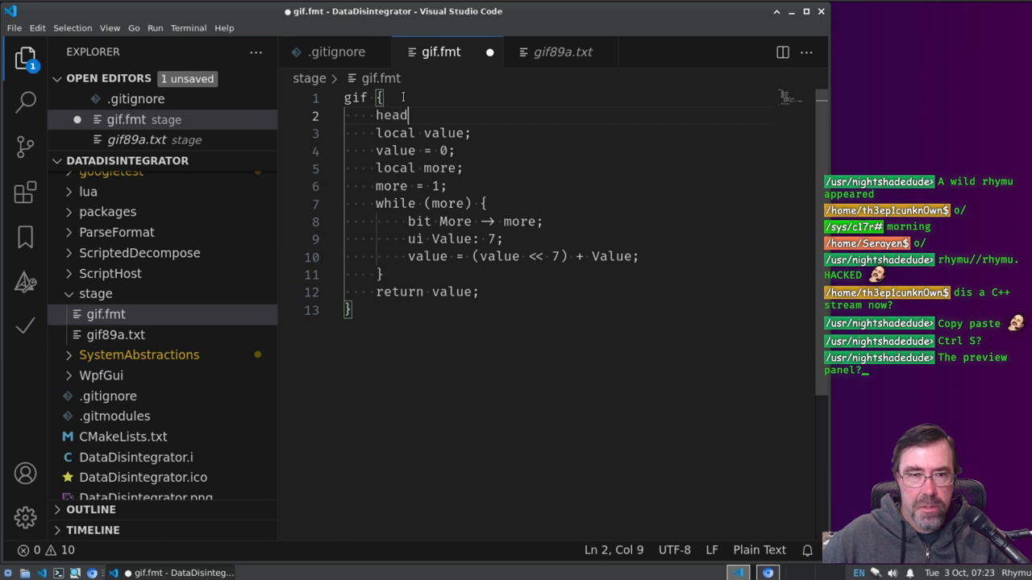
{"action": "type", "text": "er;"}
{"action": "type", "text": "}"}
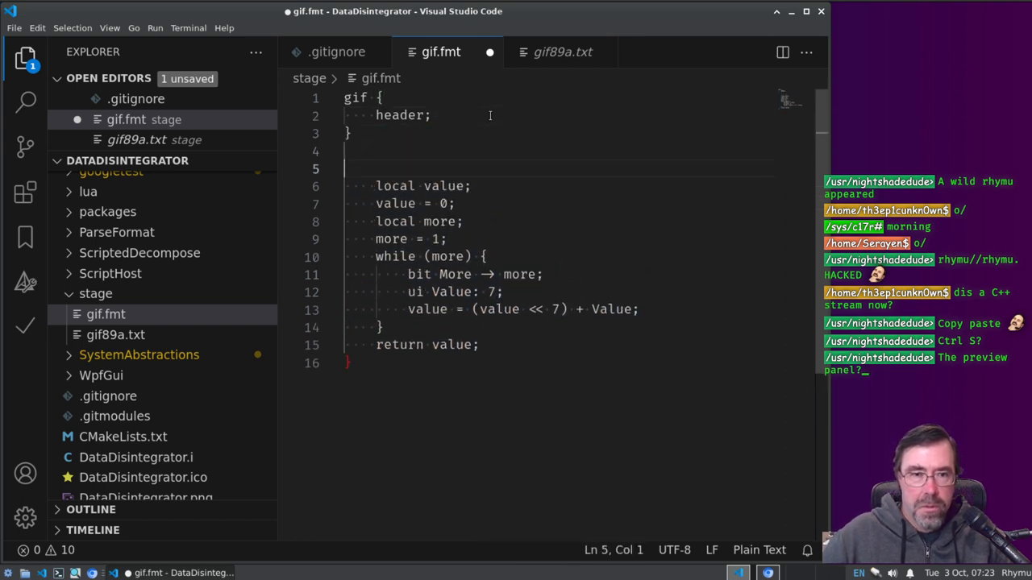
{"action": "type", "text": "header"}
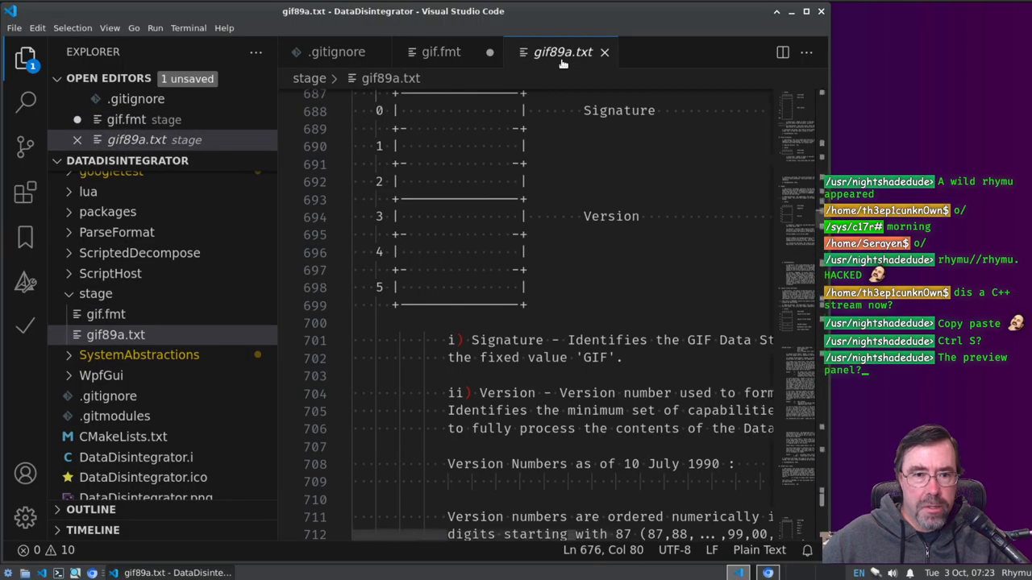
{"action": "left_click", "coordinate": [440, 52]}
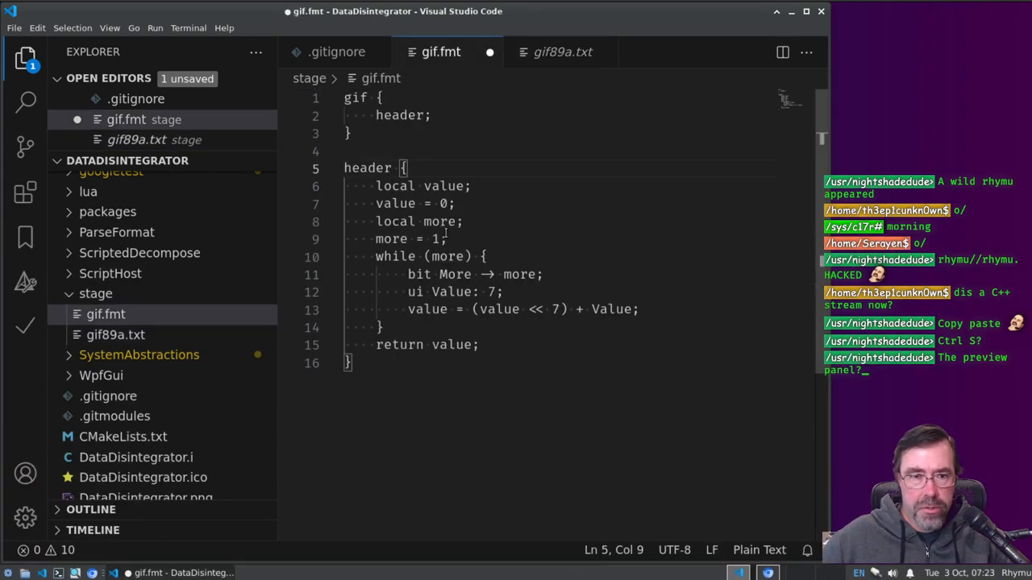
{"action": "type", "text": "s"}
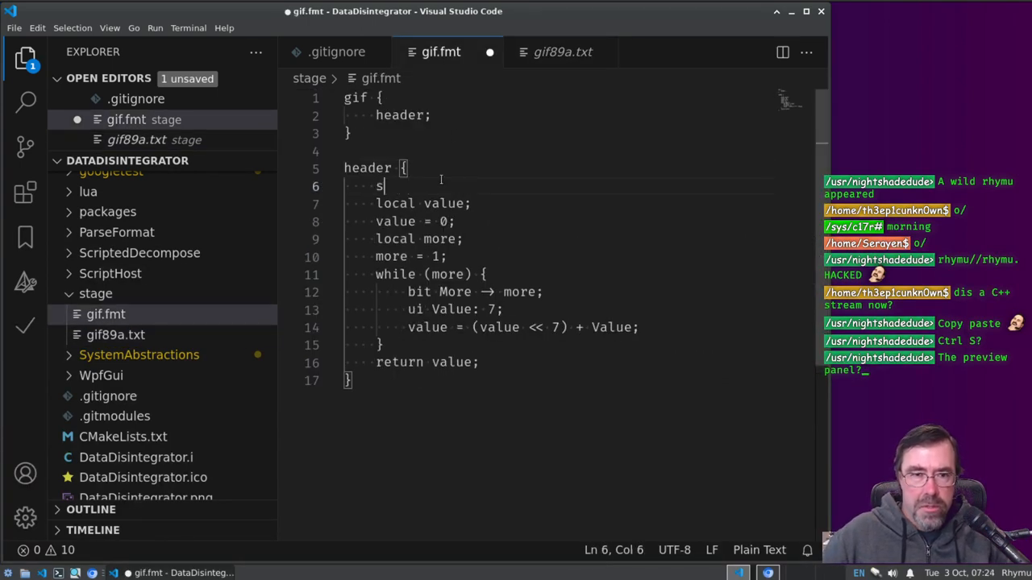
{"action": "type", "text": "ignature;"}
{"action": "type", "text": "version;"}
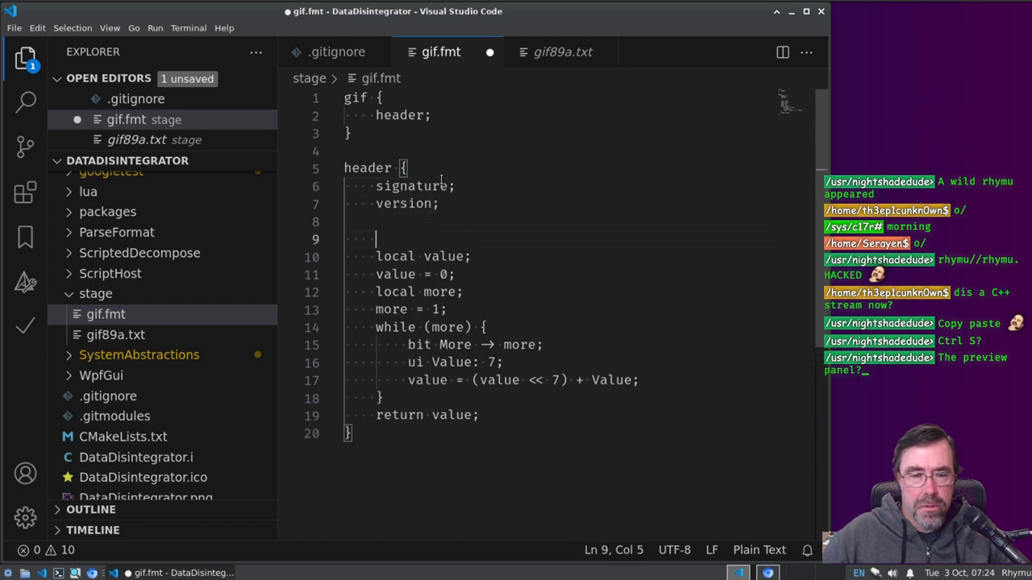
{"action": "type", "text": "sign"}
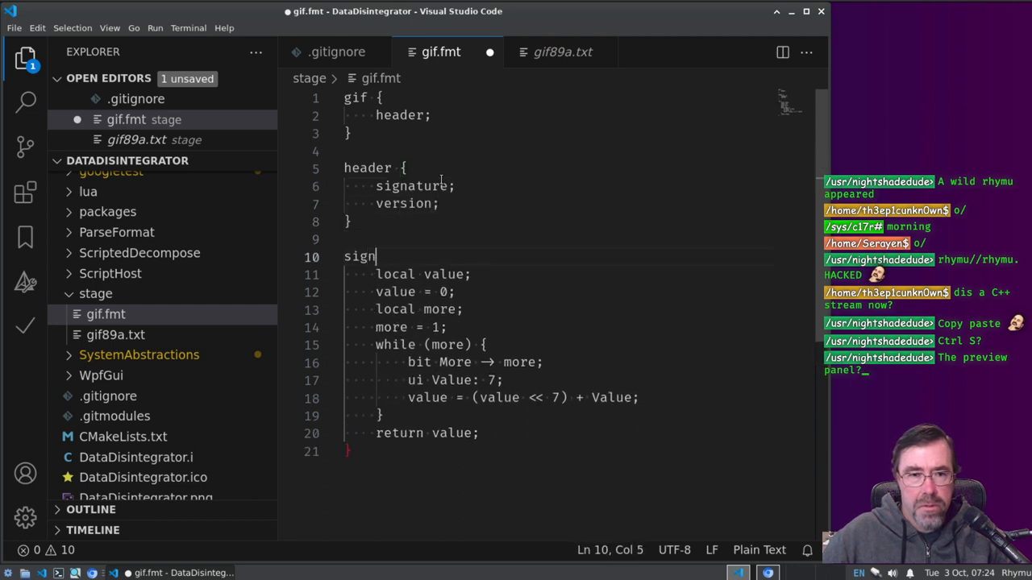
{"action": "type", "text": "ature {"}
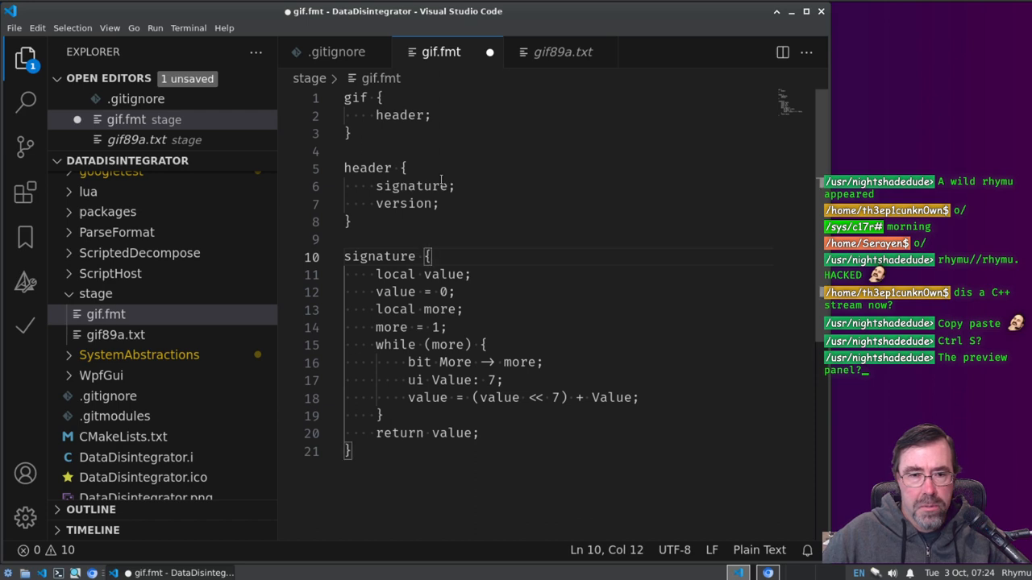
{"action": "key", "text": "Enter"}
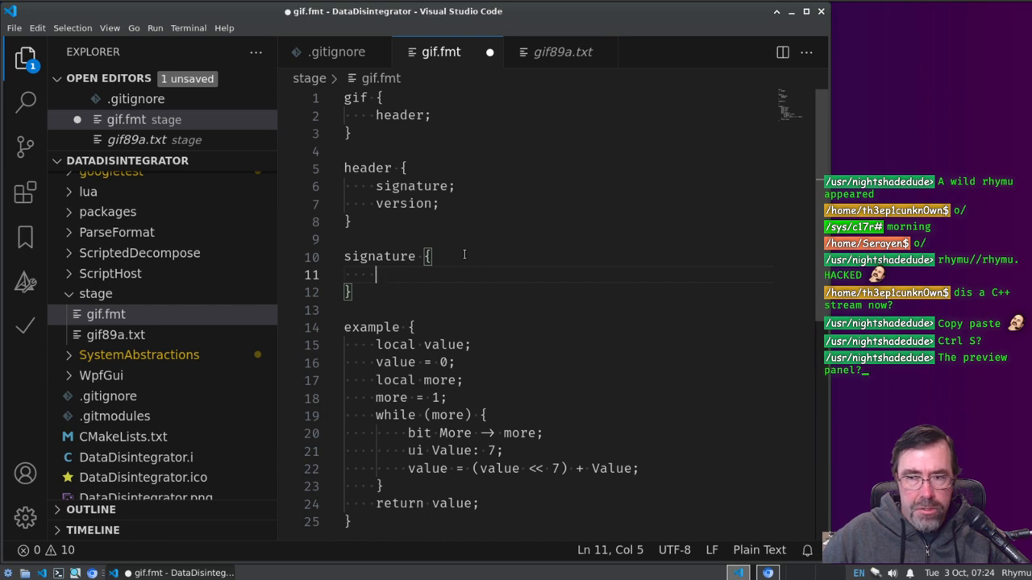
Step: Fill signature with 8-bit ui fields g, i, f modelled on the example, and begin an empty version block
{"action": "type", "text": "g"}
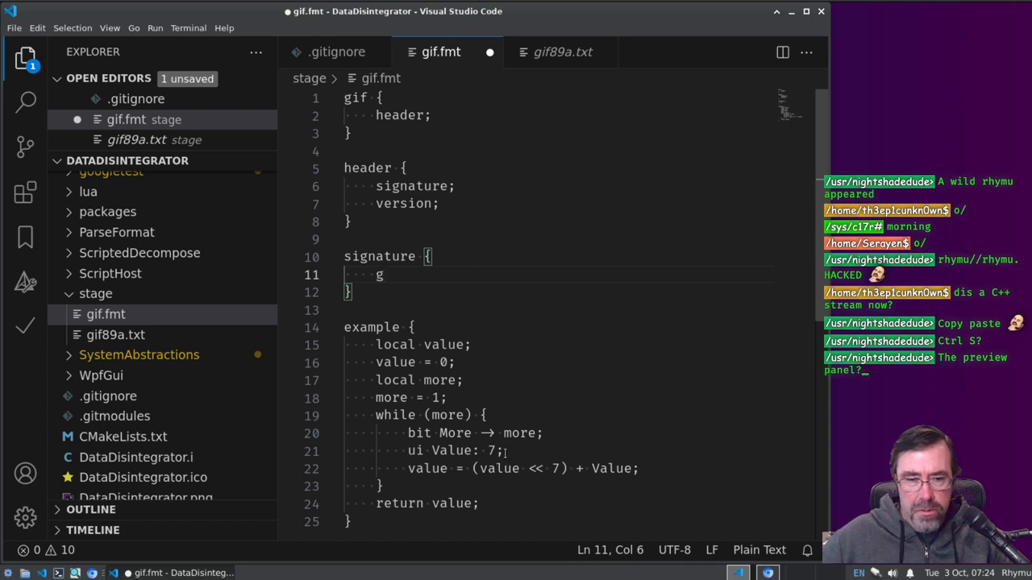
{"action": "left_click_drag", "start_coordinate": [410, 451], "coordinate": [503, 451]}
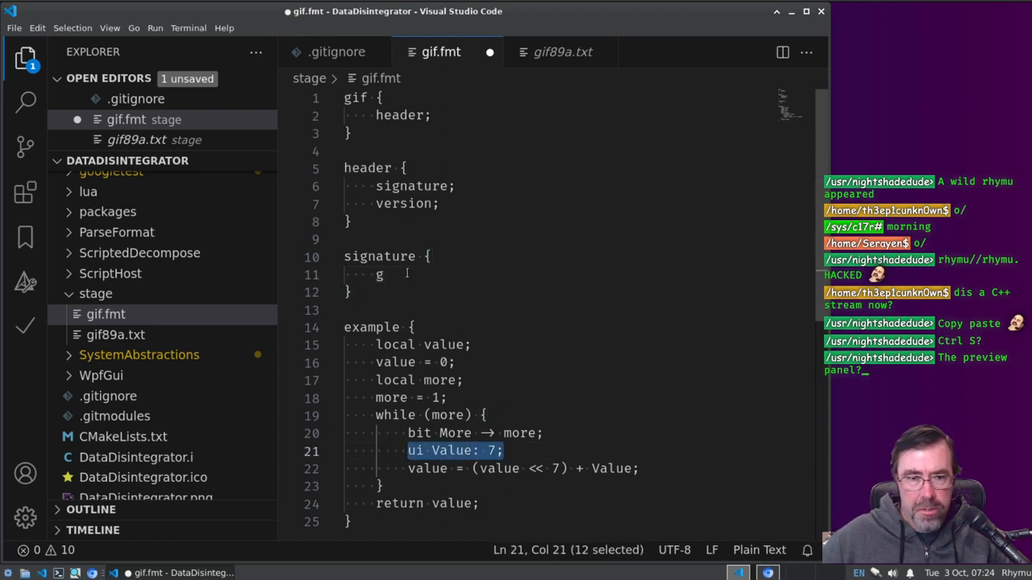
{"action": "type", "text": "ui"}
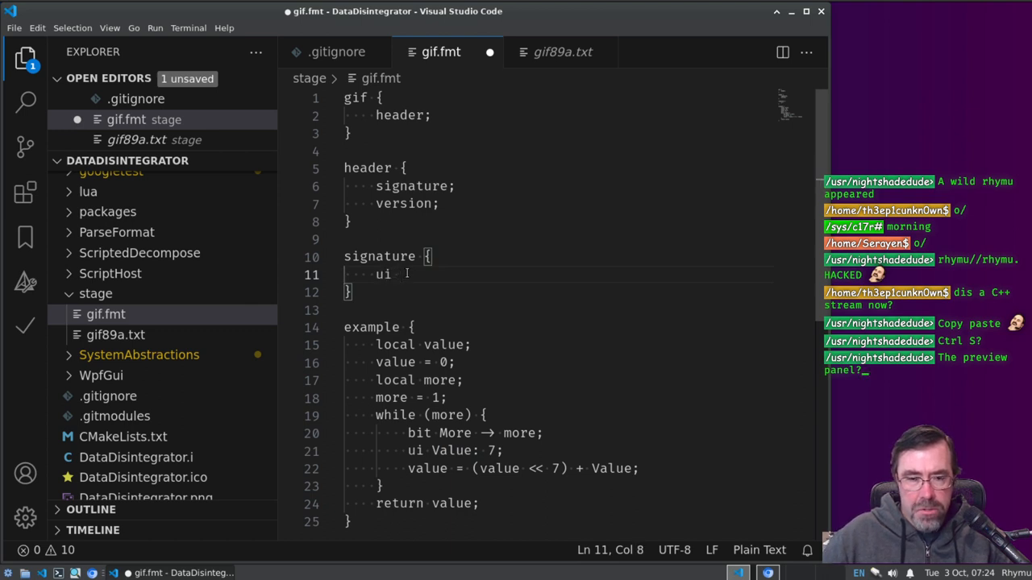
{"action": "type", "text": "g: 8;"}
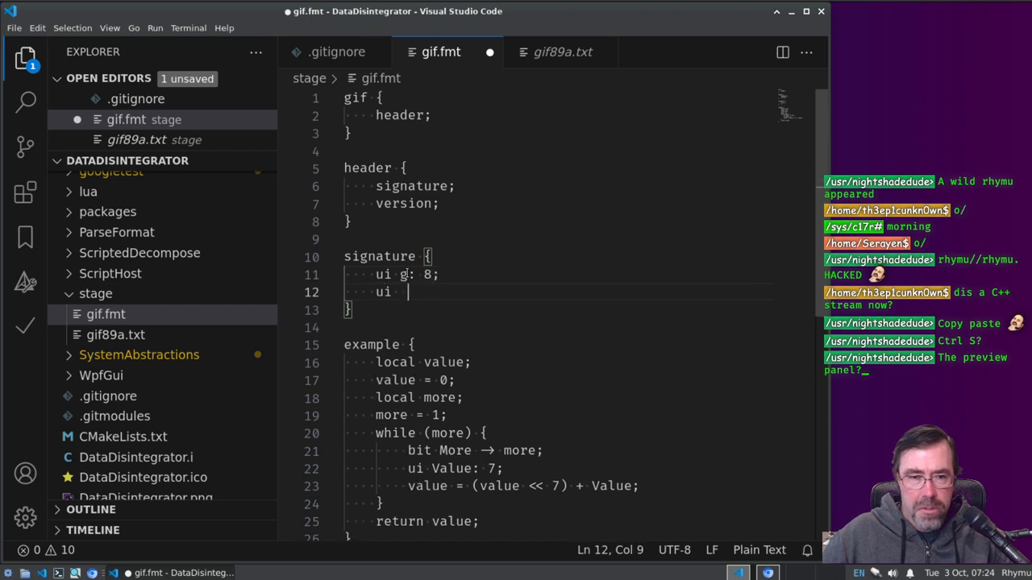
{"action": "type", "text": "i: 8;"}
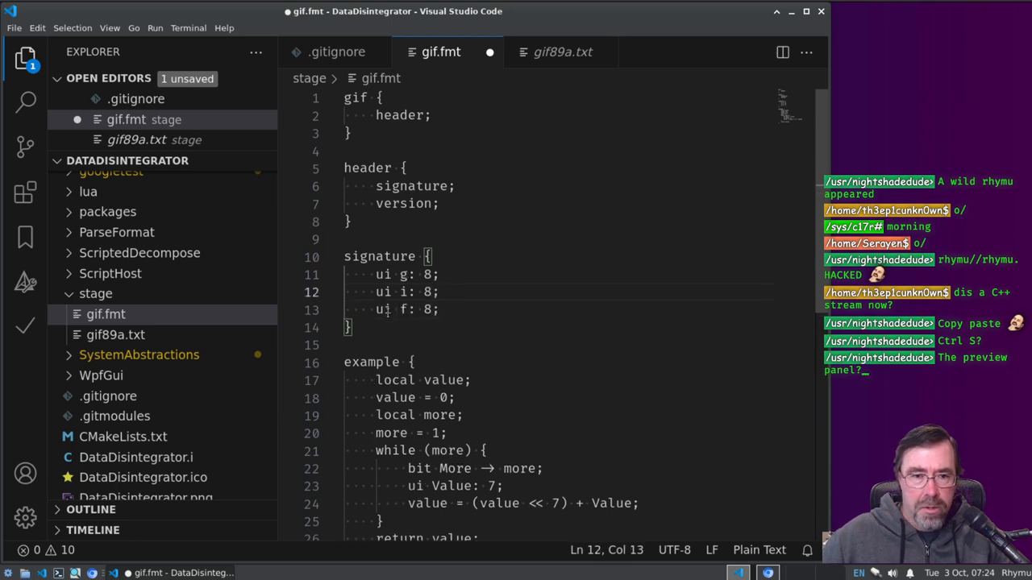
{"action": "type", "text": "version {"}
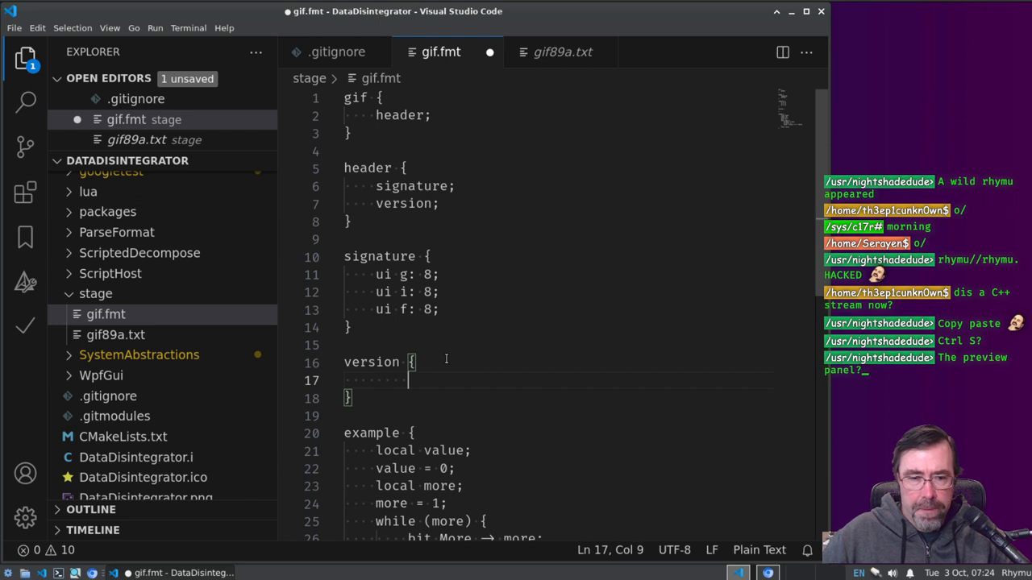
{"action": "key", "text": "Backspace"}
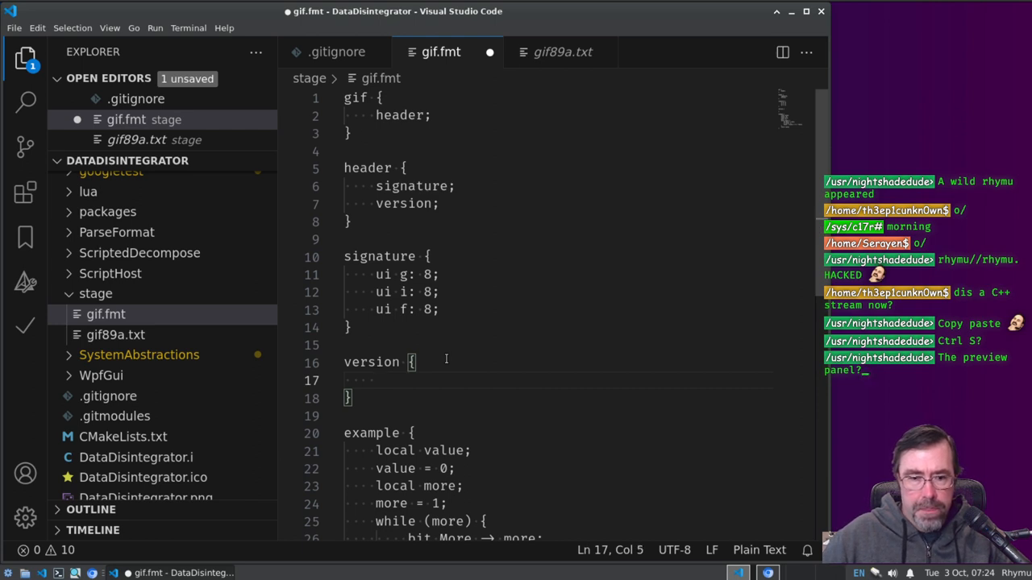
{"action": "left_click", "coordinate": [563, 52]}
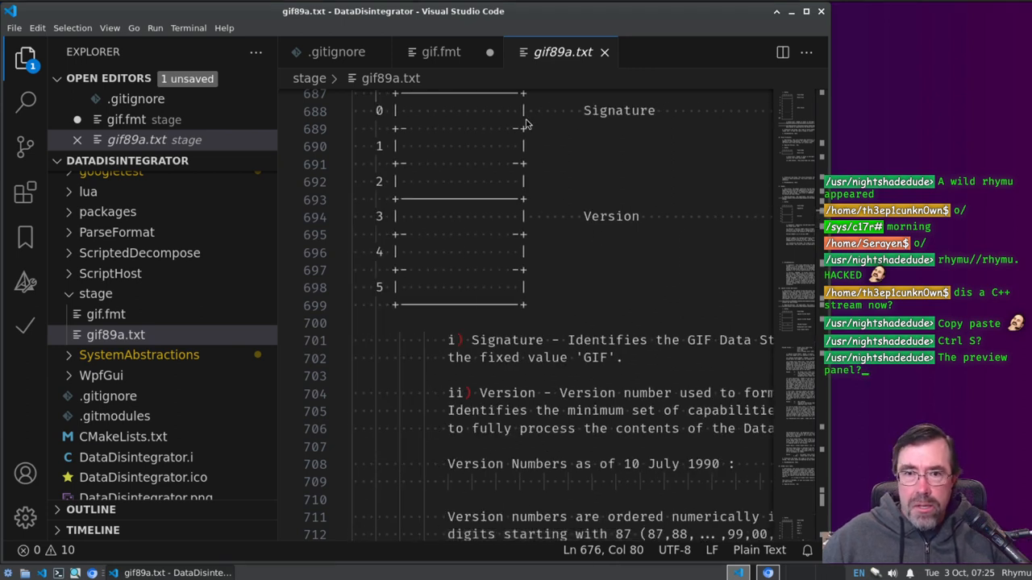
{"action": "mouse_move", "coordinate": [164, 439]}
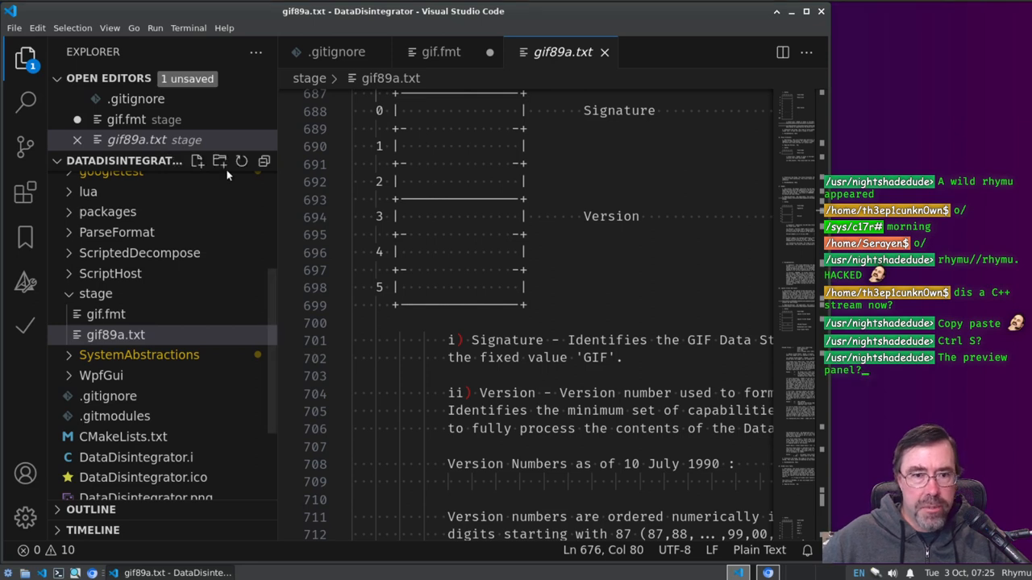
{"action": "left_click", "coordinate": [440, 51]}
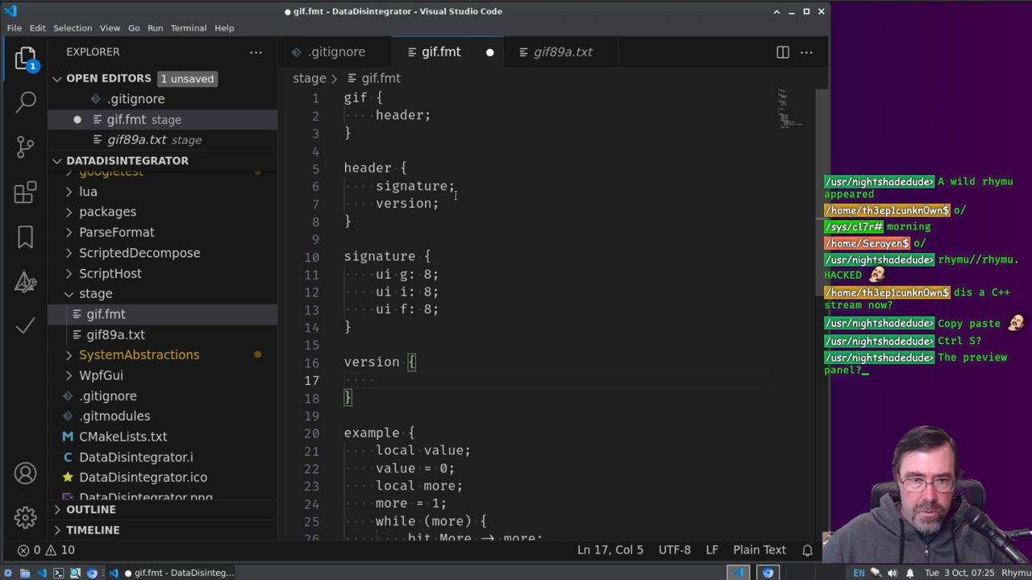
Step: Make the header fields string types ('s signature: 24;') and delete the signature, version and example blocks
{"action": "double_click", "coordinate": [403, 203]}
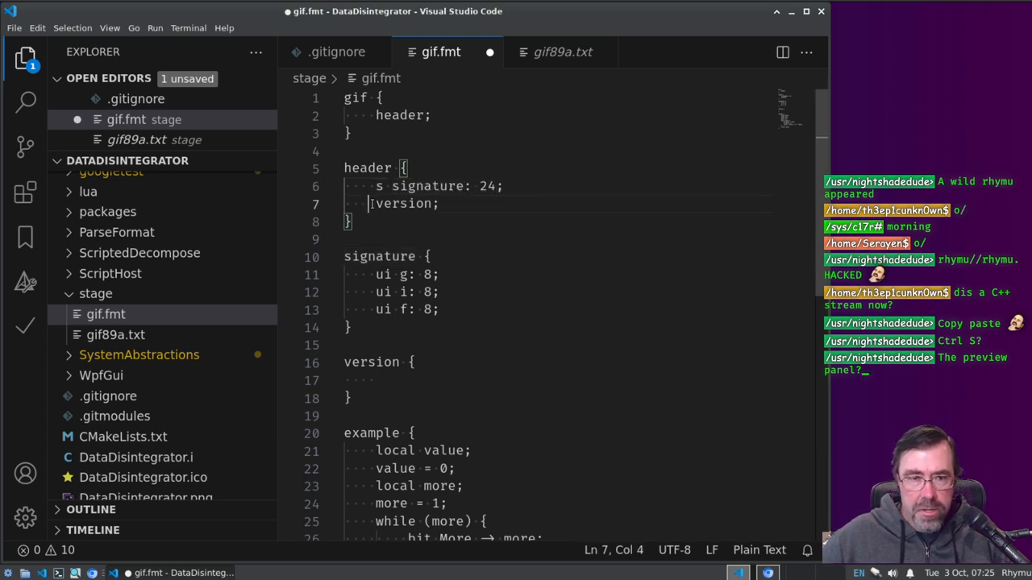
{"action": "type", "text": "s"}
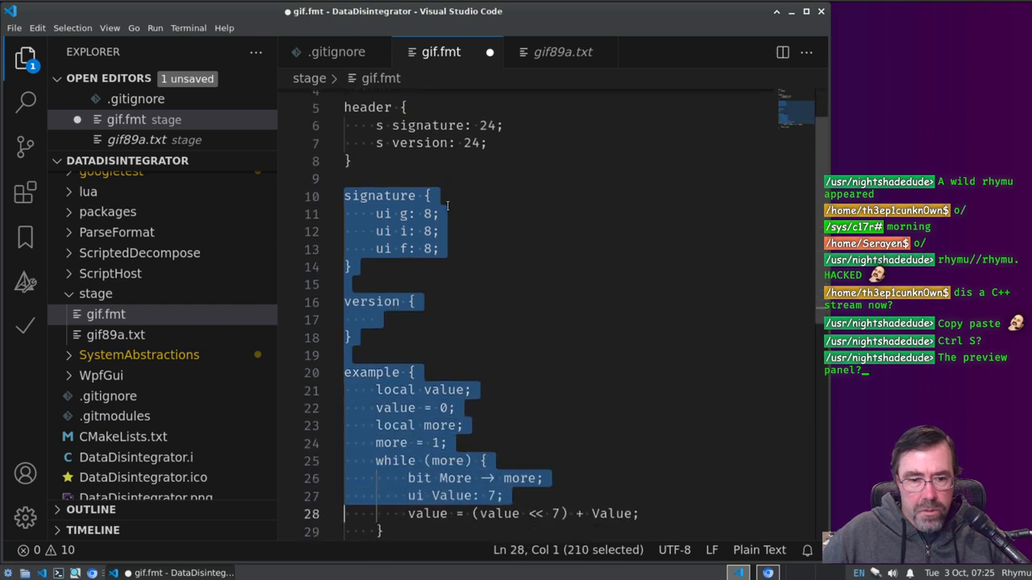
{"action": "key", "text": "Delete"}
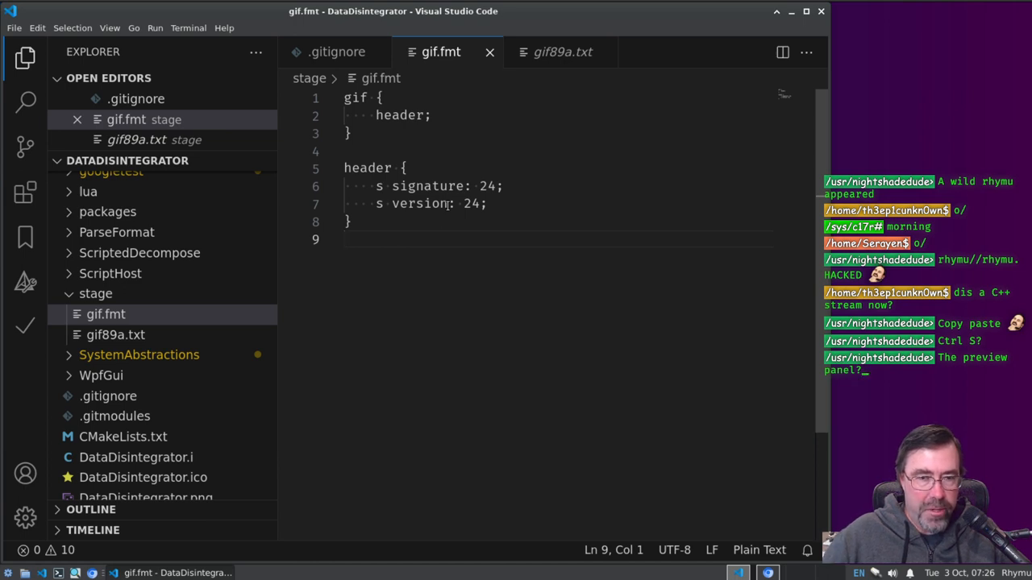
{"action": "mouse_move", "coordinate": [445, 245]}
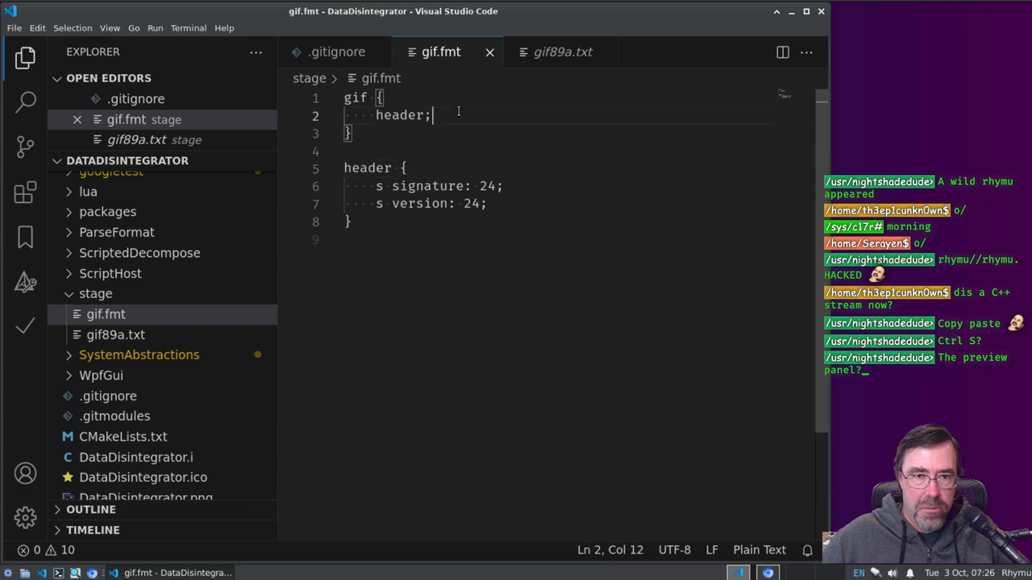
{"action": "key", "text": "Enter"}
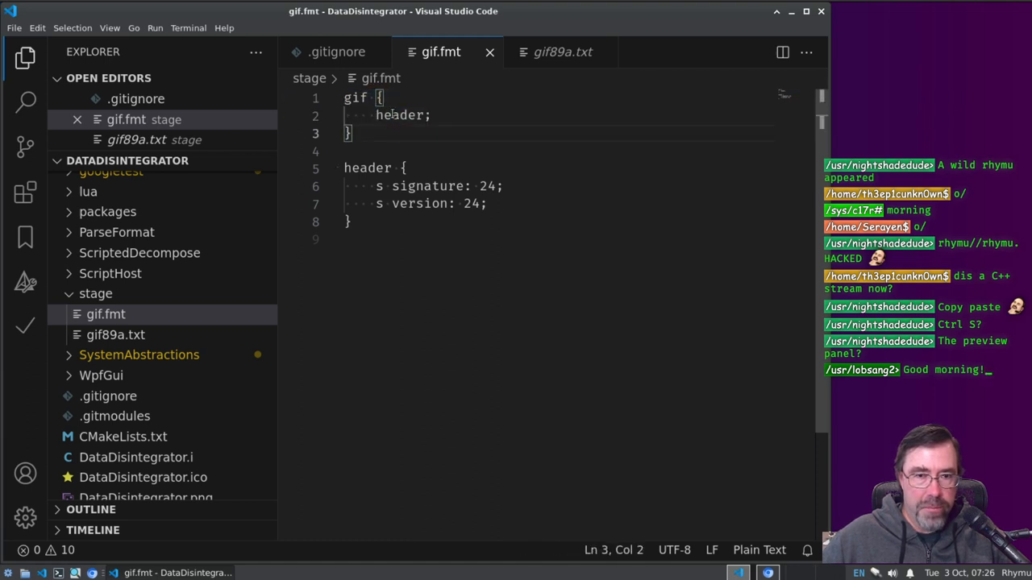
Step: Set the version field to 24 bits and review the trimmed gif/header grammar before saving
{"action": "double_click", "coordinate": [368, 167]}
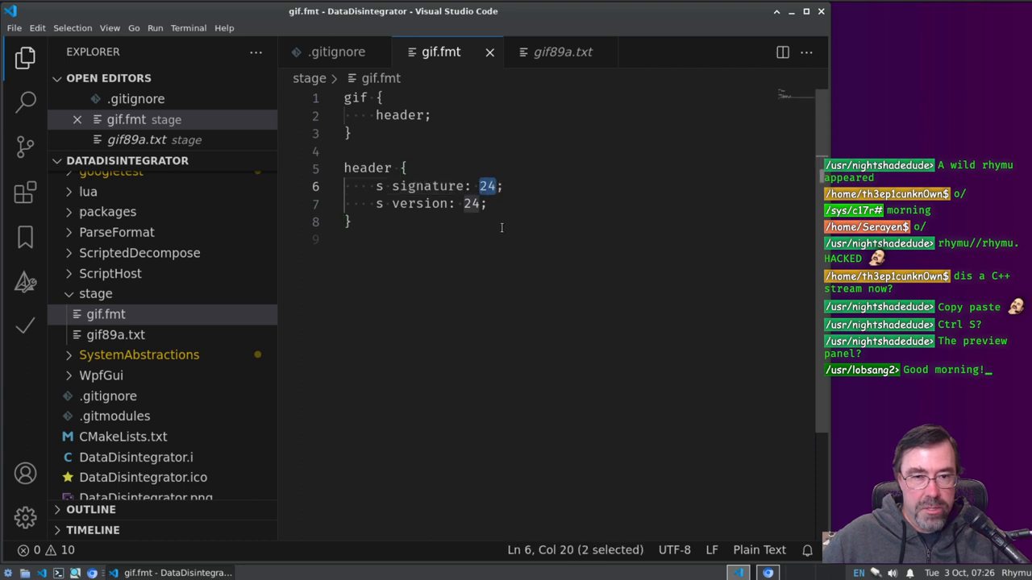
{"action": "double_click", "coordinate": [416, 203]}
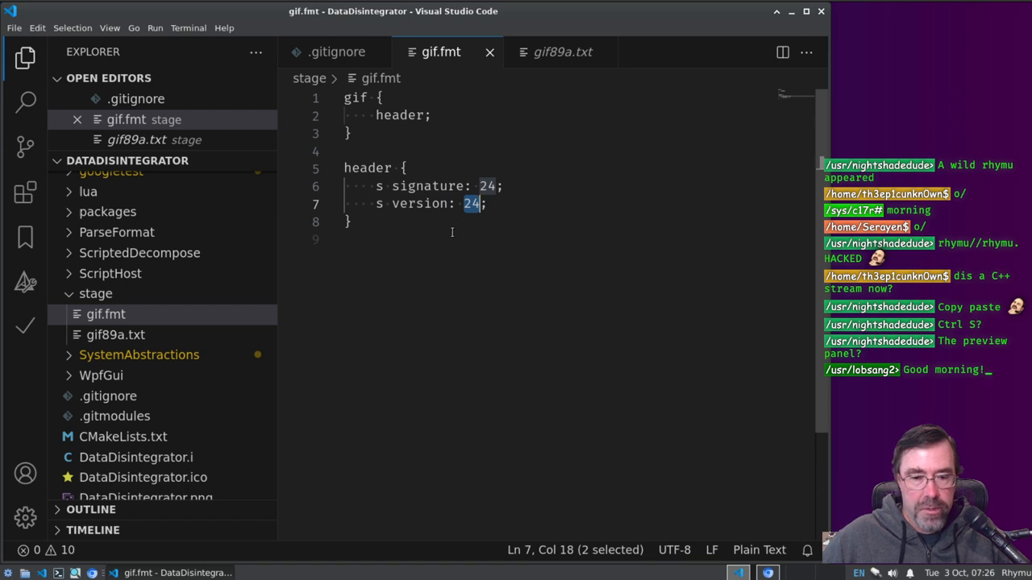
{"action": "key", "text": "ctrl+a"}
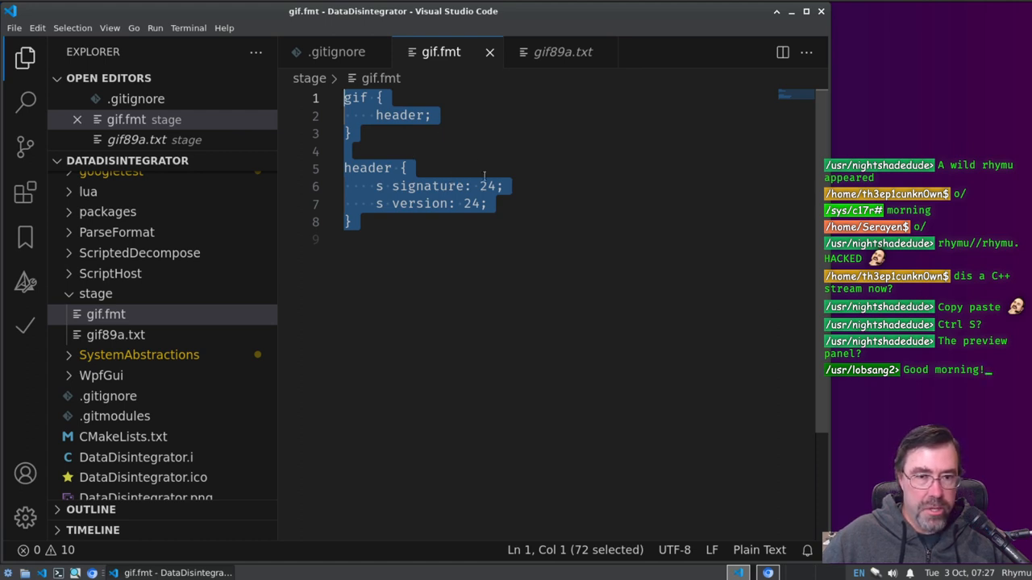
{"action": "double_click", "coordinate": [427, 187]}
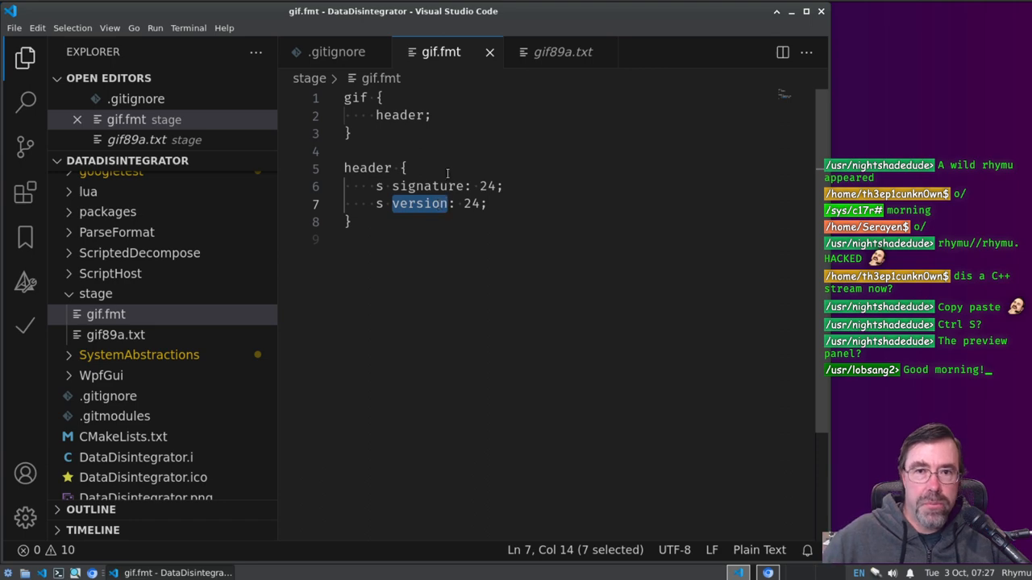
{"action": "mouse_move", "coordinate": [352, 389]}
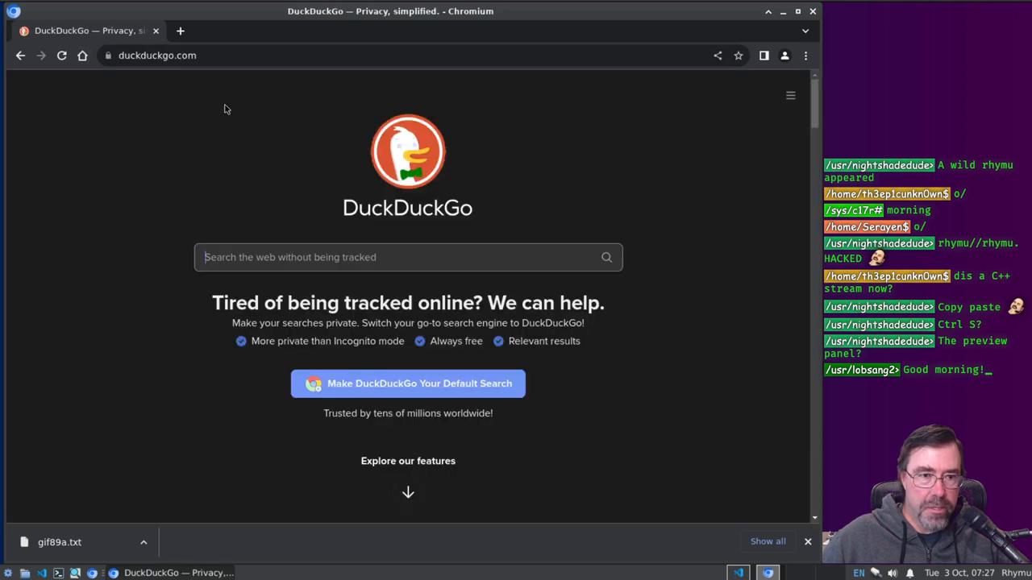
Step: Search DuckDuckGo for 'twitch lul emote gif', view it on GIPHY and save it as lul.gif in the stage folder
{"action": "type", "text": "twip"}
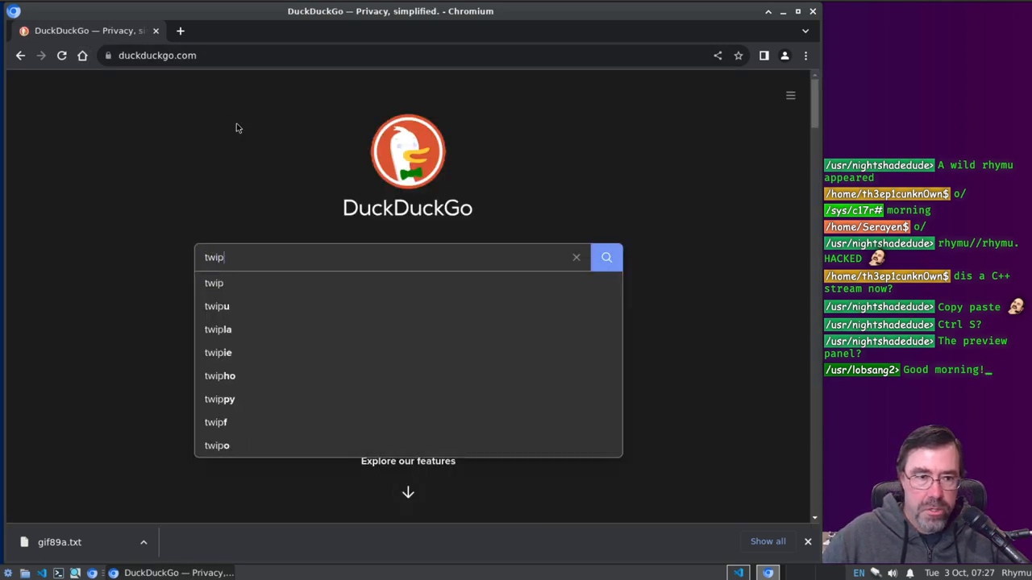
{"action": "type", "text": "twitch lul emote gif"}
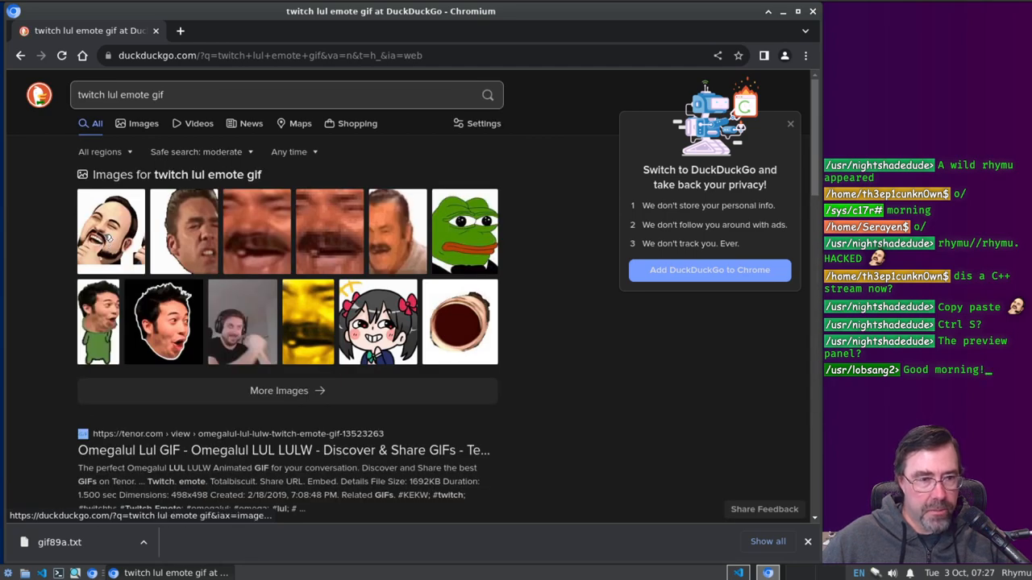
{"action": "left_click", "coordinate": [109, 232]}
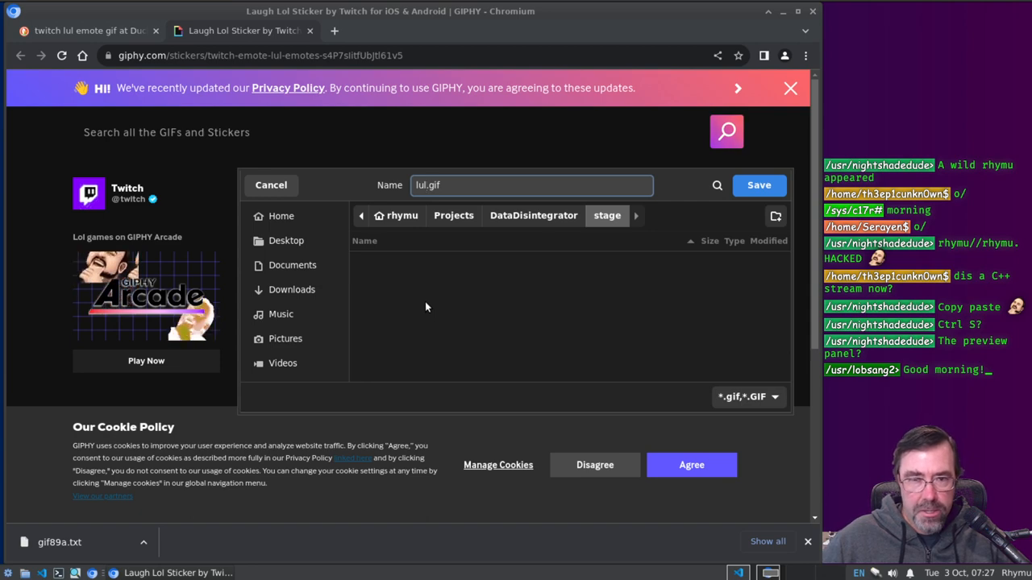
{"action": "left_click", "coordinate": [758, 184]}
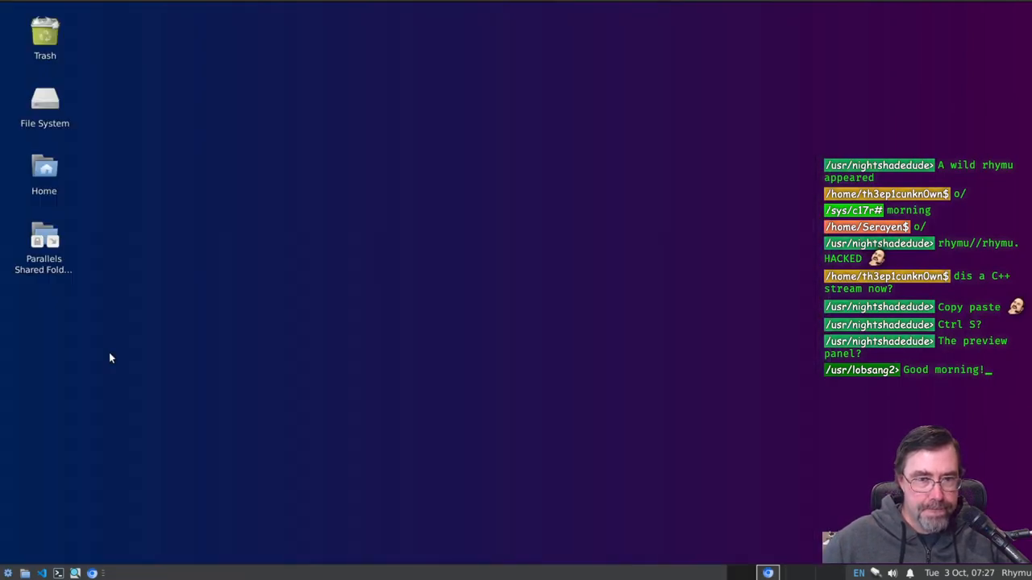
{"action": "mouse_move", "coordinate": [106, 367]}
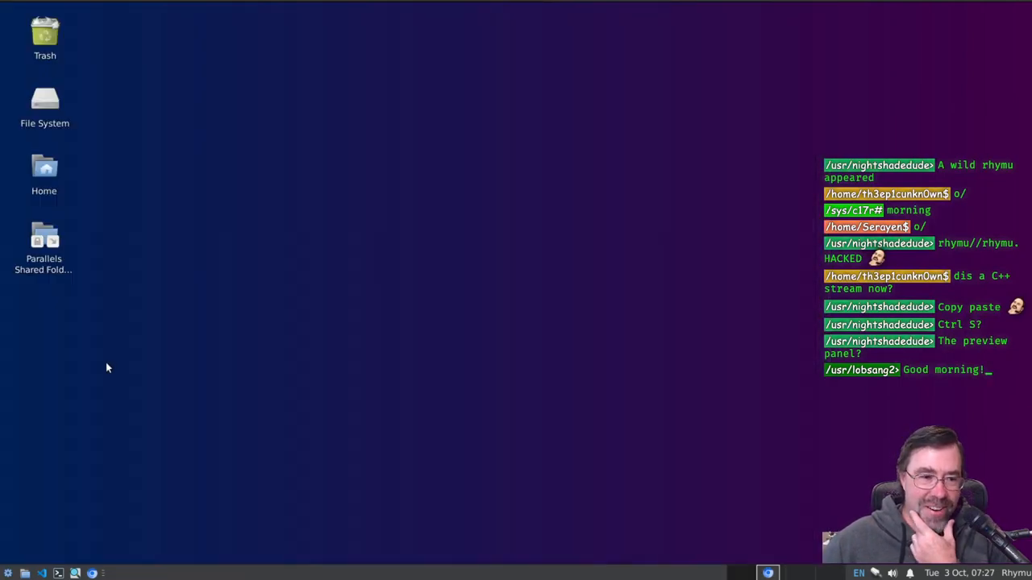
{"action": "mouse_move", "coordinate": [42, 574]}
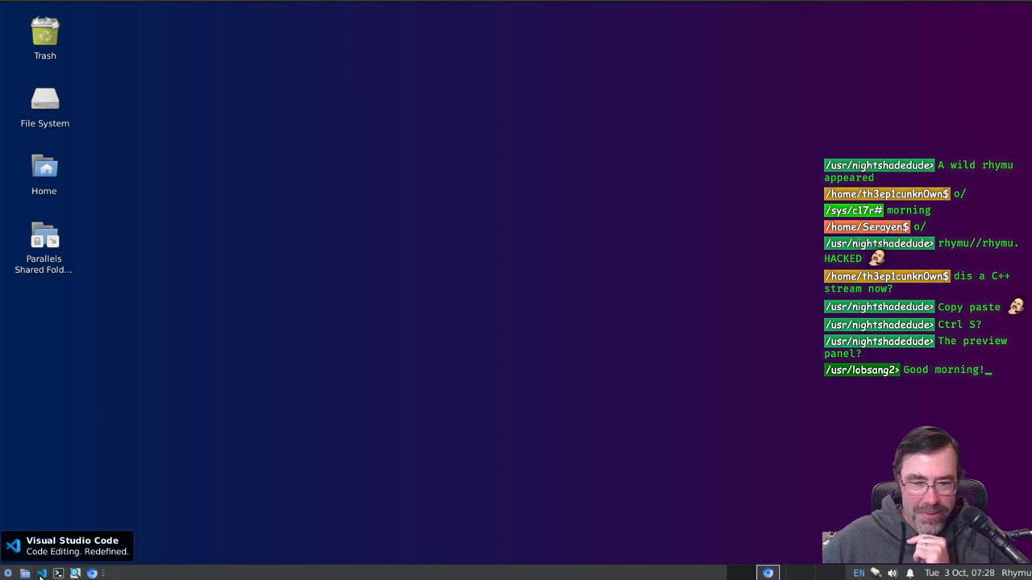
{"action": "mouse_move", "coordinate": [568, 529]}
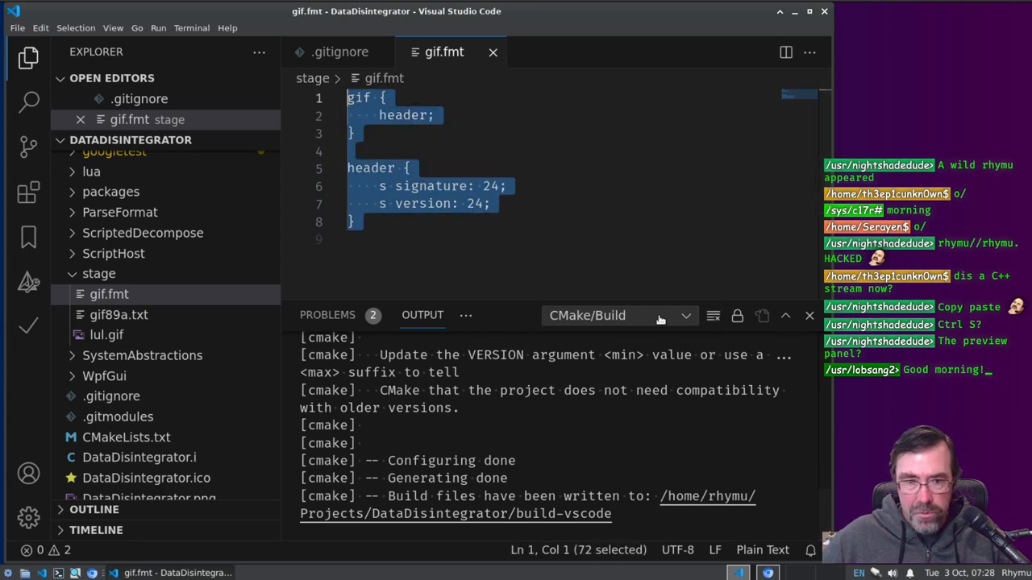
Step: In the terminal, navigate into build-vscode/ParseFormat
{"action": "left_click", "coordinate": [603, 314]}
{"action": "type", "text": "cd"}
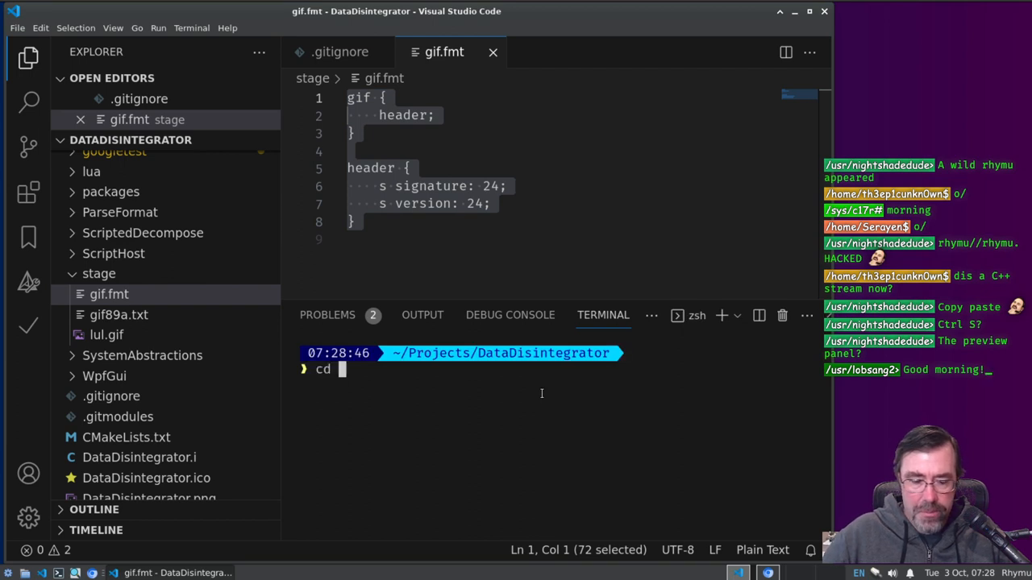
{"action": "type", "text": "build-vscode/"}
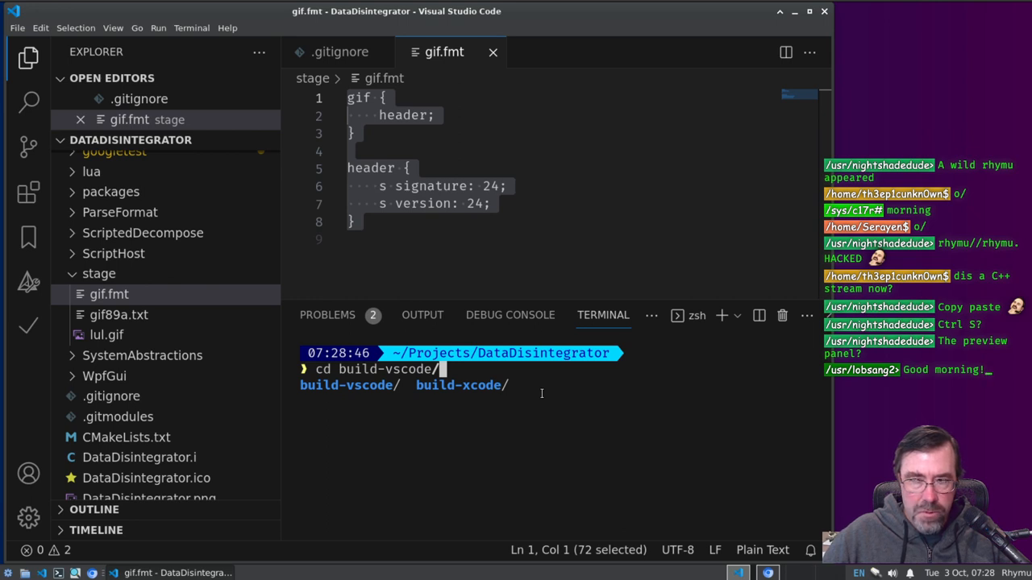
{"action": "type", "text": "Formatting/"}
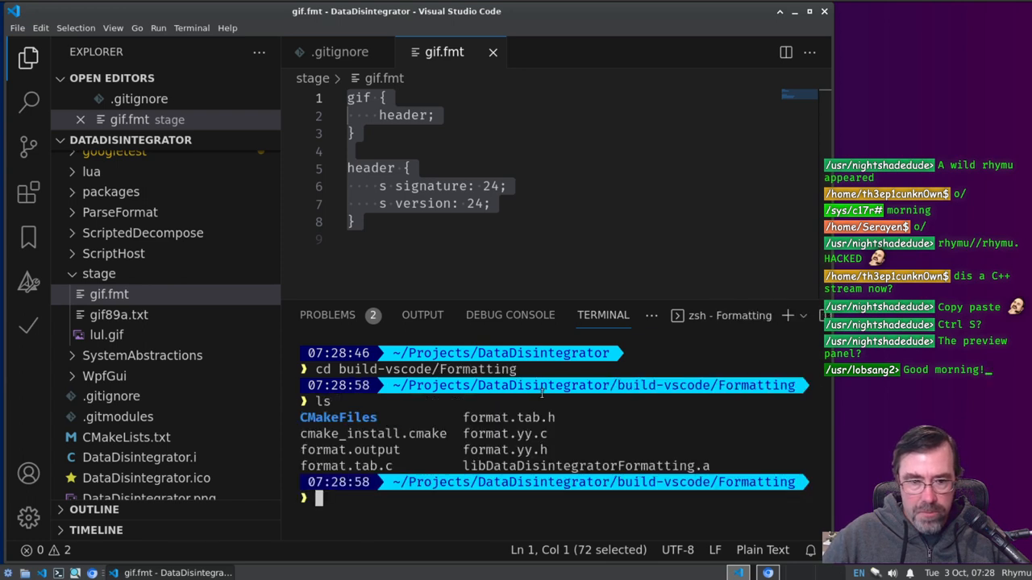
{"action": "type", "text": "cd .."}
{"action": "type", "text": "./"}
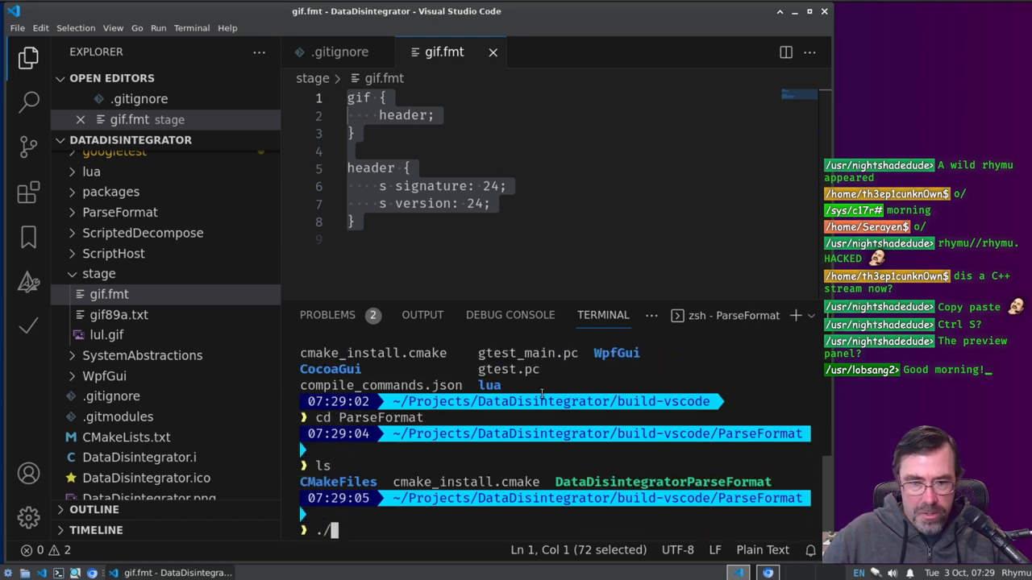
Step: Run ./DataDisintegratorParseFormat ../../stage/gif.fmt to print the gif and header report
{"action": "type", "text": "DataDisintegratorParseFormat"}
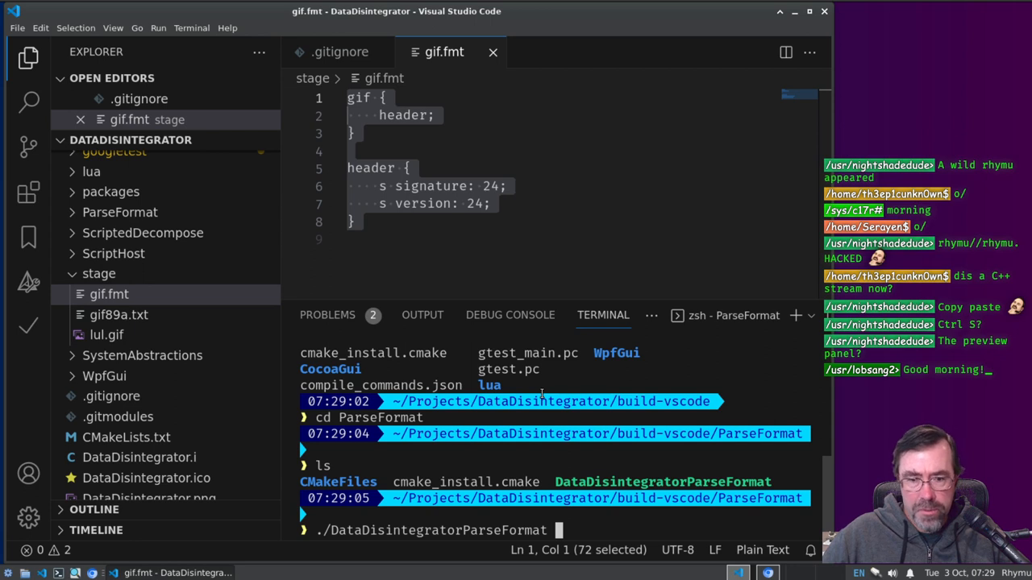
{"action": "type", "text": "../../"}
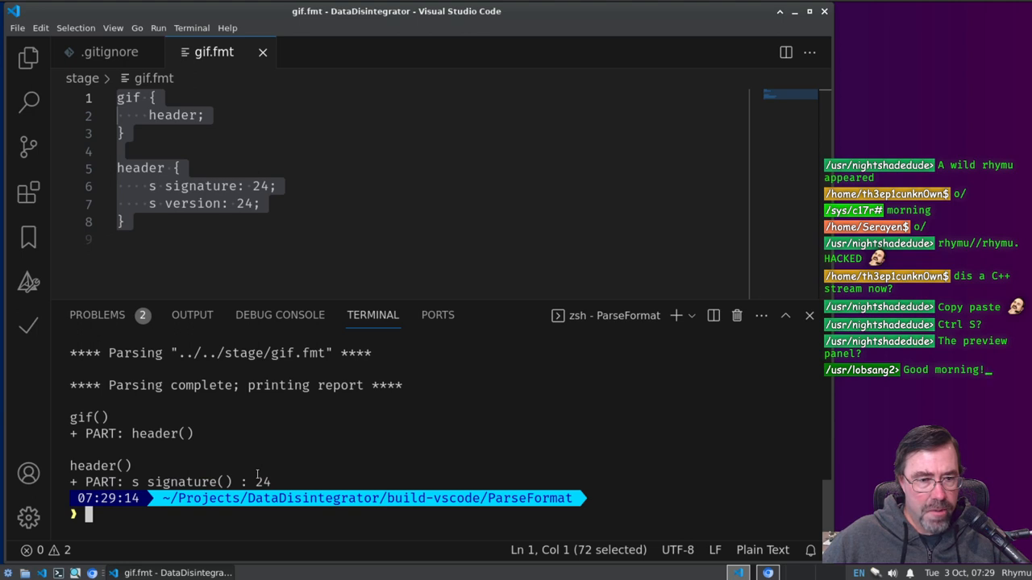
Step: Rerun ParseFormat on gif.fmt and highlight the report now listing 24-bit signature and version parts
{"action": "left_click", "coordinate": [121, 223]}
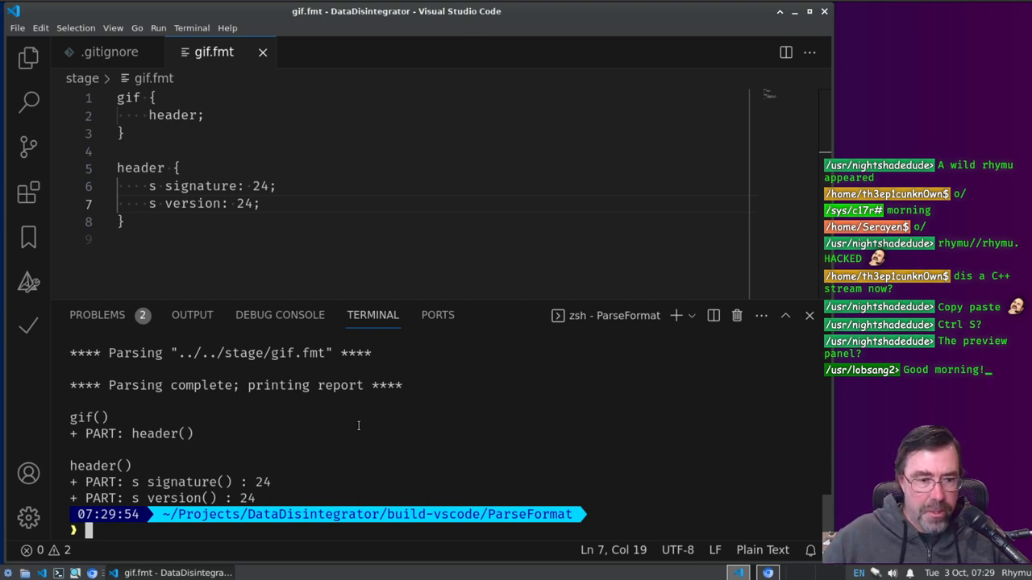
{"action": "left_click_drag", "start_coordinate": [77, 434], "coordinate": [257, 498]}
{"action": "type", "text": "cd .."}
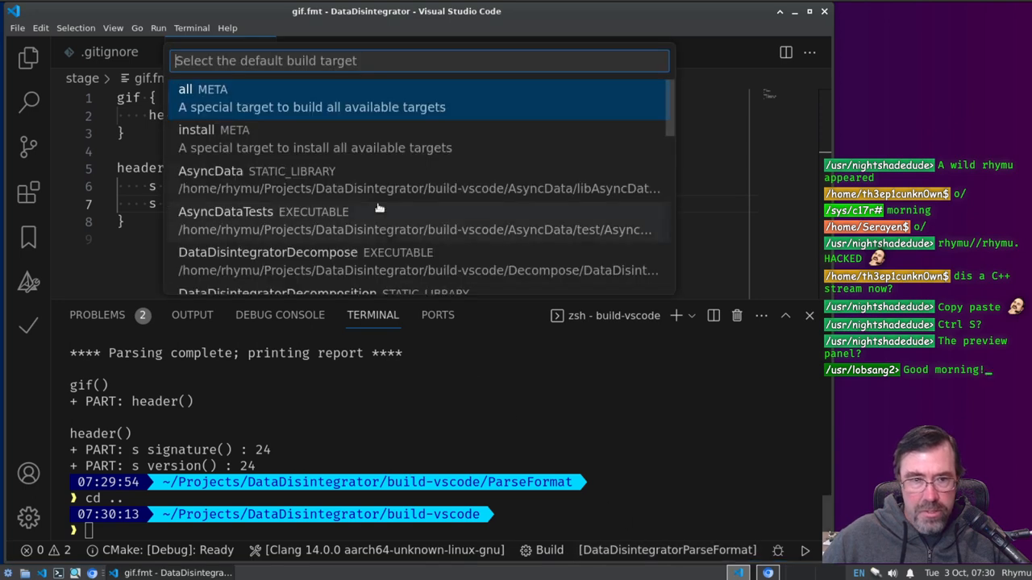
Step: Choose DataDisintegratorDecompose as the CMake build target, build it, and return to the terminal
{"action": "scroll", "scroll_direction": "down", "scroll_amount": 3}
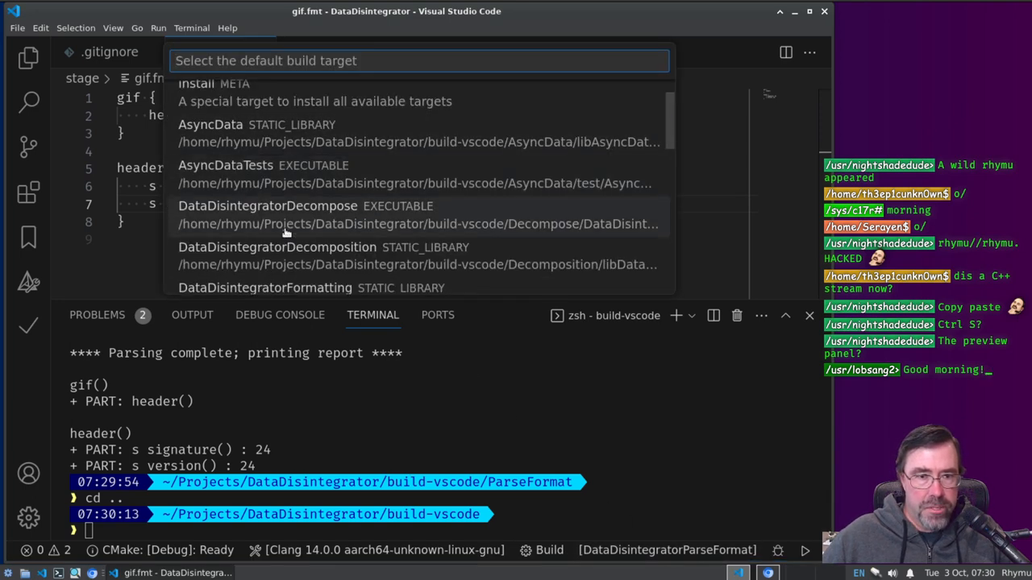
{"action": "left_click", "coordinate": [268, 207]}
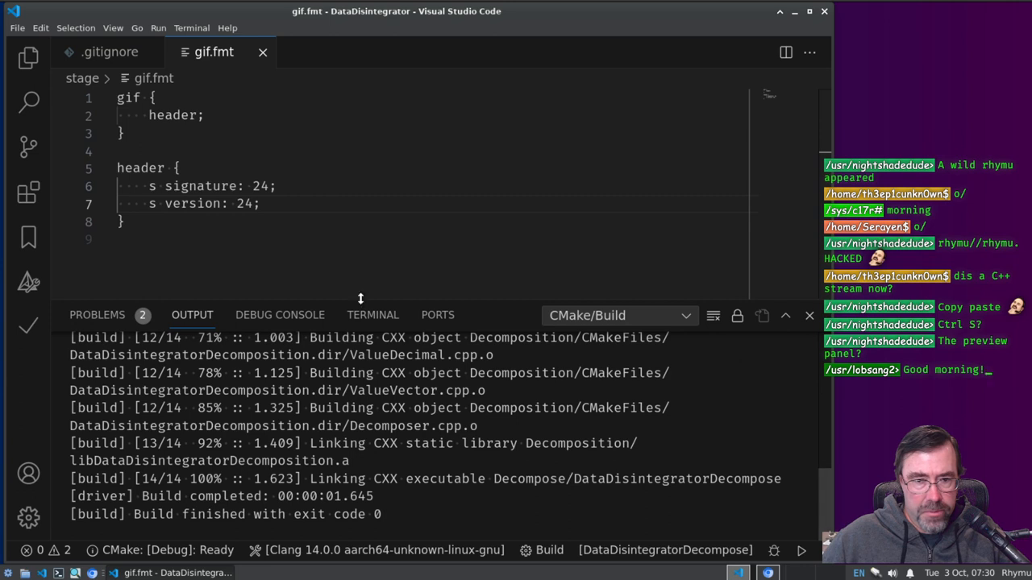
{"action": "left_click", "coordinate": [373, 314]}
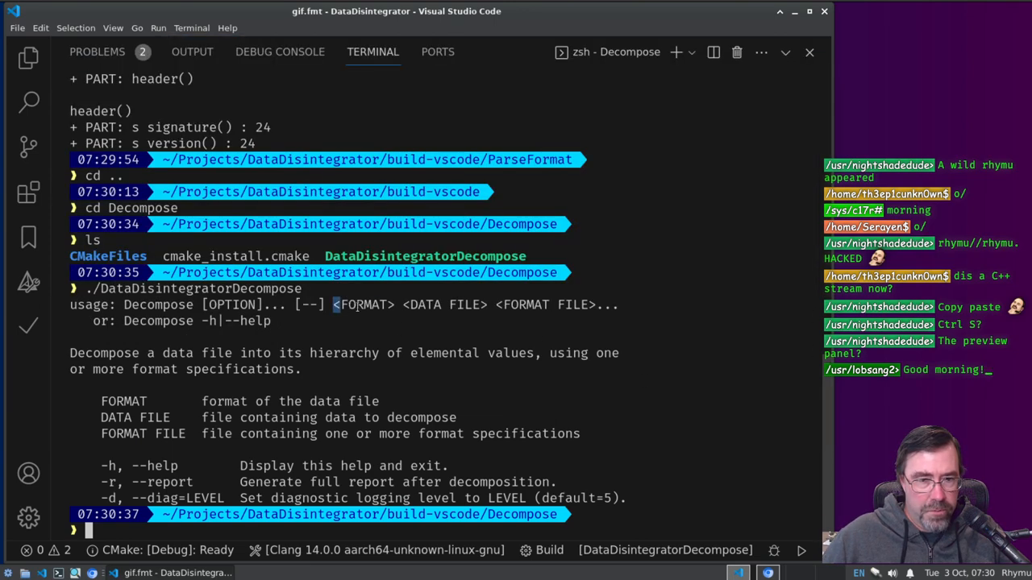
Step: Point out the FORMAT argument in Decompose's usage help text
{"action": "double_click", "coordinate": [445, 305]}
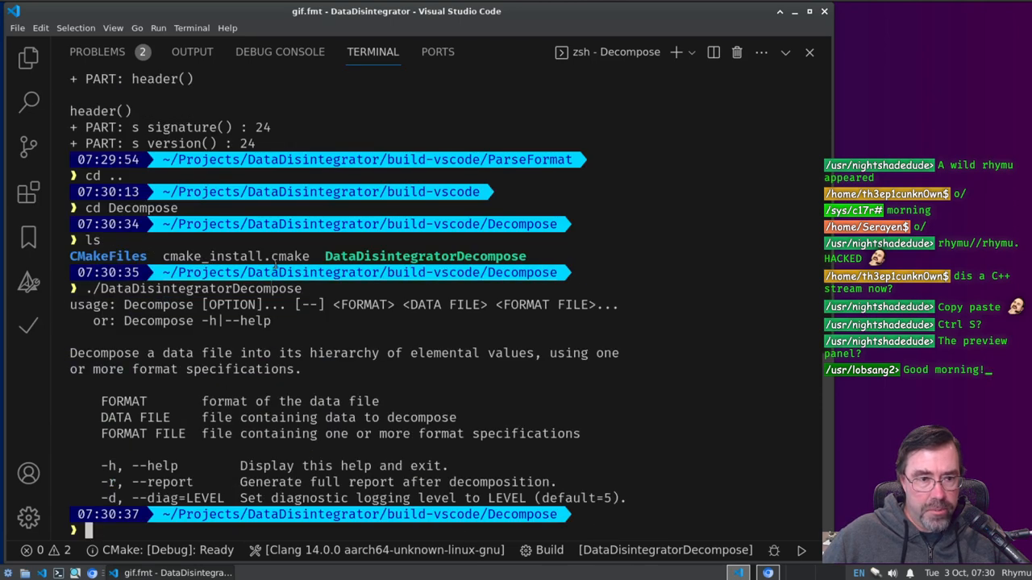
Step: Run ./DataDisintegratorDecompose gif ../../stage/lul.gif ../../stage/gif.fmt
{"action": "type", "text": "./"}
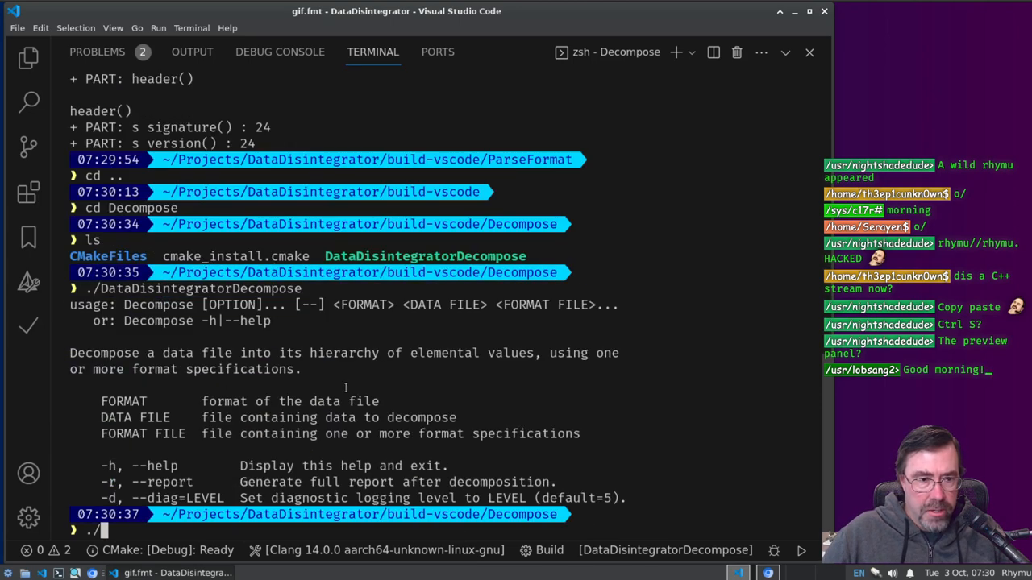
{"action": "type", "text": "gif"}
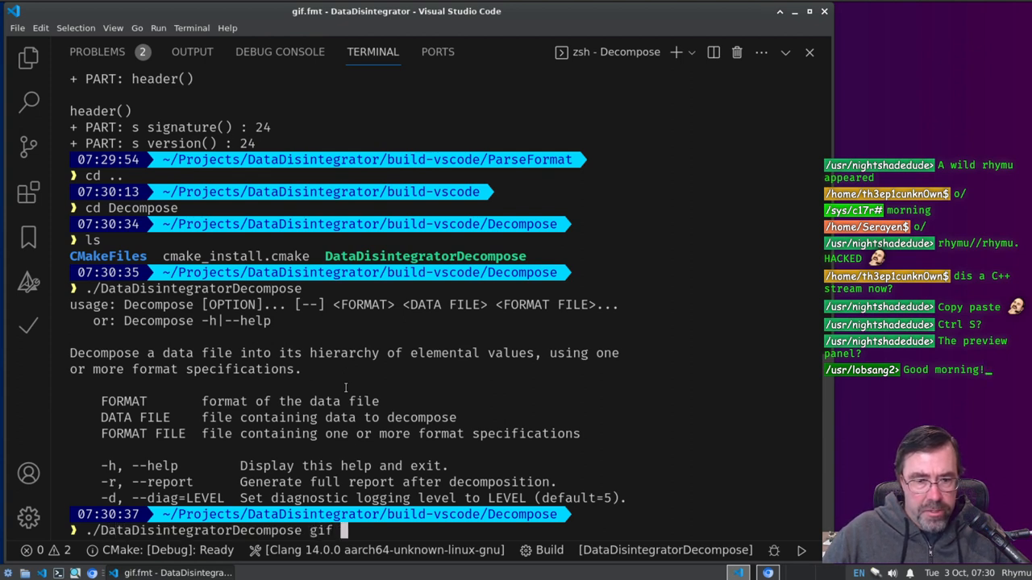
{"action": "type", "text": "../../stage/lul.gif"}
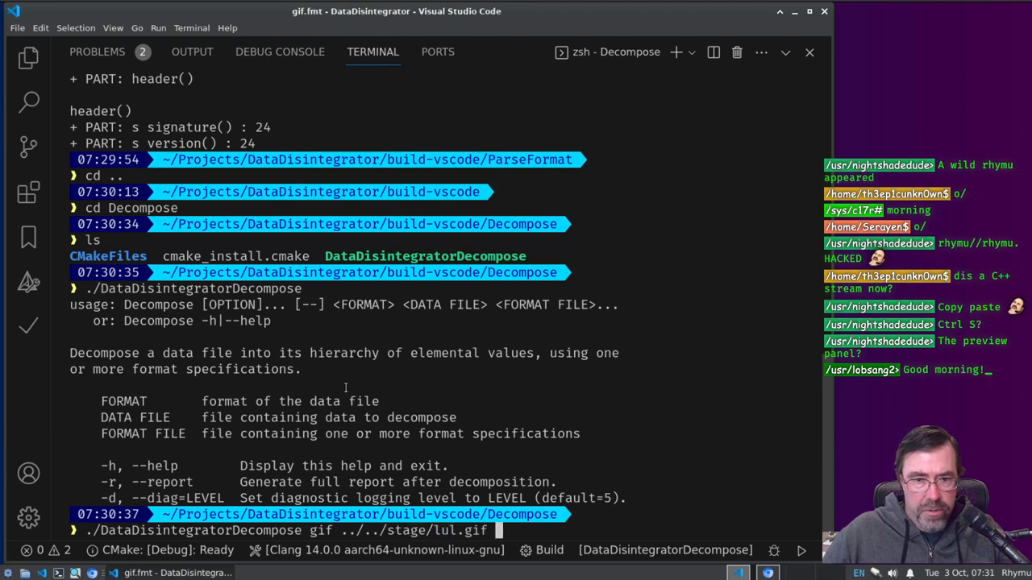
{"action": "type", "text": "../../"}
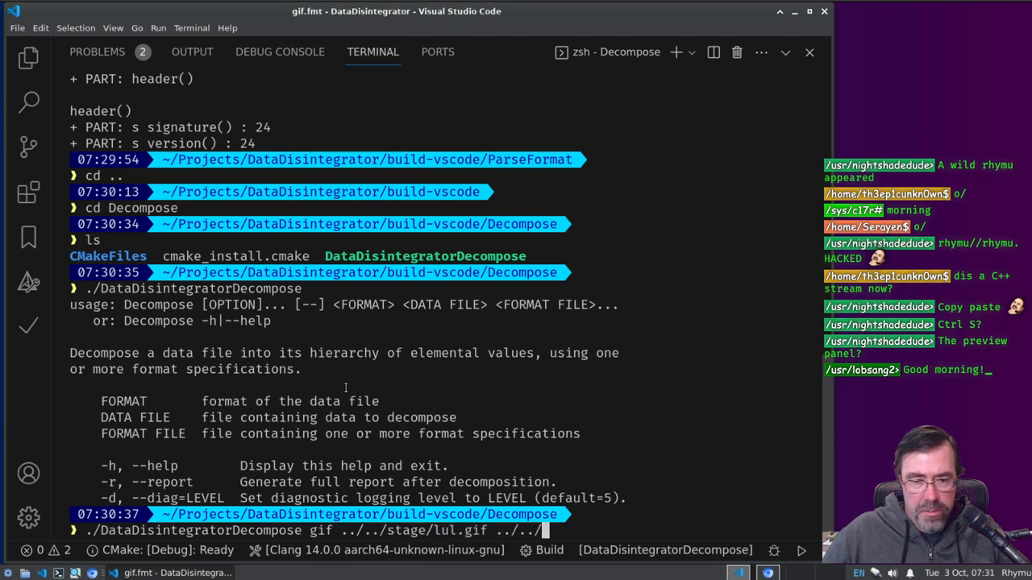
{"action": "type", "text": "stage/"}
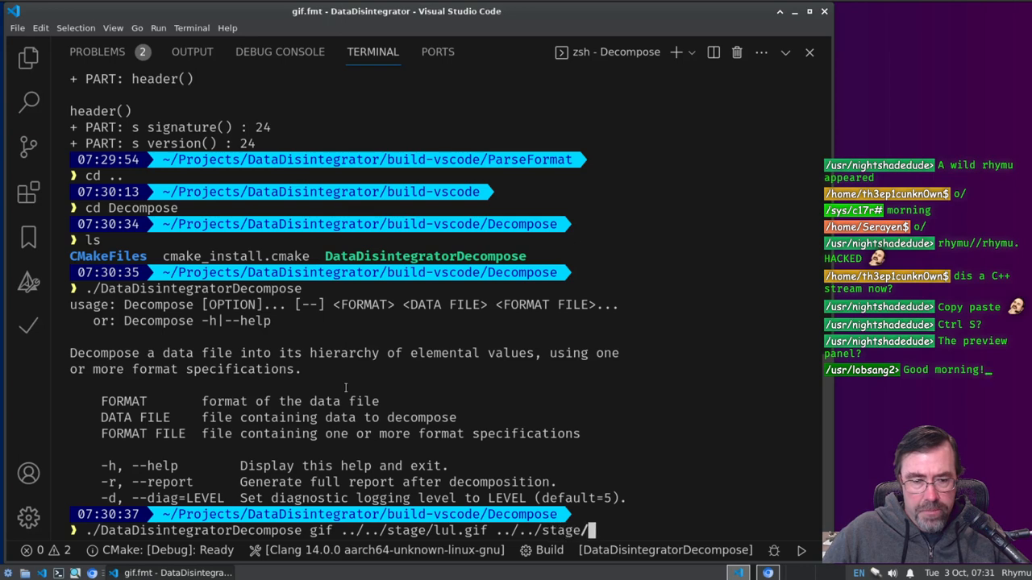
{"action": "type", "text": "gif.fmt"}
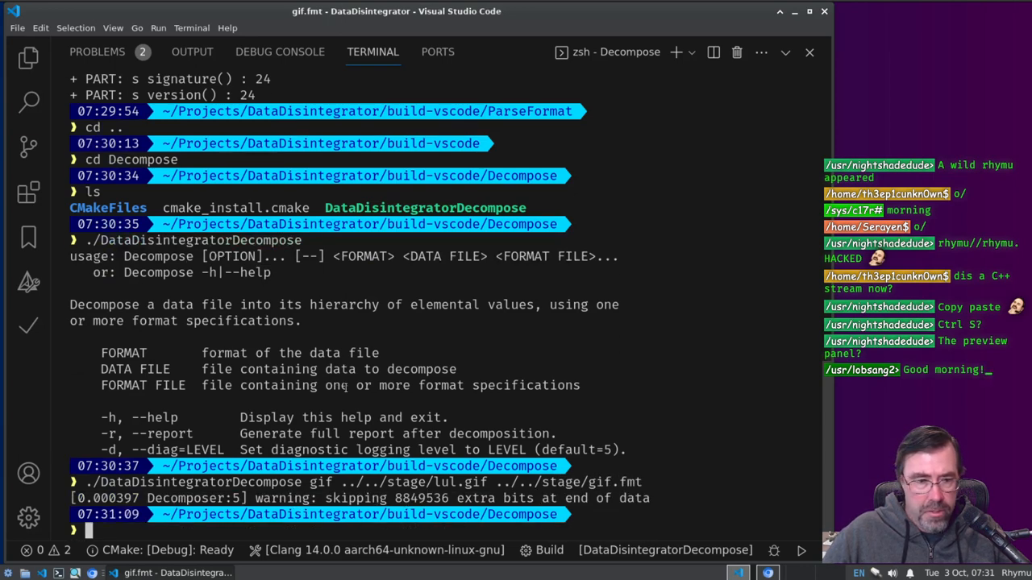
{"action": "type", "text": "./DataDisintegratorDecompose gif ../../stage/lul.gif ../../stage/gif.fmt -r"}
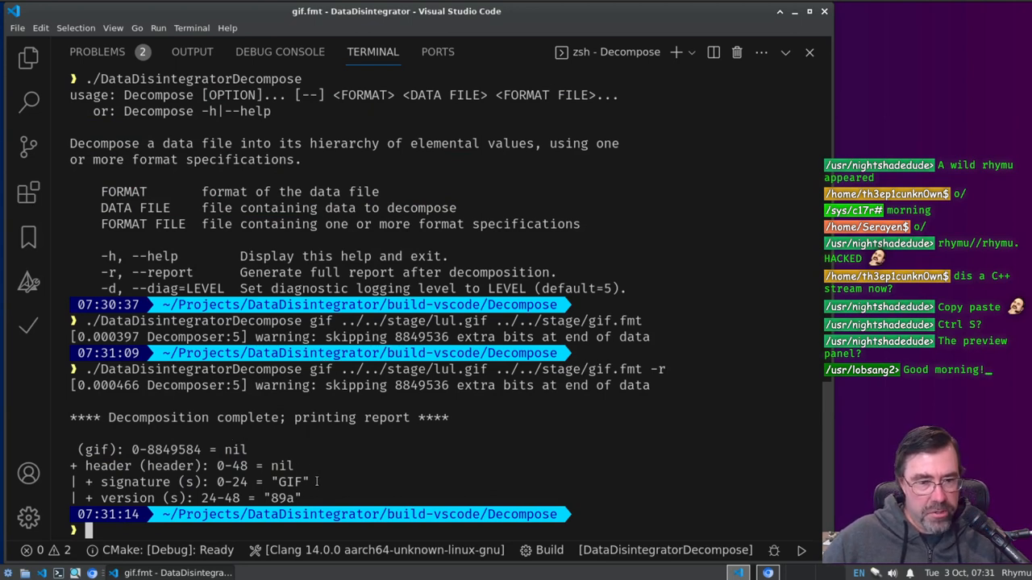
Step: Point out the decoded "GIF" signature in the report and list the stage files' sizes
{"action": "double_click", "coordinate": [280, 496]}
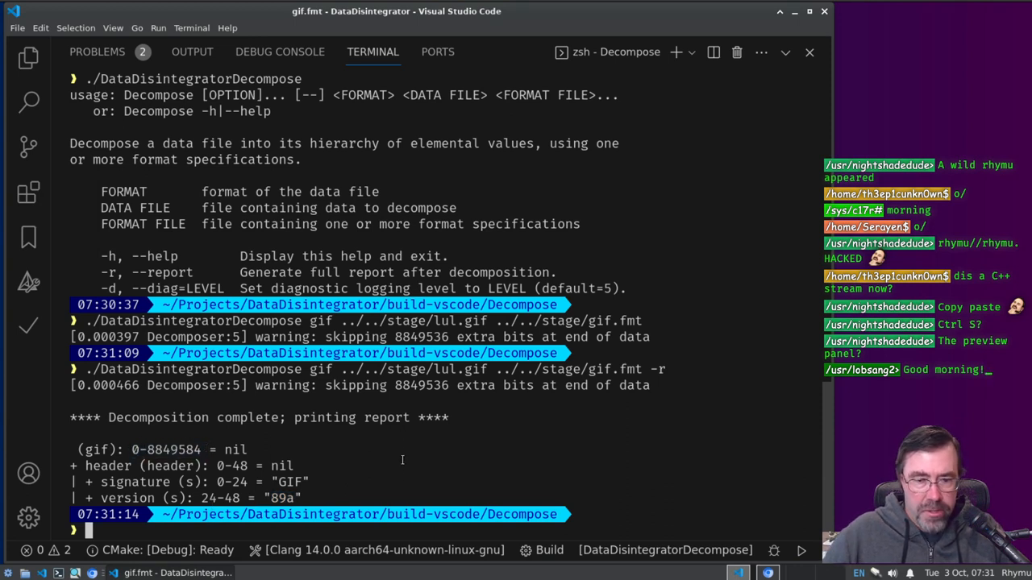
{"action": "type", "text": "ls -lr ../../stage/lul.gif"}
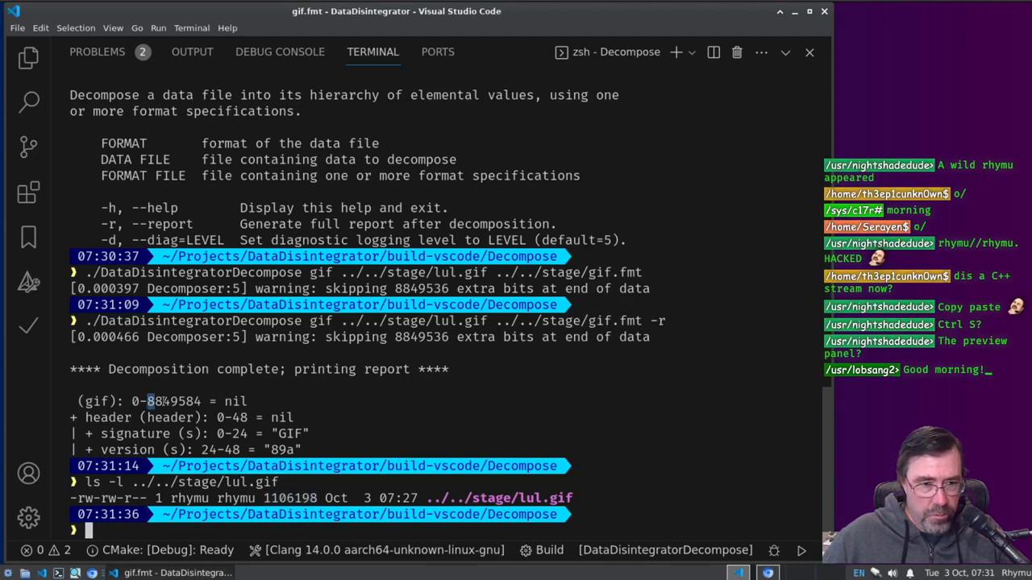
Step: Compare the report's 8849584-bit total and header 0-48 bit range against lul.gif's 1106198-byte size
{"action": "double_click", "coordinate": [173, 400]}
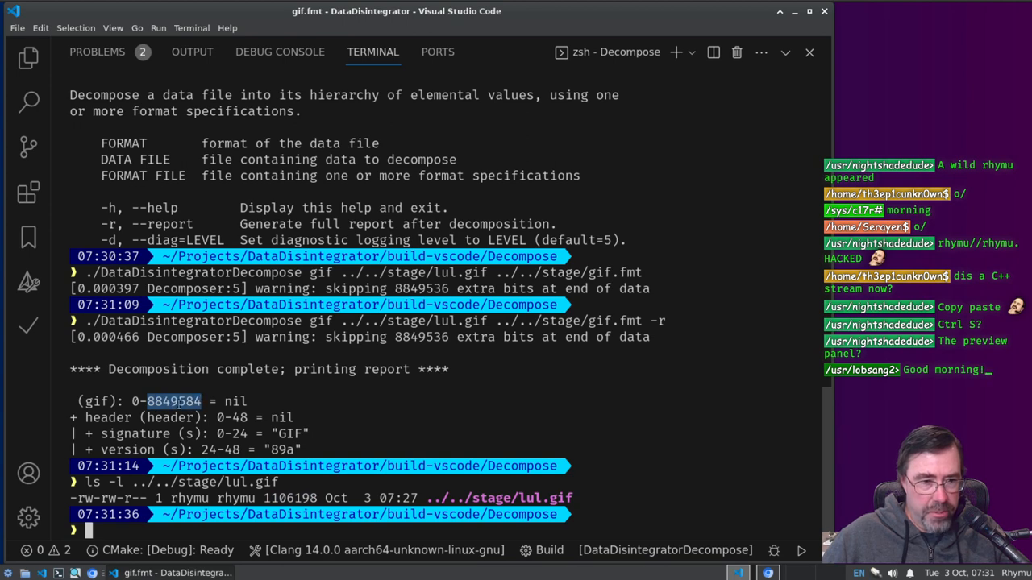
{"action": "mouse_move", "coordinate": [216, 419]}
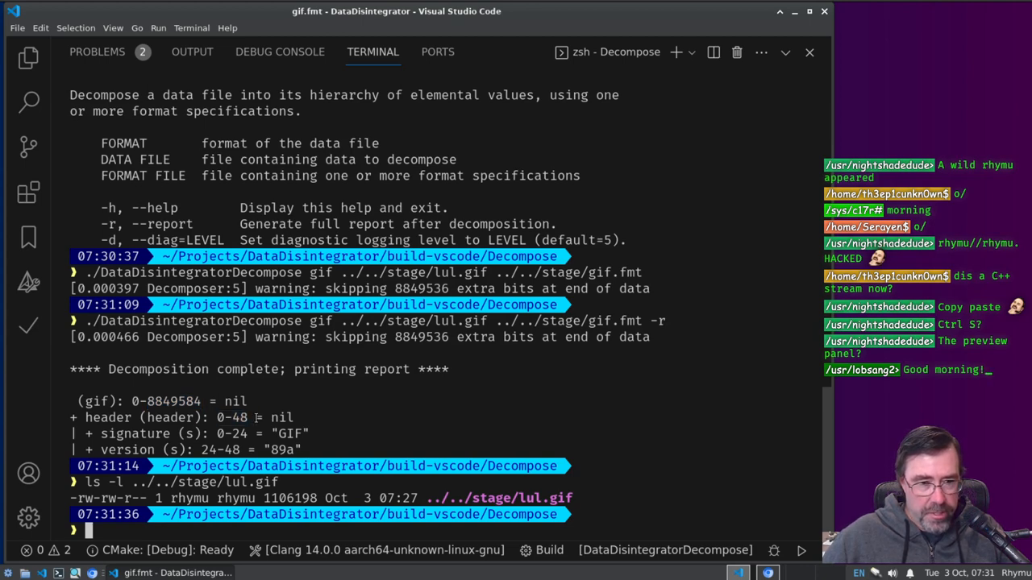
{"action": "double_click", "coordinate": [230, 416]}
{"action": "type", "text": "[0"}
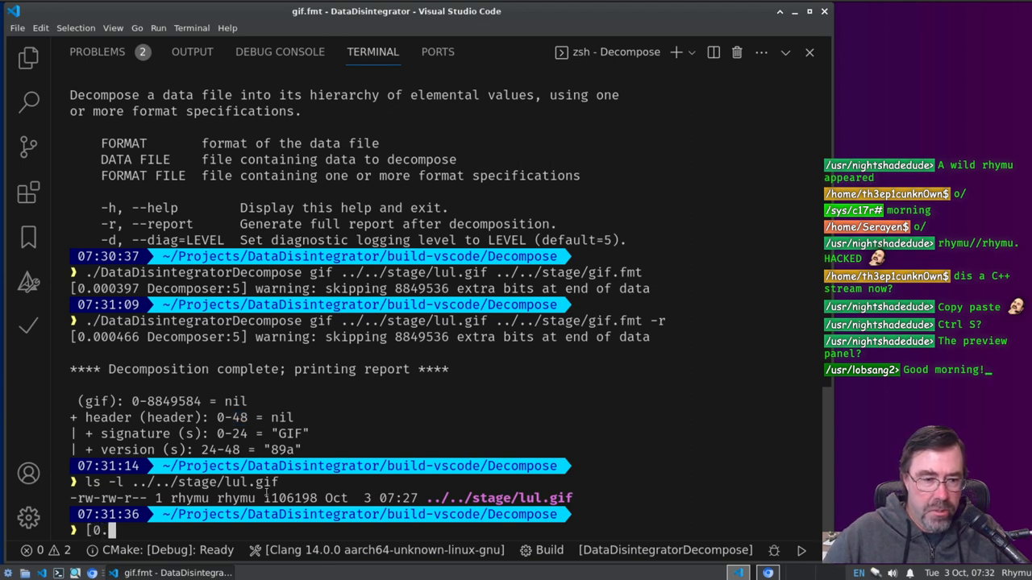
{"action": "type", "text": "..48]"}
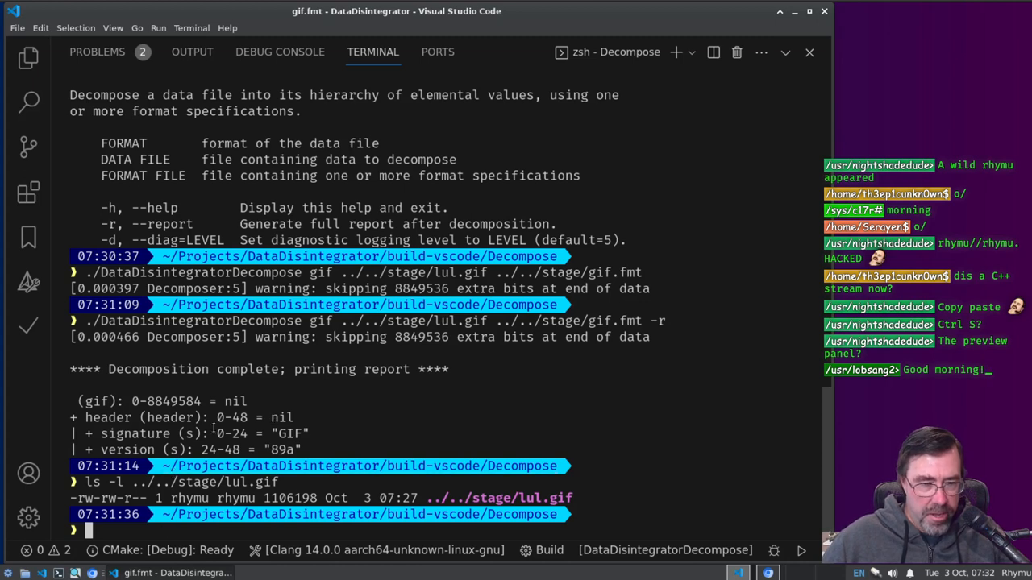
{"action": "double_click", "coordinate": [232, 434]}
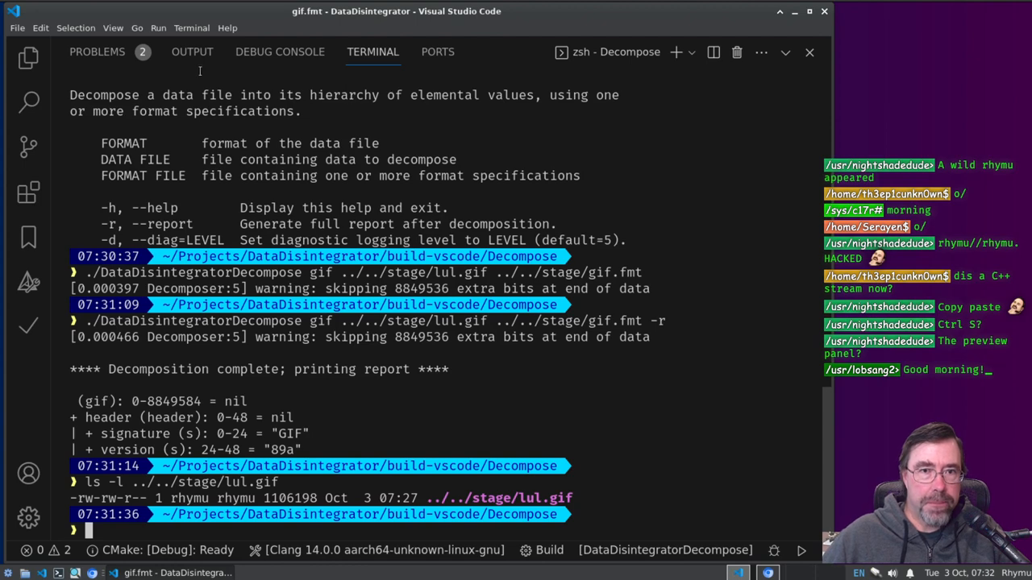
{"action": "mouse_move", "coordinate": [192, 51]}
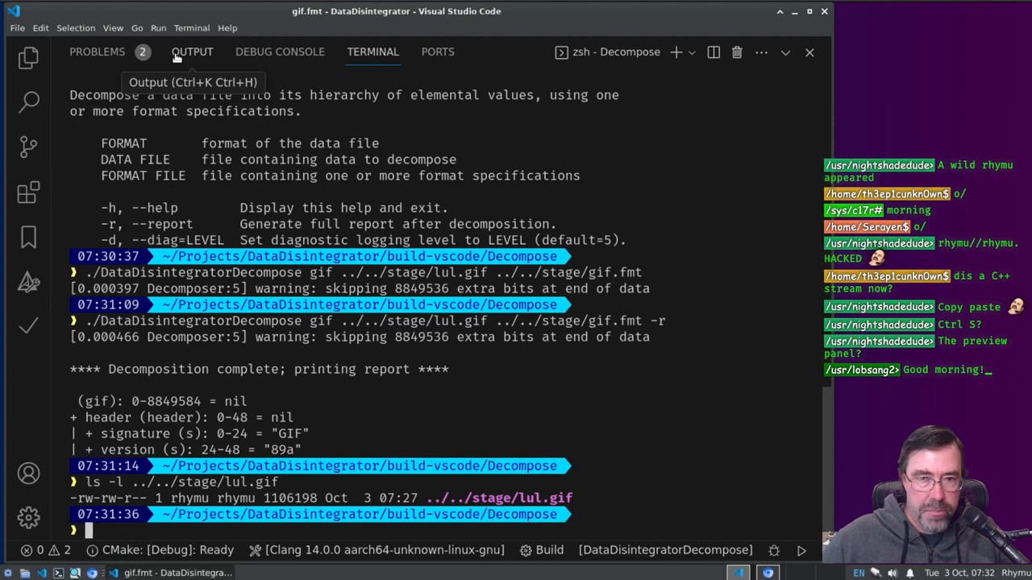
{"action": "mouse_move", "coordinate": [519, 78]}
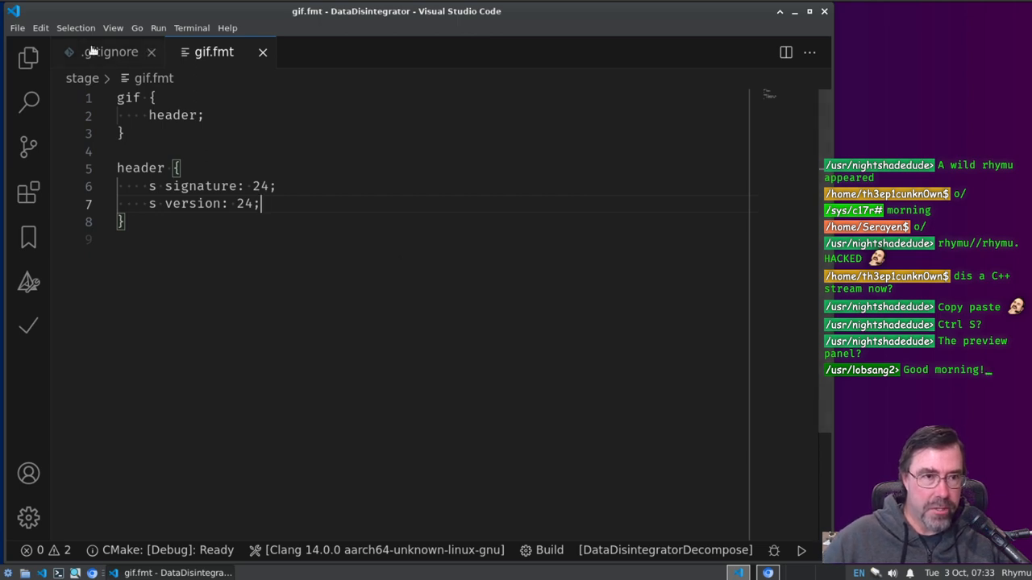
Step: Close .gitignore, view stage/gif89a.txt and scroll the spec down to the Data Sub-blocks section
{"action": "left_click", "coordinate": [151, 51]}
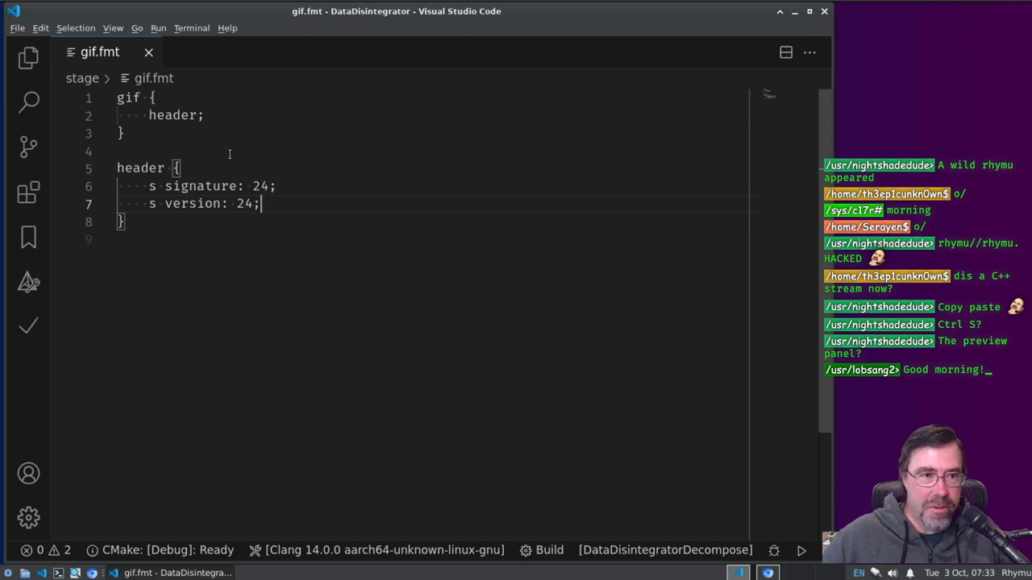
{"action": "left_click", "coordinate": [29, 58]}
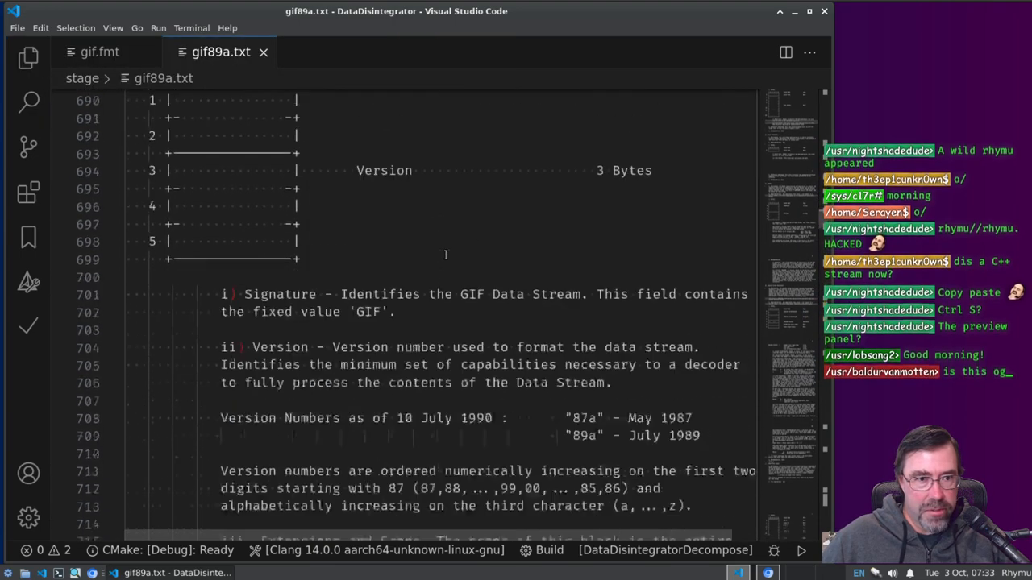
{"action": "scroll", "scroll_direction": "down", "scroll_amount": 3}
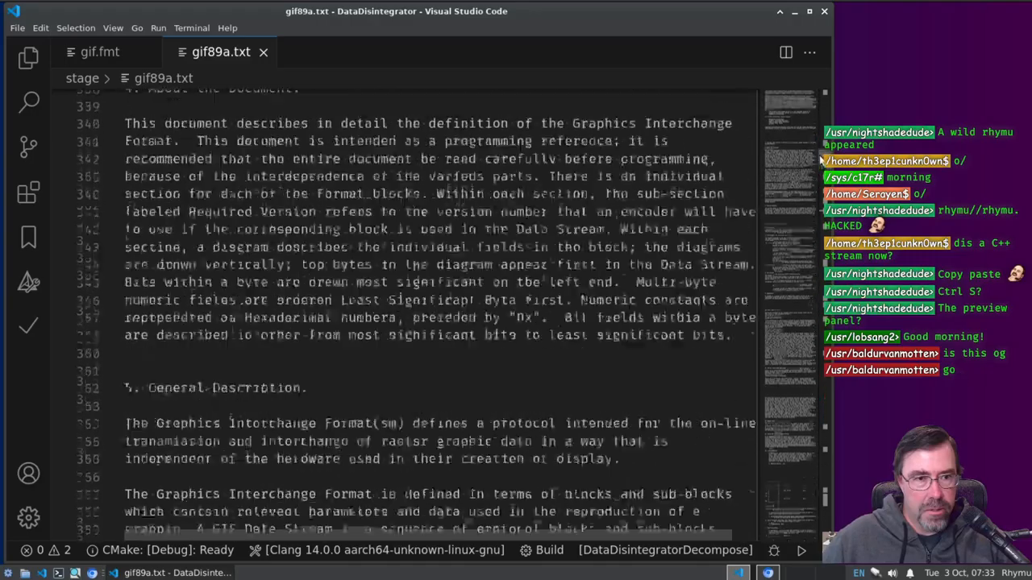
{"action": "scroll", "scroll_direction": "down", "scroll_amount": 3}
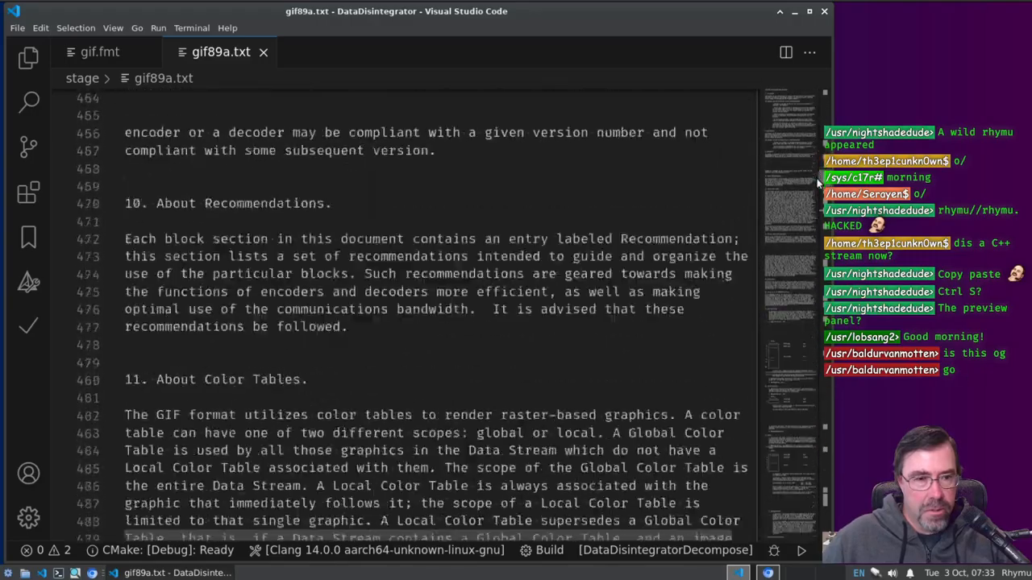
{"action": "scroll", "scroll_direction": "down", "scroll_amount": 3}
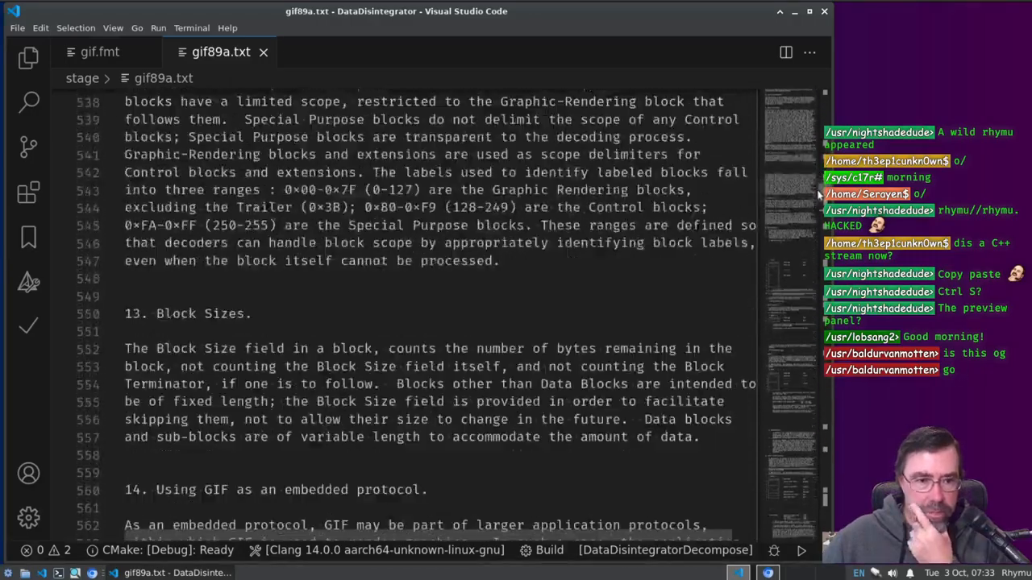
{"action": "scroll", "scroll_direction": "down", "scroll_amount": 3}
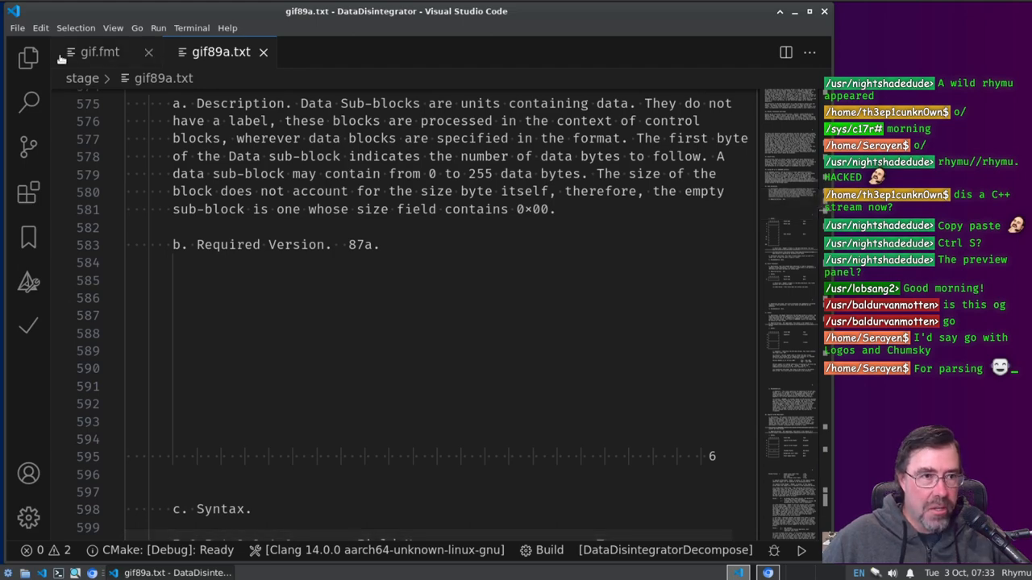
Step: From the Explorer, view Formatting/format.l and highlight its Bison locations option and comment
{"action": "left_click", "coordinate": [29, 58]}
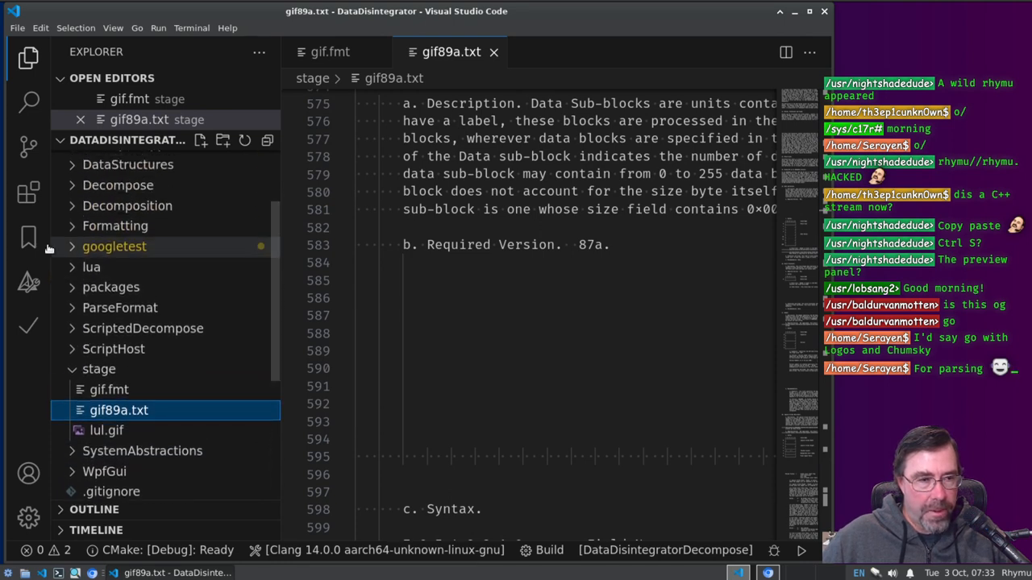
{"action": "left_click", "coordinate": [114, 226]}
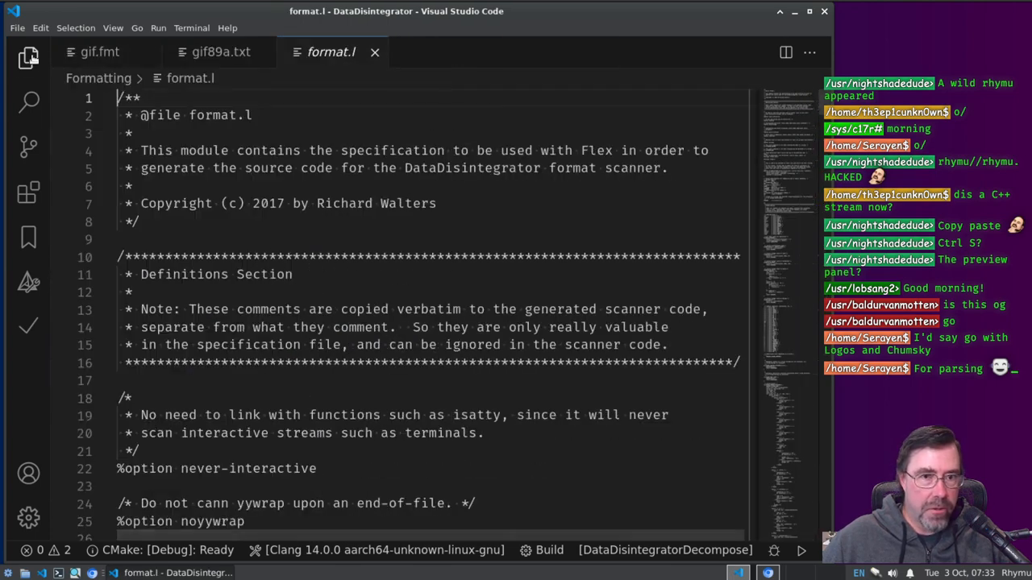
{"action": "scroll", "scroll_direction": "down", "scroll_amount": 3}
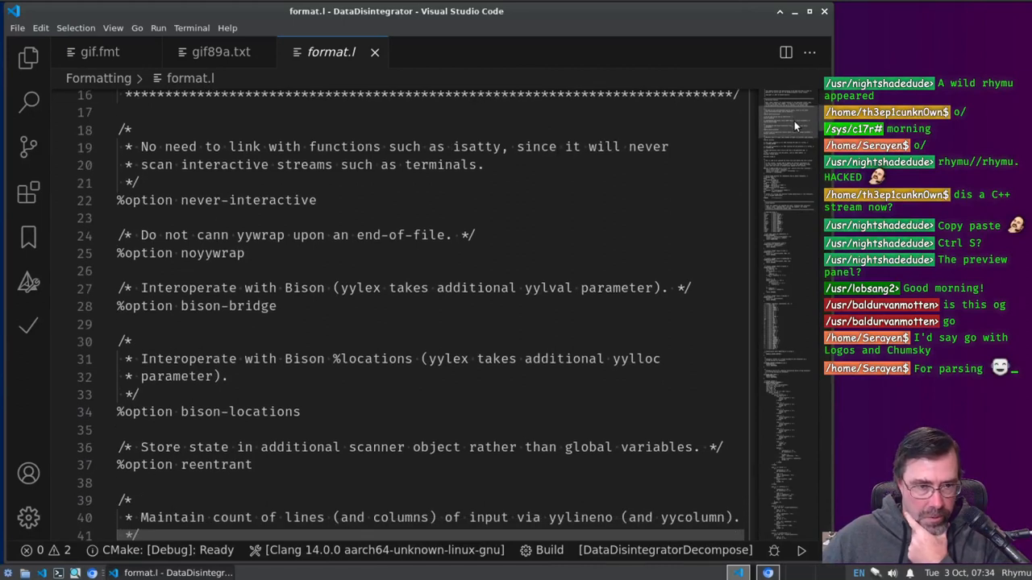
{"action": "left_click_drag", "start_coordinate": [142, 287], "coordinate": [276, 307]}
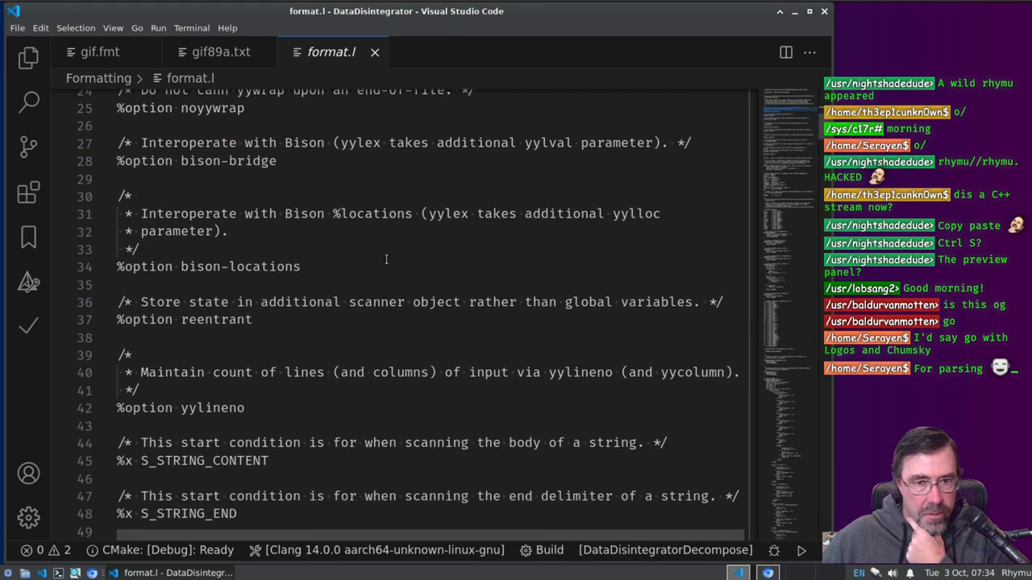
{"action": "left_click_drag", "start_coordinate": [140, 213], "coordinate": [300, 266]}
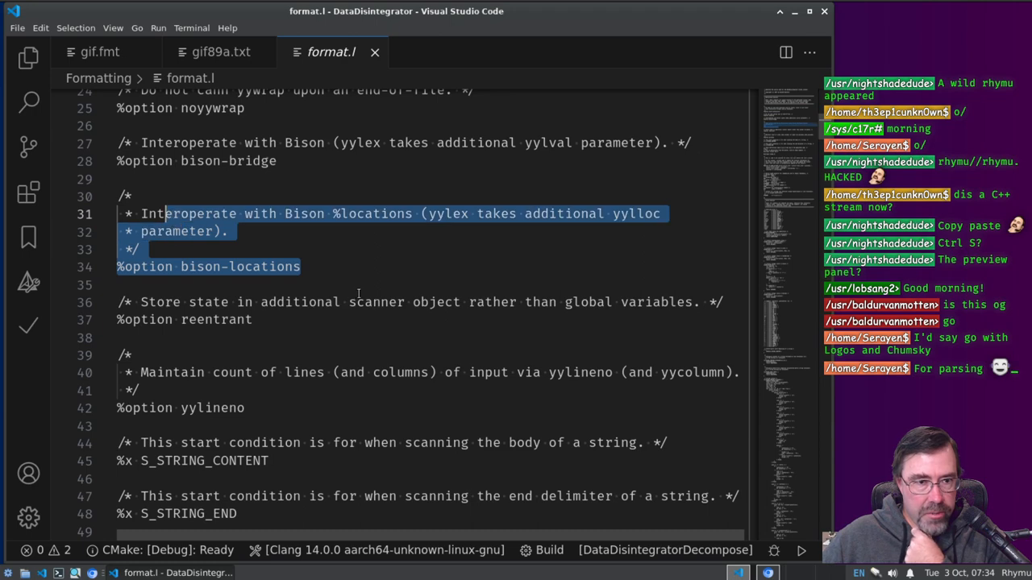
Step: Scroll through format.l down to its named pattern definitions
{"action": "scroll", "scroll_direction": "down", "scroll_amount": 3}
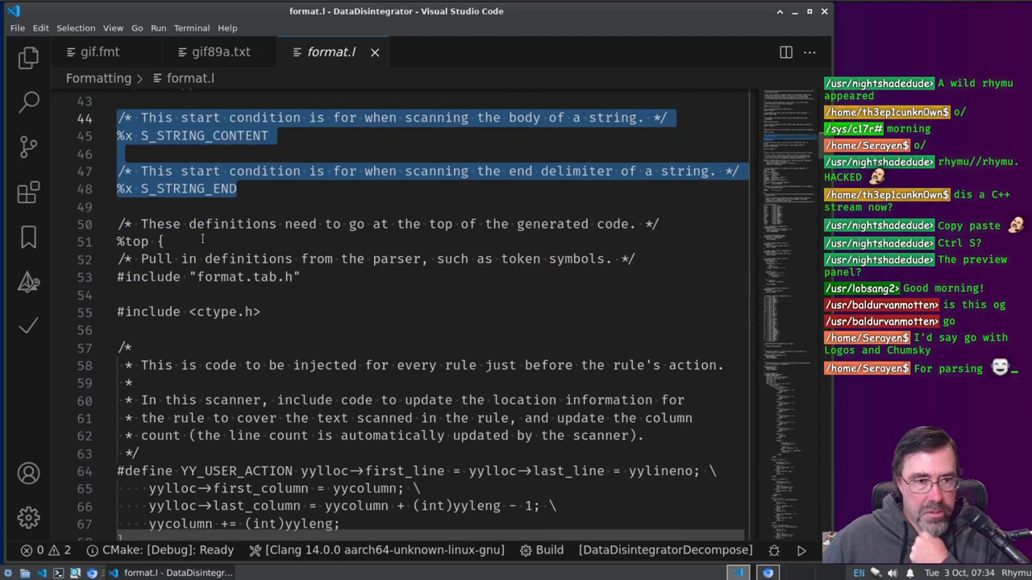
{"action": "scroll", "scroll_direction": "down", "scroll_amount": 3}
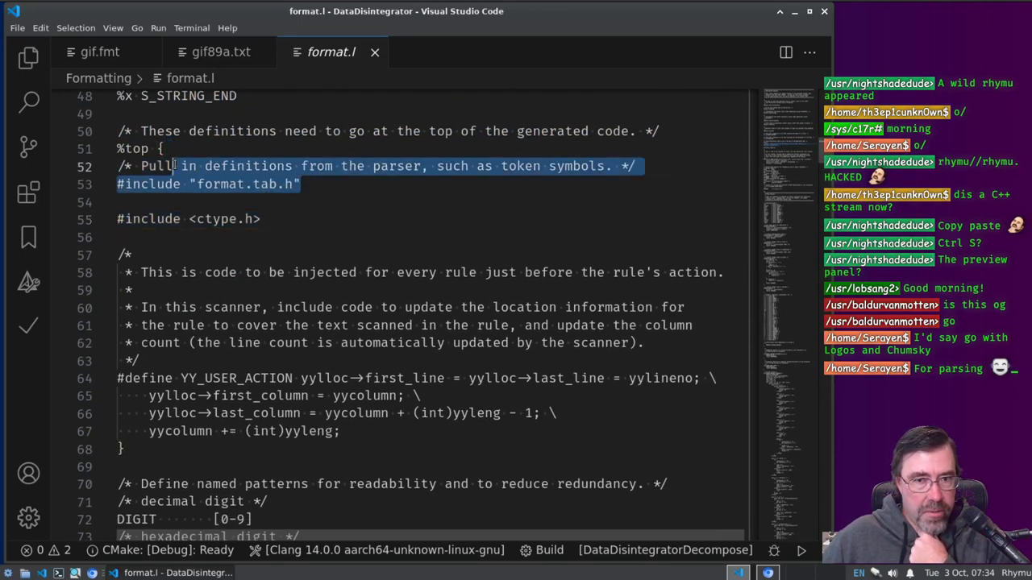
{"action": "scroll", "scroll_direction": "down", "scroll_amount": 3}
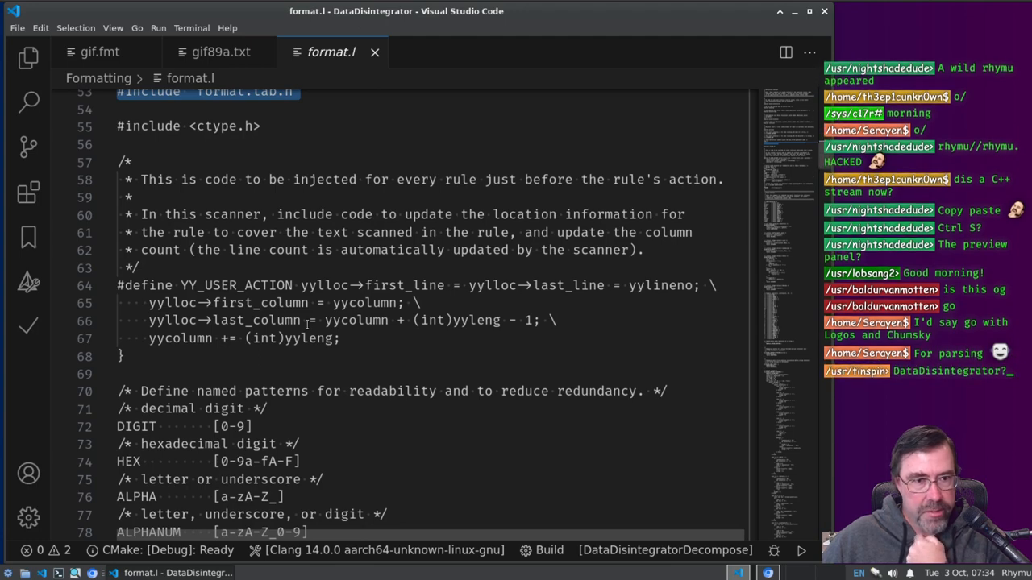
{"action": "scroll", "scroll_direction": "down", "scroll_amount": 3}
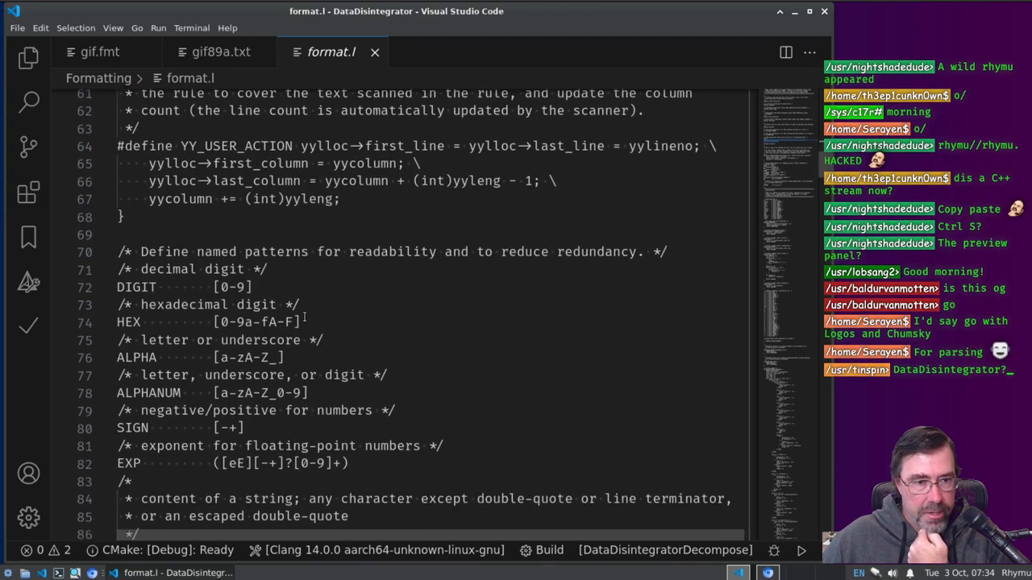
Step: Read format.l past the EXP and string patterns, then bring gif.fmt's header rules back in front
{"action": "scroll", "scroll_direction": "down", "scroll_amount": 3}
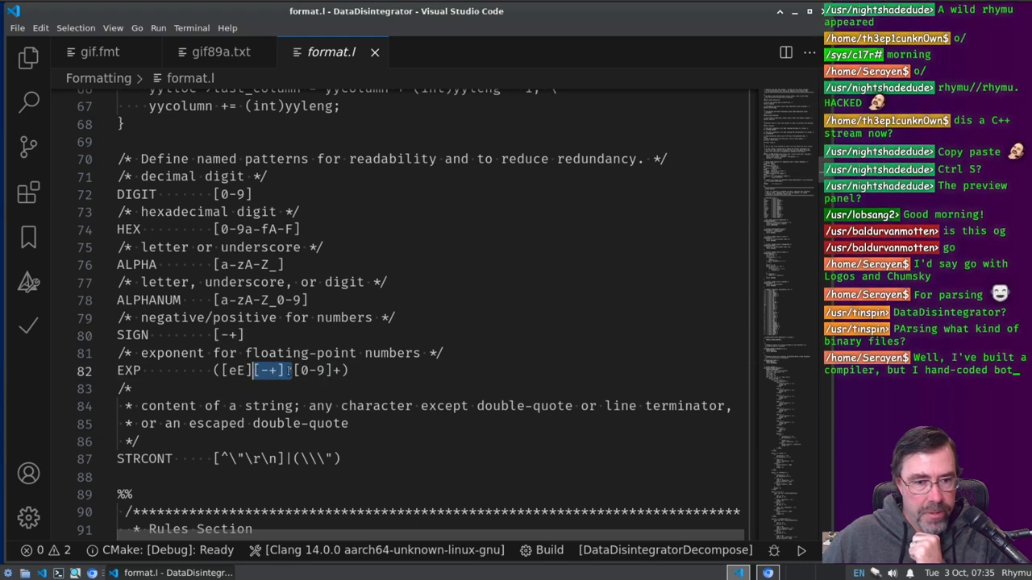
{"action": "type", "text": "?"}
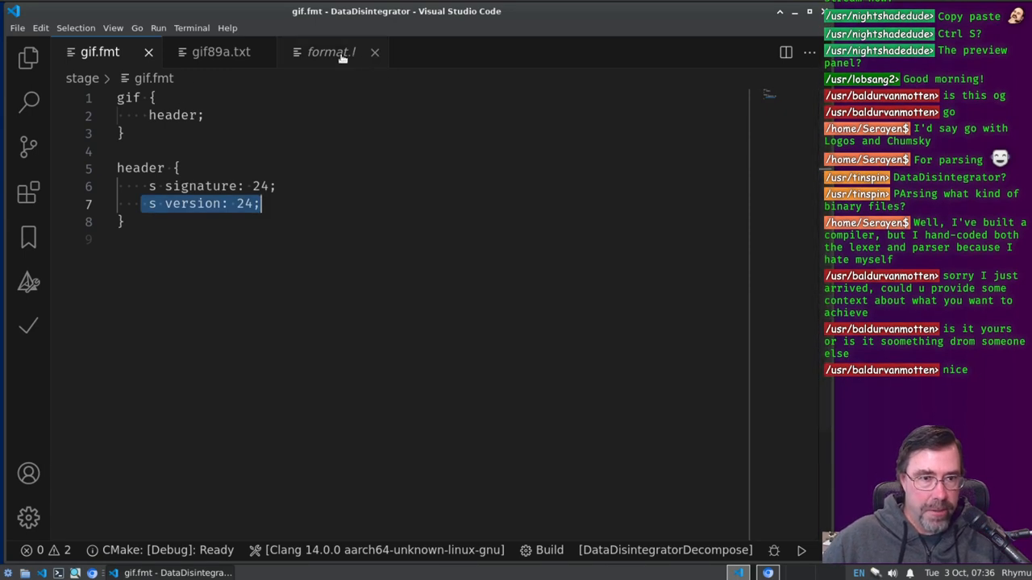
Step: Compare format.l against gif.fmt and the gif89a.txt specification text
{"action": "left_click", "coordinate": [330, 51]}
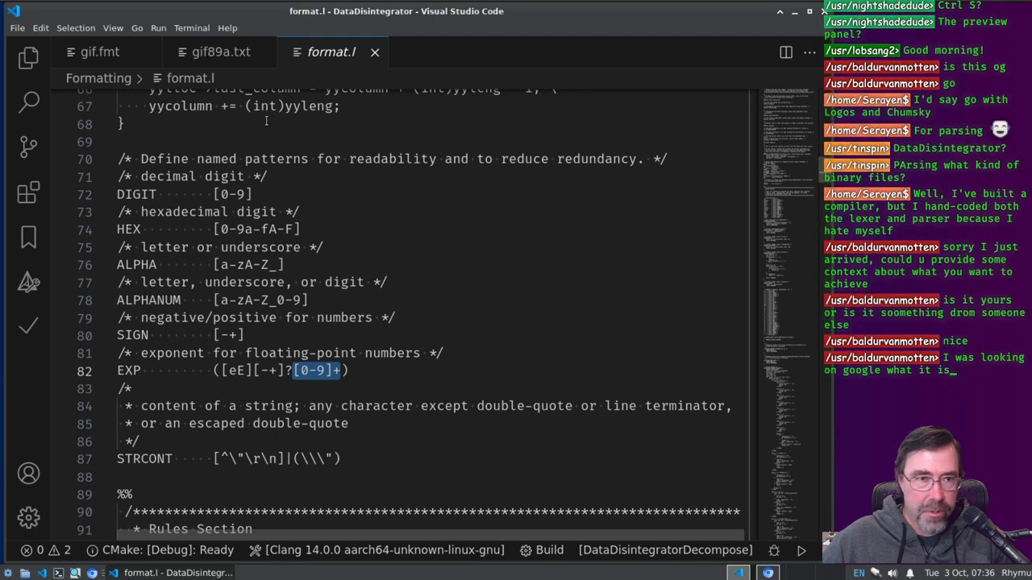
{"action": "left_click", "coordinate": [100, 52]}
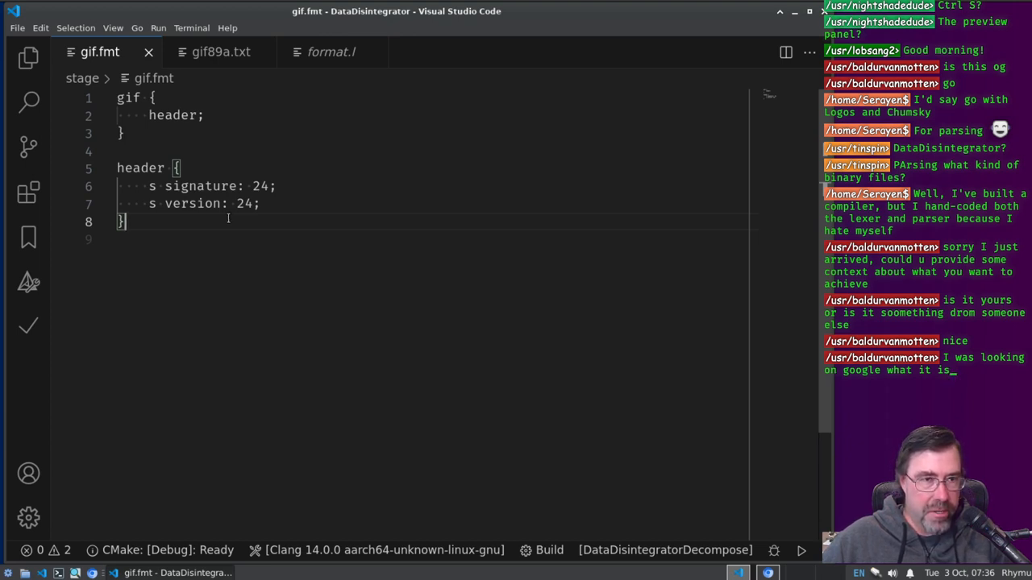
{"action": "left_click", "coordinate": [221, 51]}
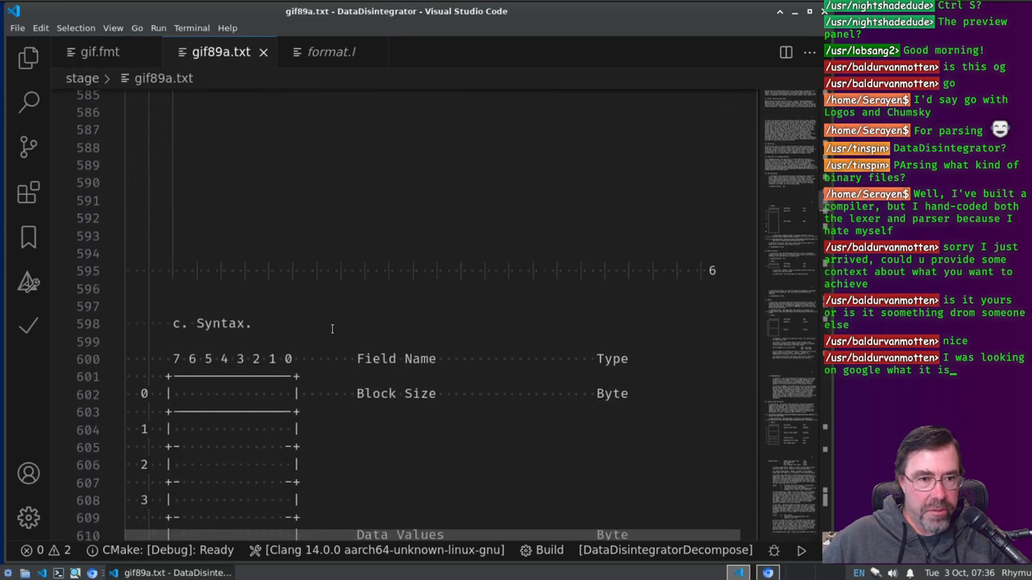
{"action": "left_click", "coordinate": [100, 52]}
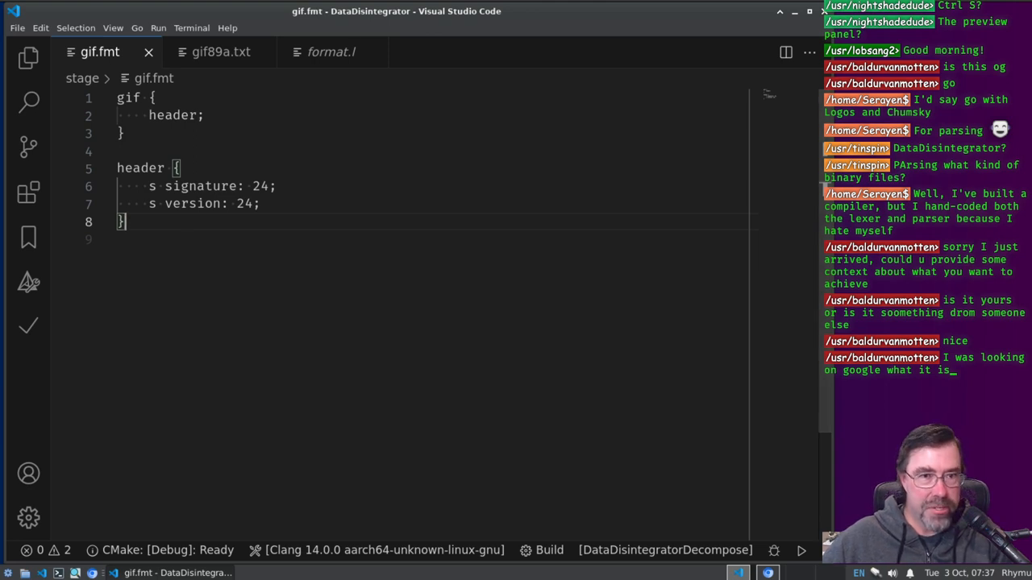
Step: Return to format.l and read down to the Rules Section's reserved-word returns
{"action": "left_click", "coordinate": [330, 52]}
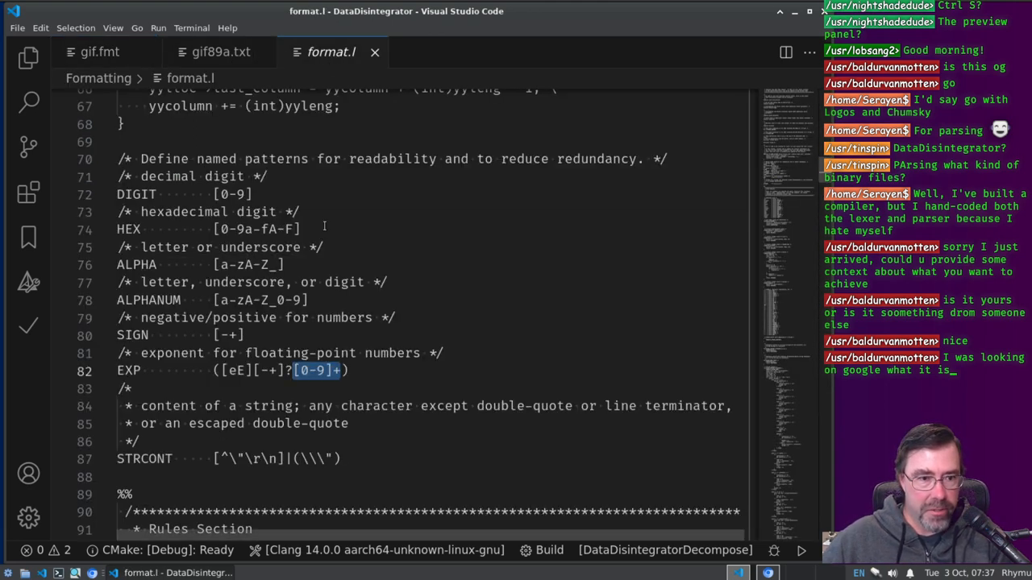
{"action": "scroll", "scroll_direction": "down", "scroll_amount": 3}
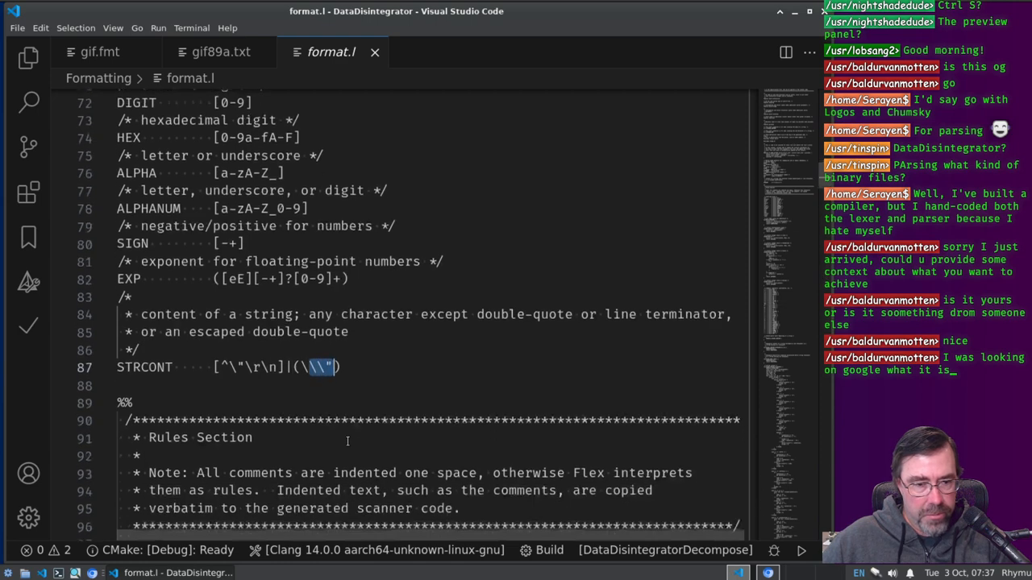
{"action": "scroll", "scroll_direction": "down", "scroll_amount": 3}
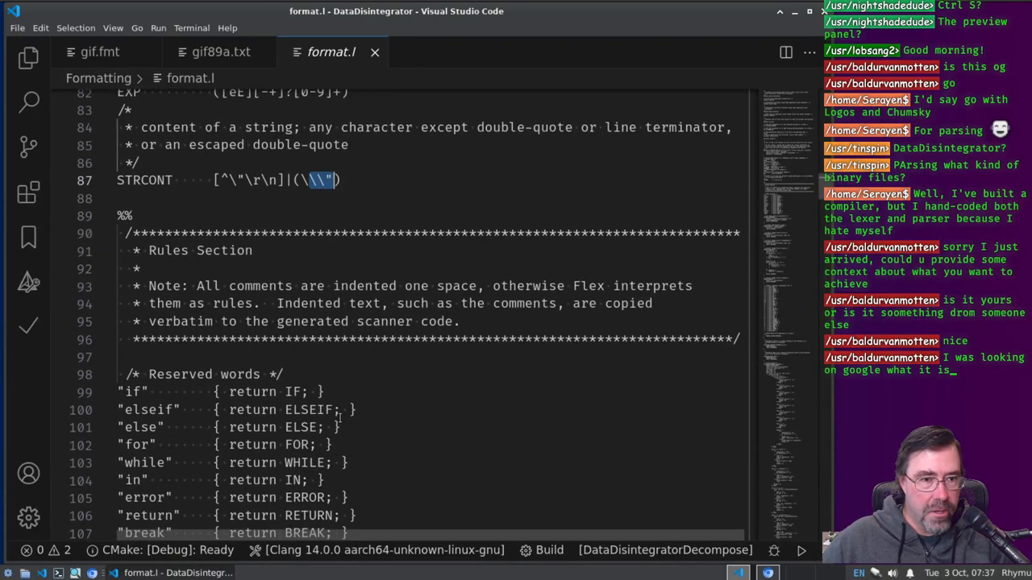
{"action": "scroll", "scroll_direction": "down", "scroll_amount": 3}
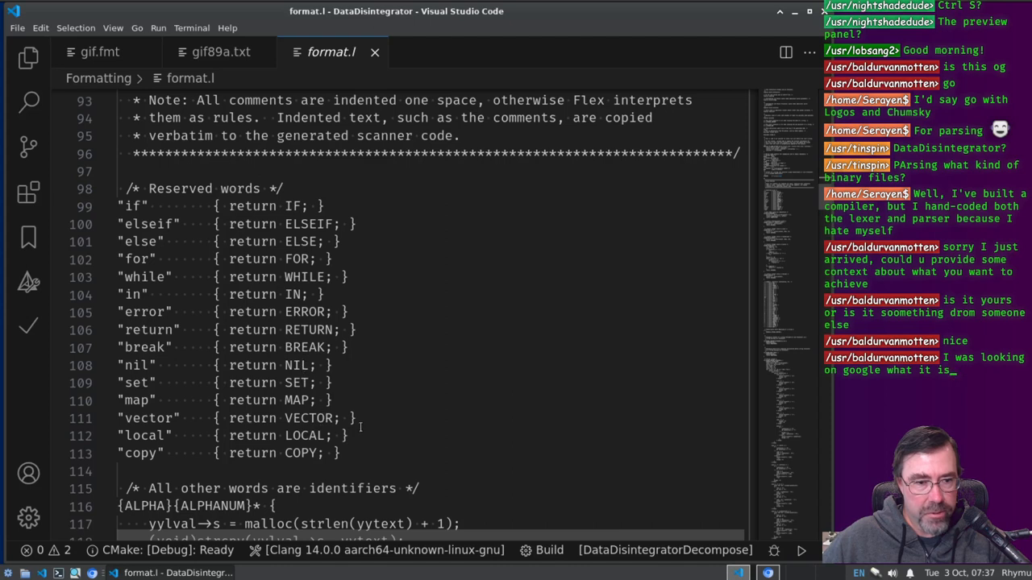
{"action": "scroll", "scroll_direction": "down", "scroll_amount": 3}
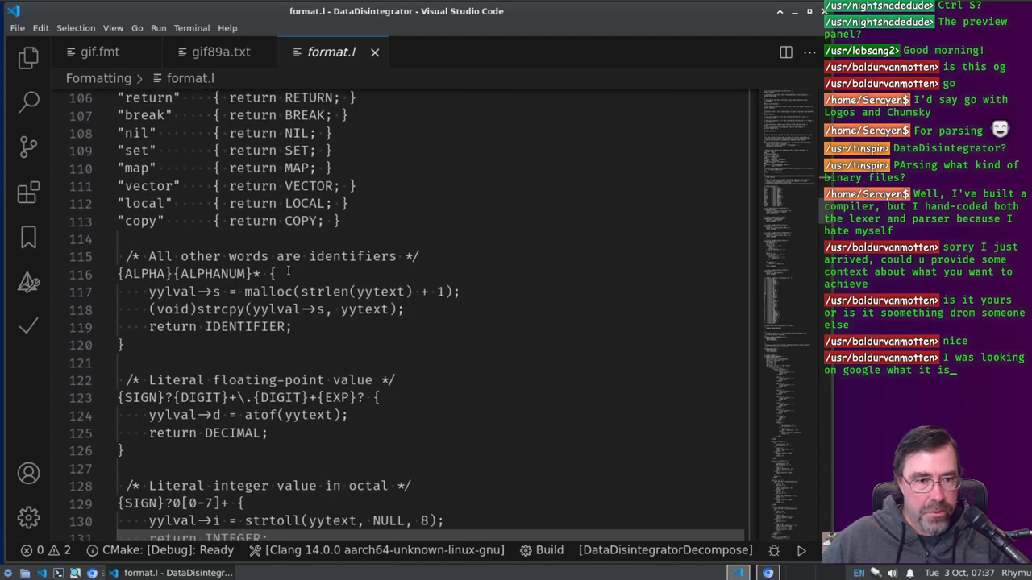
{"action": "double_click", "coordinate": [145, 274]}
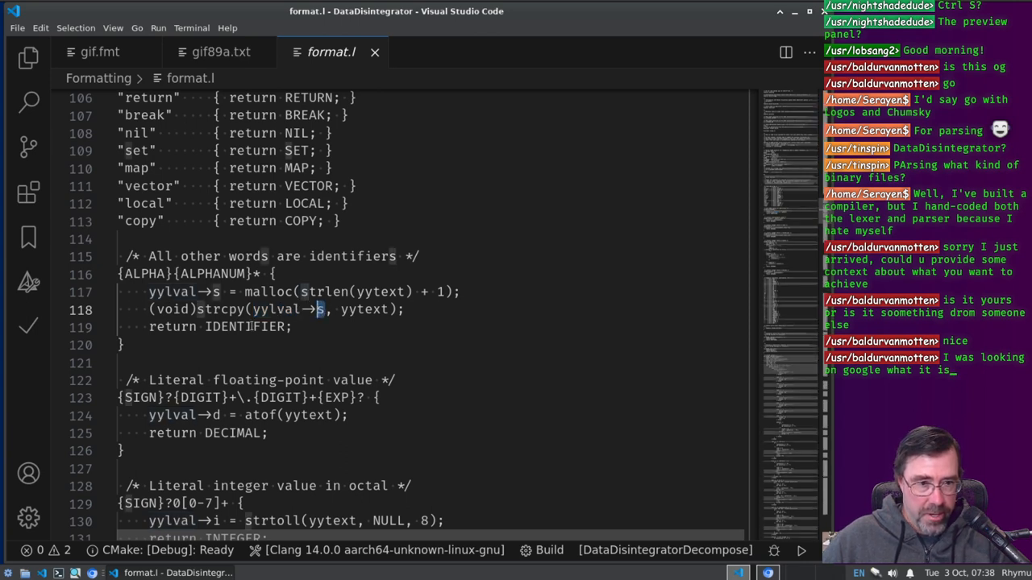
{"action": "double_click", "coordinate": [245, 325]}
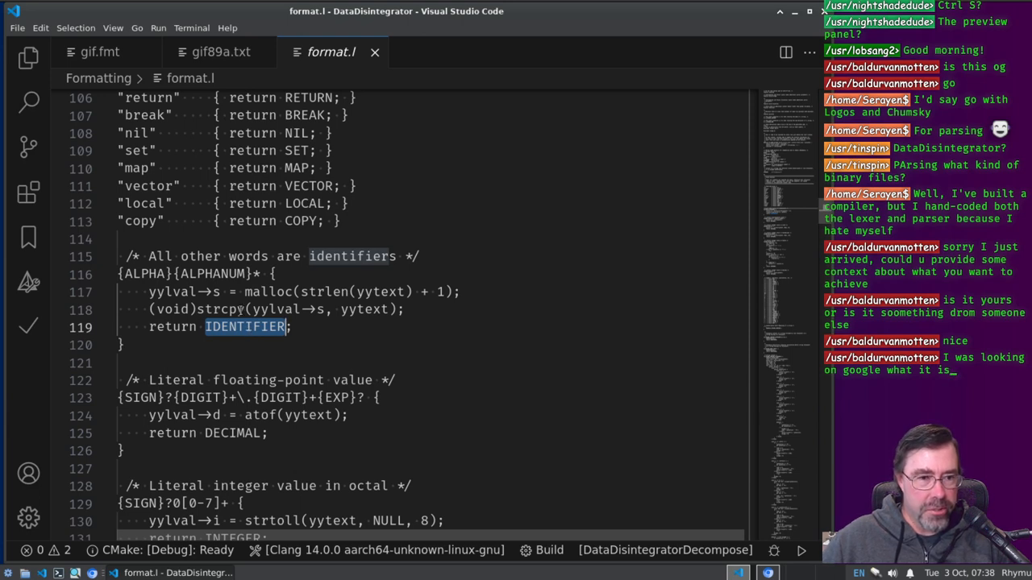
{"action": "scroll", "scroll_direction": "down", "scroll_amount": 3}
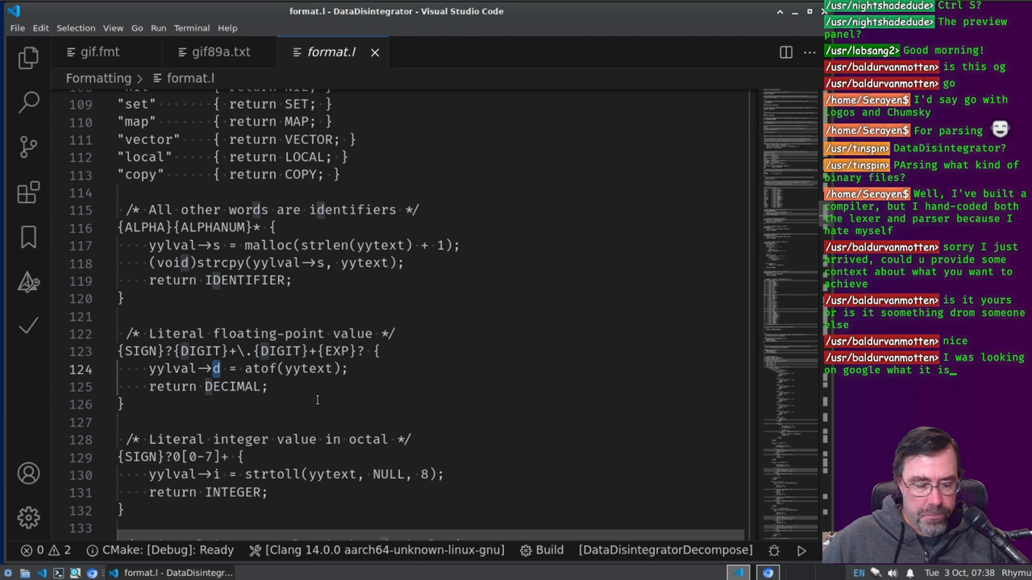
{"action": "scroll", "scroll_direction": "down", "scroll_amount": 3}
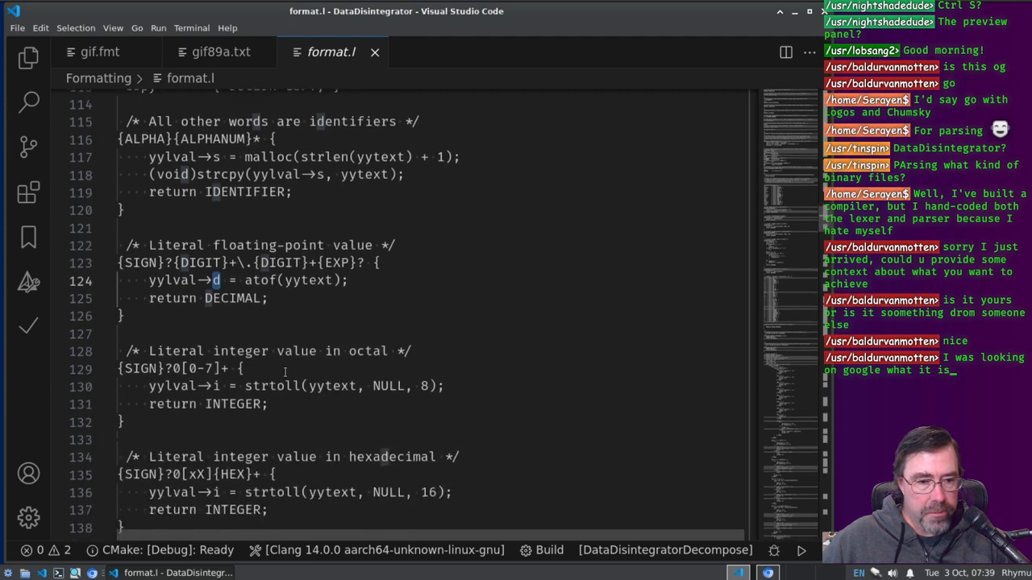
{"action": "scroll", "scroll_direction": "down", "scroll_amount": 3}
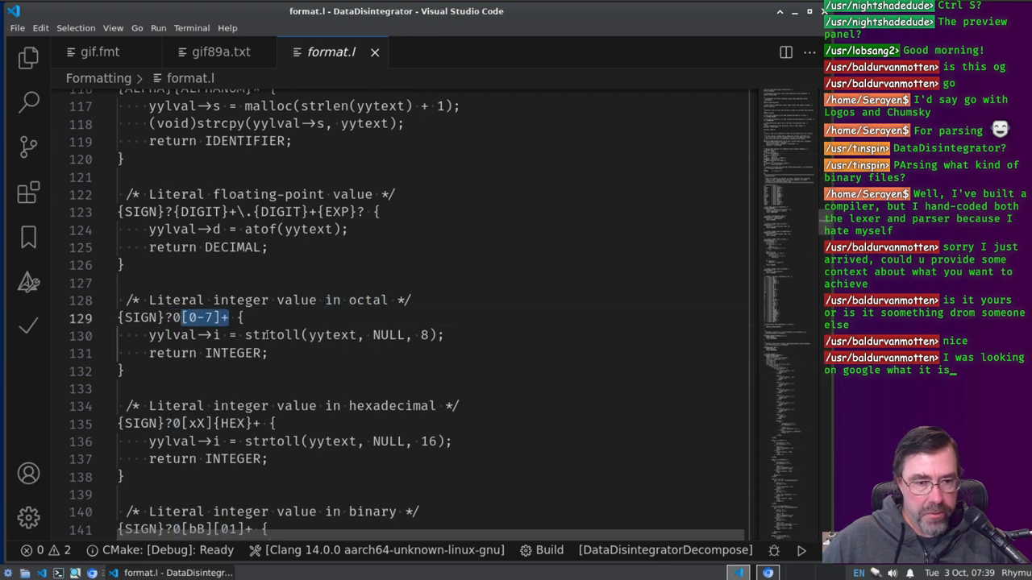
{"action": "double_click", "coordinate": [271, 334]}
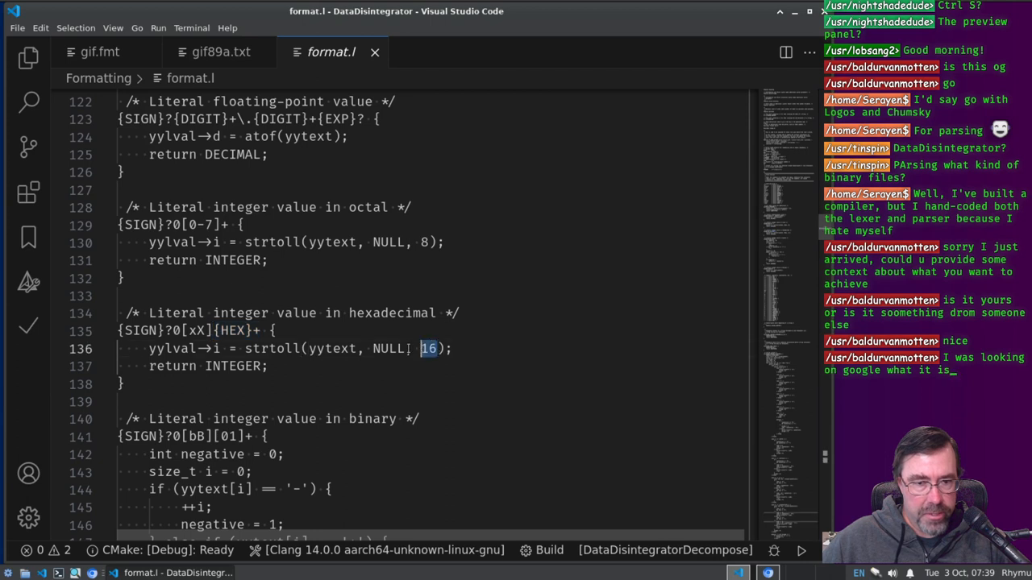
{"action": "scroll", "scroll_direction": "down", "scroll_amount": 3}
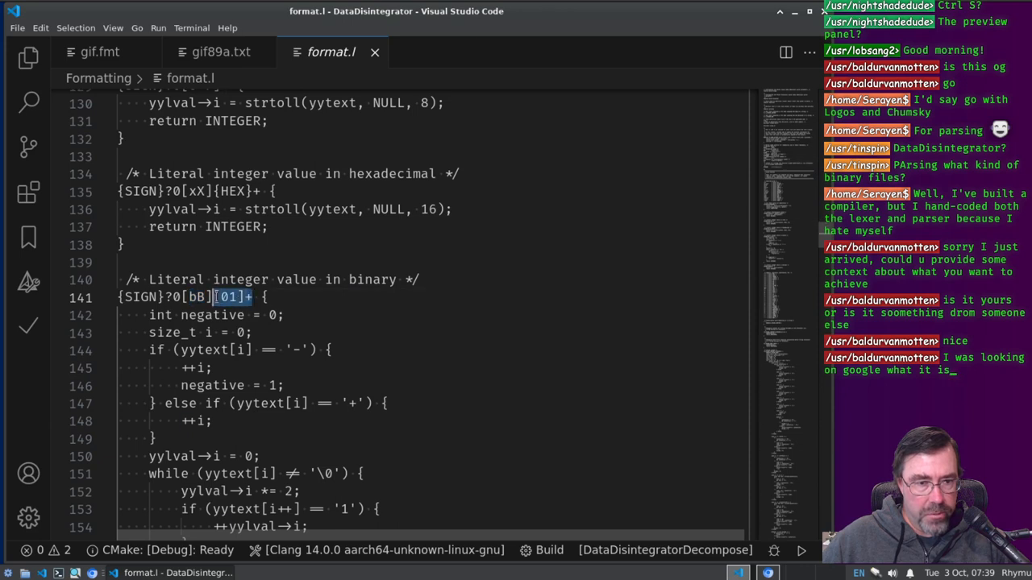
{"action": "scroll", "scroll_direction": "down", "scroll_amount": 3}
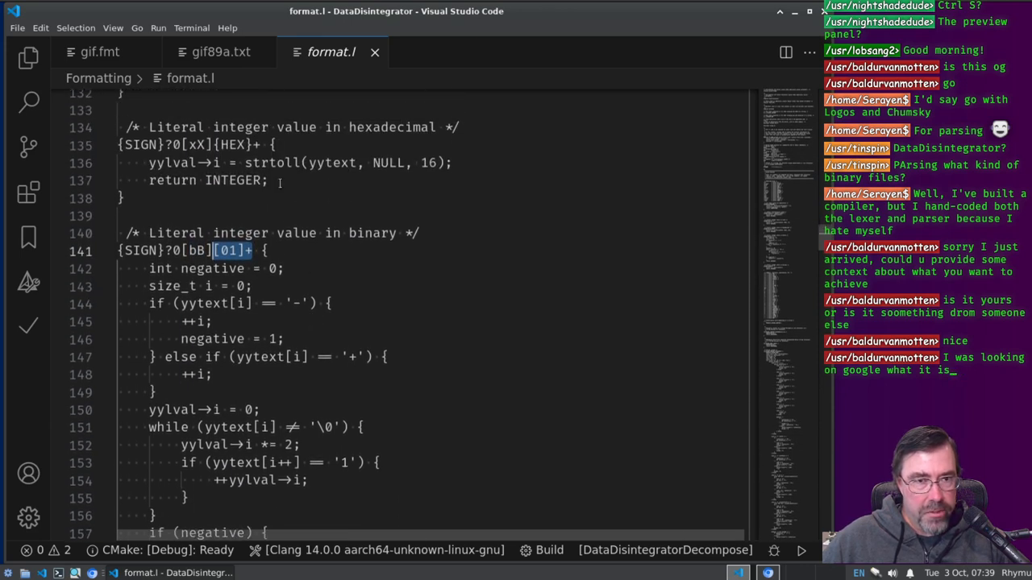
{"action": "double_click", "coordinate": [271, 163]}
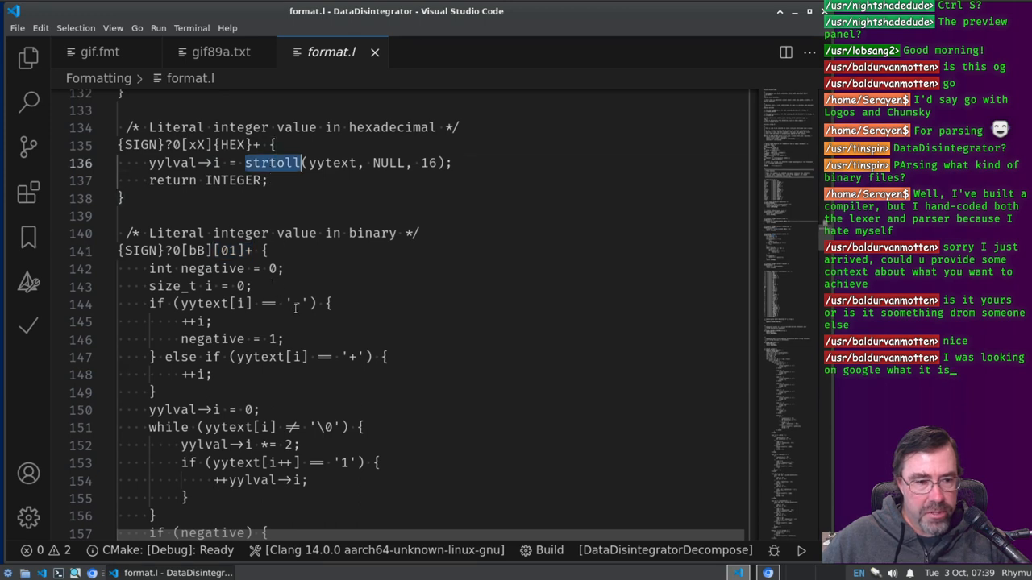
{"action": "scroll", "scroll_direction": "down", "scroll_amount": 3}
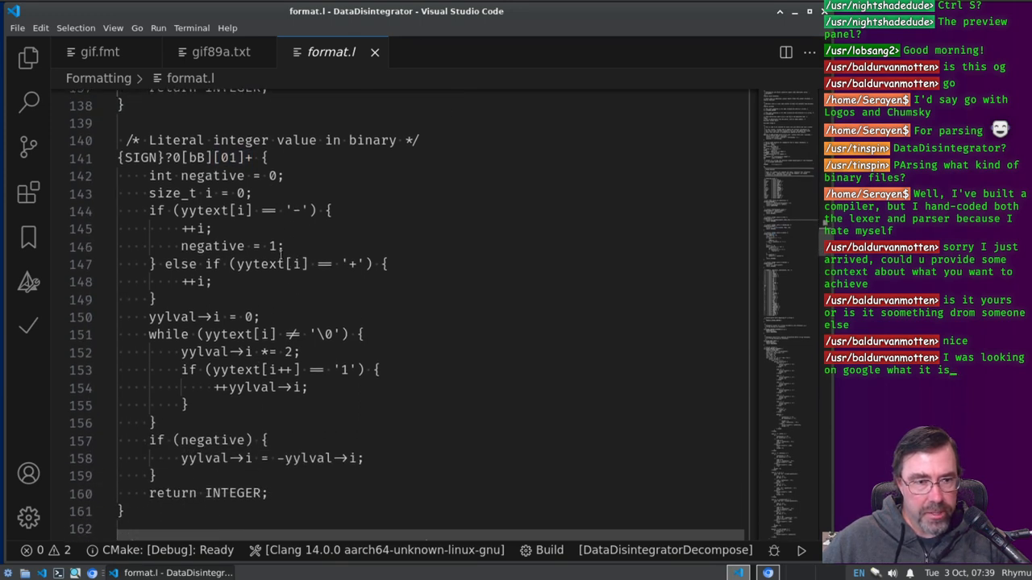
{"action": "left_click_drag", "start_coordinate": [148, 175], "coordinate": [283, 458]}
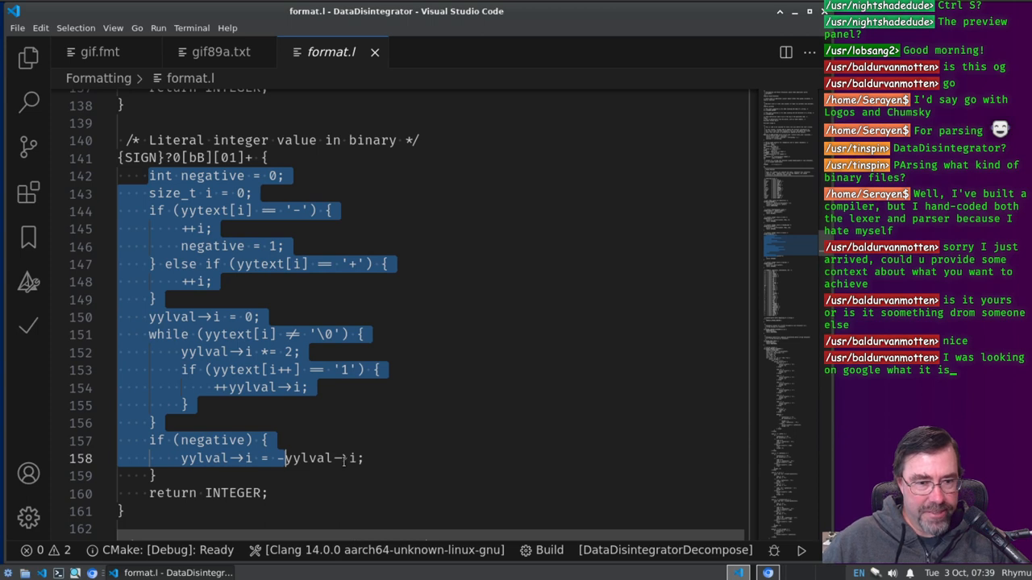
{"action": "scroll", "scroll_direction": "down", "scroll_amount": 3}
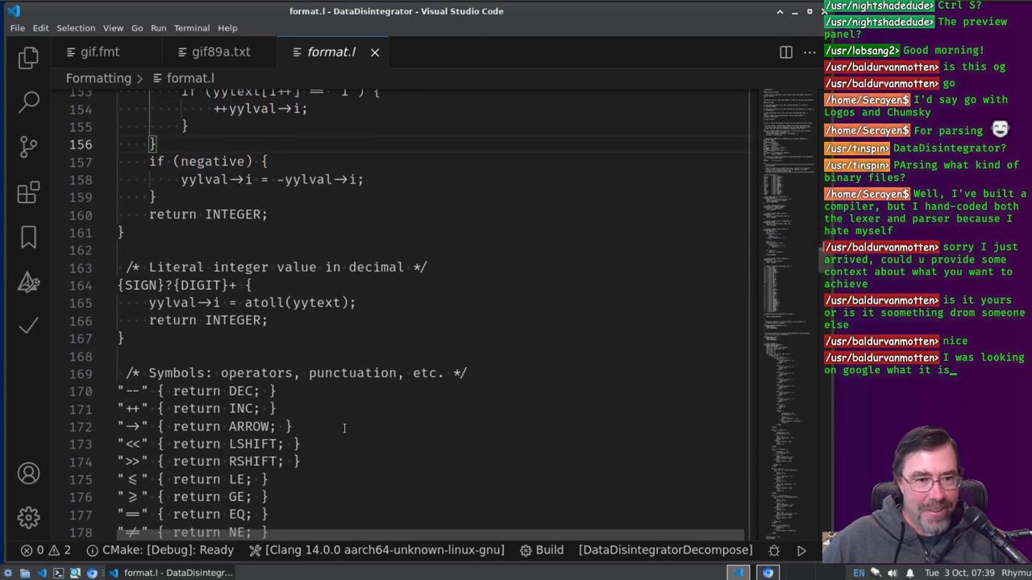
{"action": "mouse_move", "coordinate": [248, 286]}
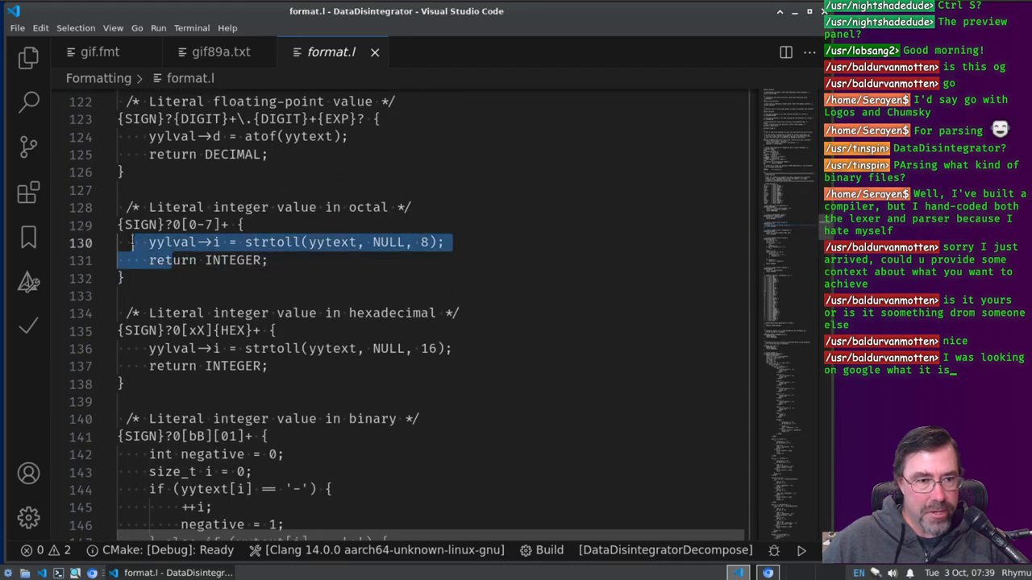
{"action": "scroll", "scroll_direction": "down", "scroll_amount": 3}
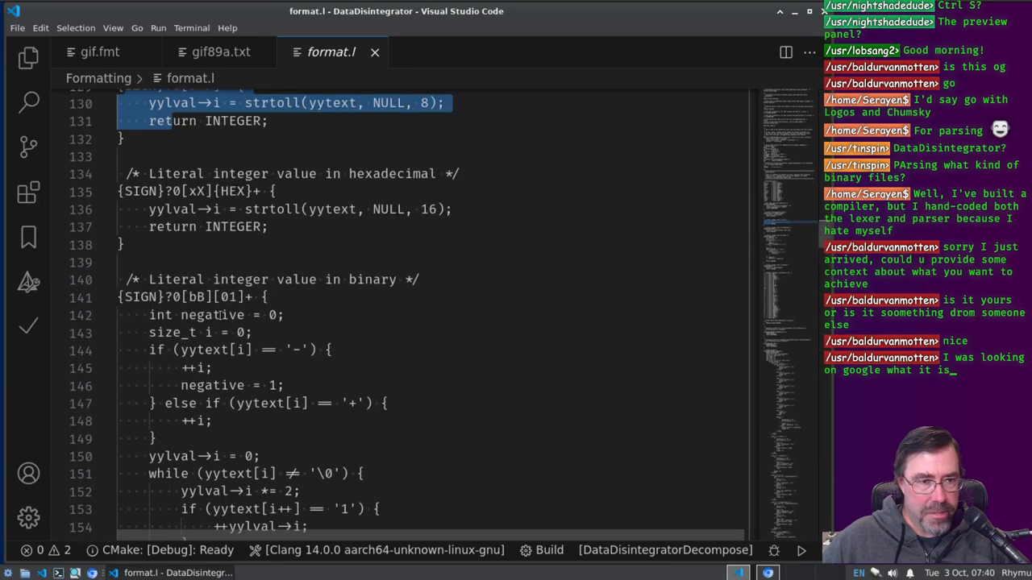
{"action": "scroll", "scroll_direction": "down", "scroll_amount": 3}
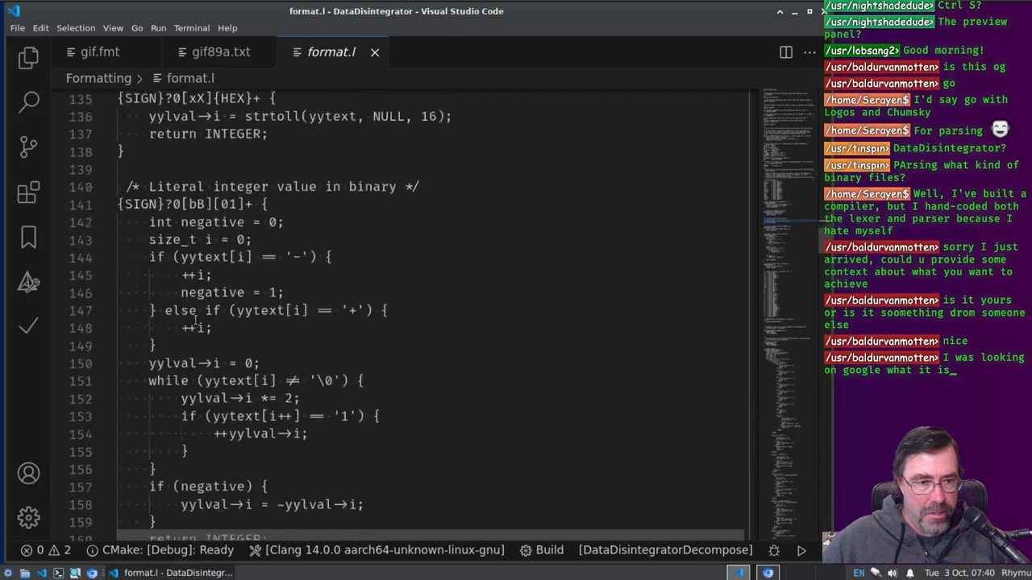
{"action": "scroll", "scroll_direction": "down", "scroll_amount": 3}
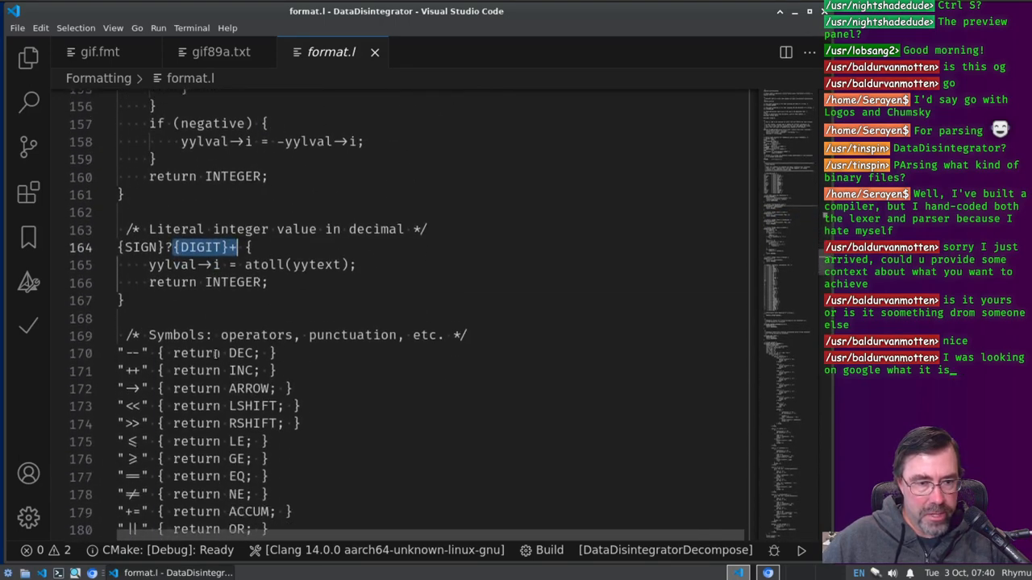
{"action": "scroll", "scroll_direction": "down", "scroll_amount": 3}
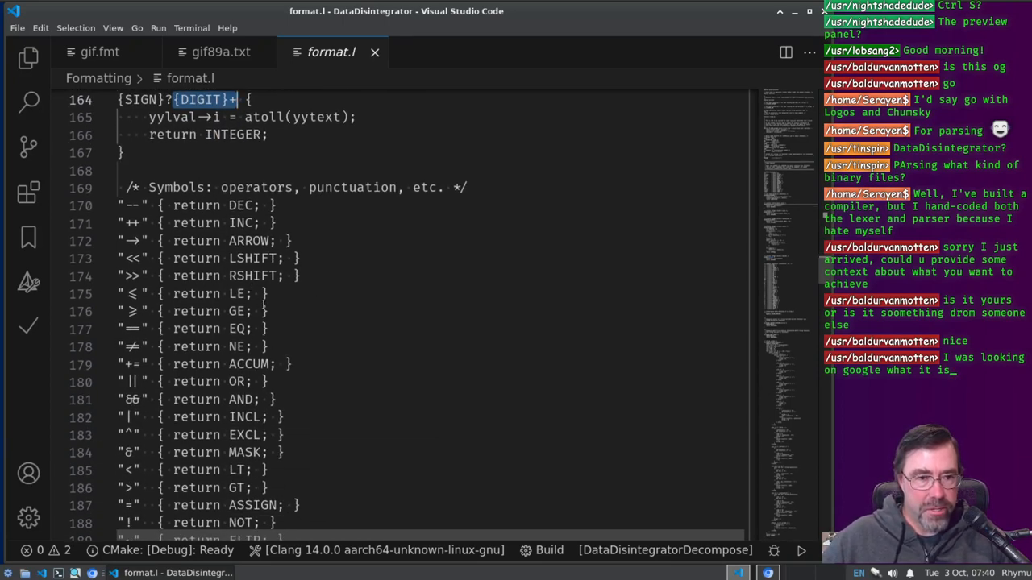
{"action": "scroll", "scroll_direction": "down", "scroll_amount": 3}
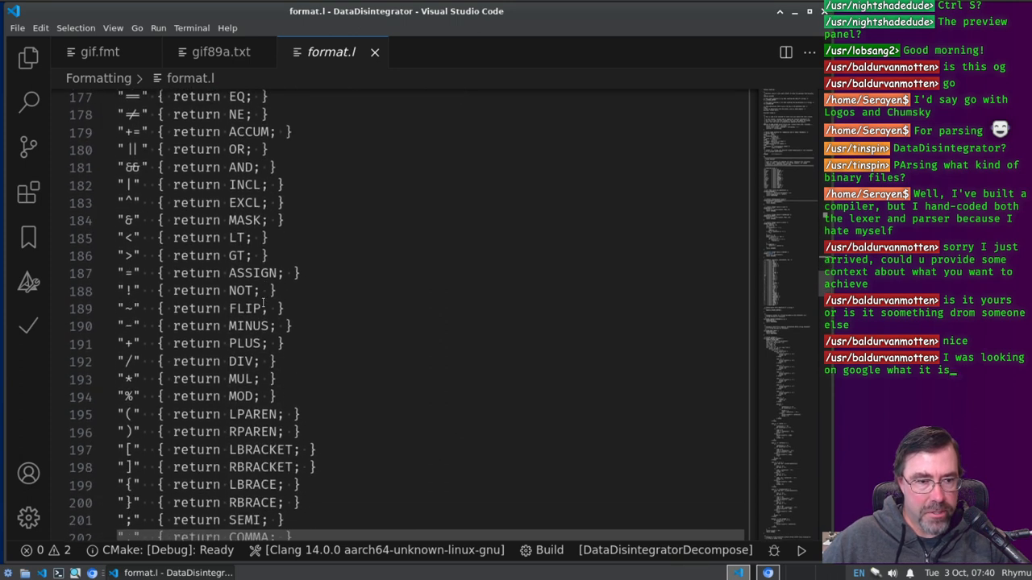
{"action": "scroll", "scroll_direction": "down", "scroll_amount": 3}
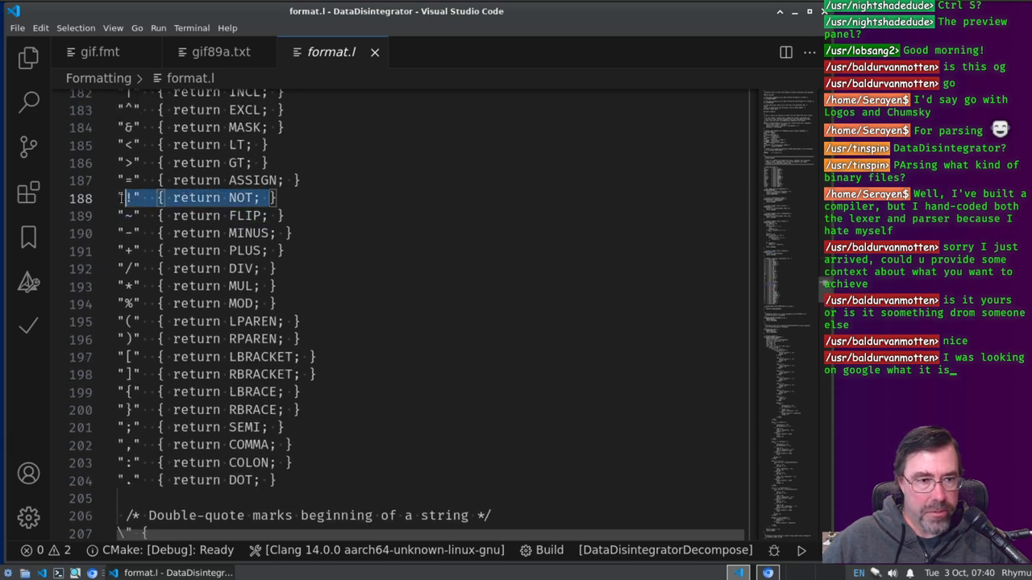
{"action": "scroll", "scroll_direction": "down", "scroll_amount": 3}
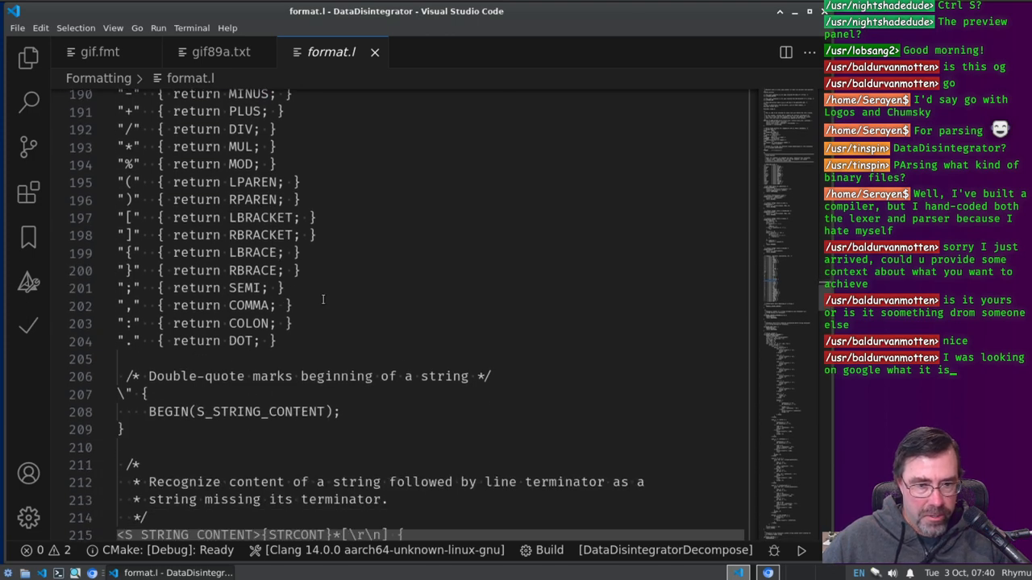
{"action": "scroll", "scroll_direction": "down", "scroll_amount": 3}
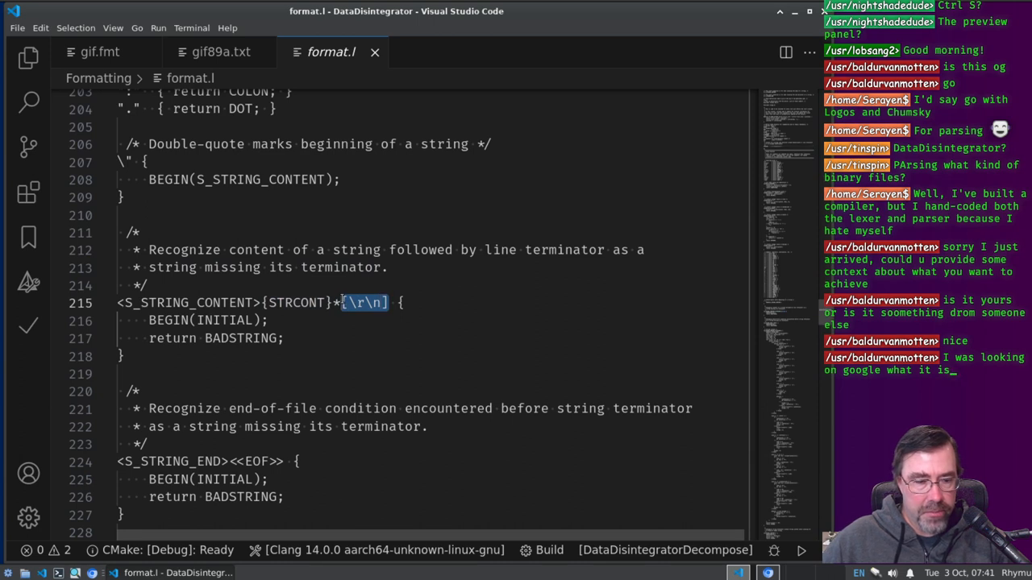
{"action": "mouse_move", "coordinate": [280, 325]}
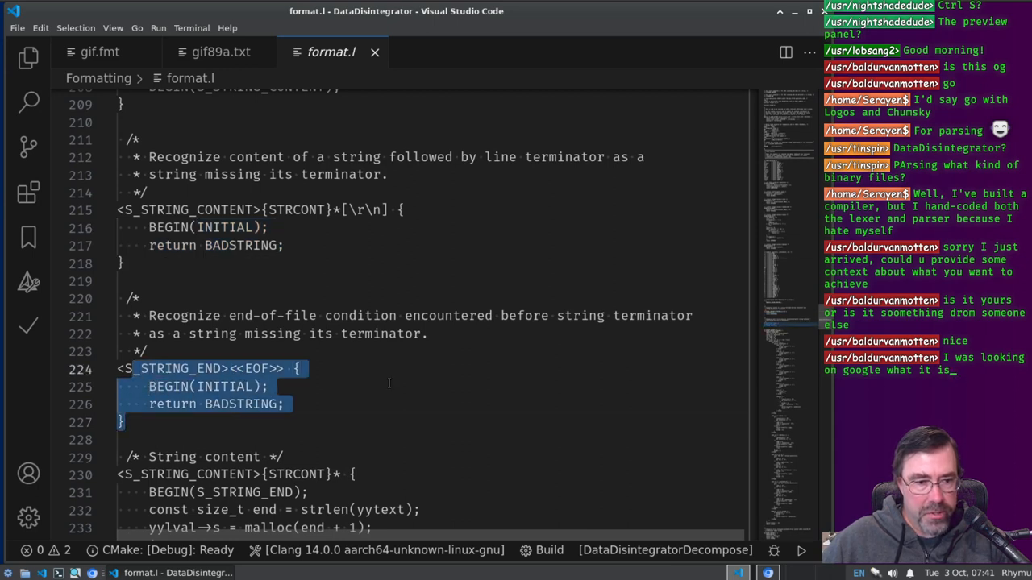
{"action": "scroll", "scroll_direction": "down", "scroll_amount": 3}
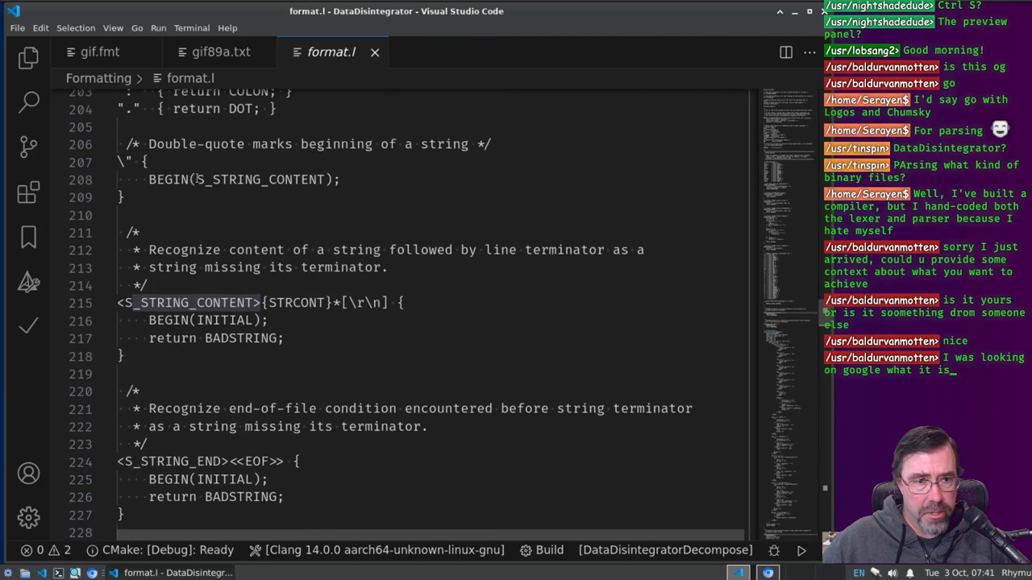
{"action": "scroll", "scroll_direction": "down", "scroll_amount": 3}
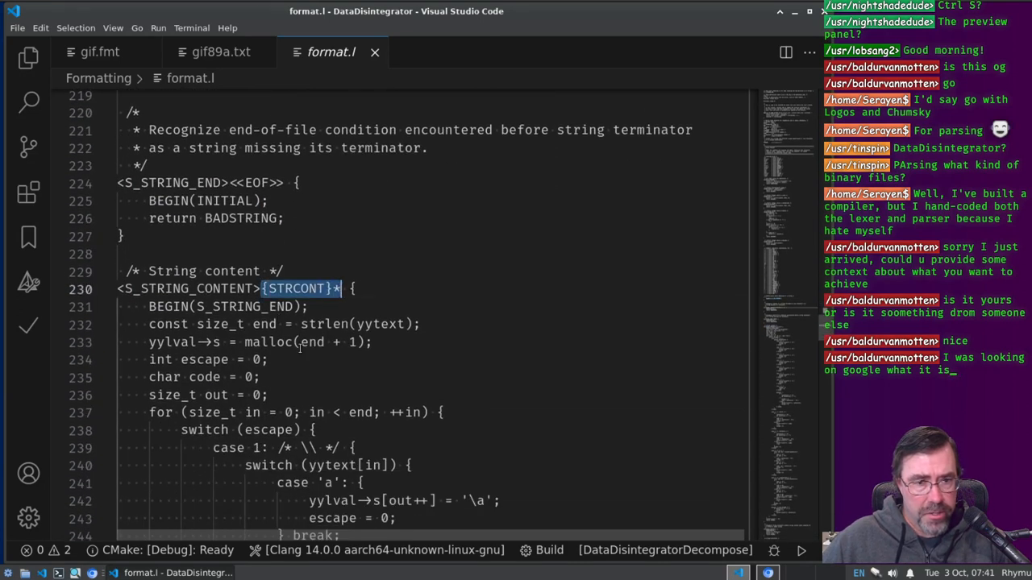
{"action": "scroll", "scroll_direction": "down", "scroll_amount": 3}
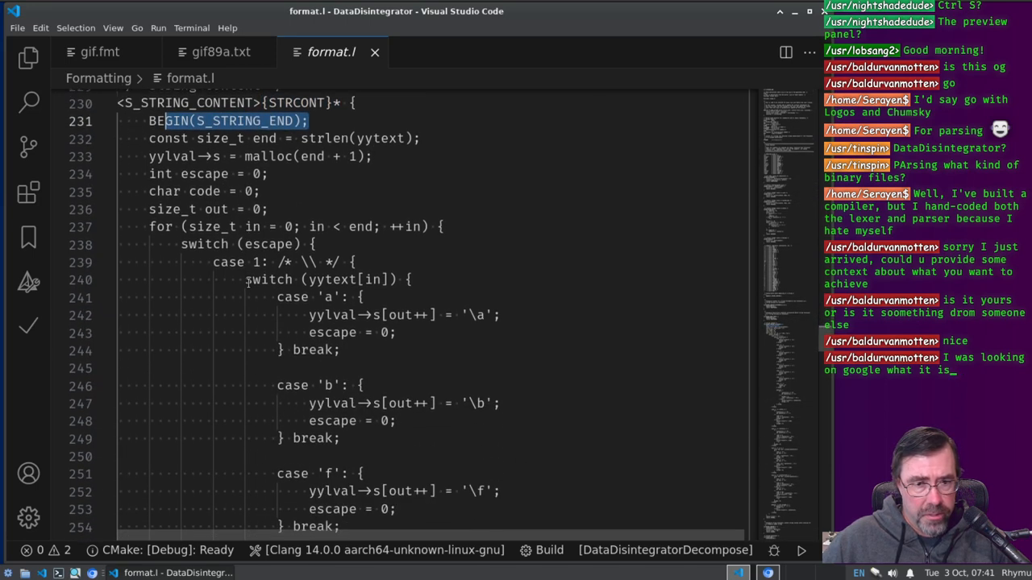
{"action": "scroll", "scroll_direction": "down", "scroll_amount": 3}
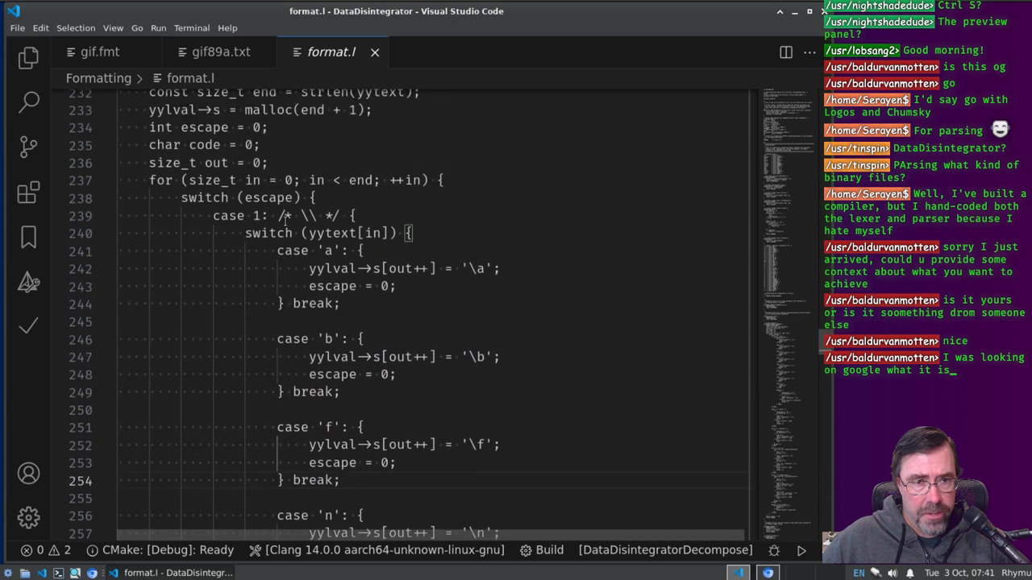
{"action": "double_click", "coordinate": [268, 196]}
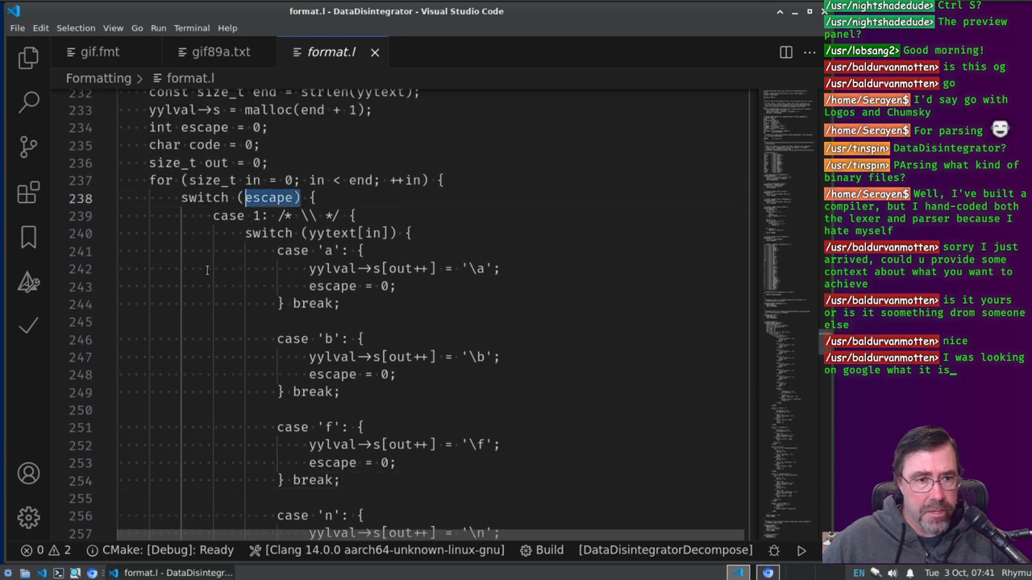
{"action": "scroll", "scroll_direction": "down", "scroll_amount": 3}
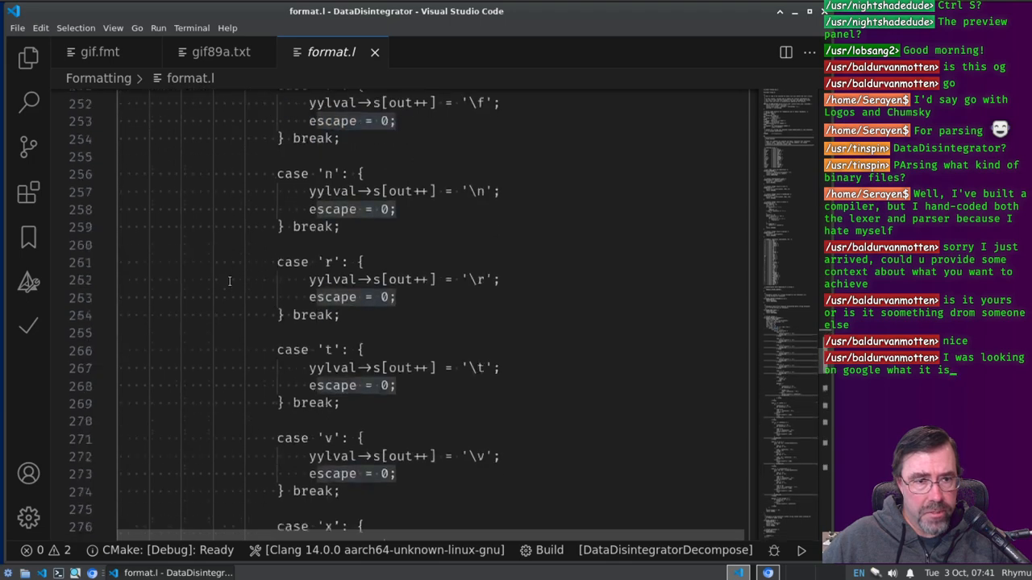
{"action": "scroll", "scroll_direction": "down", "scroll_amount": 3}
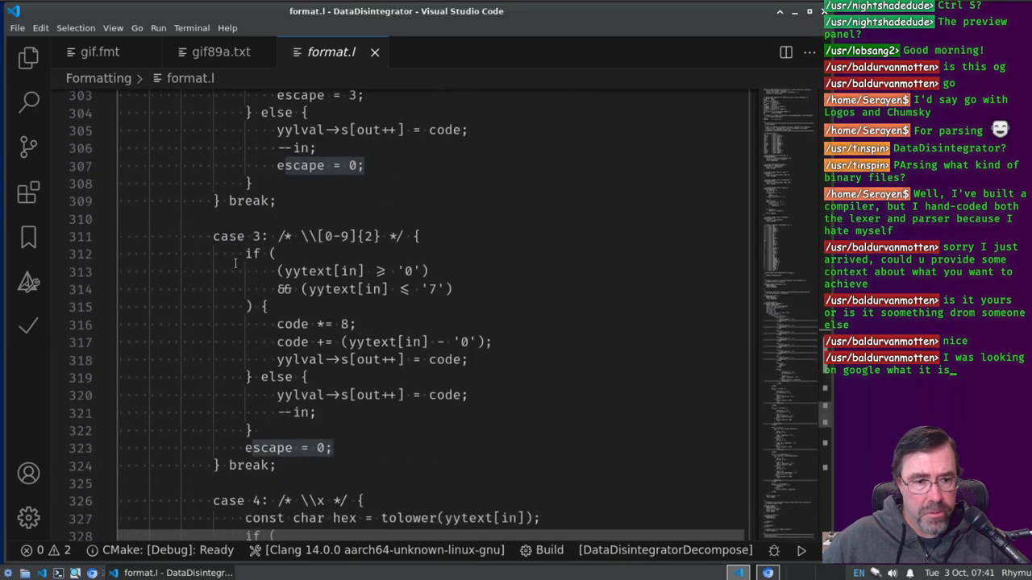
{"action": "scroll", "scroll_direction": "down", "scroll_amount": 3}
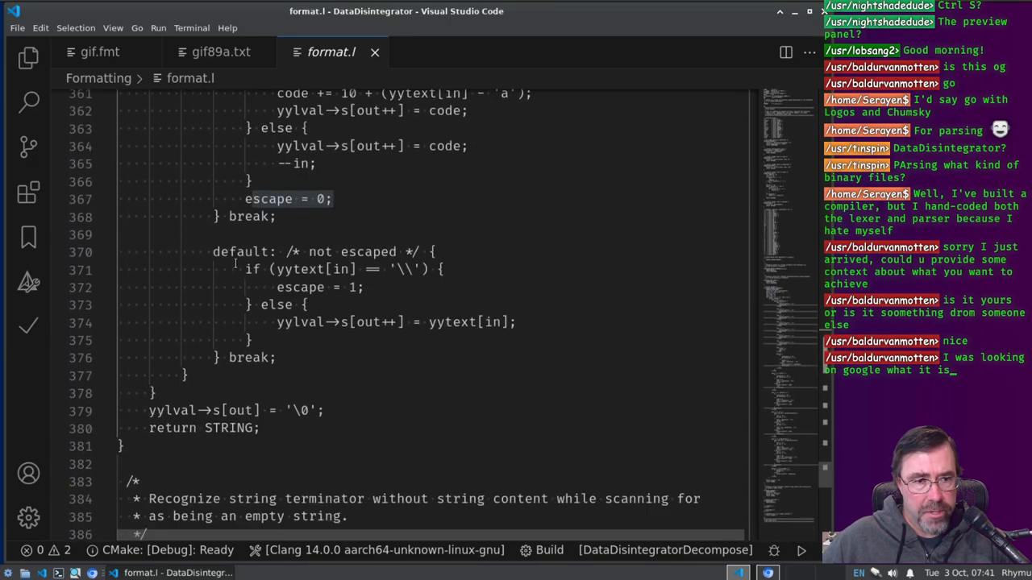
{"action": "double_click", "coordinate": [242, 252]}
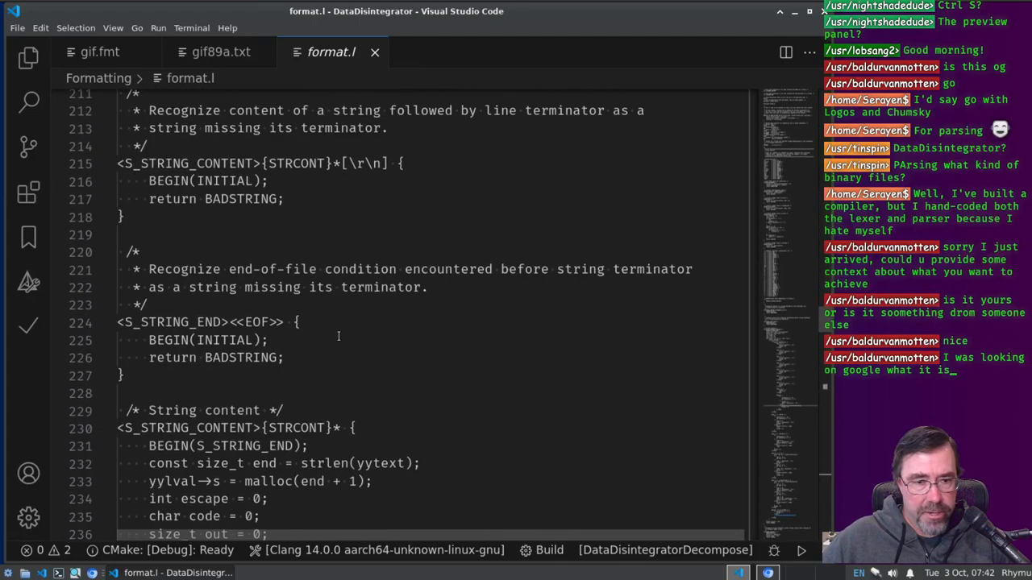
{"action": "scroll", "scroll_direction": "down", "scroll_amount": 3}
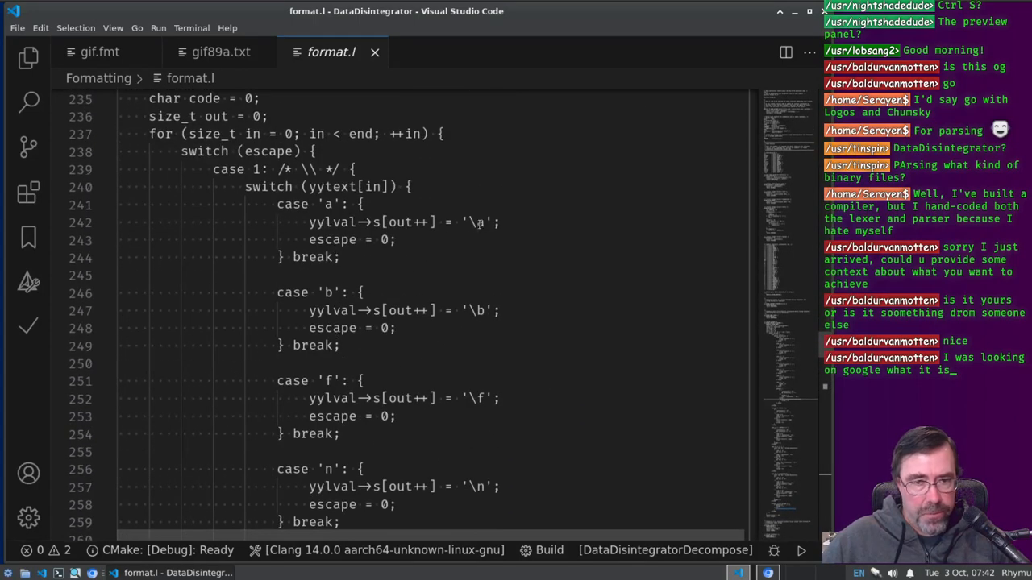
{"action": "left_click_drag", "start_coordinate": [338, 222], "coordinate": [498, 223]}
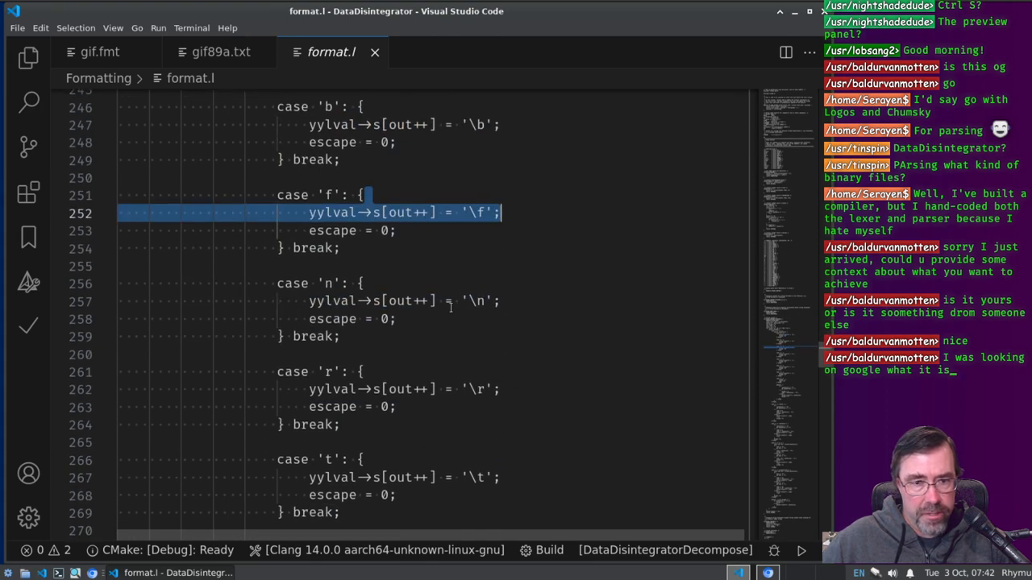
{"action": "scroll", "scroll_direction": "down", "scroll_amount": 3}
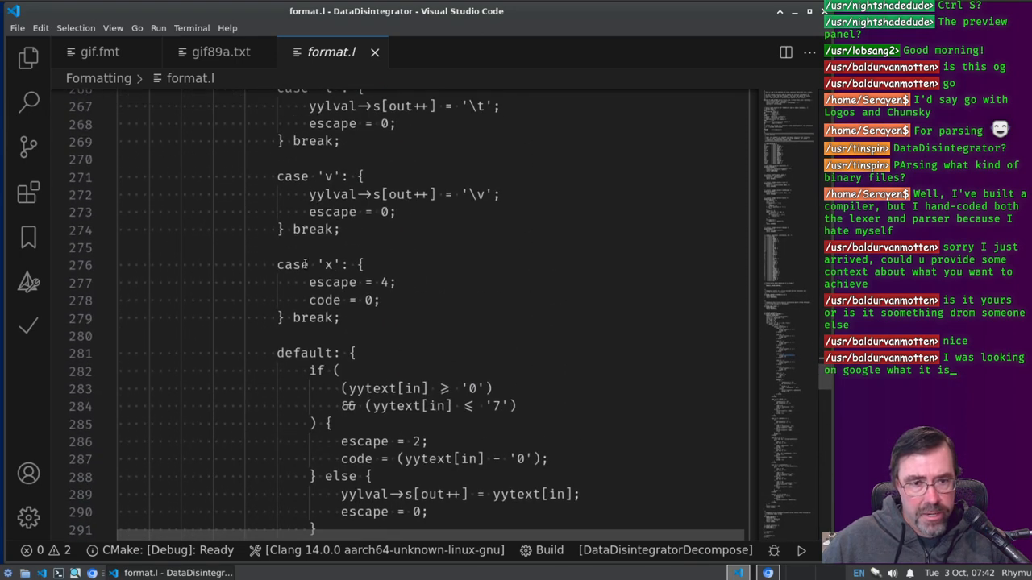
{"action": "double_click", "coordinate": [322, 265]}
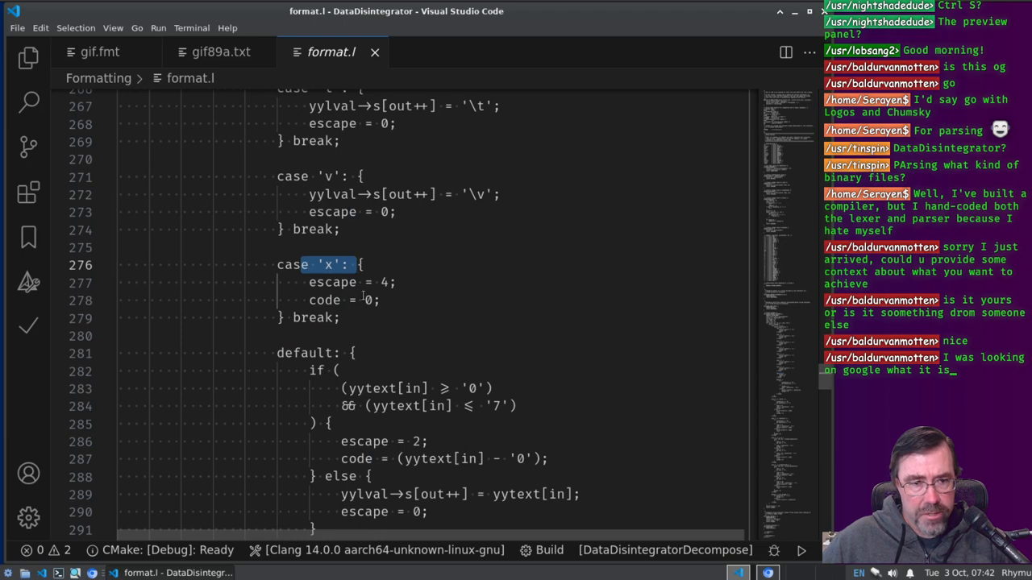
{"action": "scroll", "scroll_direction": "down", "scroll_amount": 3}
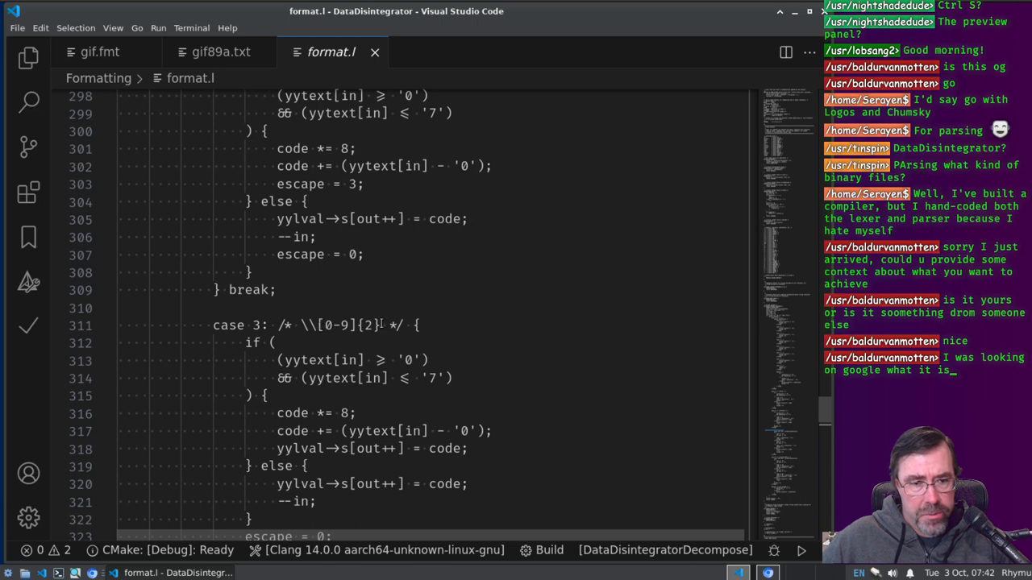
{"action": "scroll", "scroll_direction": "down", "scroll_amount": 3}
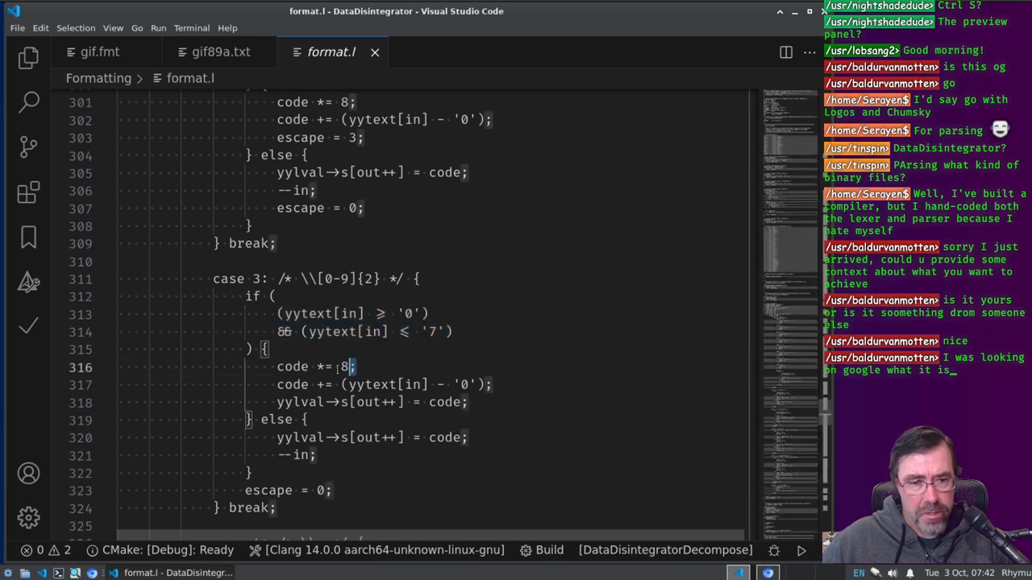
{"action": "double_click", "coordinate": [314, 368]}
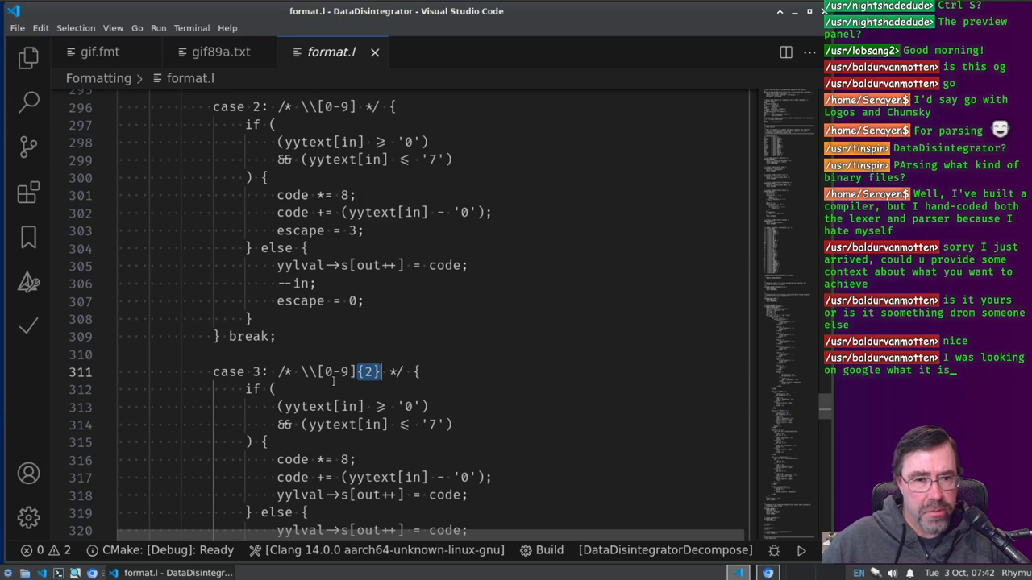
{"action": "scroll", "scroll_direction": "down", "scroll_amount": 3}
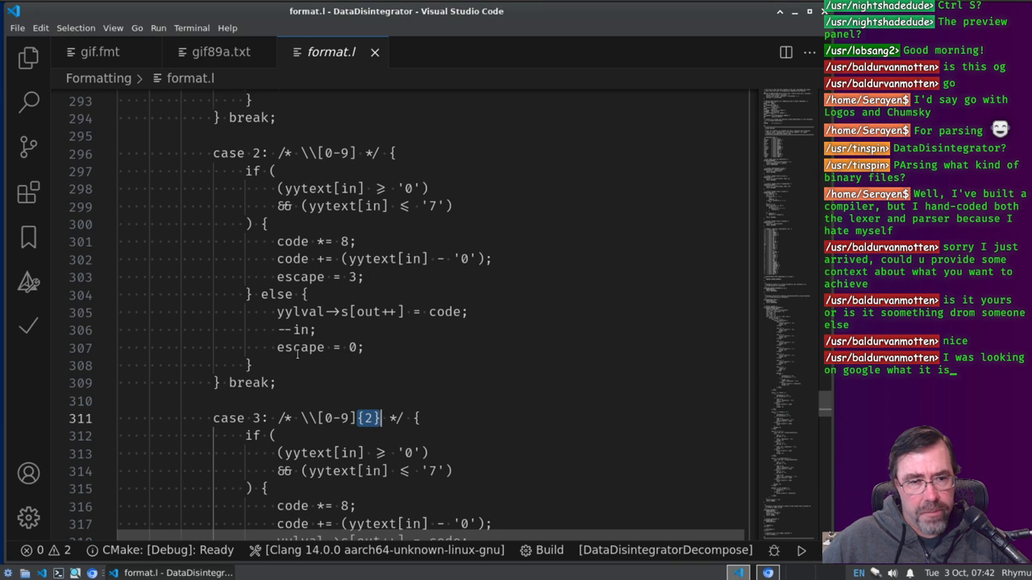
{"action": "left_click_drag", "start_coordinate": [213, 151], "coordinate": [325, 348]}
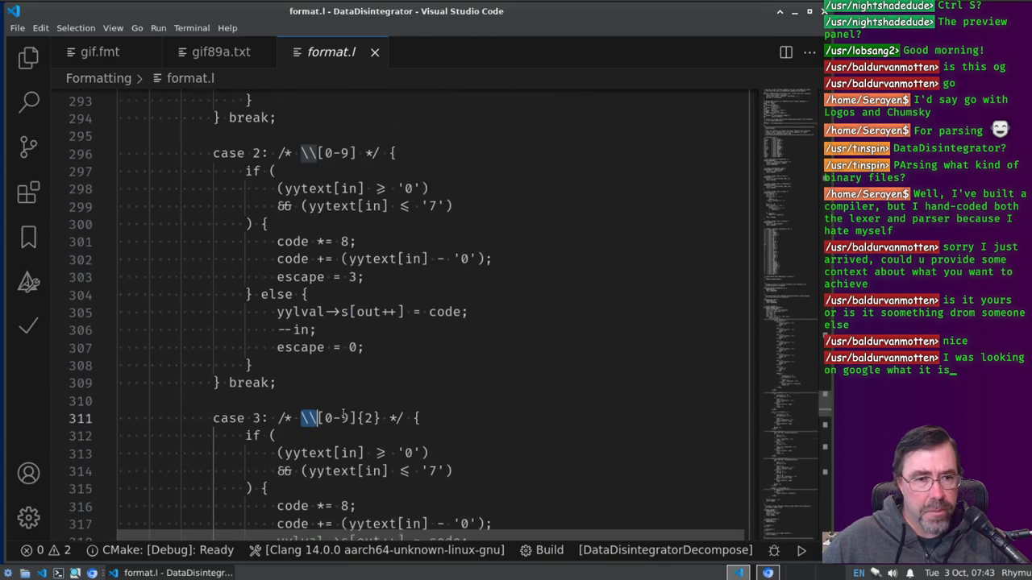
{"action": "scroll", "scroll_direction": "down", "scroll_amount": 3}
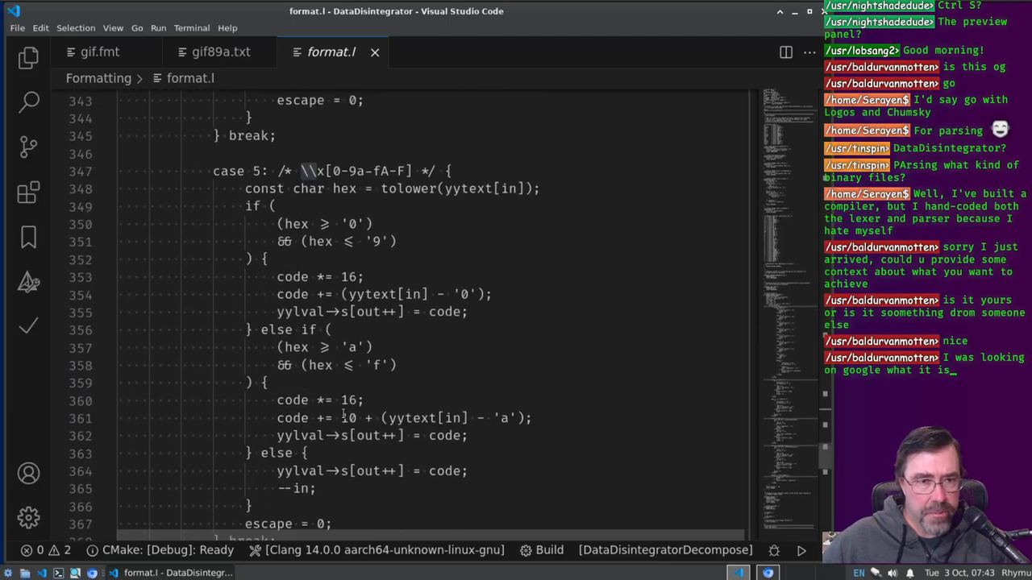
{"action": "scroll", "scroll_direction": "down", "scroll_amount": 3}
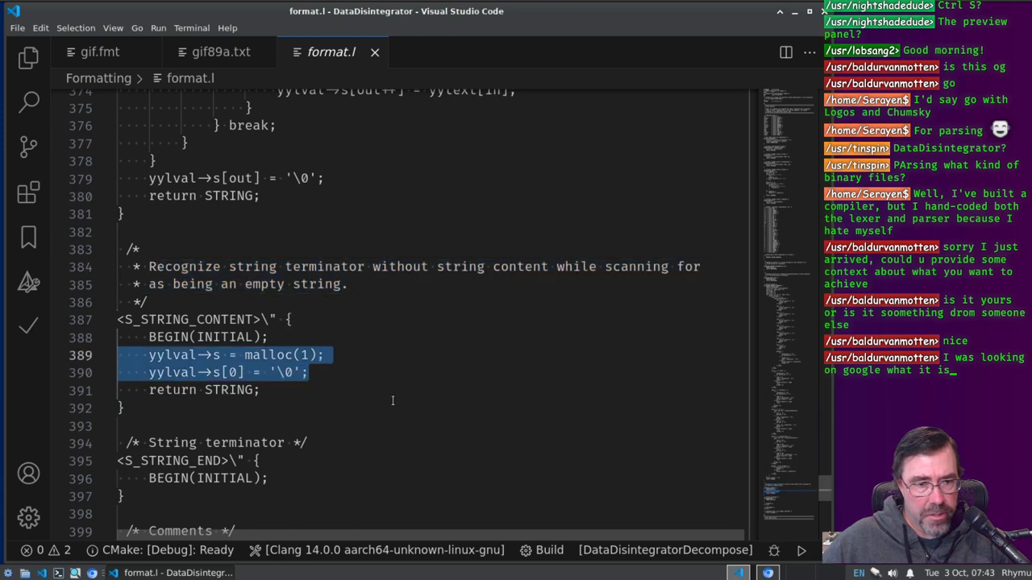
{"action": "scroll", "scroll_direction": "down", "scroll_amount": 3}
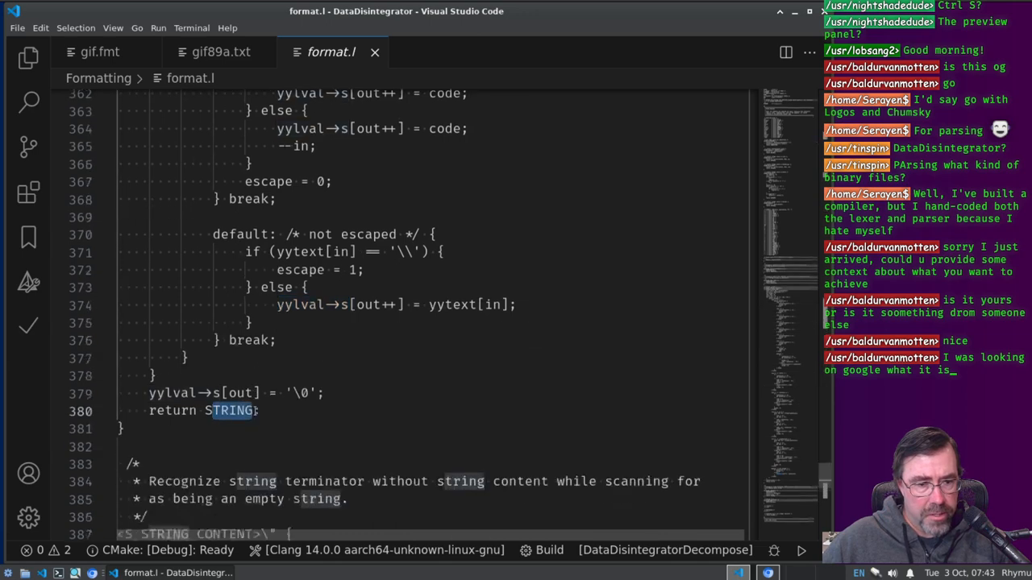
{"action": "scroll", "scroll_direction": "down", "scroll_amount": 3}
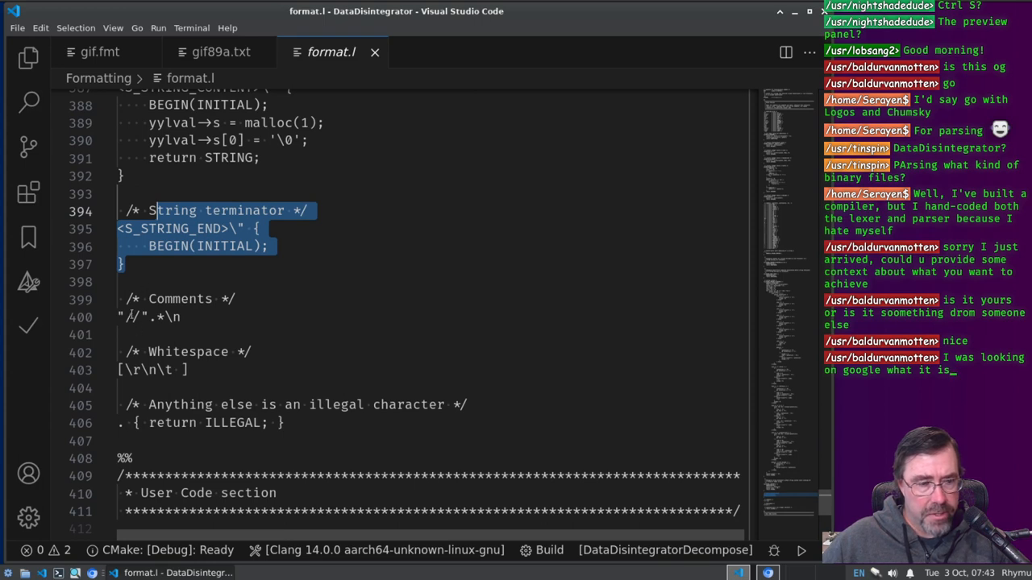
{"action": "left_click", "coordinate": [138, 316]}
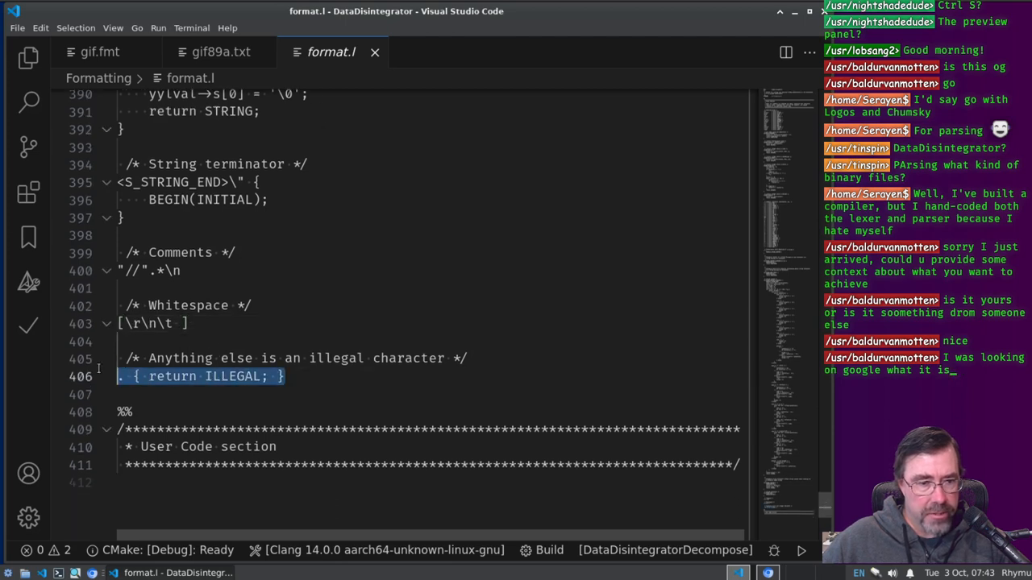
{"action": "mouse_move", "coordinate": [380, 366]}
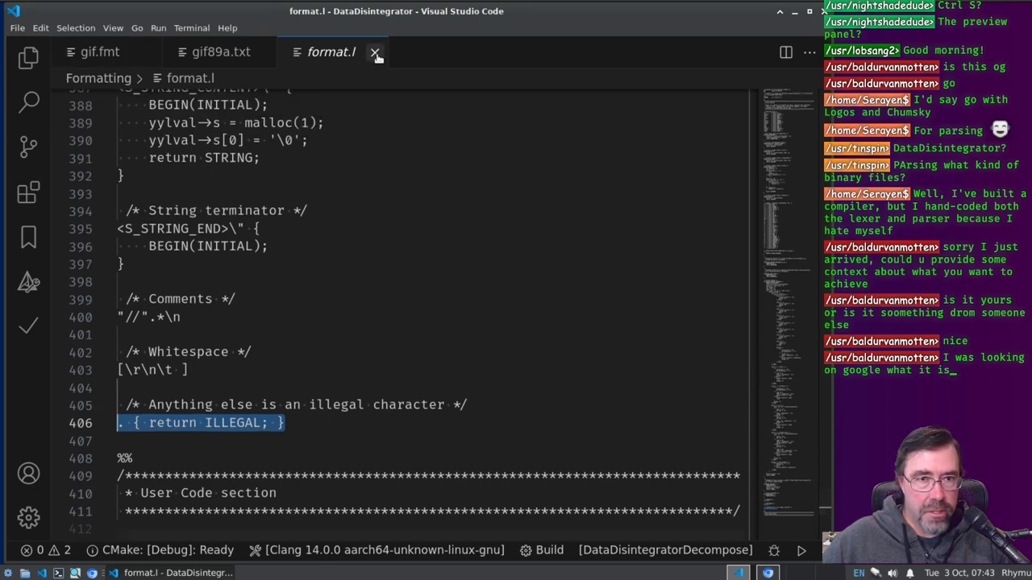
Step: Close format.l and read format.y's prologue, marking the C99 mention in its comment
{"action": "left_click", "coordinate": [374, 51]}
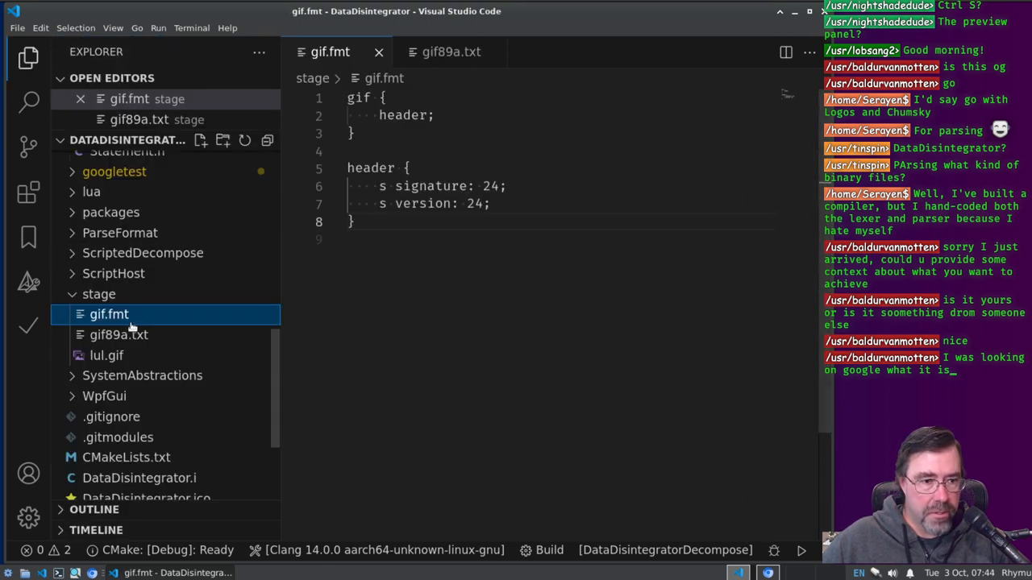
{"action": "scroll", "scroll_direction": "down", "scroll_amount": 3}
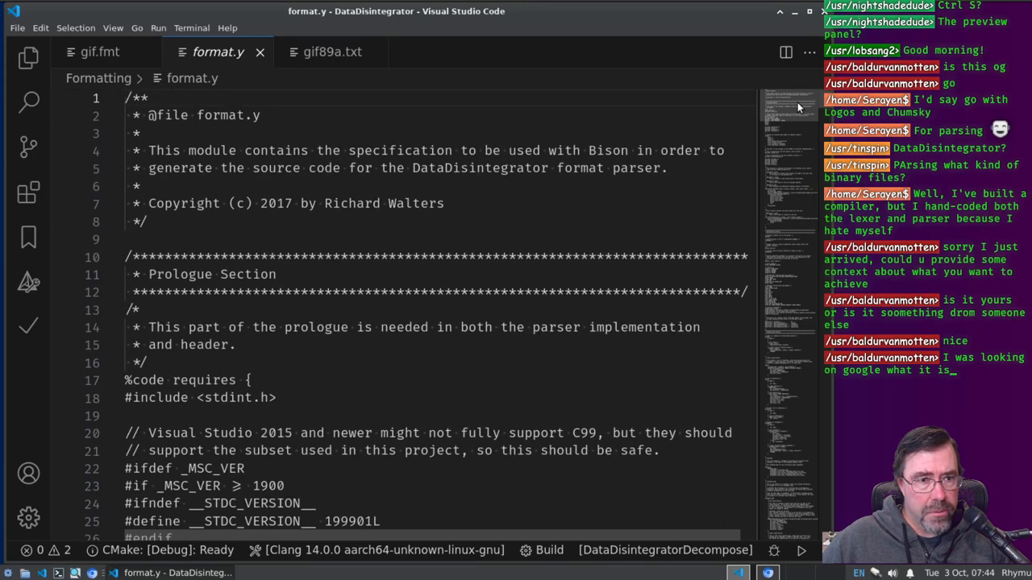
{"action": "scroll", "scroll_direction": "down", "scroll_amount": 3}
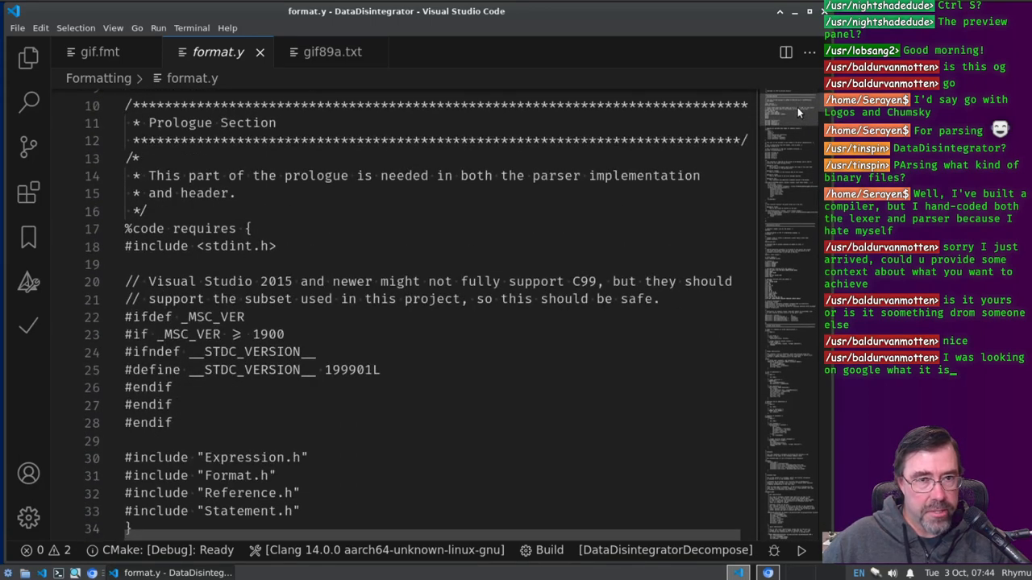
{"action": "mouse_move", "coordinate": [406, 265]}
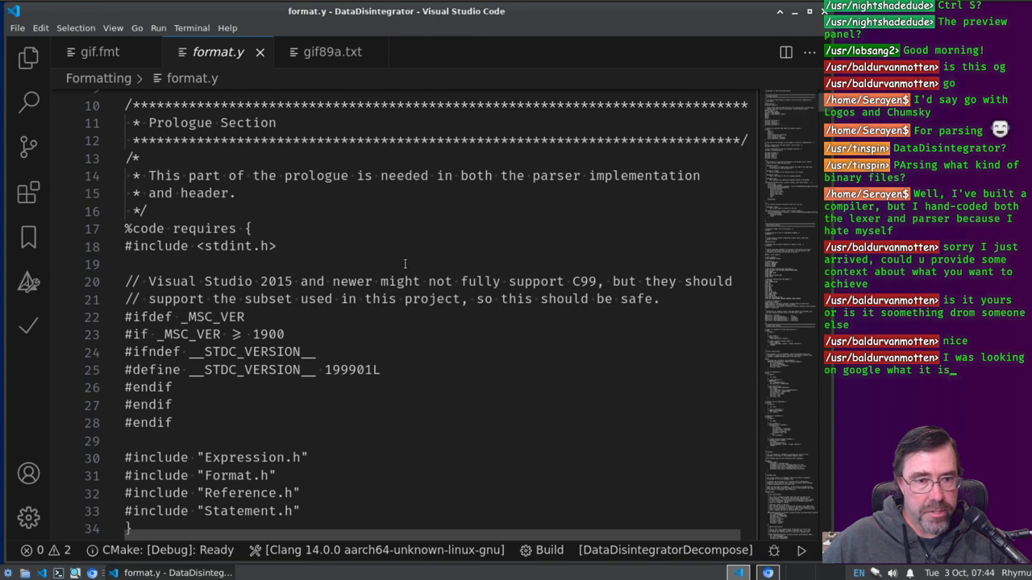
{"action": "left_click_drag", "start_coordinate": [544, 280], "coordinate": [603, 281]}
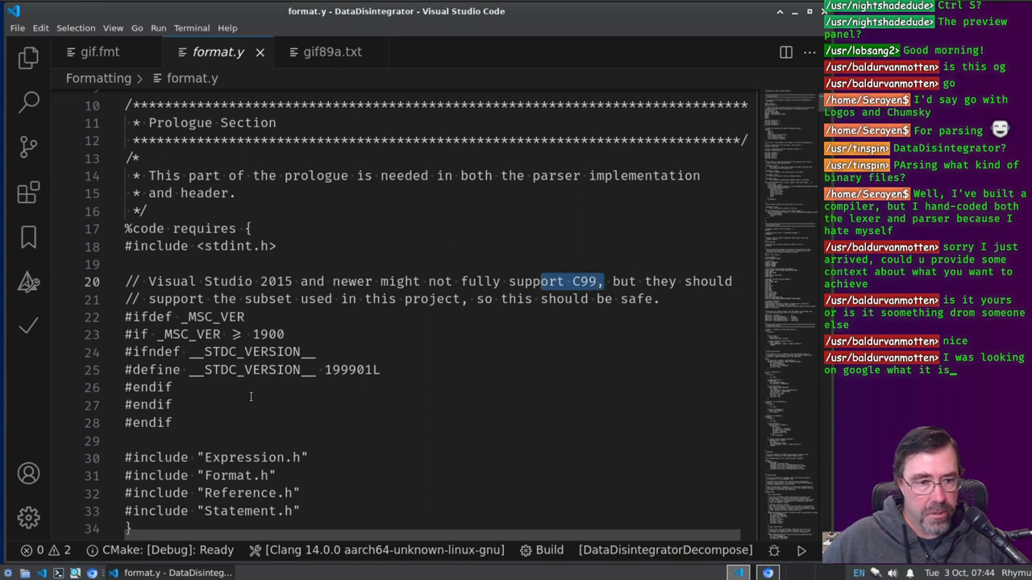
Step: Read down to format.y's %union declaration and highlight a member of the semantic value union
{"action": "scroll", "scroll_direction": "down", "scroll_amount": 3}
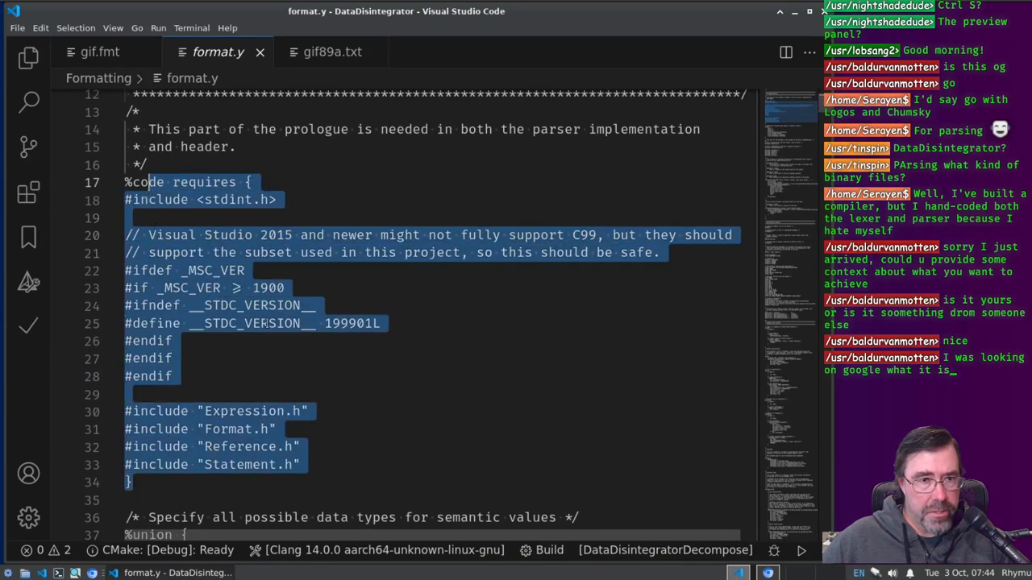
{"action": "scroll", "scroll_direction": "down", "scroll_amount": 3}
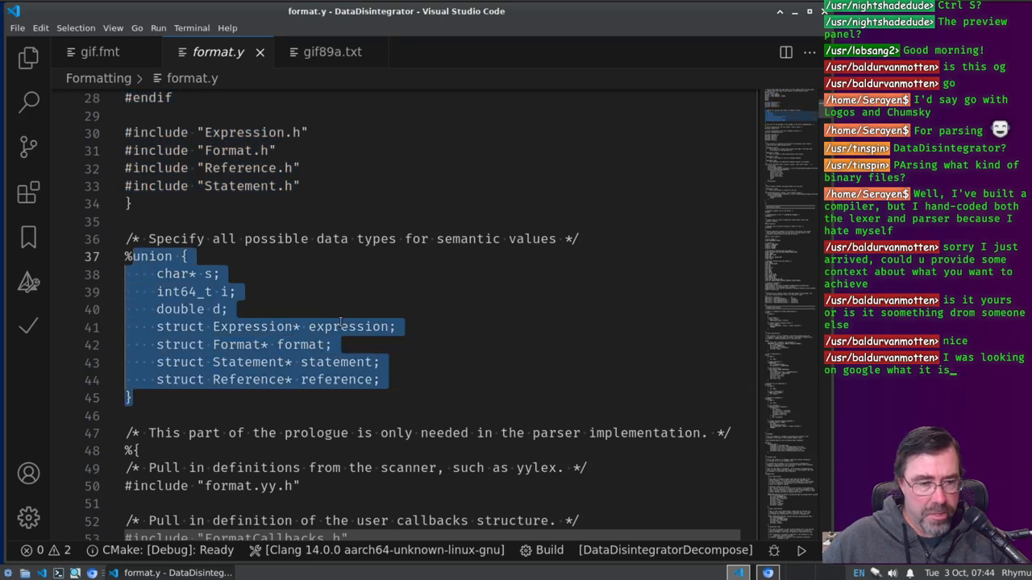
{"action": "double_click", "coordinate": [147, 256]}
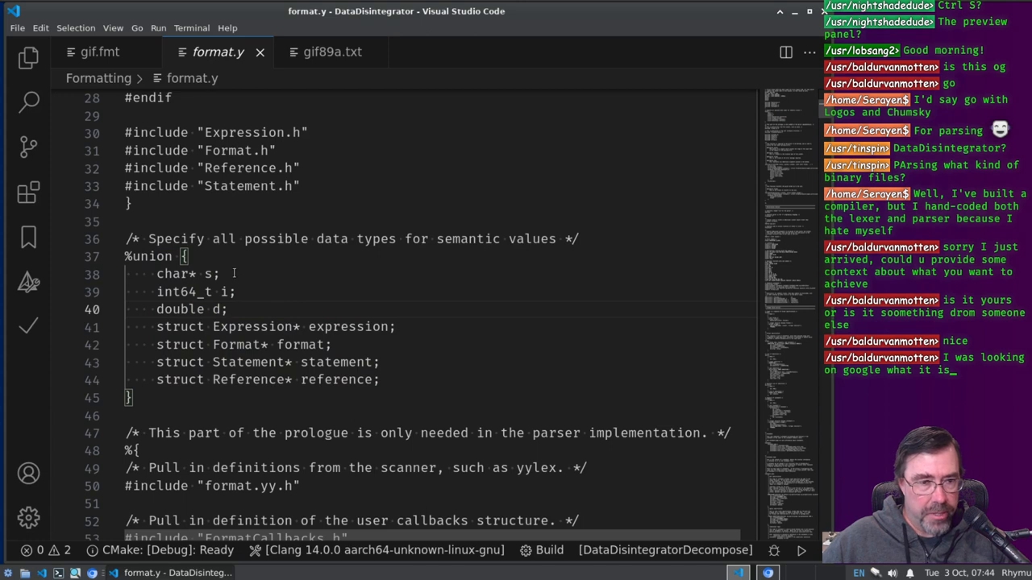
{"action": "triple_click", "coordinate": [193, 292]}
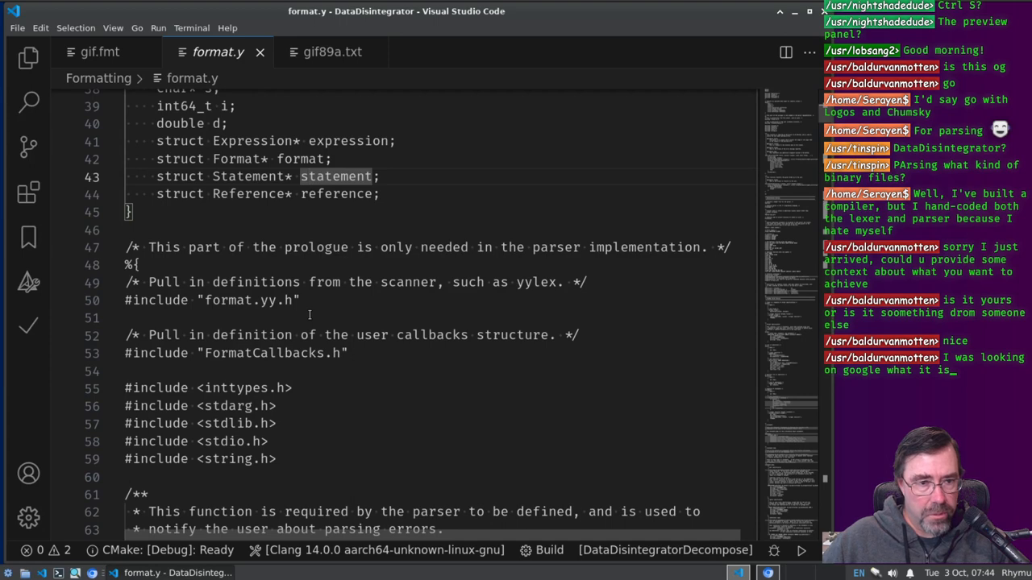
{"action": "scroll", "scroll_direction": "down", "scroll_amount": 3}
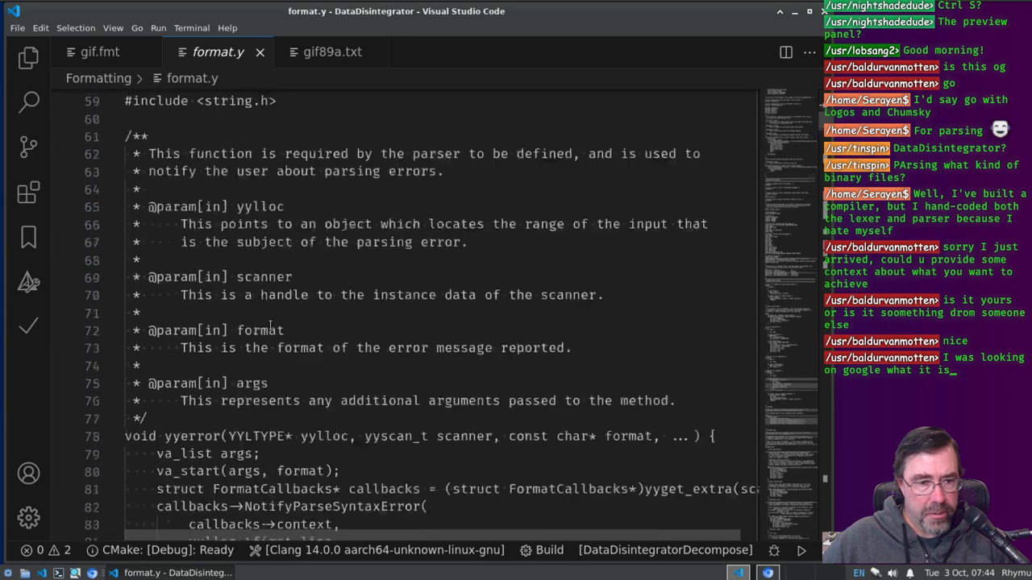
{"action": "scroll", "scroll_direction": "down", "scroll_amount": 3}
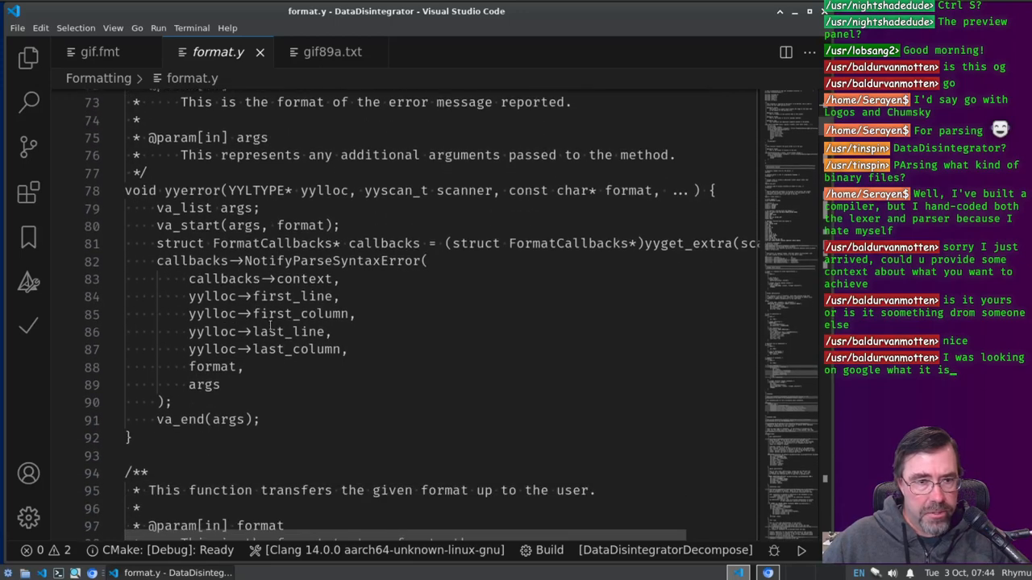
{"action": "mouse_move", "coordinate": [458, 273]}
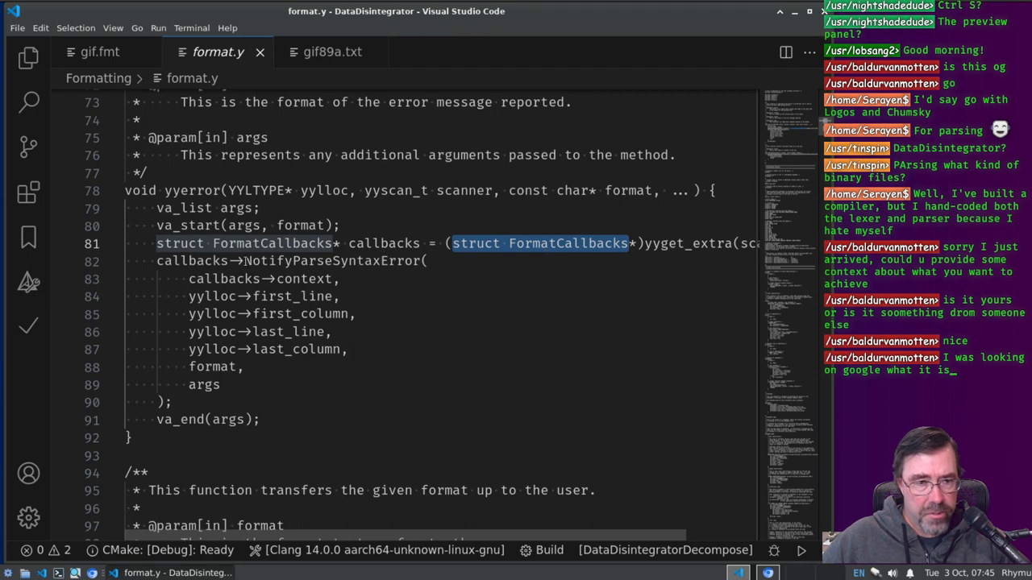
{"action": "left_click_drag", "start_coordinate": [245, 262], "coordinate": [165, 403]}
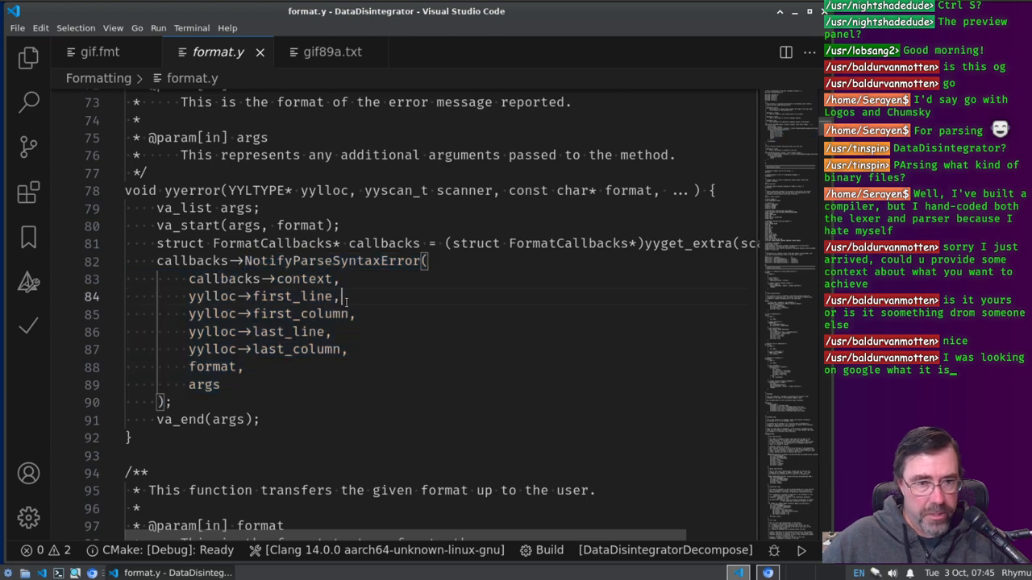
{"action": "scroll", "scroll_direction": "down", "scroll_amount": 3}
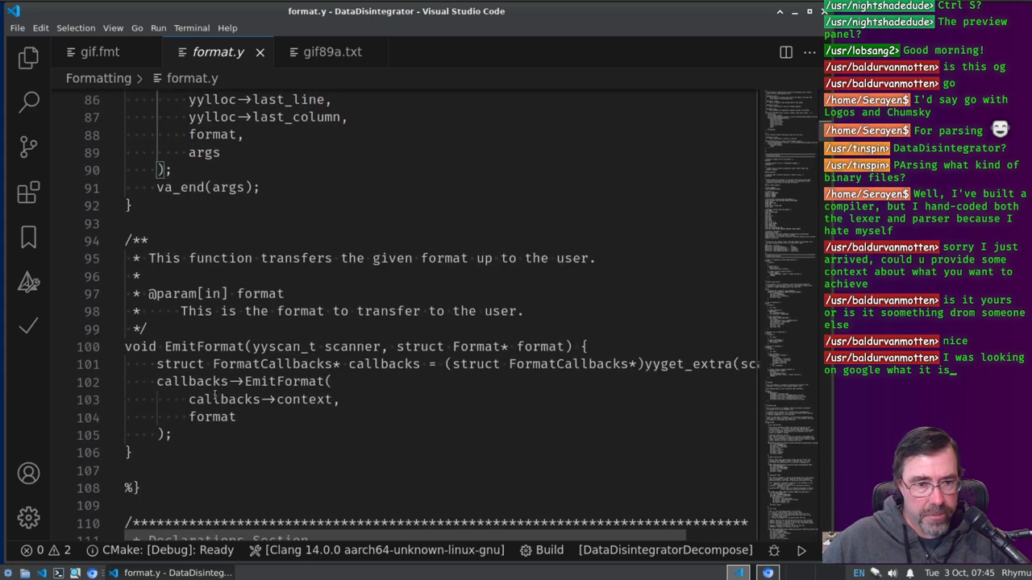
{"action": "scroll", "scroll_direction": "down", "scroll_amount": 3}
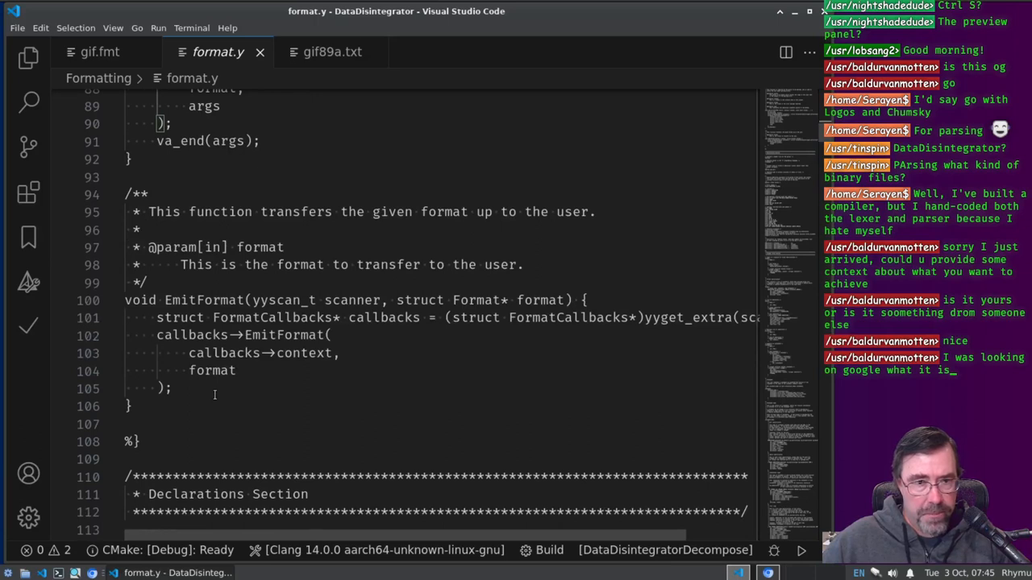
{"action": "mouse_move", "coordinate": [404, 252]}
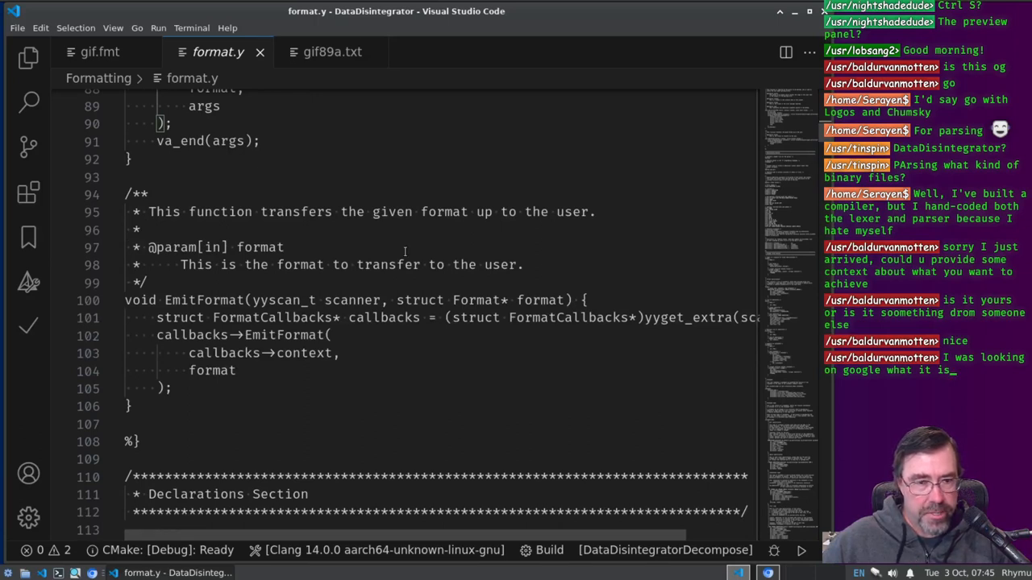
{"action": "double_click", "coordinate": [196, 300]}
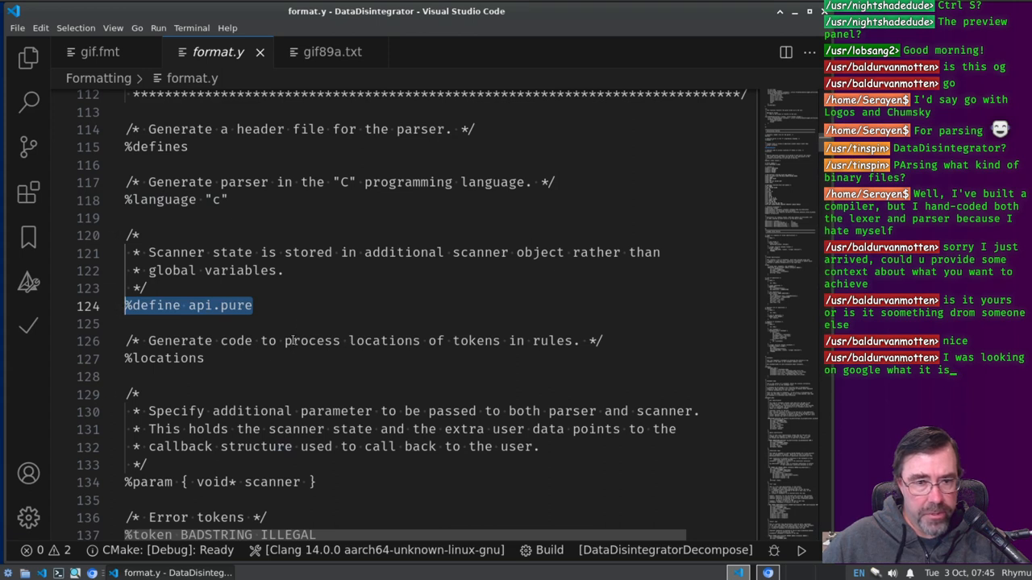
{"action": "scroll", "scroll_direction": "down", "scroll_amount": 3}
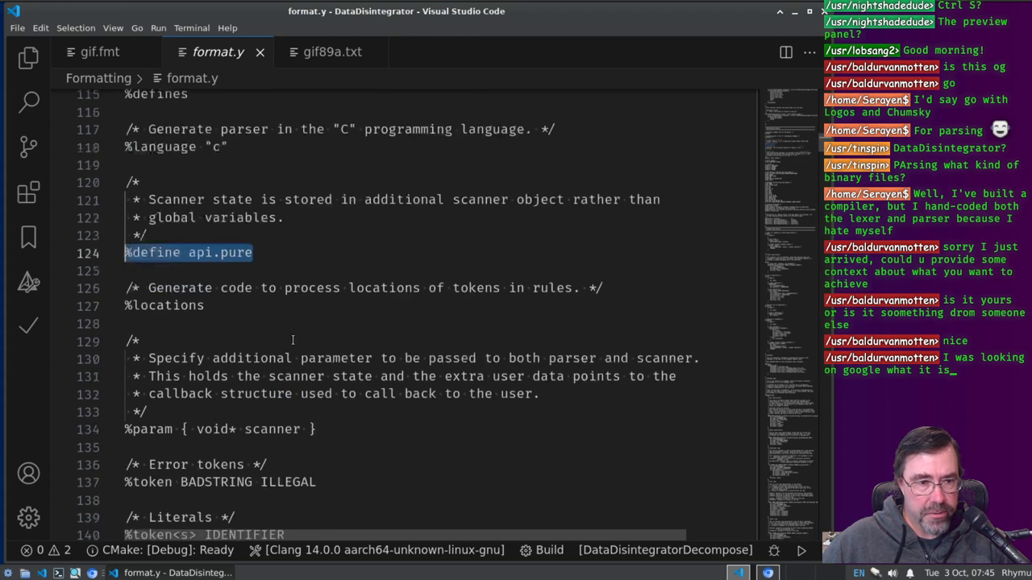
{"action": "scroll", "scroll_direction": "down", "scroll_amount": 3}
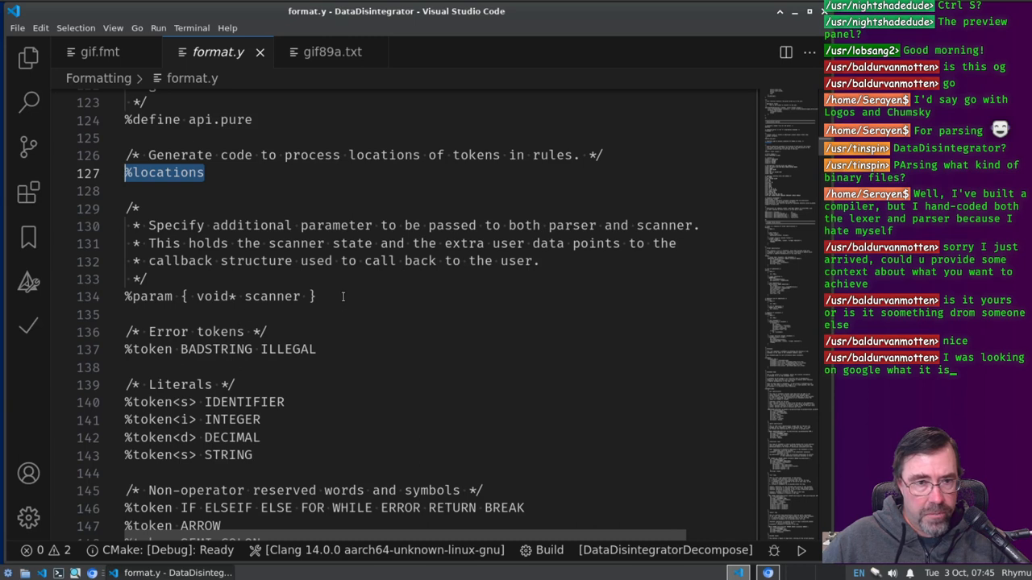
{"action": "double_click", "coordinate": [216, 297]}
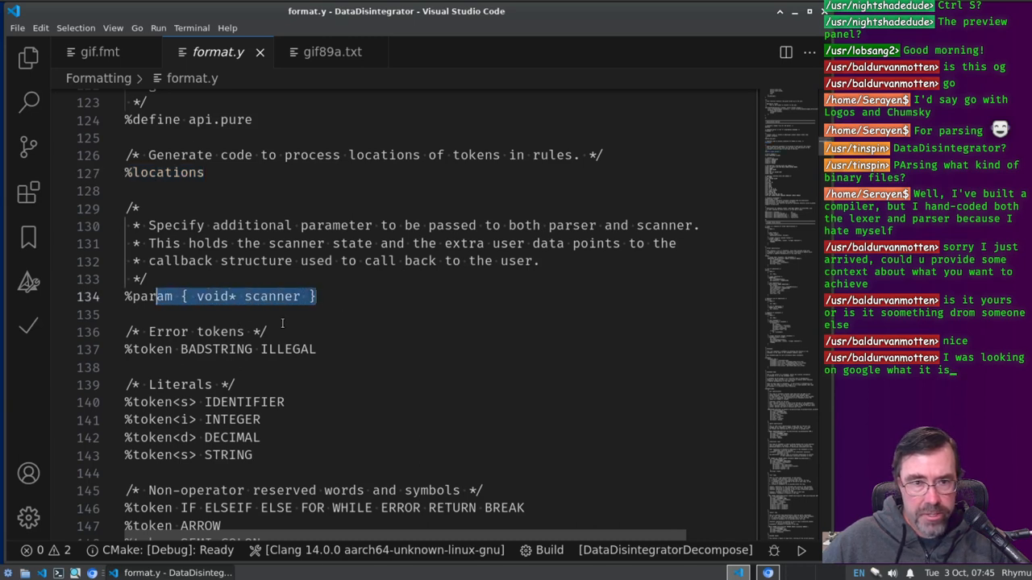
{"action": "scroll", "scroll_direction": "down", "scroll_amount": 3}
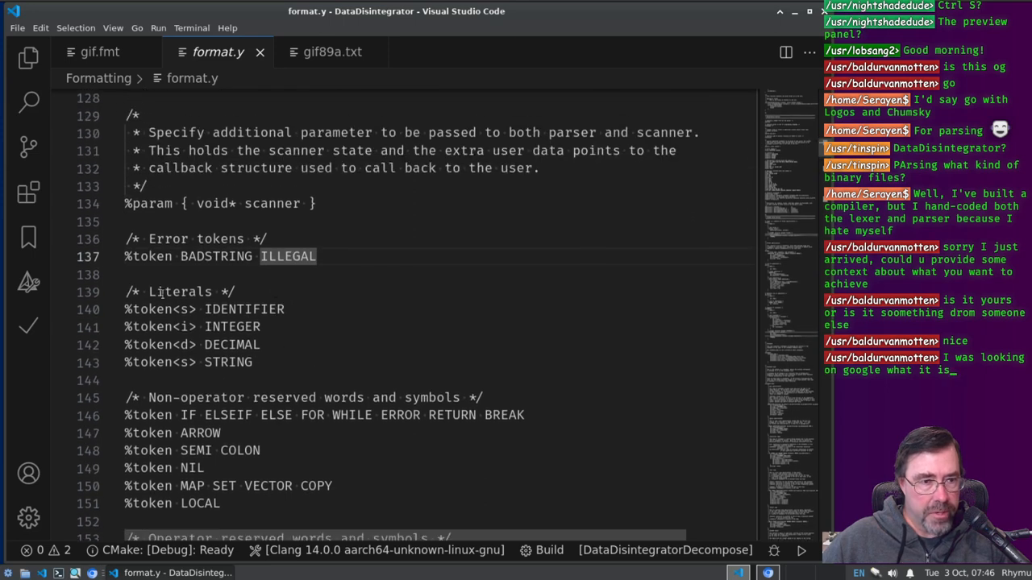
{"action": "double_click", "coordinate": [244, 310]}
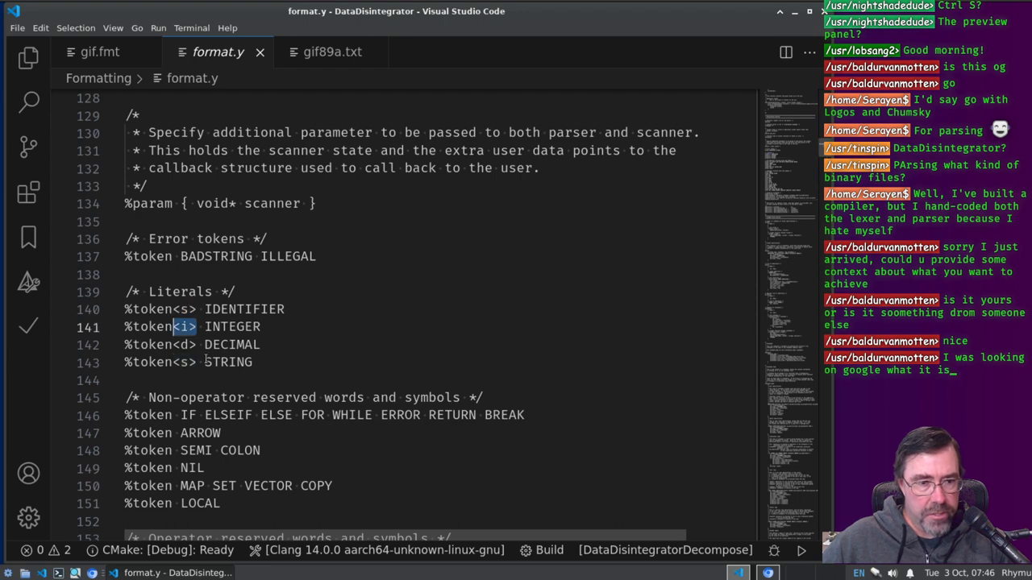
{"action": "scroll", "scroll_direction": "down", "scroll_amount": 3}
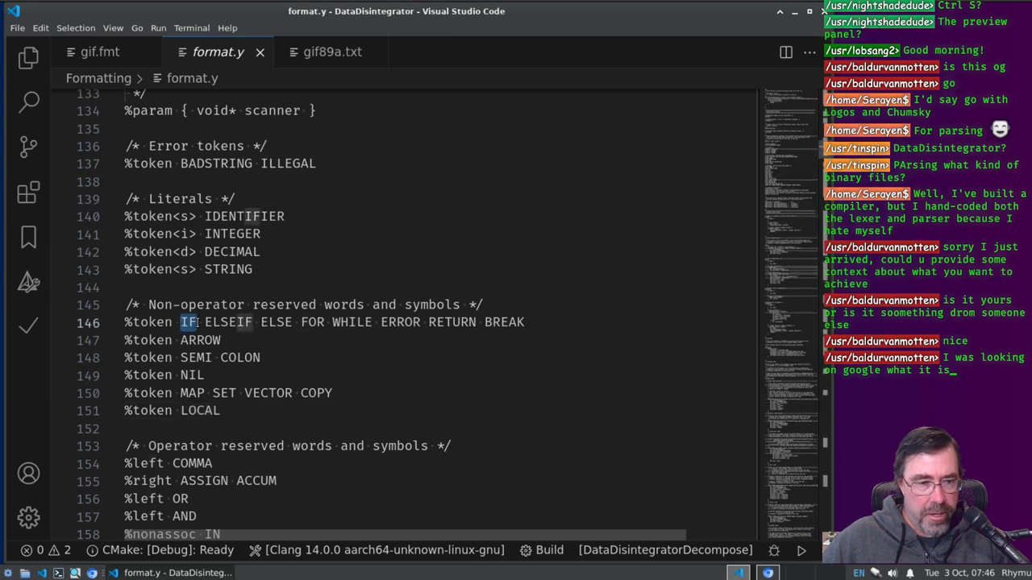
{"action": "left_click_drag", "start_coordinate": [187, 323], "coordinate": [525, 322]}
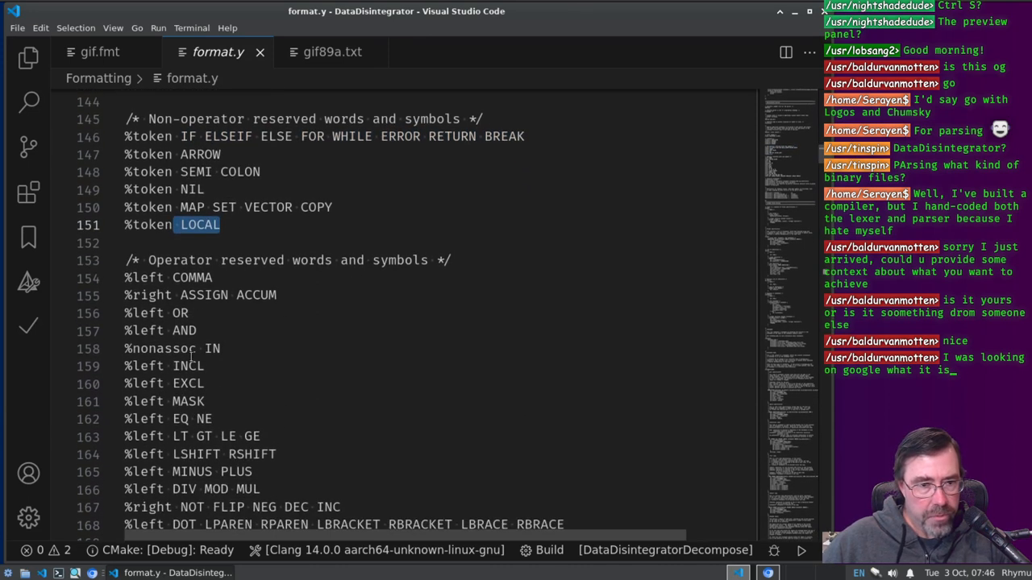
{"action": "scroll", "scroll_direction": "down", "scroll_amount": 3}
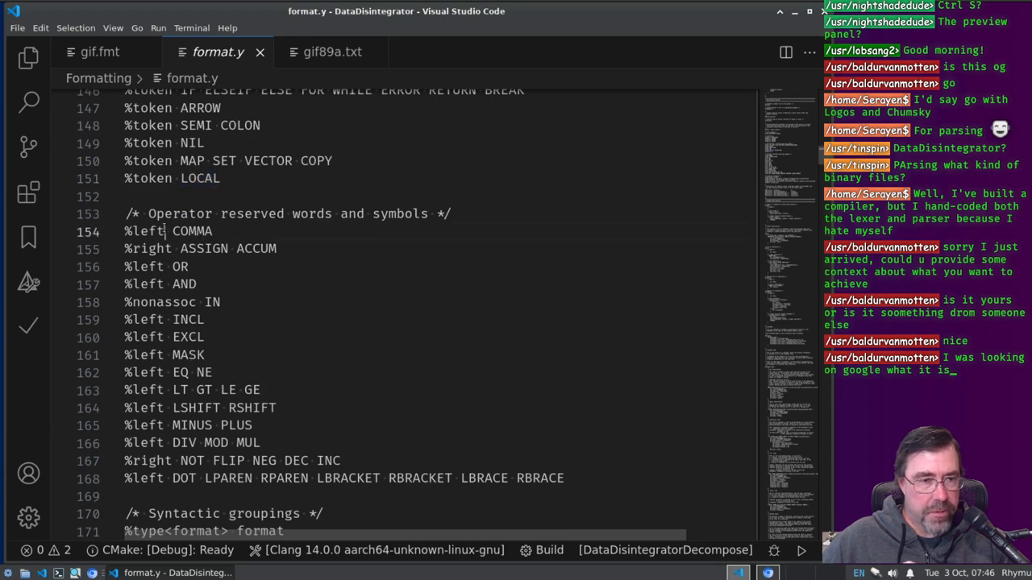
{"action": "double_click", "coordinate": [152, 248]}
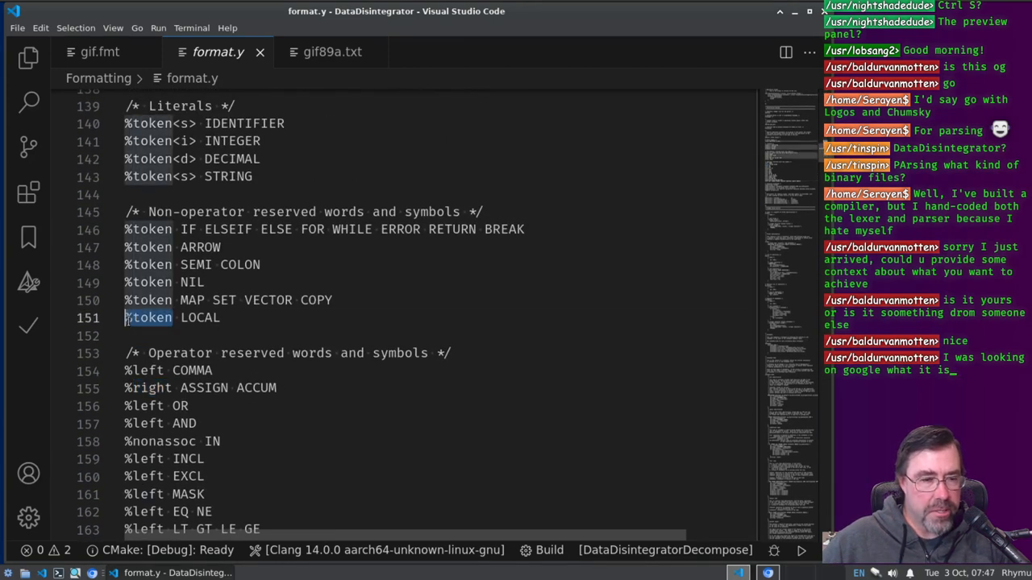
{"action": "scroll", "scroll_direction": "down", "scroll_amount": 3}
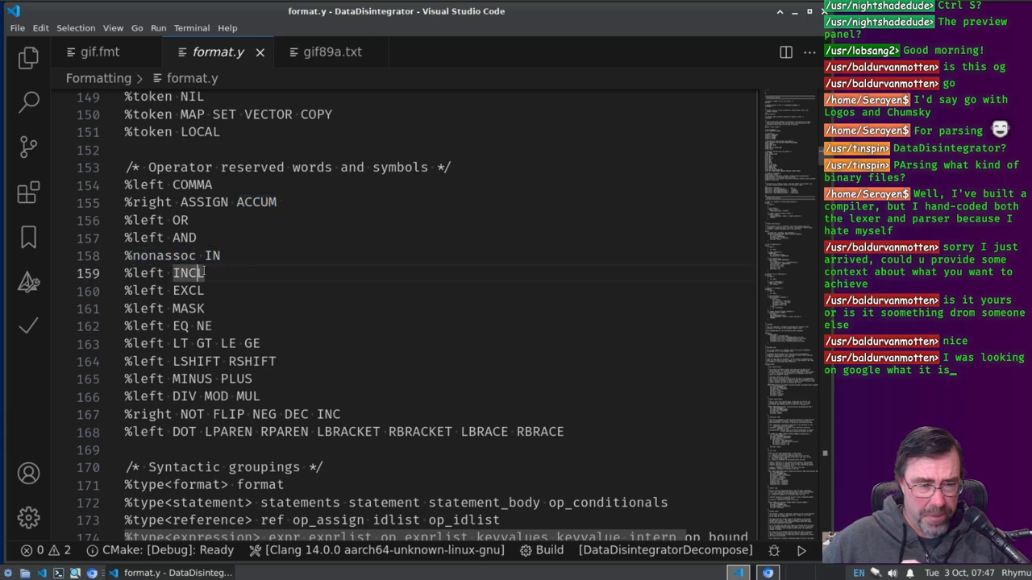
{"action": "double_click", "coordinate": [187, 273]}
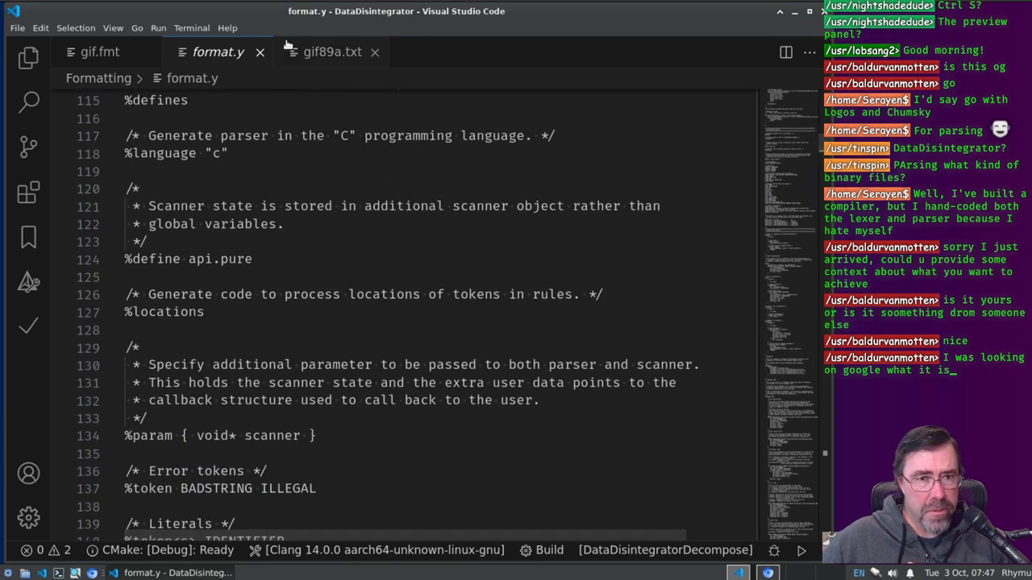
Step: Reopen format.l, highlight its EXCL return rule and compare the operator tokens with format.y's precedence declarations
{"action": "left_click", "coordinate": [29, 58]}
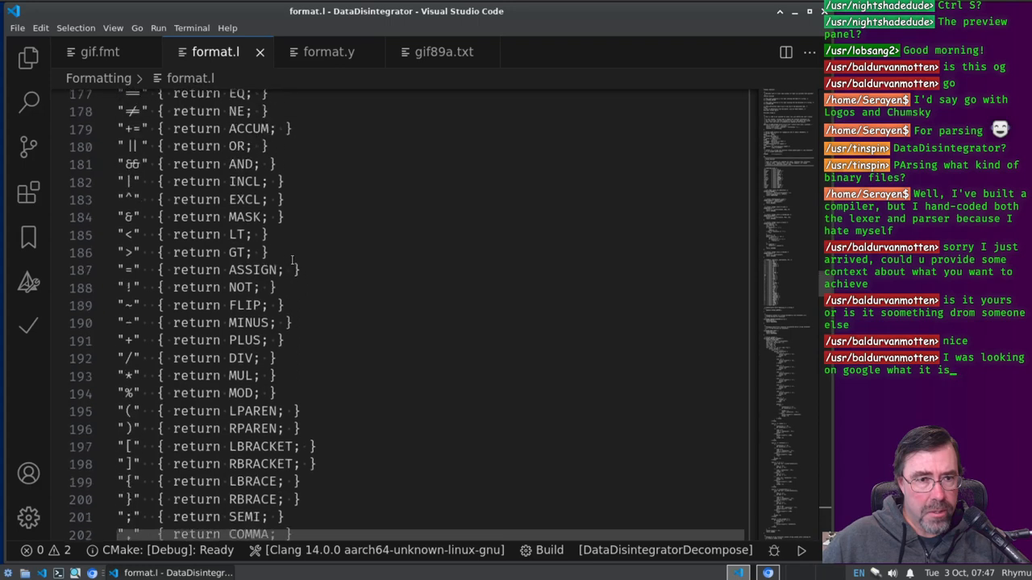
{"action": "double_click", "coordinate": [229, 184]}
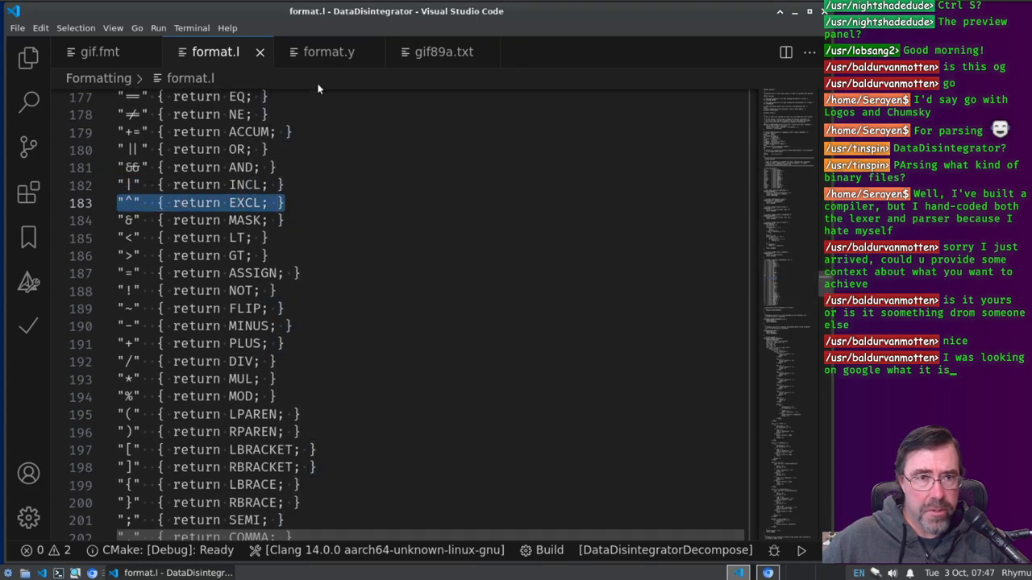
{"action": "left_click", "coordinate": [329, 51]}
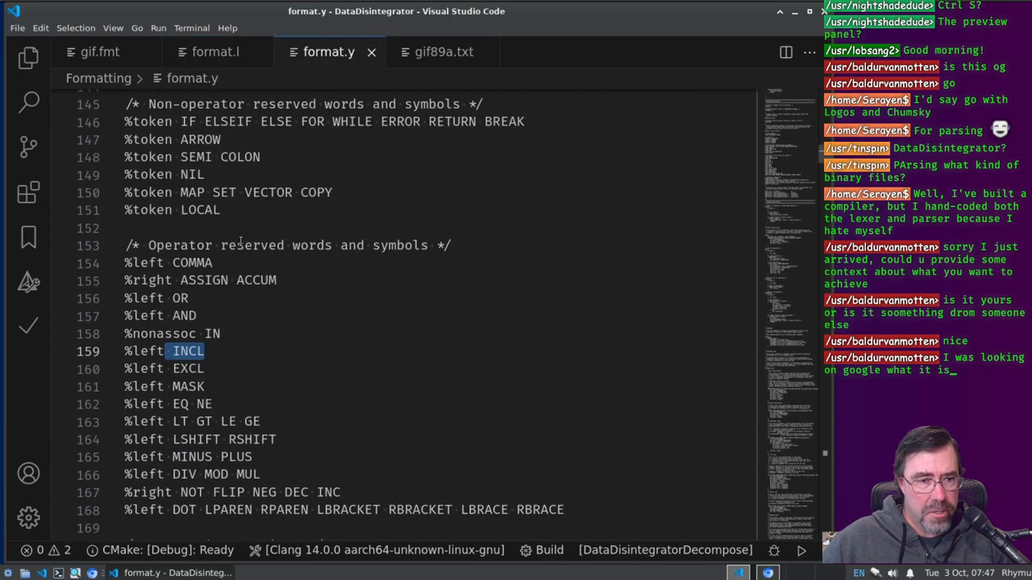
{"action": "scroll", "scroll_direction": "down", "scroll_amount": 3}
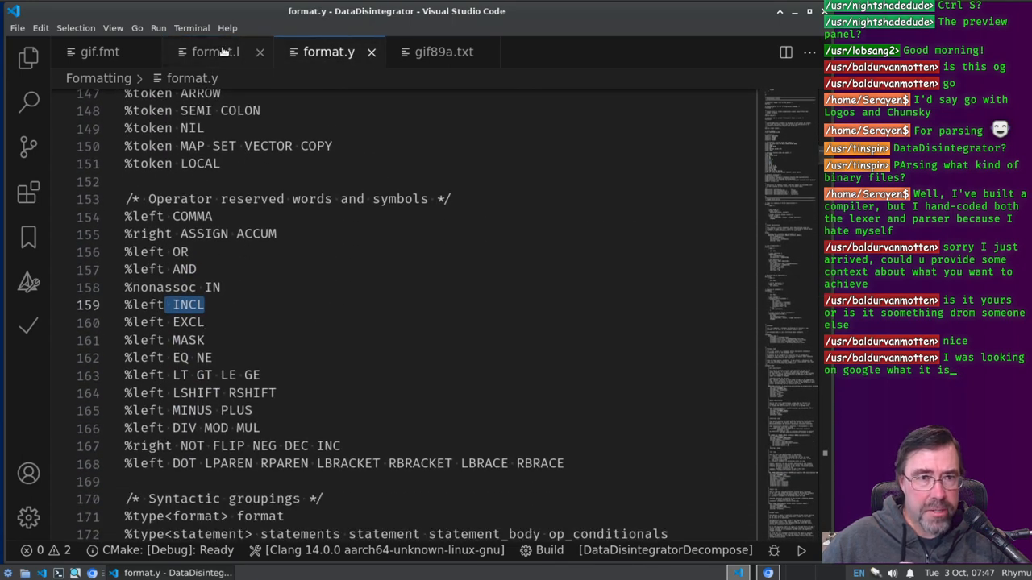
{"action": "left_click", "coordinate": [216, 52]}
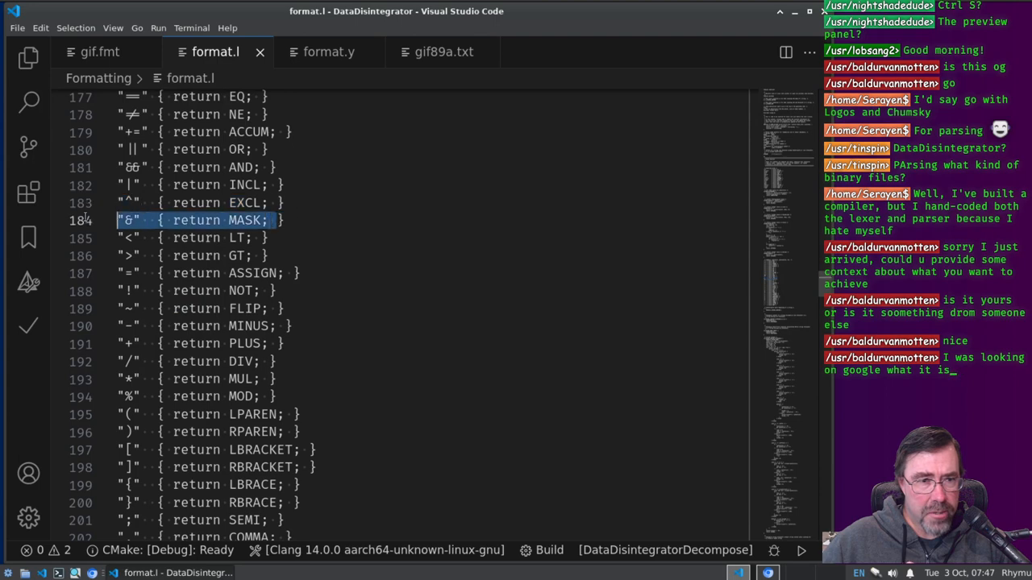
{"action": "left_click", "coordinate": [329, 52]}
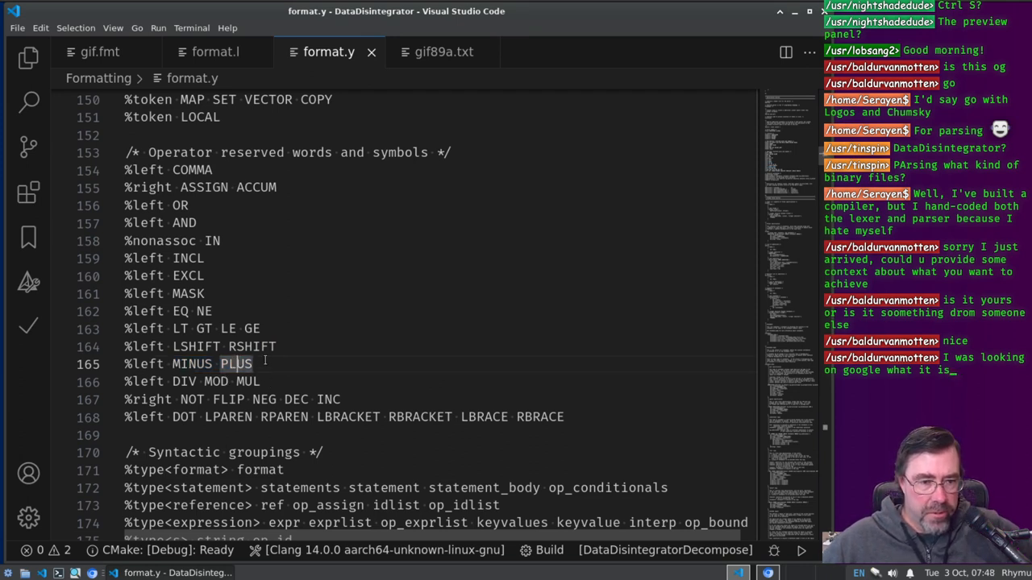
{"action": "triple_click", "coordinate": [187, 364]}
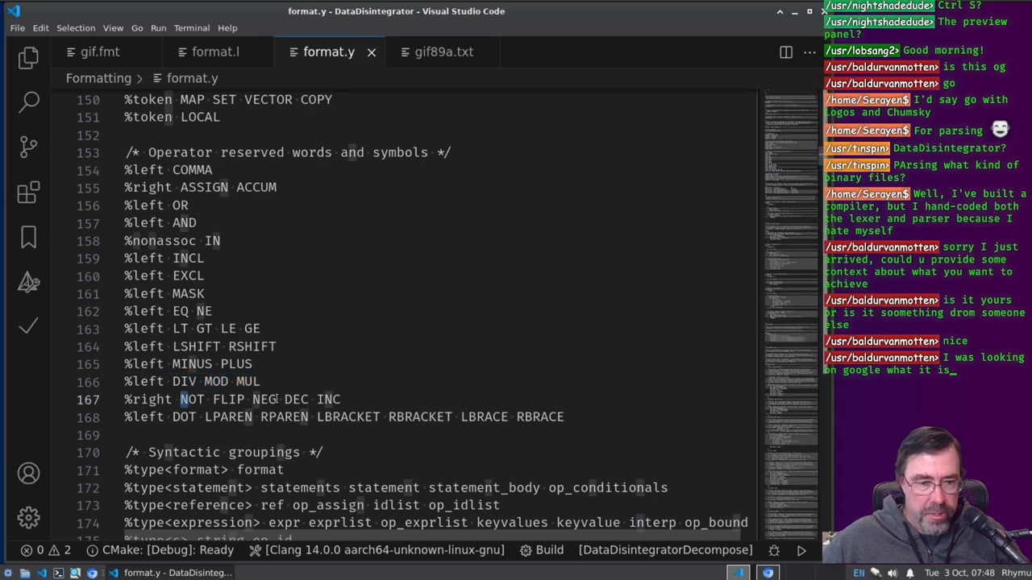
{"action": "scroll", "scroll_direction": "down", "scroll_amount": 3}
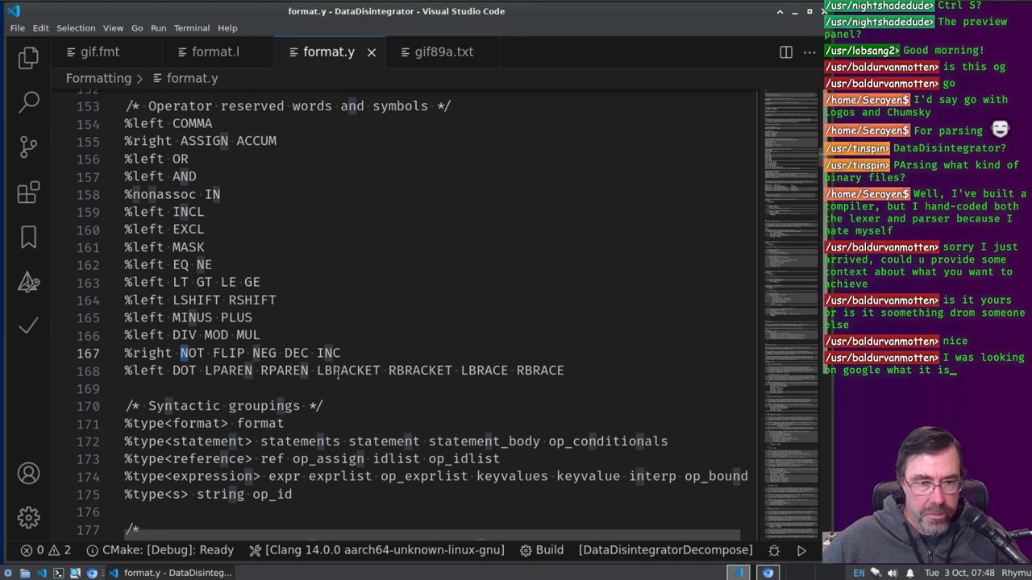
{"action": "scroll", "scroll_direction": "down", "scroll_amount": 3}
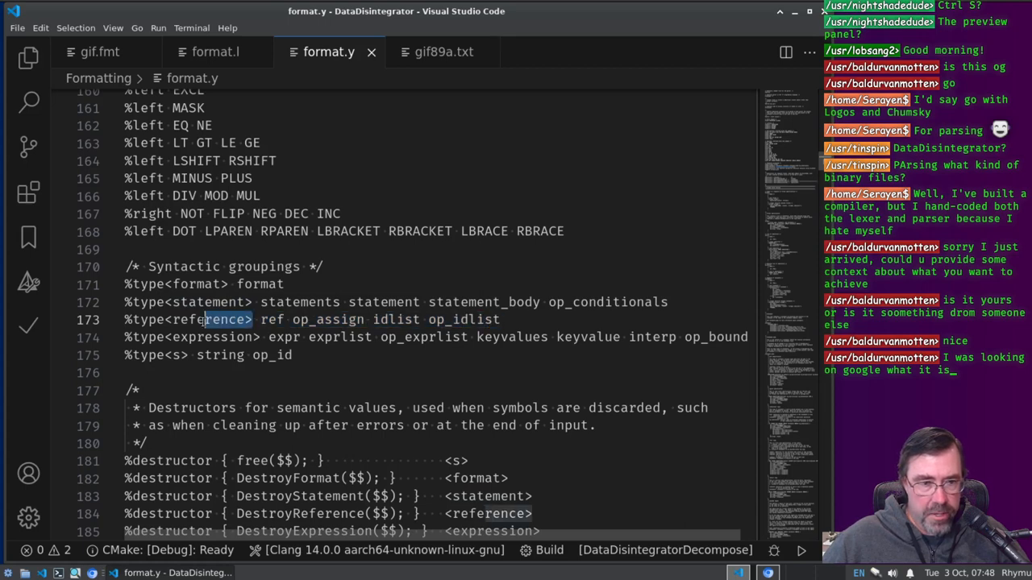
{"action": "scroll", "scroll_direction": "down", "scroll_amount": 3}
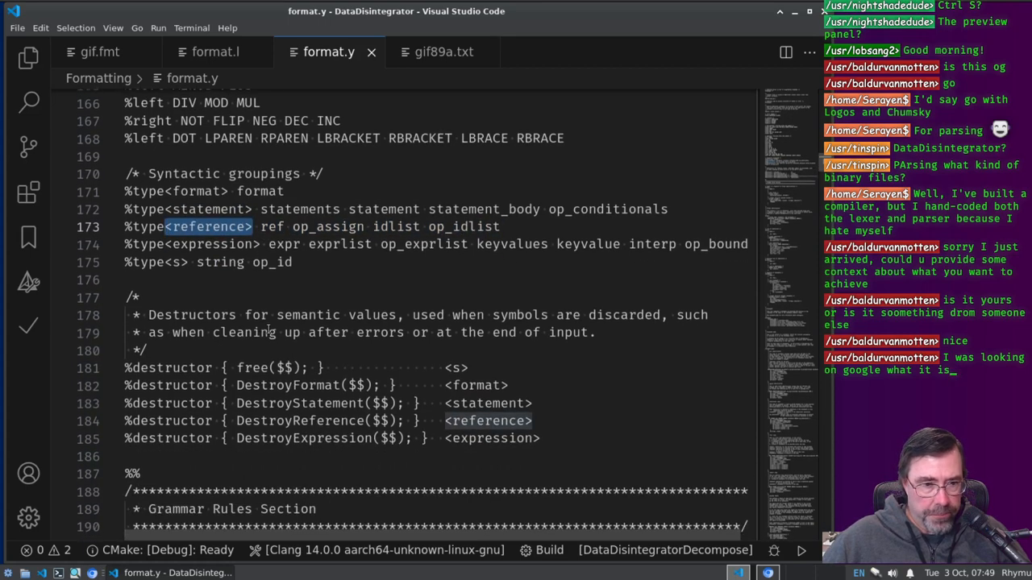
{"action": "scroll", "scroll_direction": "down", "scroll_amount": 3}
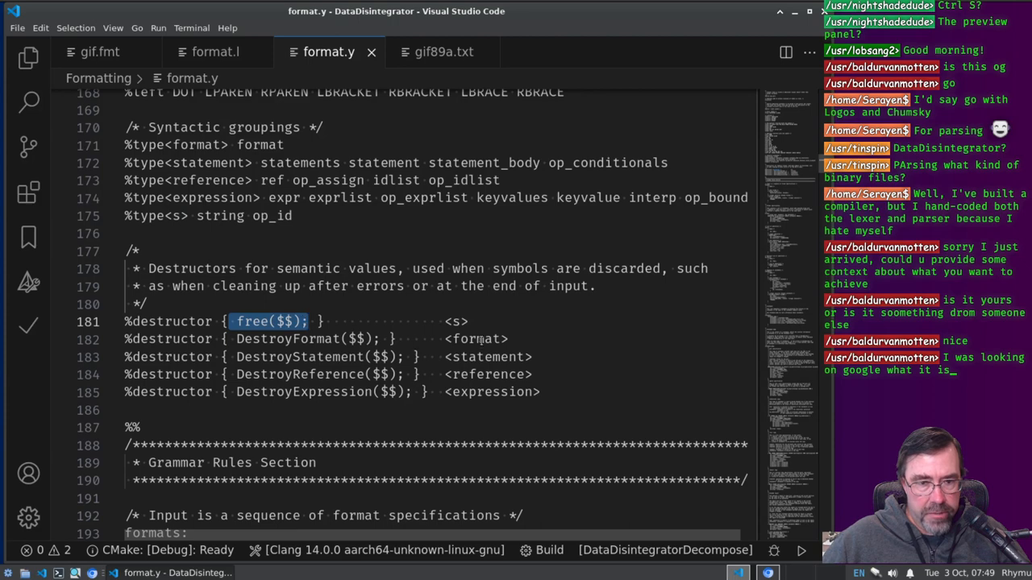
{"action": "double_click", "coordinate": [487, 356]}
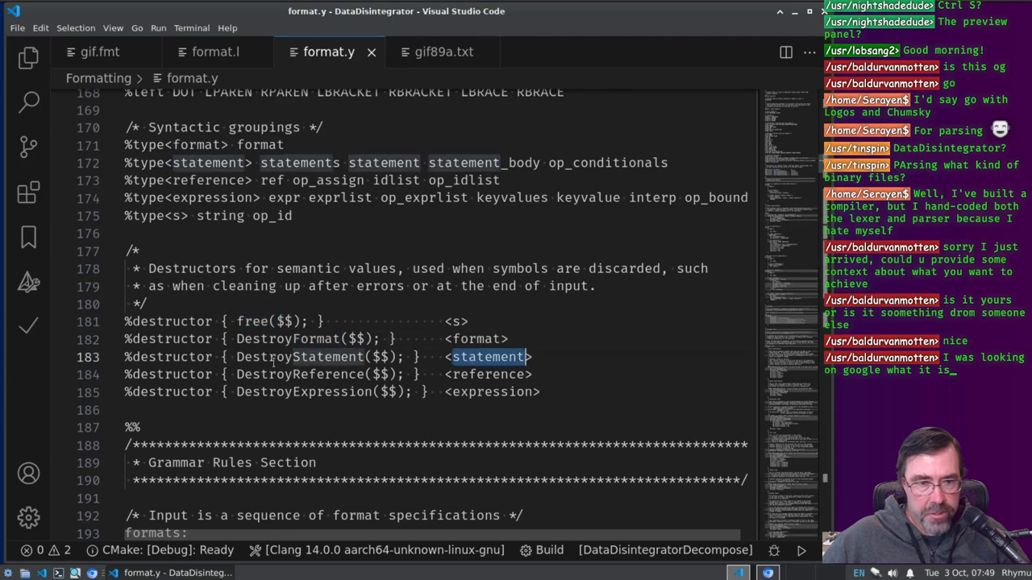
{"action": "scroll", "scroll_direction": "down", "scroll_amount": 3}
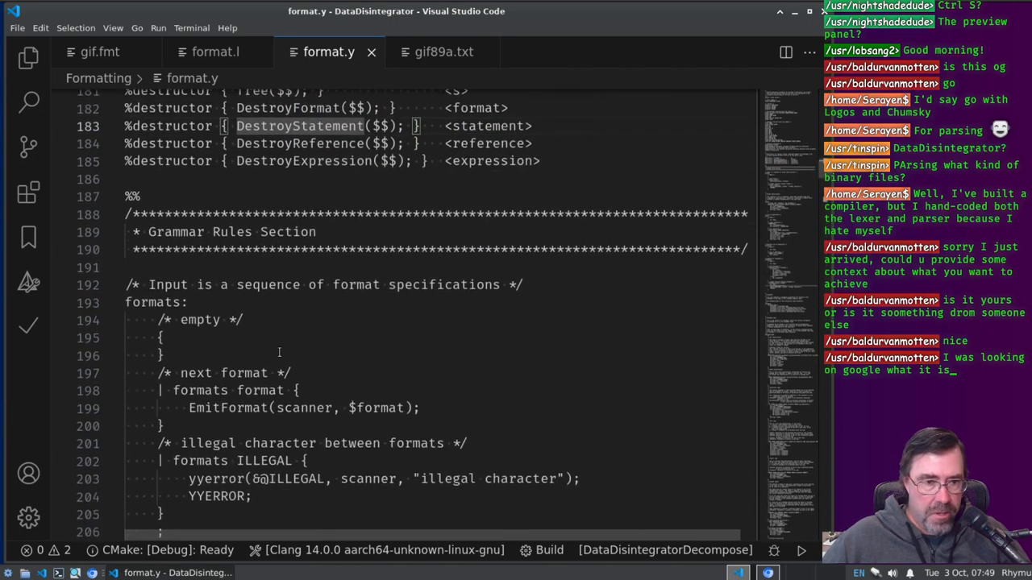
{"action": "scroll", "scroll_direction": "down", "scroll_amount": 3}
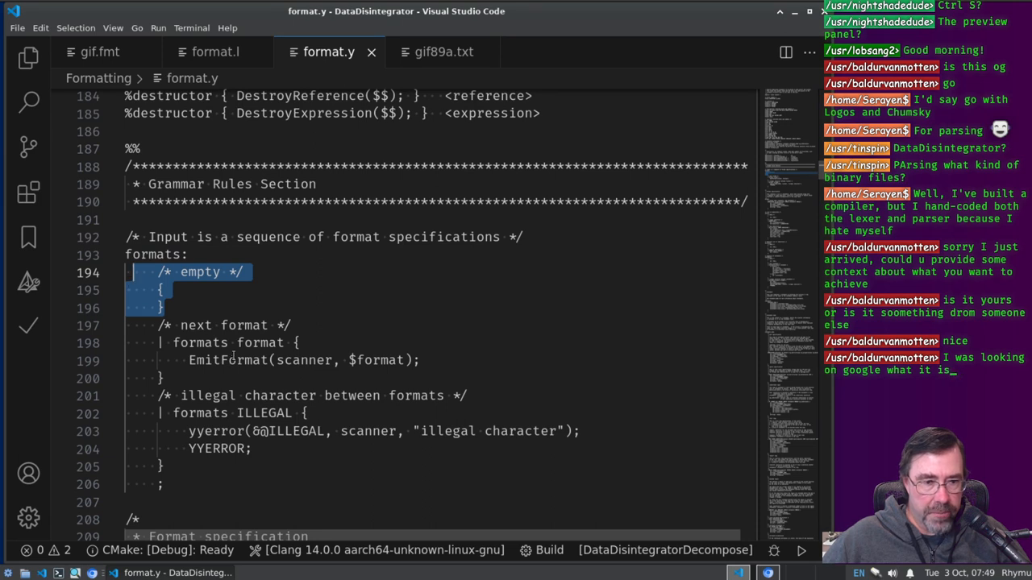
{"action": "double_click", "coordinate": [203, 342]}
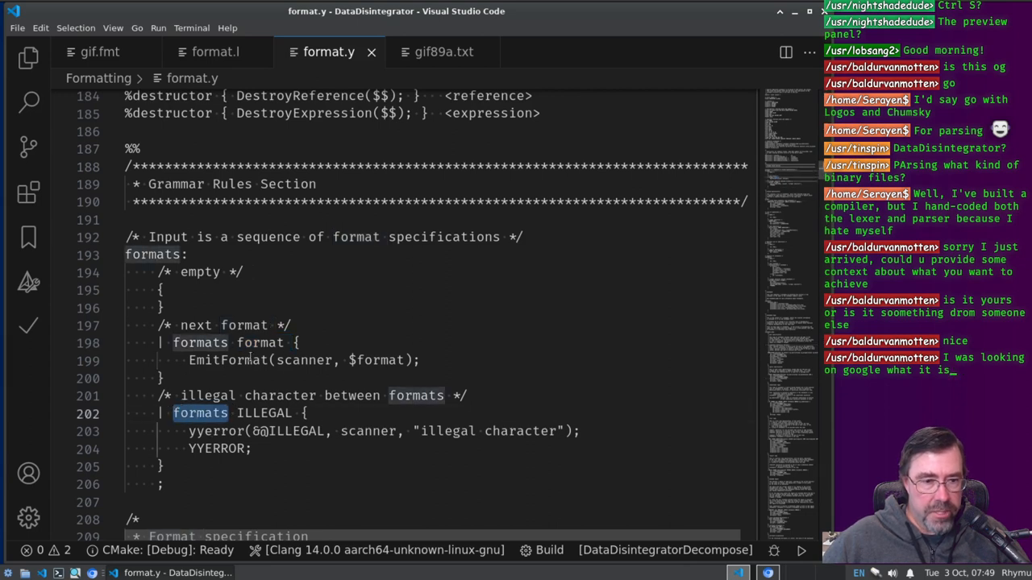
{"action": "left_click_drag", "start_coordinate": [171, 413], "coordinate": [164, 467]}
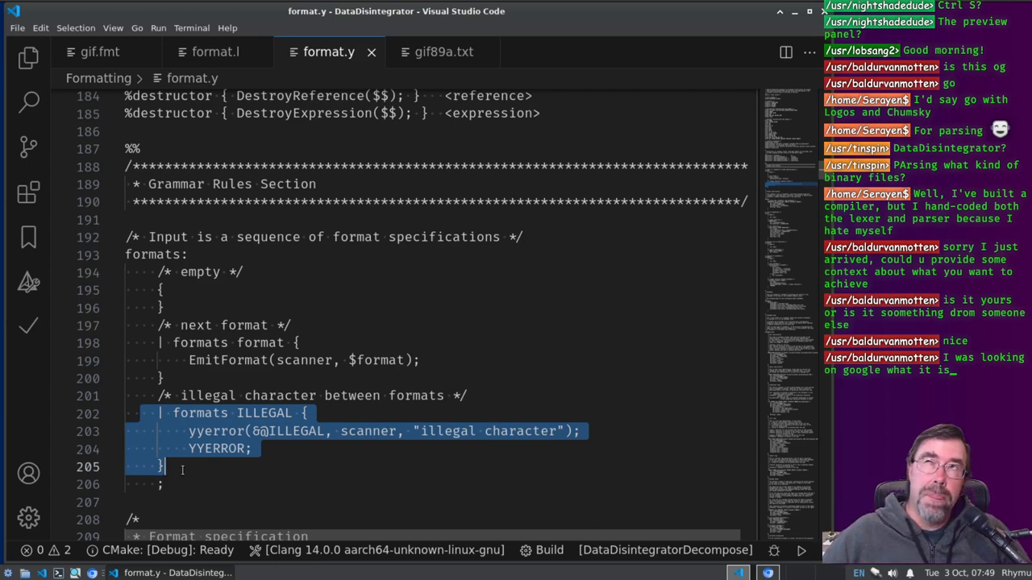
{"action": "left_click", "coordinate": [252, 448]}
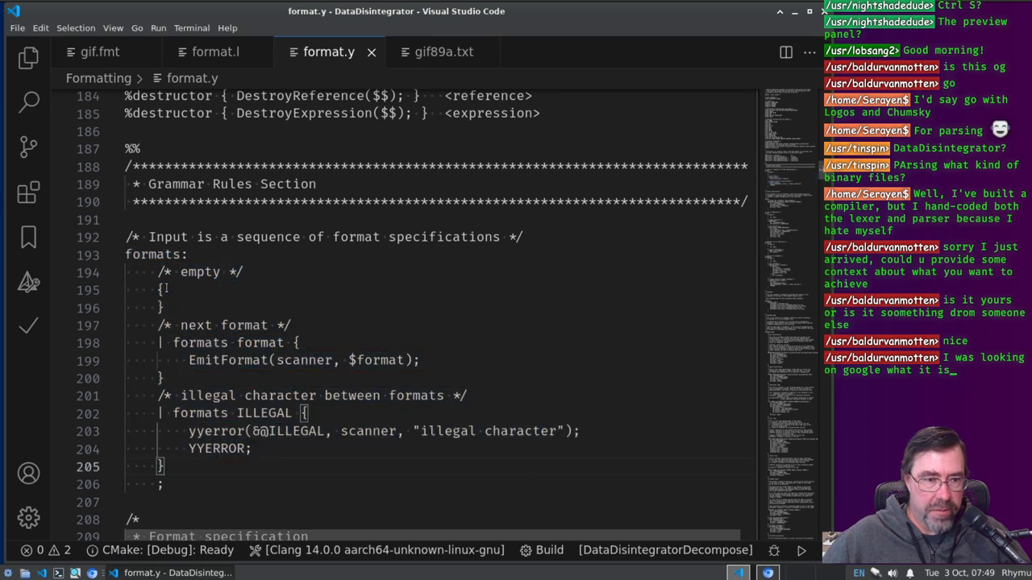
{"action": "left_click_drag", "start_coordinate": [158, 271], "coordinate": [164, 308]}
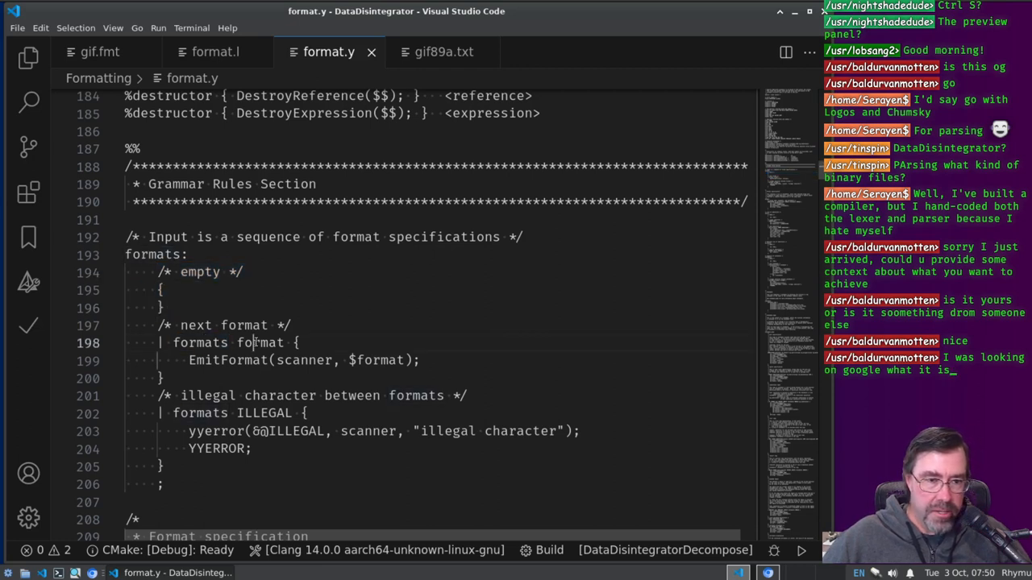
{"action": "double_click", "coordinate": [259, 342]}
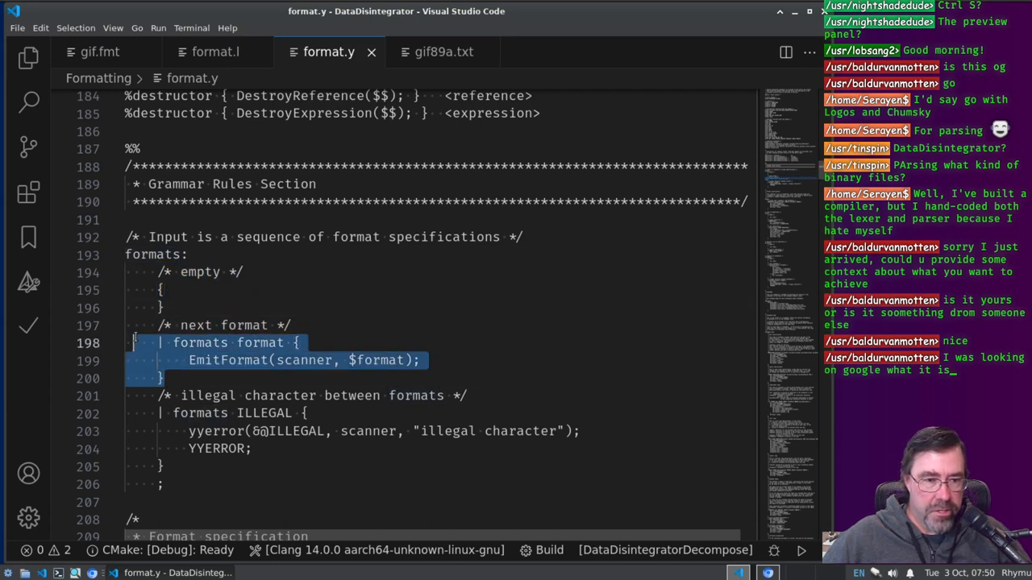
{"action": "left_click", "coordinate": [200, 342]}
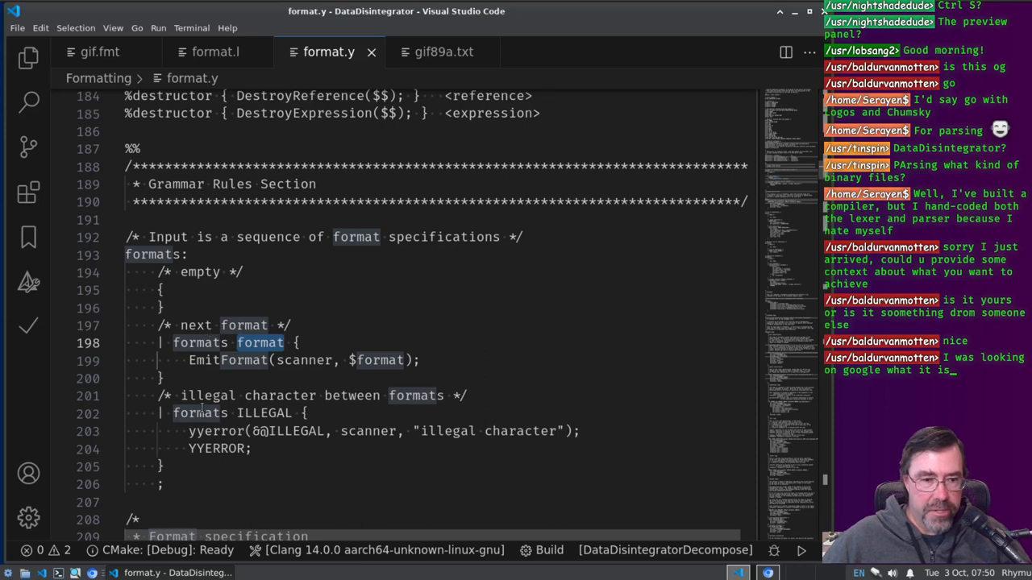
{"action": "double_click", "coordinate": [264, 412]}
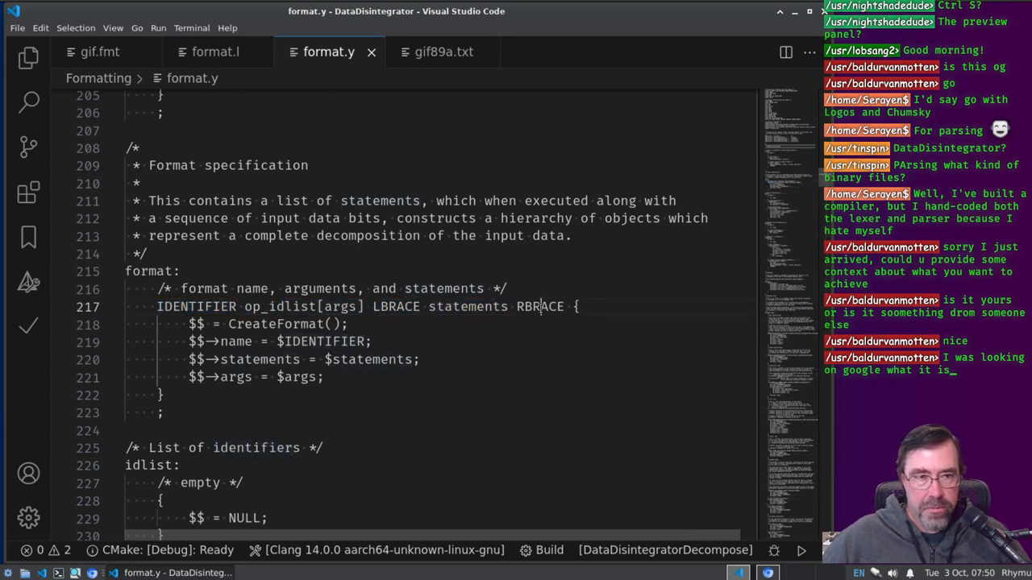
{"action": "left_click", "coordinate": [100, 51]}
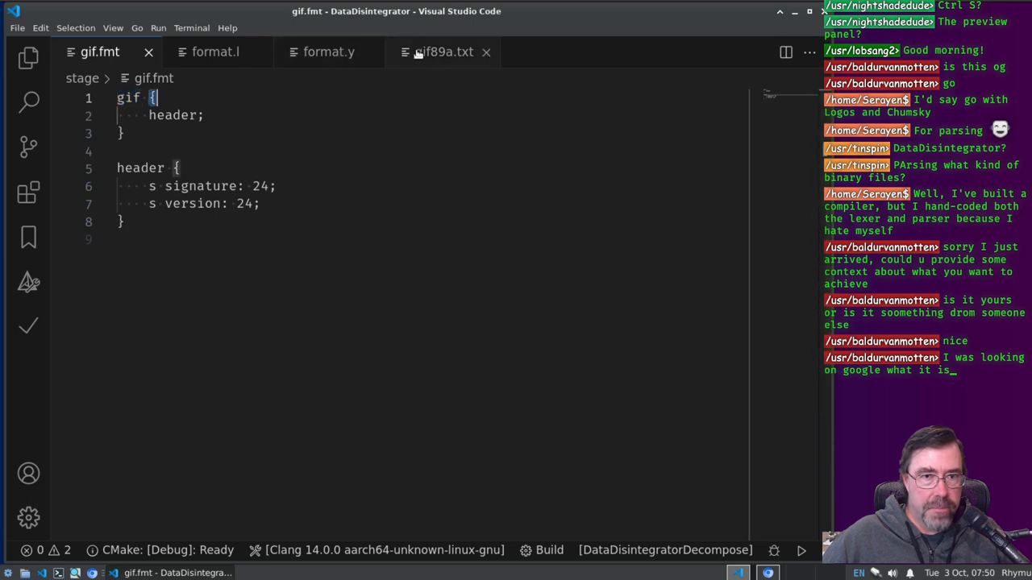
{"action": "left_click", "coordinate": [329, 52]}
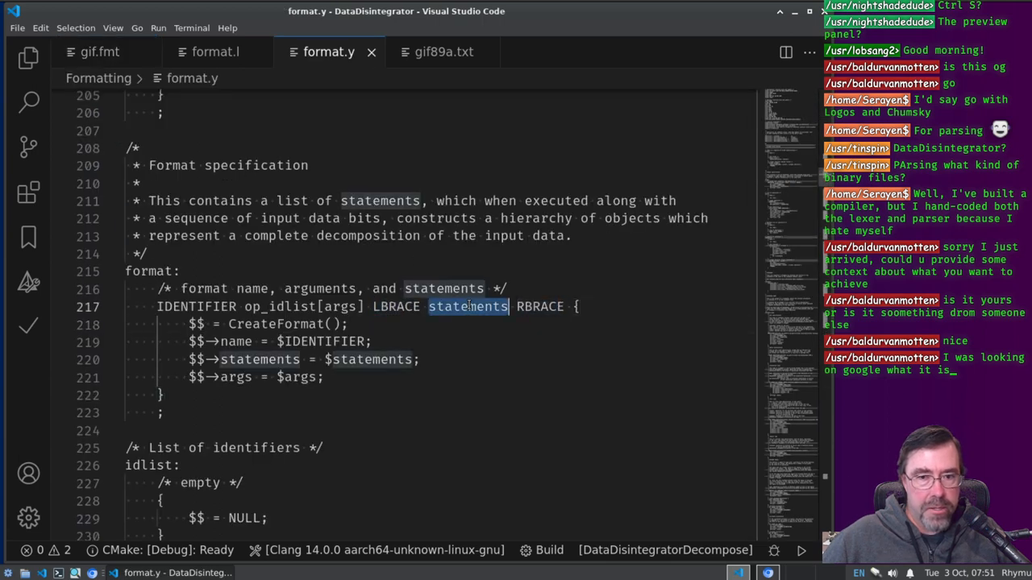
{"action": "left_click", "coordinate": [100, 51]}
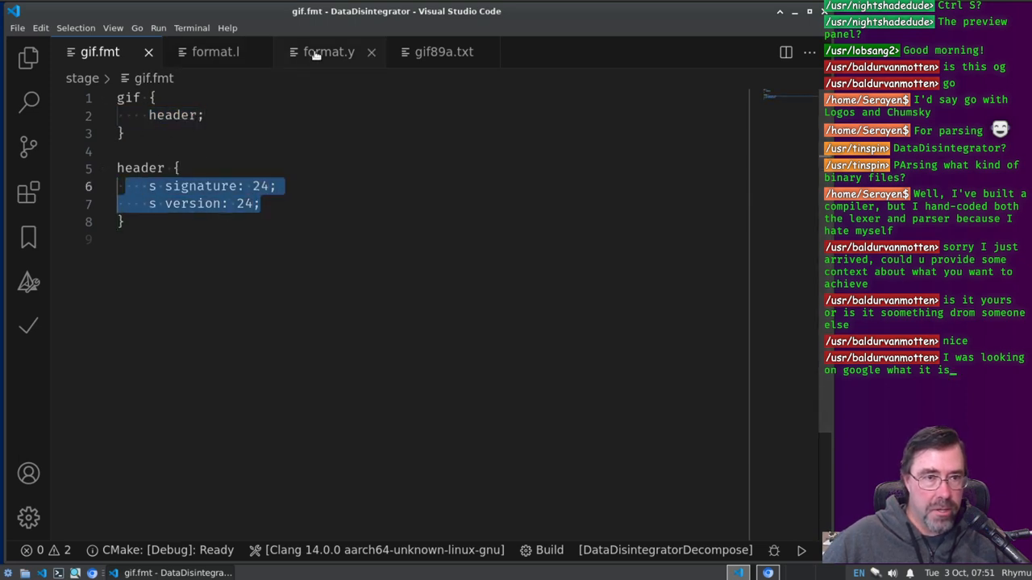
{"action": "left_click", "coordinate": [329, 52]}
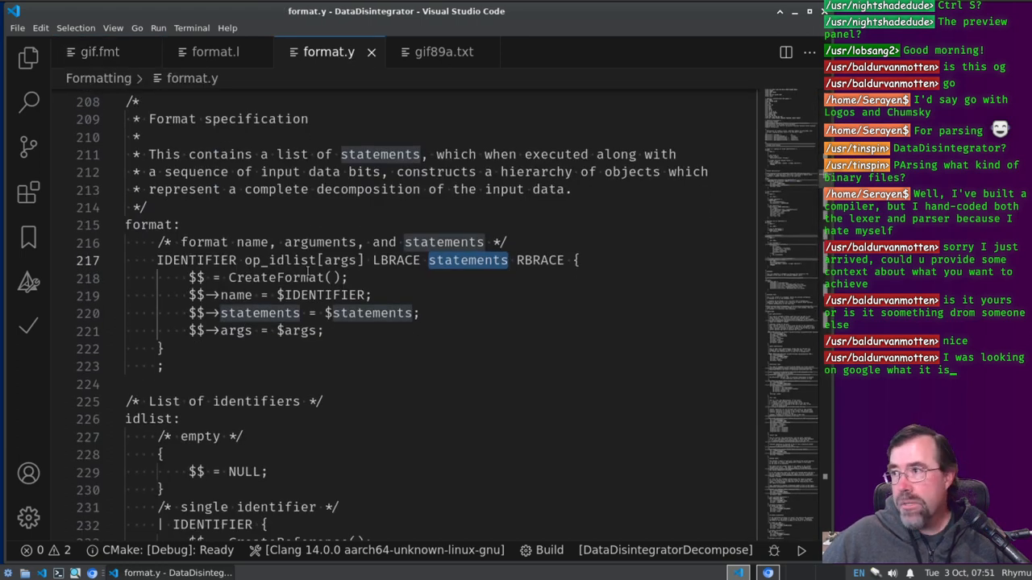
{"action": "scroll", "scroll_direction": "down", "scroll_amount": 3}
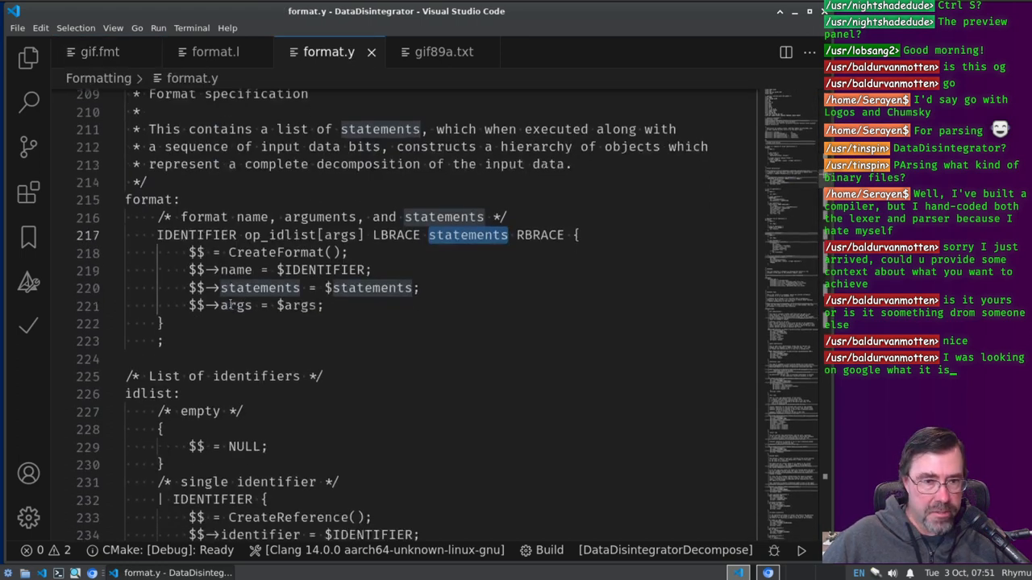
{"action": "scroll", "scroll_direction": "down", "scroll_amount": 3}
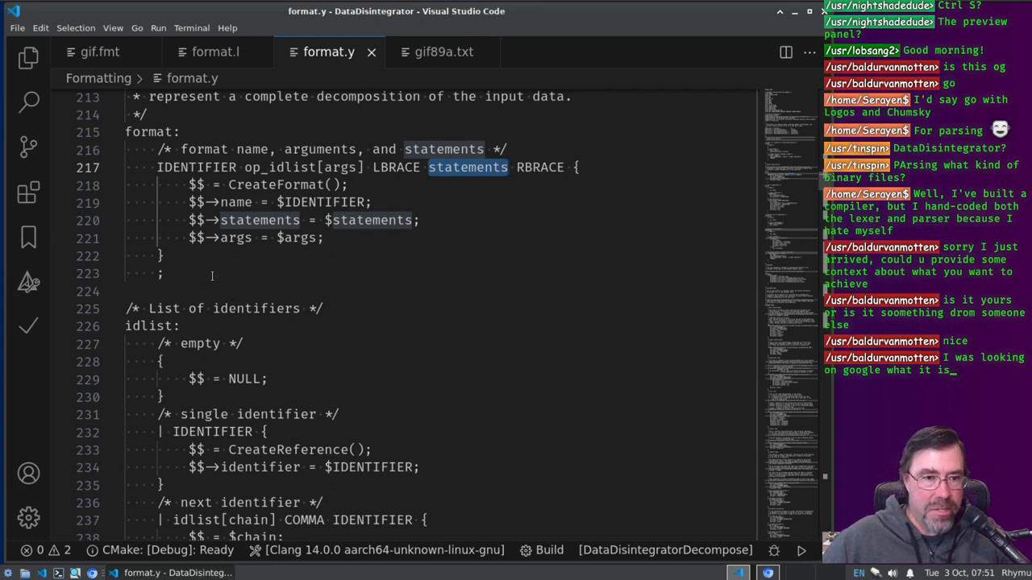
{"action": "mouse_move", "coordinate": [284, 288]}
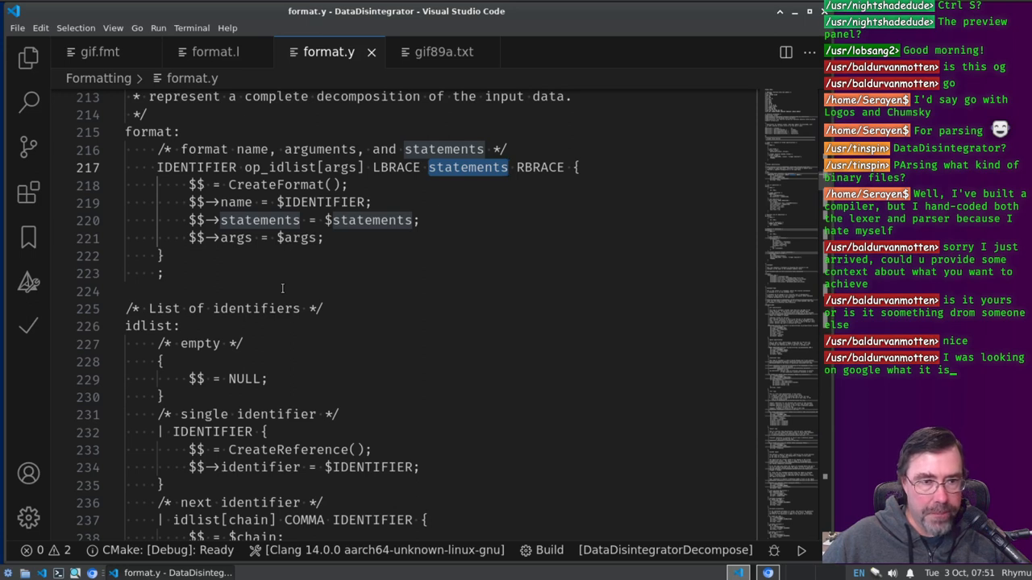
{"action": "mouse_move", "coordinate": [250, 219]}
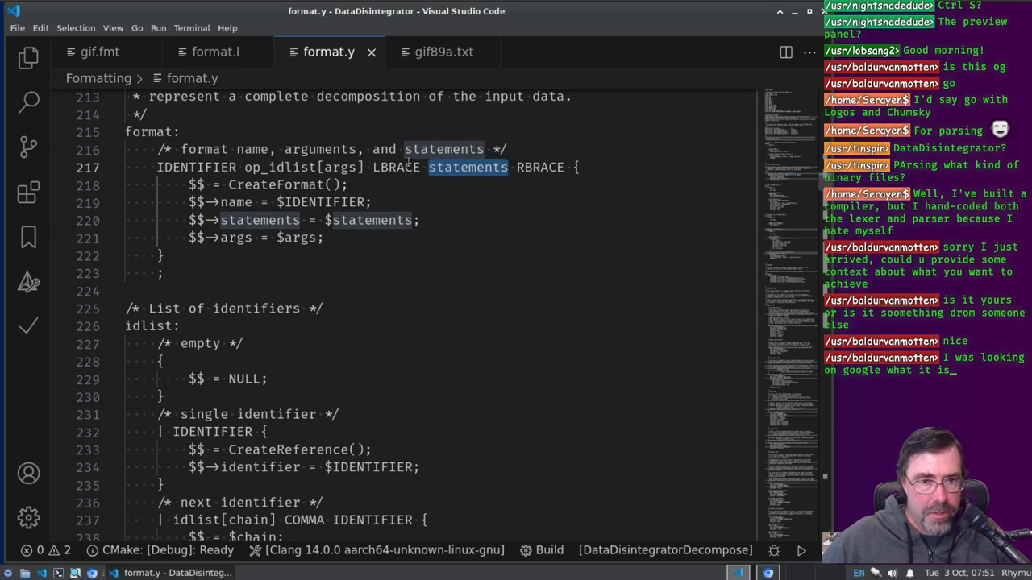
Step: Read format.y down to the statements rule with its empty and next-statement alternatives
{"action": "scroll", "scroll_direction": "down", "scroll_amount": 3}
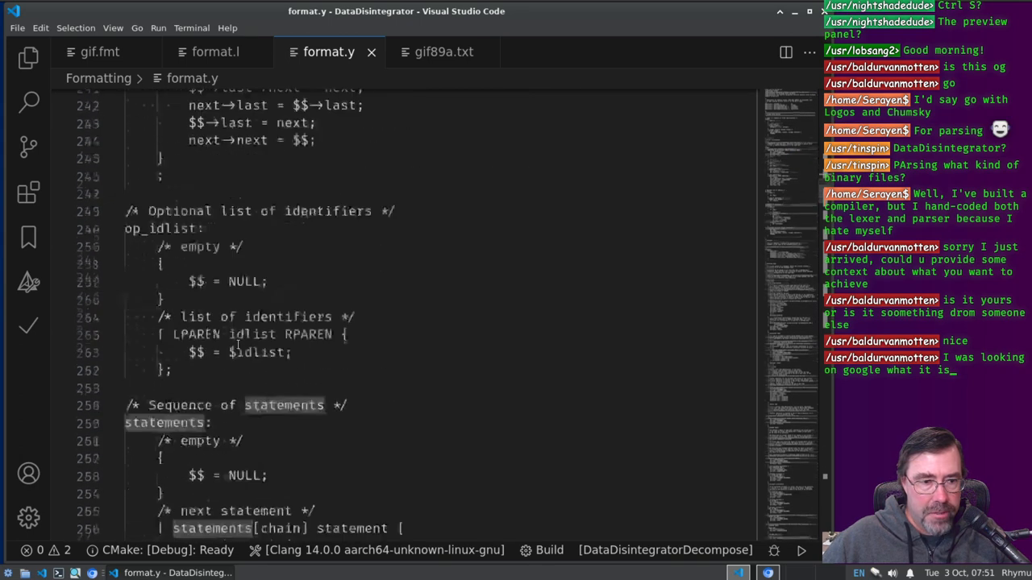
{"action": "scroll", "scroll_direction": "down", "scroll_amount": 3}
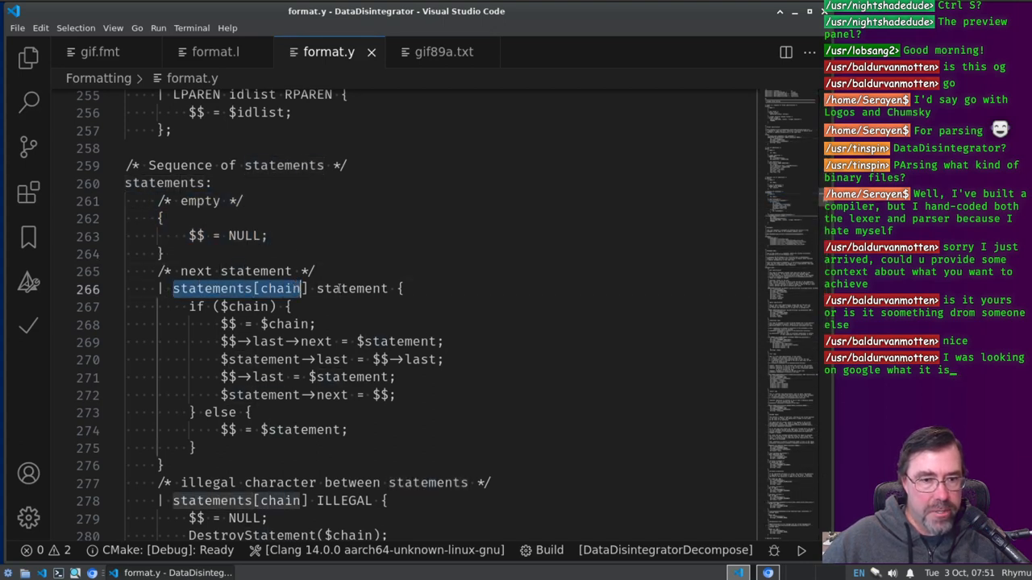
{"action": "scroll", "scroll_direction": "down", "scroll_amount": 3}
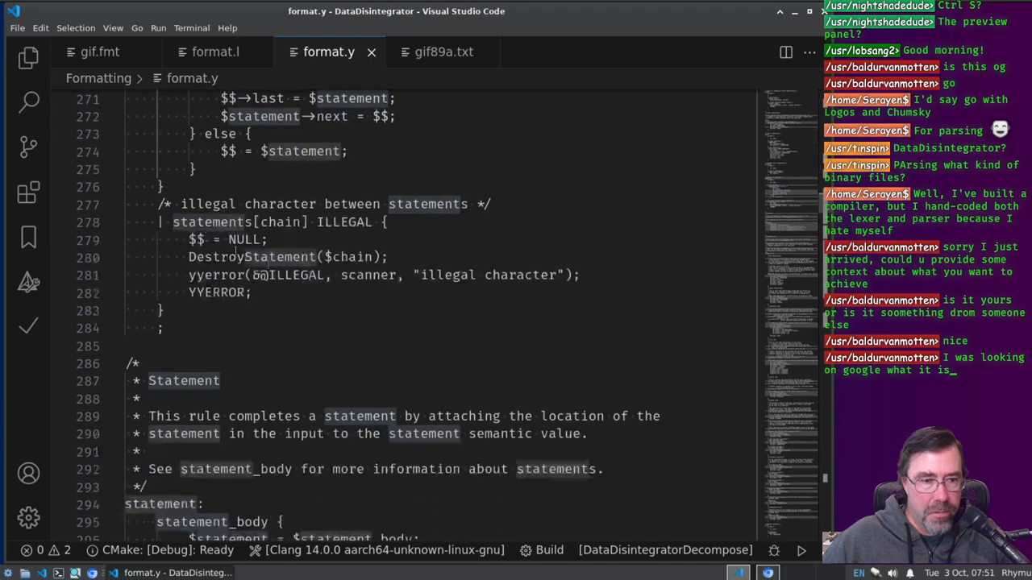
{"action": "scroll", "scroll_direction": "up", "scroll_amount": 3}
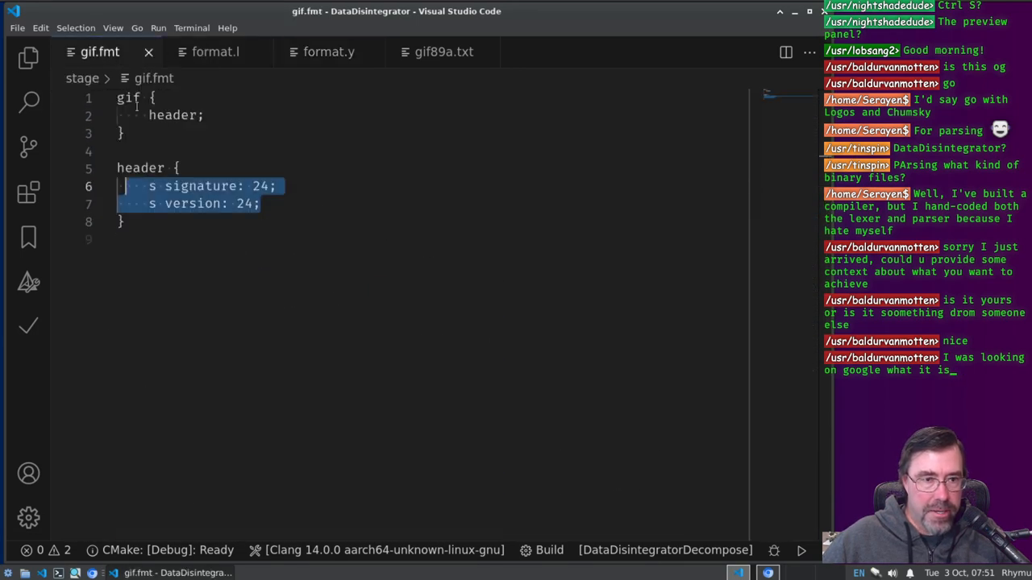
{"action": "left_click", "coordinate": [328, 52]}
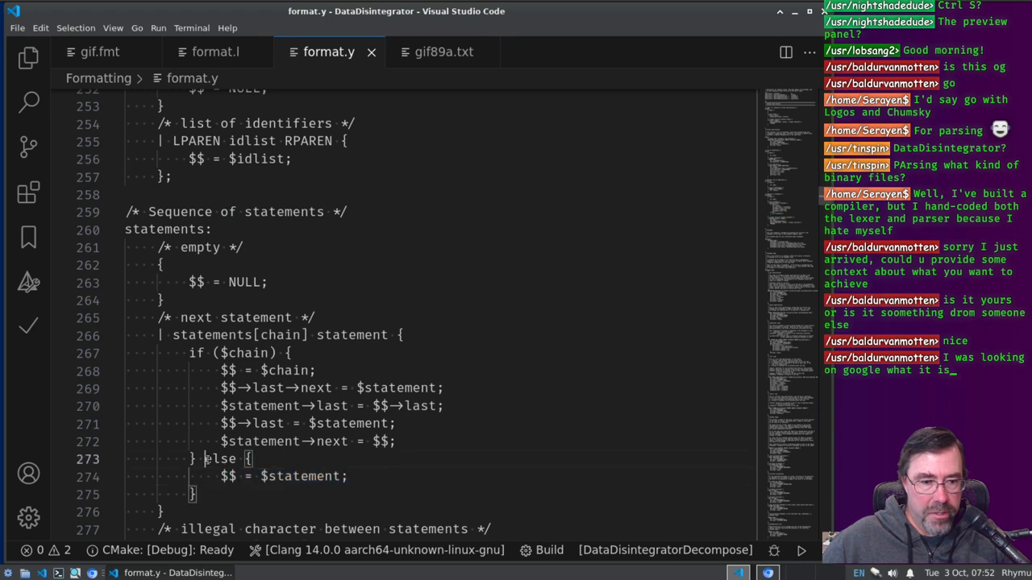
Step: Compare the statements chaining code against gif.fmt's header fields, then deselect it in format.y
{"action": "left_click", "coordinate": [100, 51]}
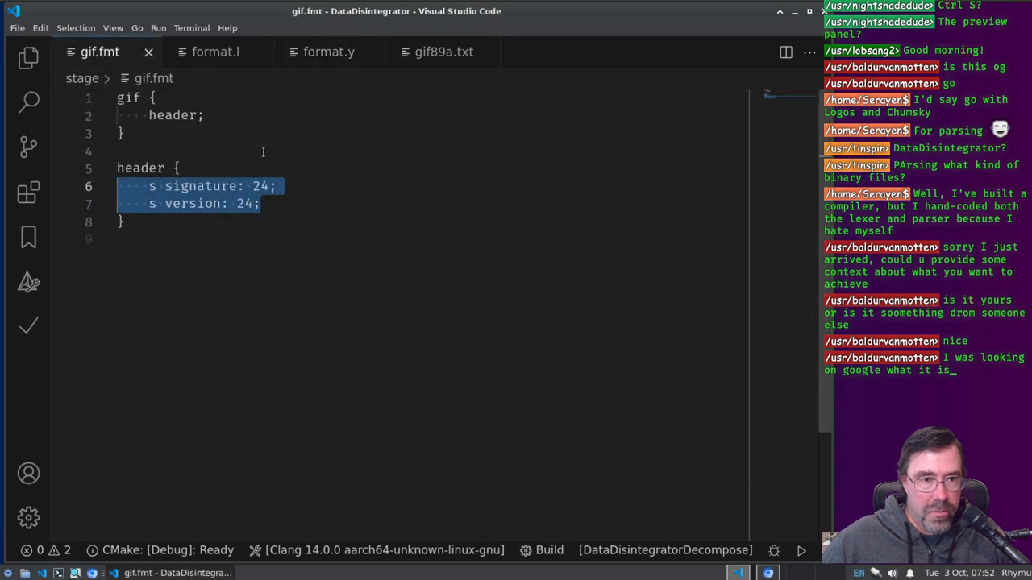
{"action": "left_click", "coordinate": [328, 51]}
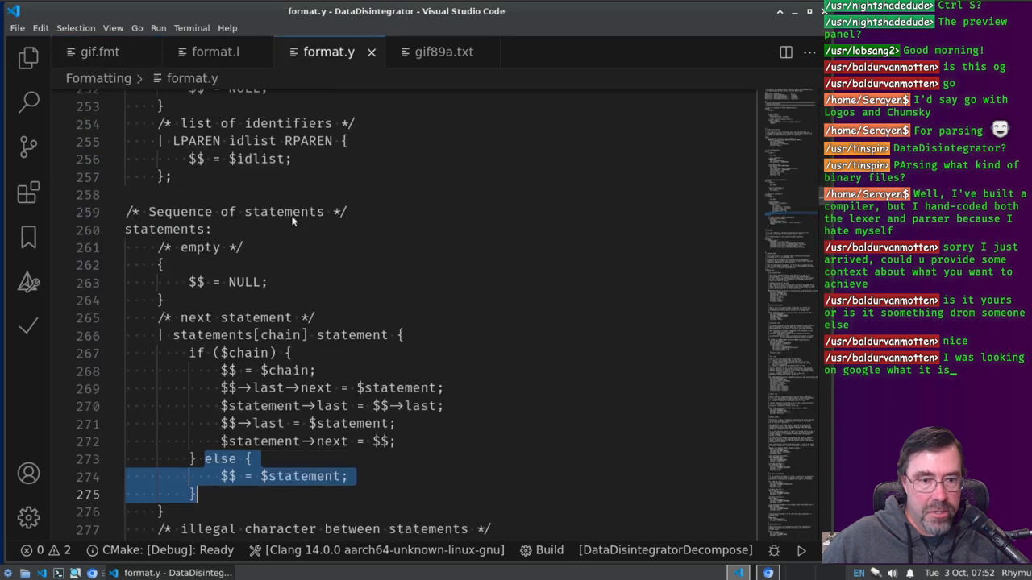
{"action": "left_click", "coordinate": [100, 51]}
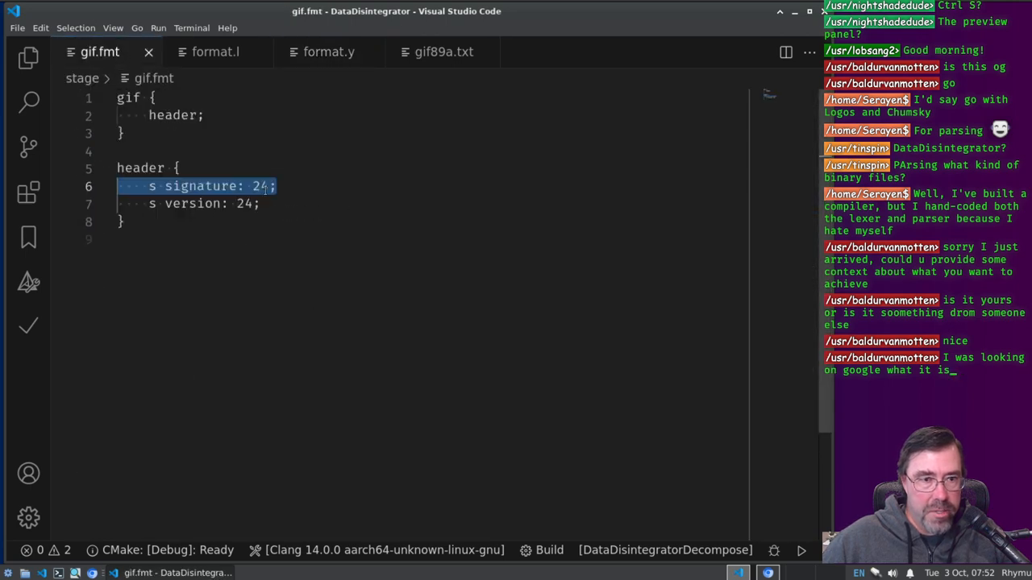
{"action": "left_click", "coordinate": [329, 52]}
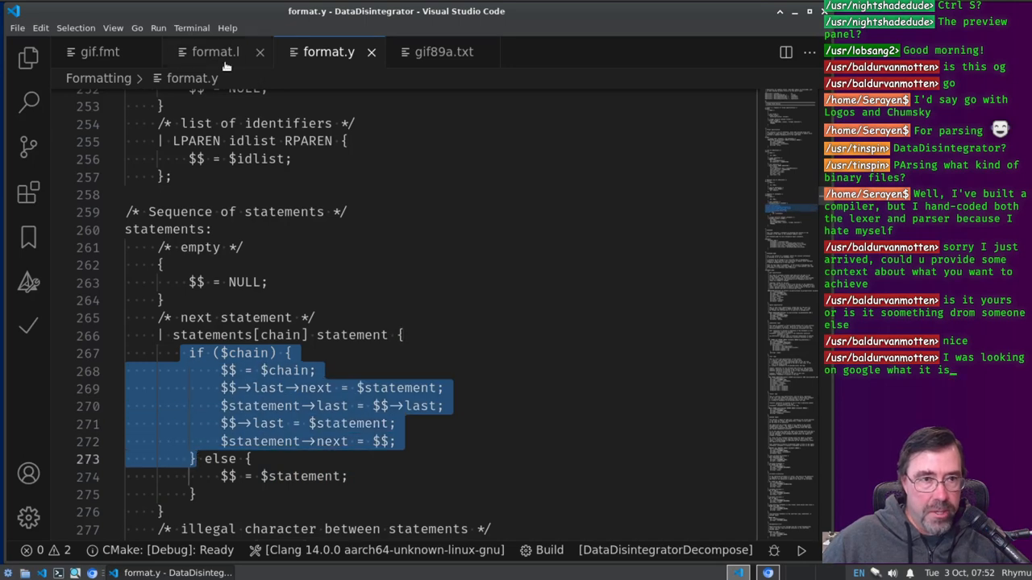
{"action": "left_click", "coordinate": [100, 51]}
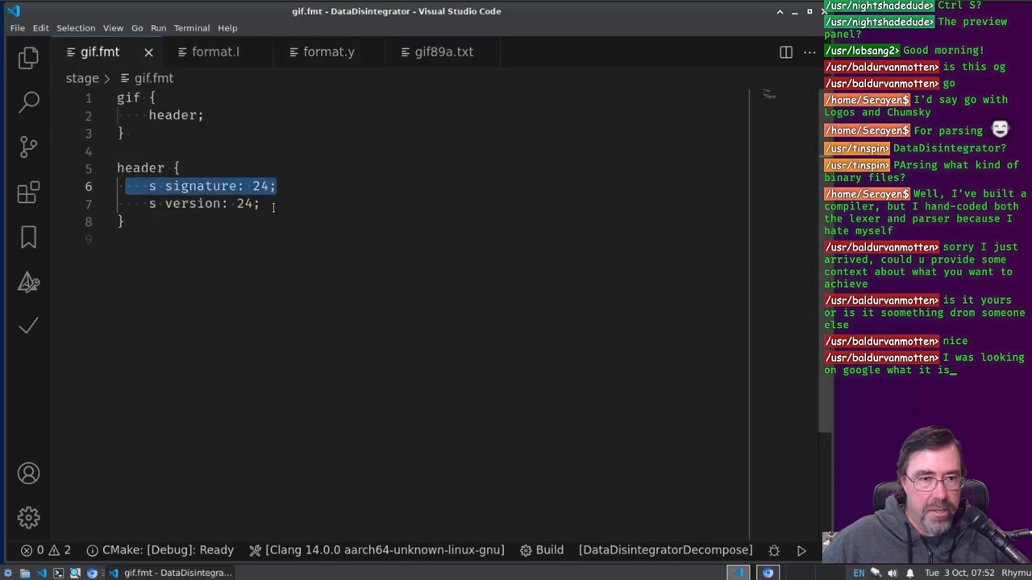
{"action": "left_click", "coordinate": [329, 52]}
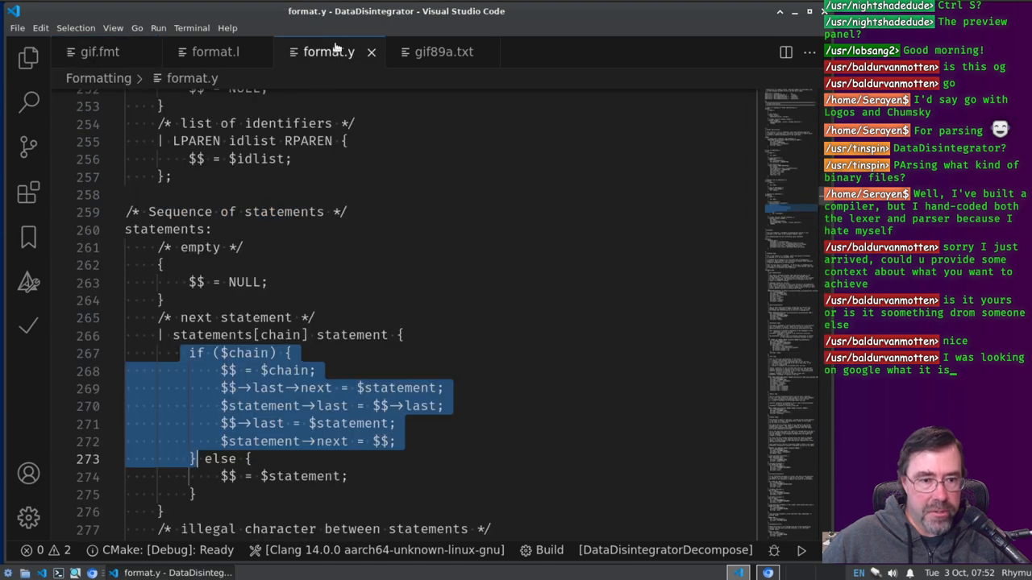
{"action": "left_click", "coordinate": [314, 316]}
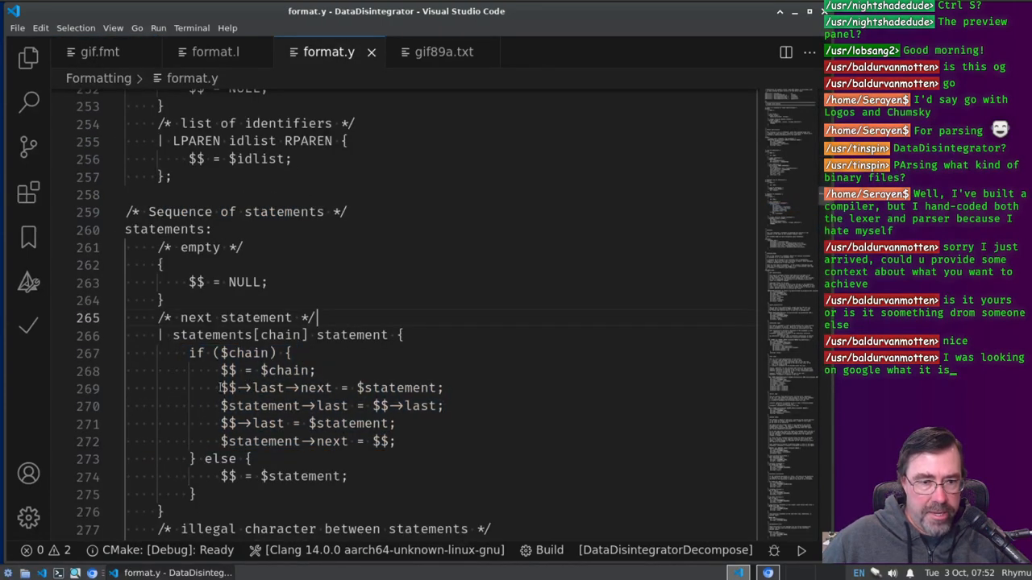
{"action": "double_click", "coordinate": [268, 370]}
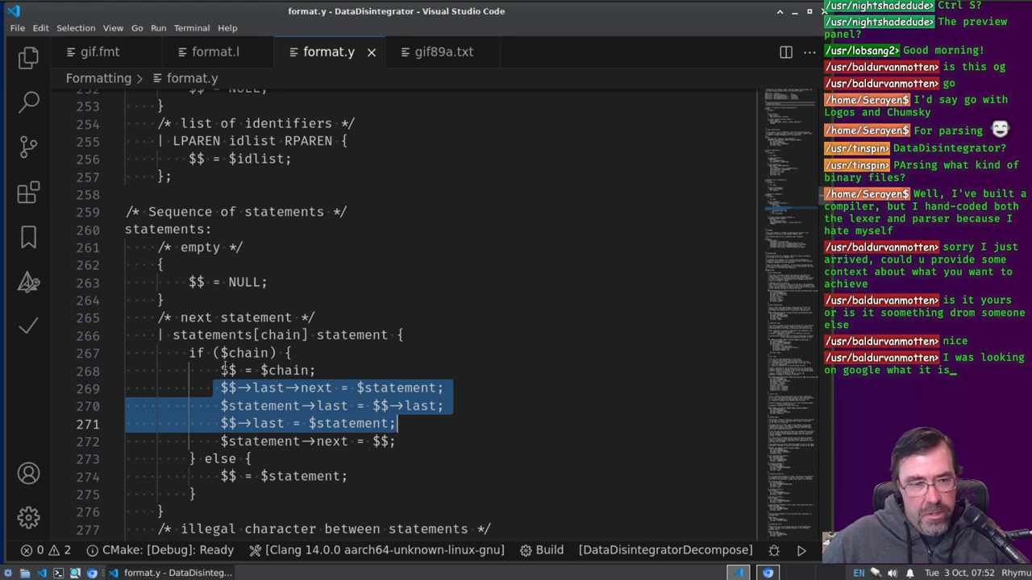
{"action": "double_click", "coordinate": [282, 369]}
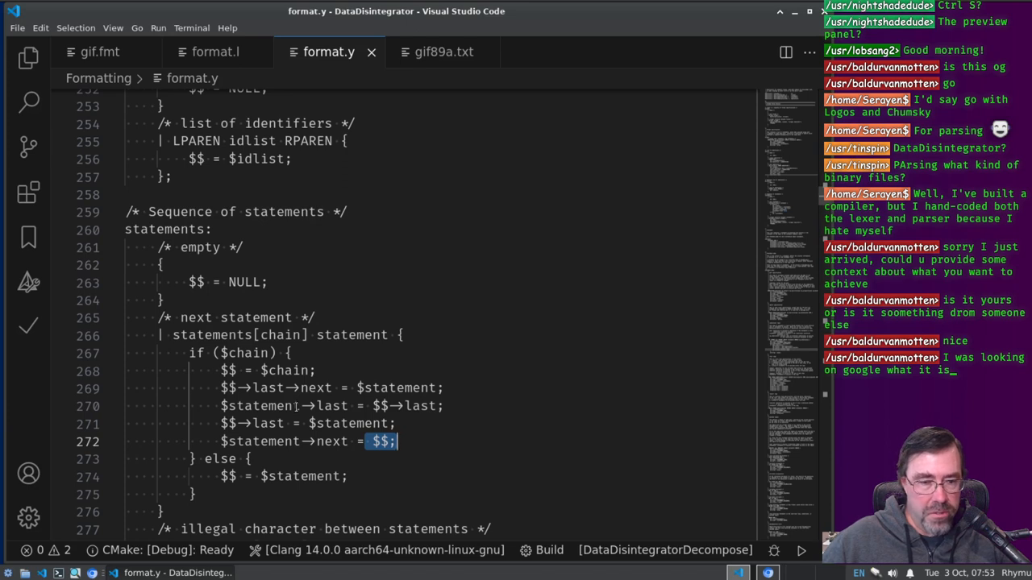
{"action": "scroll", "scroll_direction": "down", "scroll_amount": 3}
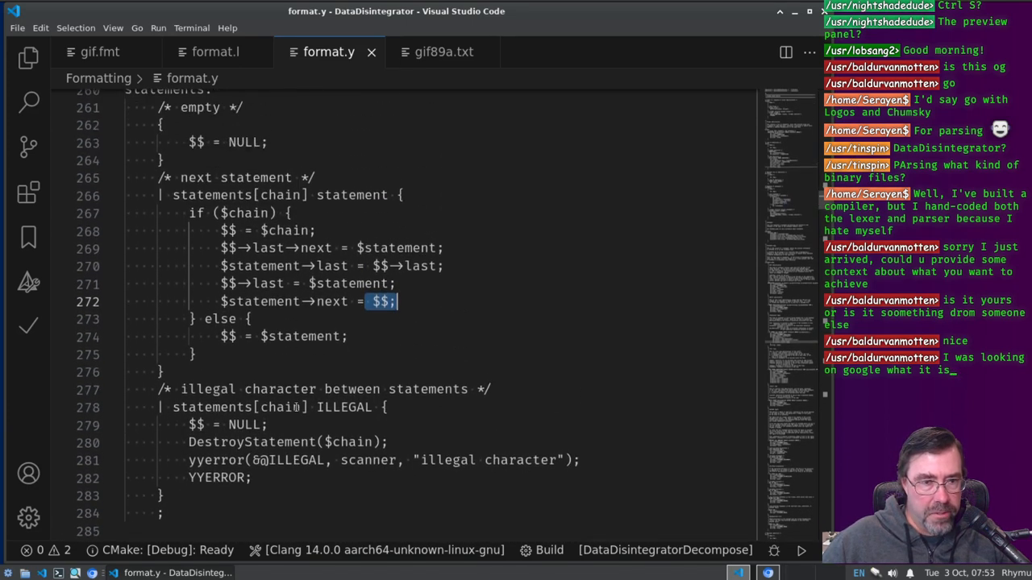
{"action": "double_click", "coordinate": [352, 197]}
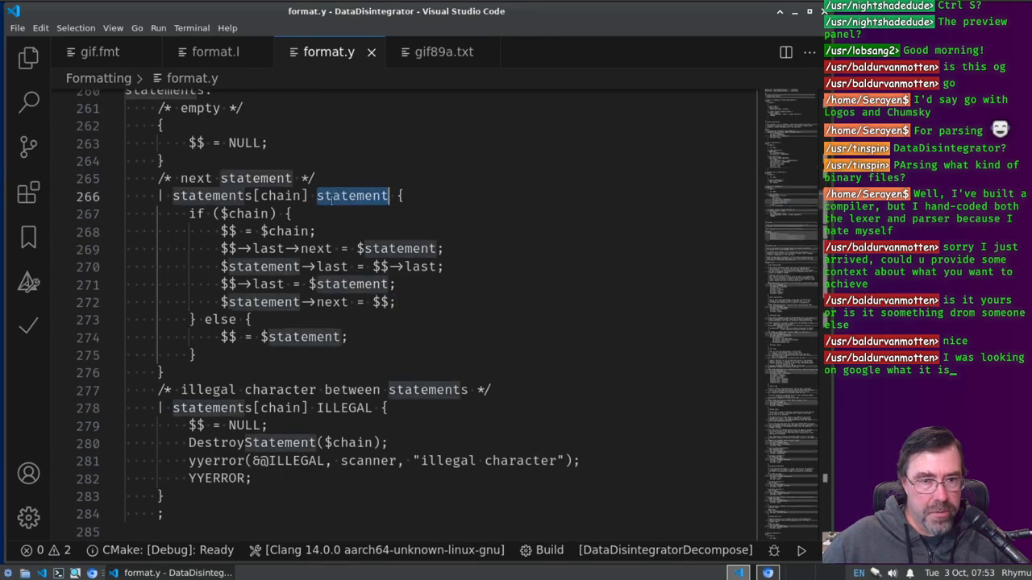
Step: Highlight the statement rule's location-copying assignments and check them against gif.fmt's header fields
{"action": "scroll", "scroll_direction": "down", "scroll_amount": 3}
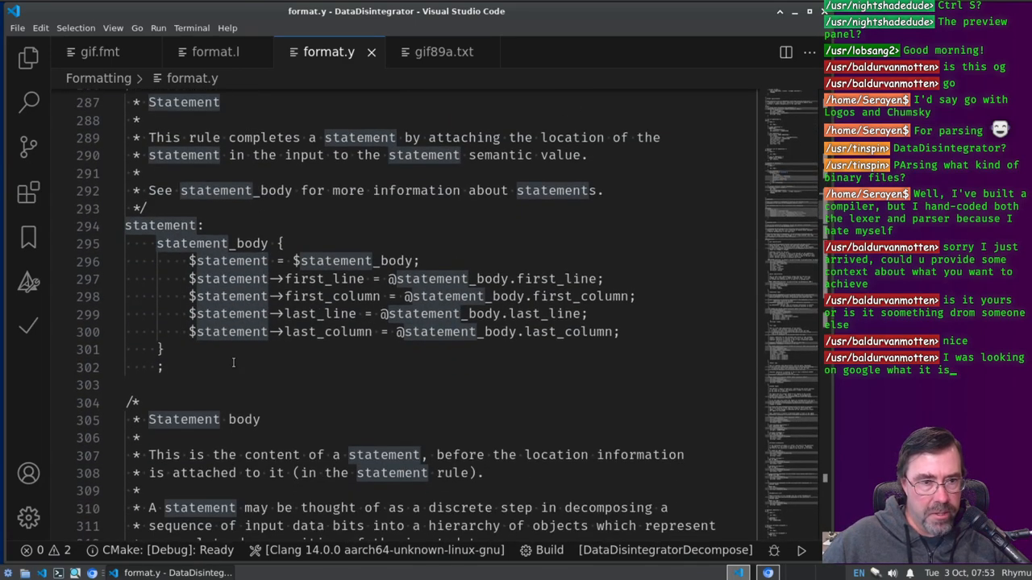
{"action": "double_click", "coordinate": [211, 243]}
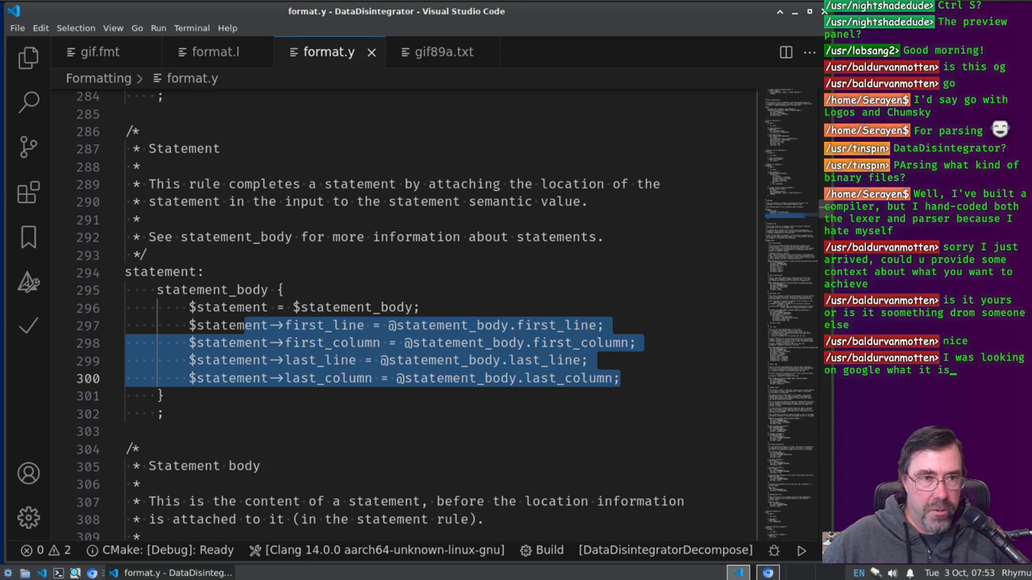
{"action": "left_click", "coordinate": [100, 51]}
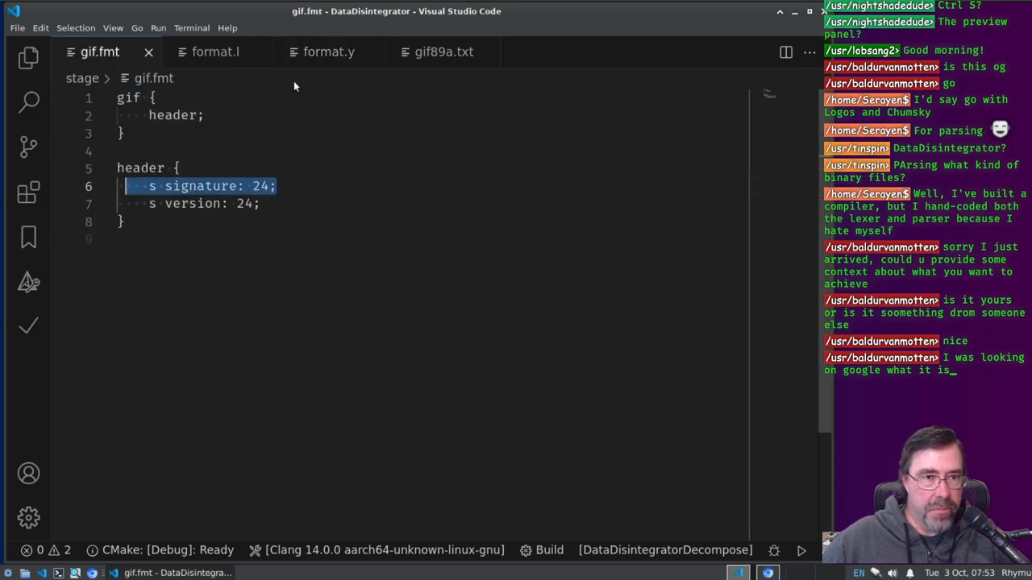
{"action": "left_click", "coordinate": [329, 52]}
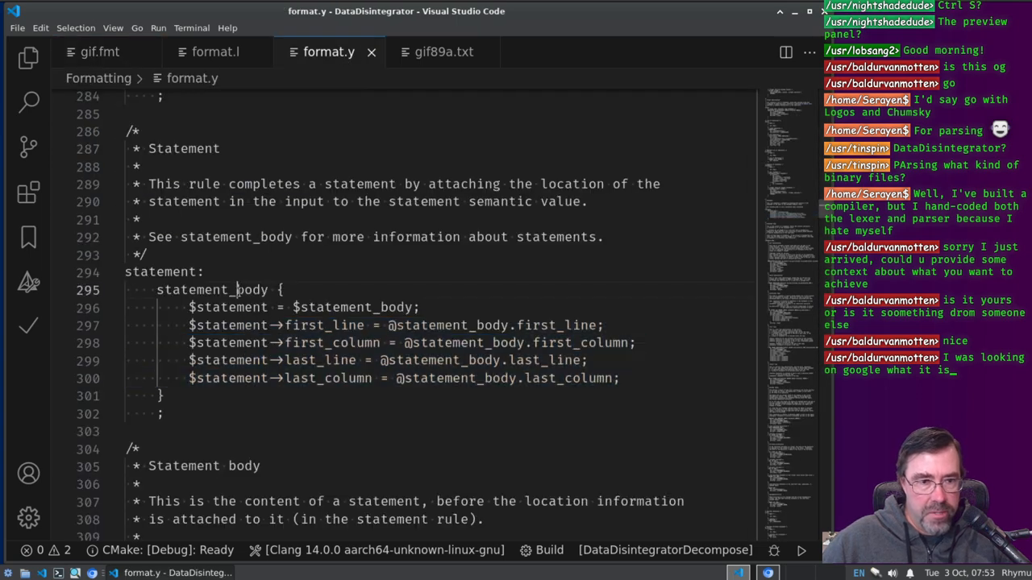
Step: Read down to the statement_body part specification and highlight its op_exprlist[args] argument list
{"action": "scroll", "scroll_direction": "down", "scroll_amount": 3}
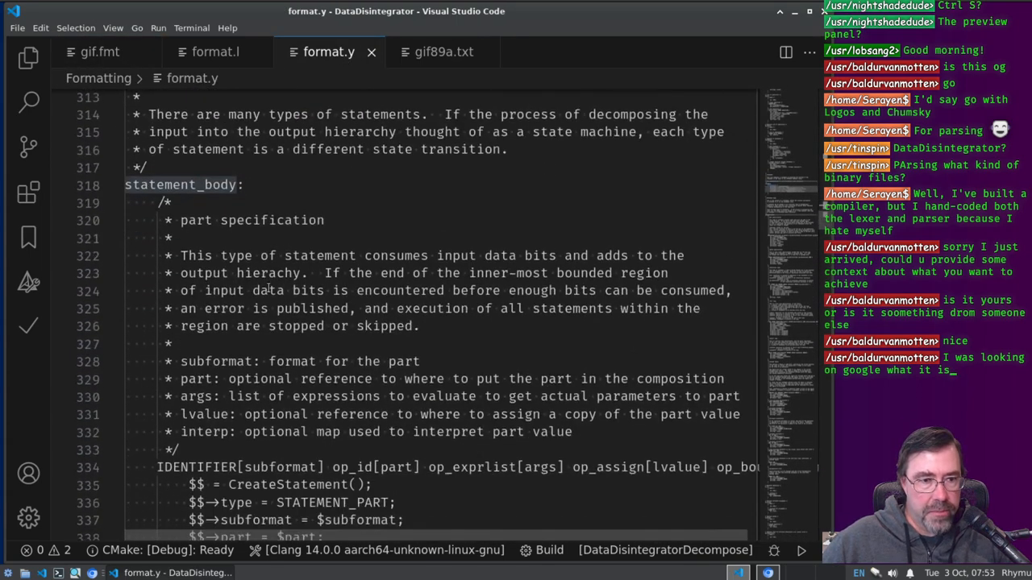
{"action": "scroll", "scroll_direction": "down", "scroll_amount": 3}
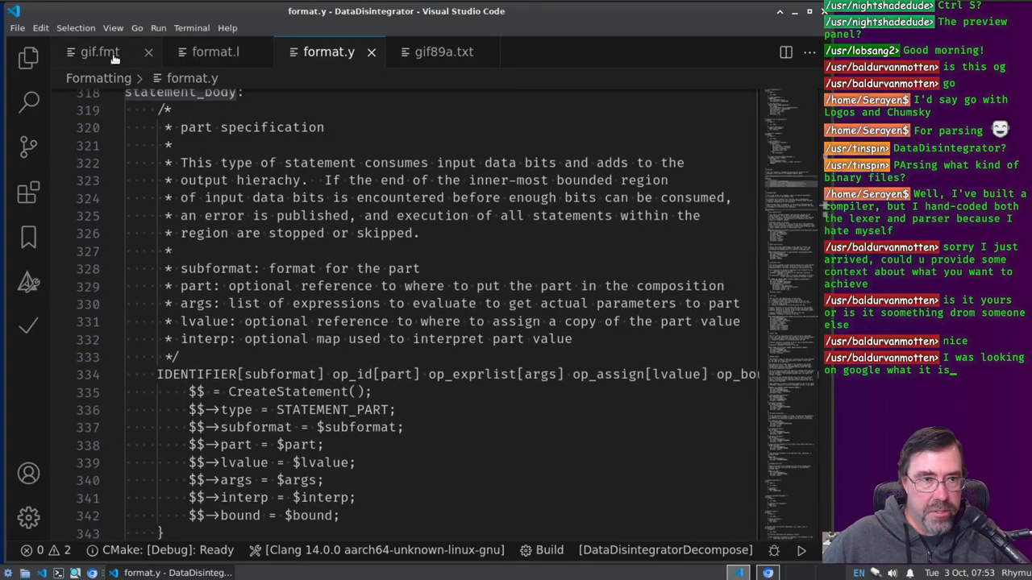
{"action": "left_click", "coordinate": [99, 52]}
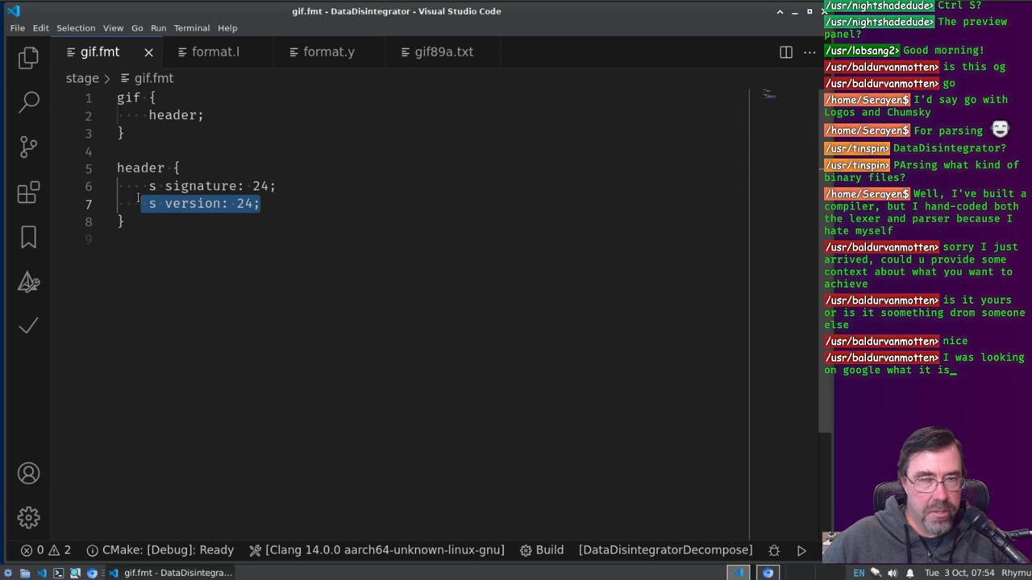
{"action": "left_click", "coordinate": [329, 52]}
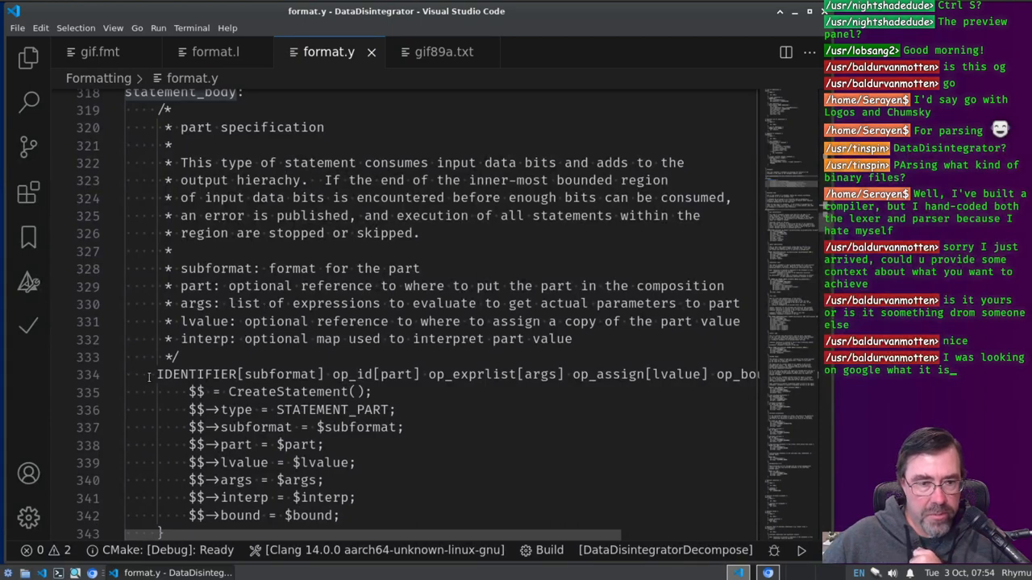
{"action": "left_click_drag", "start_coordinate": [158, 374], "coordinate": [325, 374]}
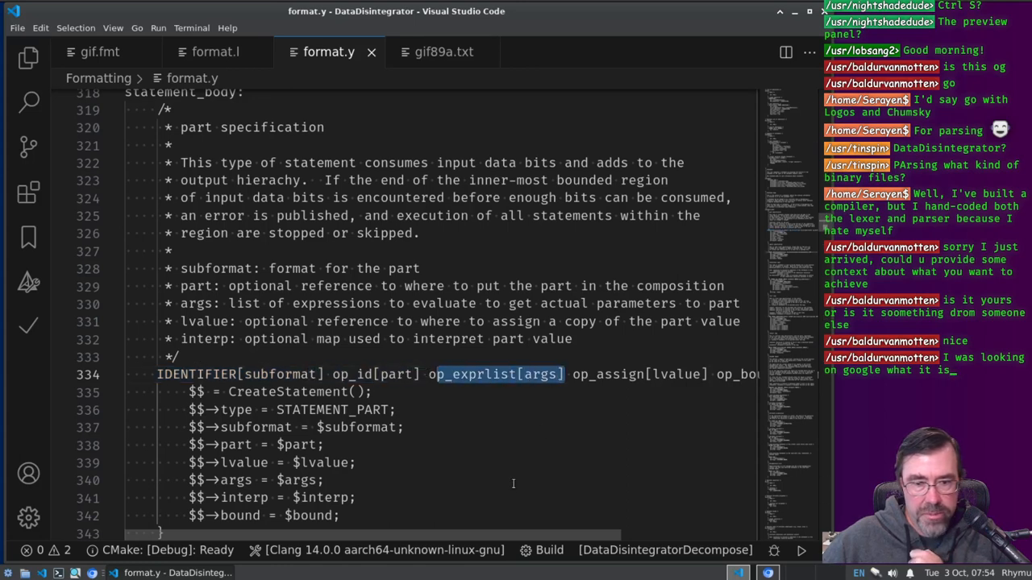
{"action": "scroll", "scroll_direction": "right", "scroll_amount": 3}
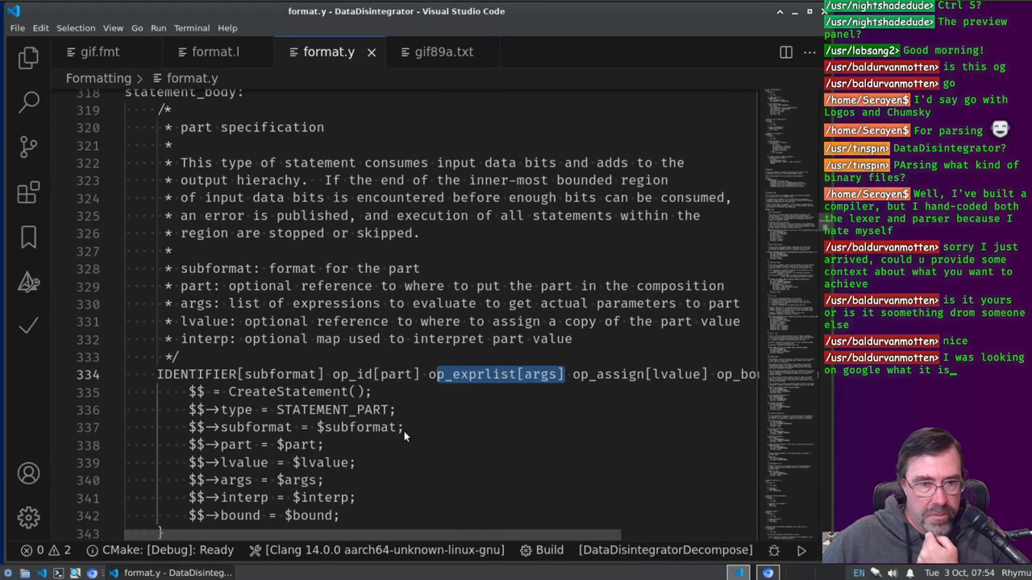
{"action": "mouse_move", "coordinate": [234, 217]}
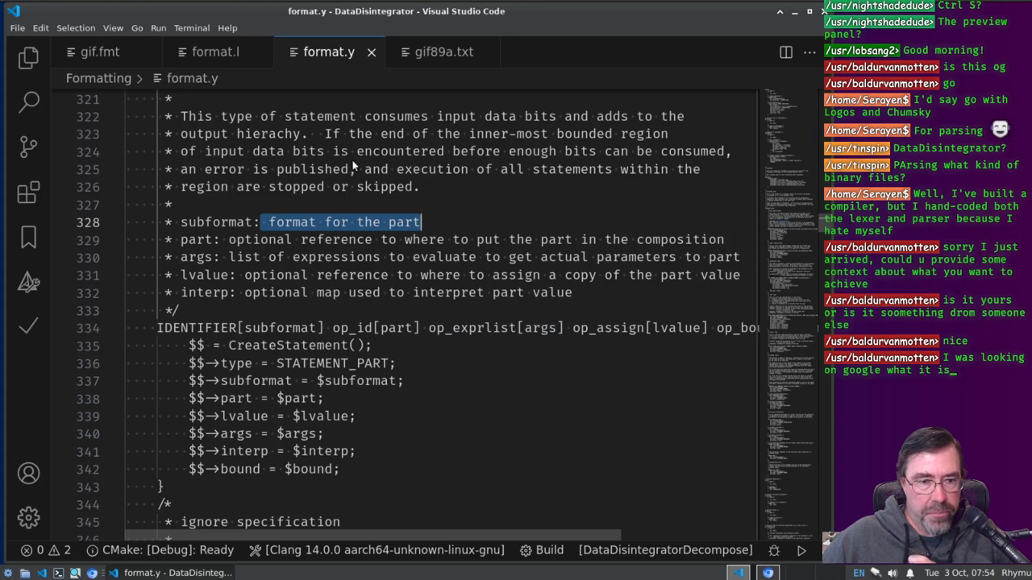
{"action": "mouse_move", "coordinate": [337, 129]}
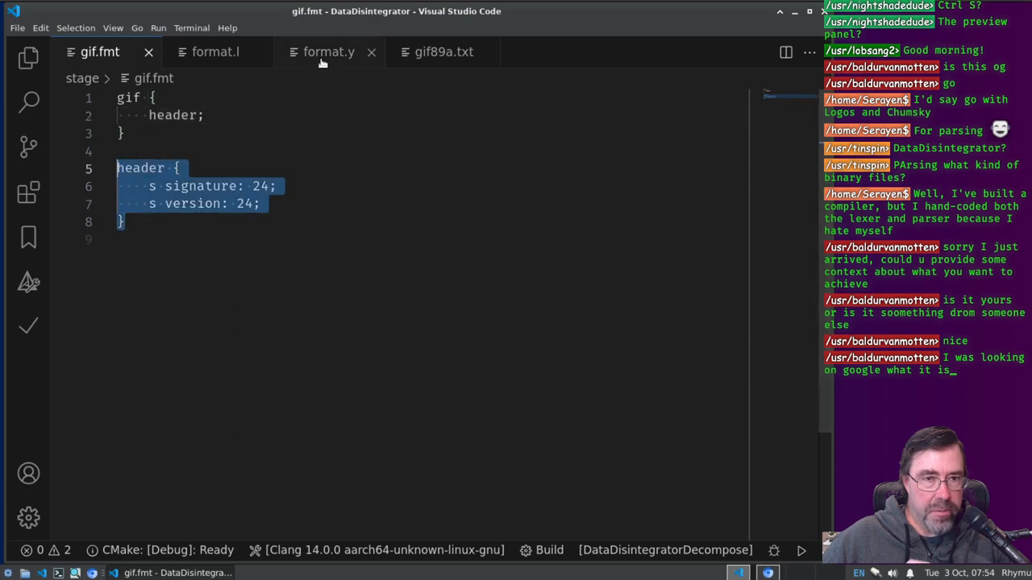
Step: Check the part specification against gif.fmt's 24-bit signature and version fields, ending on gif.fmt
{"action": "left_click", "coordinate": [328, 52]}
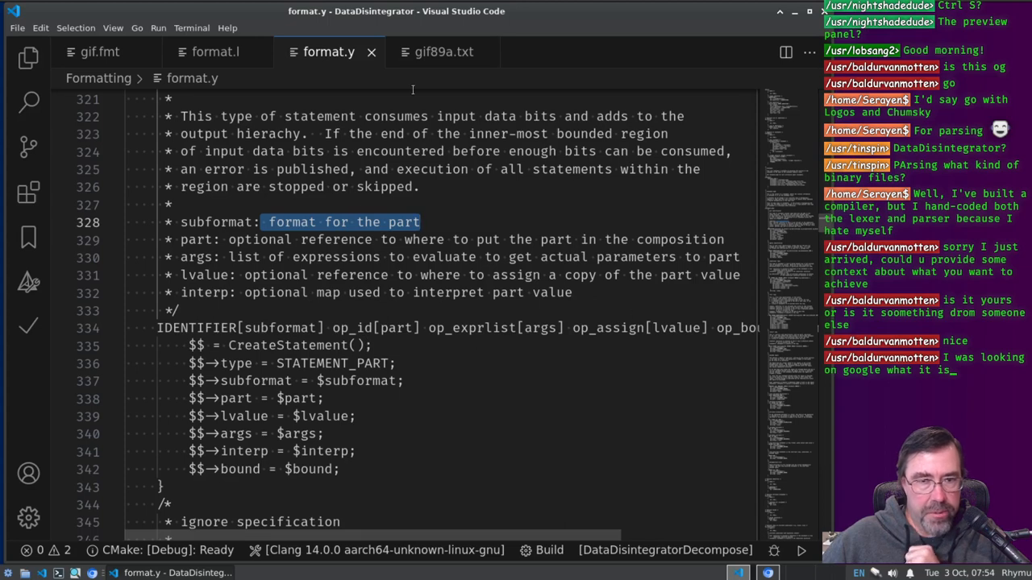
{"action": "left_click", "coordinate": [100, 51]}
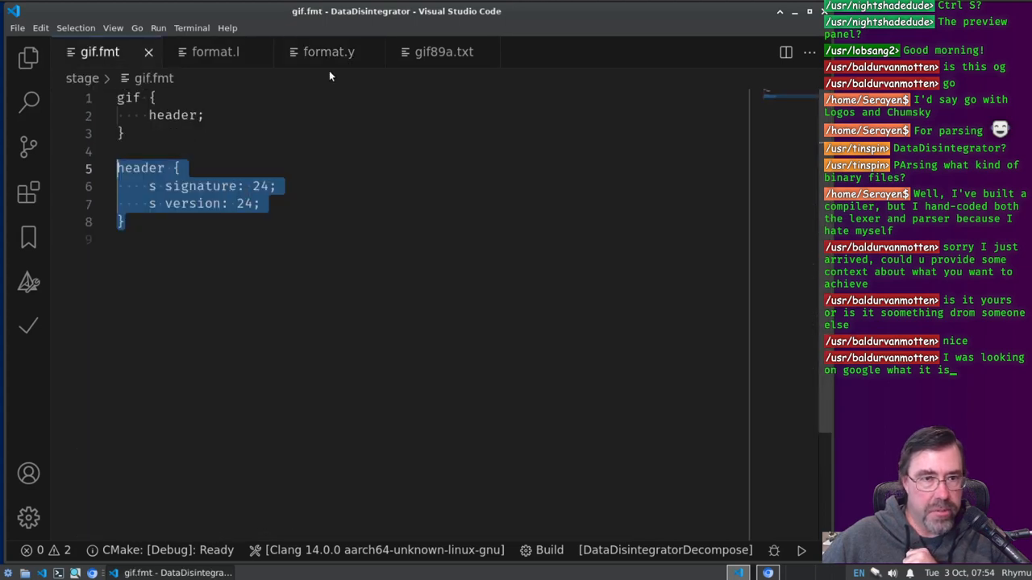
{"action": "left_click", "coordinate": [328, 51]}
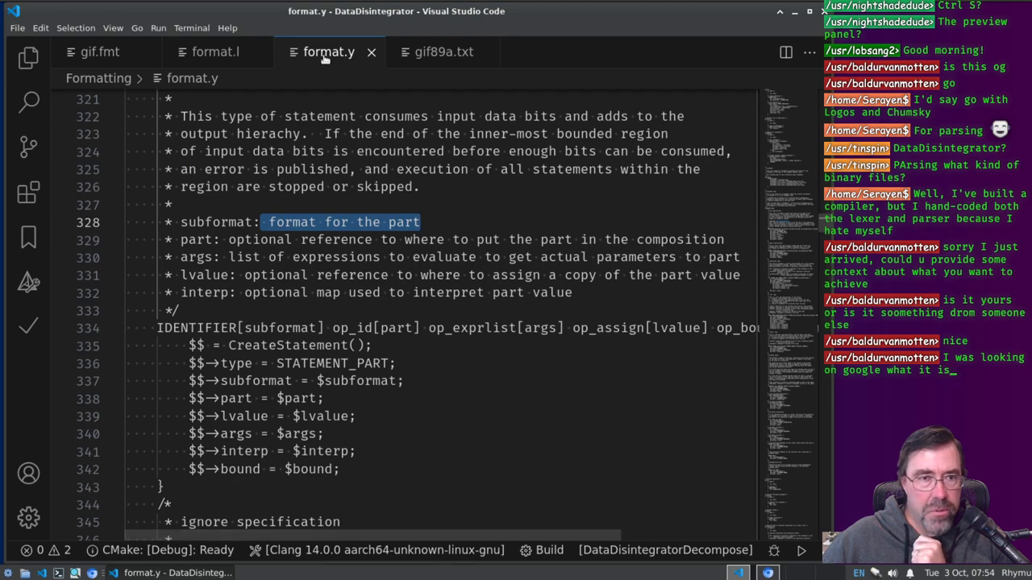
{"action": "left_click", "coordinate": [100, 52]}
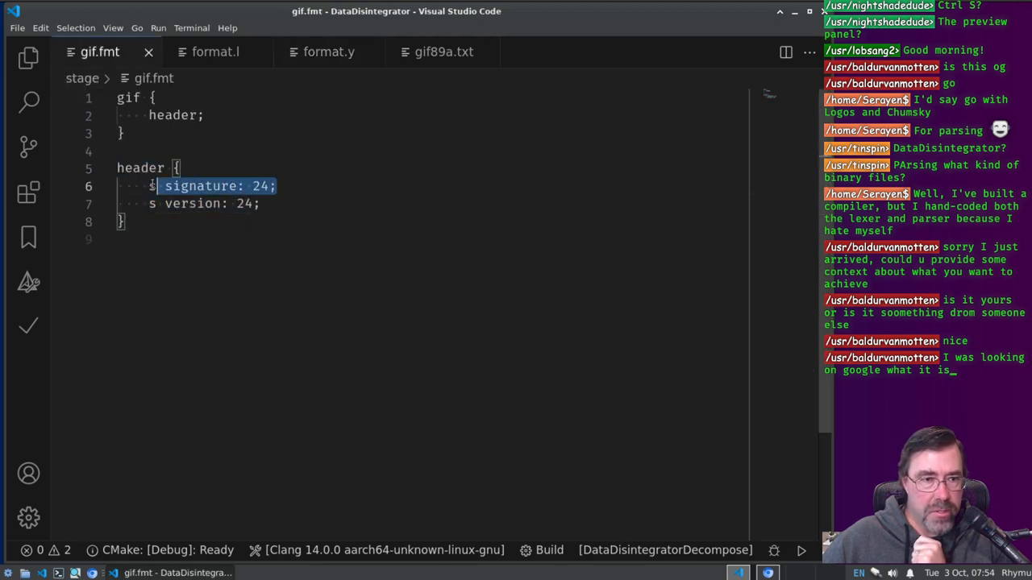
Step: Read format.y's loop and bounded-region statement rules, highlighting LBRACKET in the bounded region rule
{"action": "left_click", "coordinate": [328, 51]}
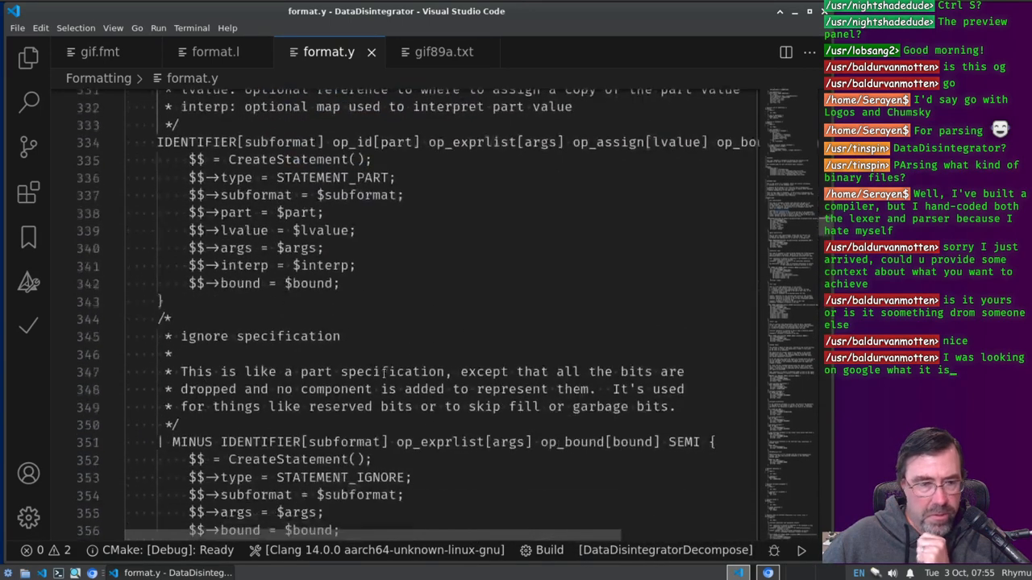
{"action": "scroll", "scroll_direction": "down", "scroll_amount": 3}
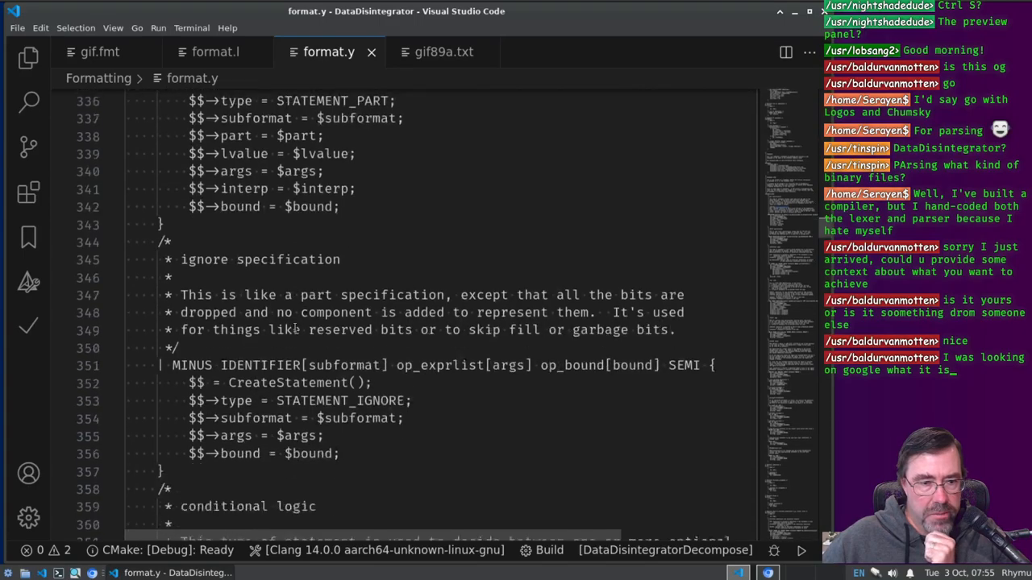
{"action": "scroll", "scroll_direction": "down", "scroll_amount": 3}
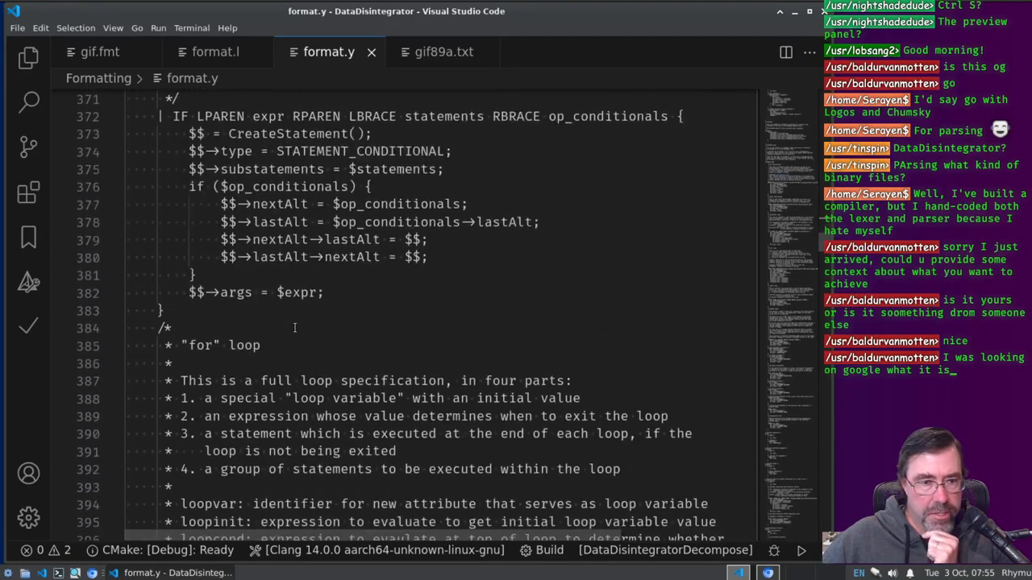
{"action": "scroll", "scroll_direction": "down", "scroll_amount": 3}
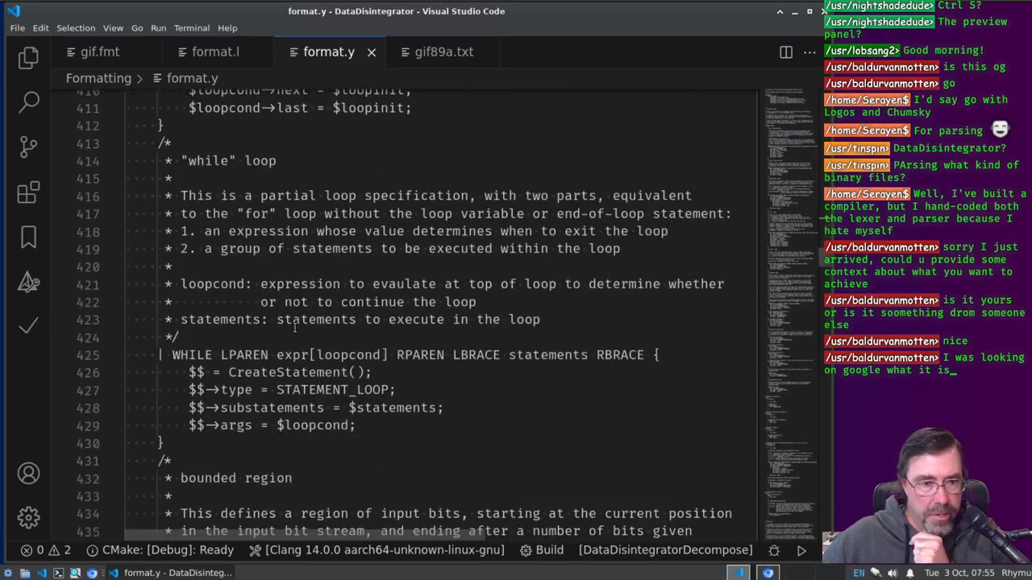
{"action": "scroll", "scroll_direction": "down", "scroll_amount": 3}
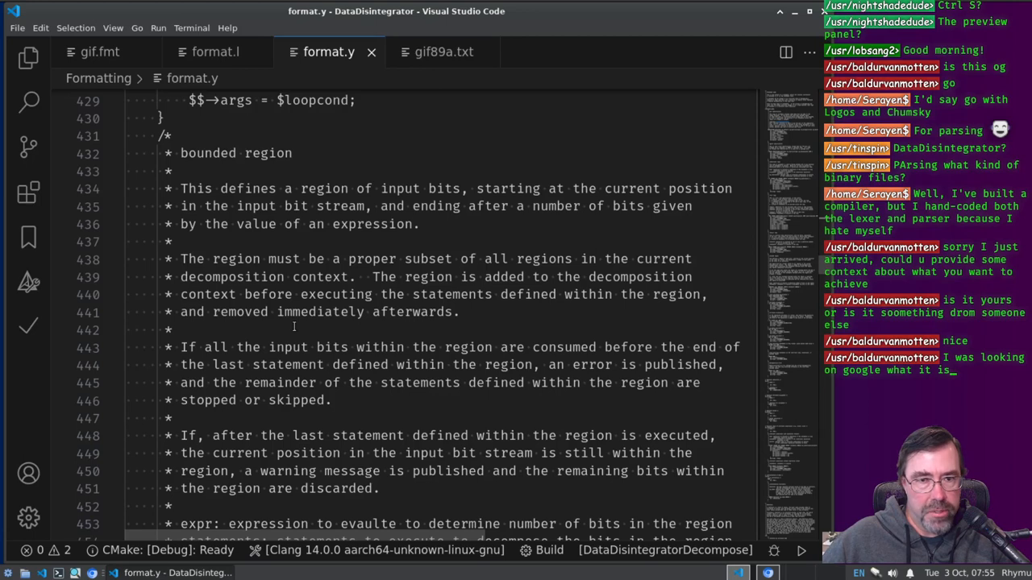
{"action": "scroll", "scroll_direction": "down", "scroll_amount": 3}
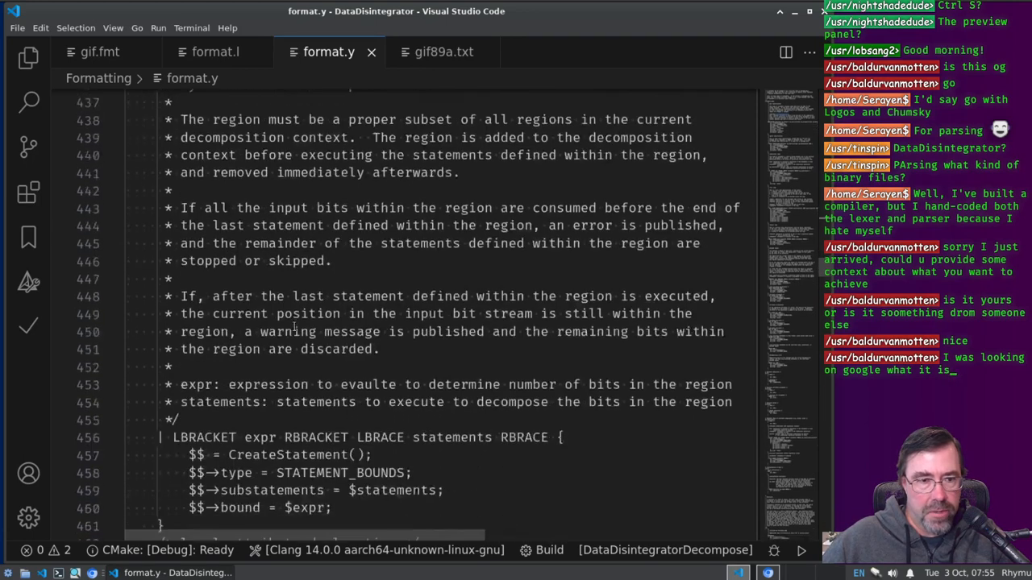
{"action": "scroll", "scroll_direction": "down", "scroll_amount": 3}
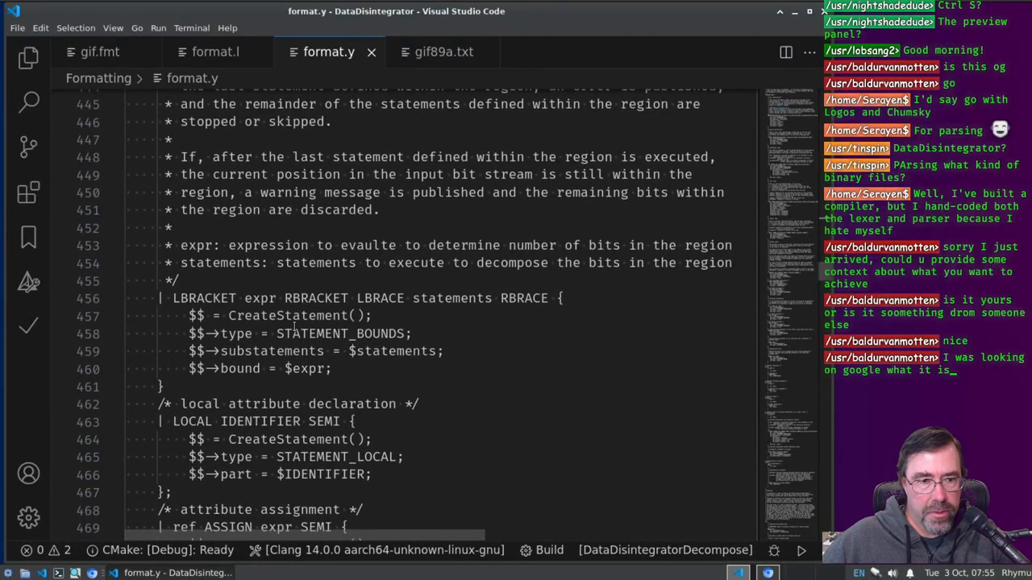
{"action": "left_click_drag", "start_coordinate": [172, 299], "coordinate": [266, 298]}
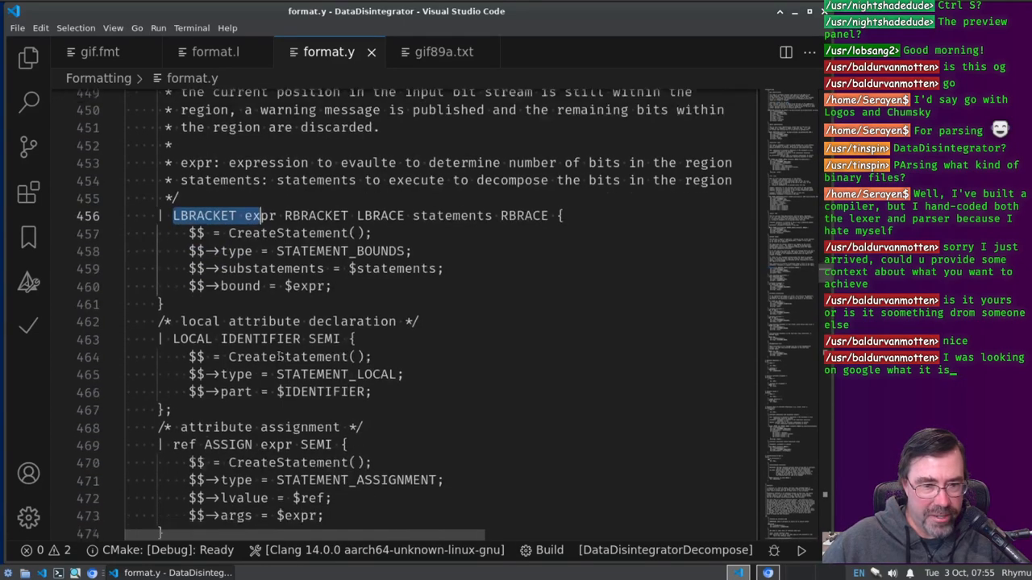
Step: Continue through the local, assignment, accumulation and increment/decrement statement rules
{"action": "scroll", "scroll_direction": "down", "scroll_amount": 3}
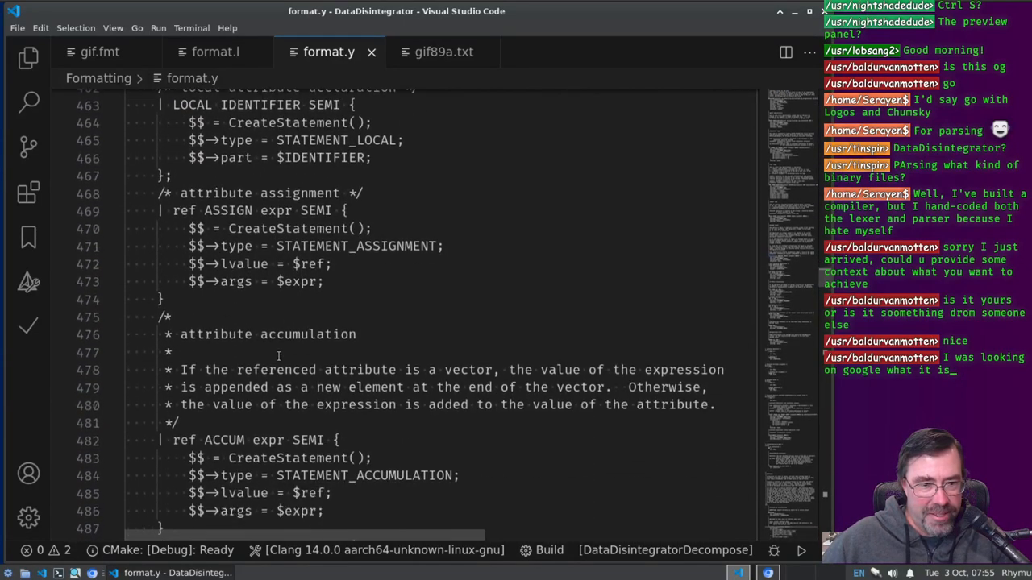
{"action": "scroll", "scroll_direction": "down", "scroll_amount": 3}
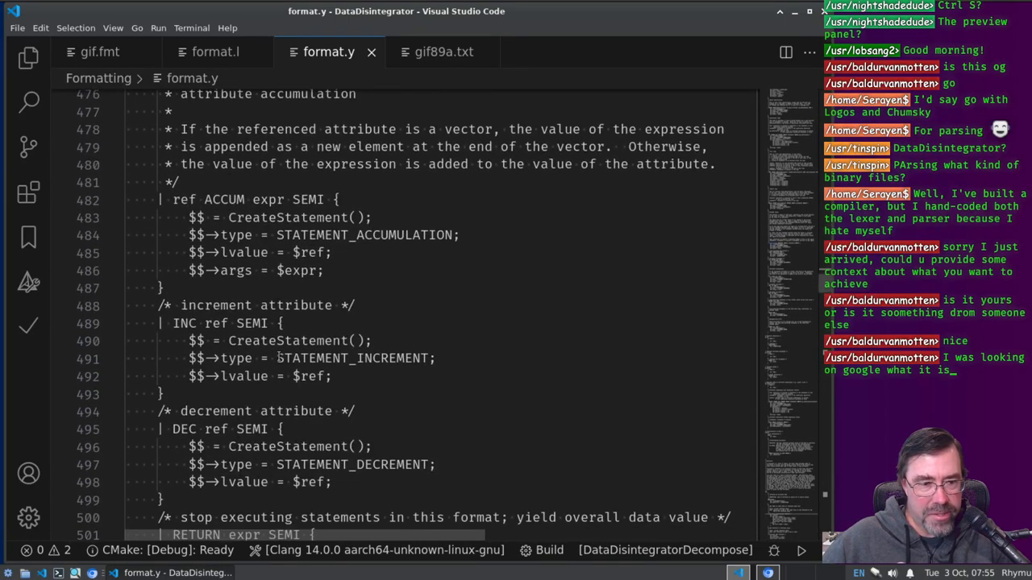
{"action": "scroll", "scroll_direction": "down", "scroll_amount": 3}
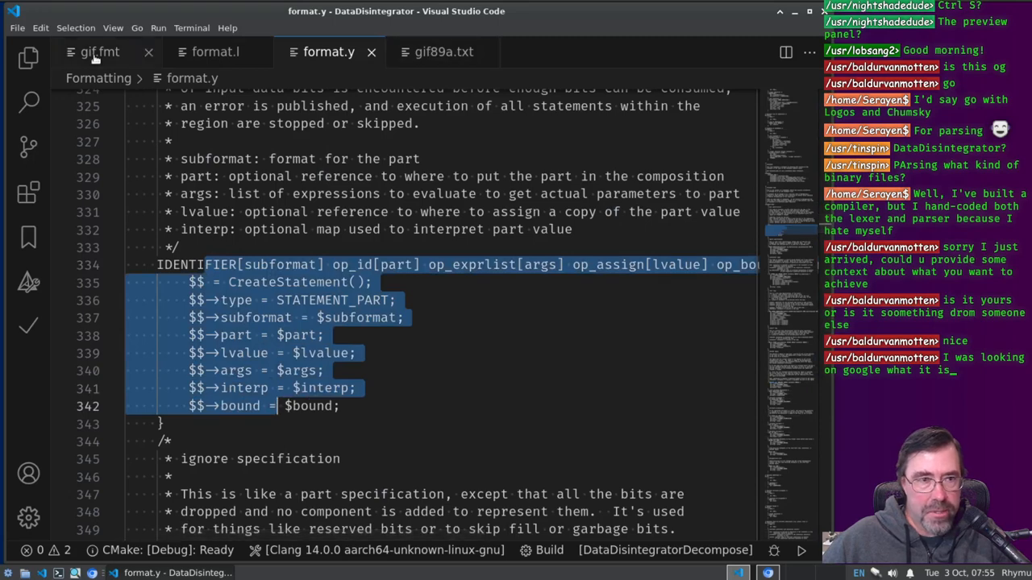
Step: Compare format.y's part specification rule with gif.fmt's header fields
{"action": "left_click", "coordinate": [99, 52]}
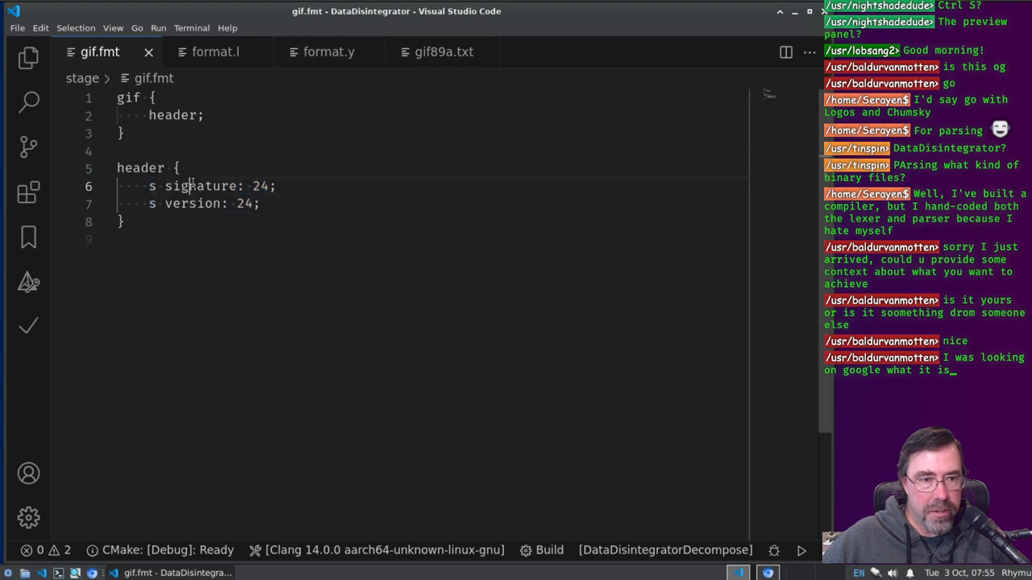
{"action": "left_click", "coordinate": [328, 51]}
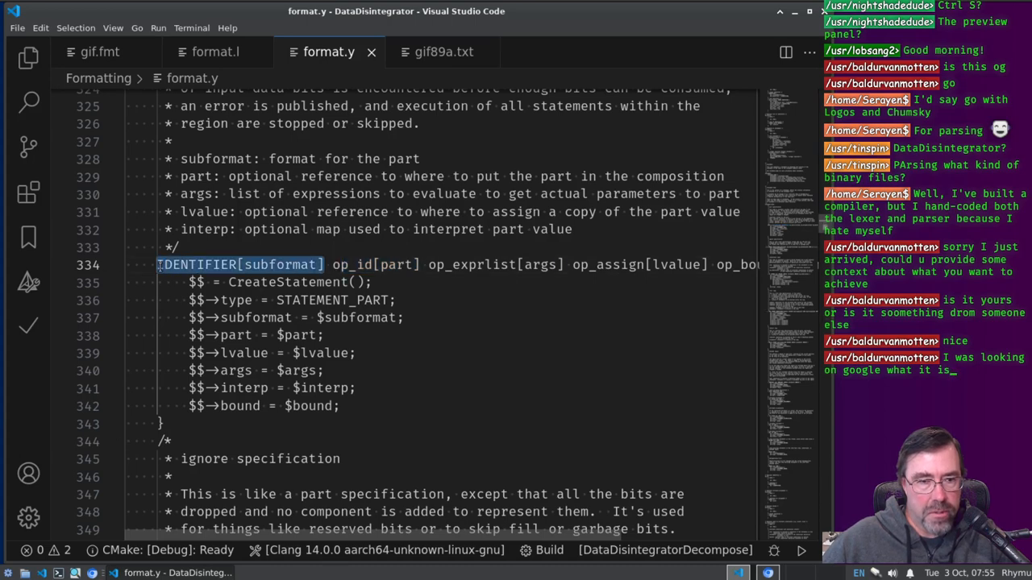
{"action": "left_click", "coordinate": [100, 52]}
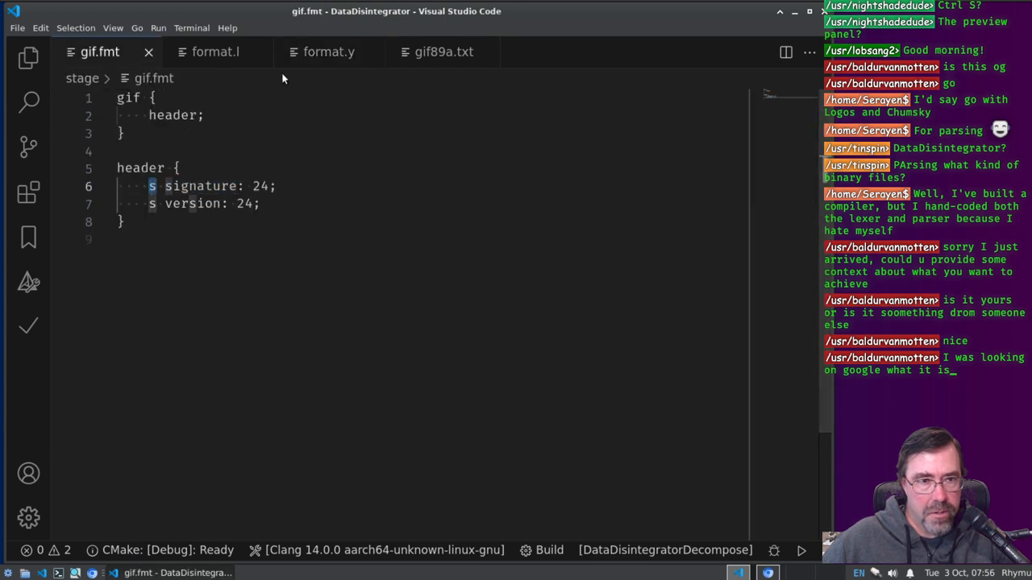
{"action": "left_click", "coordinate": [329, 51]}
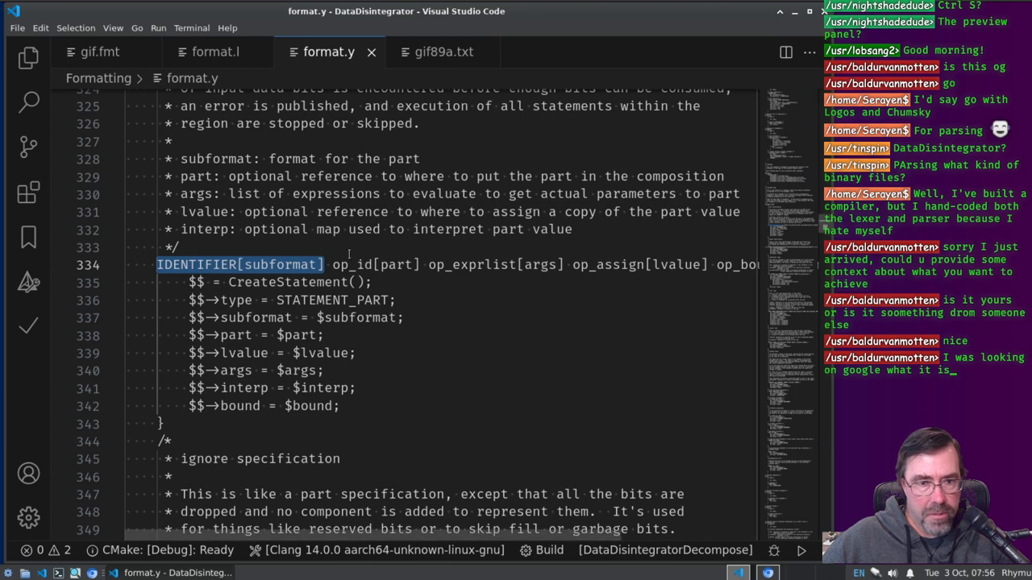
Step: Select 'part' in op_id[part] to show its occurrences, check gif.fmt, and return to the statement rule
{"action": "double_click", "coordinate": [374, 264]}
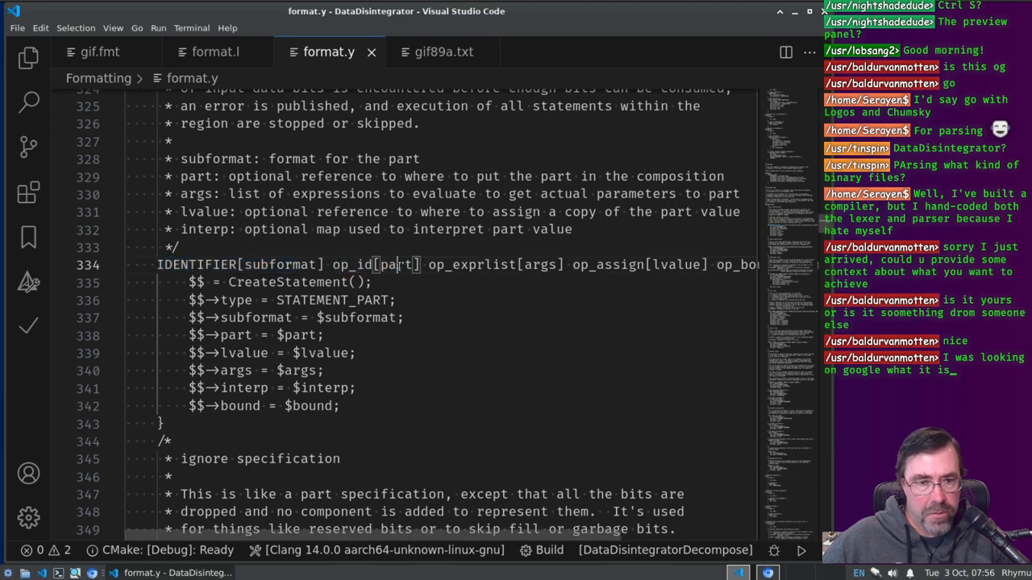
{"action": "double_click", "coordinate": [399, 264]}
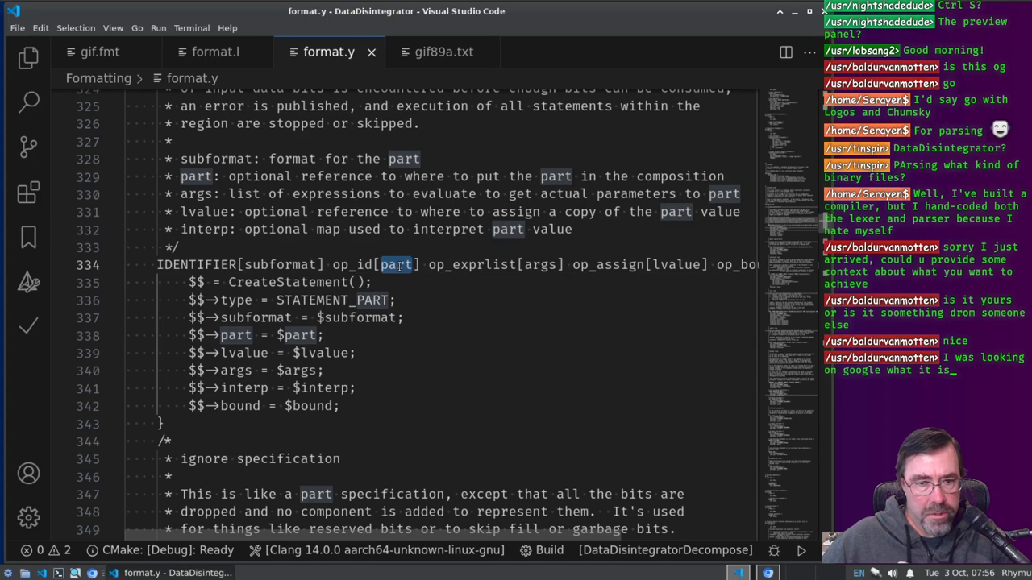
{"action": "left_click", "coordinate": [100, 52]}
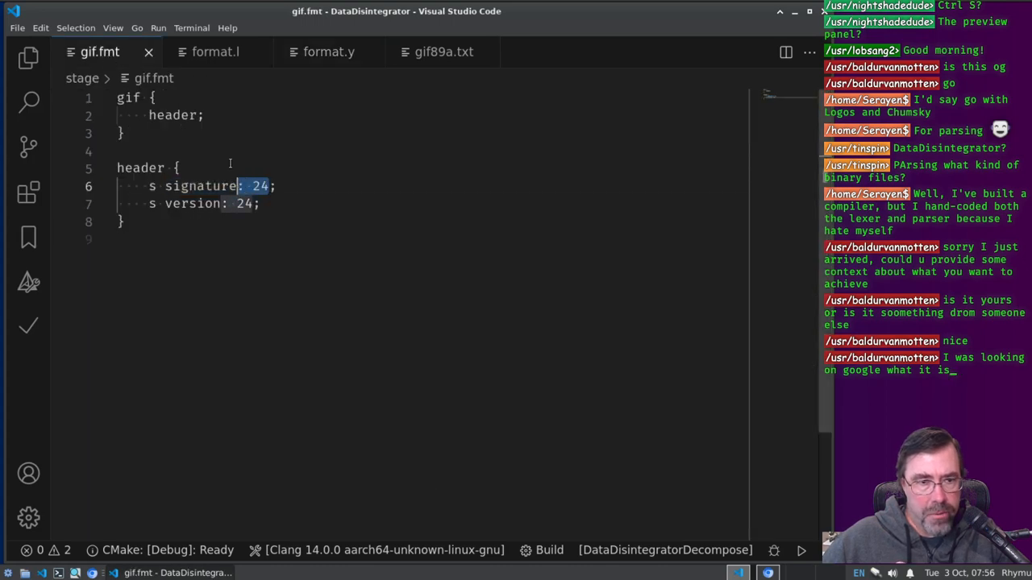
{"action": "left_click", "coordinate": [329, 51]}
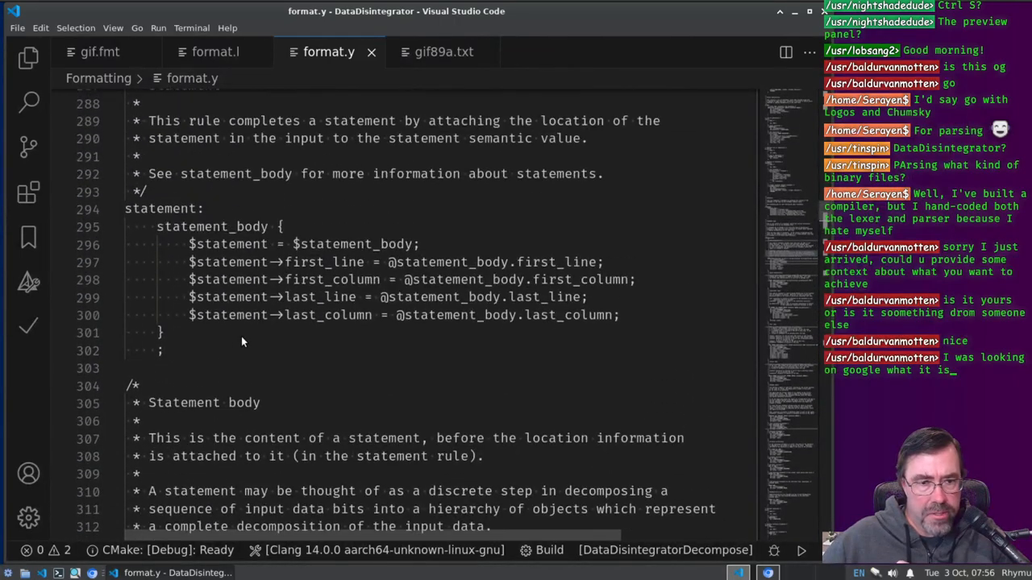
{"action": "mouse_move", "coordinate": [239, 345]}
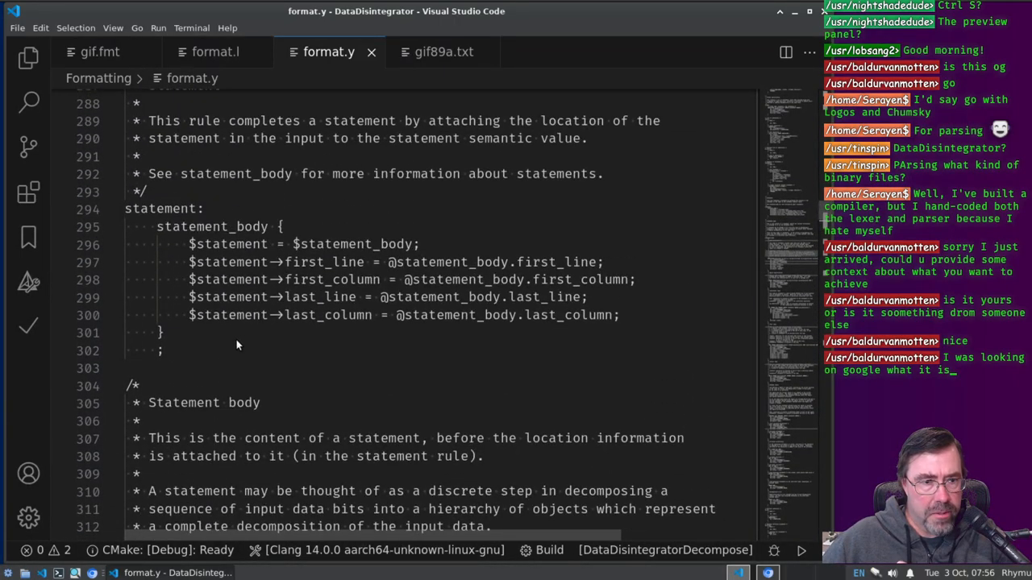
Step: Select 'statement' to show its occurrences and read down through format.y's remaining statement rules
{"action": "scroll", "scroll_direction": "up", "scroll_amount": 3}
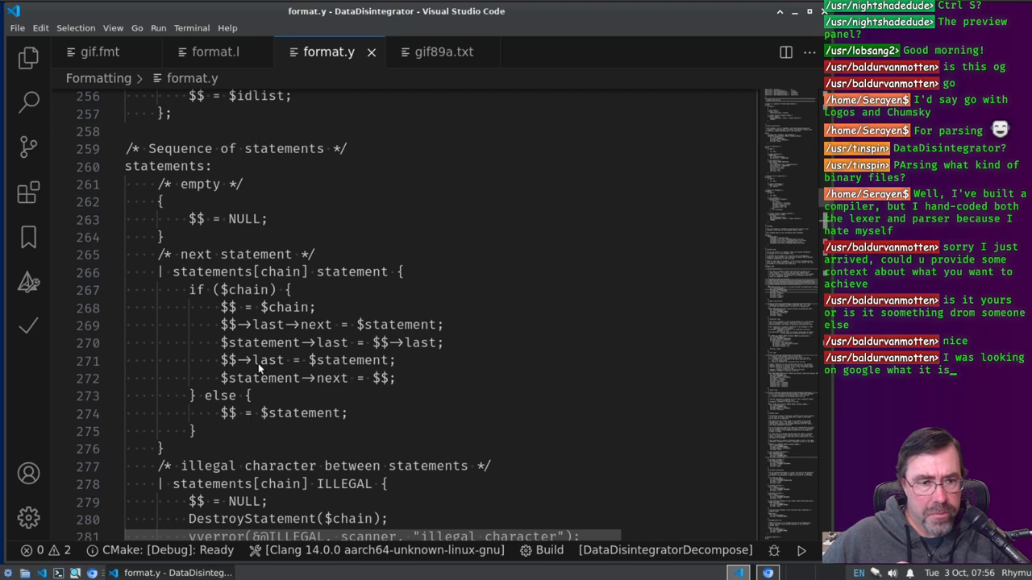
{"action": "double_click", "coordinate": [351, 271]}
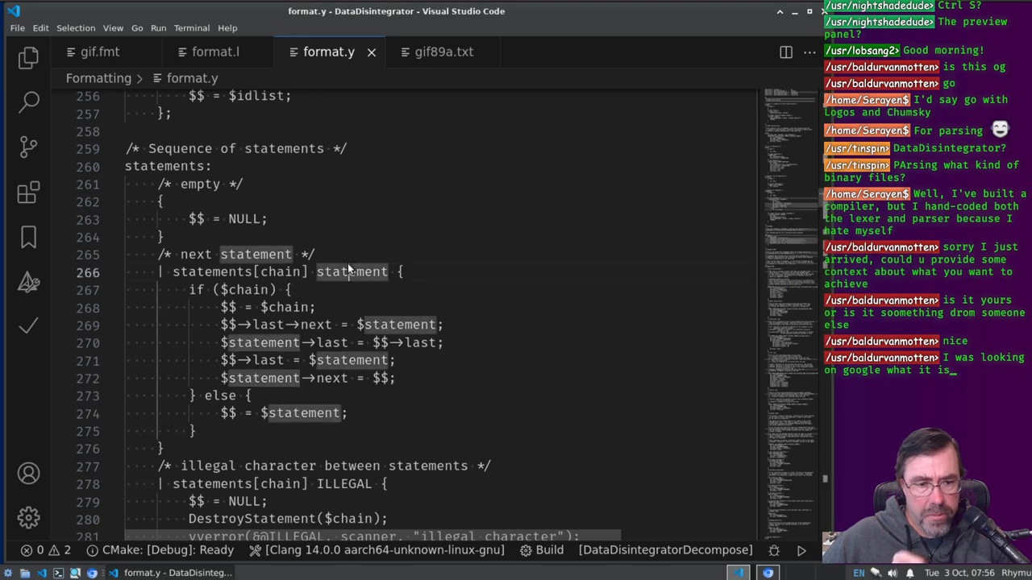
{"action": "scroll", "scroll_direction": "down", "scroll_amount": 3}
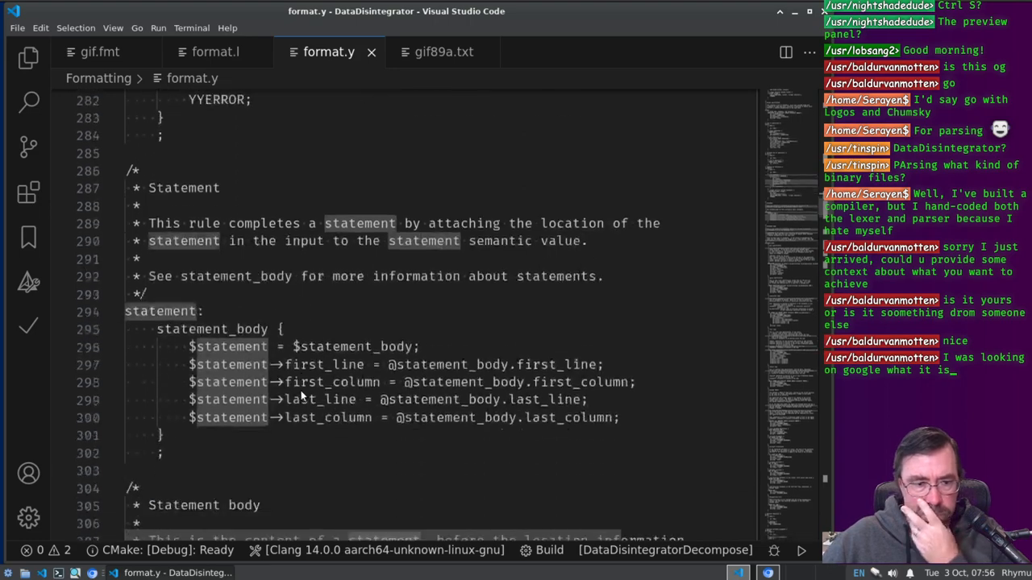
{"action": "scroll", "scroll_direction": "down", "scroll_amount": 3}
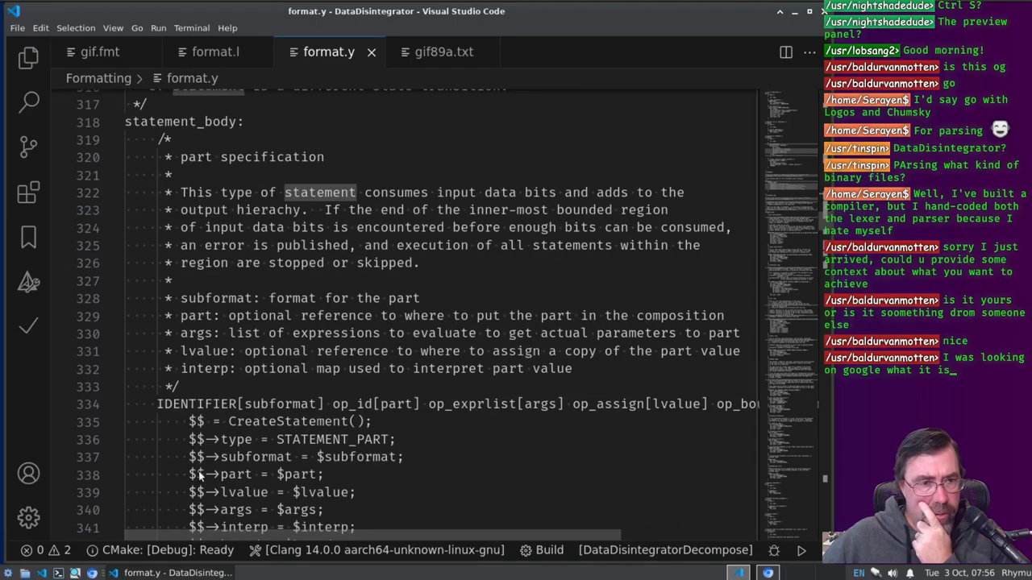
{"action": "scroll", "scroll_direction": "down", "scroll_amount": 3}
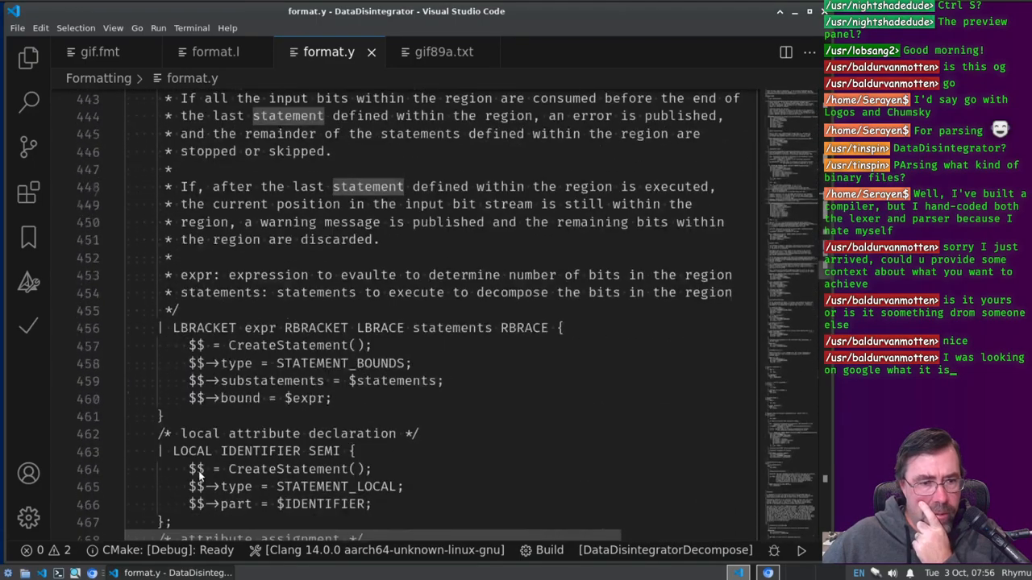
{"action": "scroll", "scroll_direction": "down", "scroll_amount": 3}
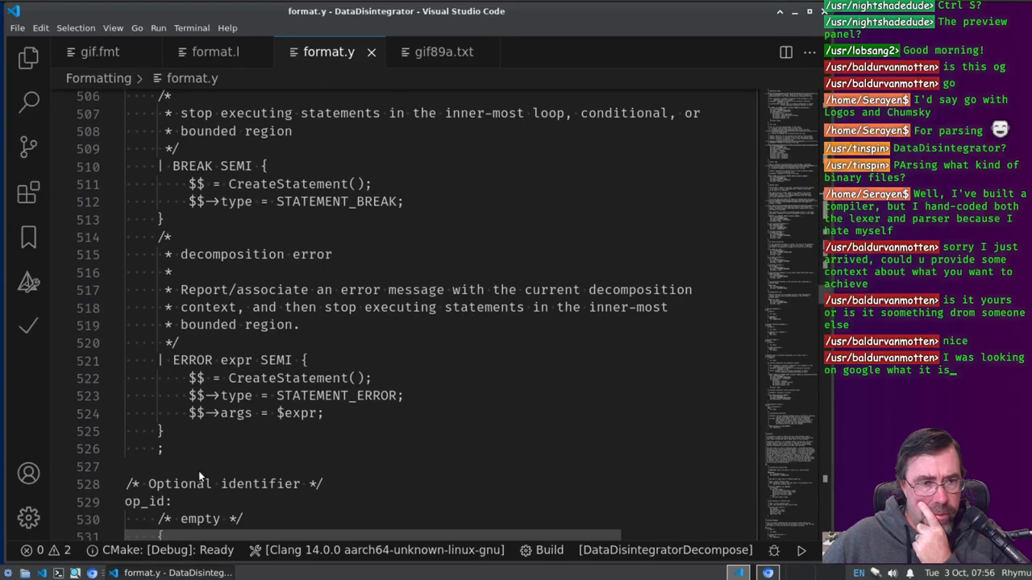
{"action": "double_click", "coordinate": [277, 361]}
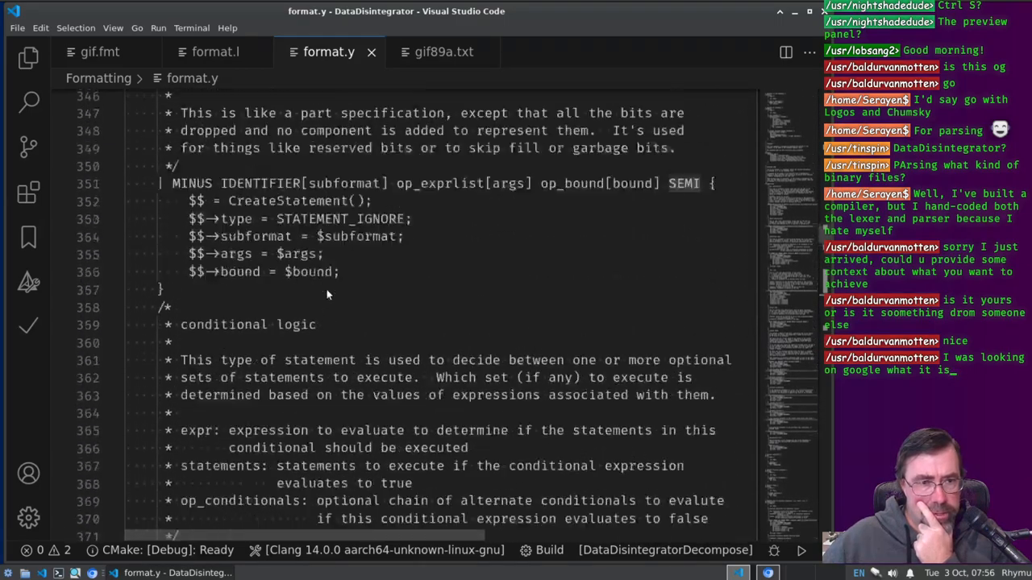
Step: Finish reading the statement rules and bring the terminal back with lul.gif's Decompose report
{"action": "scroll", "scroll_direction": "up", "scroll_amount": 3}
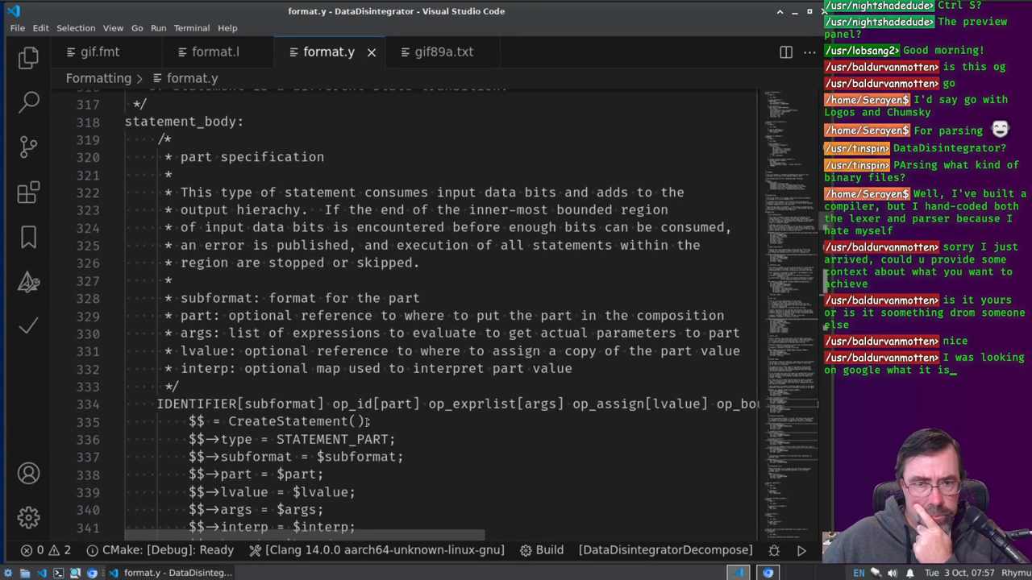
{"action": "scroll", "scroll_direction": "down", "scroll_amount": 3}
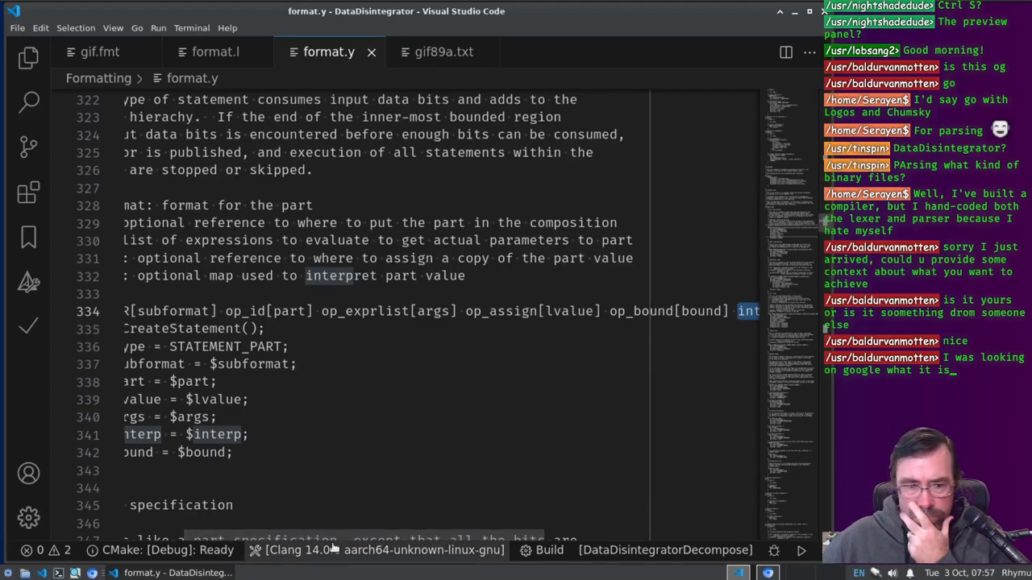
{"action": "scroll", "scroll_direction": "down", "scroll_amount": 3}
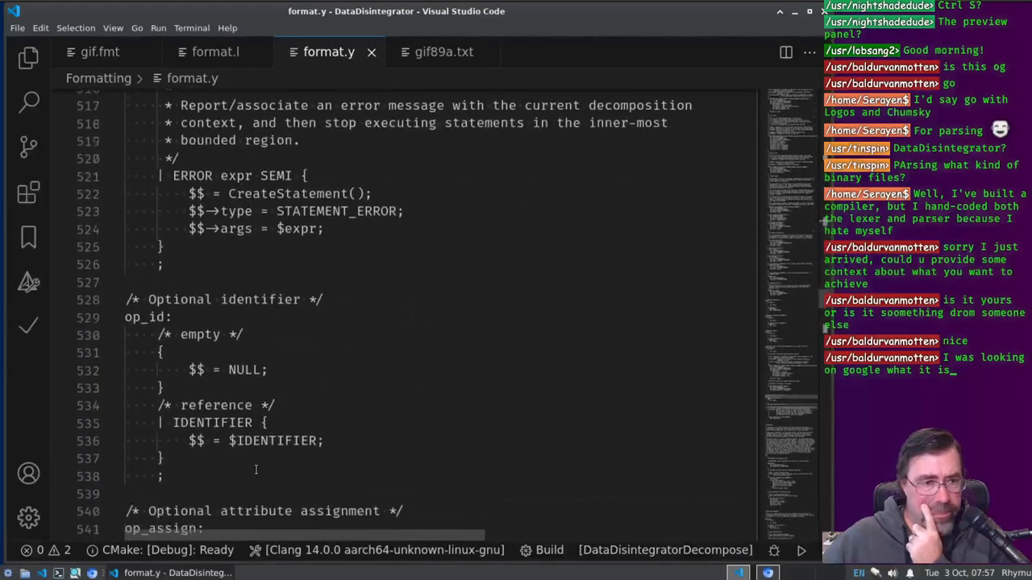
{"action": "scroll", "scroll_direction": "down", "scroll_amount": 3}
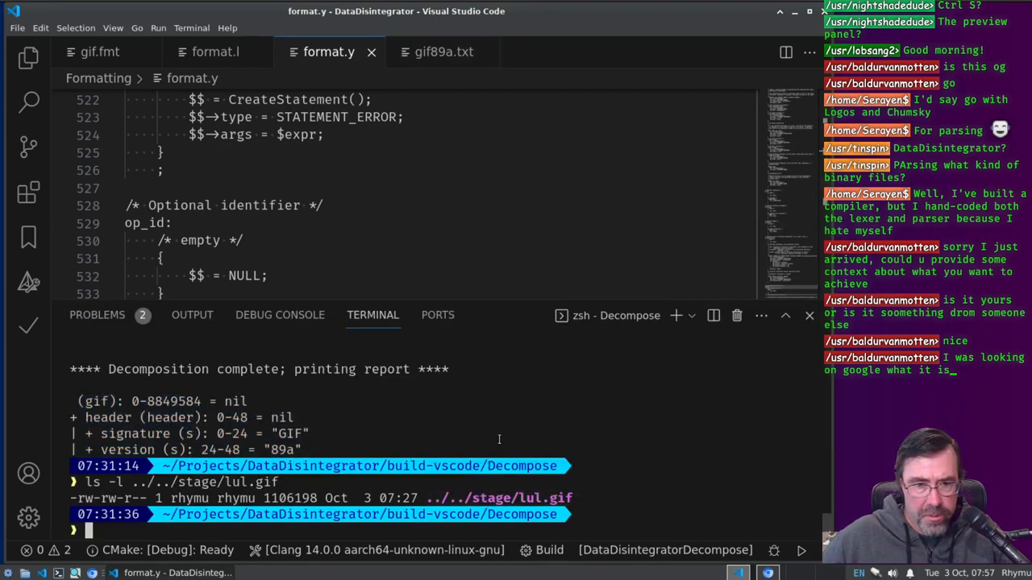
Step: Run ./DataDisintegratorParseFormat ../../stage/gif.fmt from the ParseFormat build folder and try --help
{"action": "type", "text": "cd ../Formatting"}
{"action": "type", "text": "ls"}
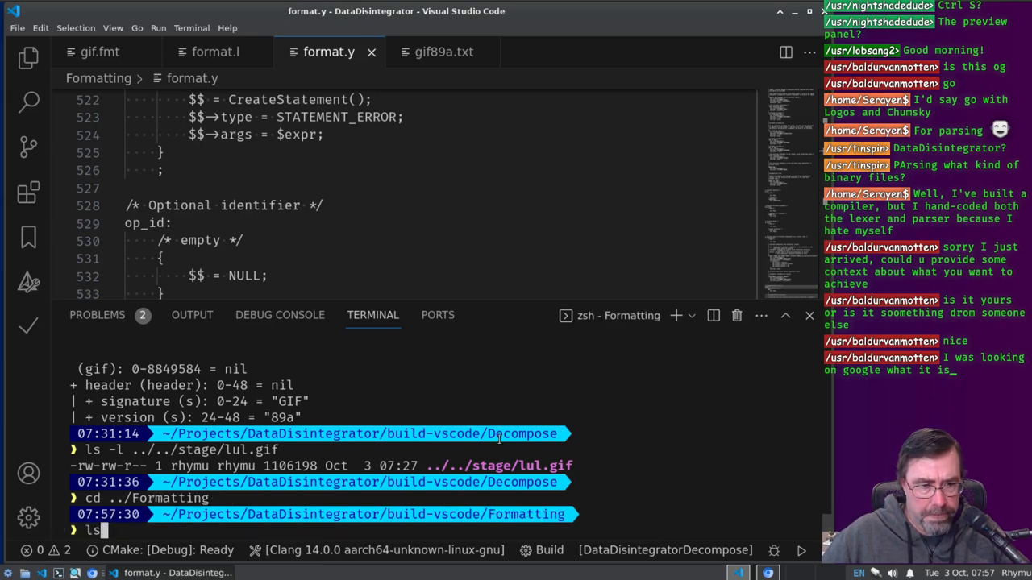
{"action": "type", "text": "./DataDisintegratorParseFormat ../../stage/gif.fmt"}
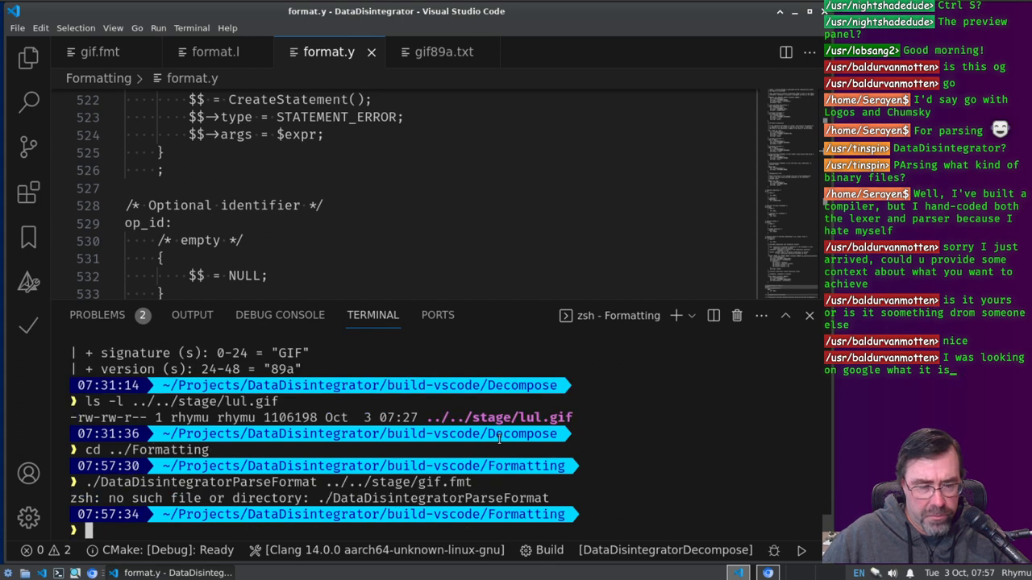
{"action": "type", "text": "cd ../ParseFormat"}
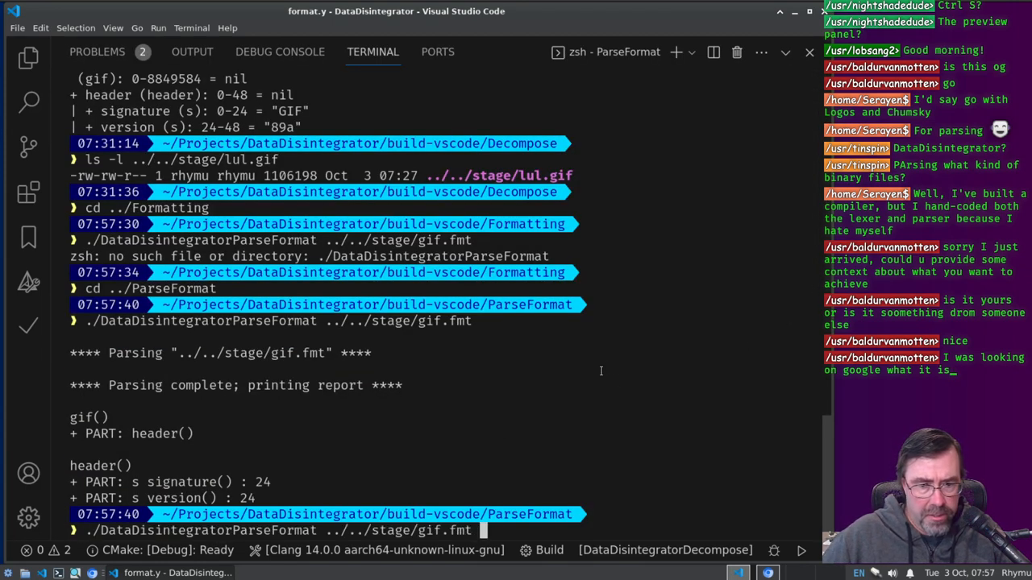
{"action": "type", "text": "--help"}
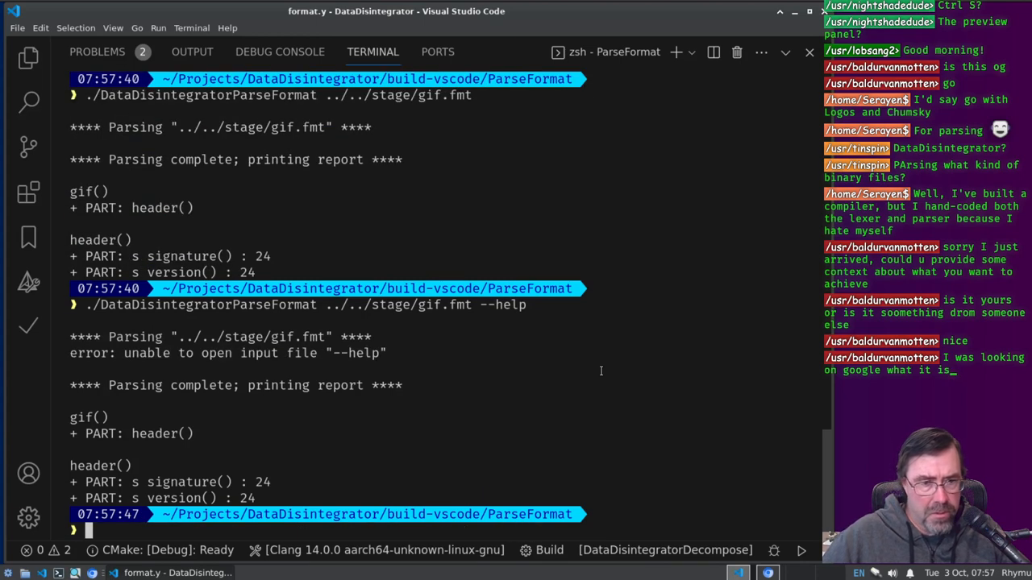
{"action": "double_click", "coordinate": [355, 353]}
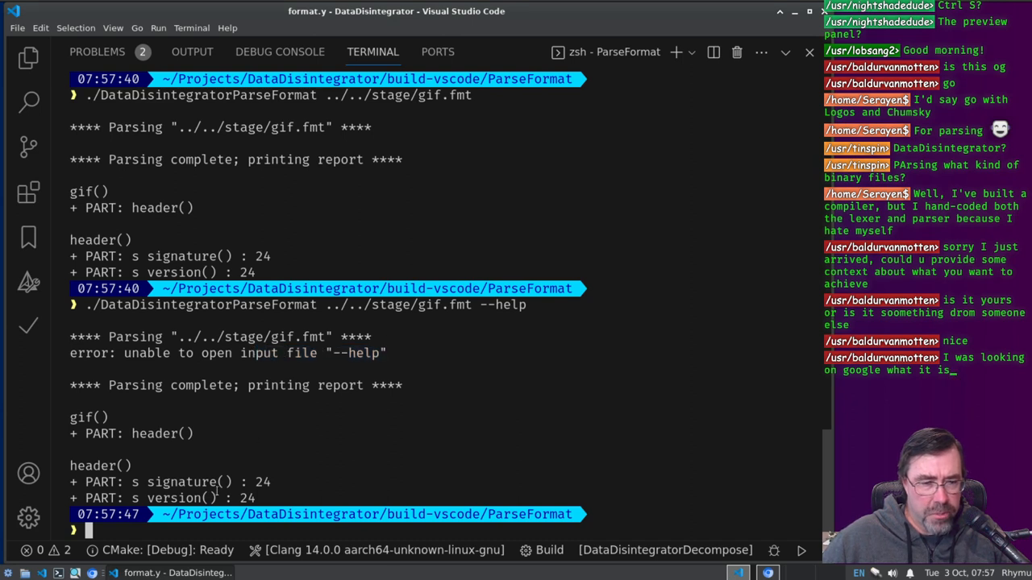
{"action": "mouse_move", "coordinate": [309, 482]}
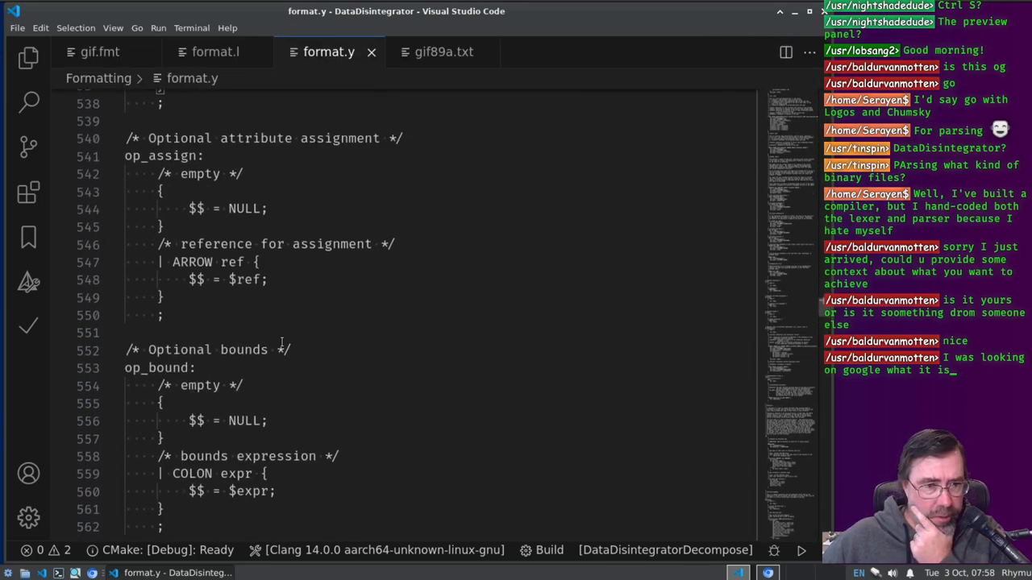
{"action": "scroll", "scroll_direction": "down", "scroll_amount": 3}
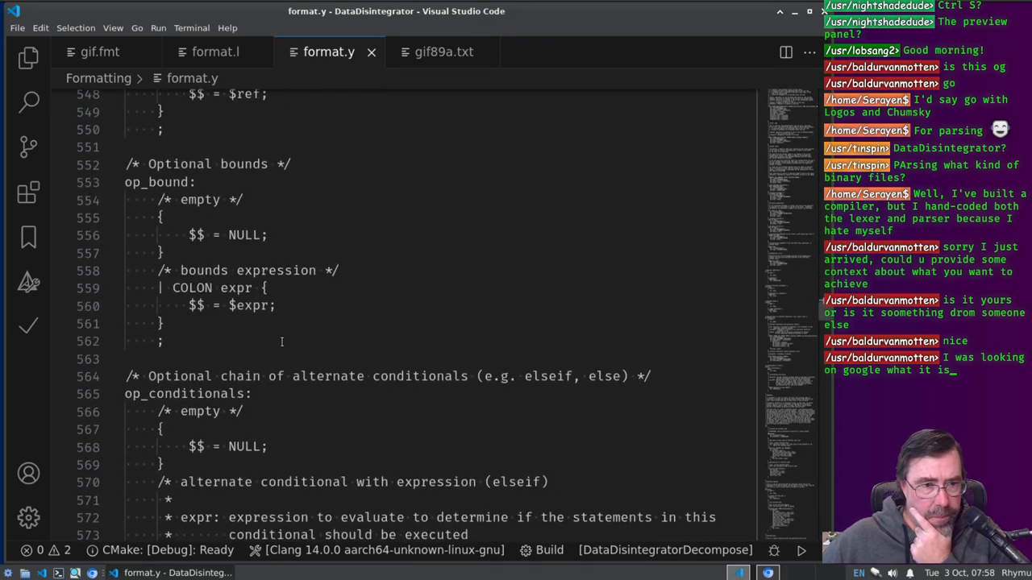
{"action": "left_click", "coordinate": [164, 183]}
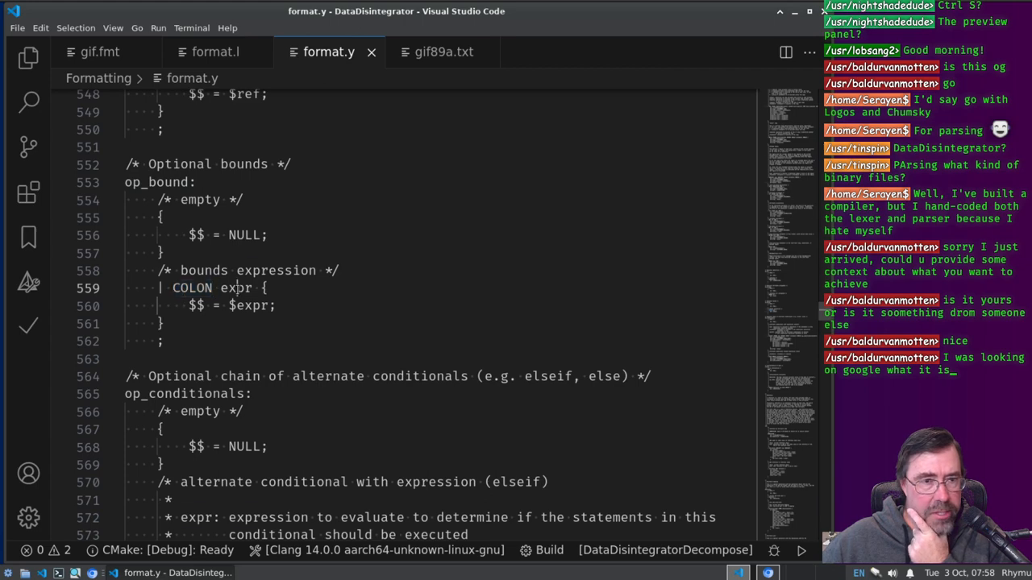
{"action": "left_click", "coordinate": [100, 51]}
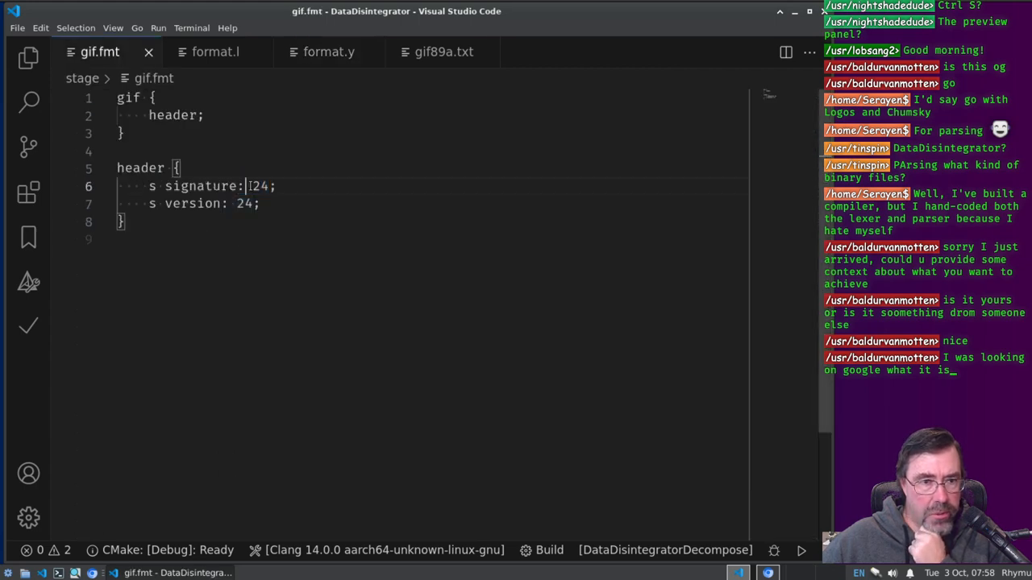
{"action": "left_click", "coordinate": [328, 52]}
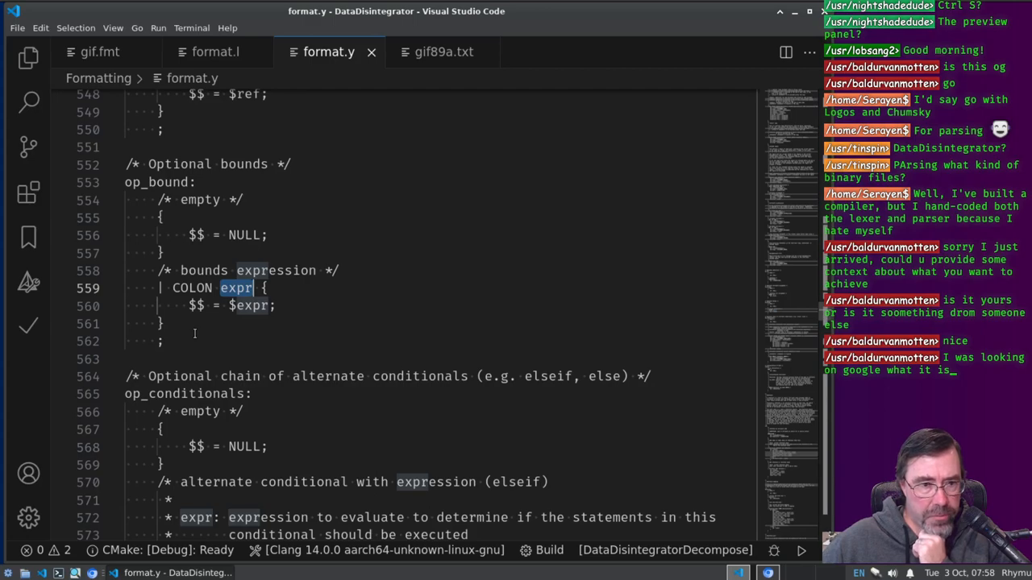
{"action": "scroll", "scroll_direction": "down", "scroll_amount": 3}
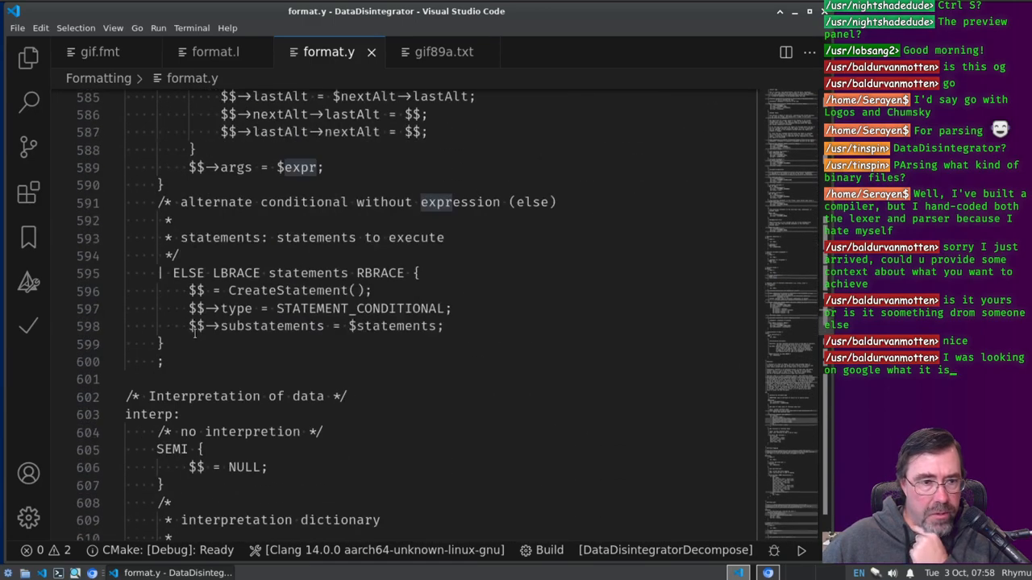
{"action": "scroll", "scroll_direction": "down", "scroll_amount": 3}
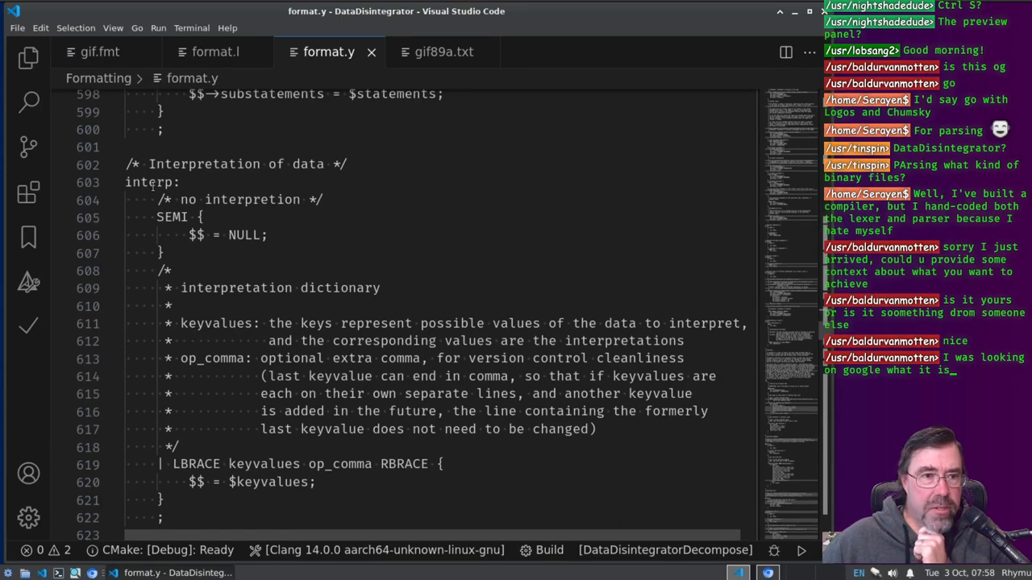
{"action": "double_click", "coordinate": [171, 216]}
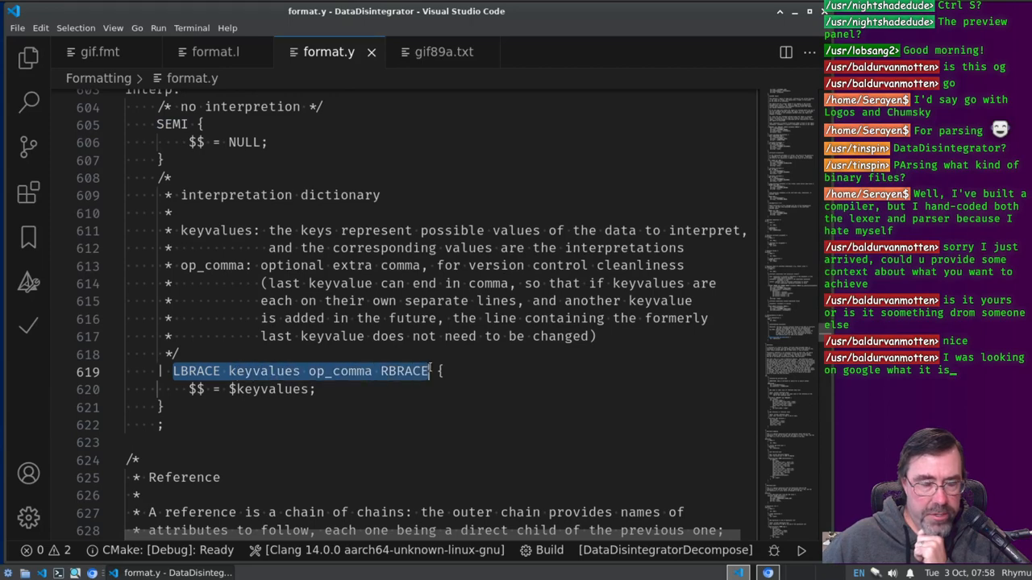
{"action": "scroll", "scroll_direction": "down", "scroll_amount": 3}
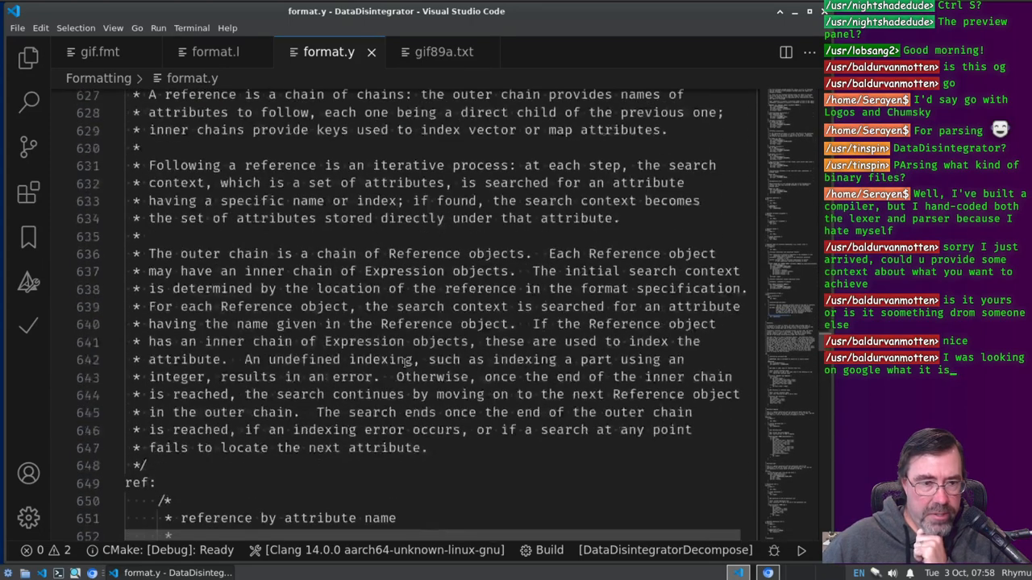
{"action": "scroll", "scroll_direction": "down", "scroll_amount": 3}
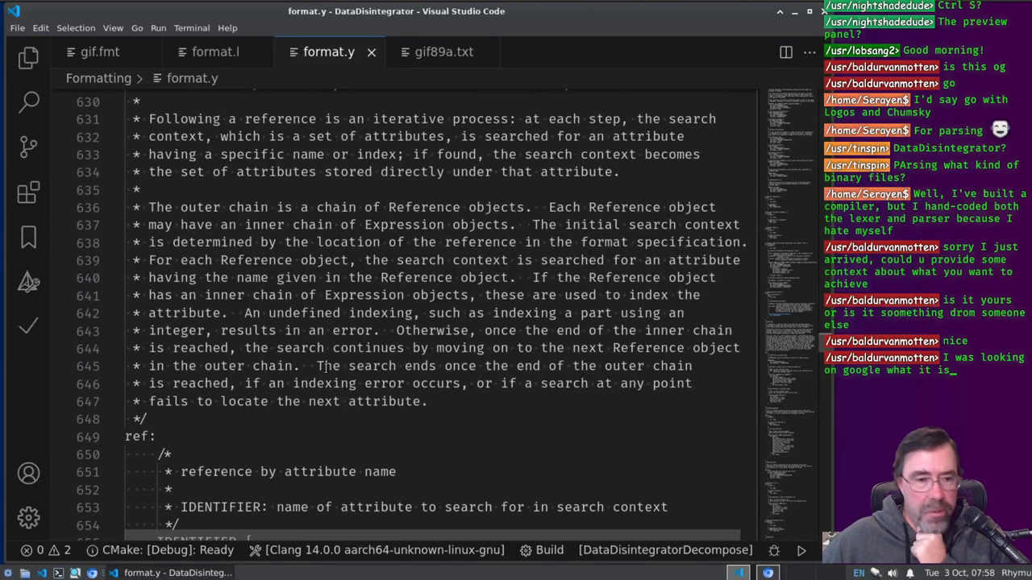
{"action": "scroll", "scroll_direction": "down", "scroll_amount": 3}
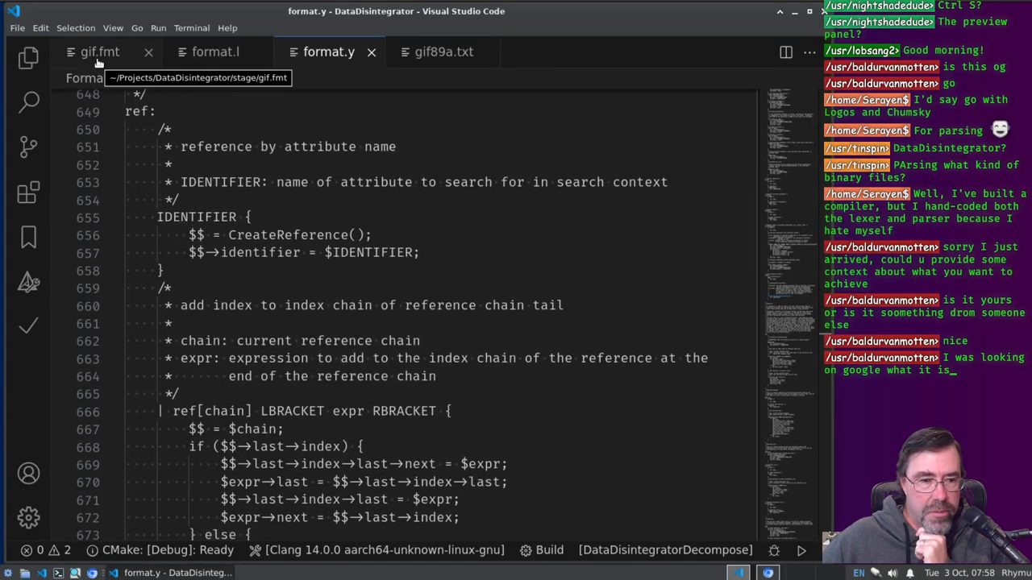
{"action": "scroll", "scroll_direction": "down", "scroll_amount": 3}
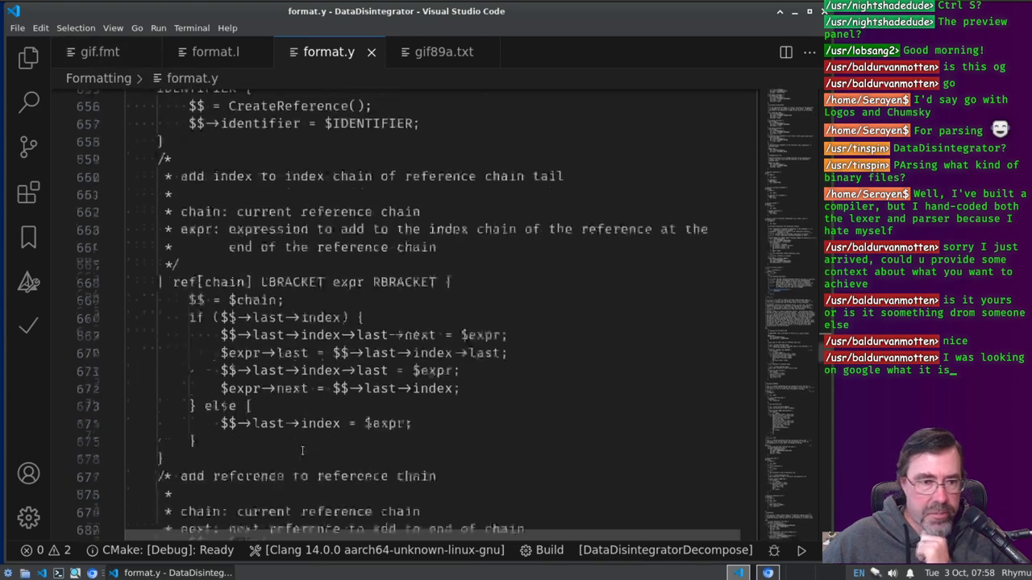
{"action": "left_click", "coordinate": [100, 52]}
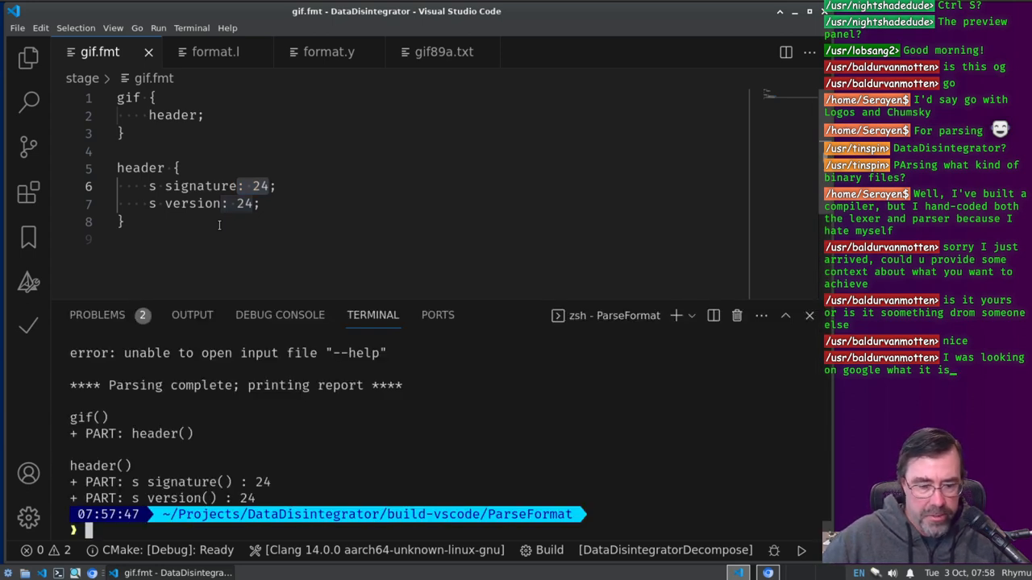
Step: Rerun Decompose on lul.gif with gif.fmt from its build folder, then view format.l
{"action": "type", "text": "cd ../"}
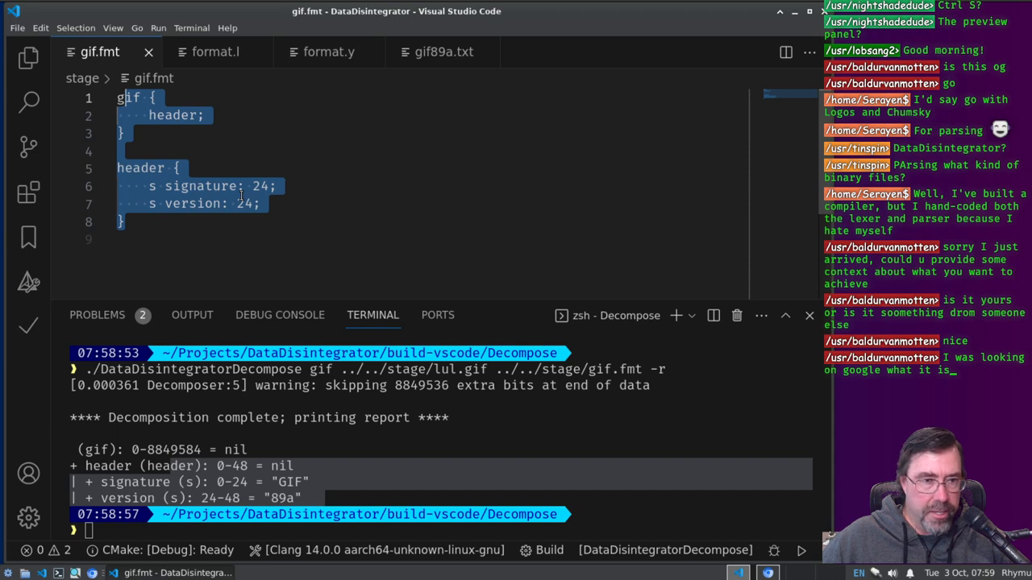
{"action": "left_click", "coordinate": [216, 52]}
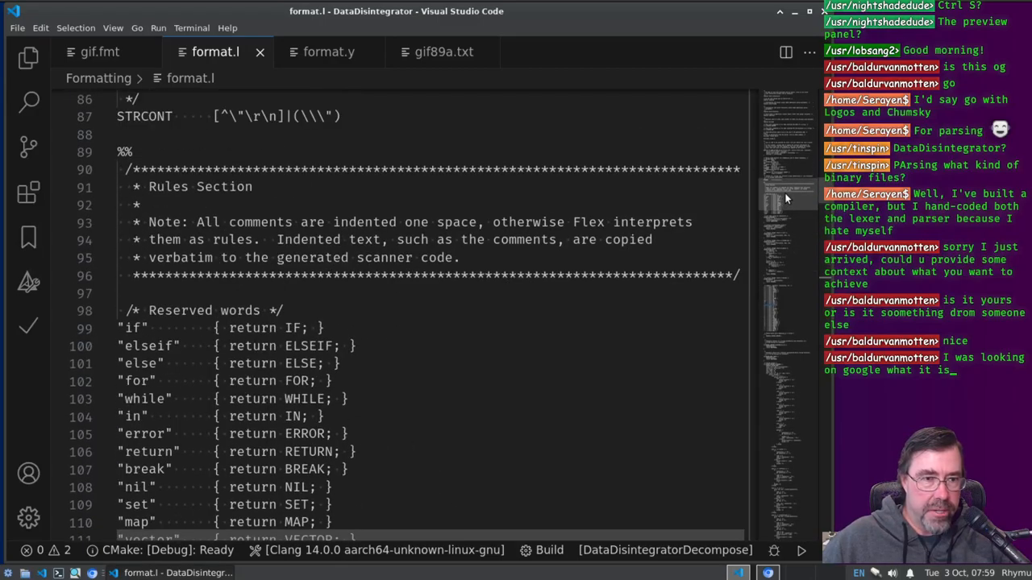
Step: Scroll format.l down to the string escape, terminator and empty-string rules, then return to gif.fmt
{"action": "scroll", "scroll_direction": "down", "scroll_amount": 3}
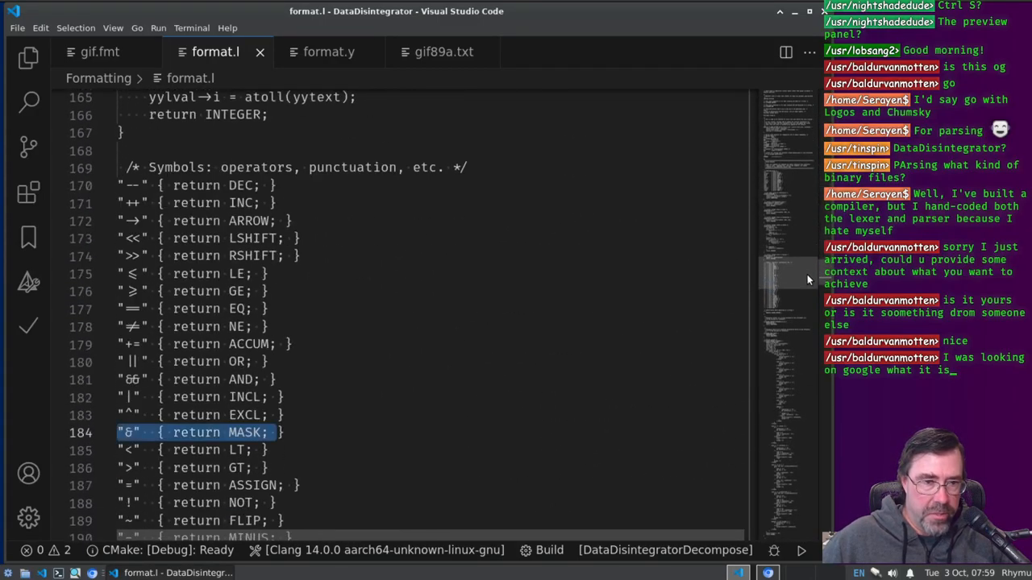
{"action": "scroll", "scroll_direction": "down", "scroll_amount": 3}
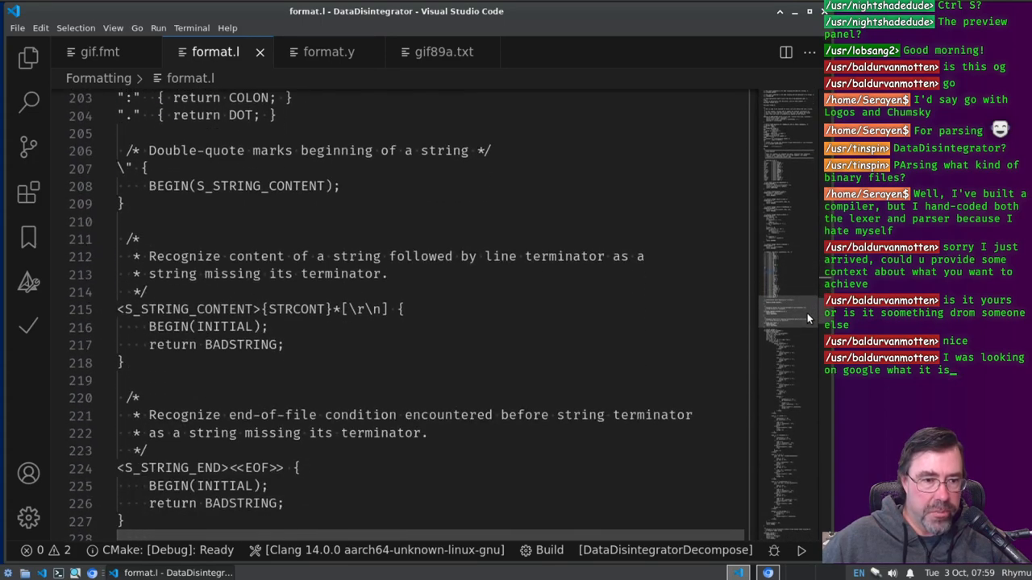
{"action": "scroll", "scroll_direction": "down", "scroll_amount": 3}
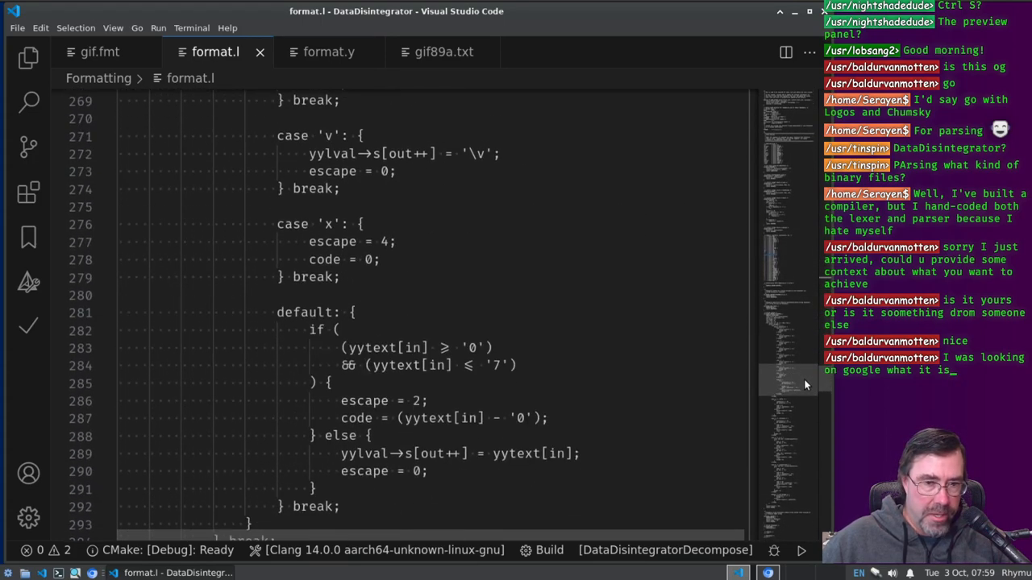
{"action": "scroll", "scroll_direction": "down", "scroll_amount": 3}
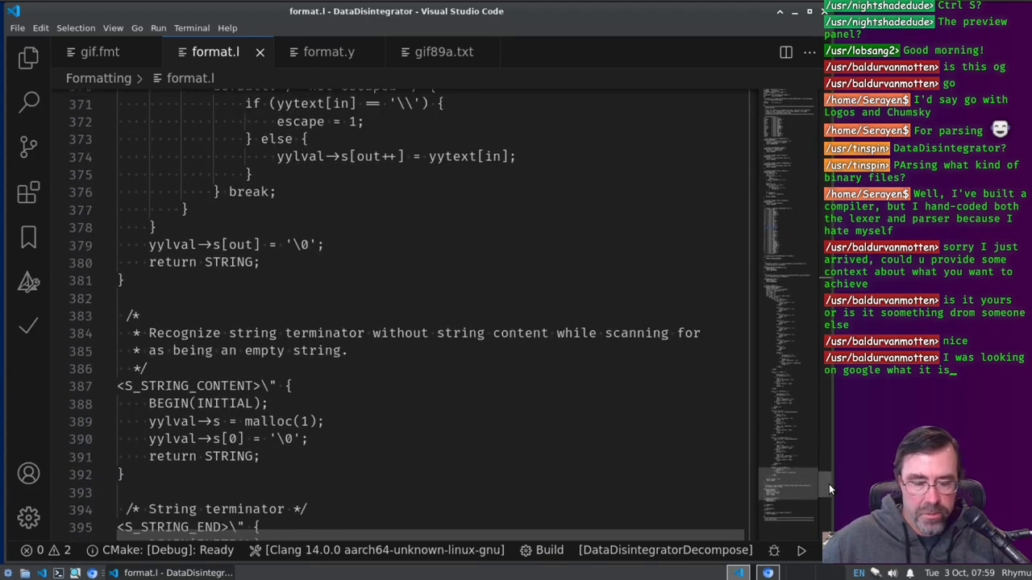
{"action": "scroll", "scroll_direction": "down", "scroll_amount": 3}
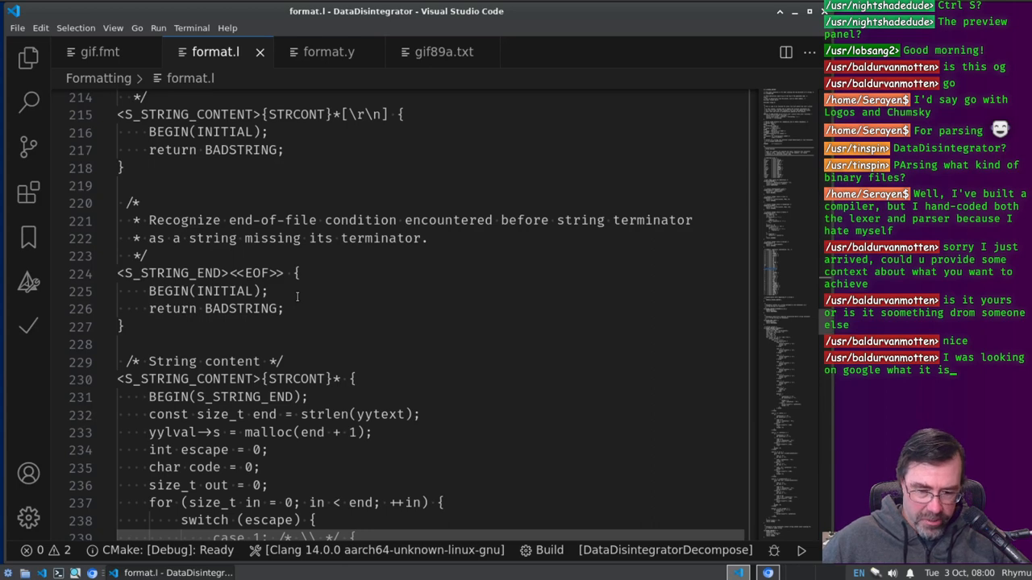
{"action": "mouse_move", "coordinate": [793, 324]}
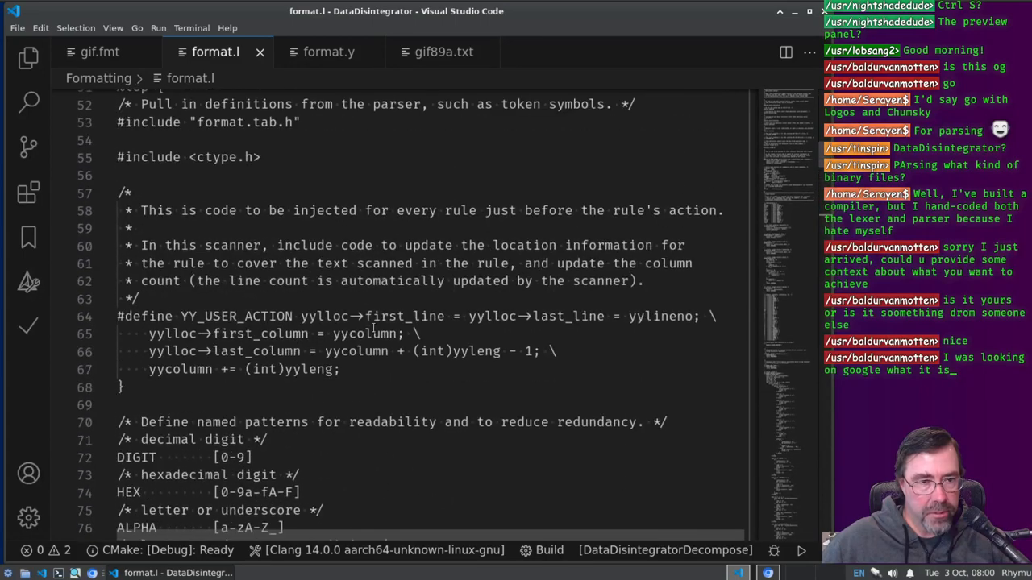
{"action": "scroll", "scroll_direction": "down", "scroll_amount": 3}
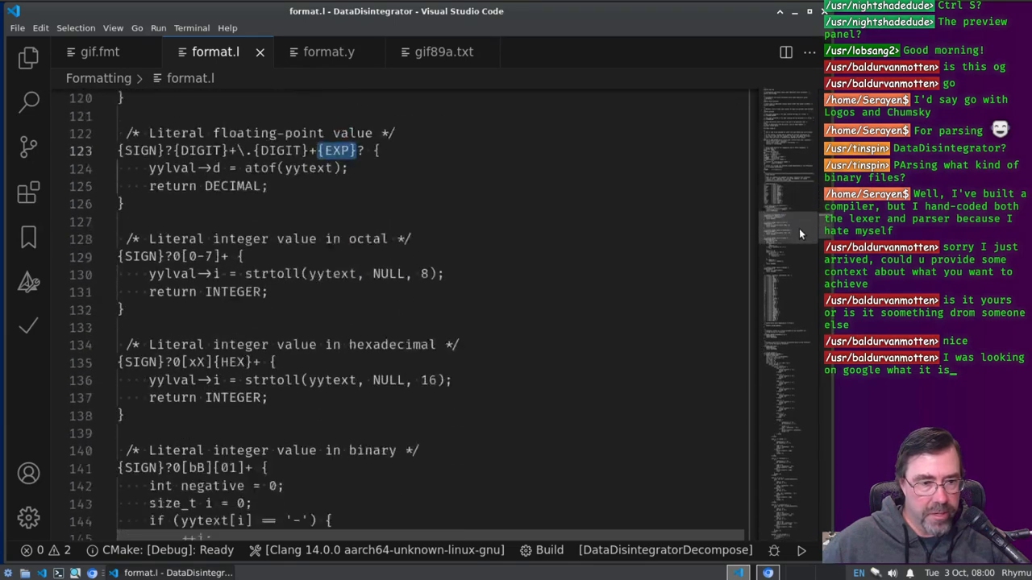
{"action": "scroll", "scroll_direction": "down", "scroll_amount": 3}
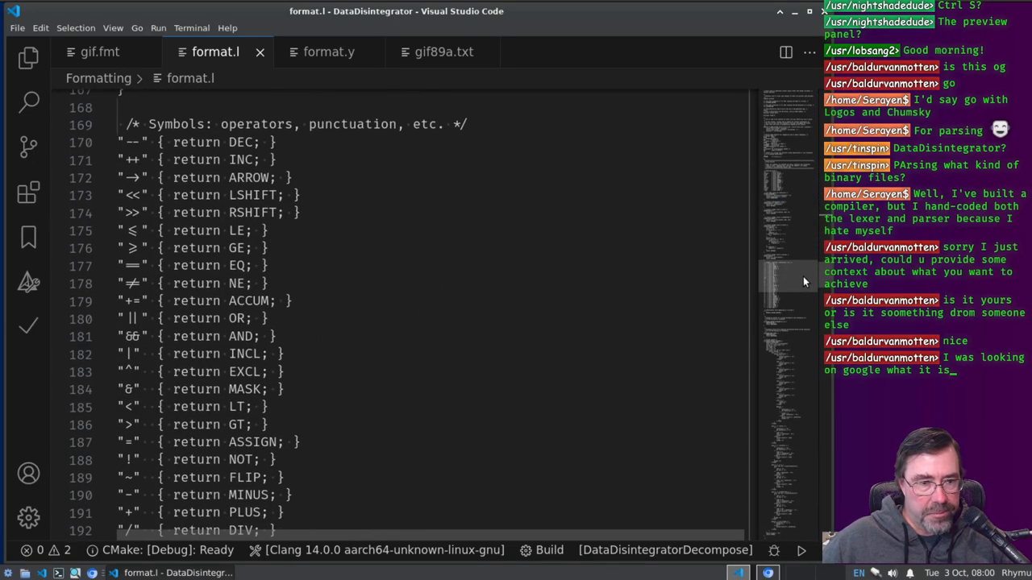
{"action": "scroll", "scroll_direction": "down", "scroll_amount": 3}
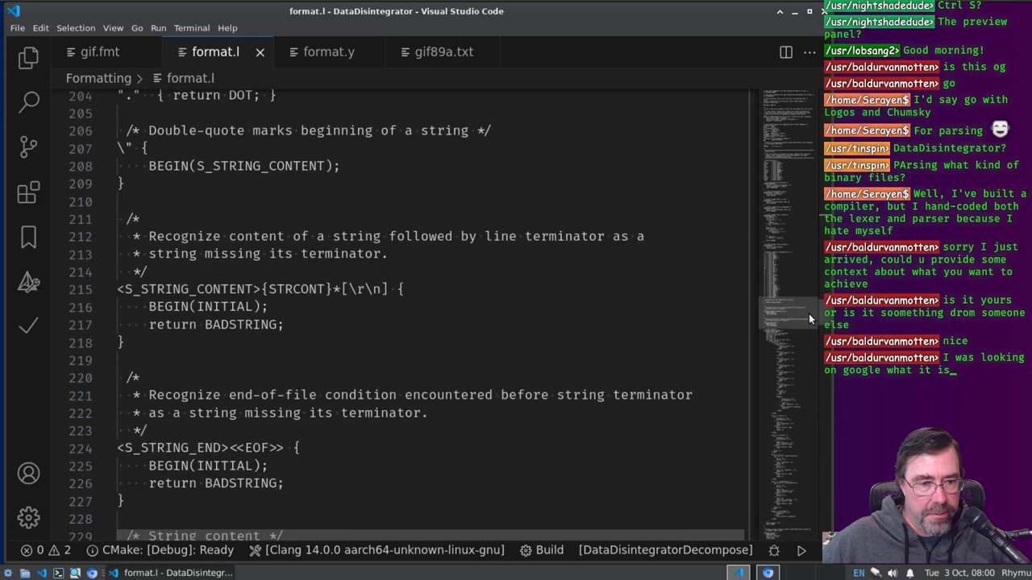
{"action": "scroll", "scroll_direction": "down", "scroll_amount": 3}
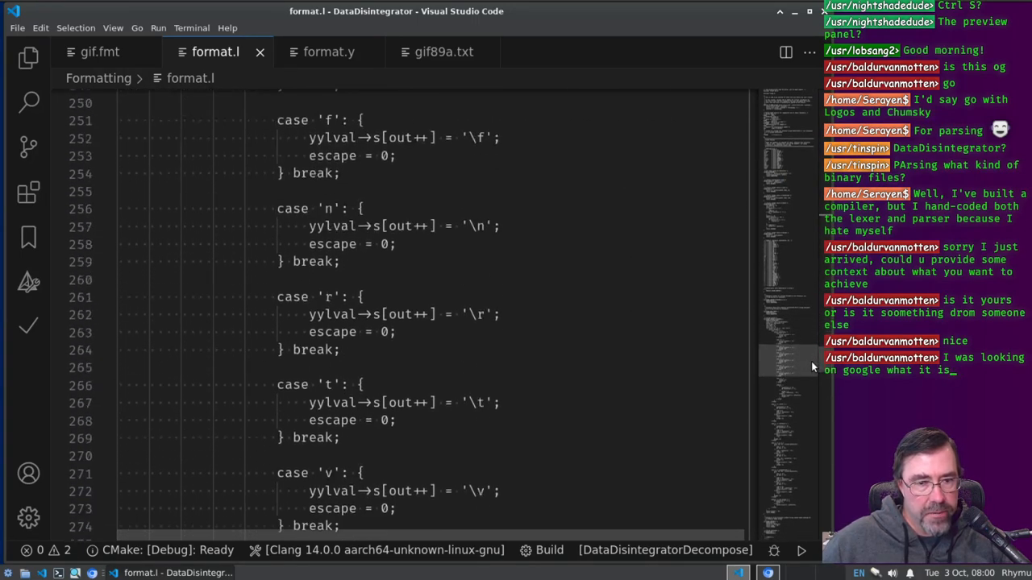
{"action": "scroll", "scroll_direction": "down", "scroll_amount": 3}
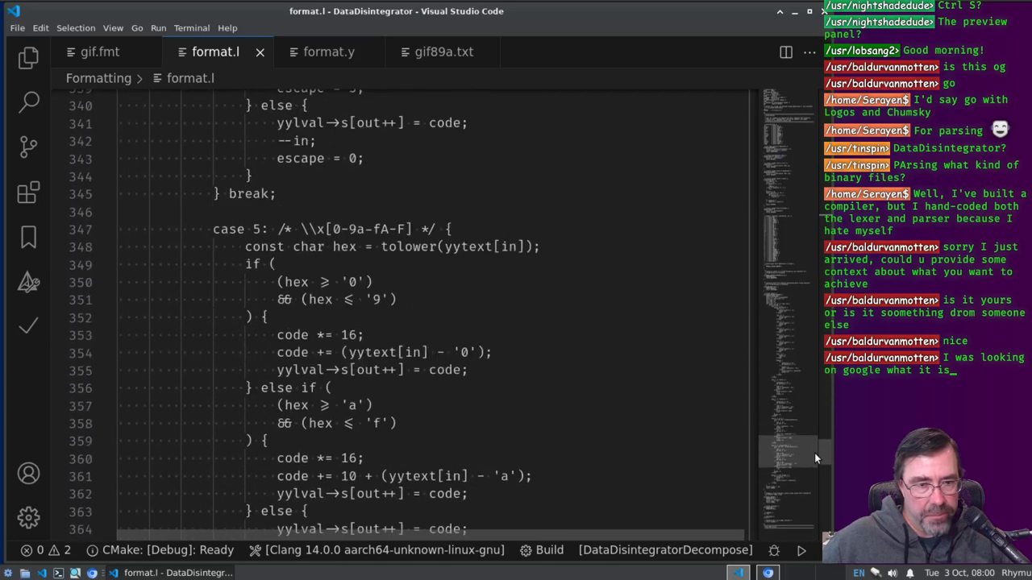
{"action": "scroll", "scroll_direction": "down", "scroll_amount": 3}
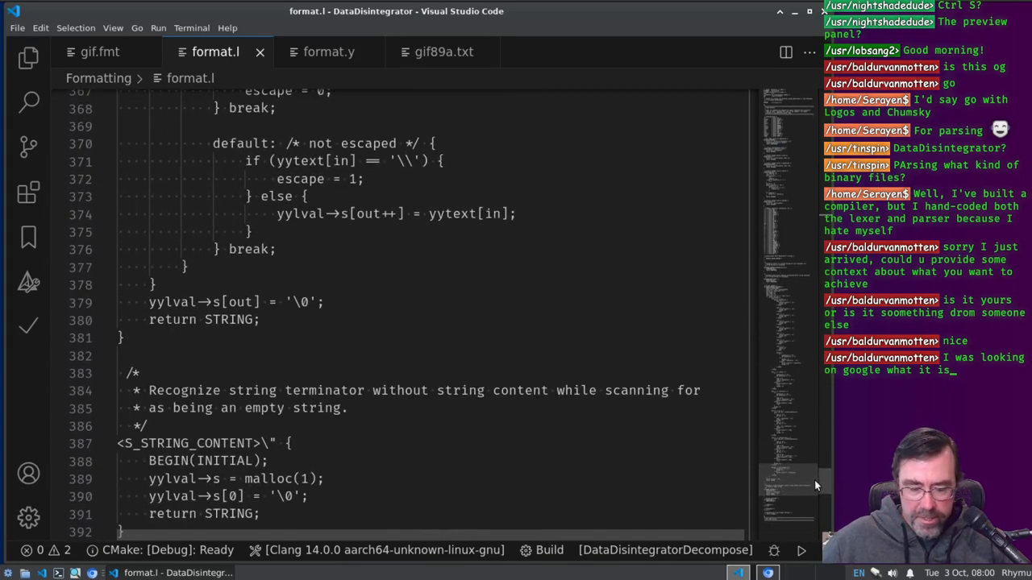
{"action": "mouse_move", "coordinate": [100, 52]}
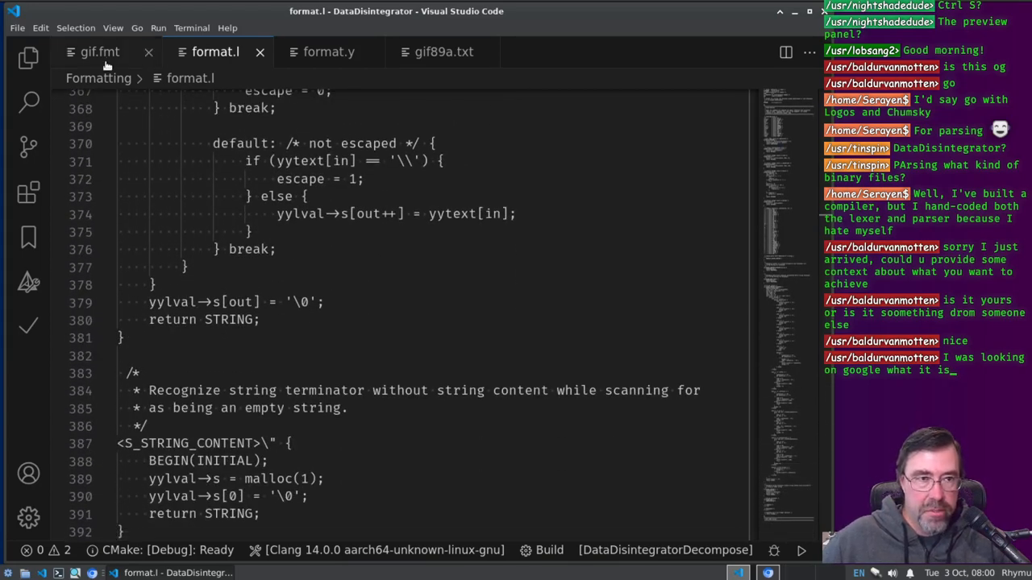
{"action": "left_click", "coordinate": [100, 51]}
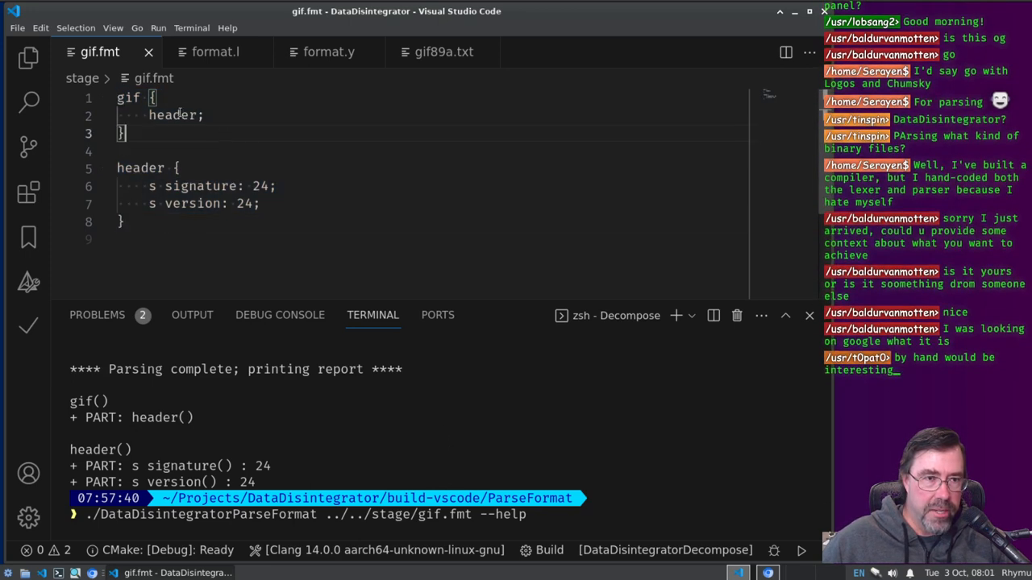
Step: Highlight the gif and header definition names in gif.fmt and hide the terminal panel
{"action": "double_click", "coordinate": [129, 96]}
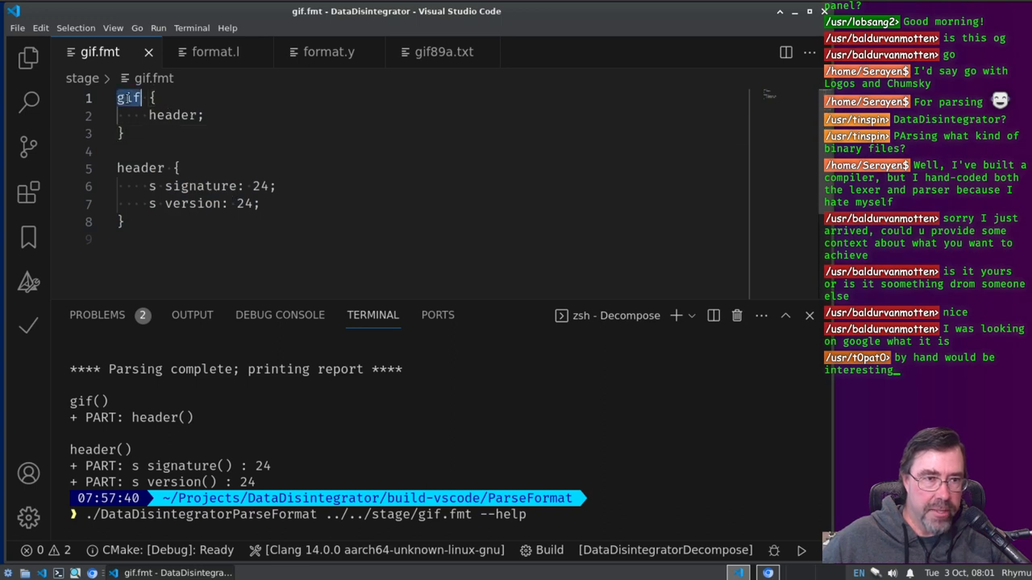
{"action": "double_click", "coordinate": [171, 114]}
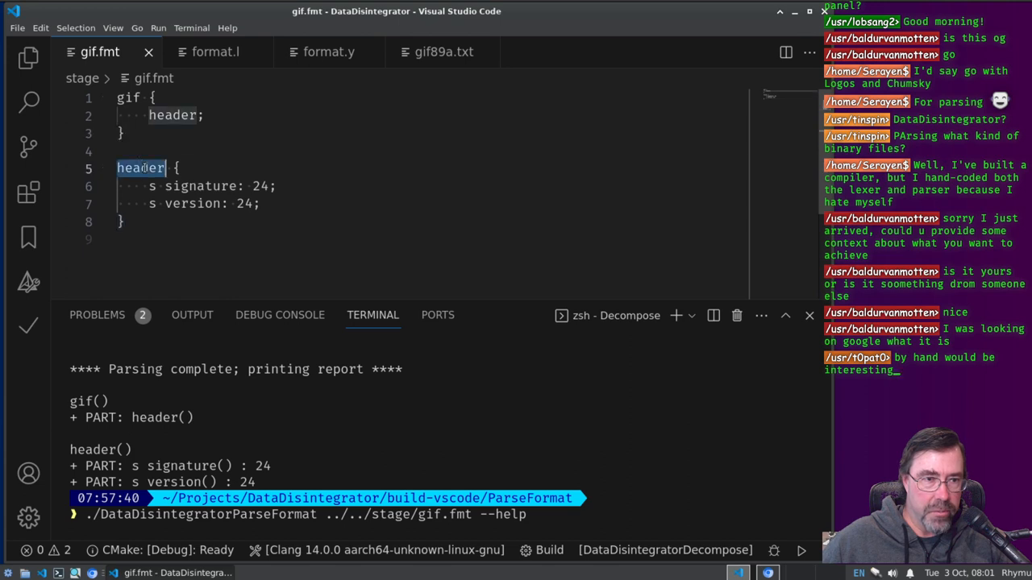
{"action": "mouse_move", "coordinate": [229, 240]}
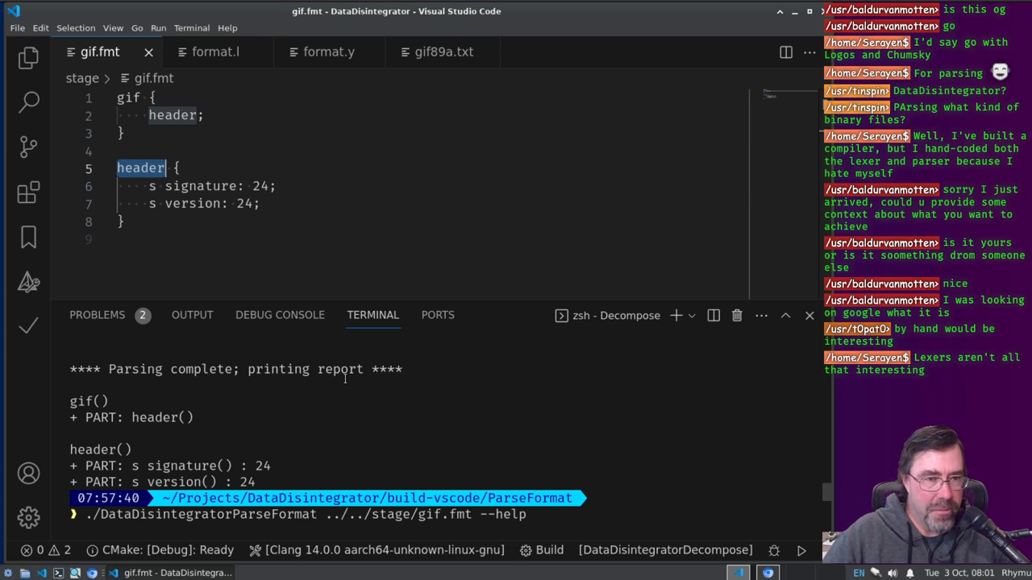
{"action": "left_click", "coordinate": [809, 315]}
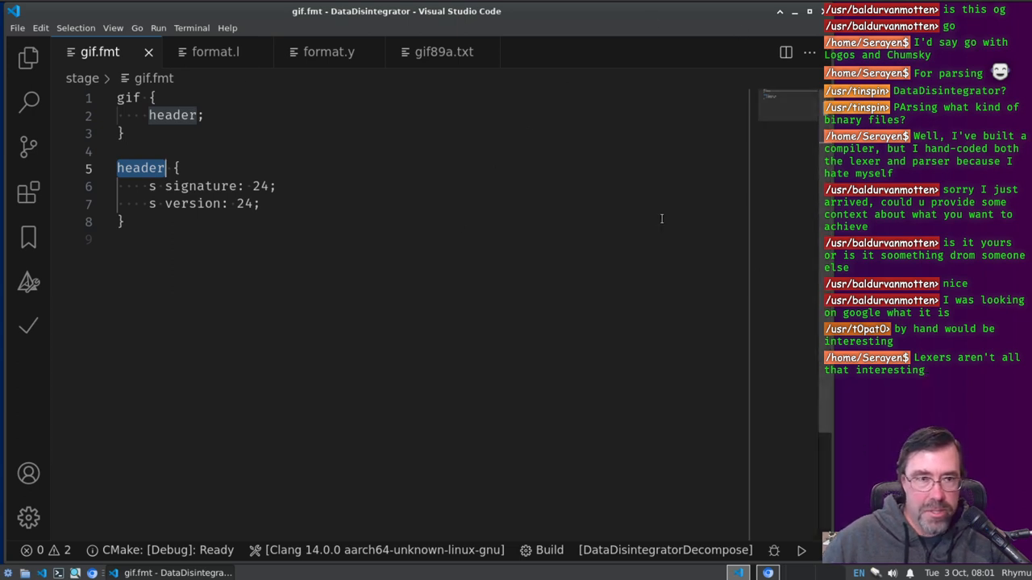
{"action": "left_click", "coordinate": [216, 52]}
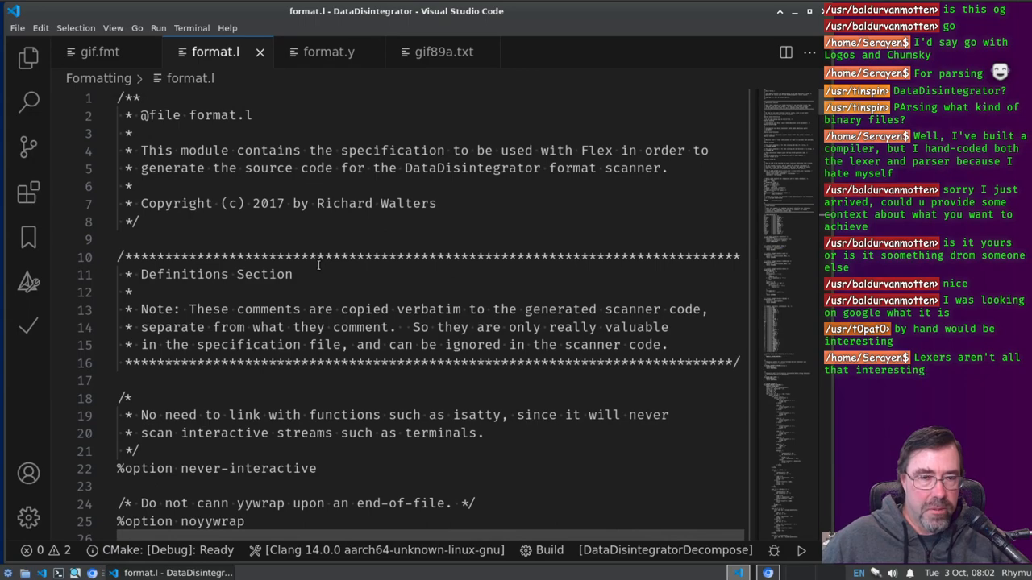
Step: Switch from format.l's header comment to the format.y grammar file
{"action": "left_click", "coordinate": [329, 52]}
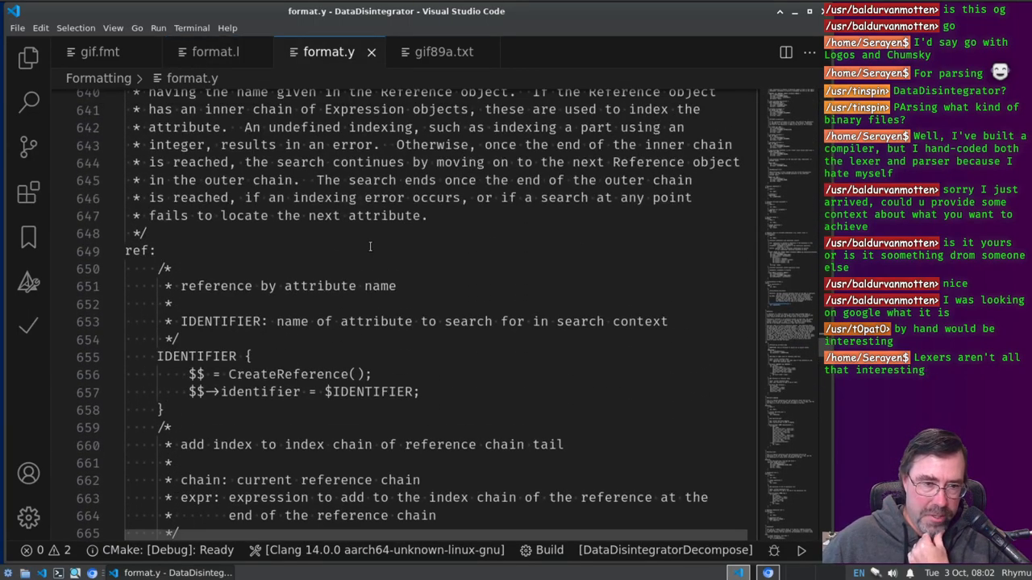
Step: Scroll format.y through its grammar rules and declarations and reopen the terminal with the ParseFormat report
{"action": "scroll", "scroll_direction": "down", "scroll_amount": 3}
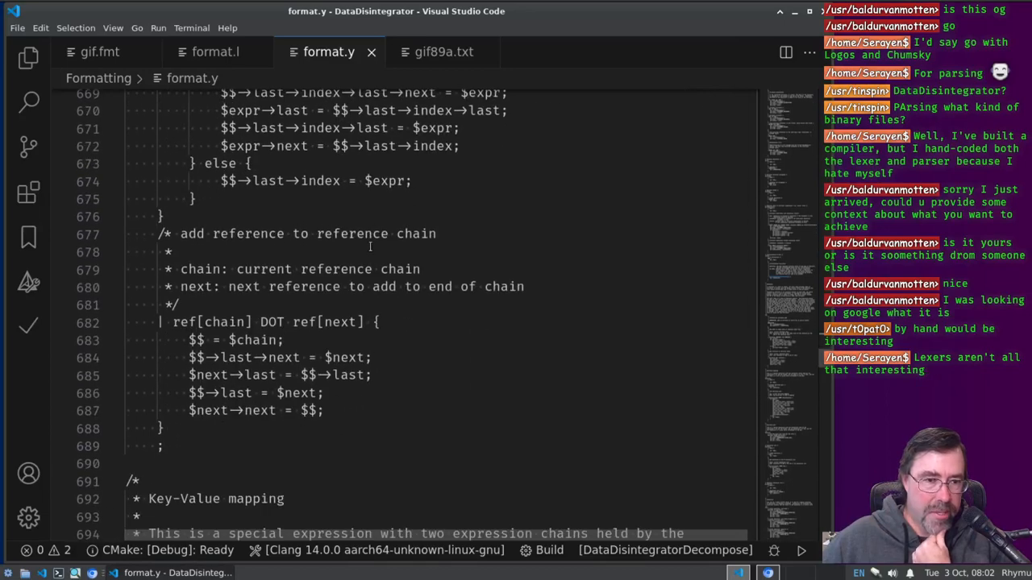
{"action": "scroll", "scroll_direction": "down", "scroll_amount": 3}
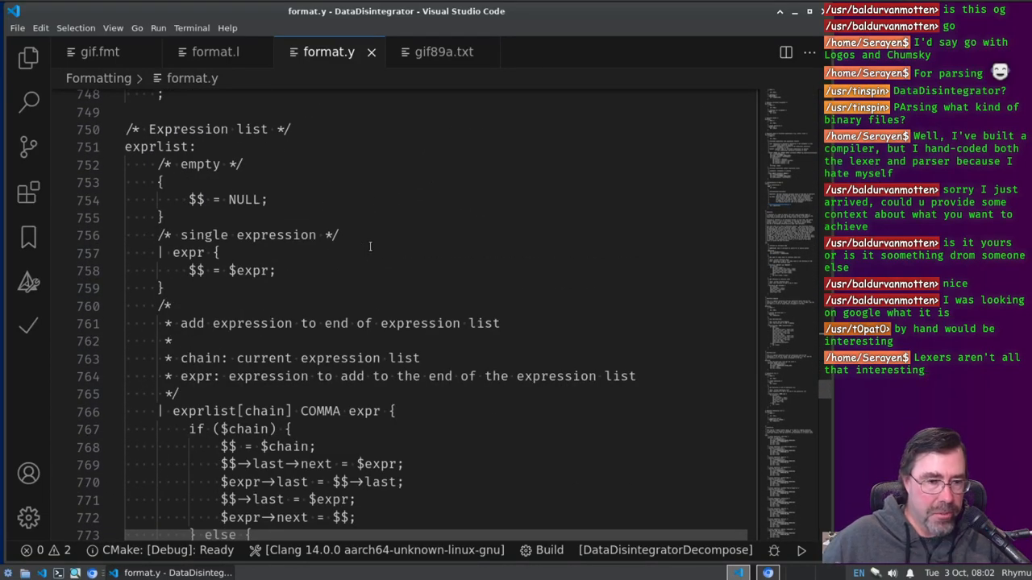
{"action": "scroll", "scroll_direction": "down", "scroll_amount": 3}
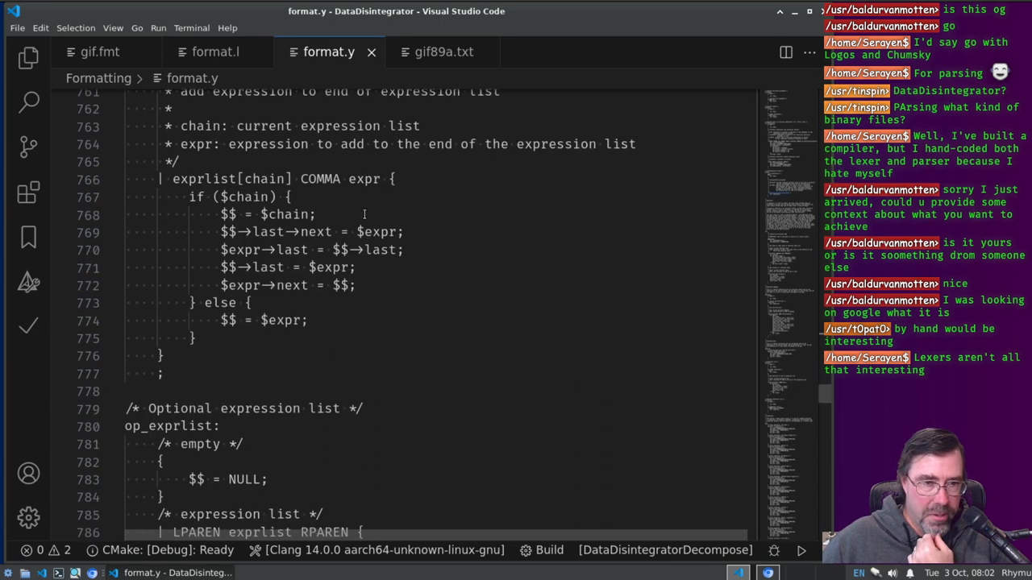
{"action": "scroll", "scroll_direction": "down", "scroll_amount": 3}
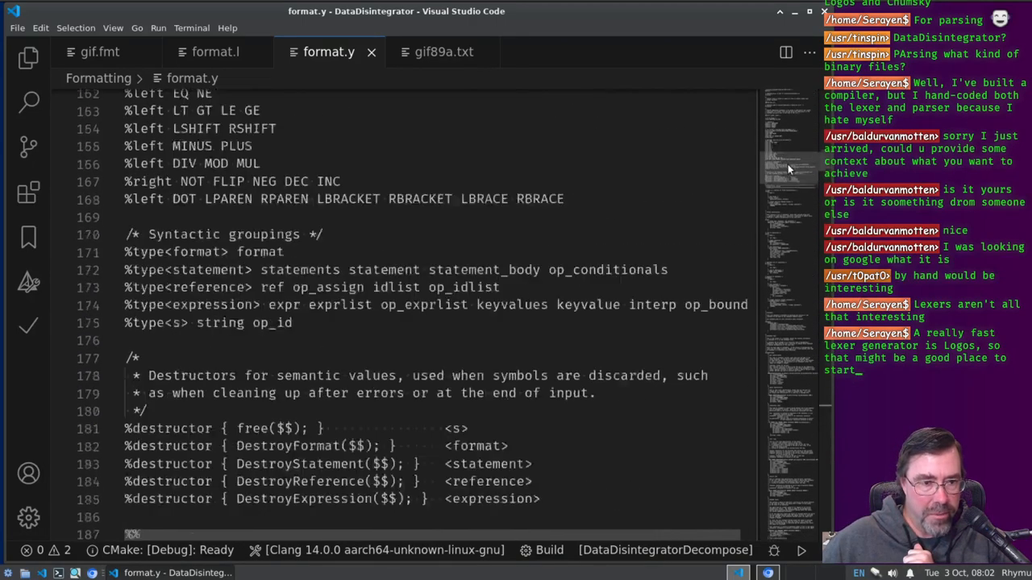
{"action": "scroll", "scroll_direction": "down", "scroll_amount": 3}
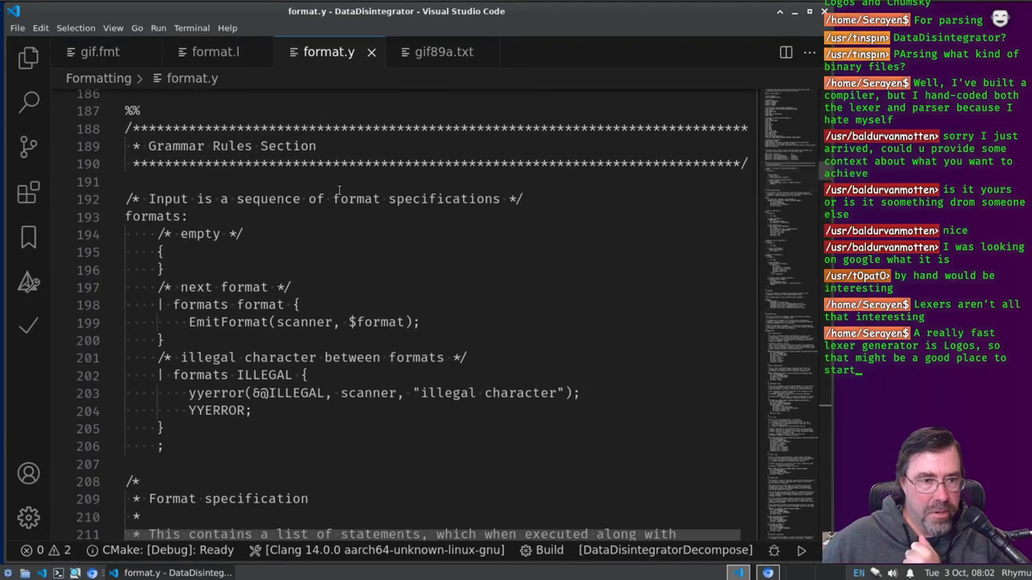
{"action": "double_click", "coordinate": [152, 216]}
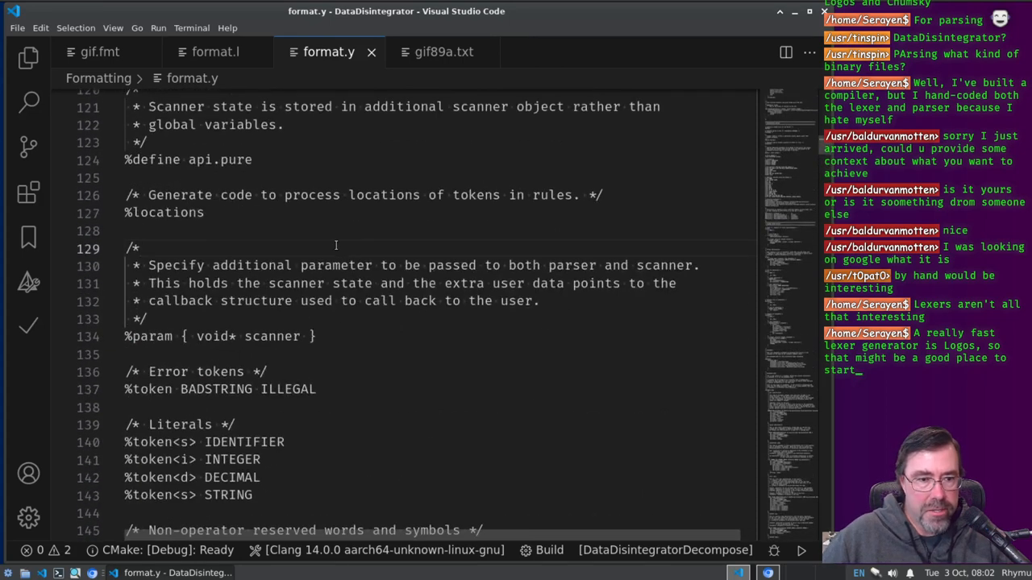
{"action": "type", "text": "format ../../stage/gif.fmt --help"}
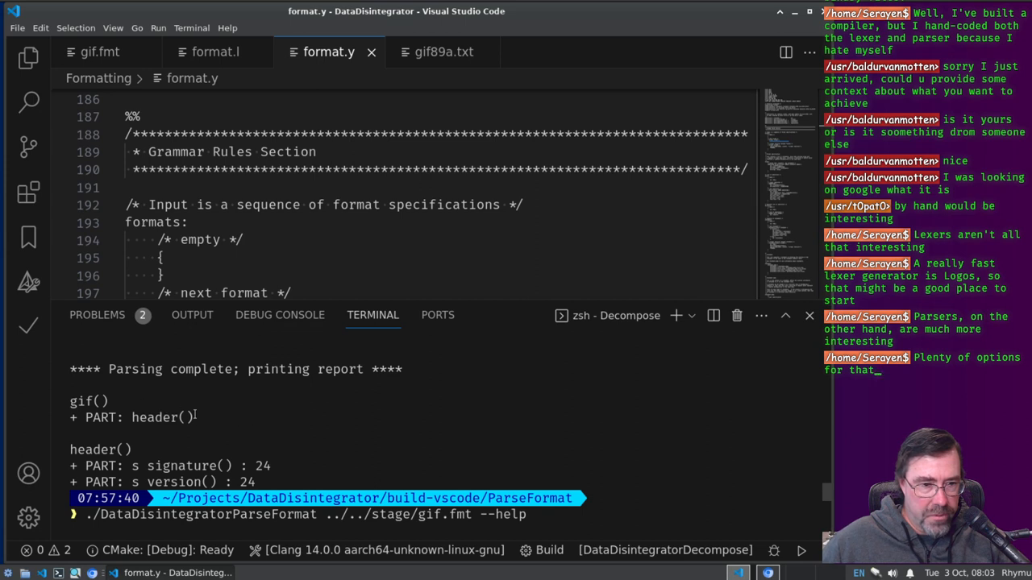
Step: Select and review the Decompose report for lul.gif showing signature GIF and version 89a
{"action": "left_click_drag", "start_coordinate": [72, 448], "coordinate": [271, 482]}
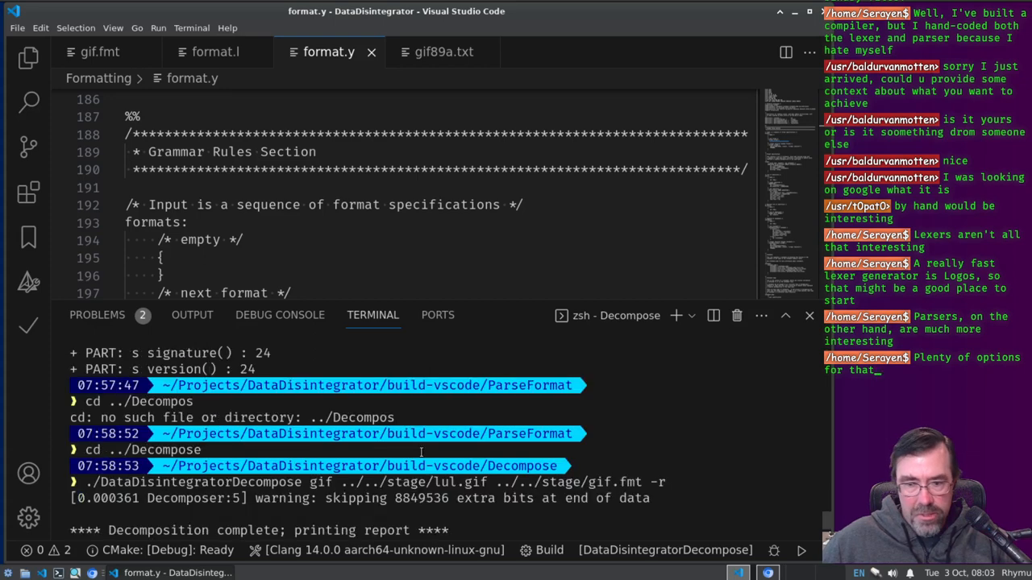
{"action": "scroll", "scroll_direction": "down", "scroll_amount": 3}
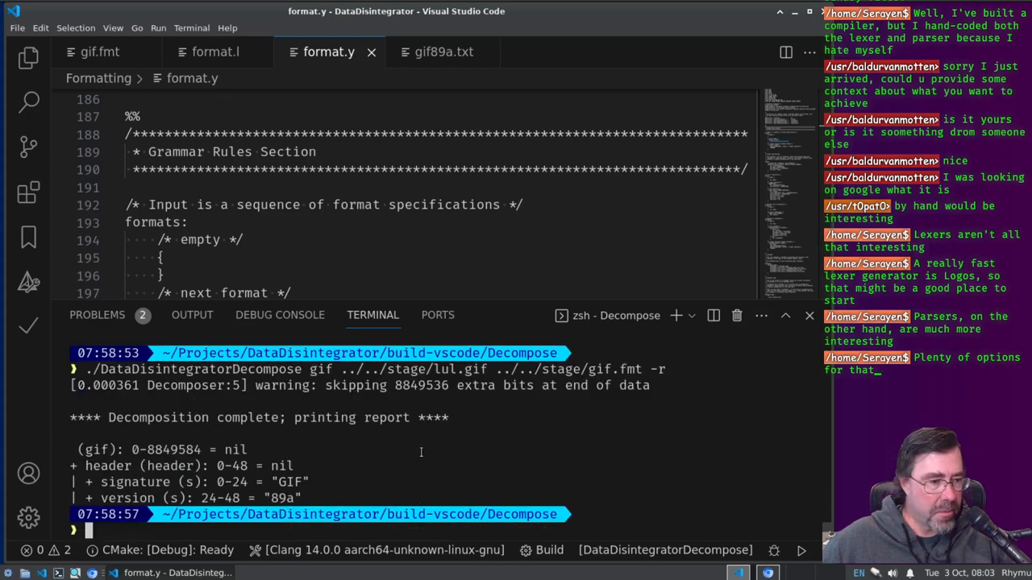
{"action": "mouse_move", "coordinate": [29, 236]}
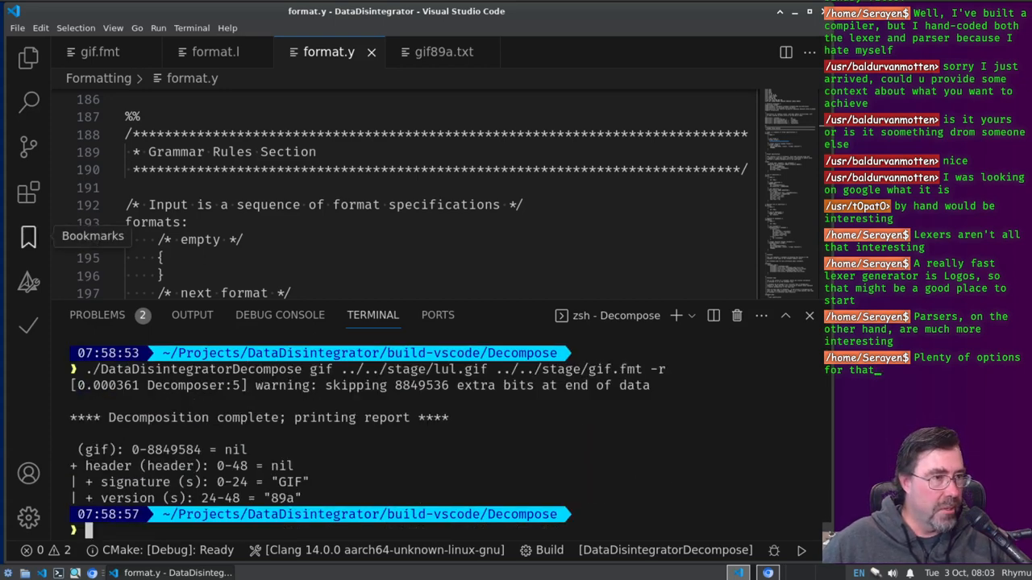